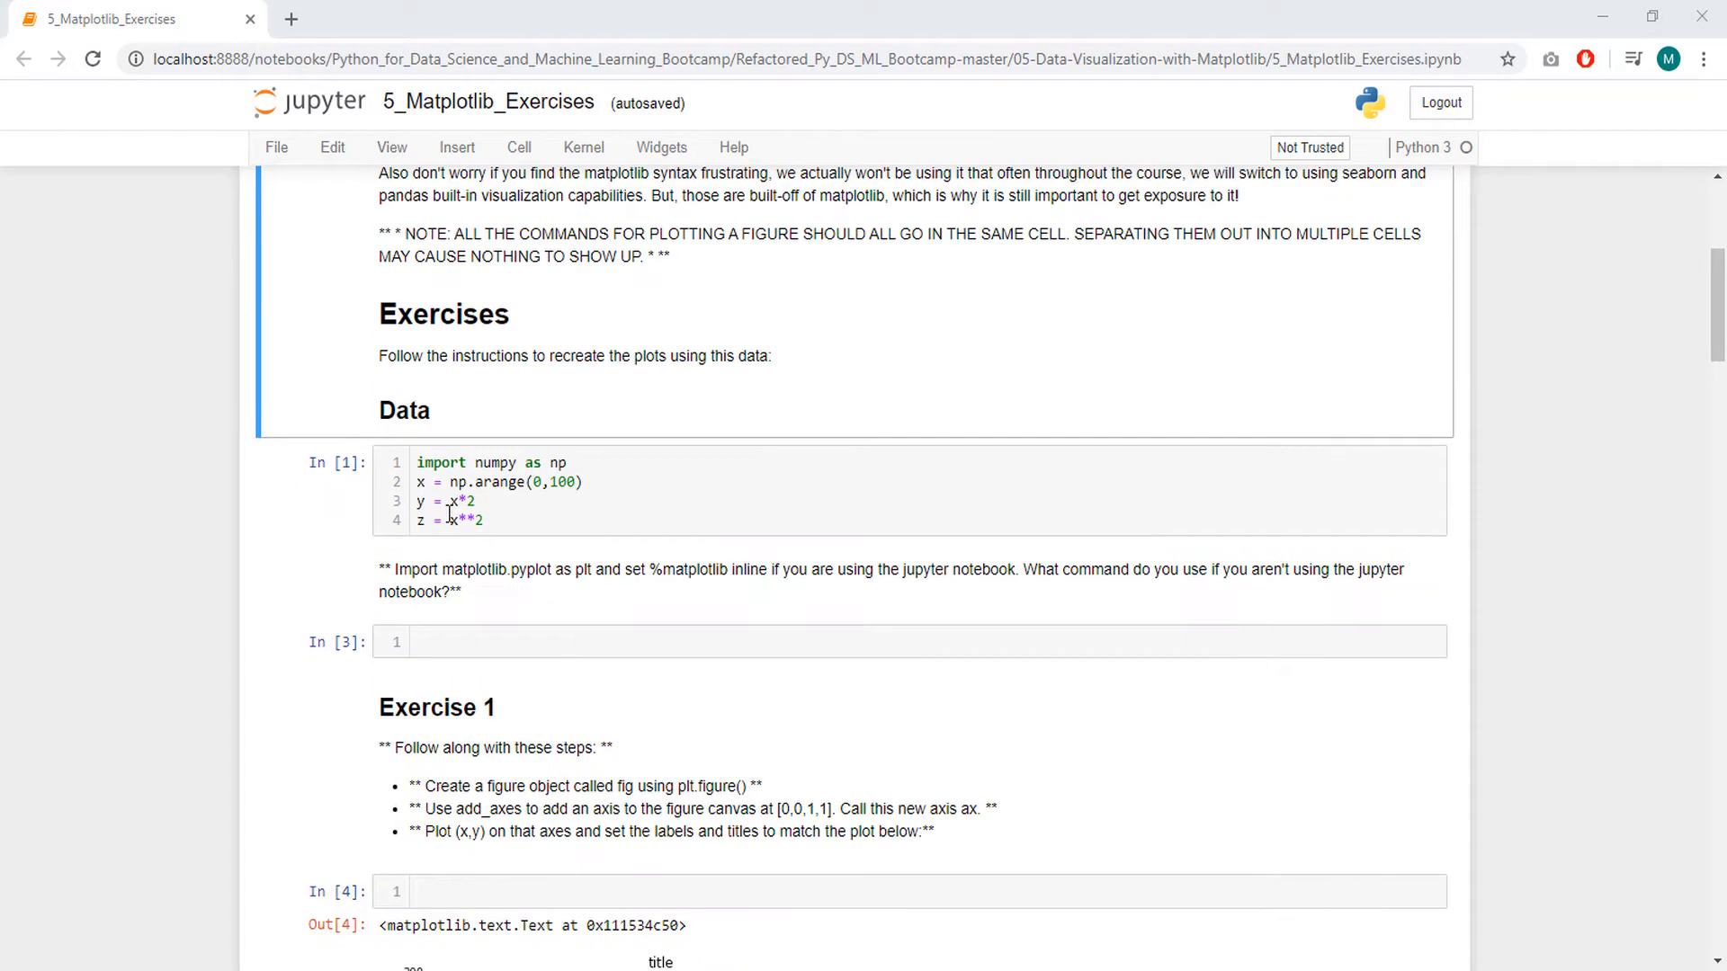
# - Run the data cell to display the y and z arrays of doubled and squared values
pyautogui.click(462, 501)
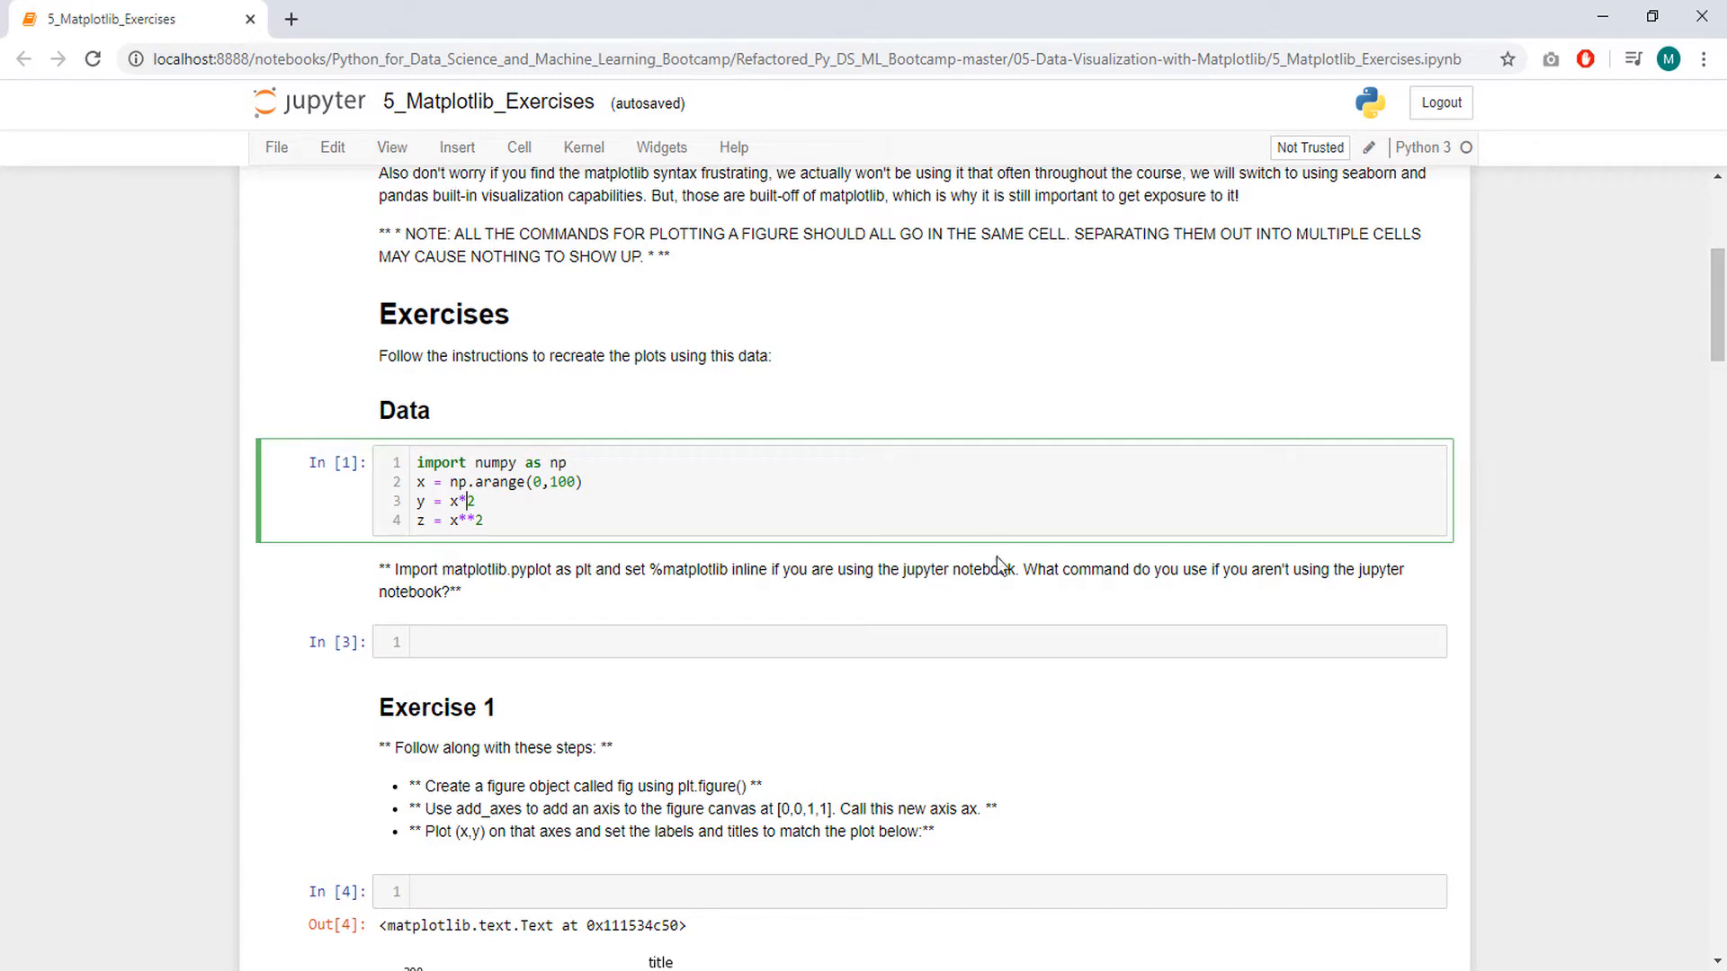
pyautogui.scroll(-3)
pyautogui.write('z')
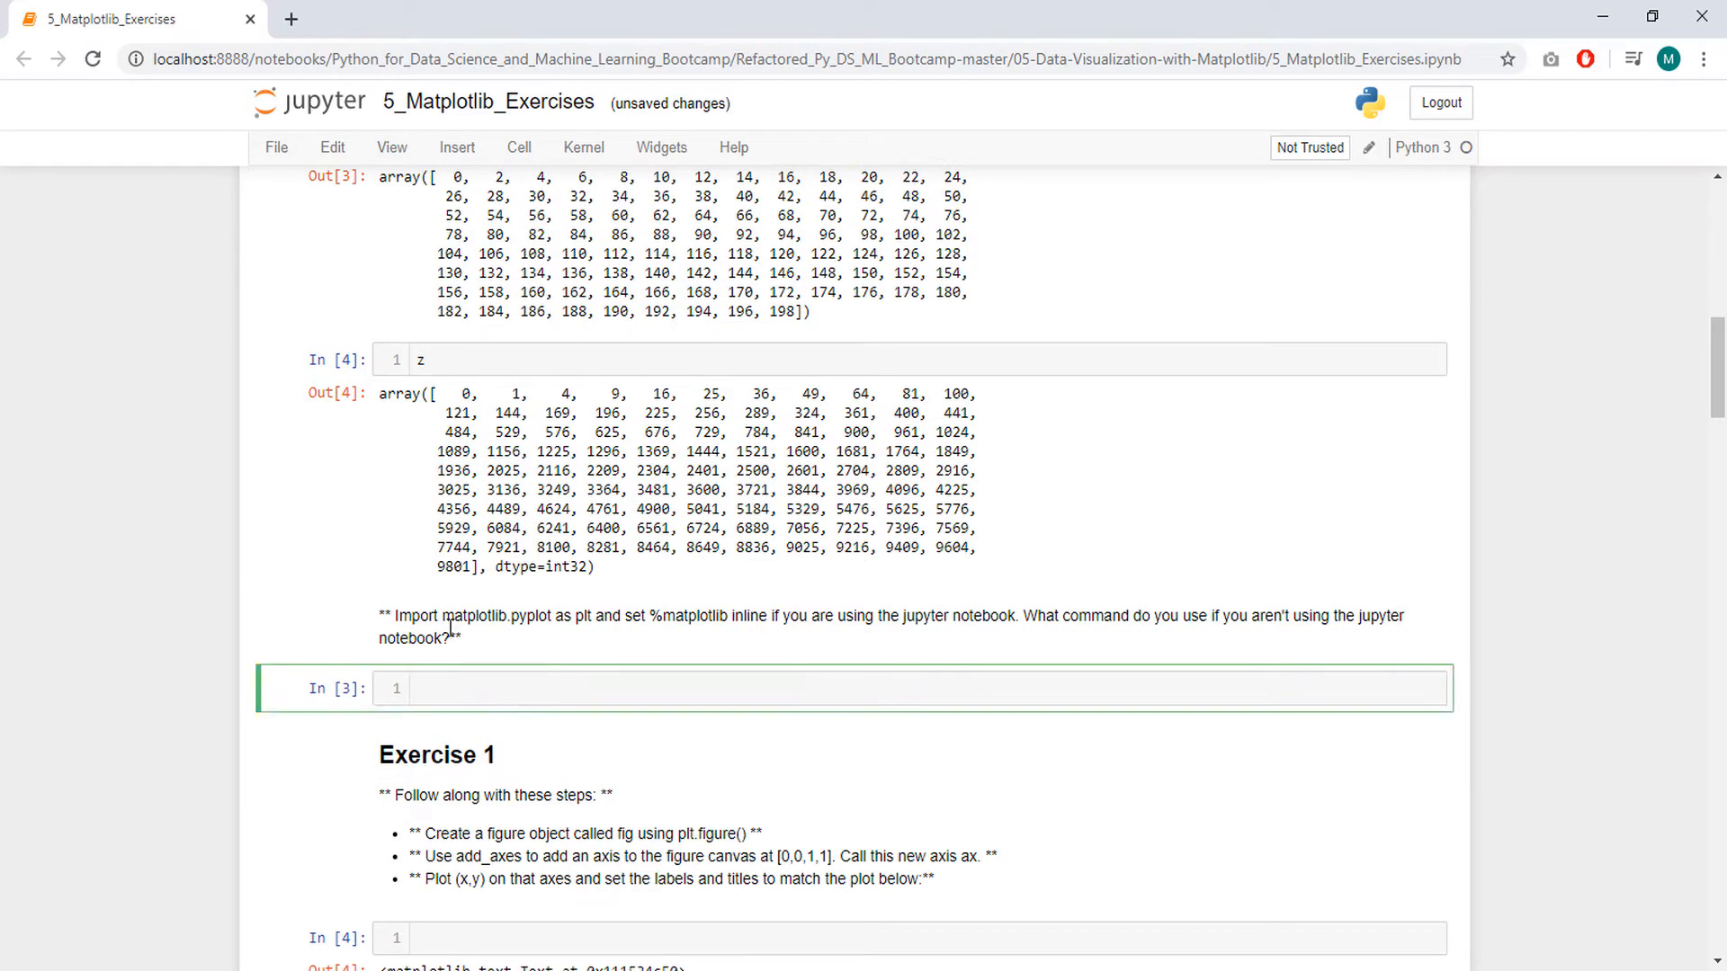
# - Write and run the cell containing import matplotlib.pyplot as plt
pyautogui.write('import matplo')
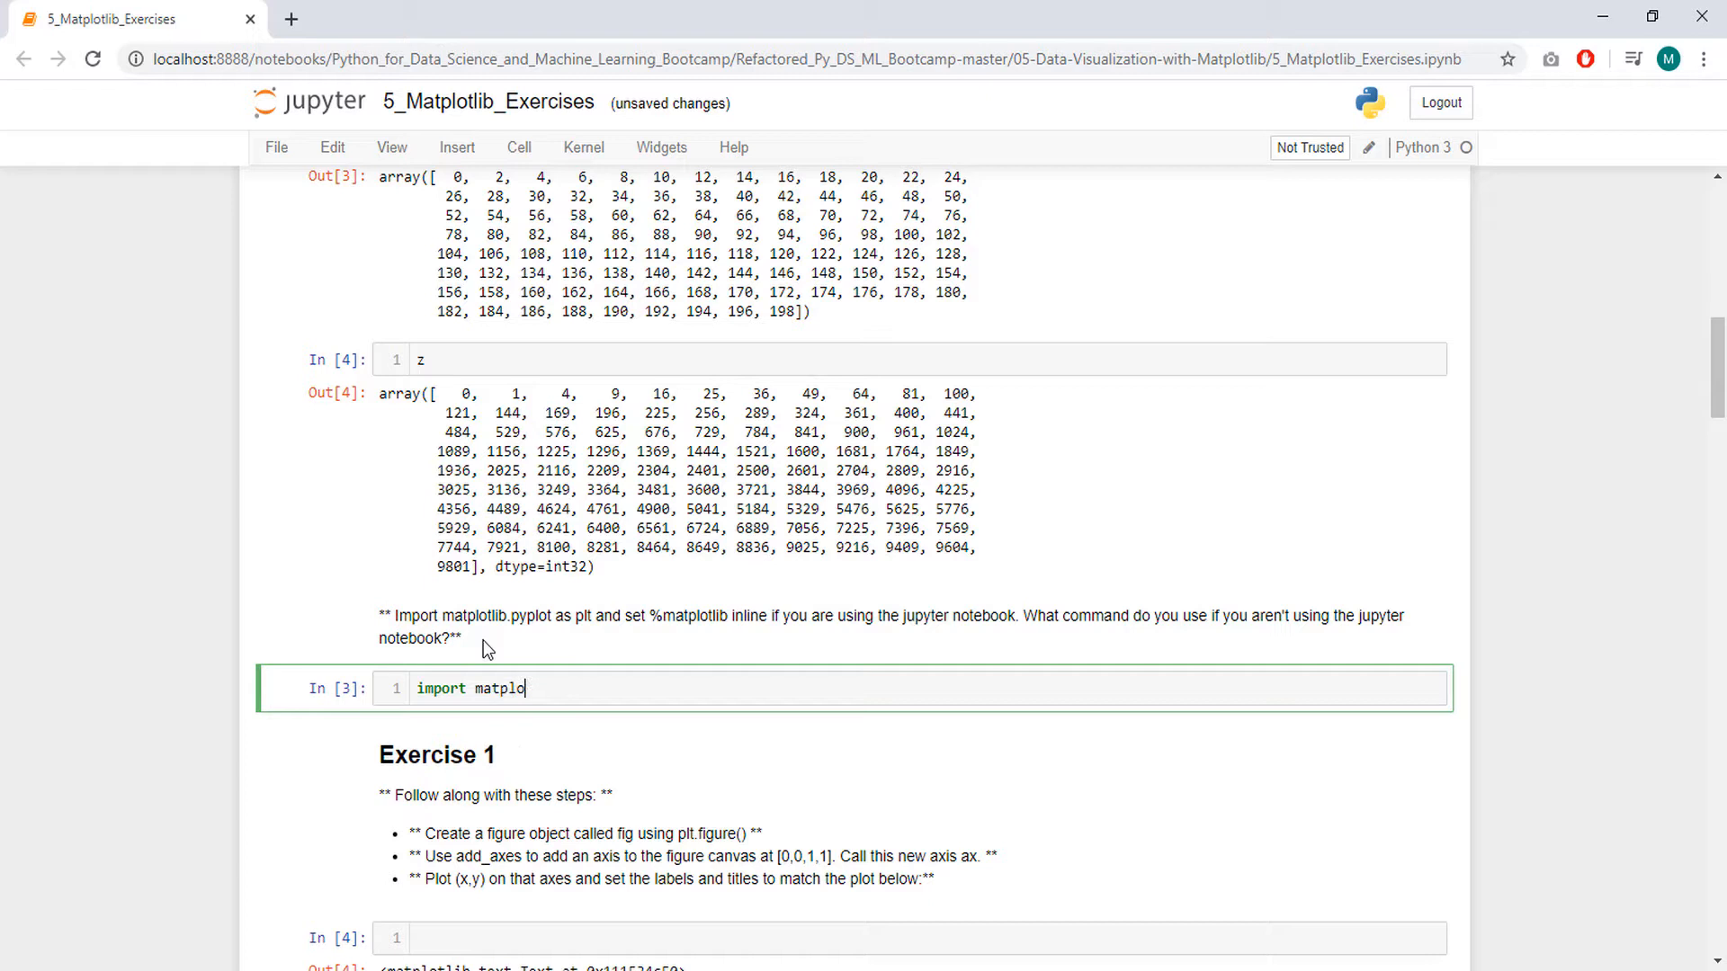
pyautogui.write('tlib.pyplot as plt')
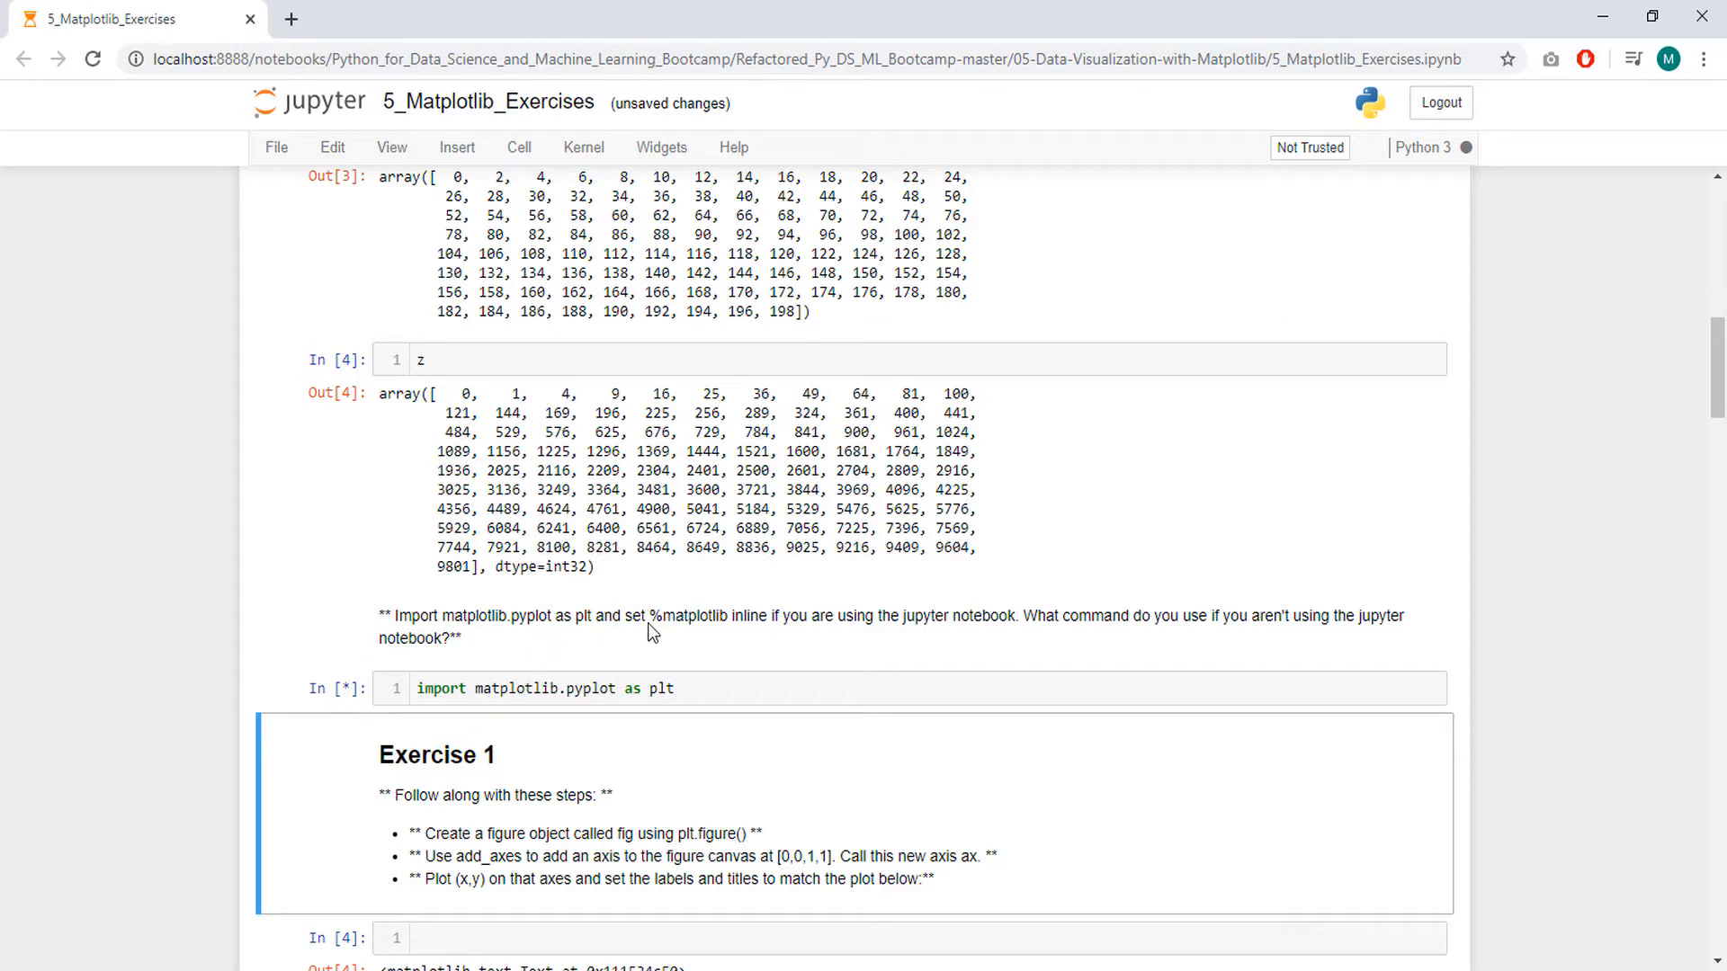
pyautogui.doubleClick(686, 615)
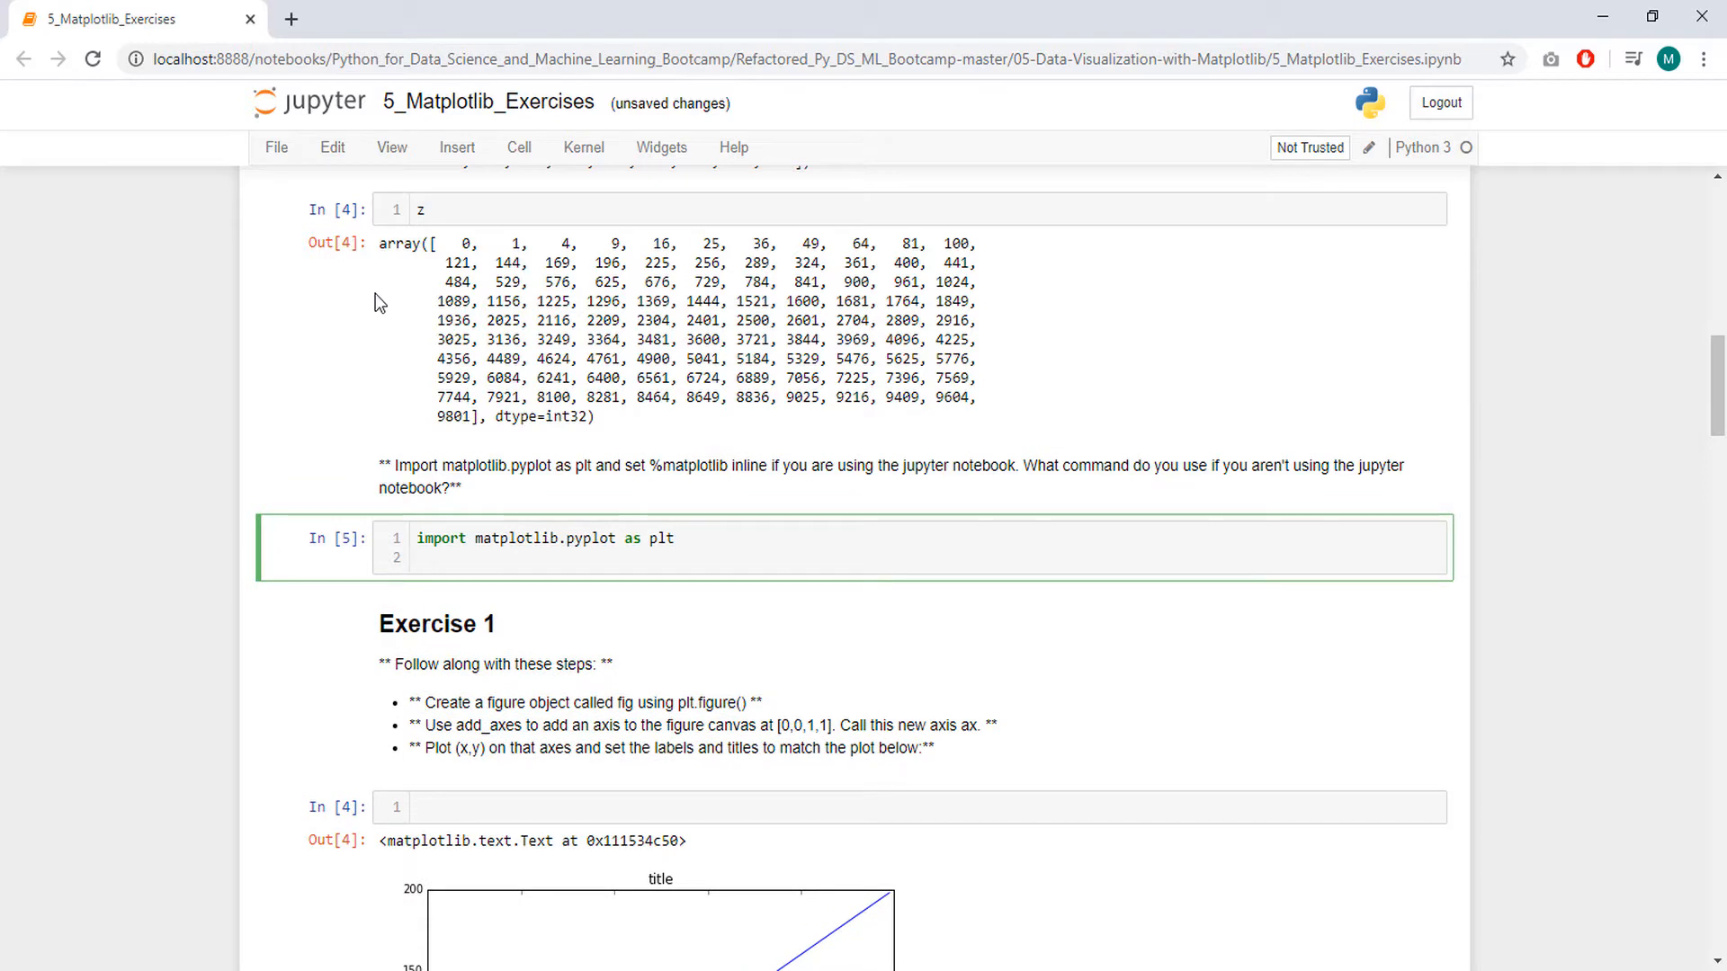
pyautogui.write('plt.shpo')
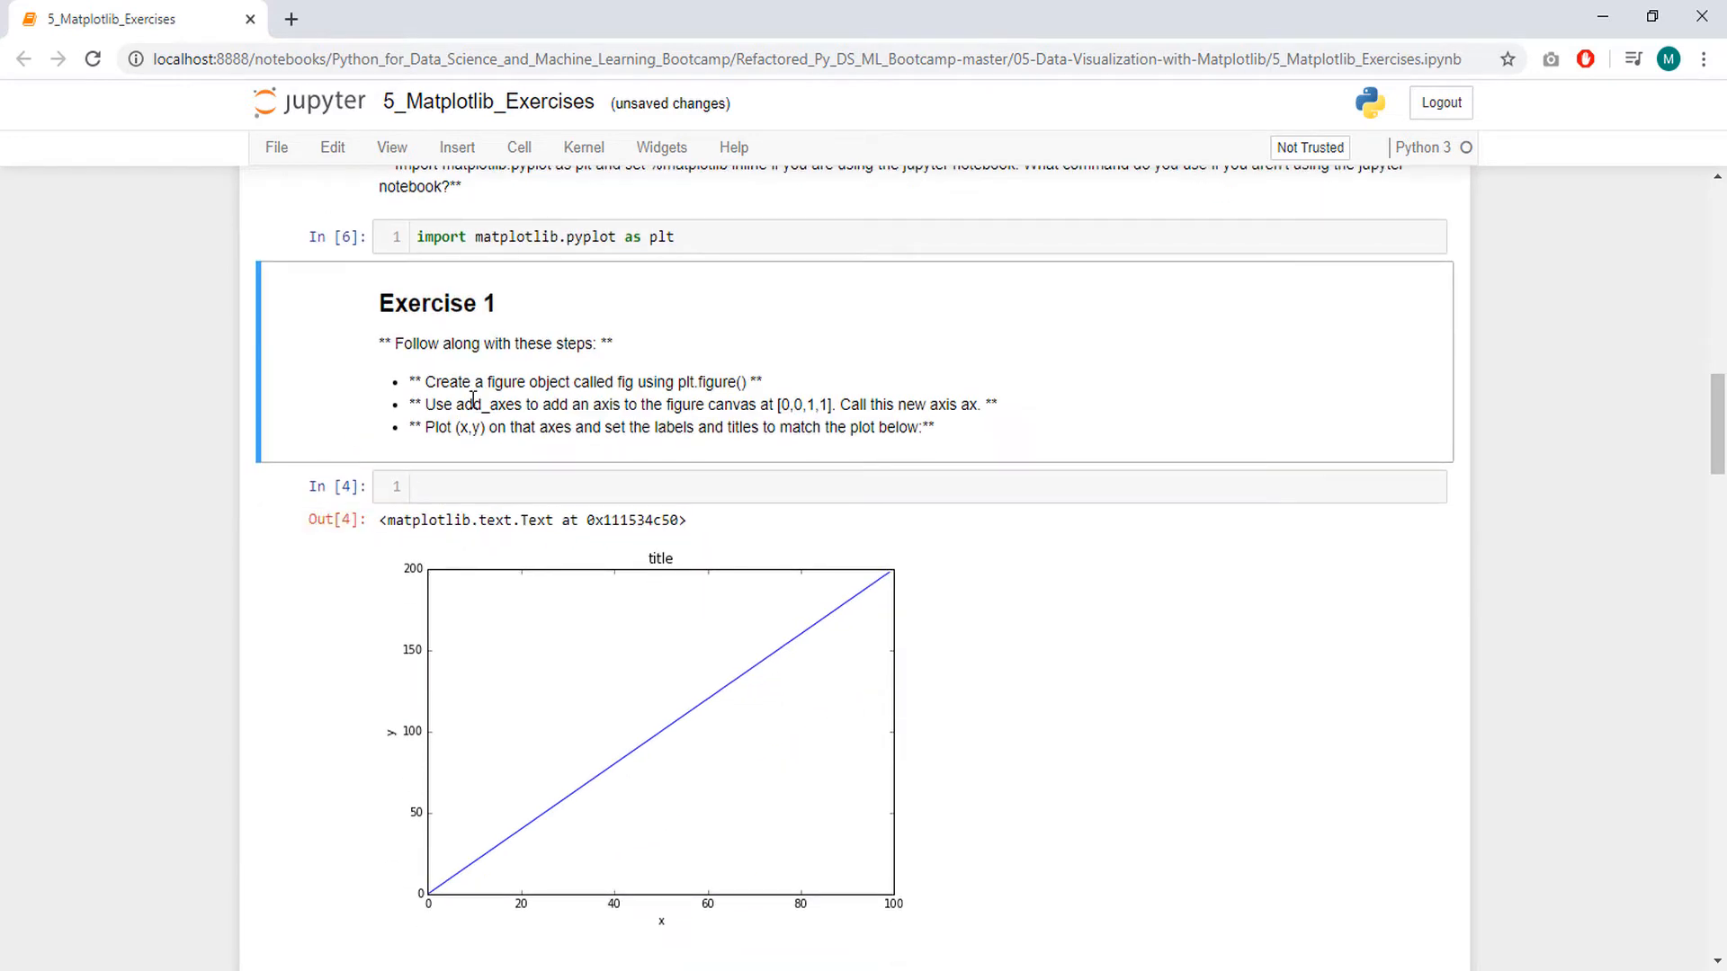
pyautogui.moveTo(440, 350)
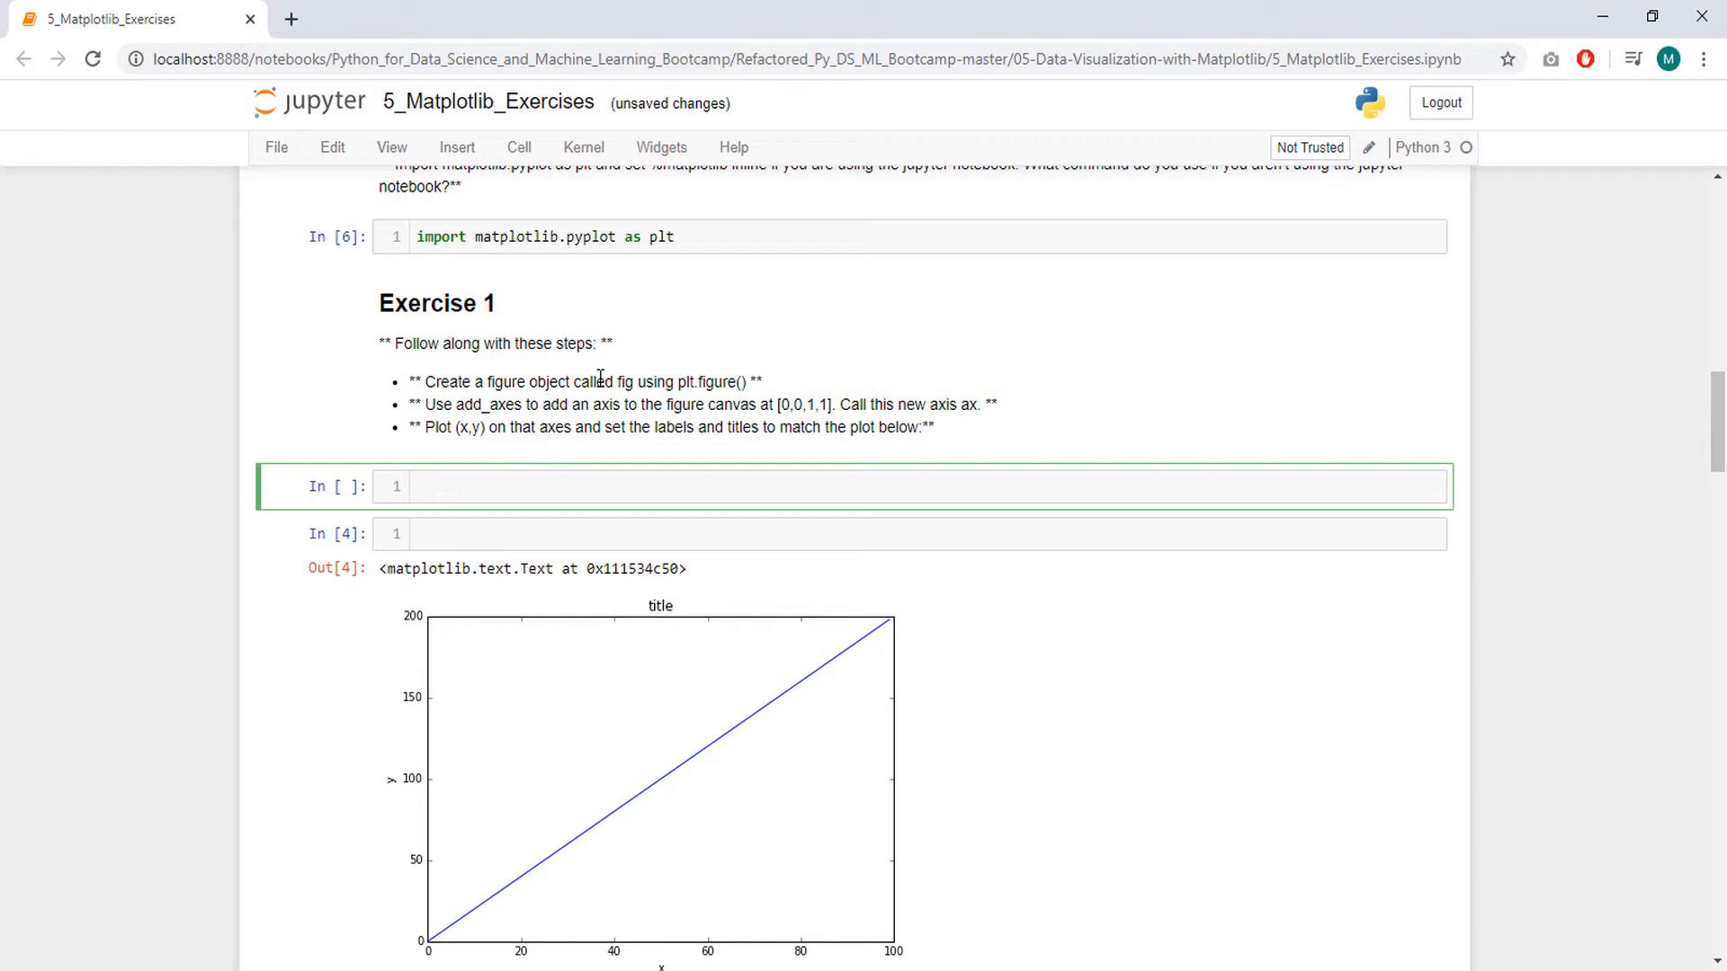
# - Write fig = plt.figure() and ax = fig.add_axes([0, 0, 1, 1]) in Exercise 1's cell
pyautogui.write('fig =')
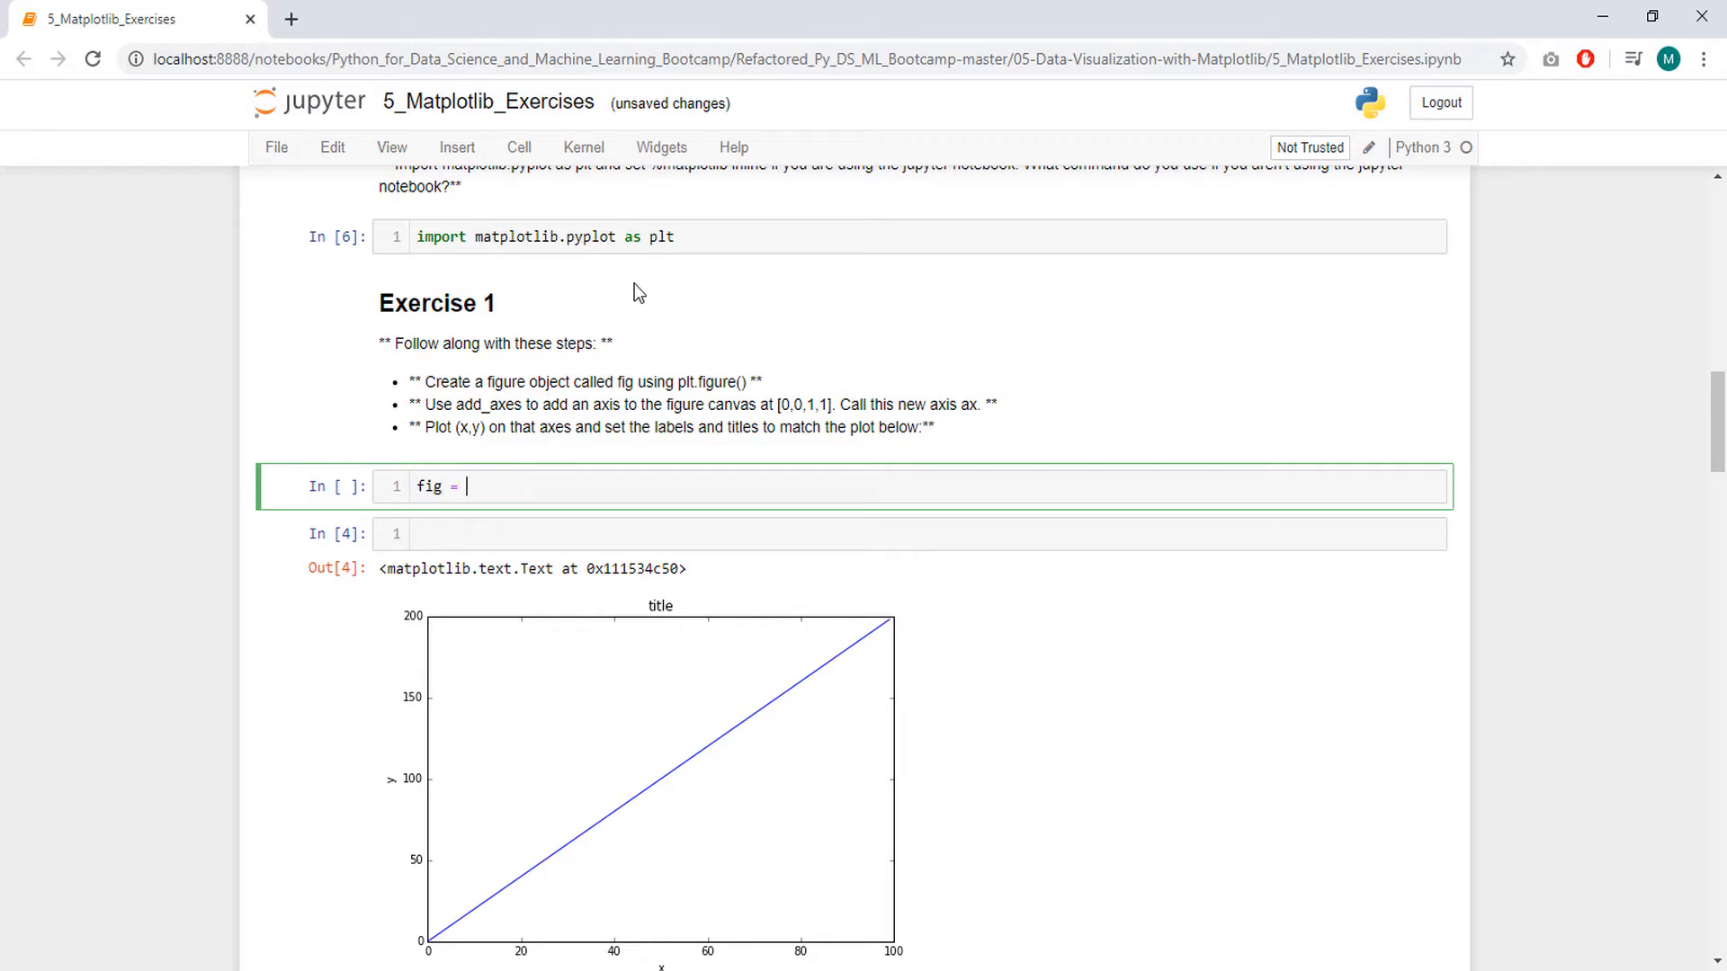
pyautogui.write('plt.f')
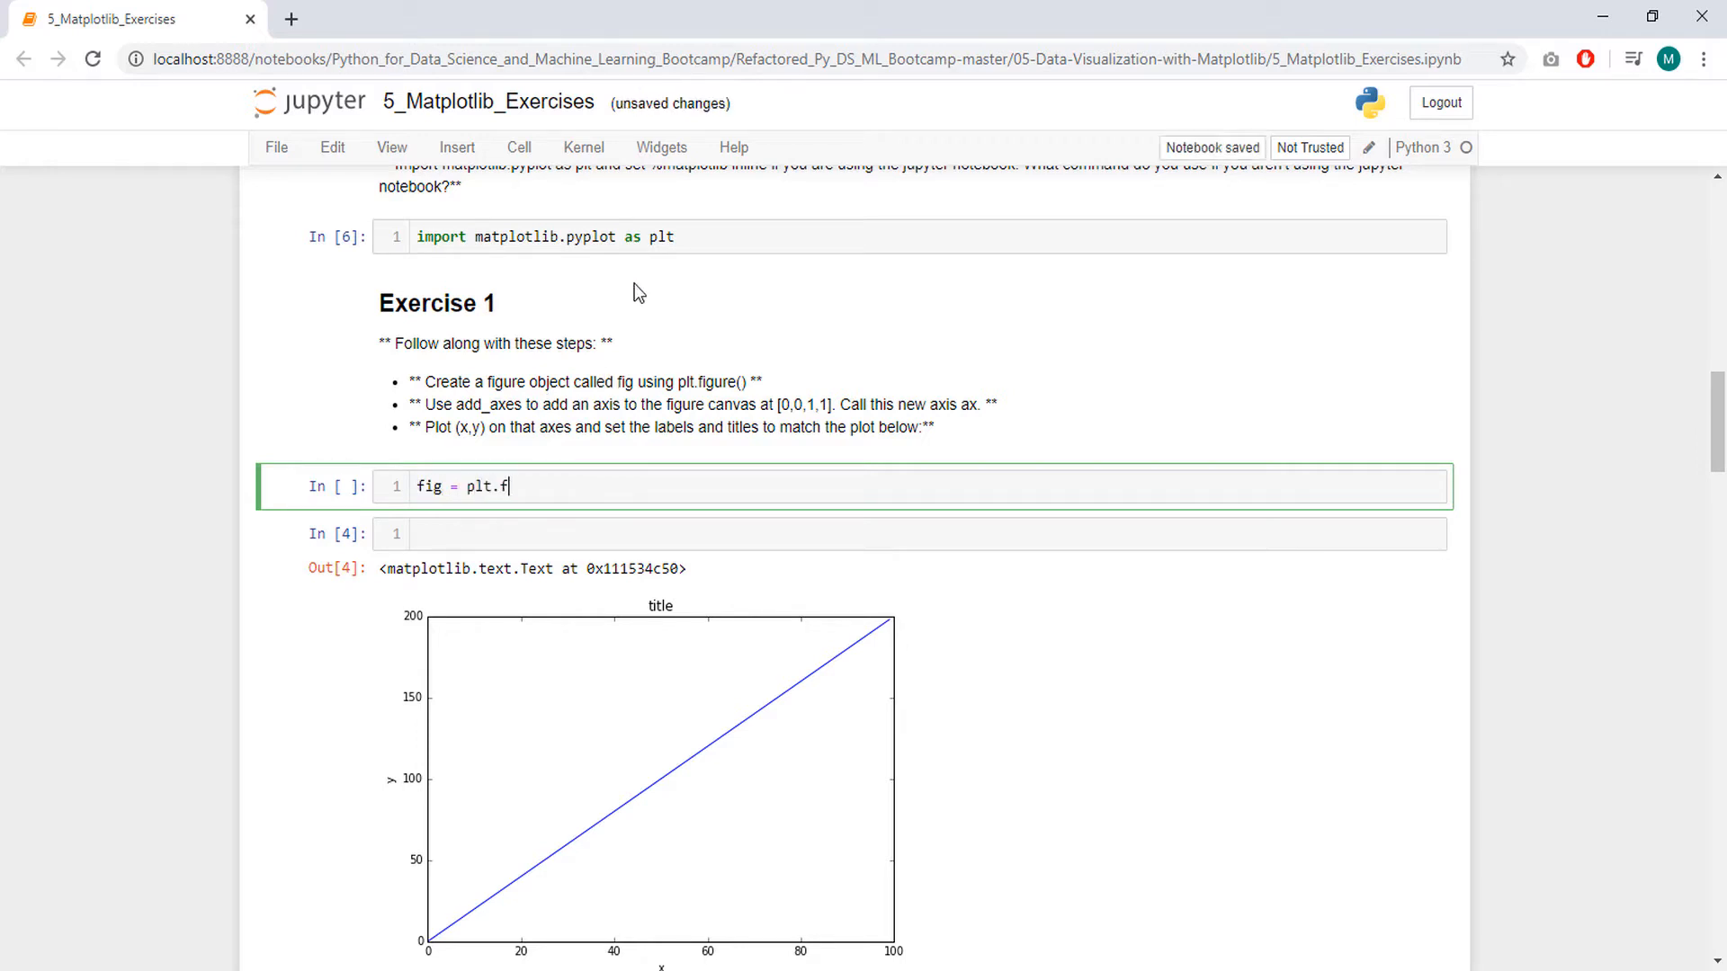
pyautogui.write('igure()')
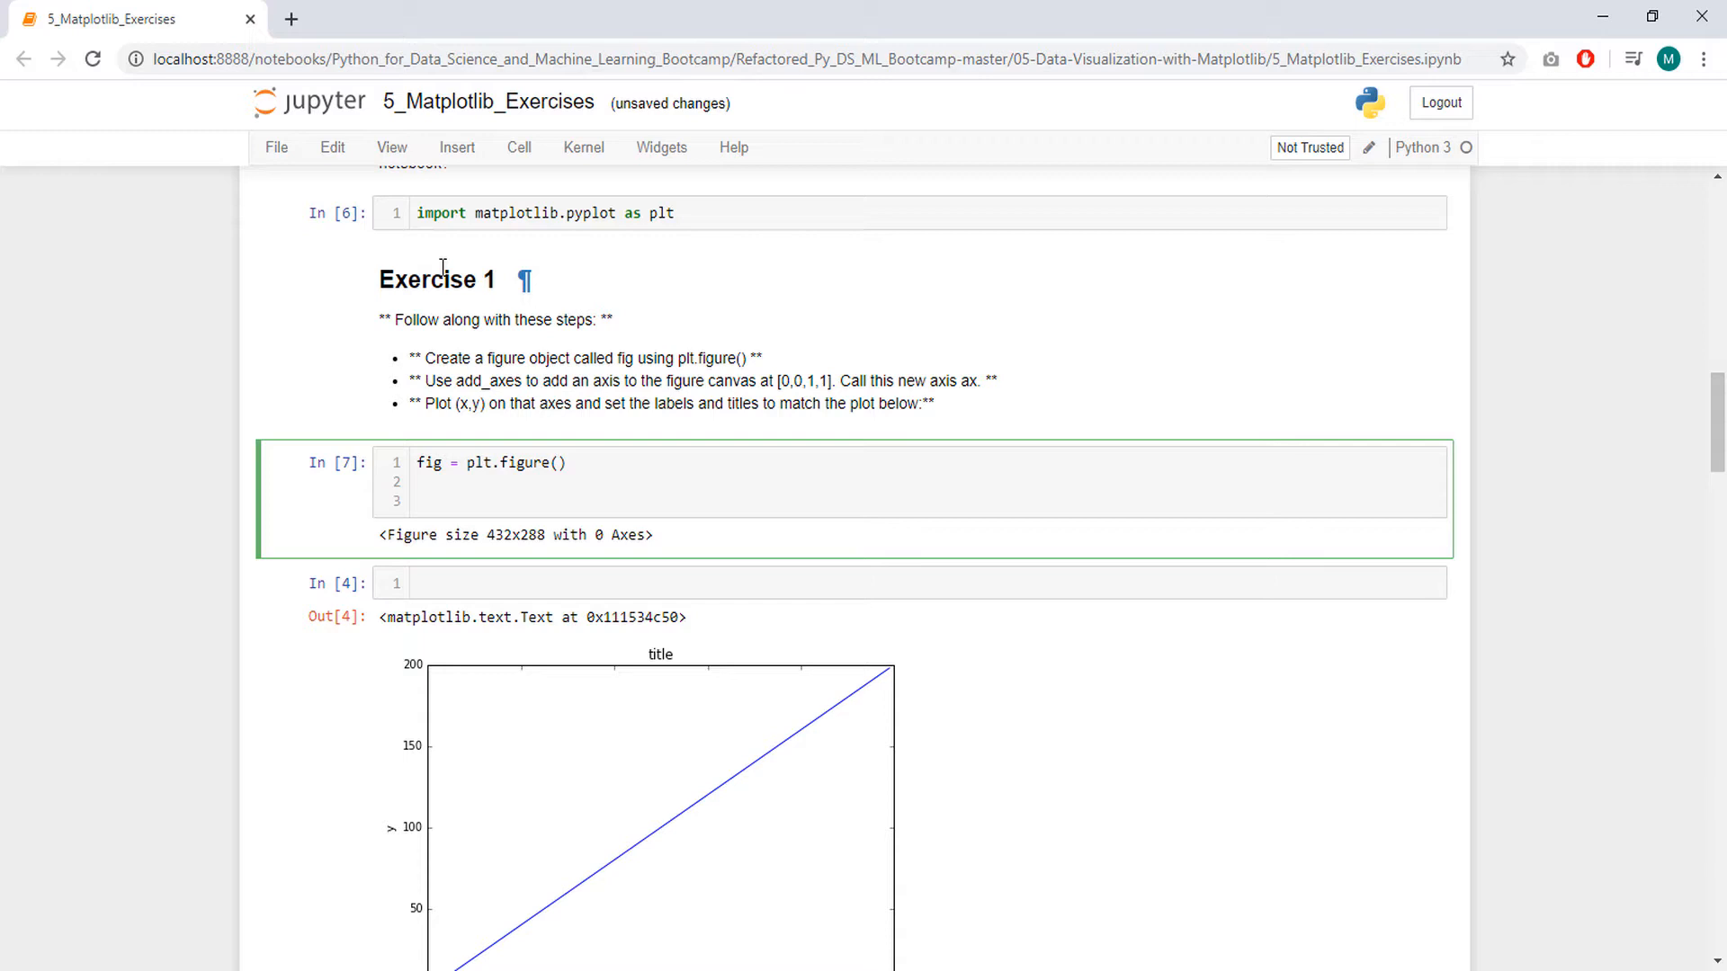
pyautogui.write('ax')
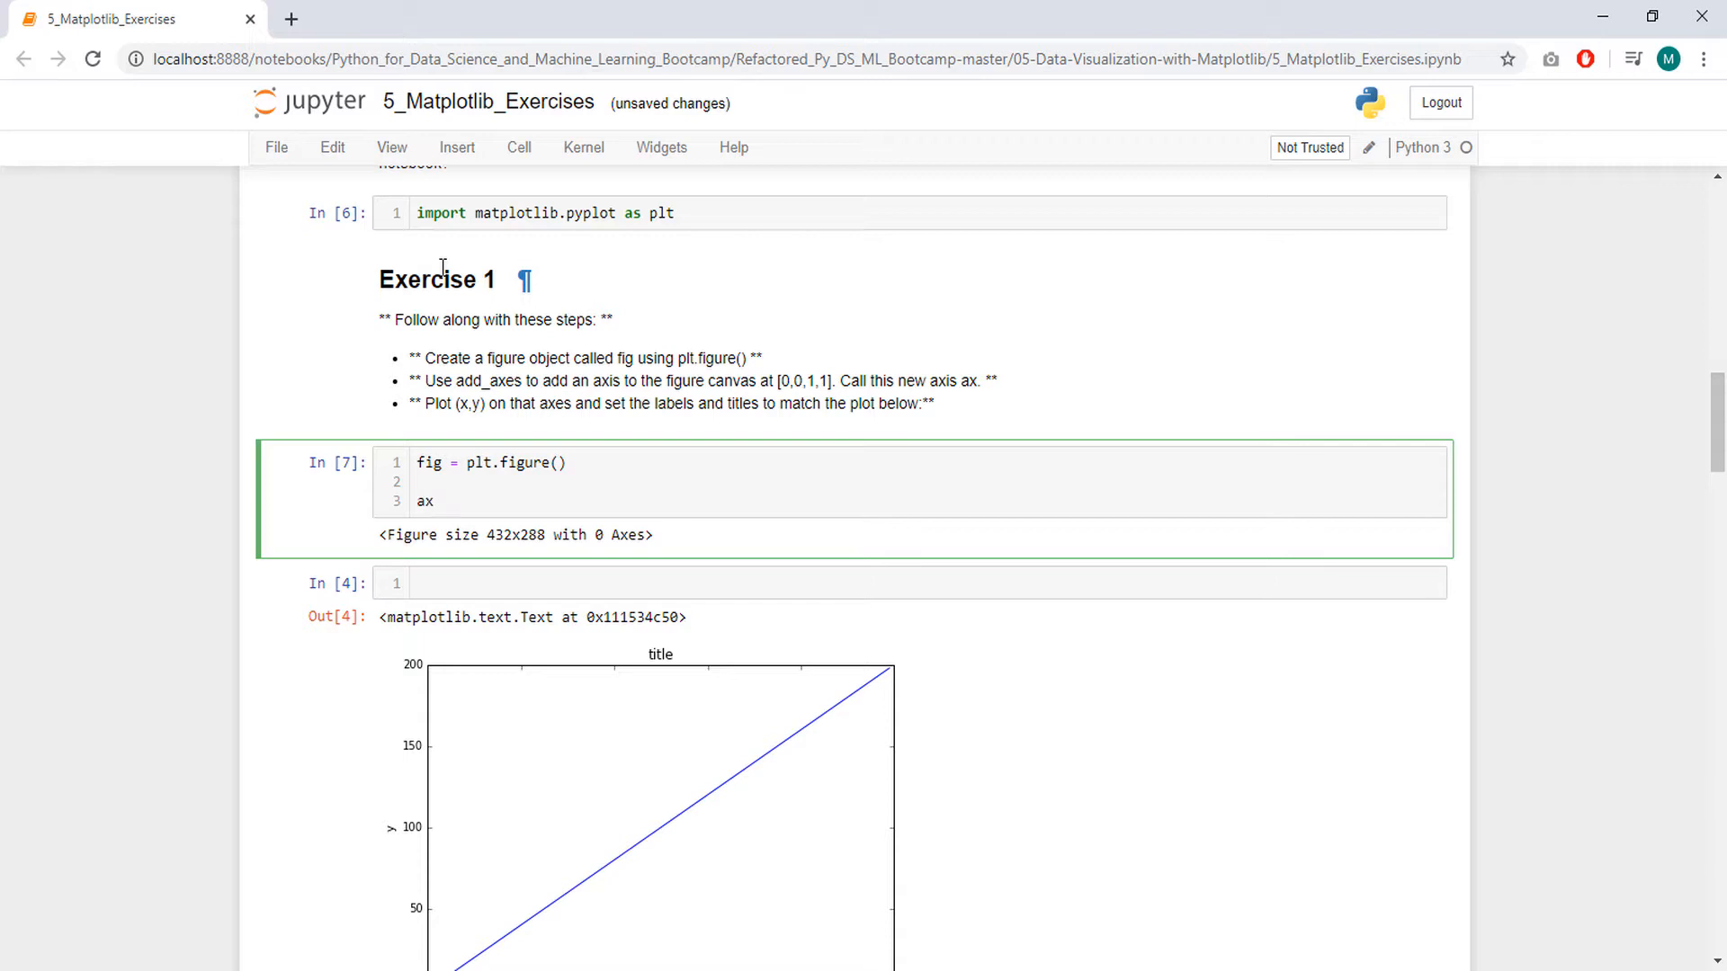
pyautogui.write('= fi')
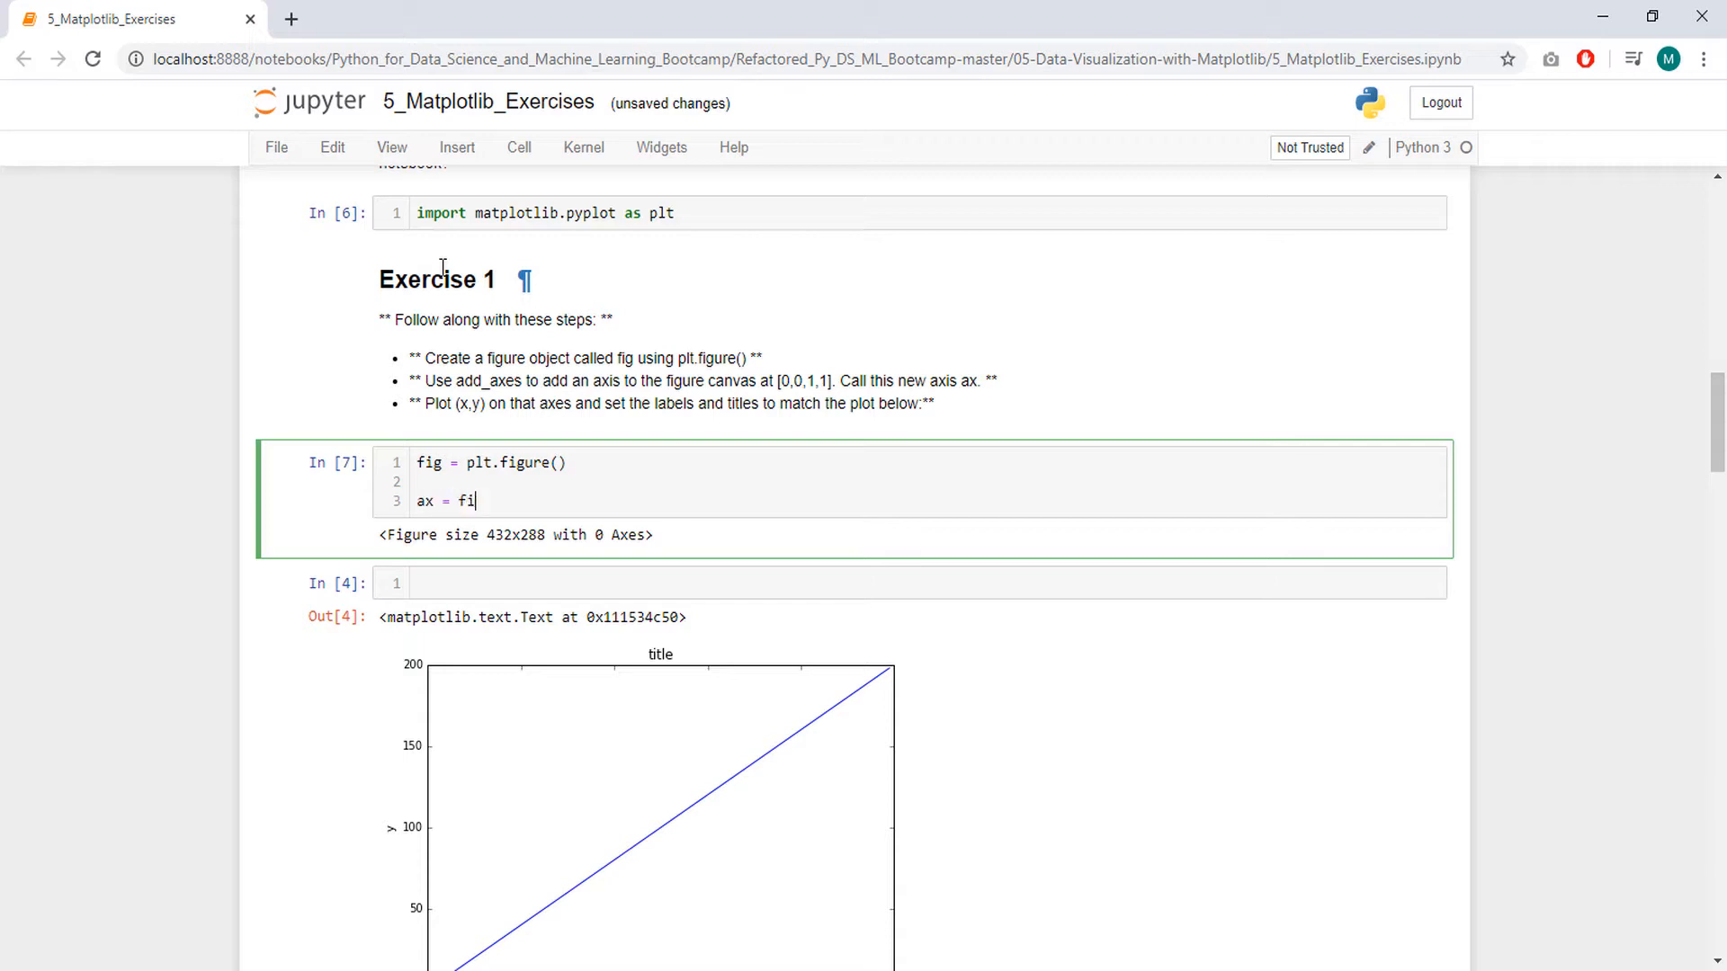
pyautogui.write('g.')
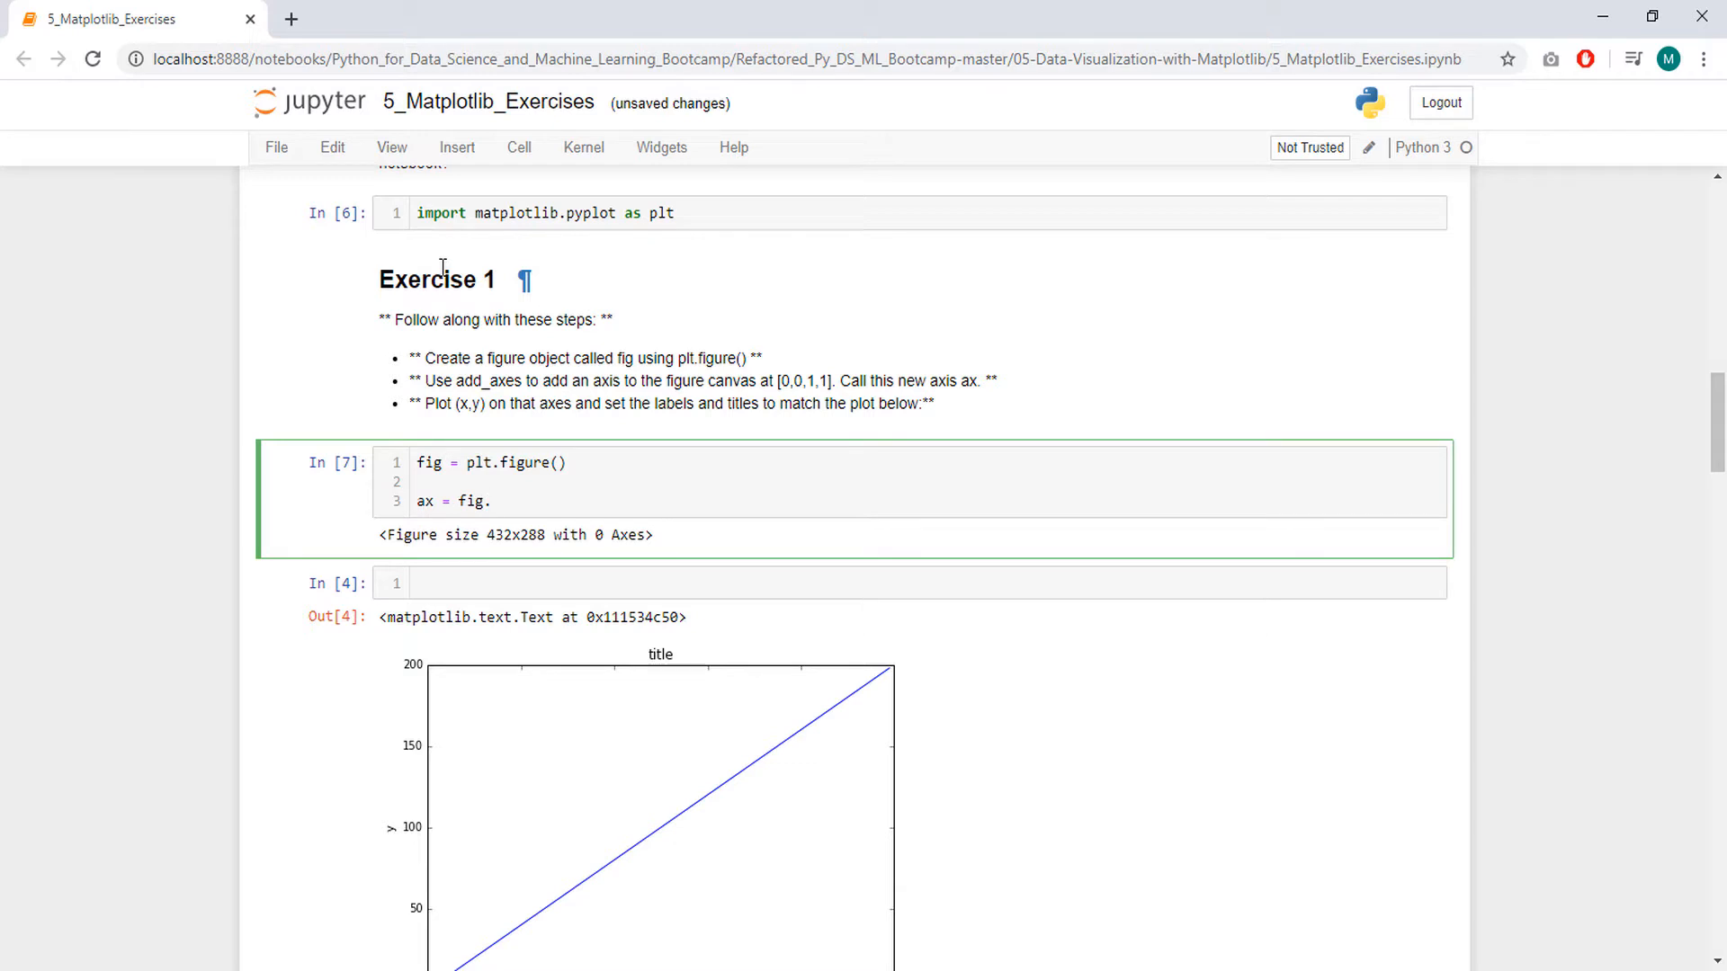
pyautogui.write('a')
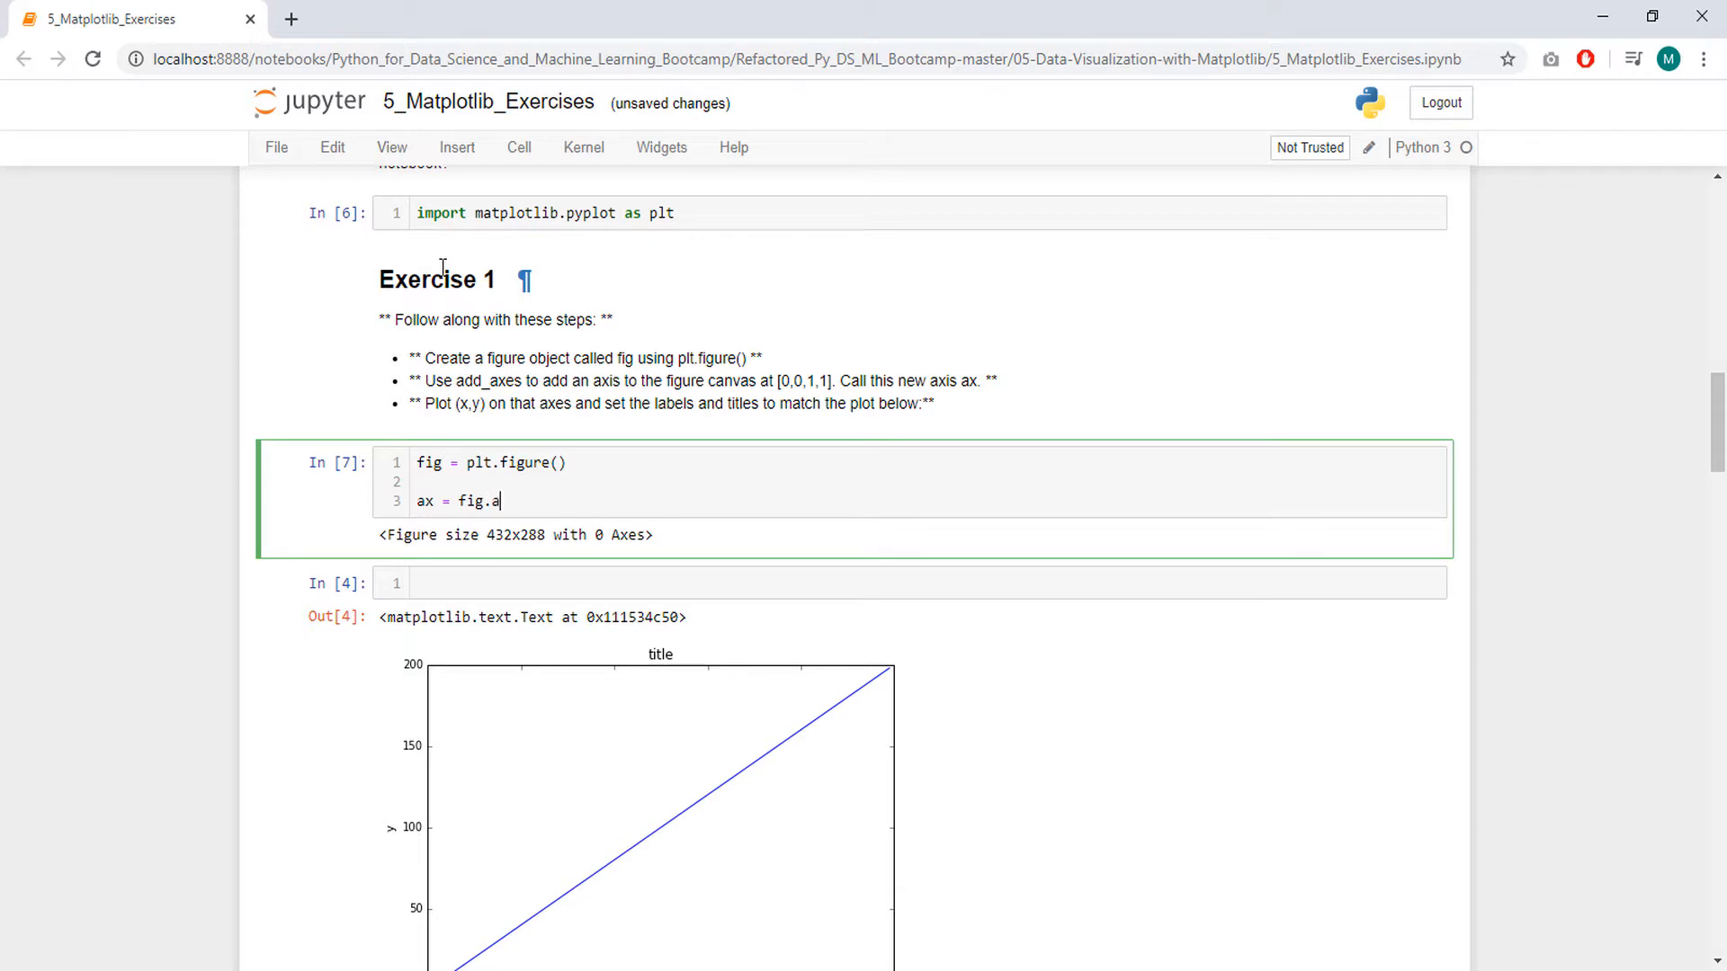
pyautogui.write('dd_axes()')
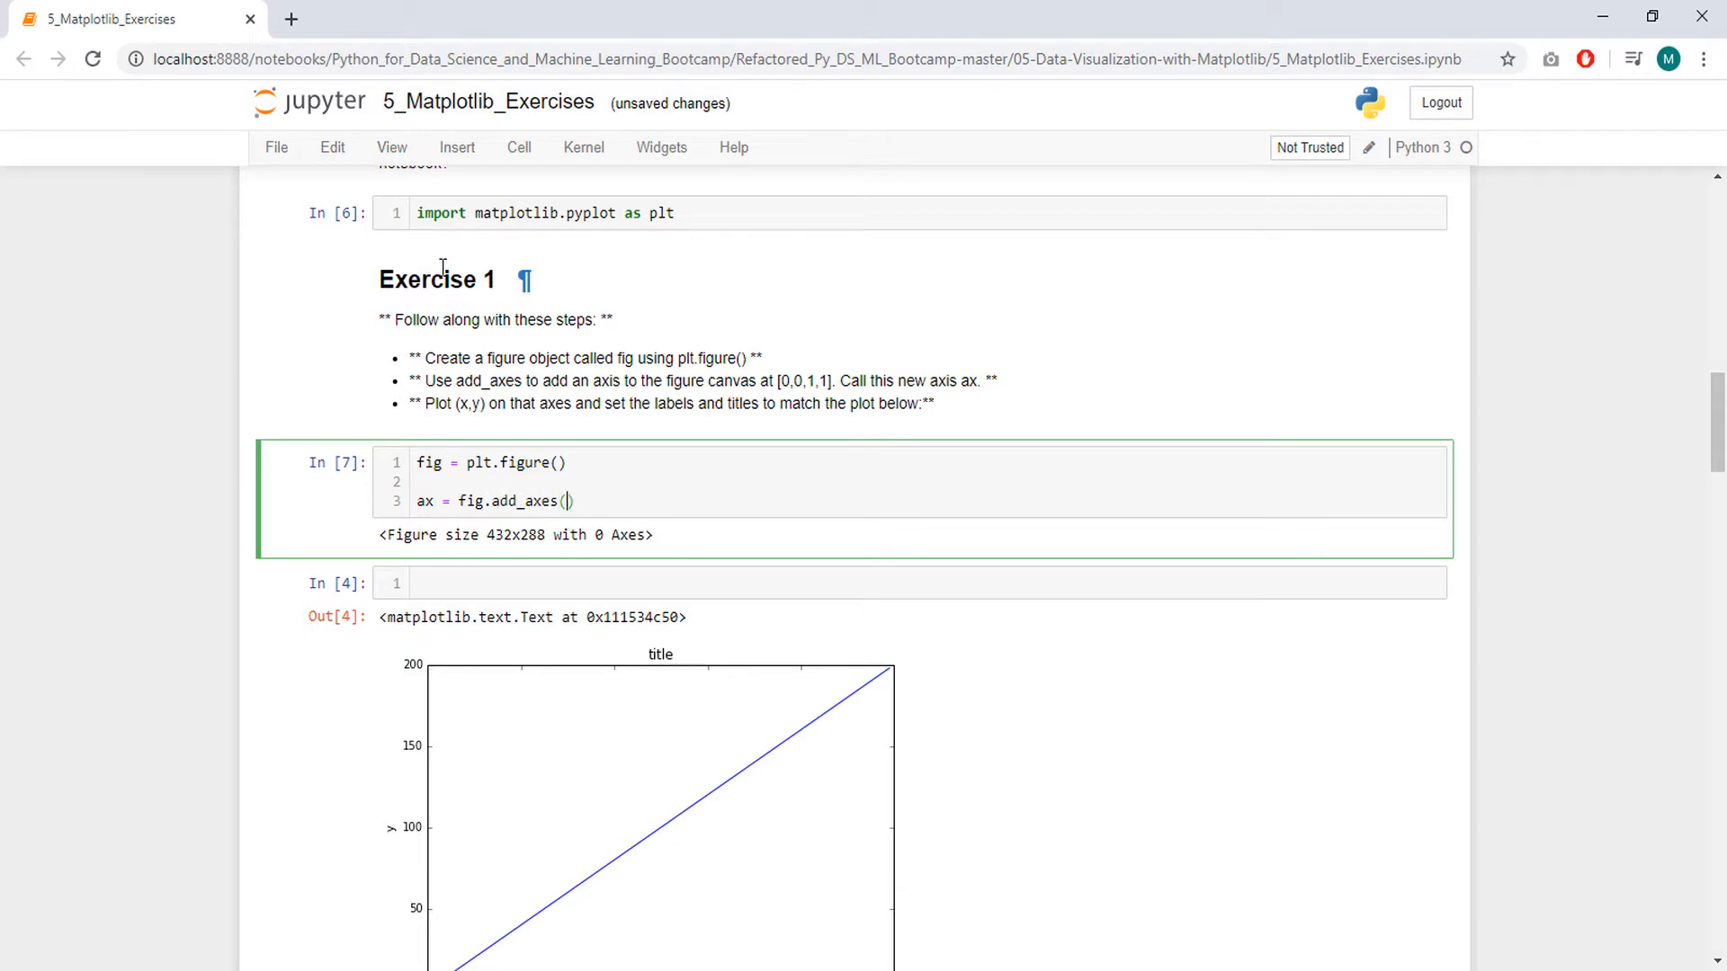
pyautogui.write('[0, 0,')
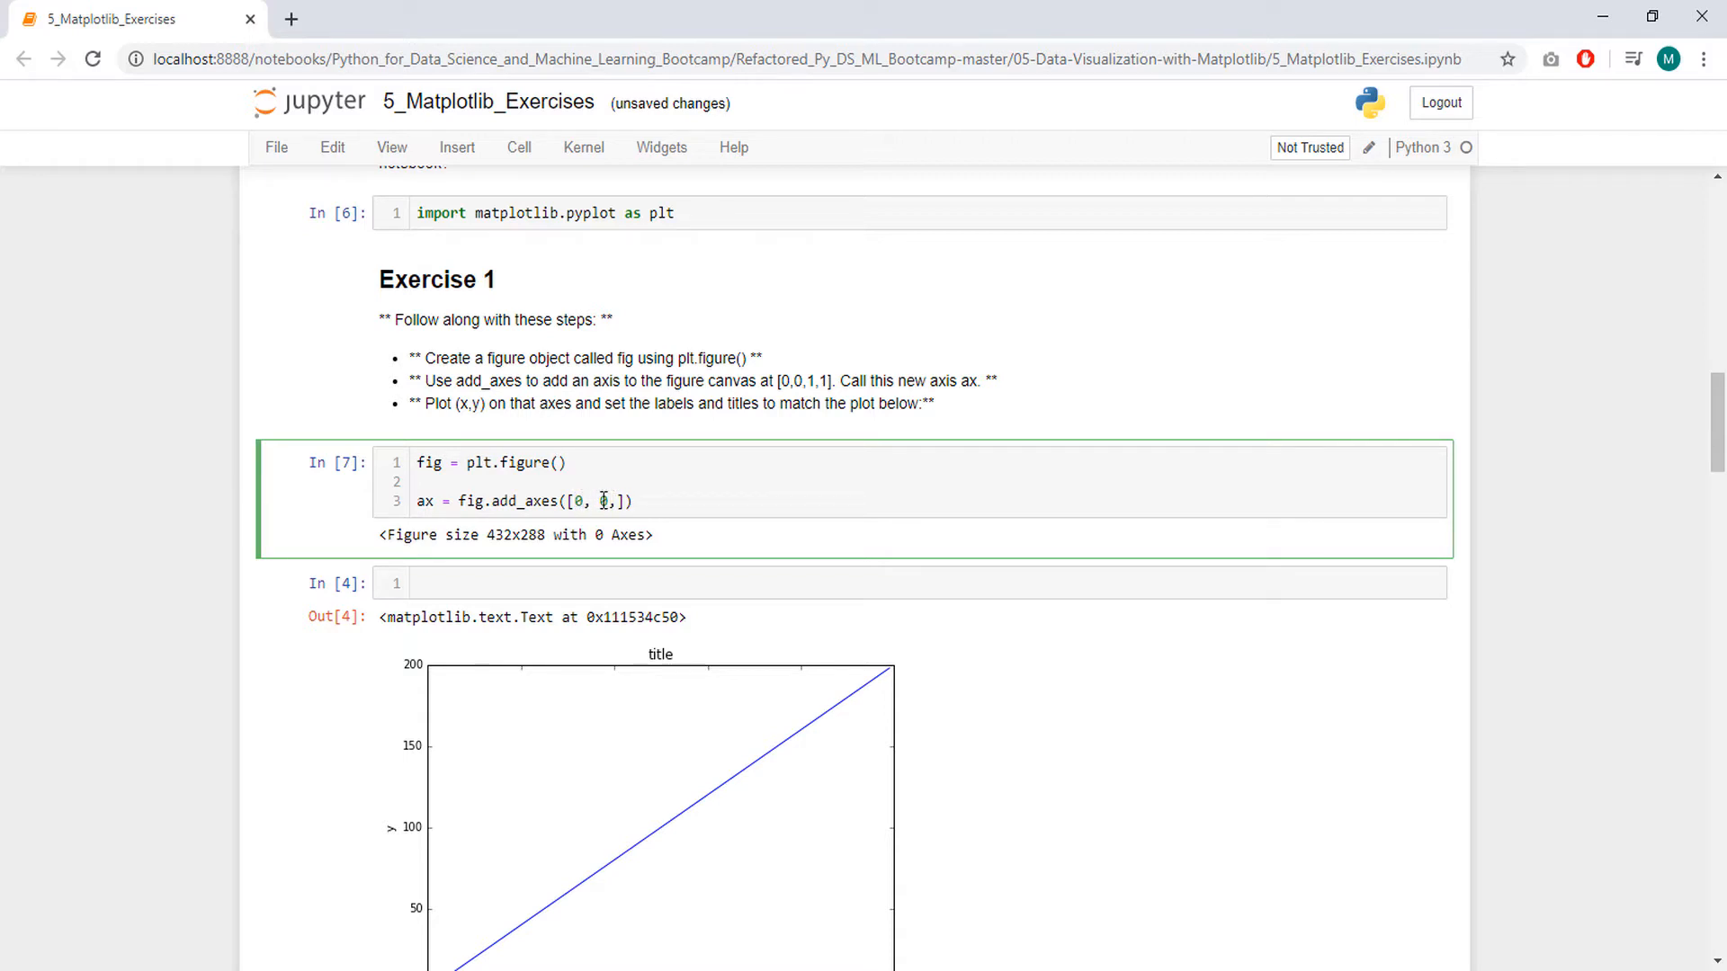
pyautogui.write('0,')
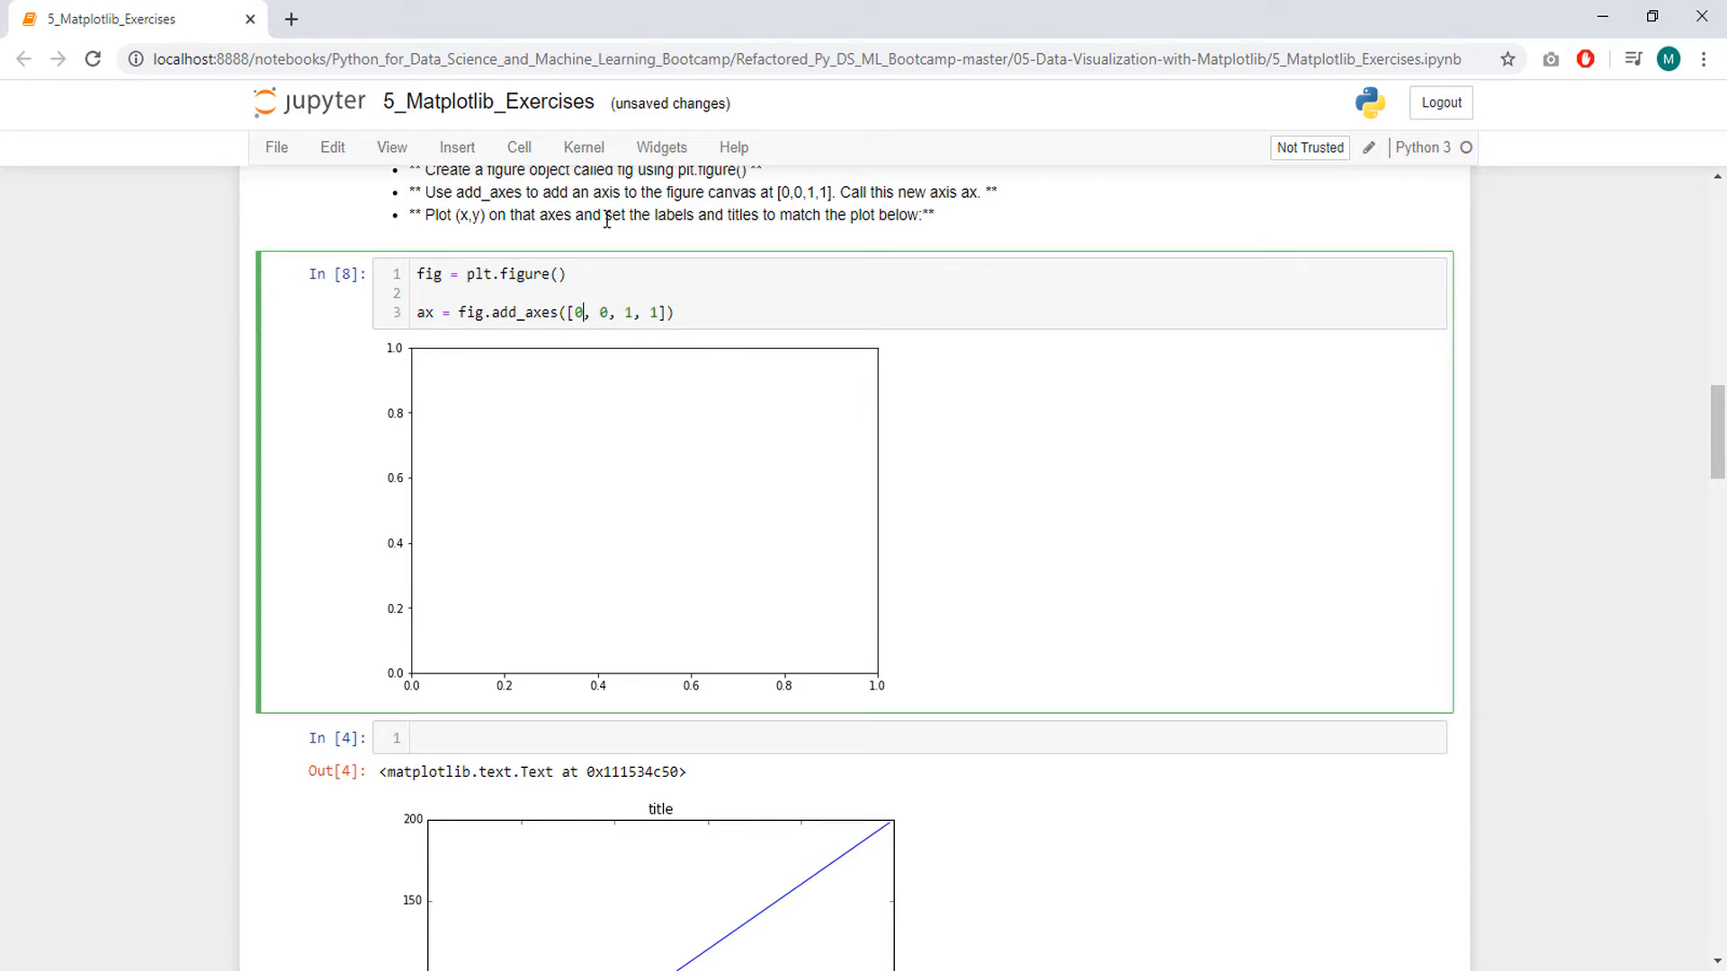
# - Append the comment '# Left, bottom, width, height' to the add_axes line
pyautogui.write('.')
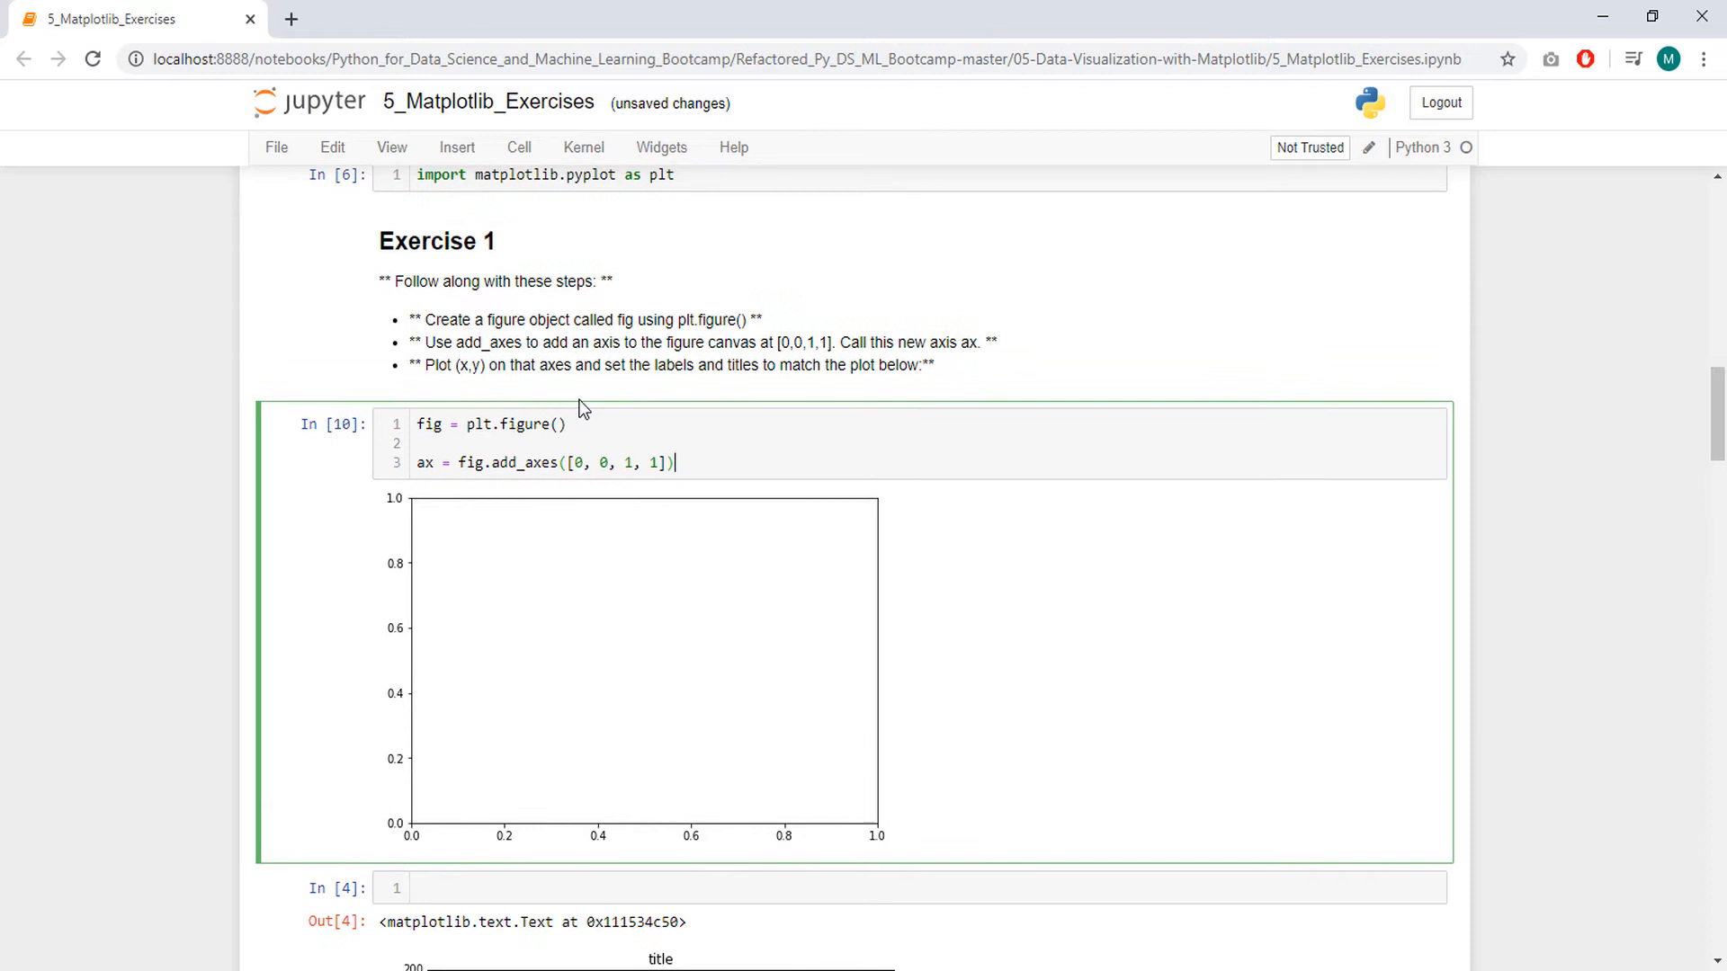
pyautogui.moveTo(603, 582)
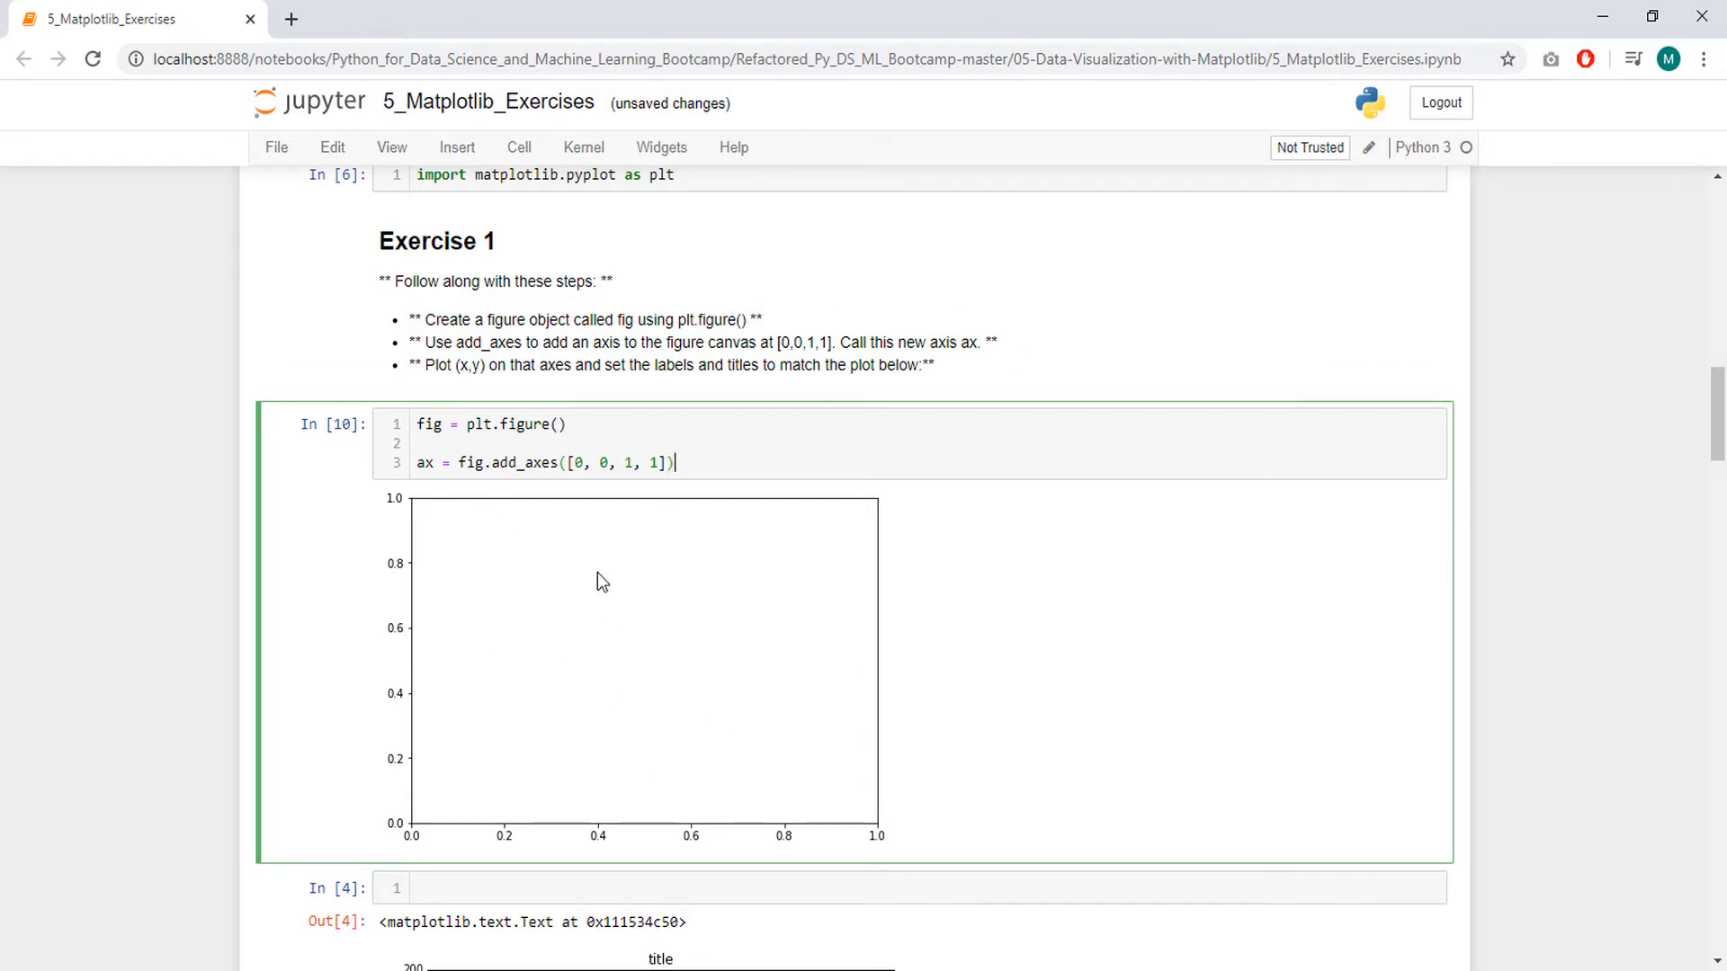
pyautogui.moveTo(711, 695)
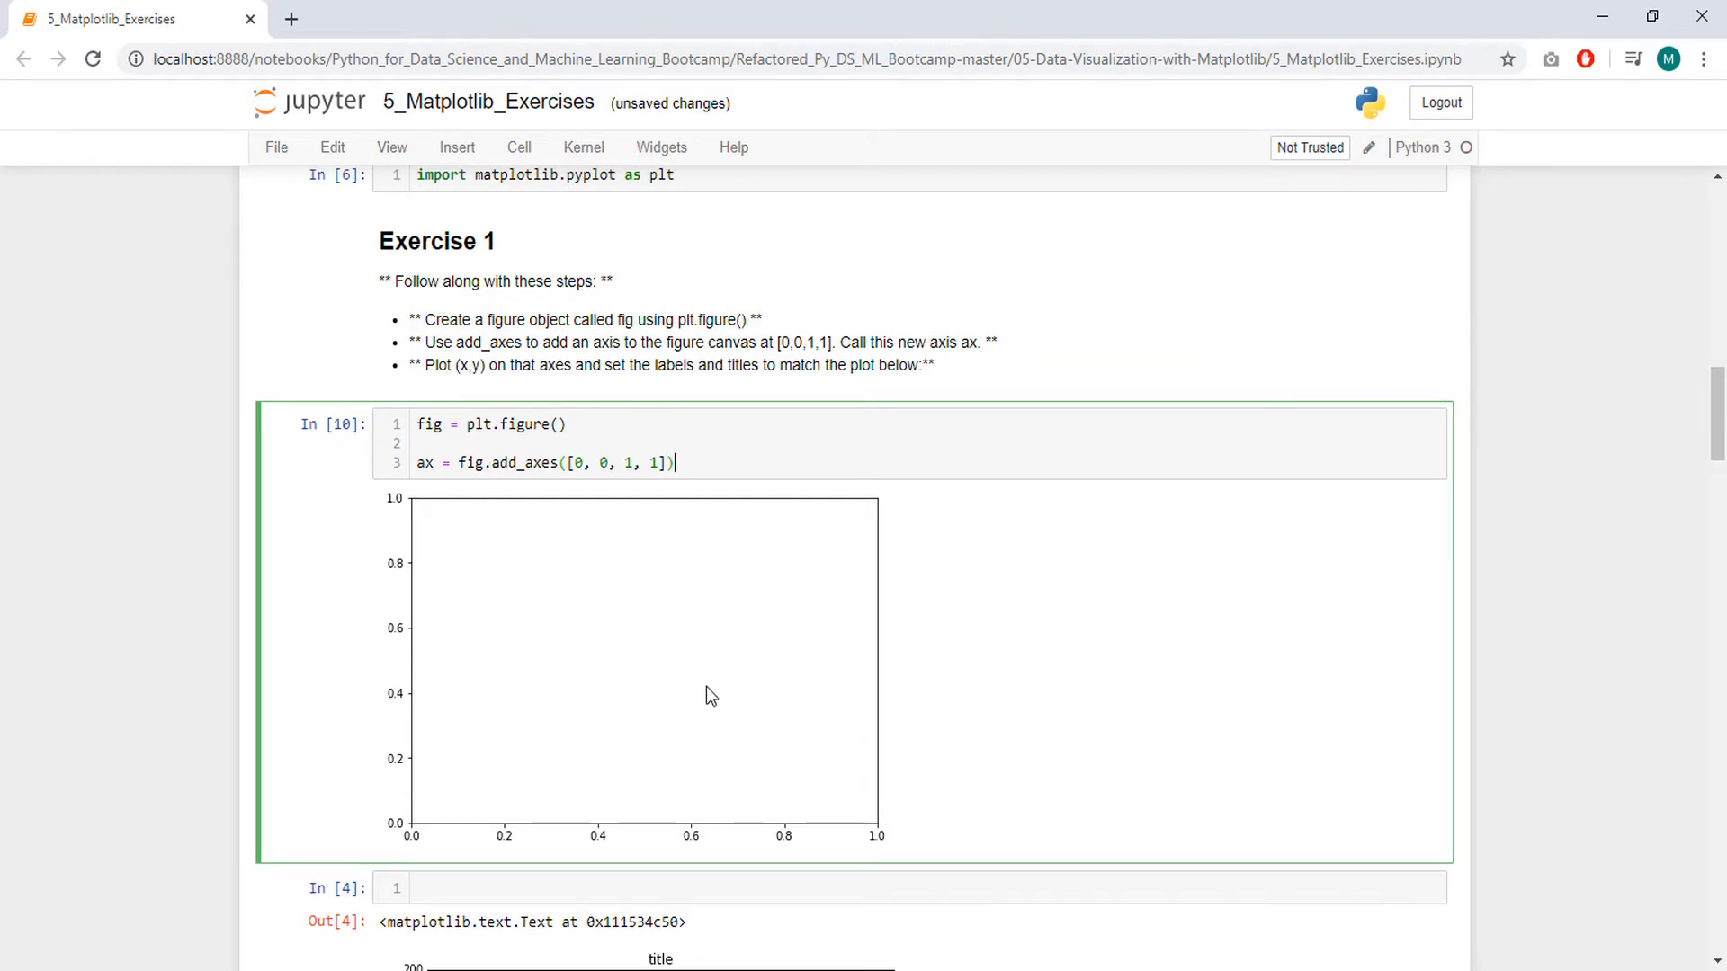
pyautogui.moveTo(428, 556)
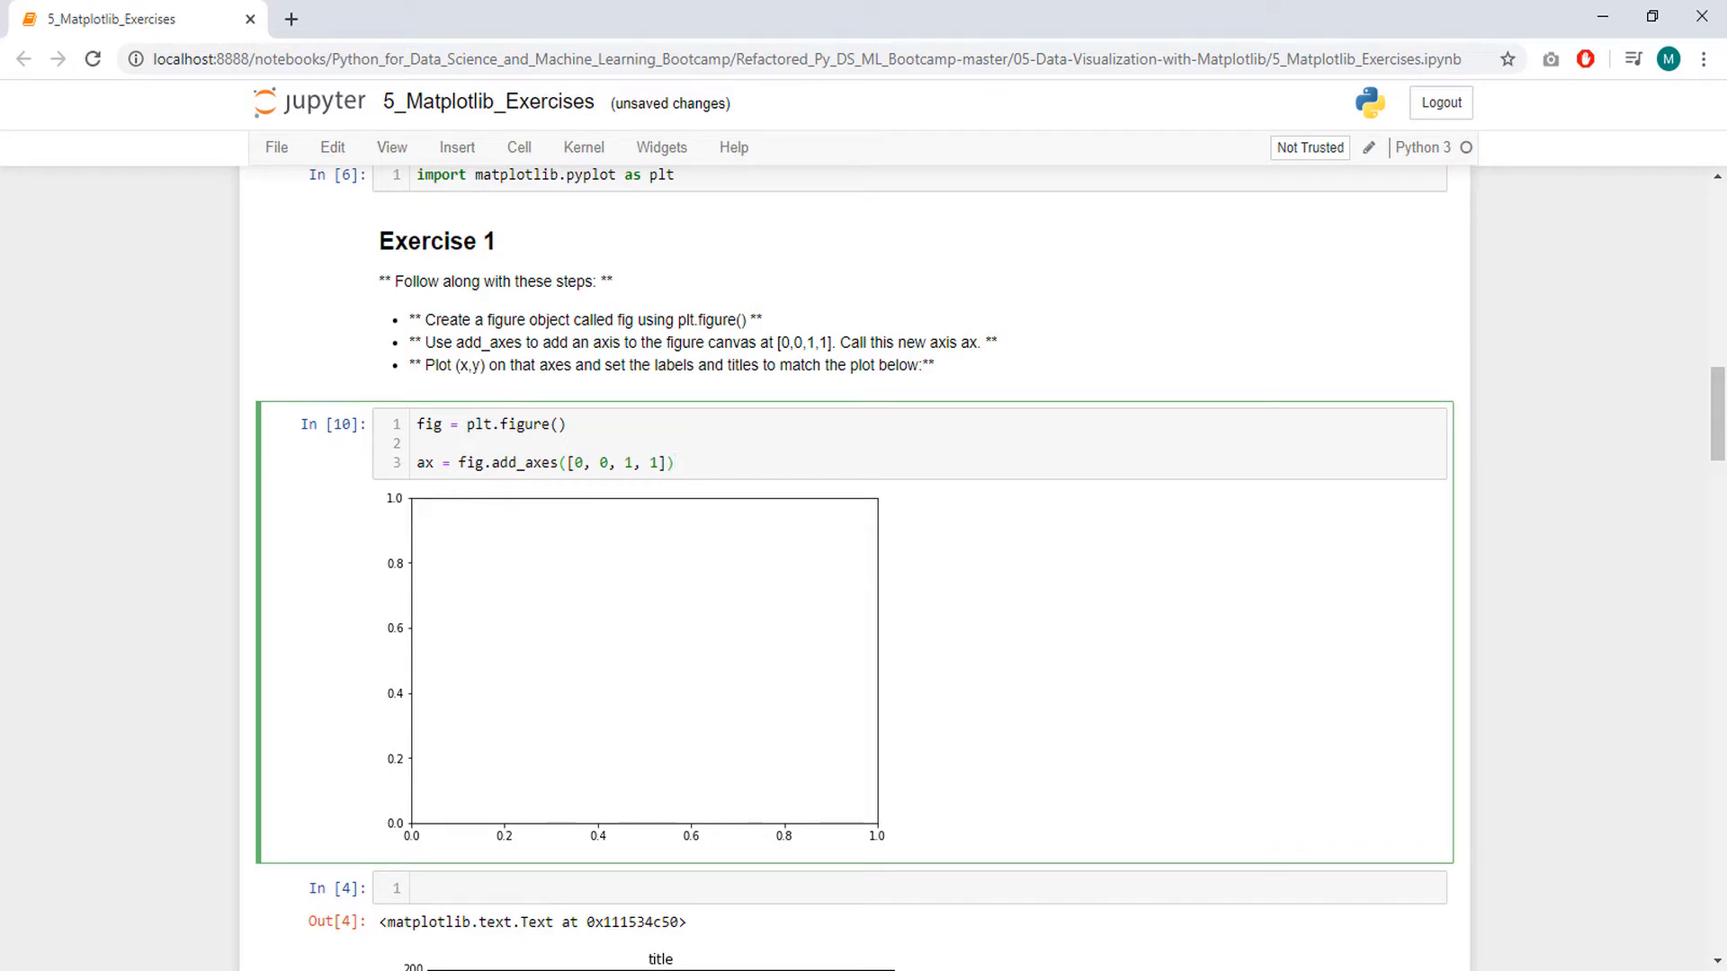
pyautogui.write('#')
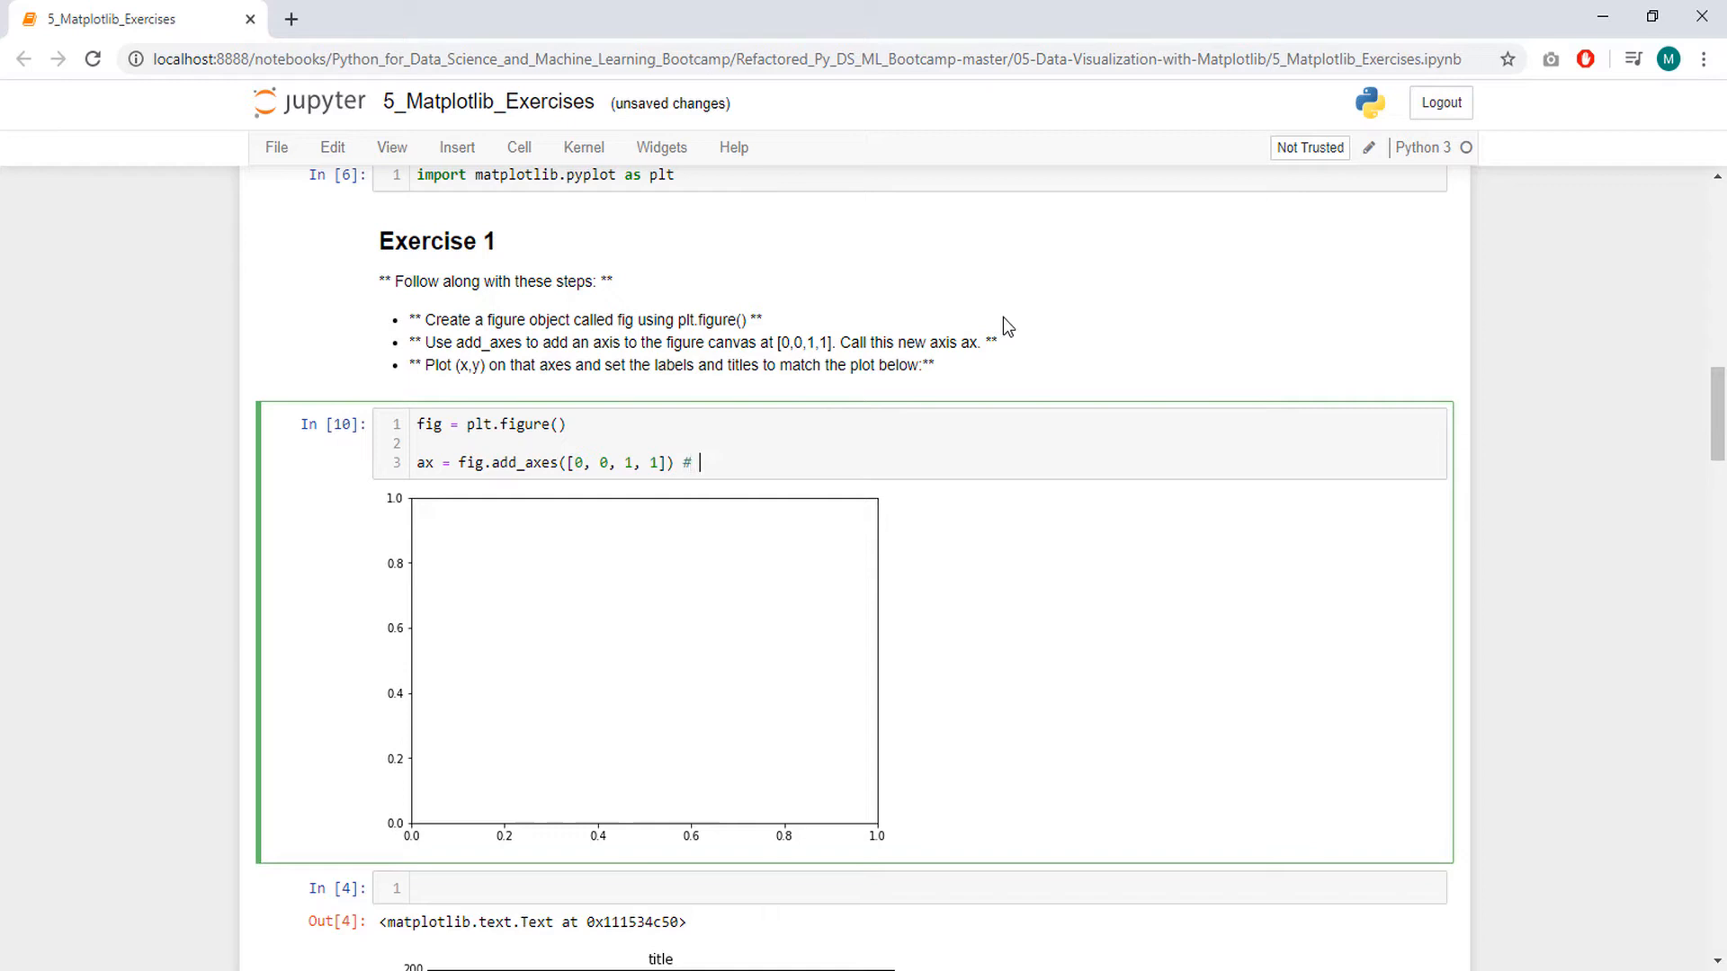
pyautogui.write('Left, bot')
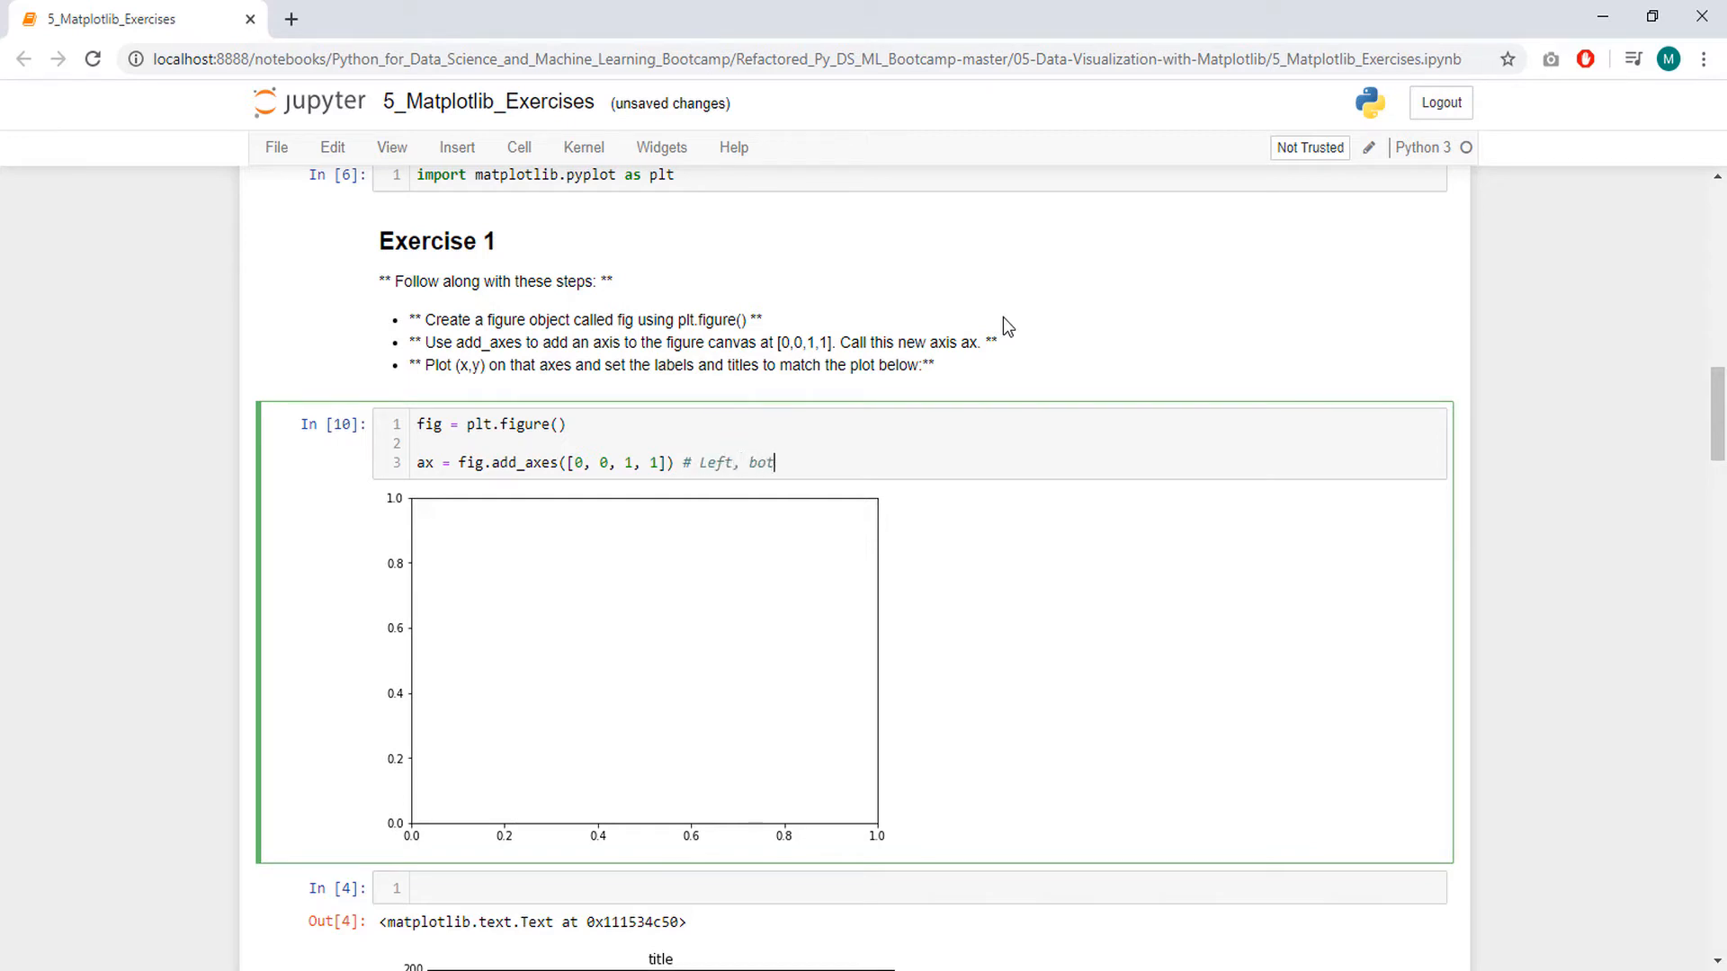
pyautogui.write('tom, width, height')
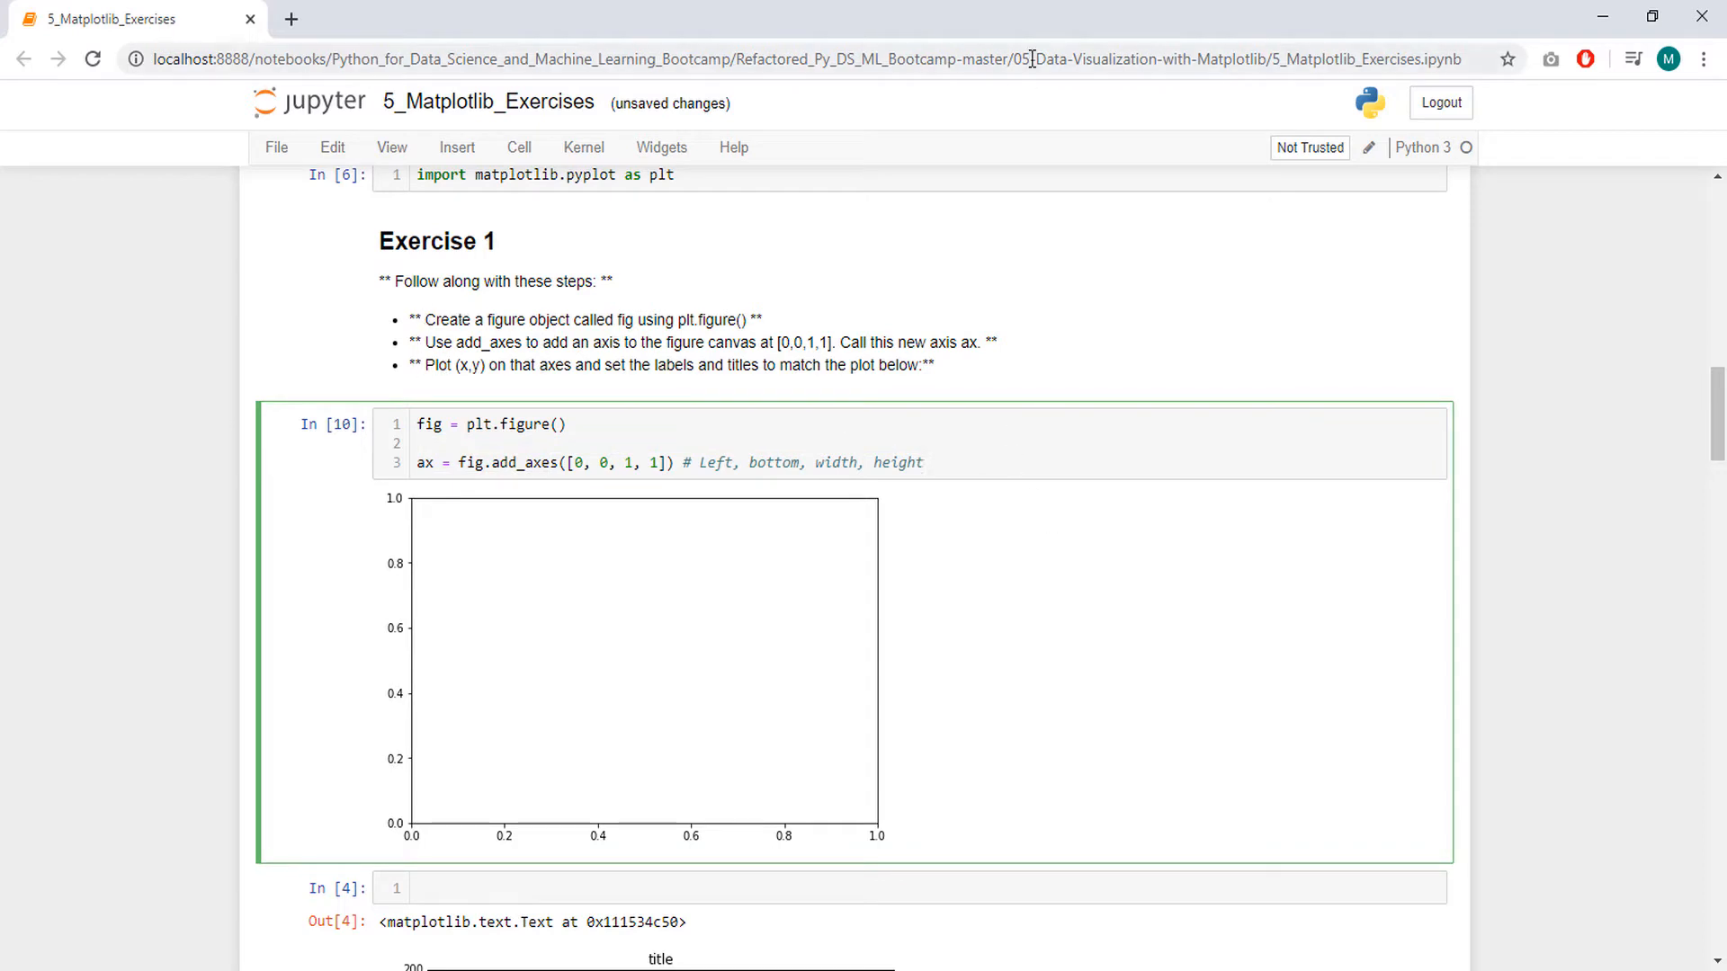
# - Plot x against y on the Exercise 1 axes
pyautogui.write('ax.plot(')
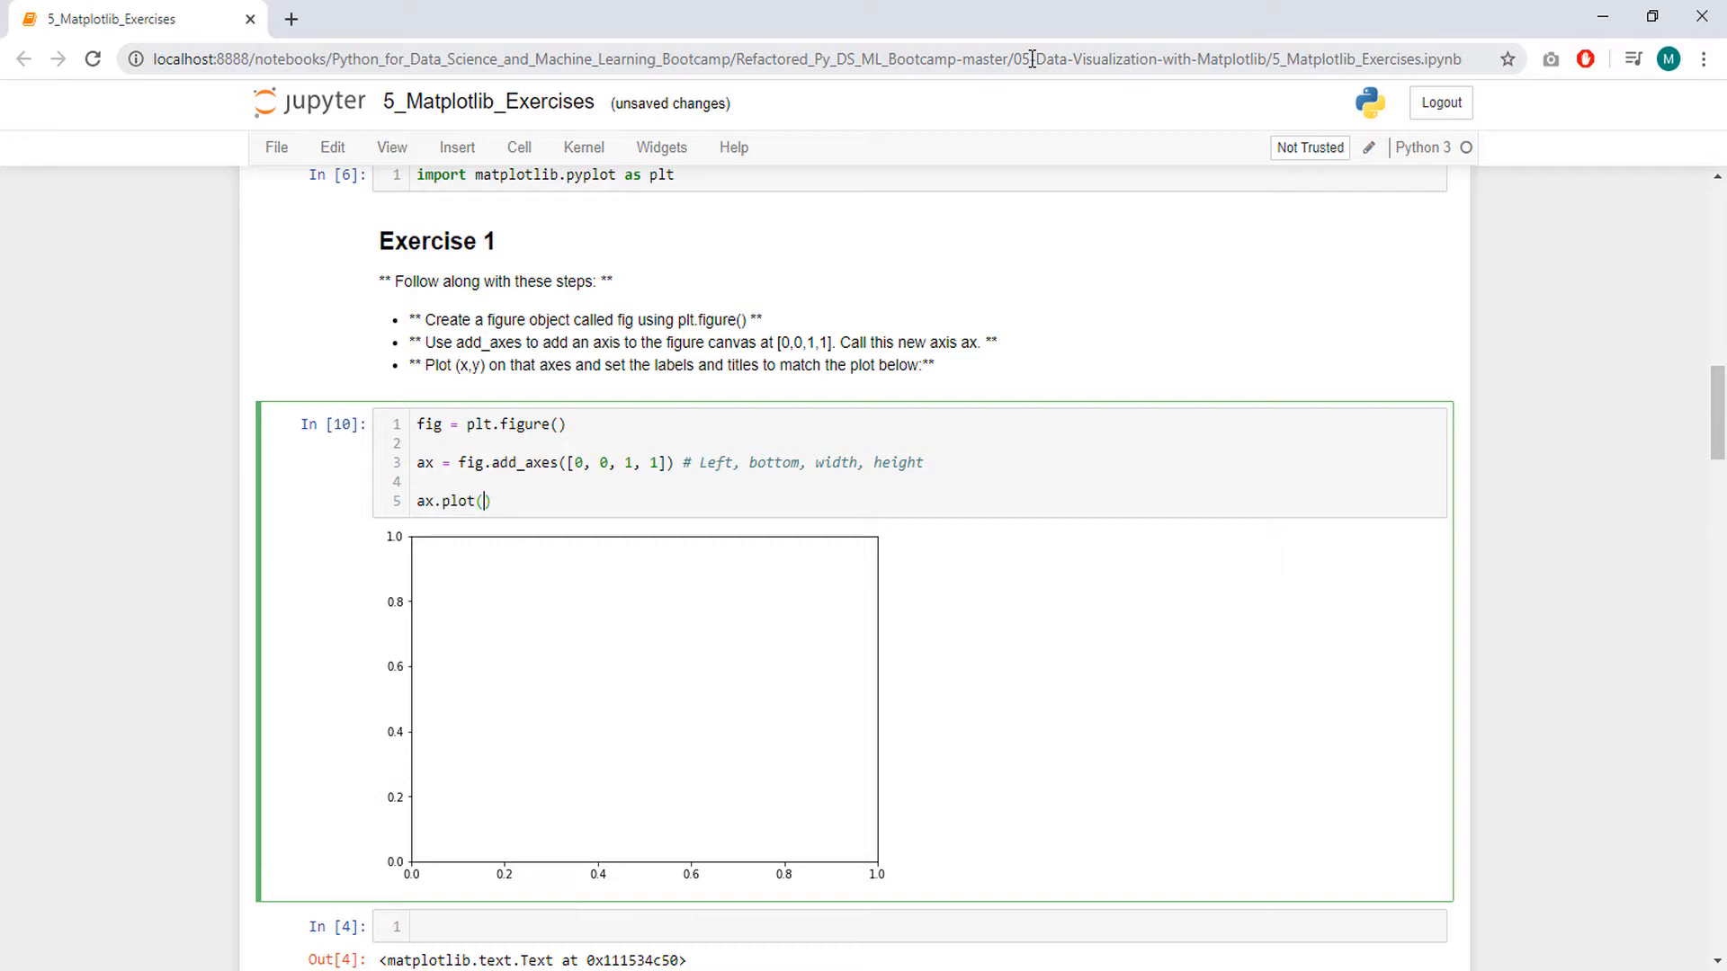
pyautogui.write('x, y')
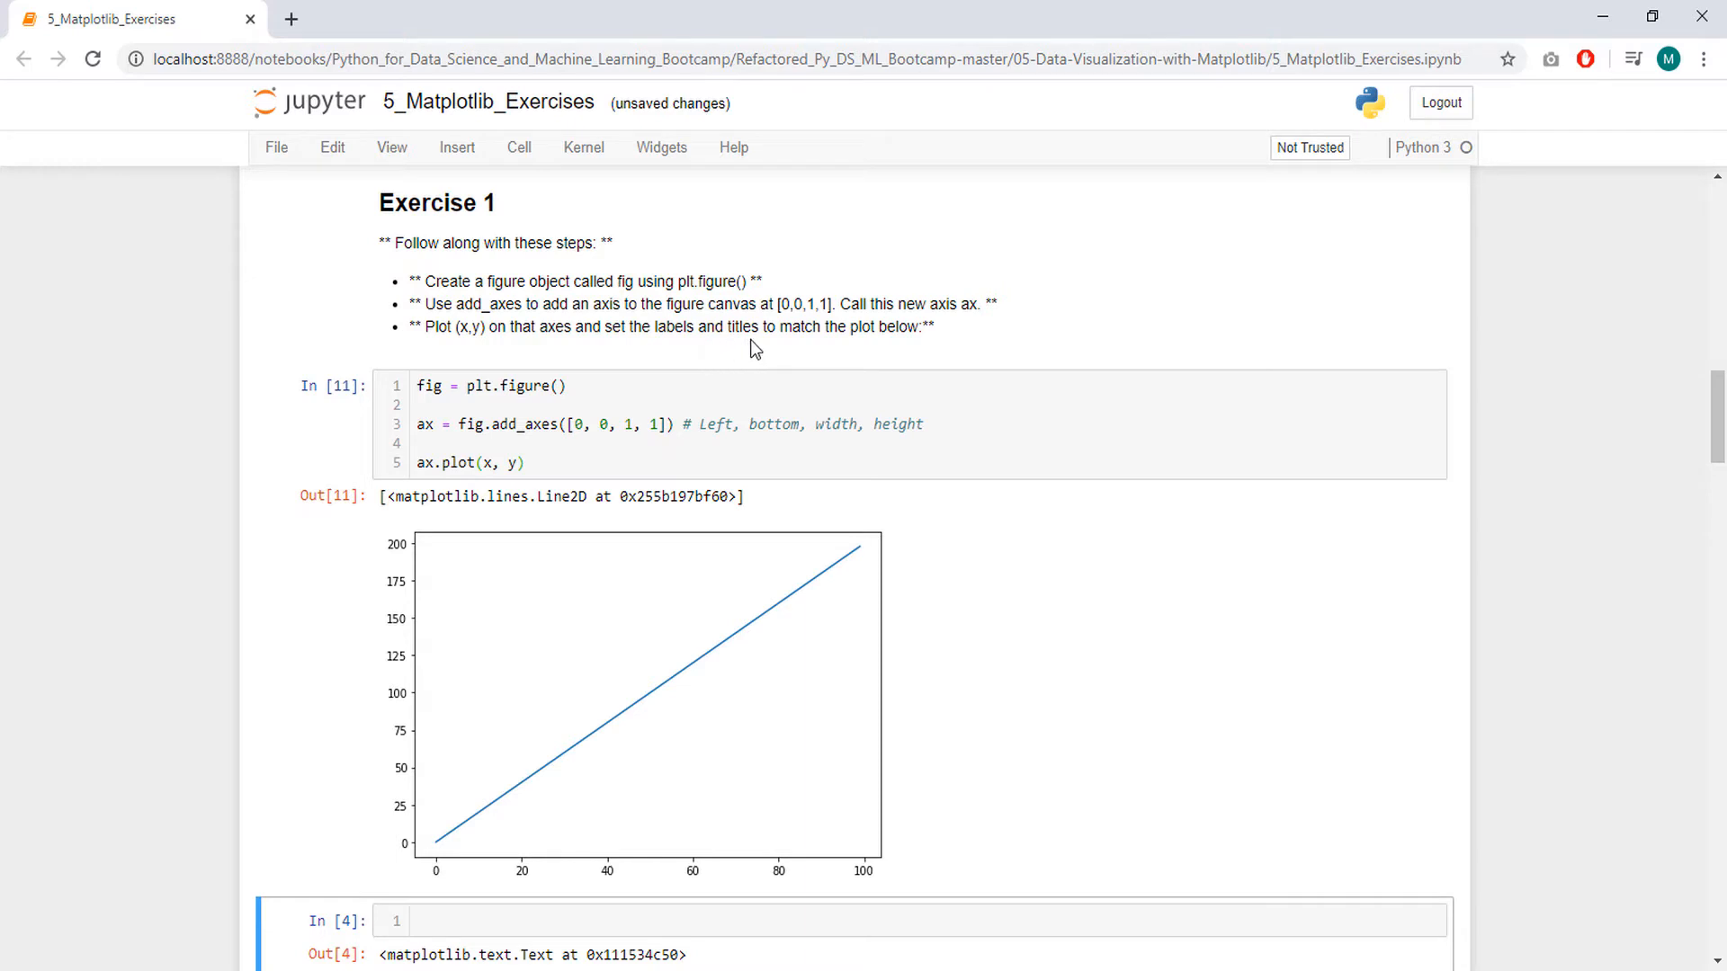
pyautogui.scroll(-3)
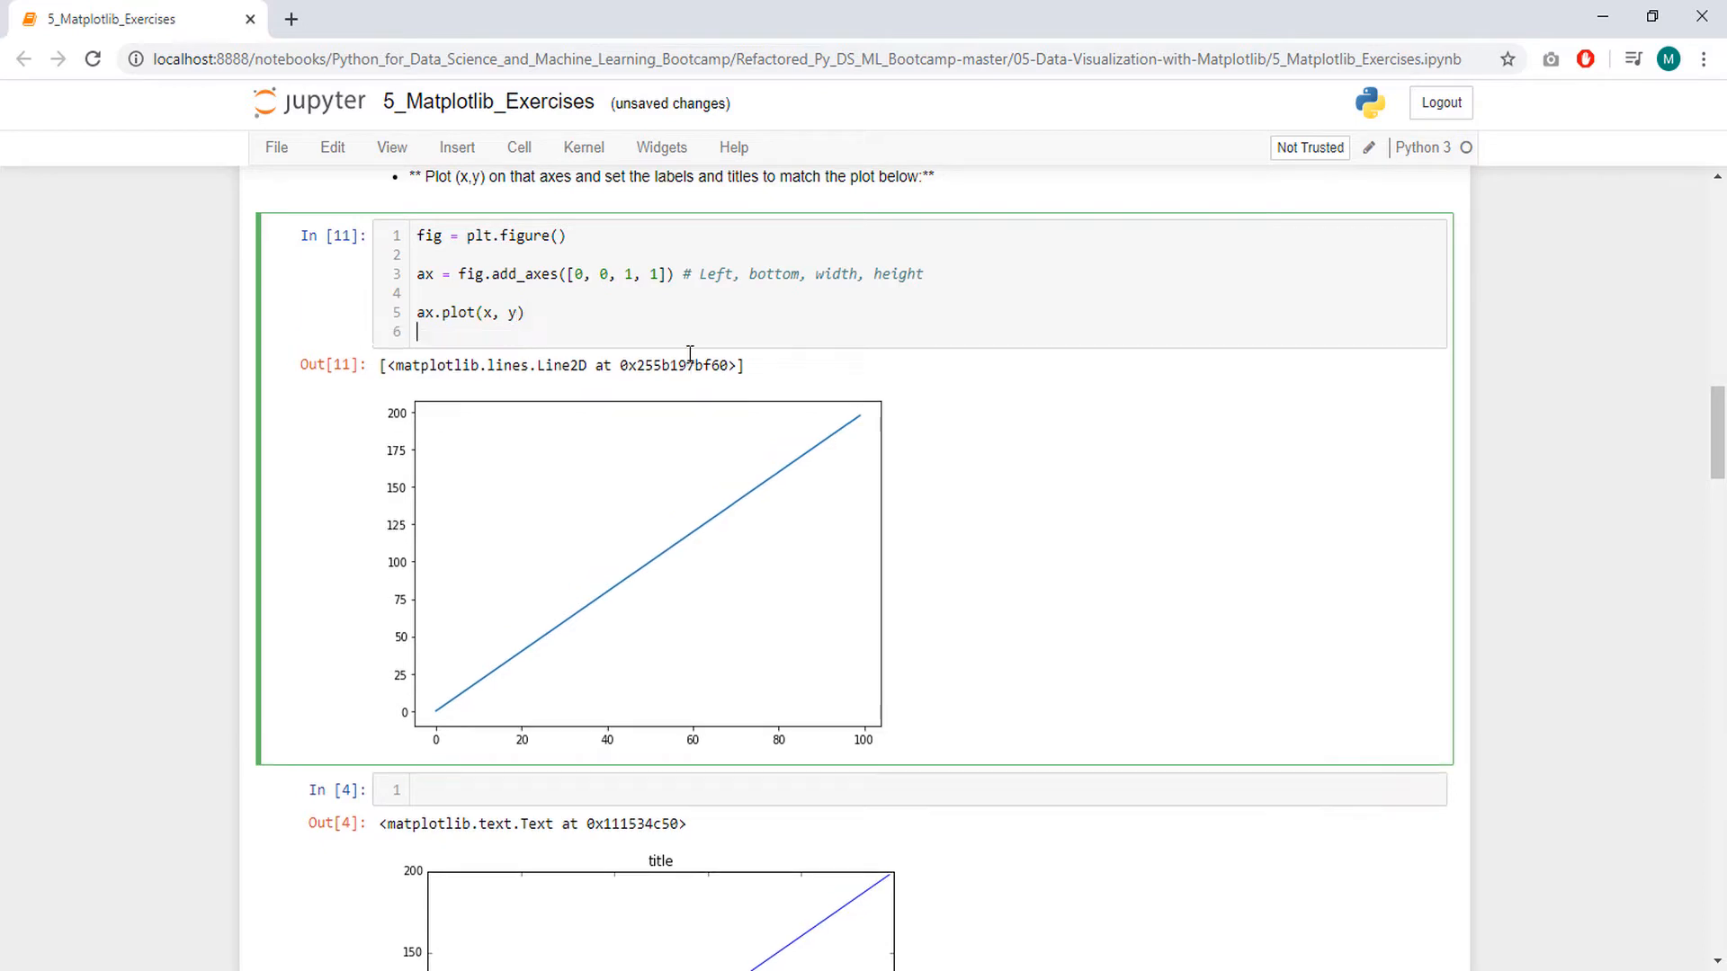
# - Add title 'title' and axis labels 'x' and 'y', then compare with the reference plot
pyautogui.write('ax.set_')
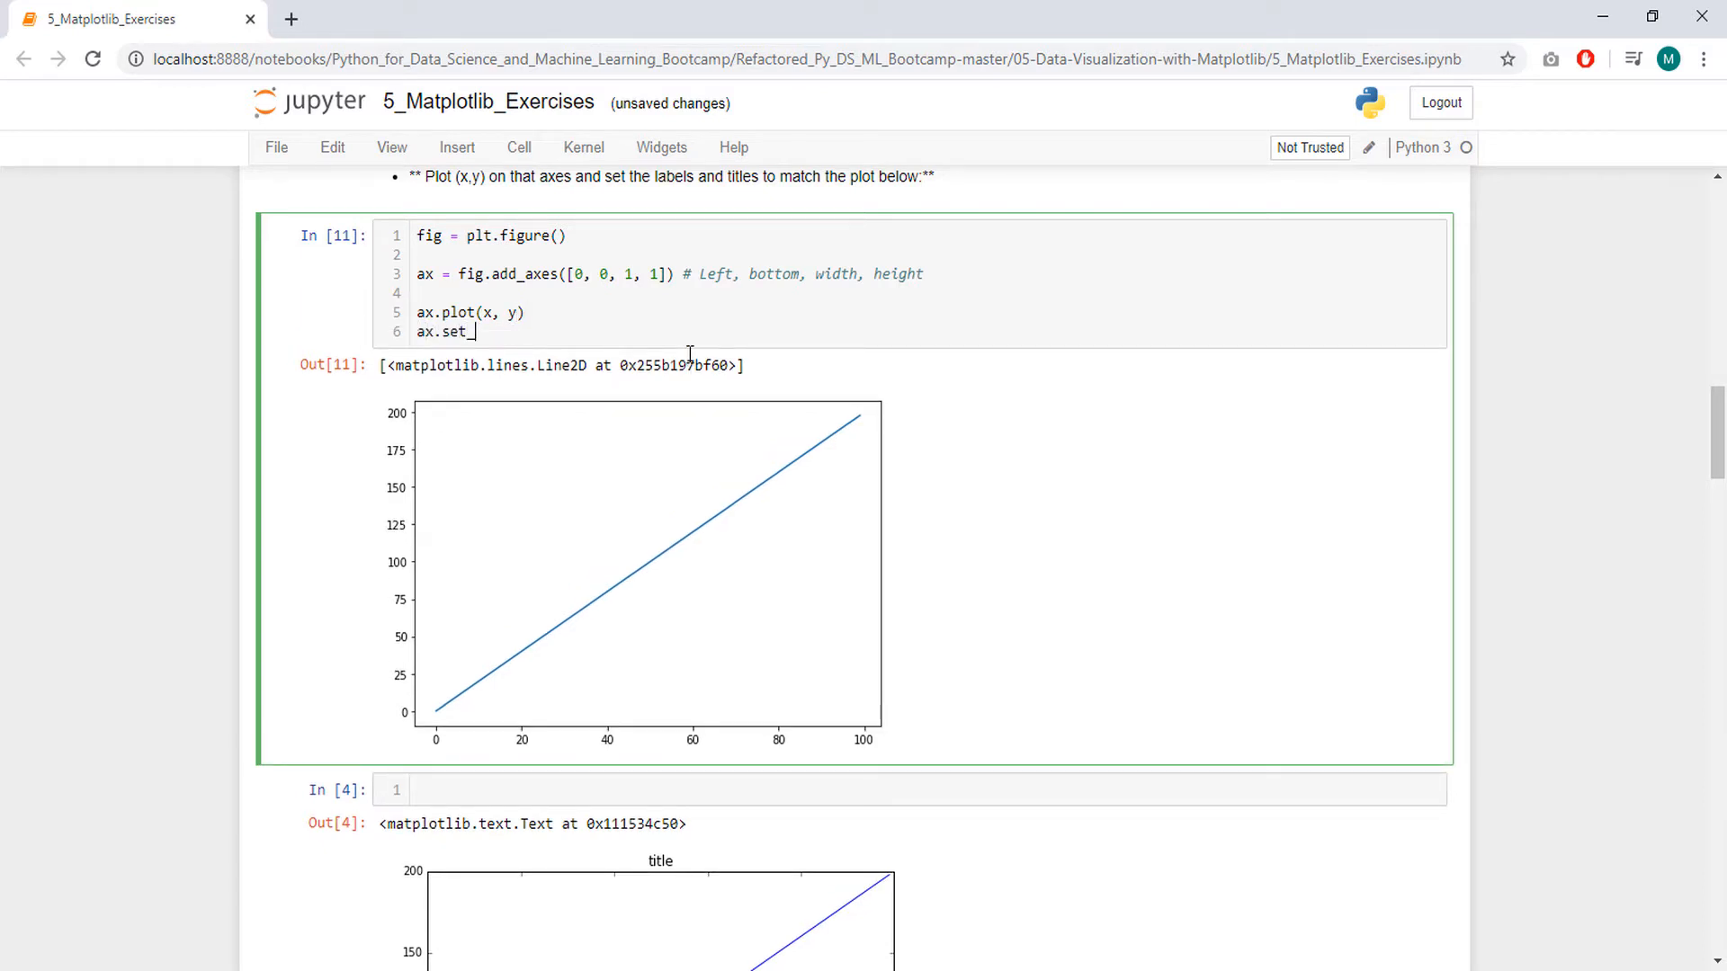
pyautogui.write("title('tit'")
pyautogui.write('ax.')
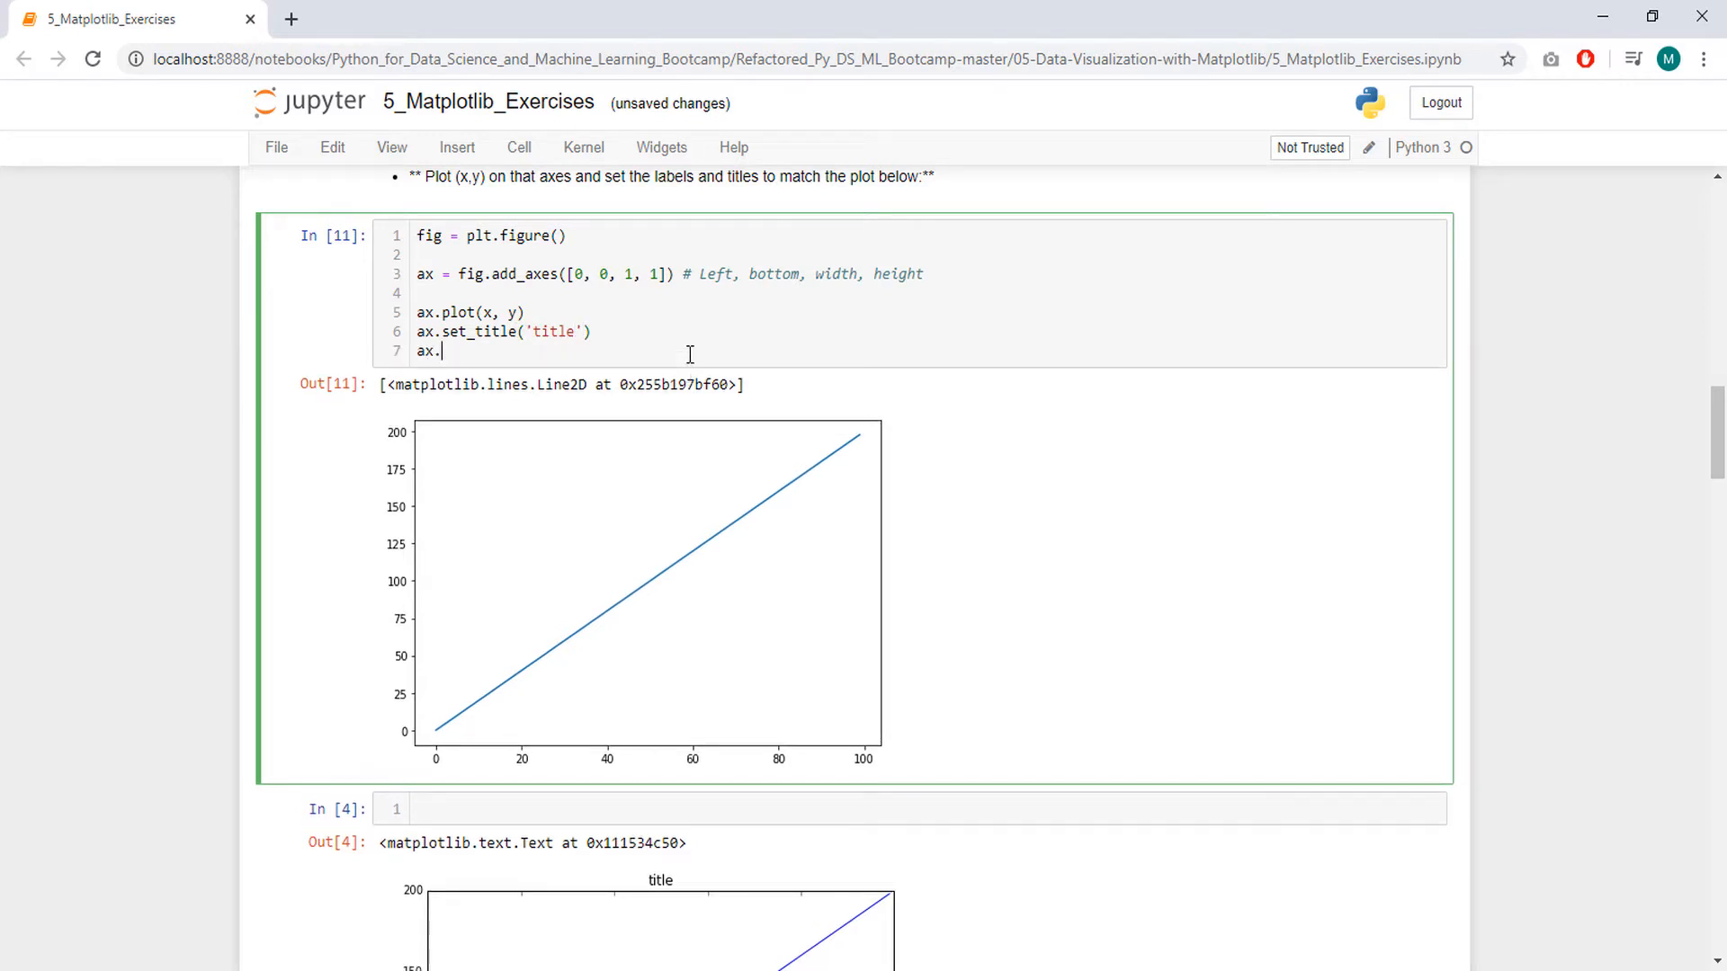
pyautogui.scroll(-3)
pyautogui.write('set_x')
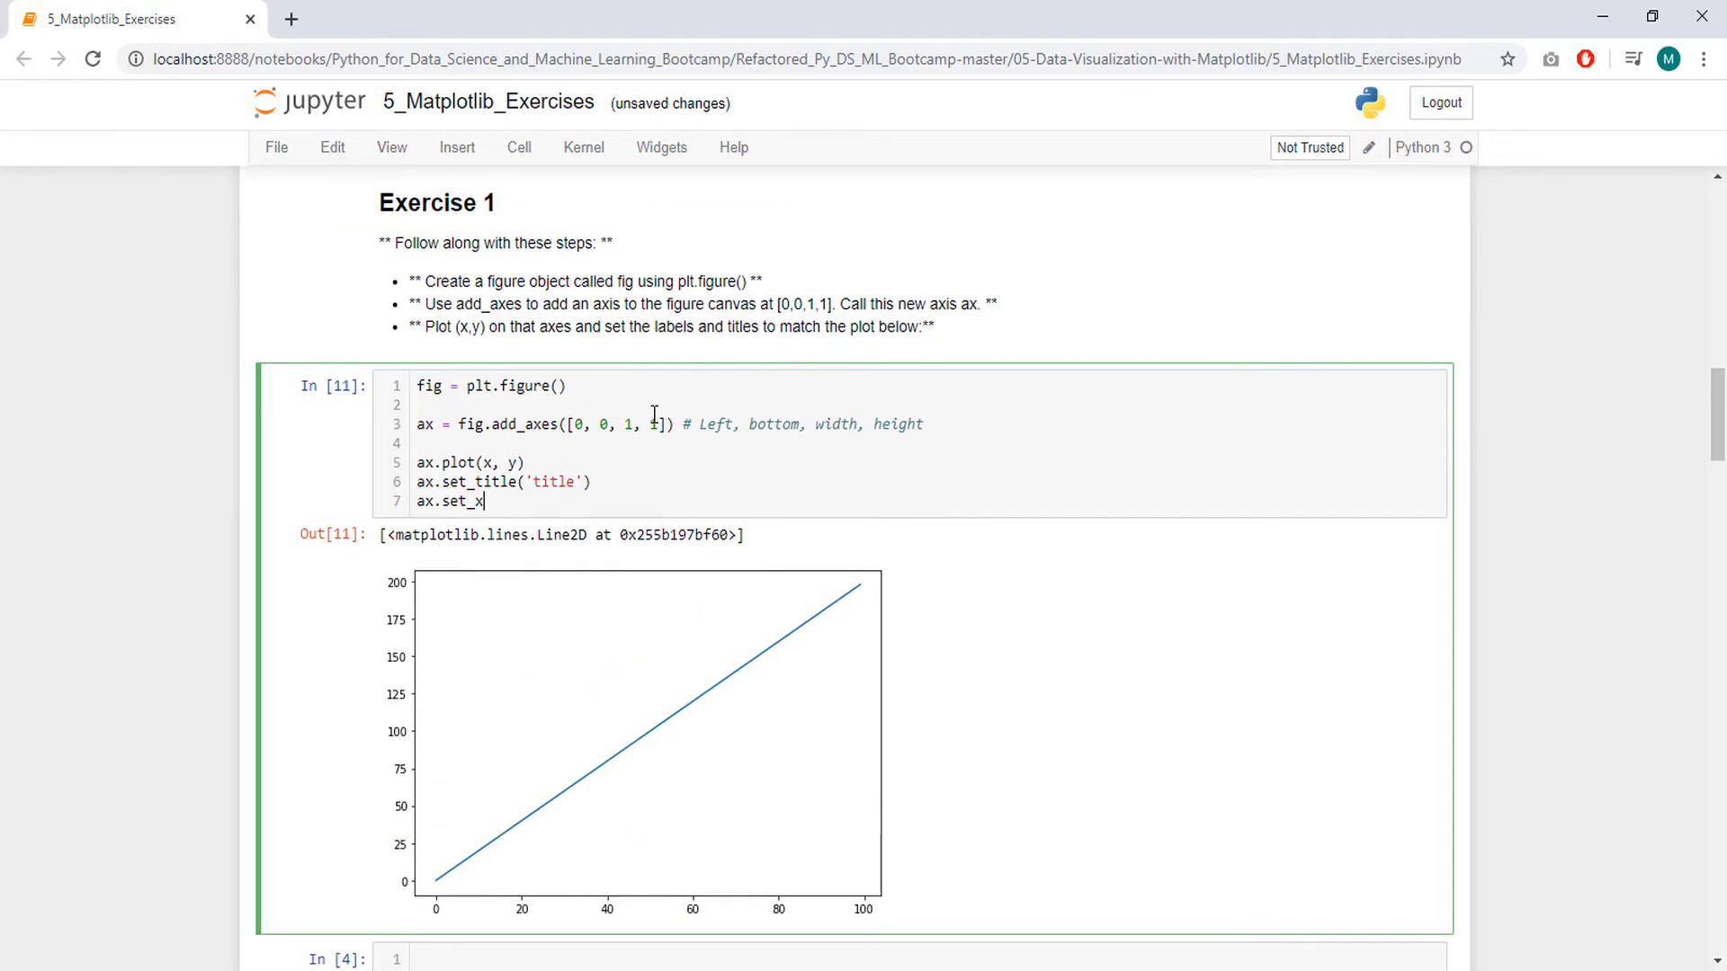
pyautogui.write("label('x')")
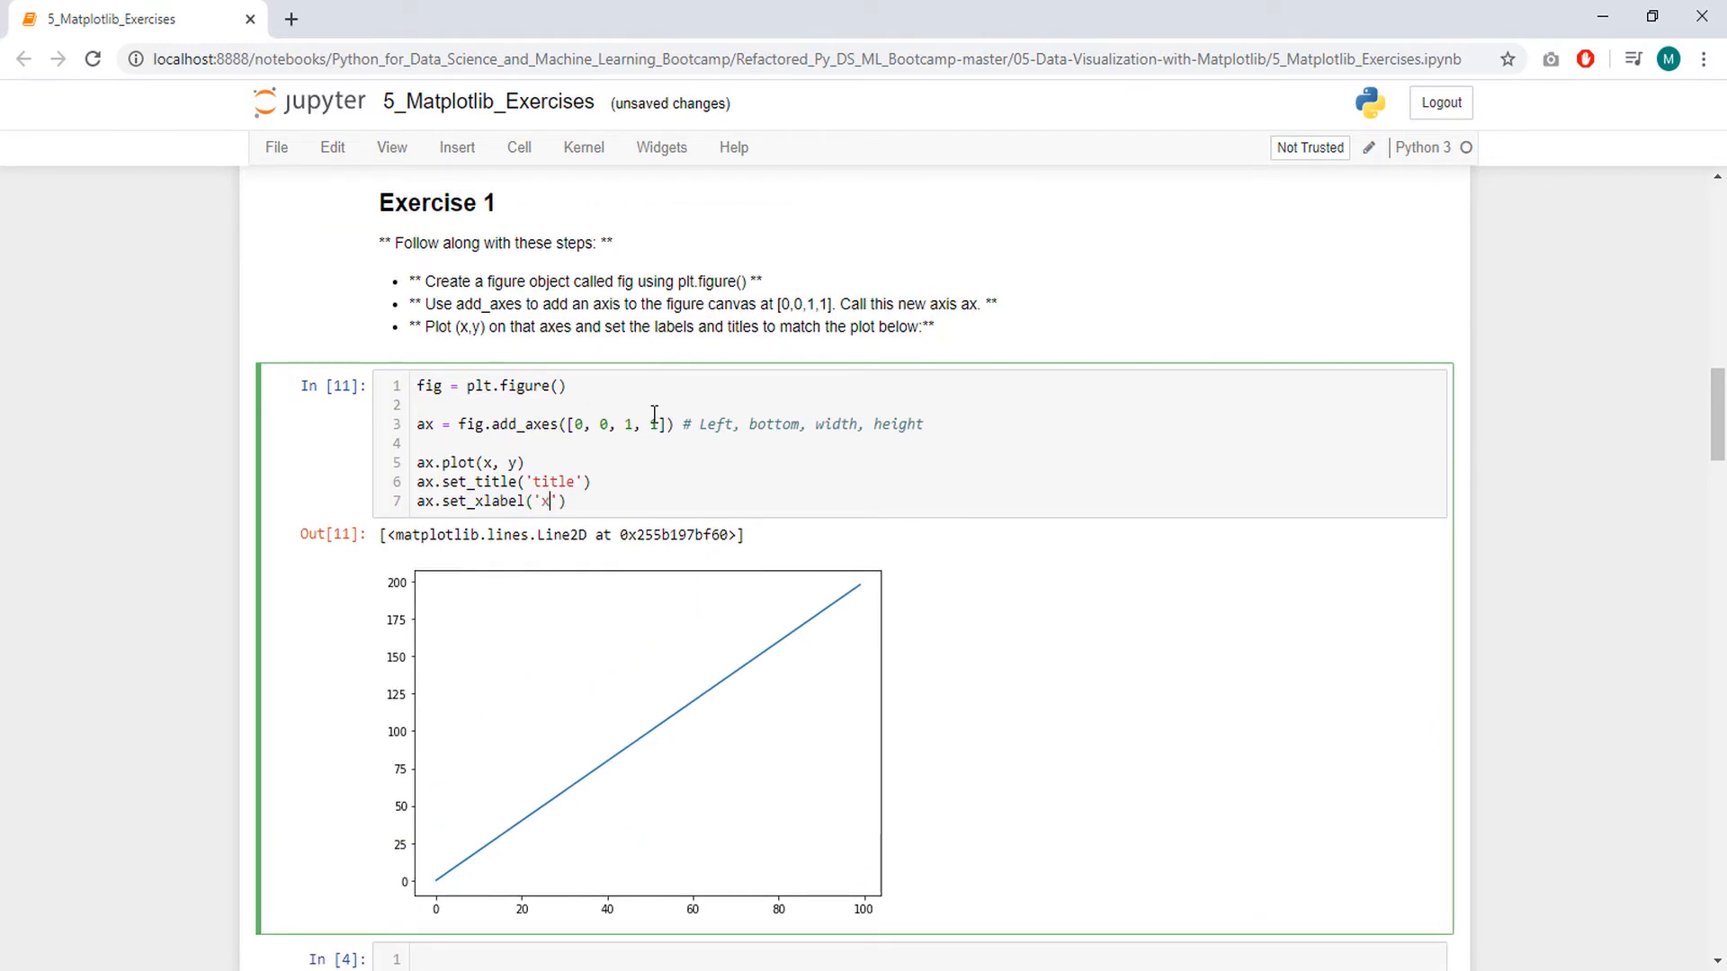
pyautogui.write("ax.set_ylabel('y")
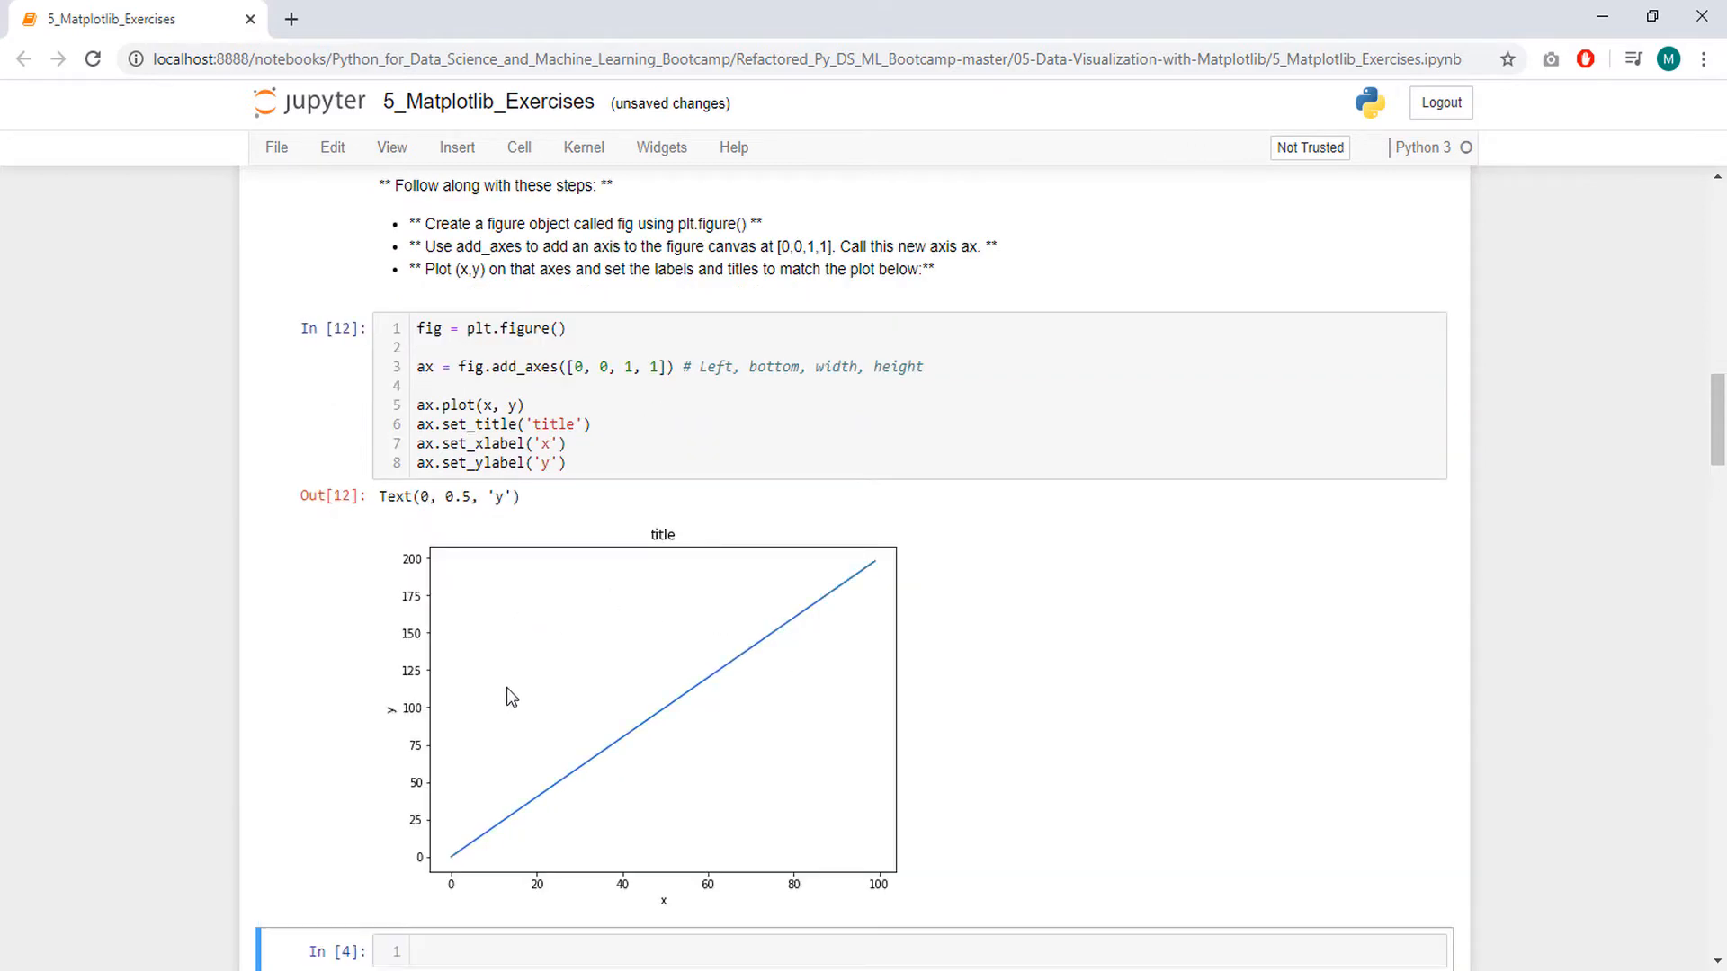
pyautogui.scroll(-3)
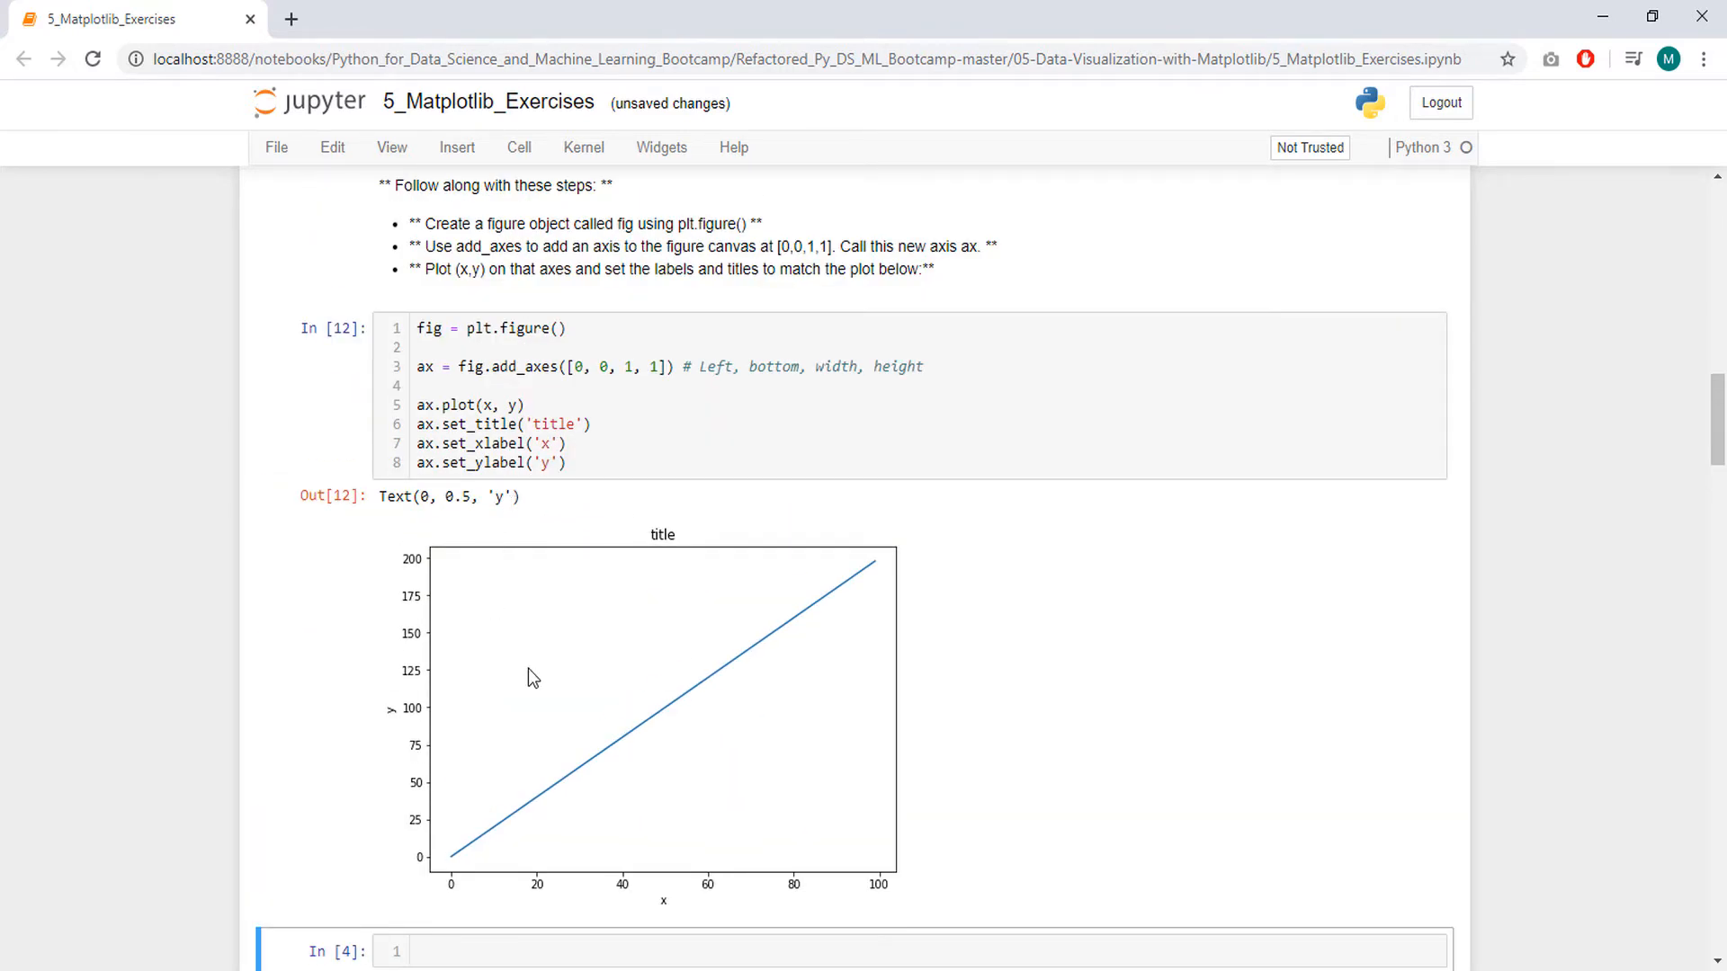
pyautogui.scroll(-3)
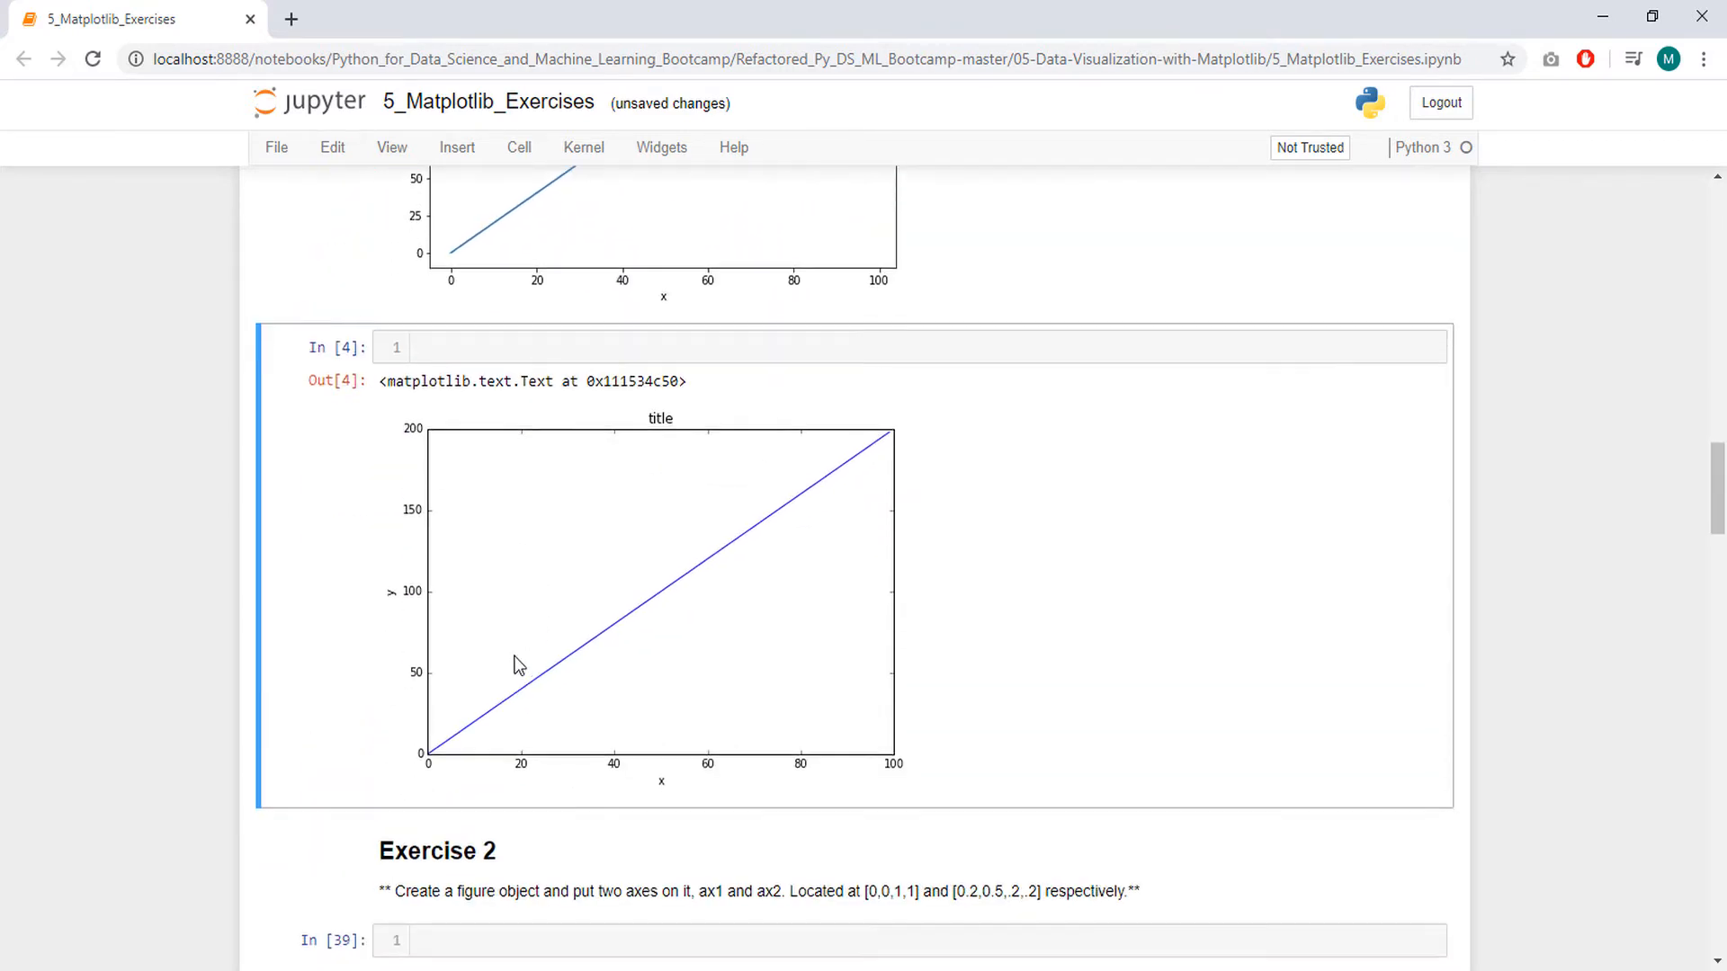
# - Begin Exercise 2's cell with fig = plt.figure()
pyautogui.scroll(-3)
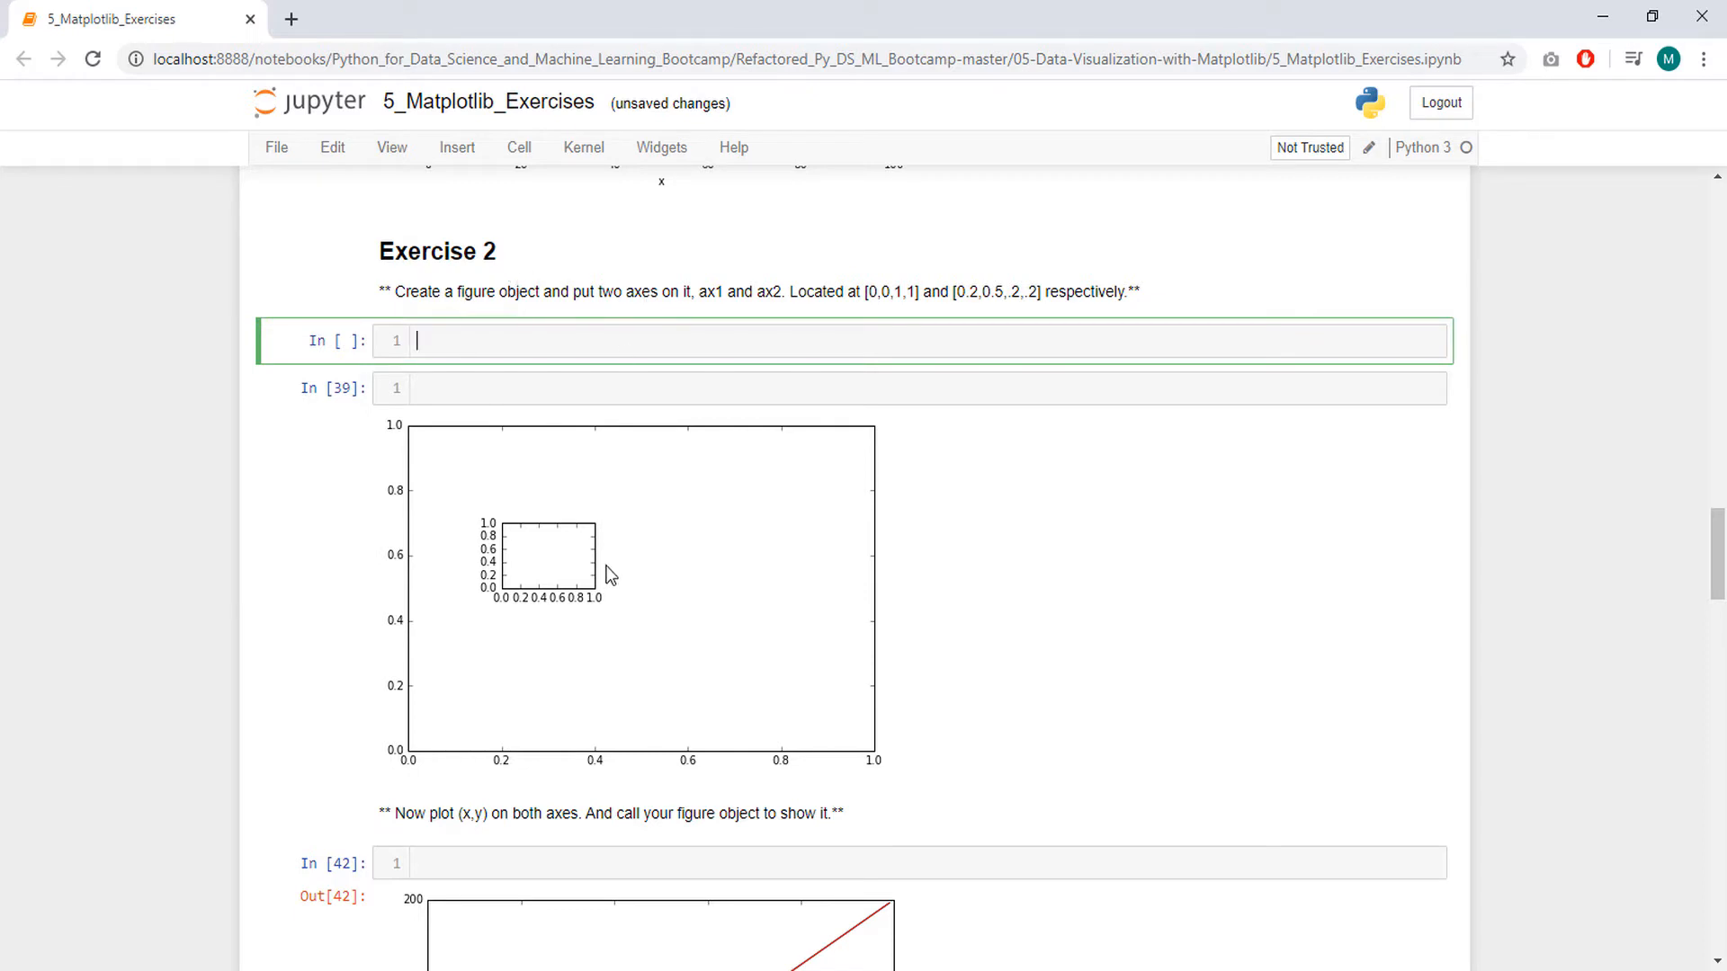
pyautogui.moveTo(840, 315)
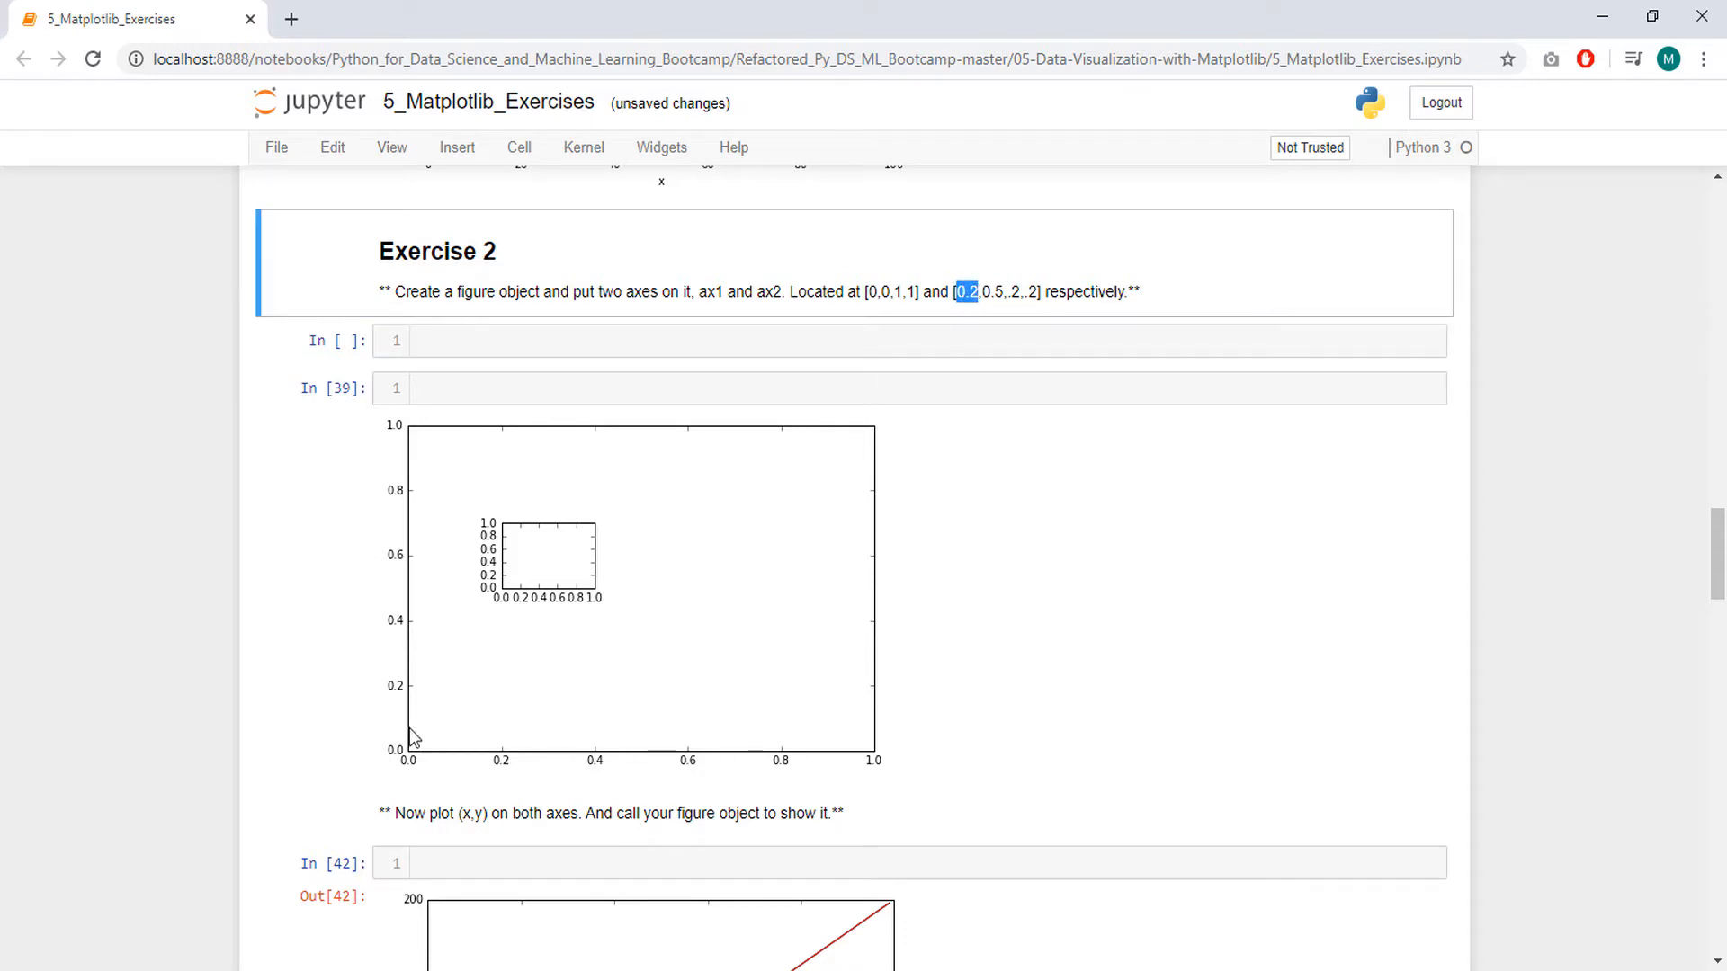
pyautogui.moveTo(410, 761)
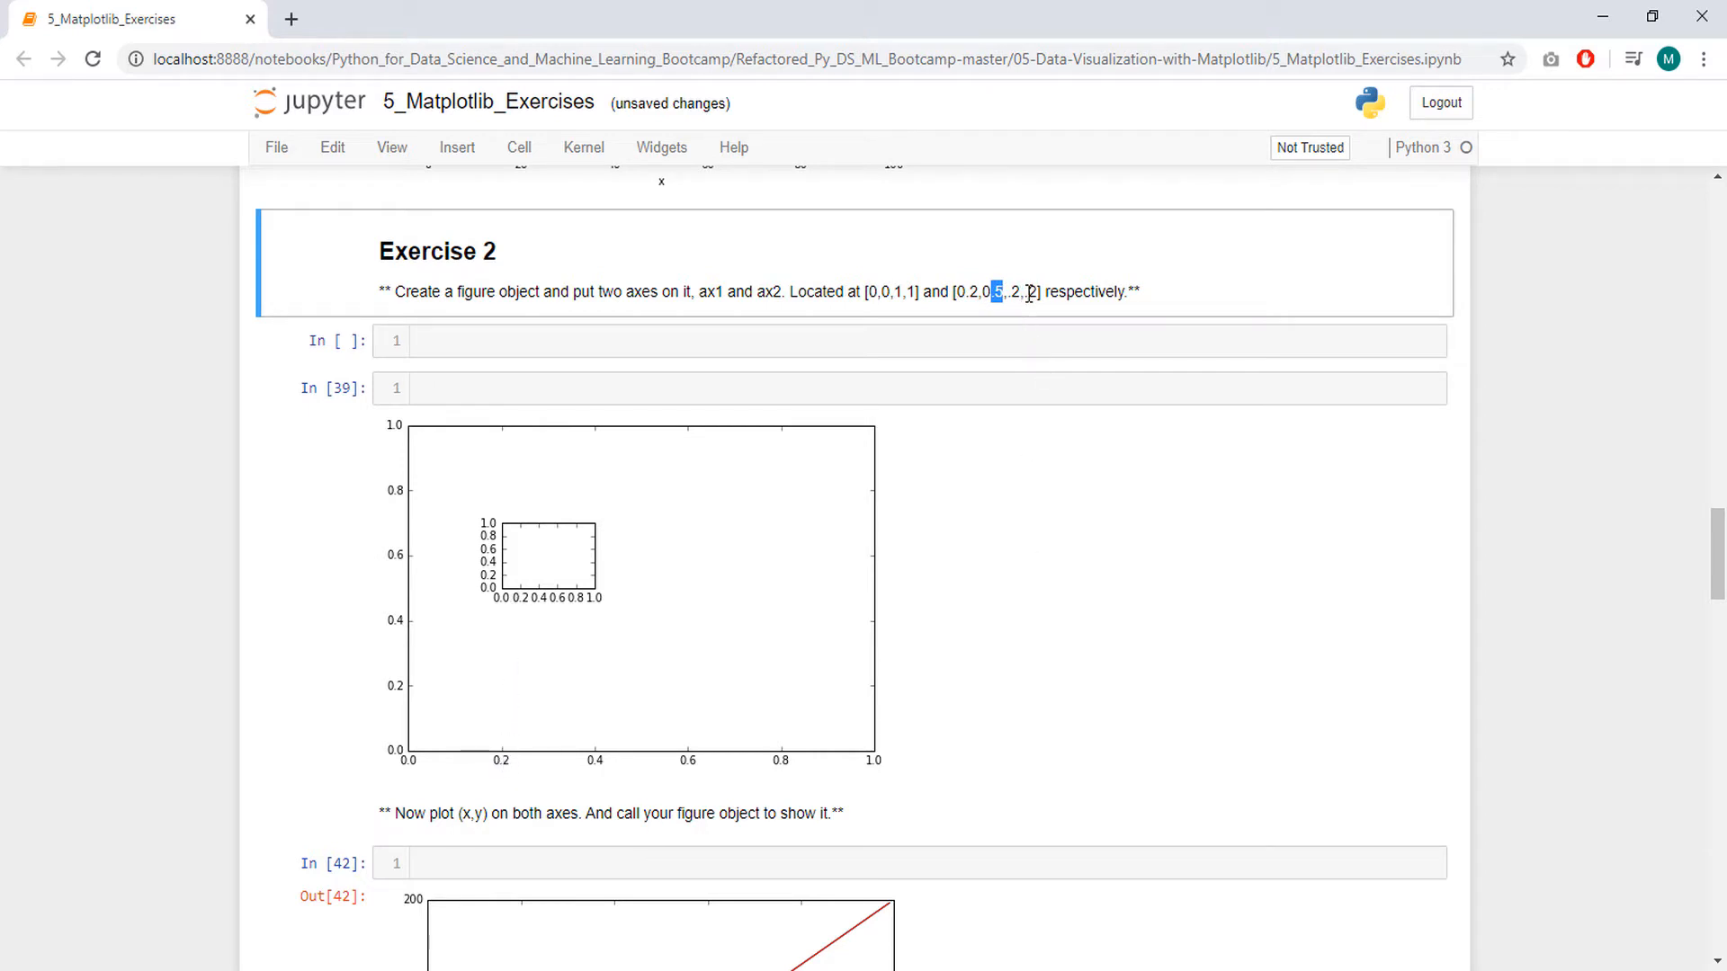
pyautogui.moveTo(565, 598)
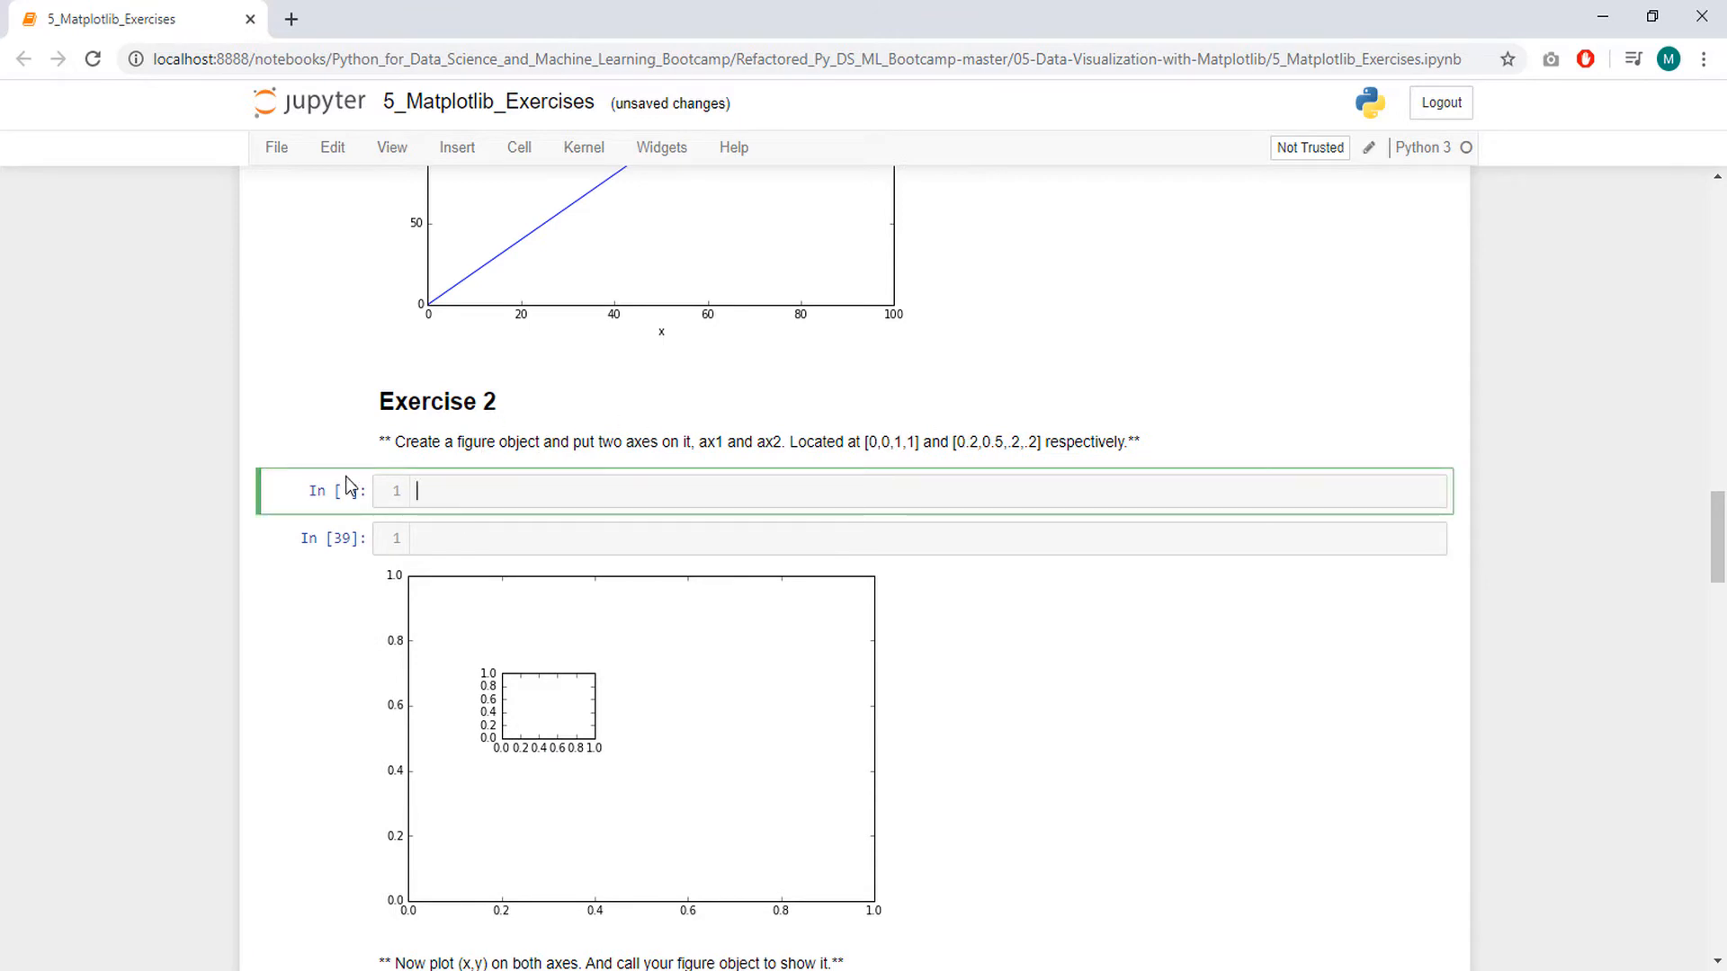
pyautogui.write('fig =')
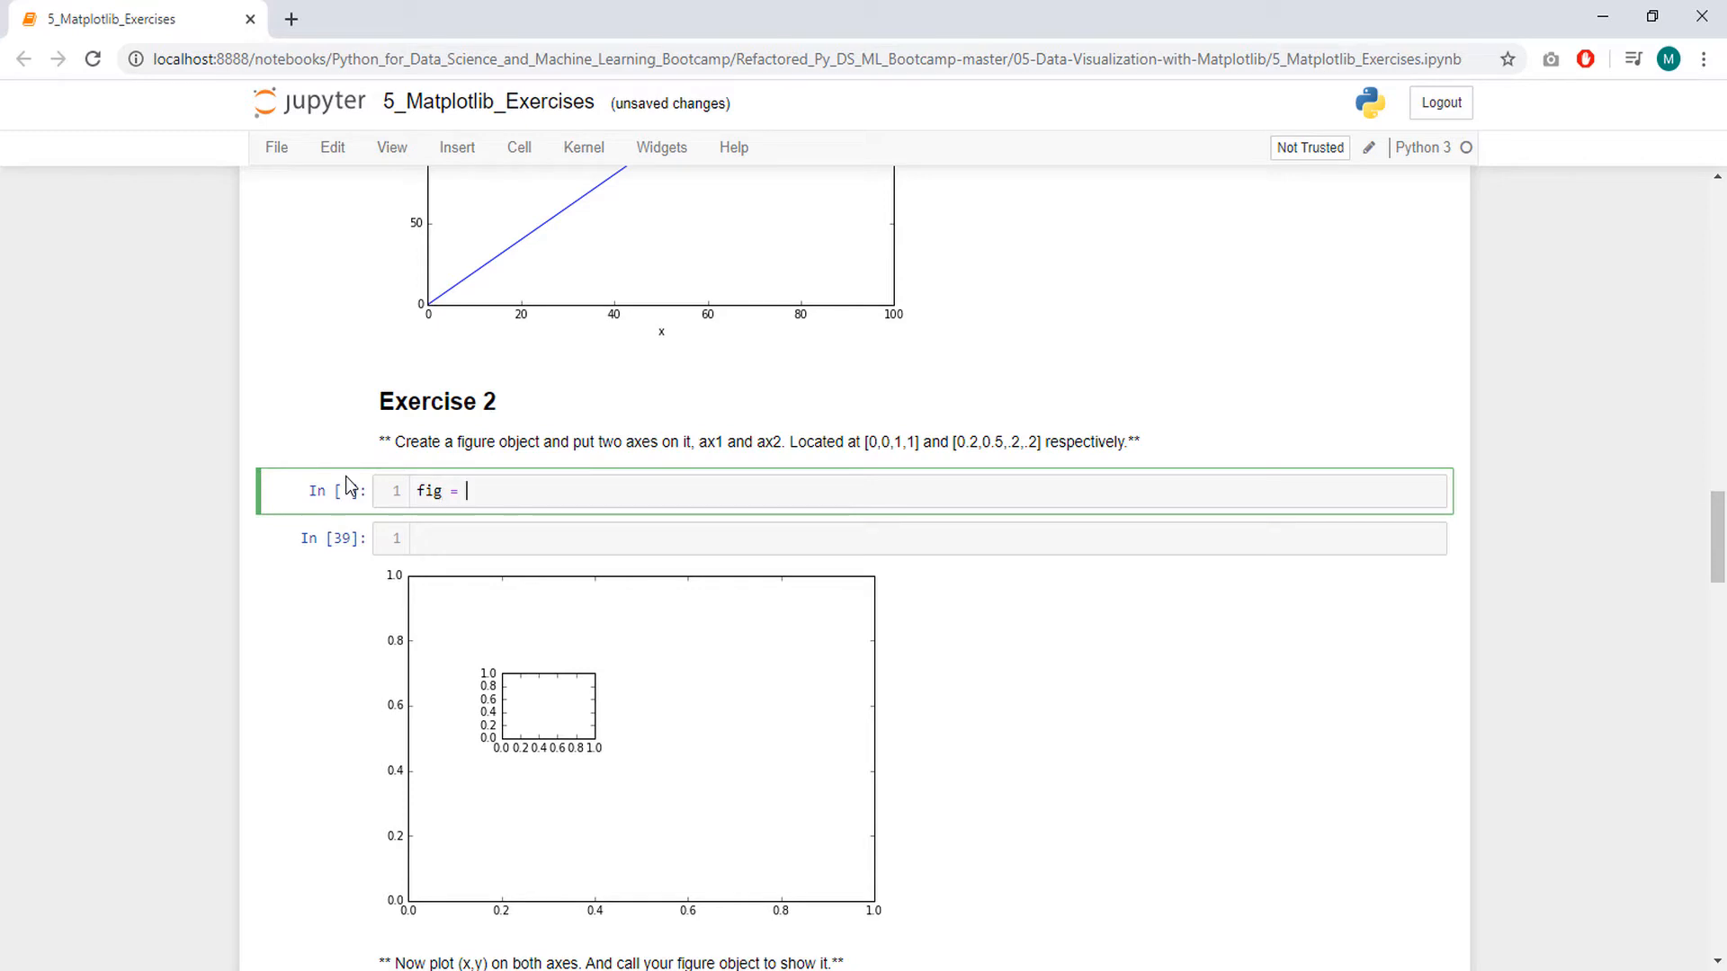
pyautogui.write('plt.figu')
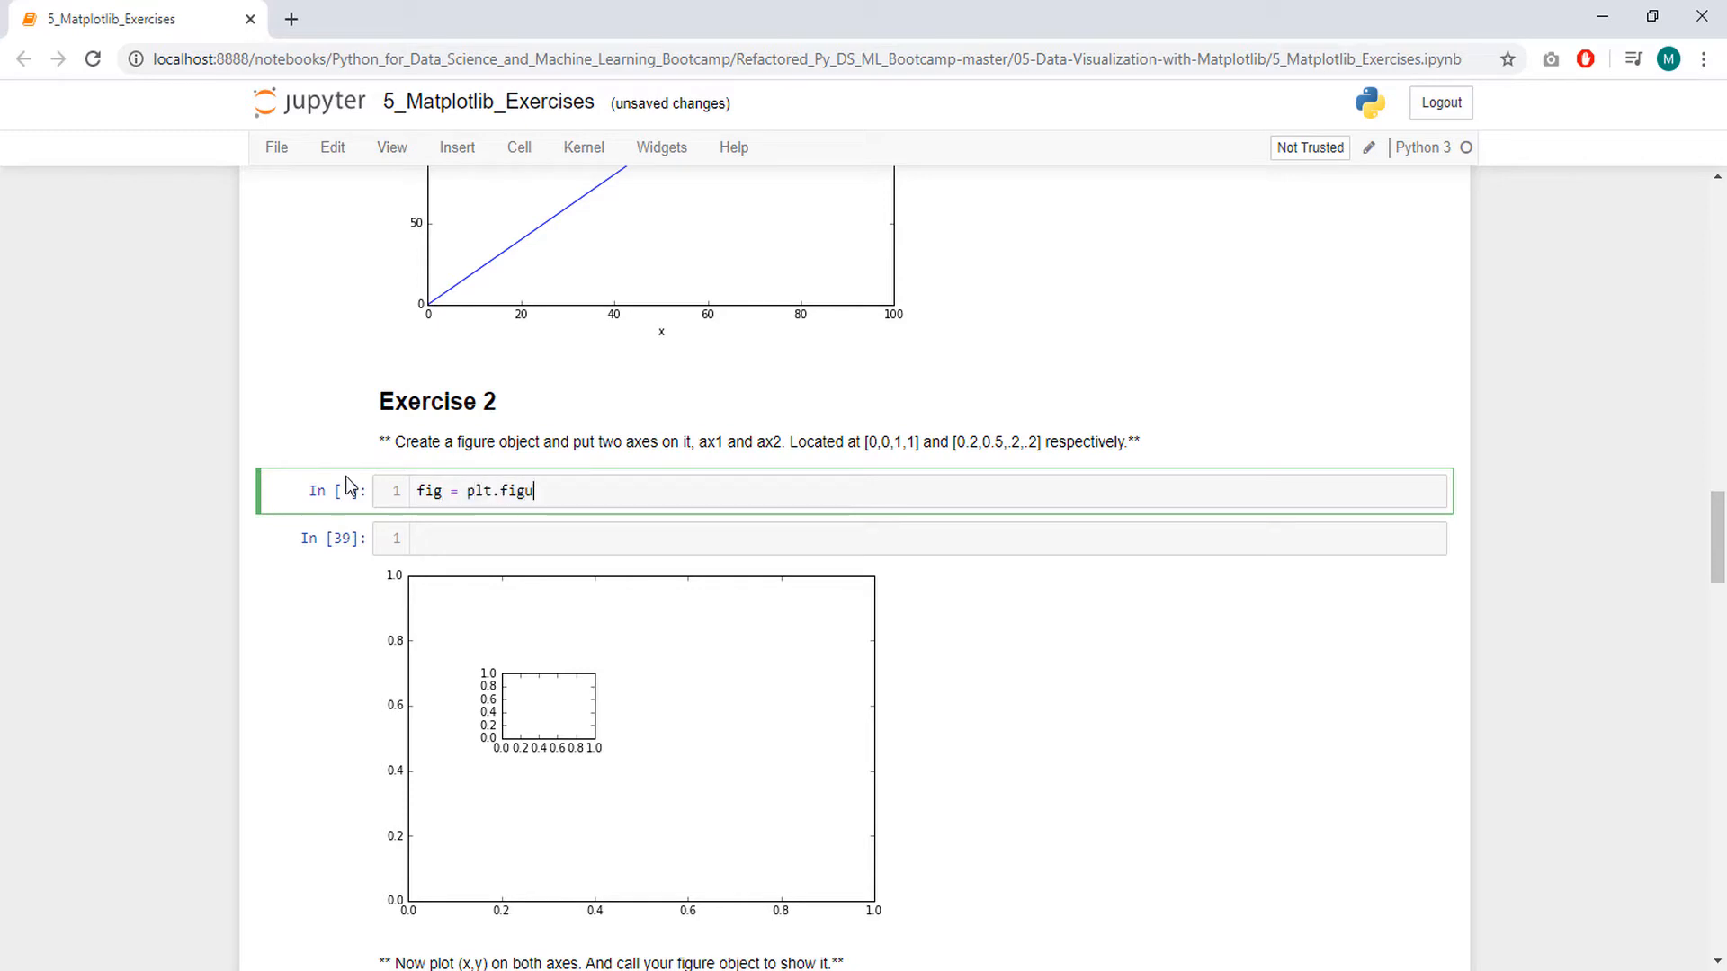
pyautogui.write('re()')
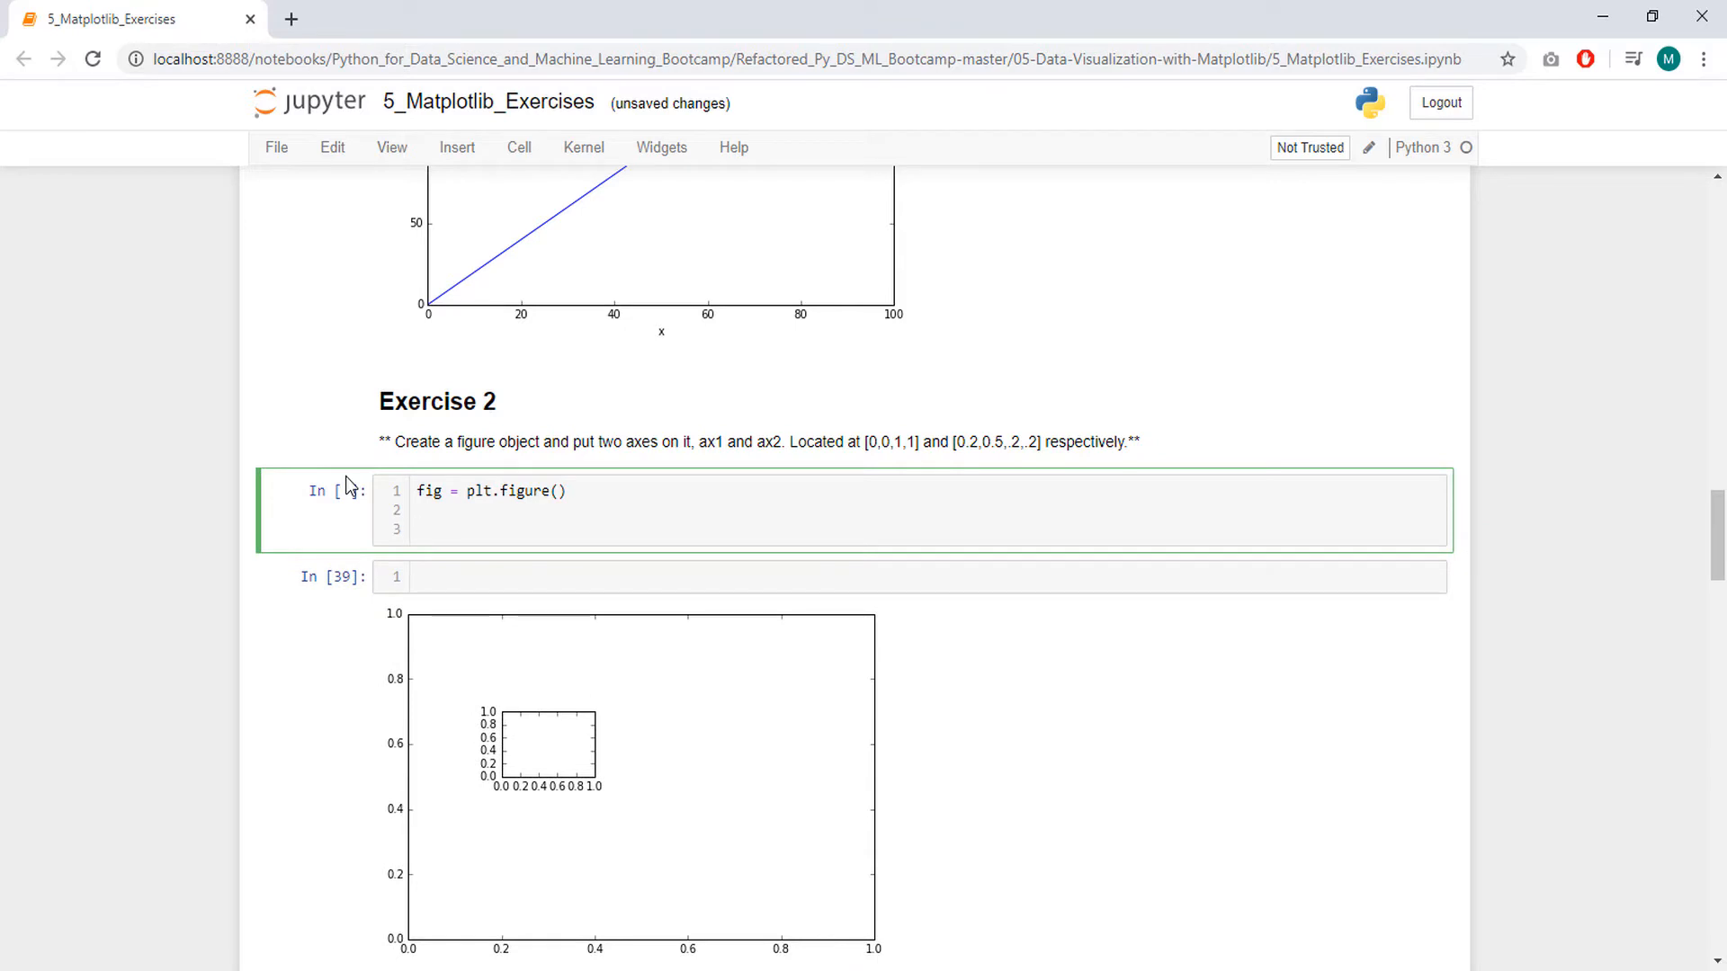
# - Add ax1 at [0, 0, 1, 1] and ax2 at [0.2, 0.5, 0.2, 0.2]
pyautogui.click(416, 529)
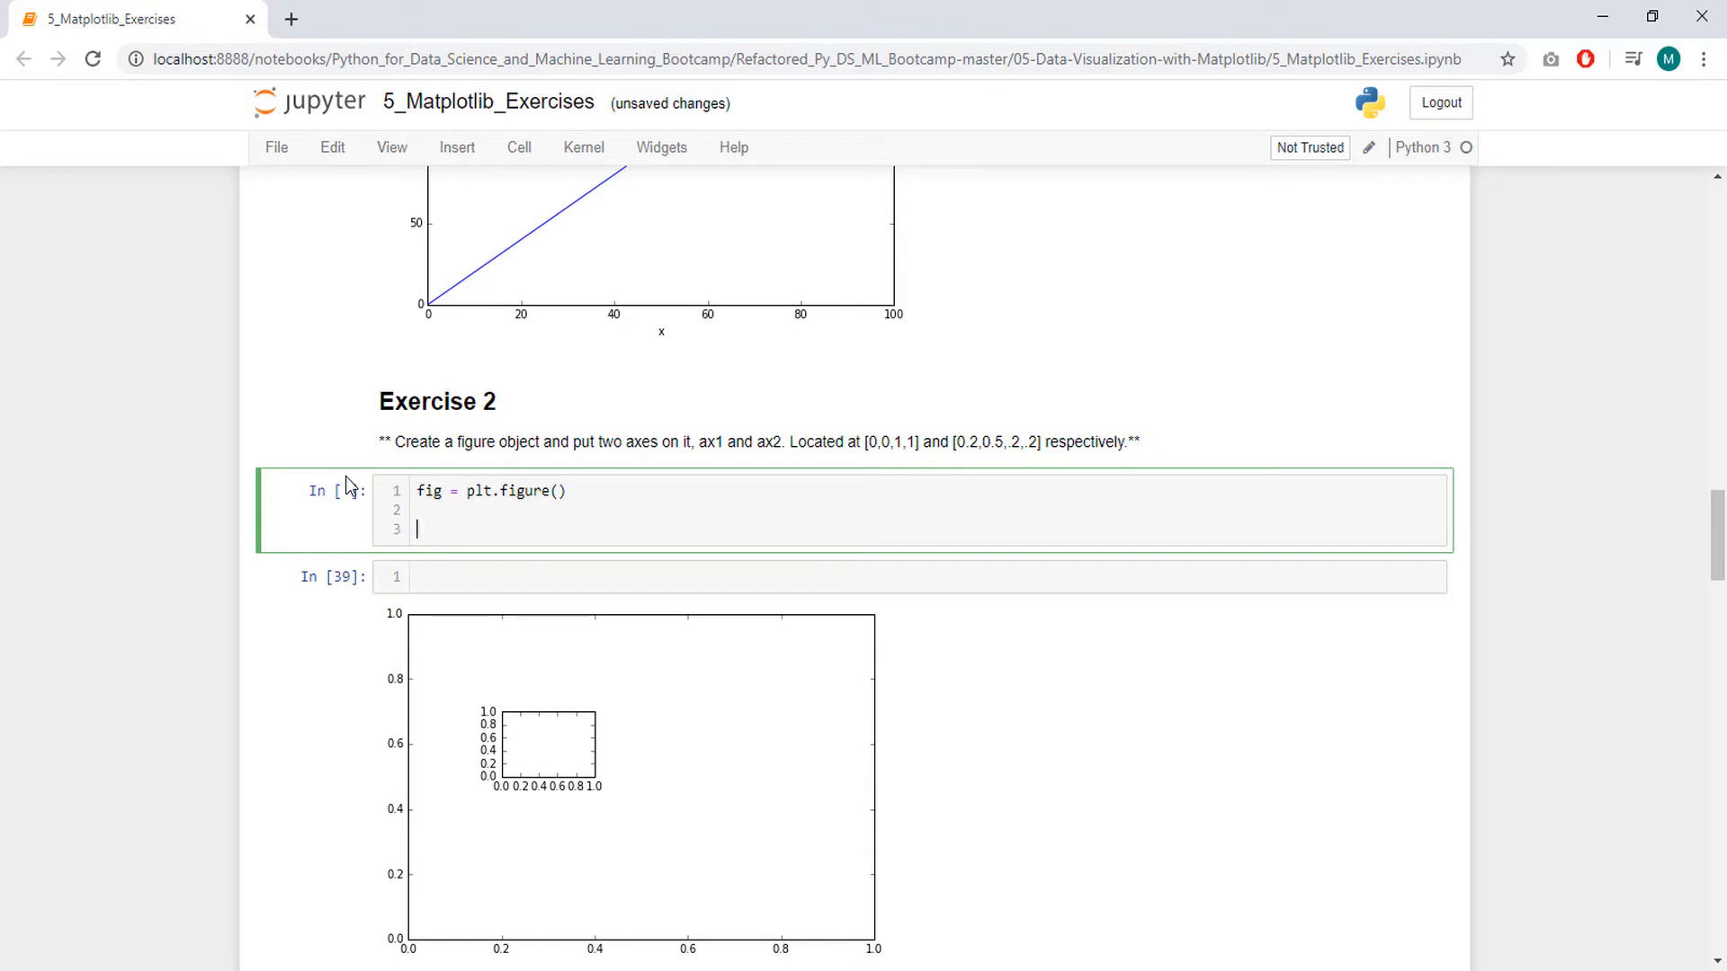
pyautogui.write('ax1 =')
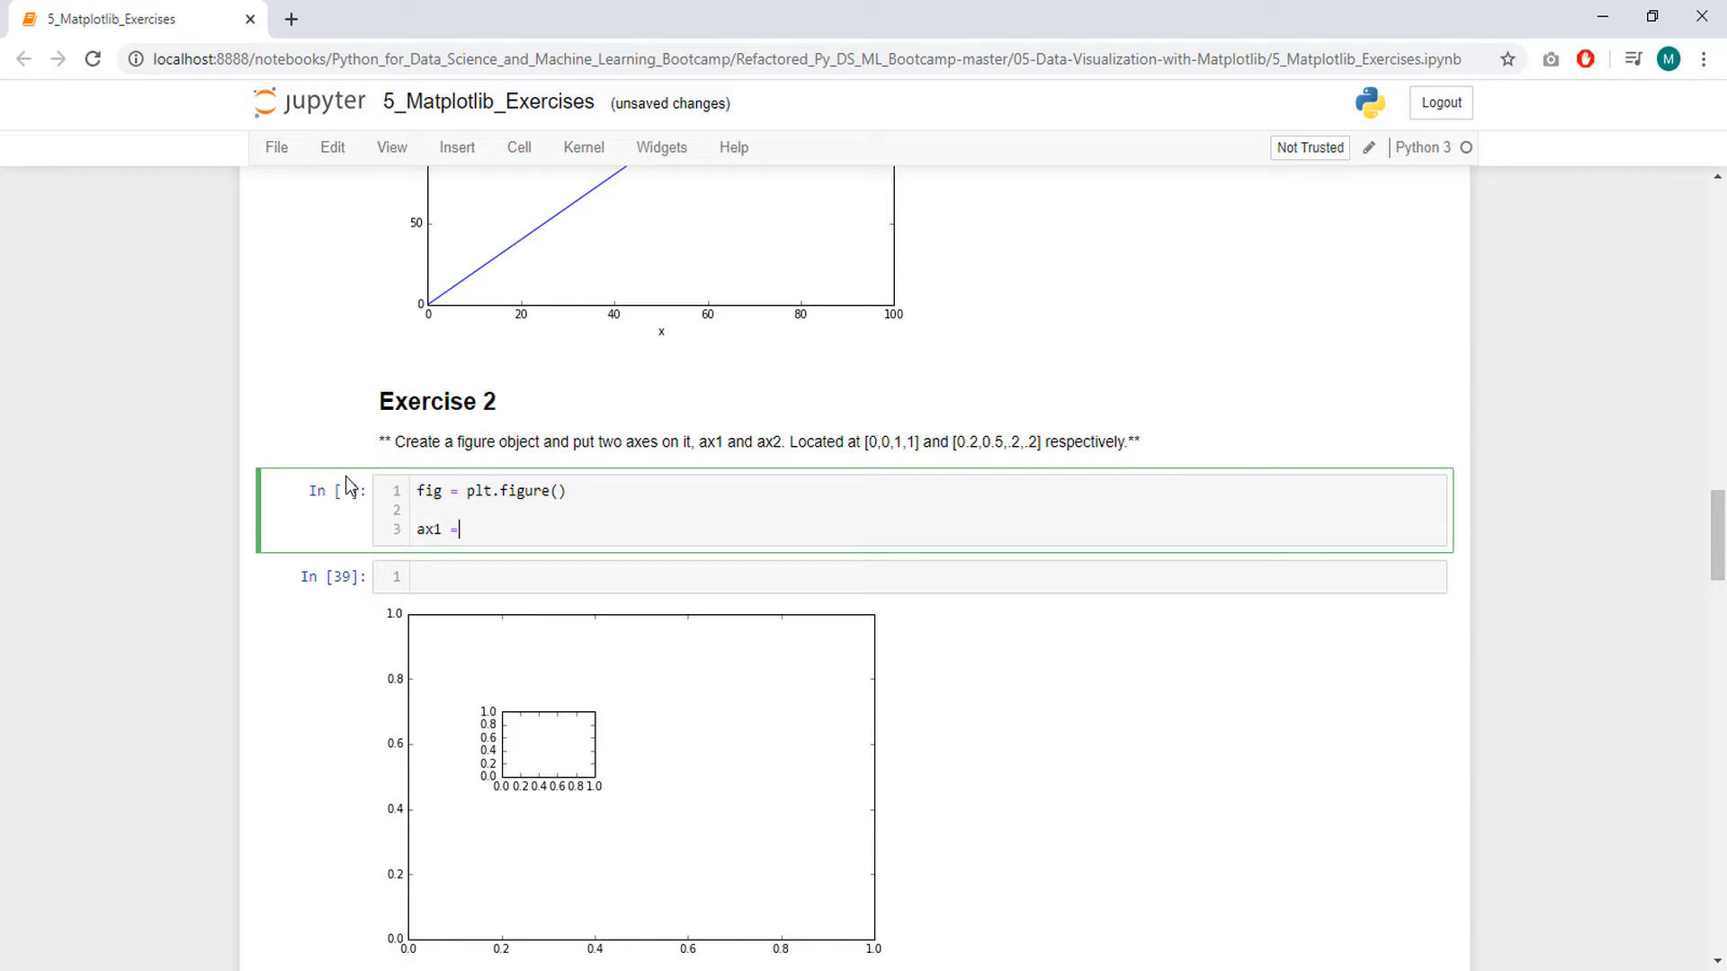
pyautogui.write('fig')
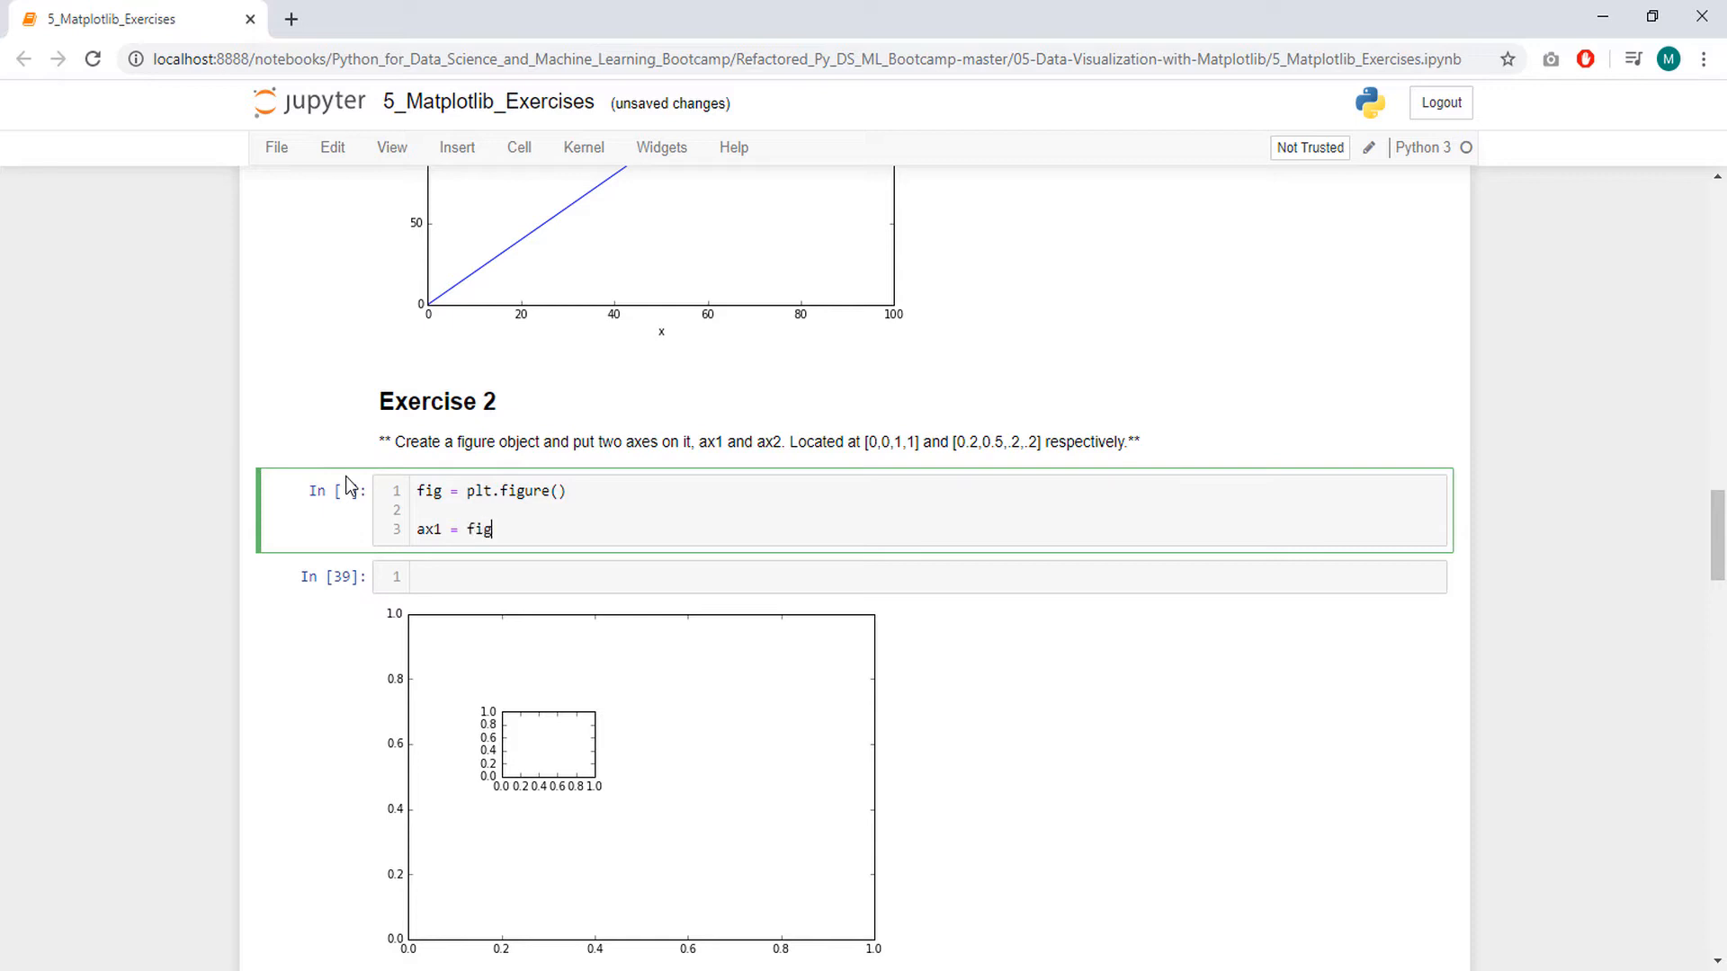
pyautogui.write('.add_ax')
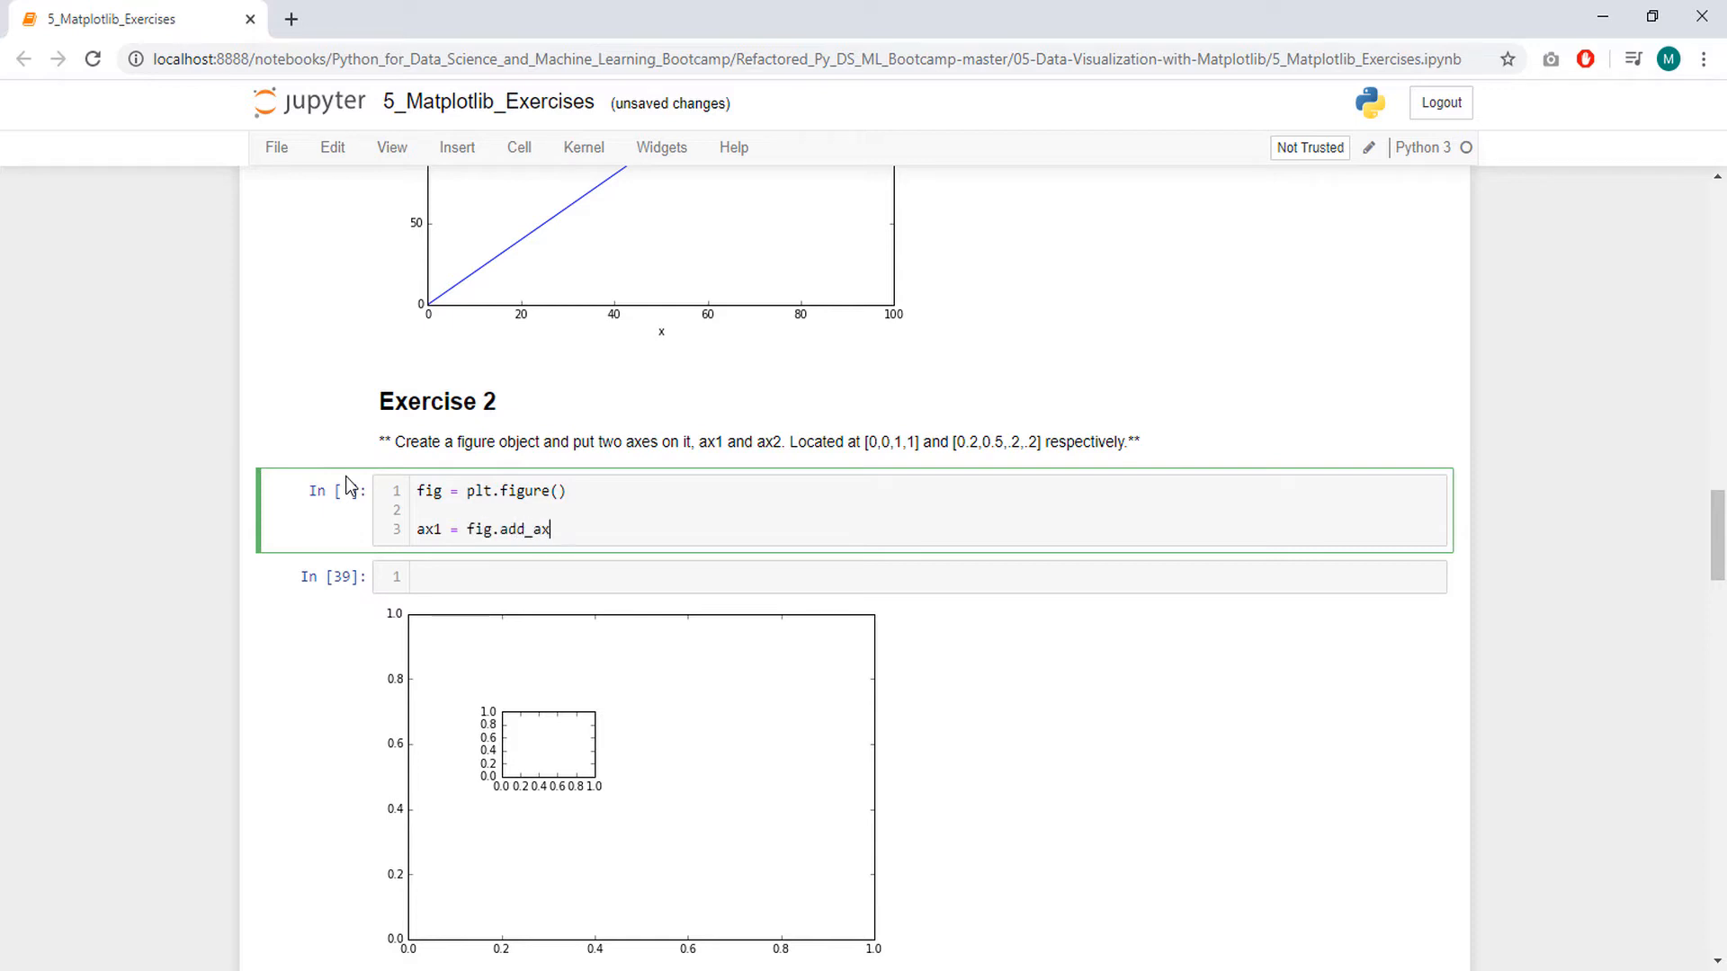
pyautogui.write('es([0])')
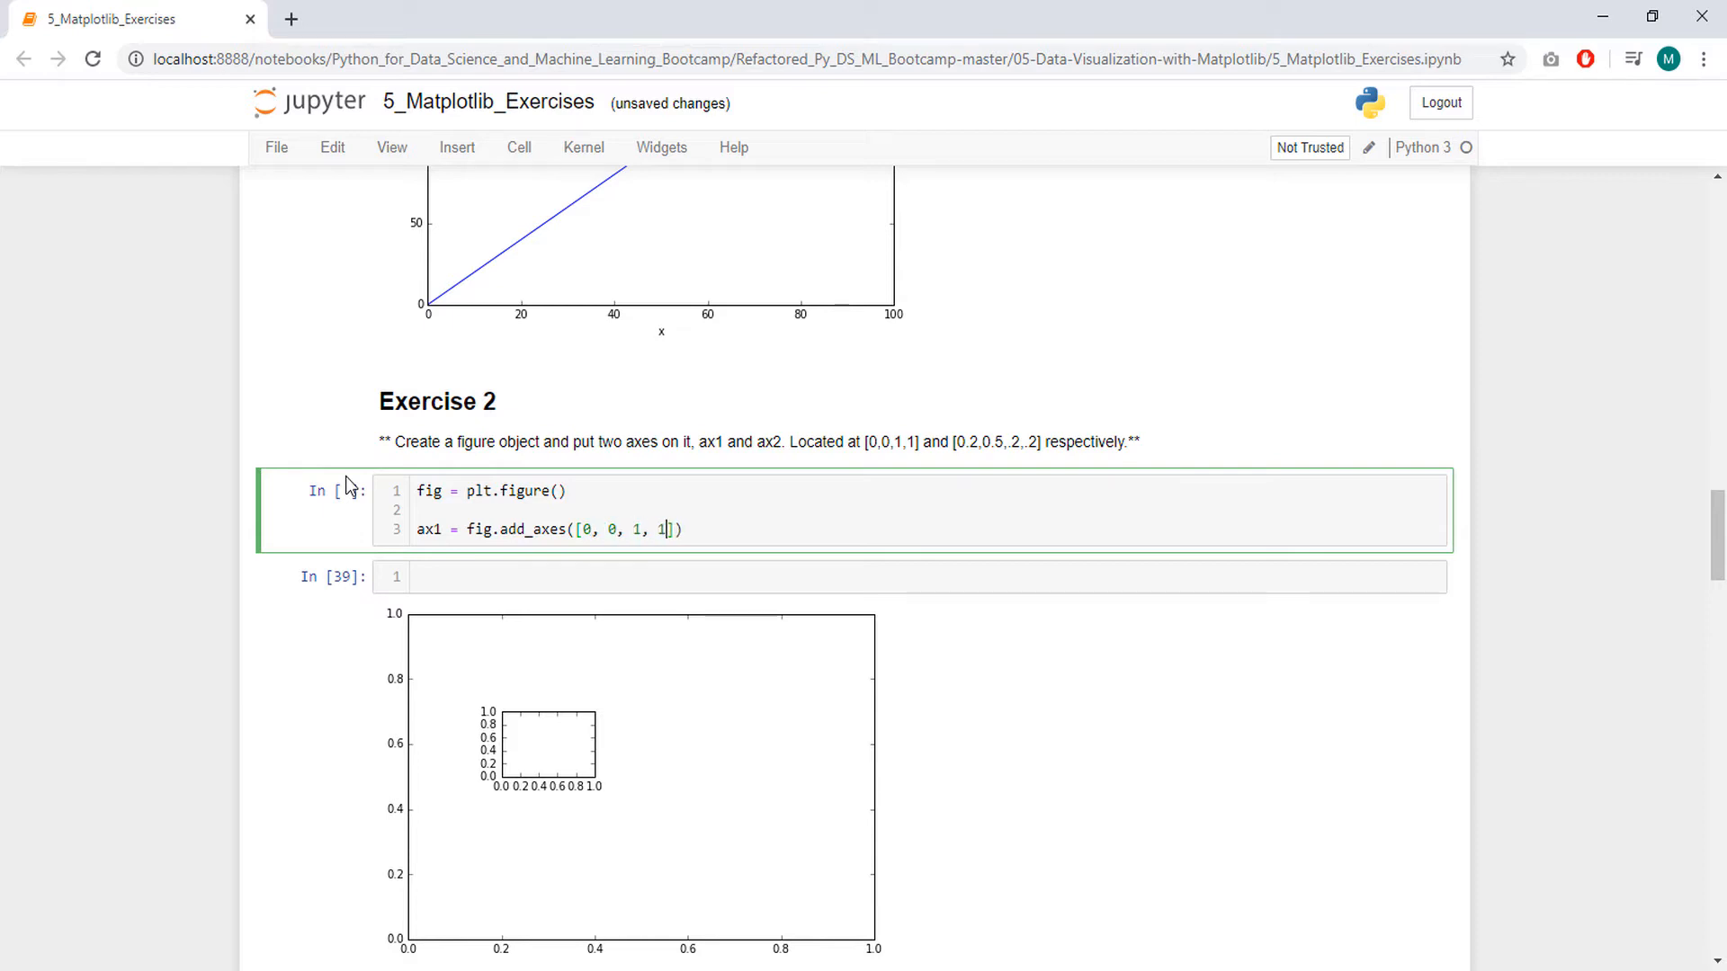
pyautogui.write('ax')
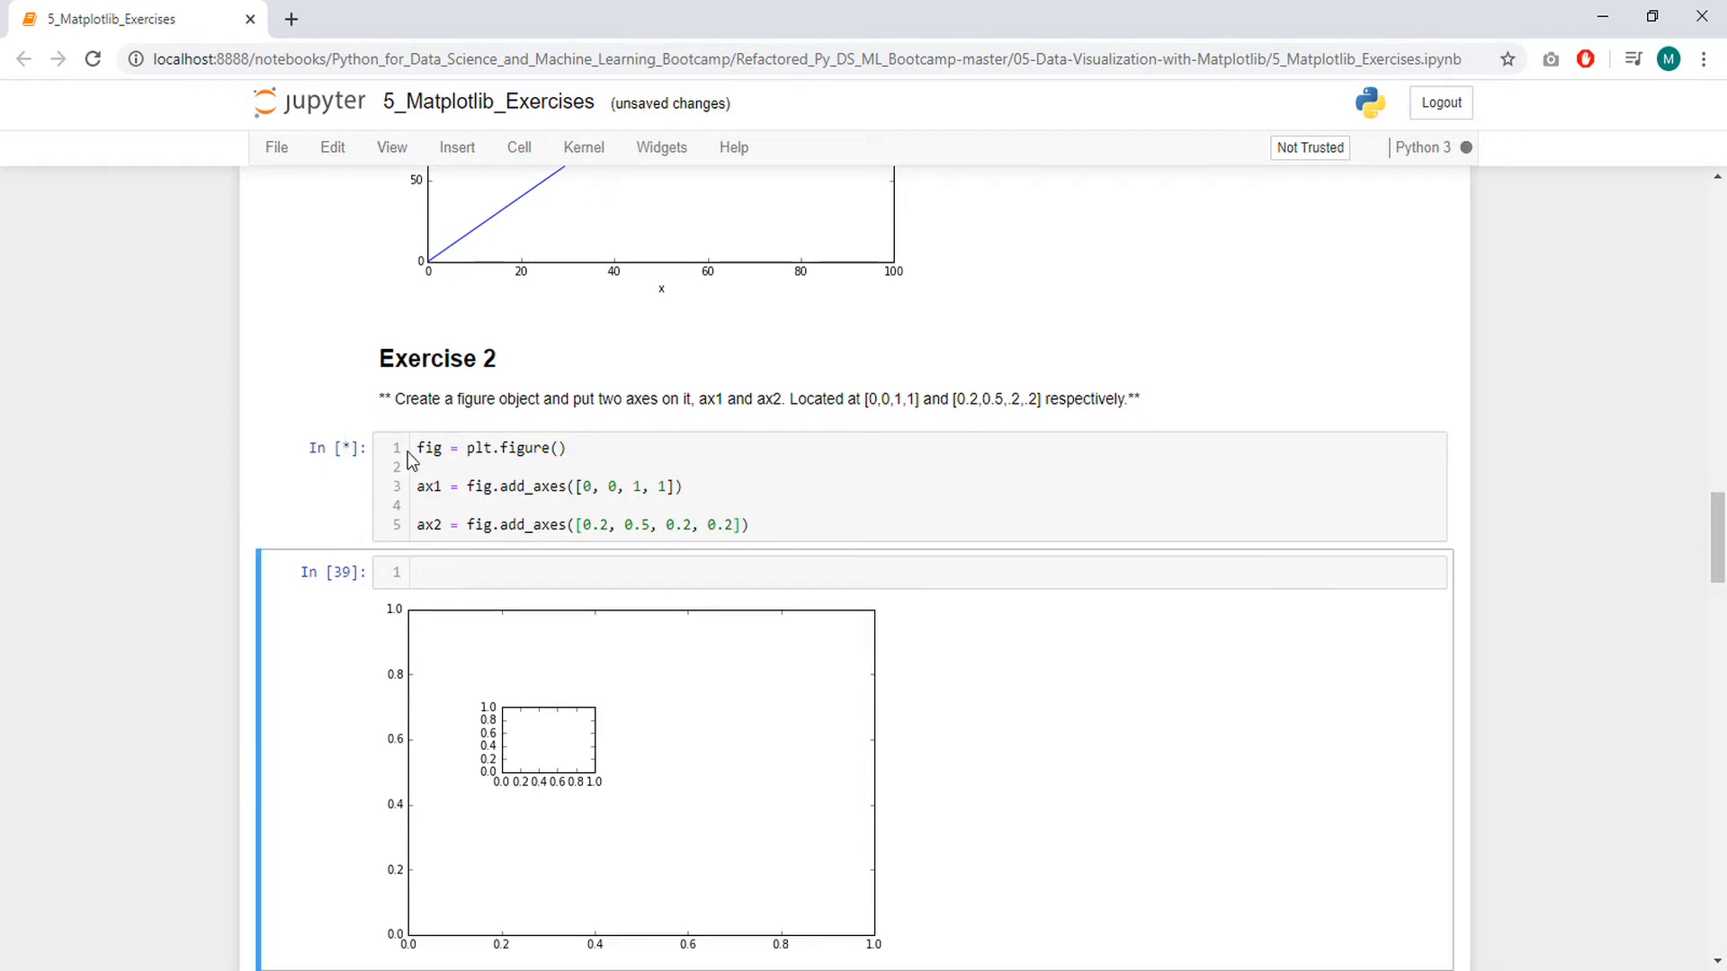
# - Scroll through Exercise 2's output of a large axes with a small inset
pyautogui.scroll(-3)
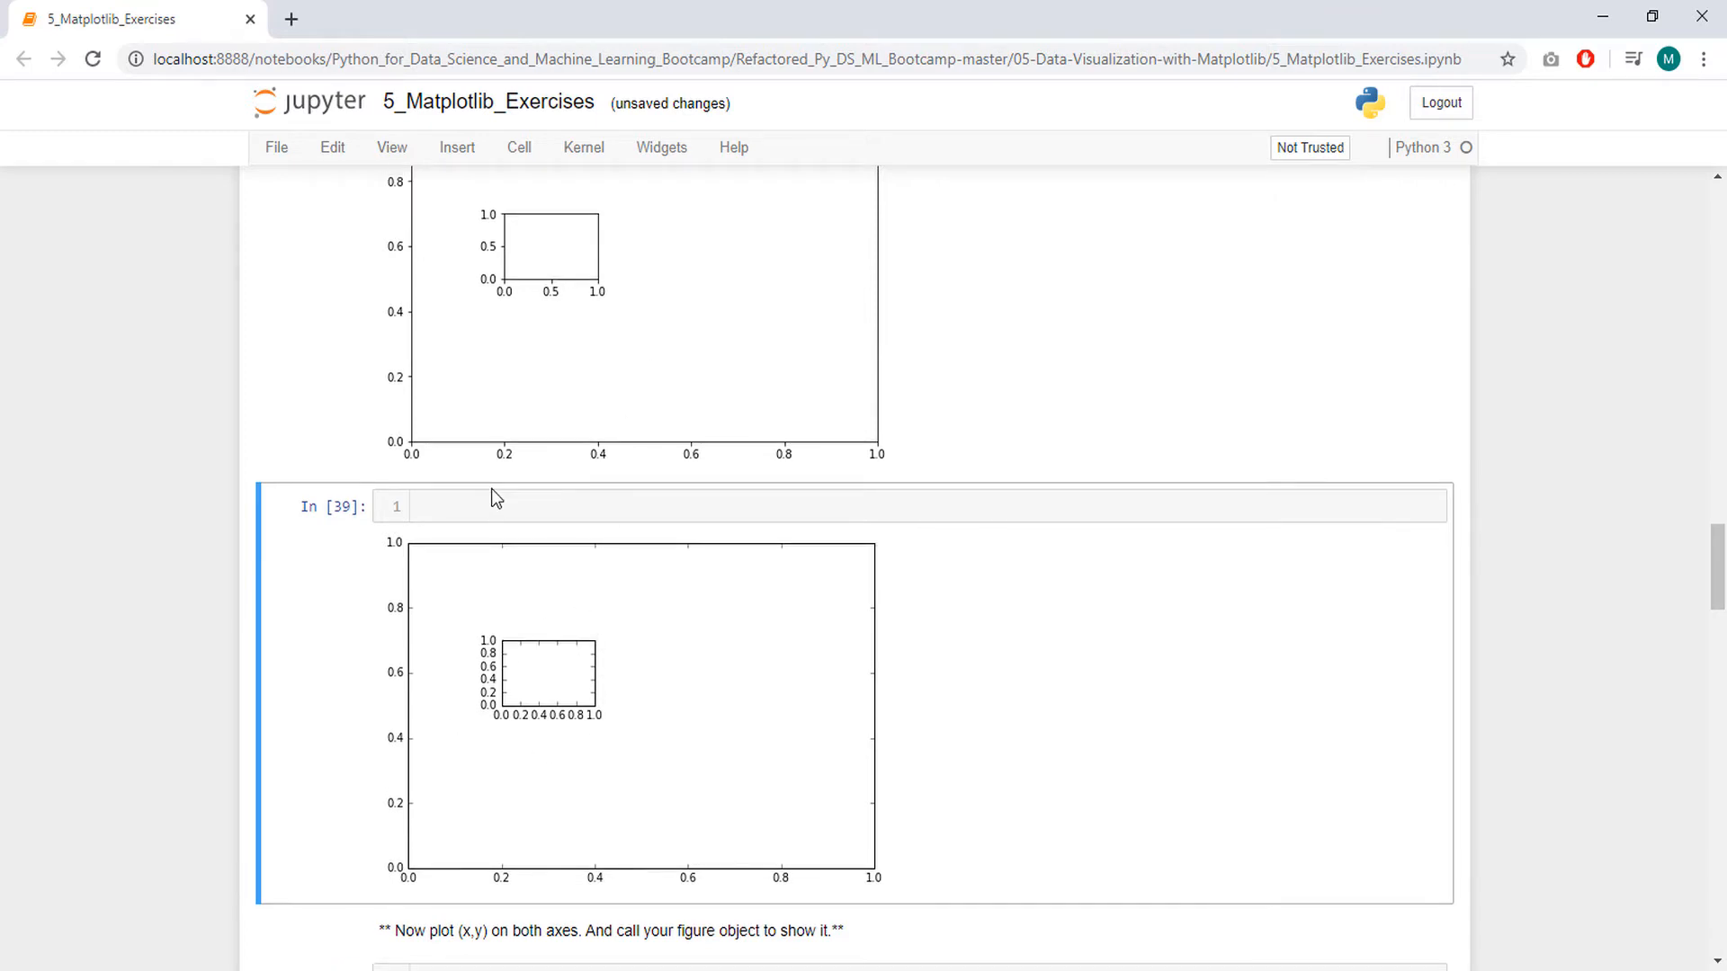
pyautogui.scroll(-3)
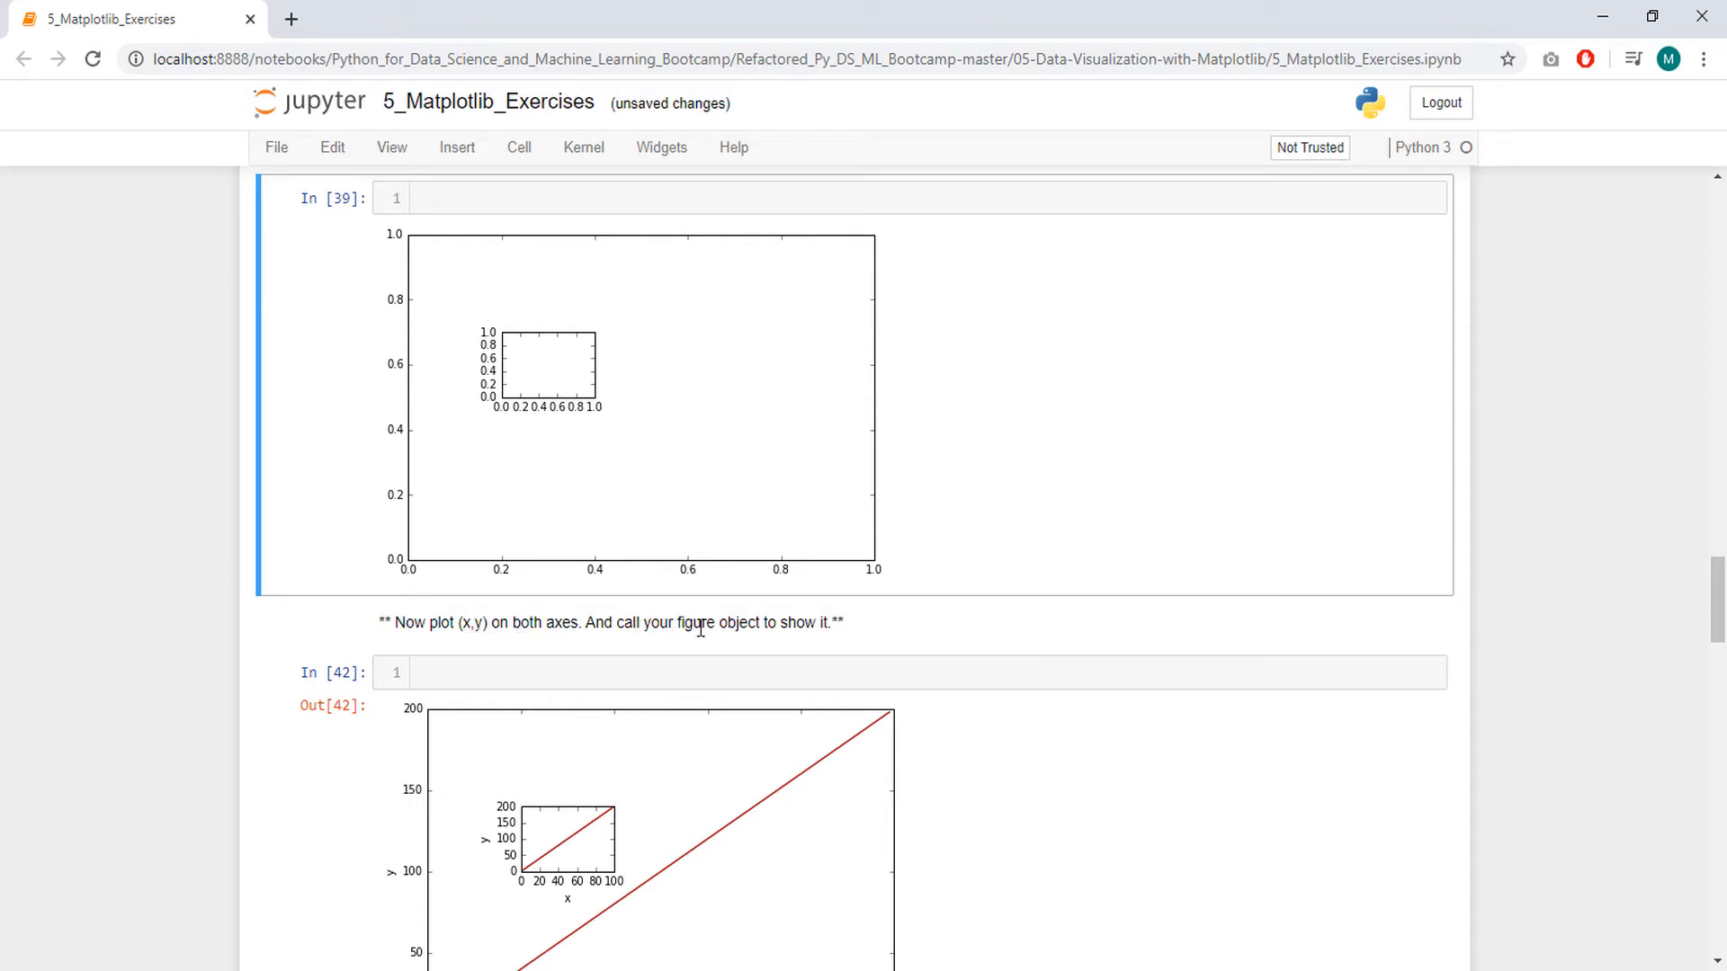
pyautogui.scroll(-3)
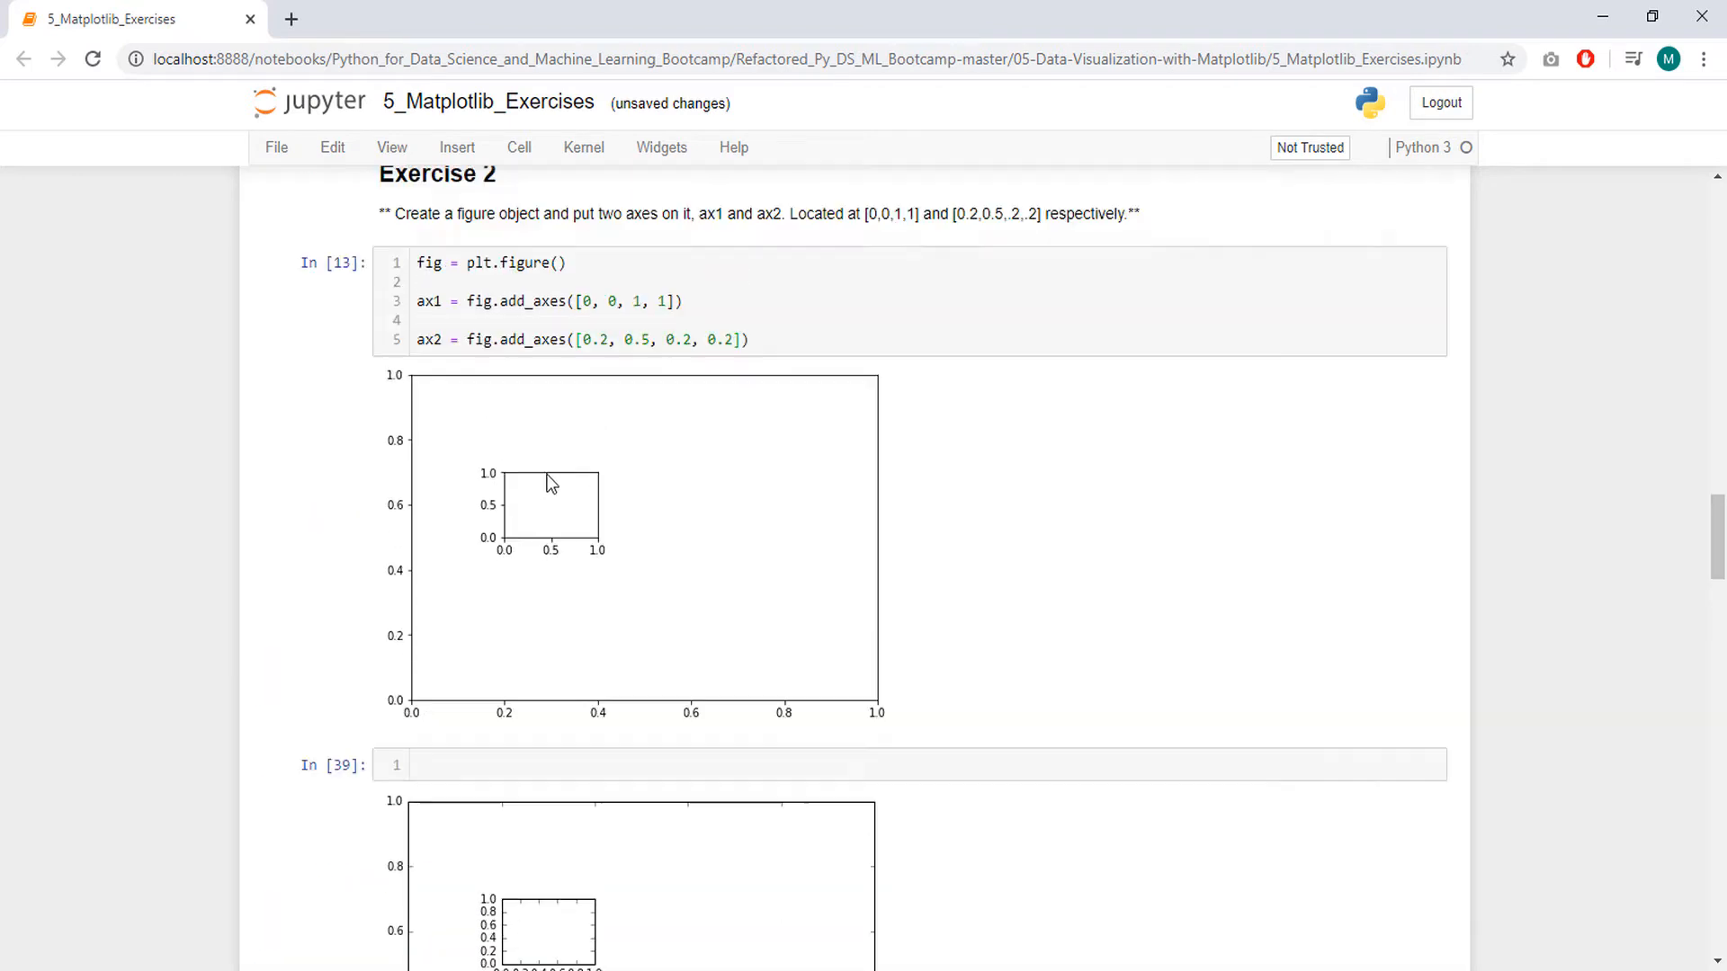
pyautogui.scroll(-3)
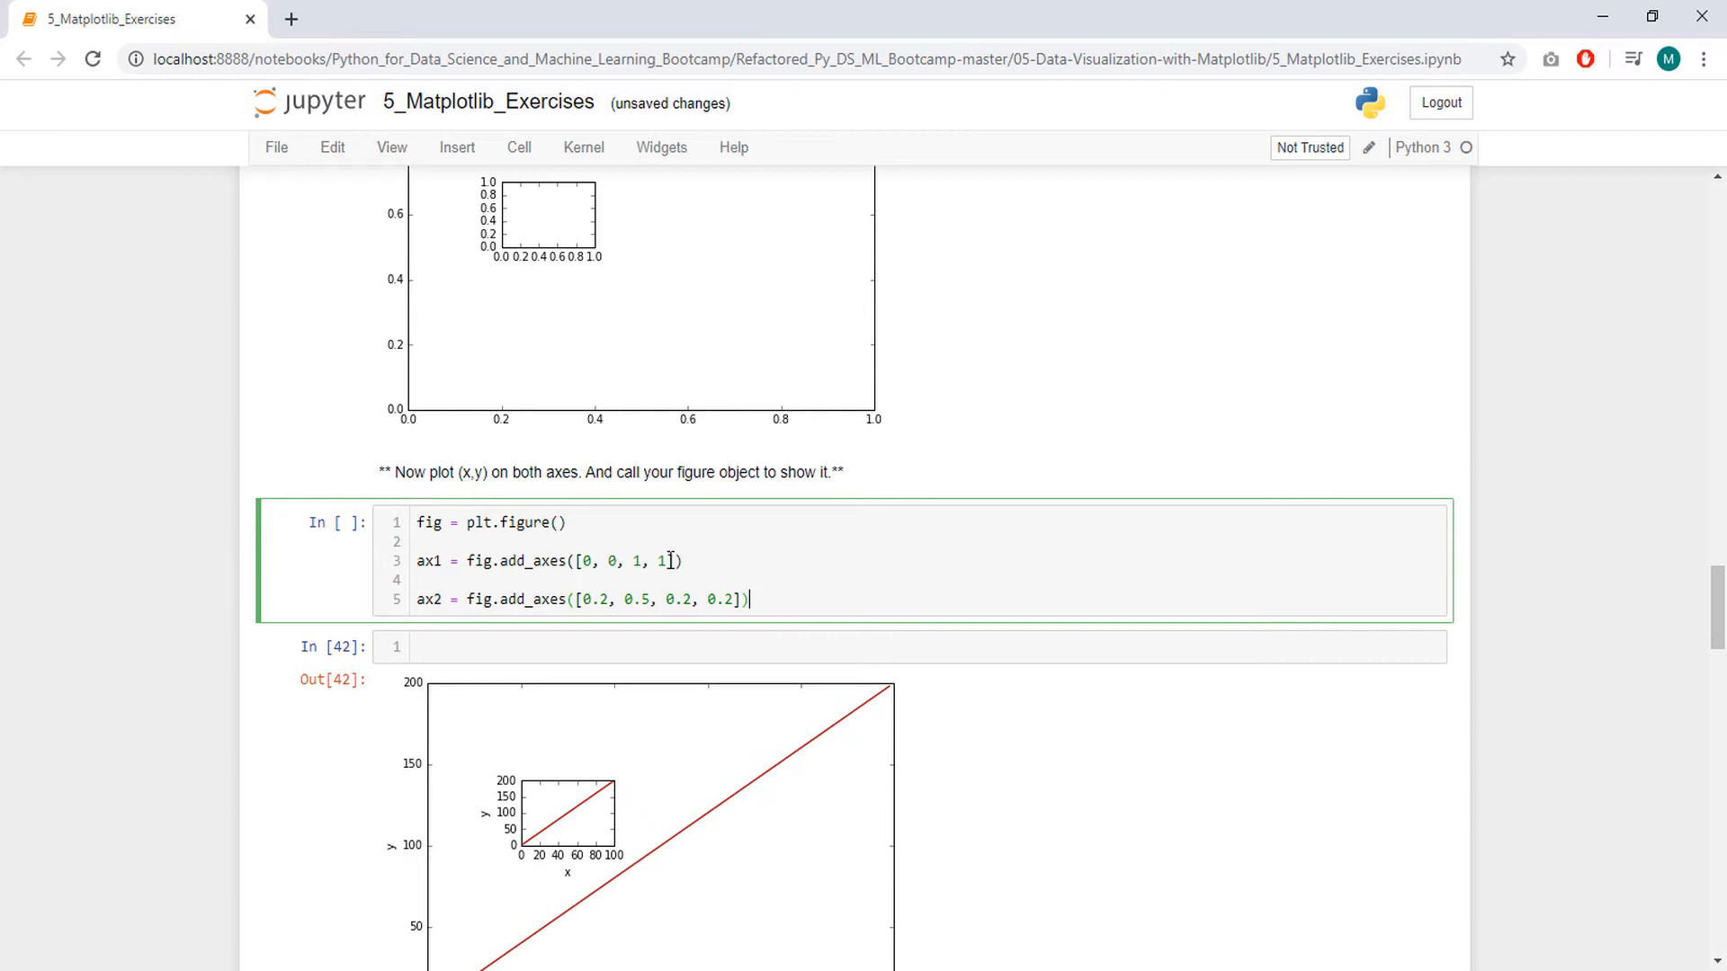
# - Plot x against y on both ax1 and ax2 and run the cell
pyautogui.scroll(-3)
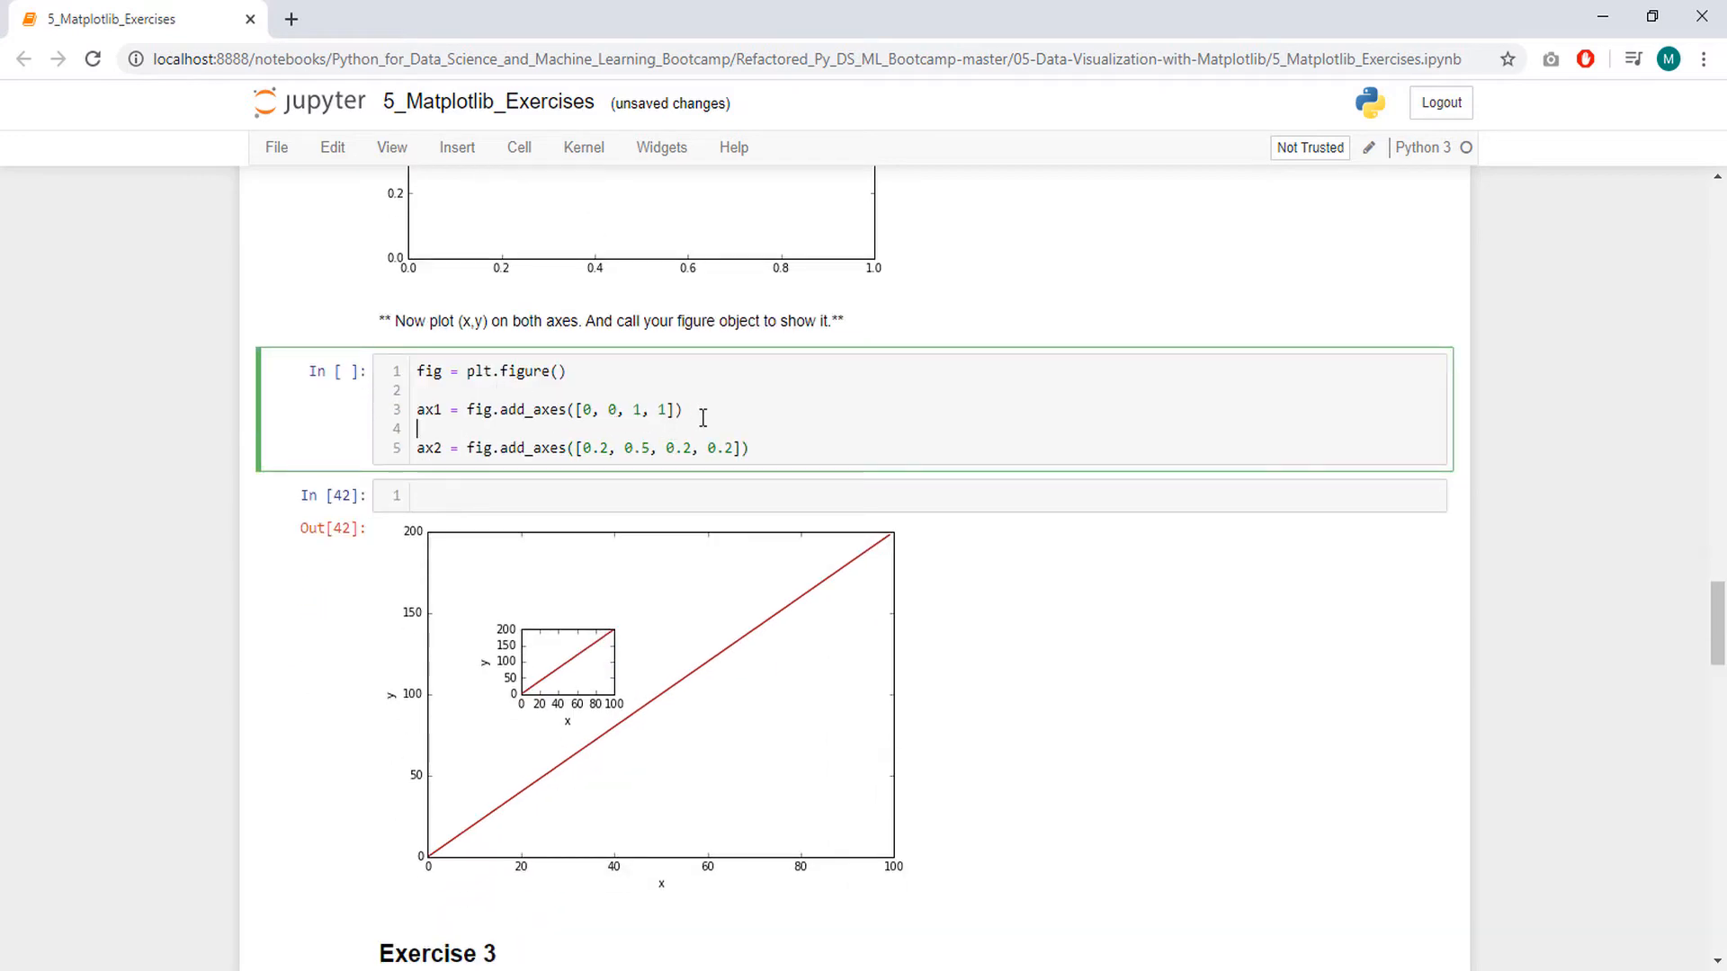
pyautogui.write('ax1.')
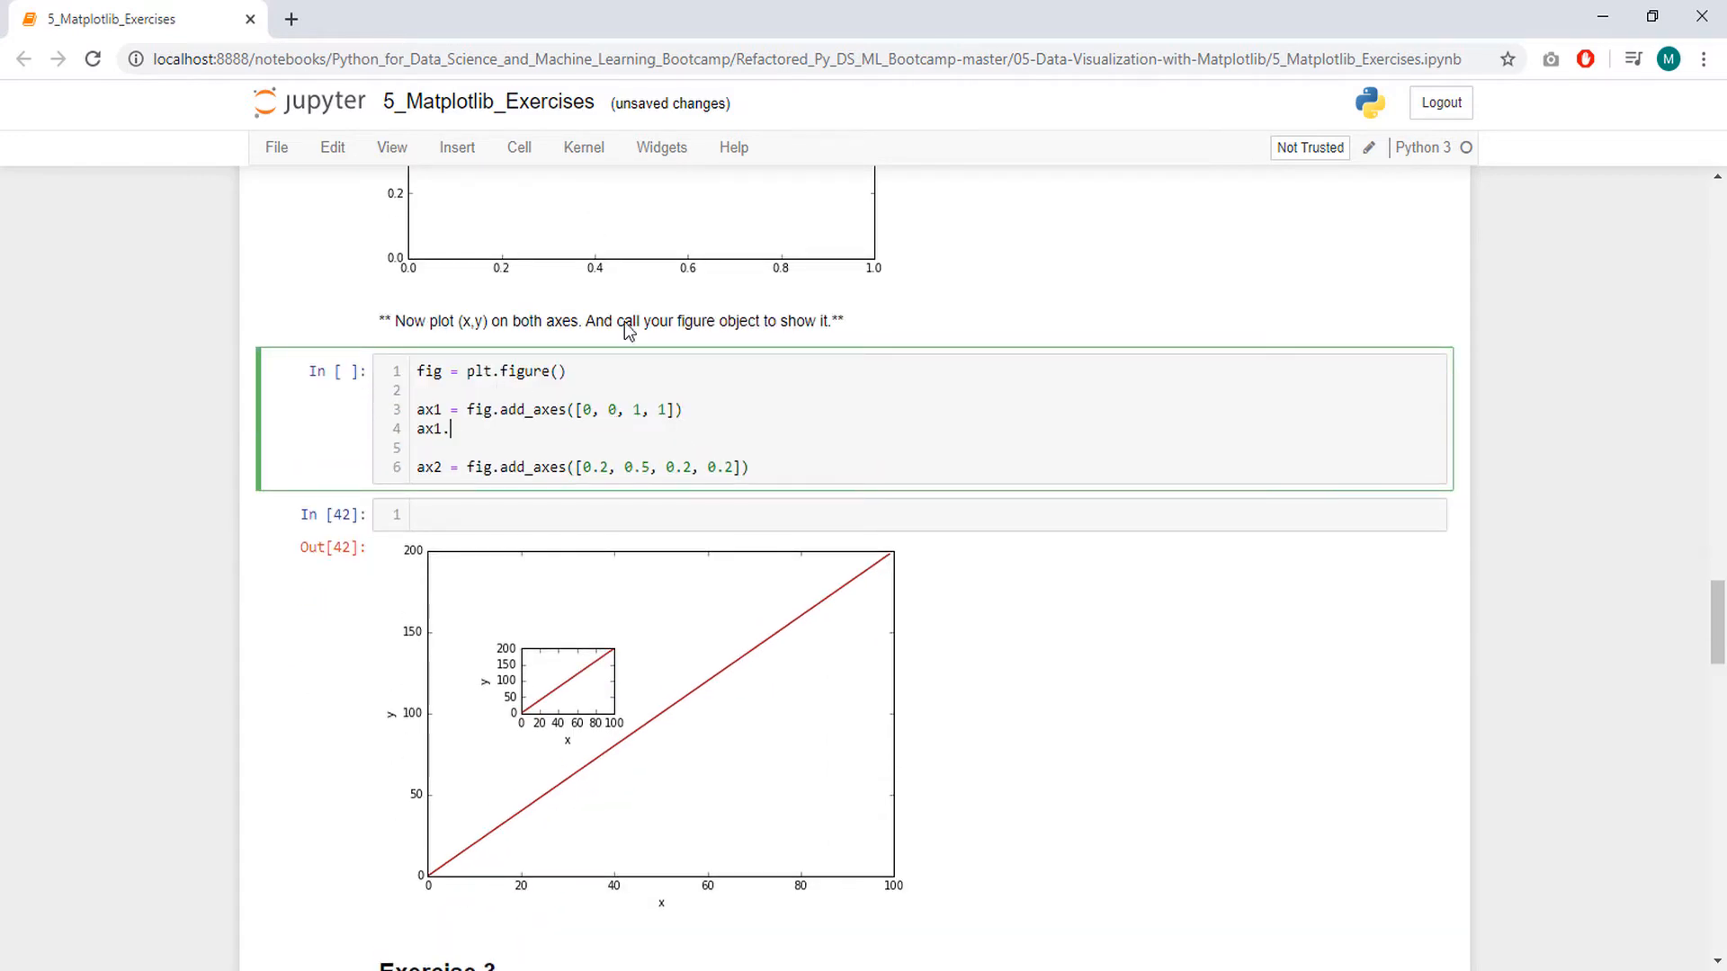
pyautogui.write('plot(xy)')
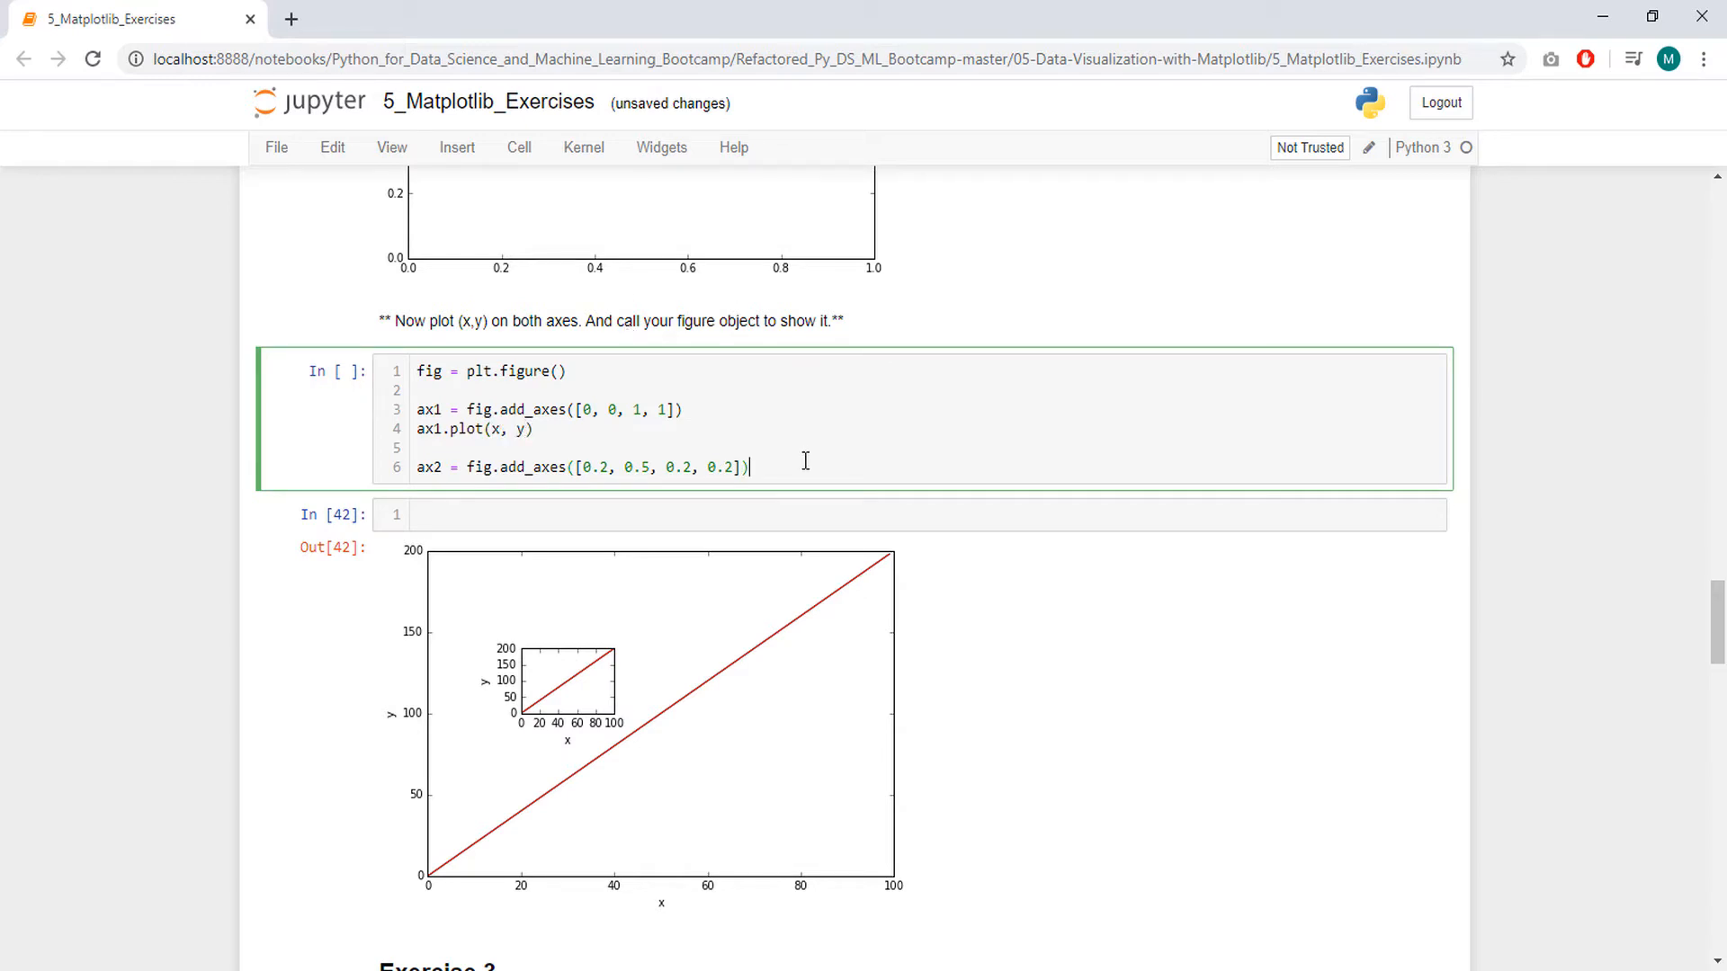
pyautogui.write('ax2')
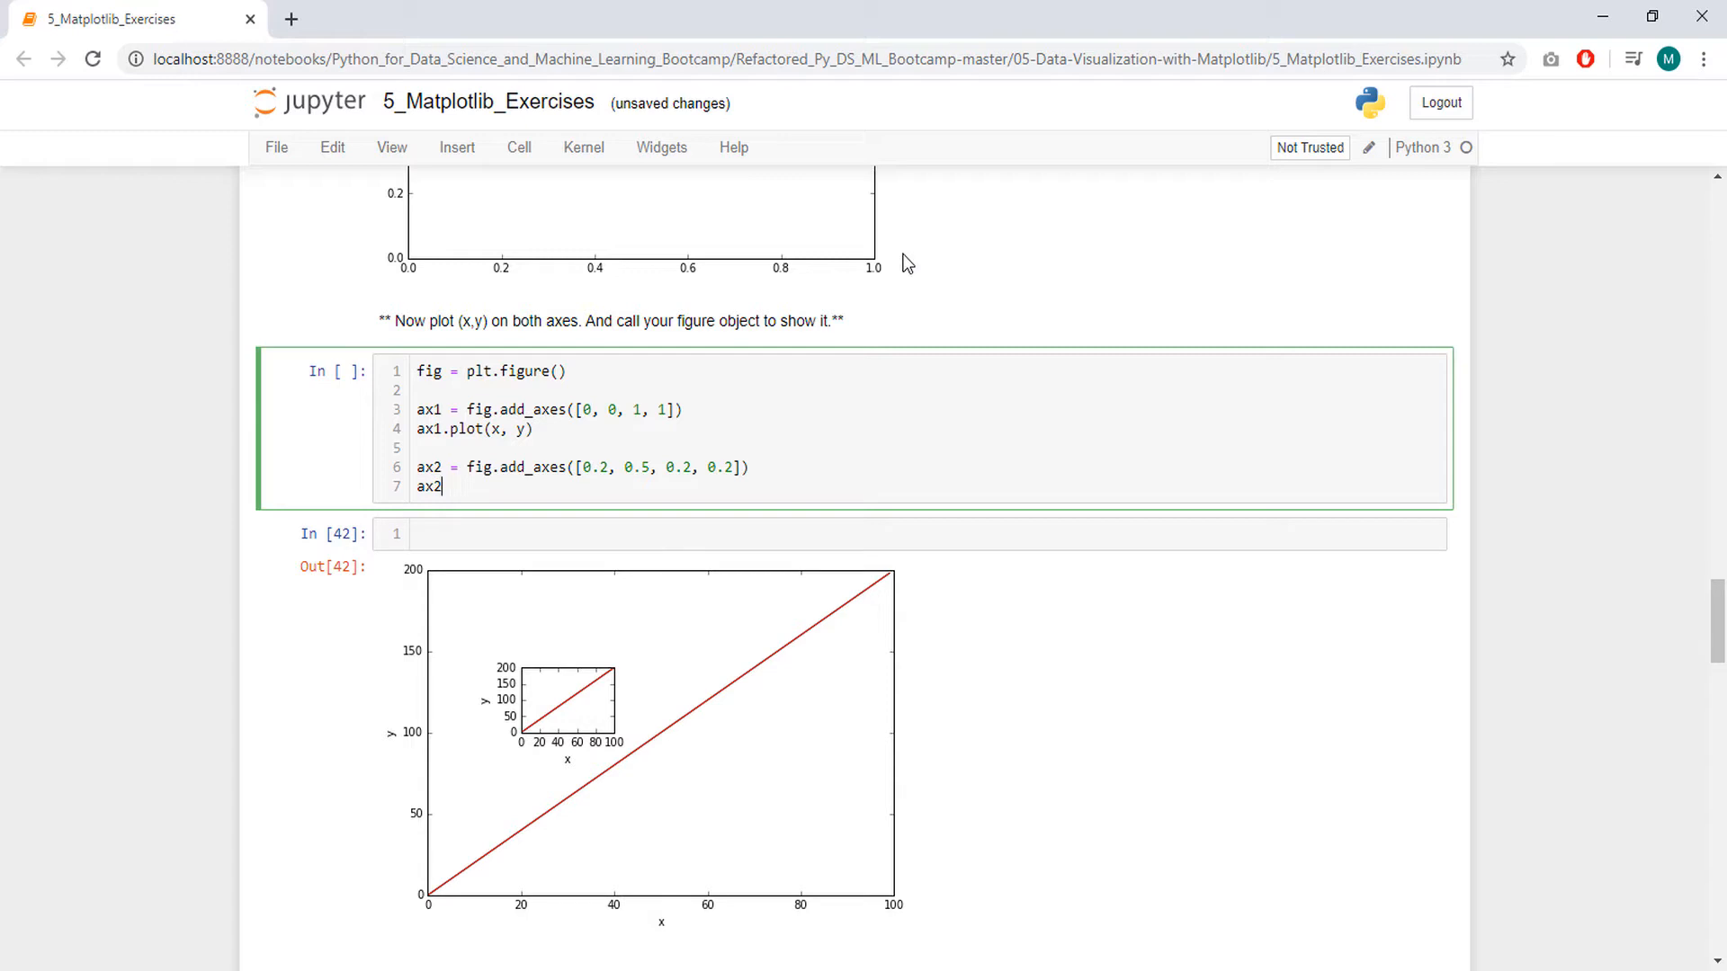
pyautogui.write('.plot()')
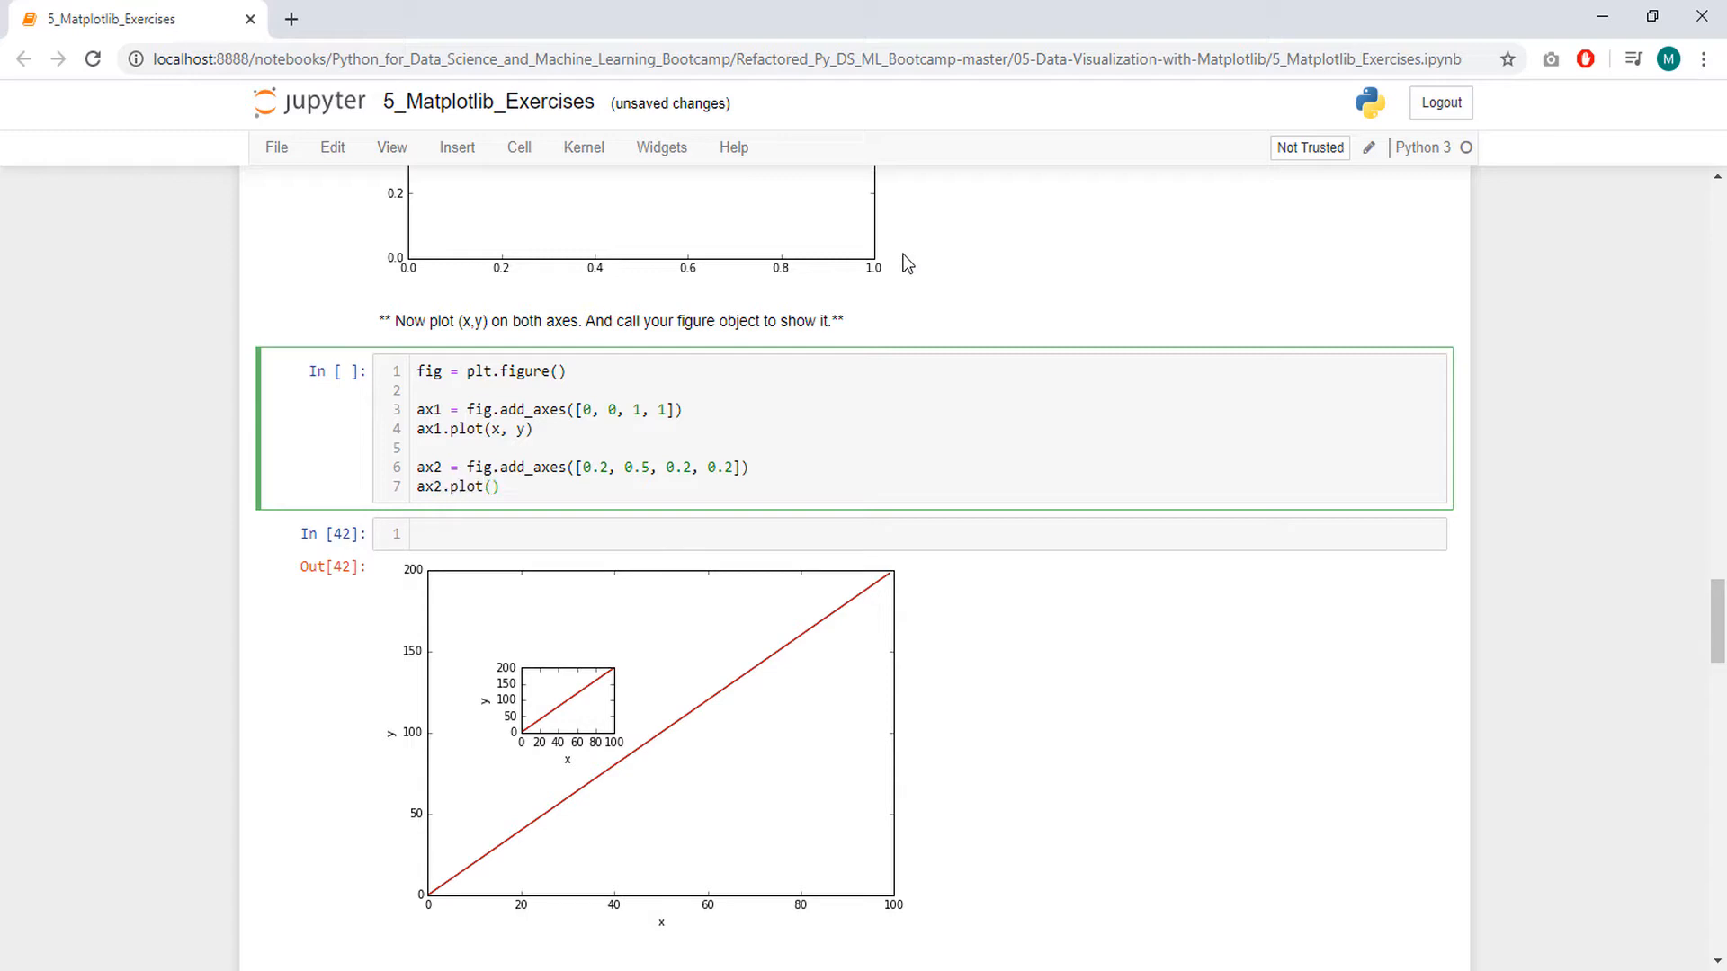
pyautogui.write('x, y')
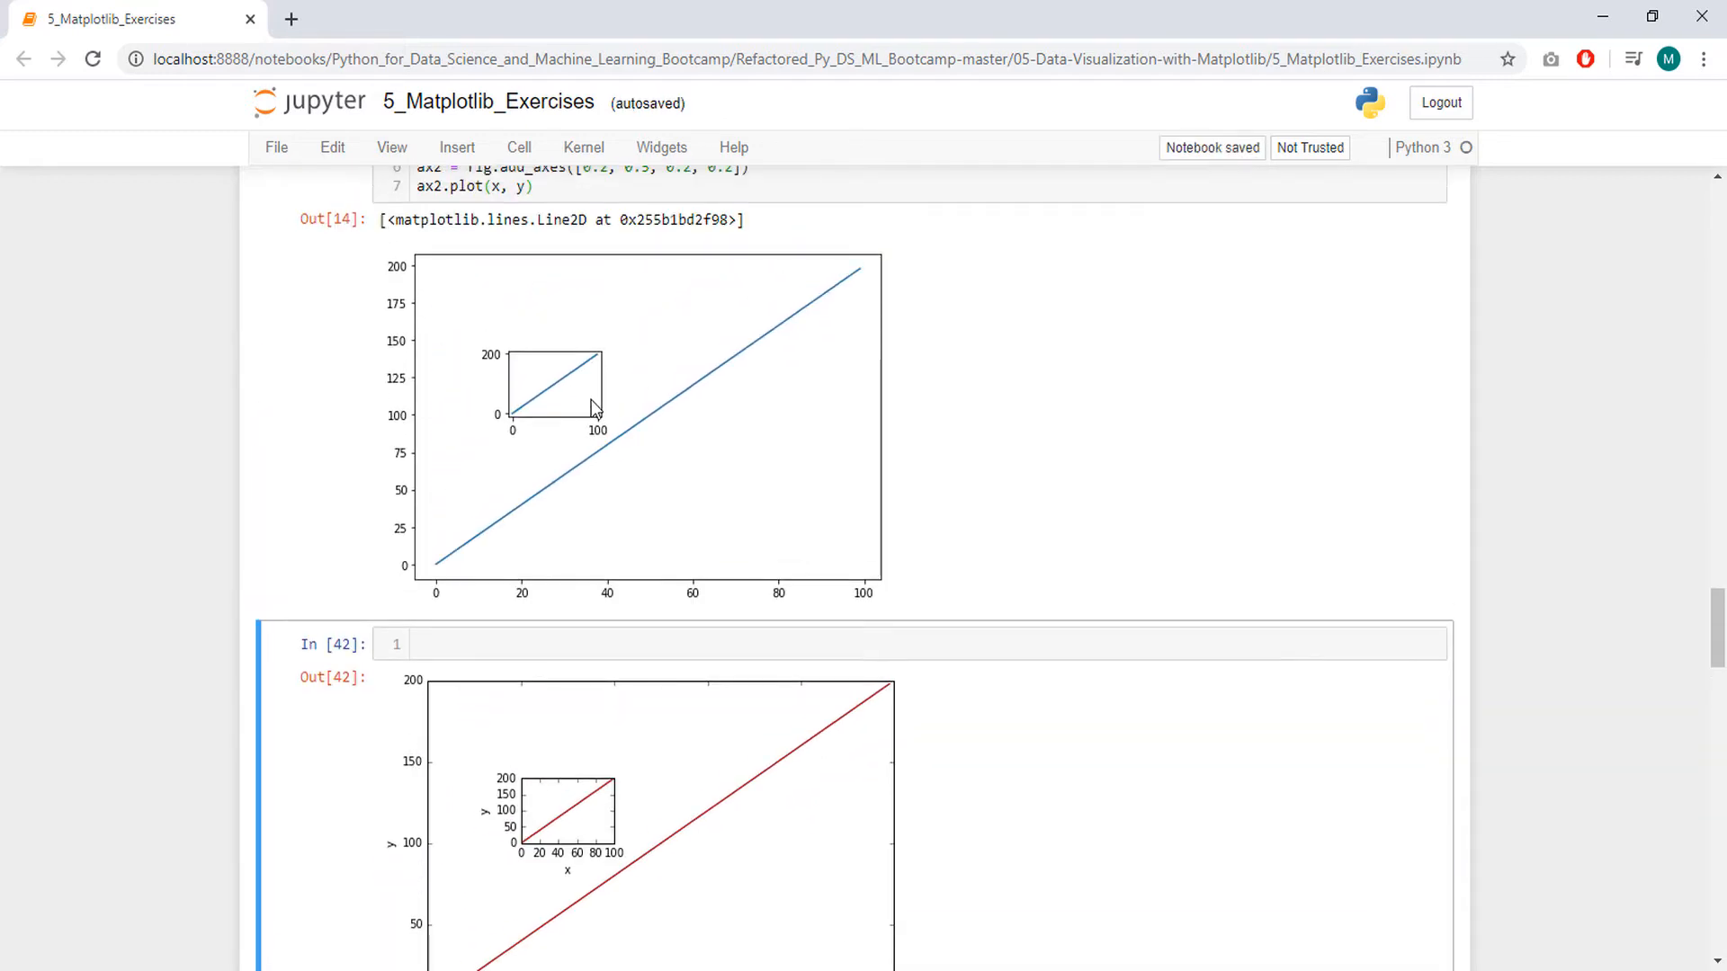
pyautogui.scroll(-3)
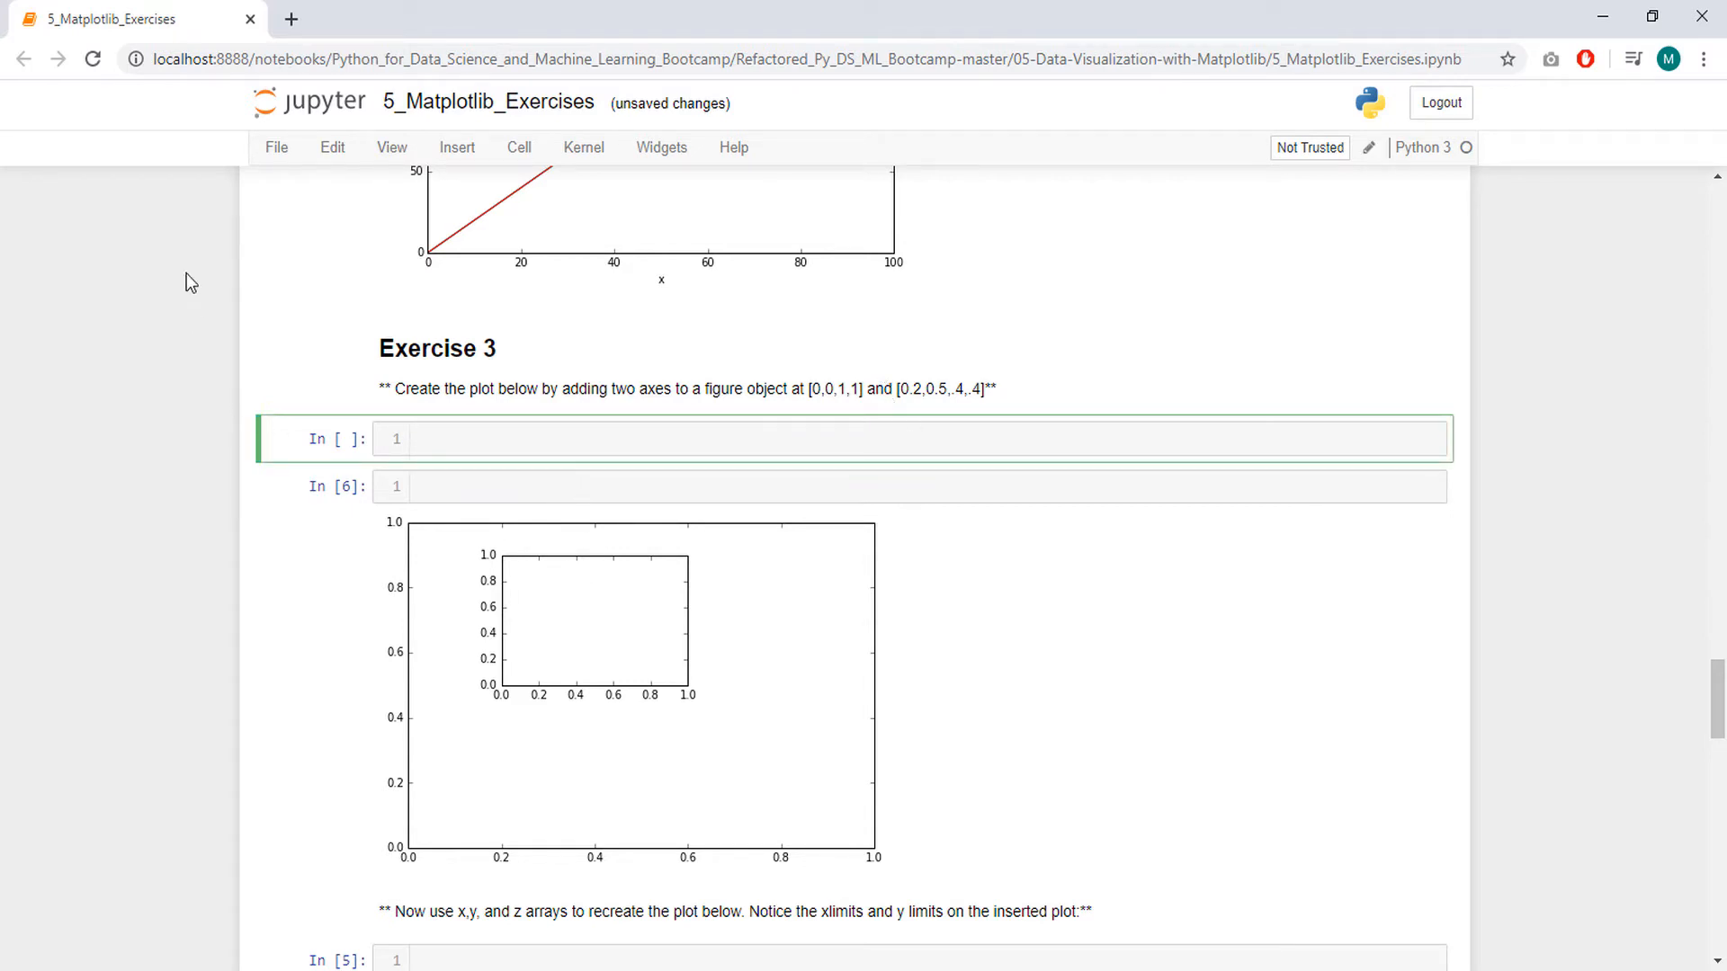
# - Write Exercise 3's figure with ax1 at [0, 0, 1, 1] and ax2 at [0.2, 0.5, 0.4, 0.4]
pyautogui.write('fig = plt.figure(')
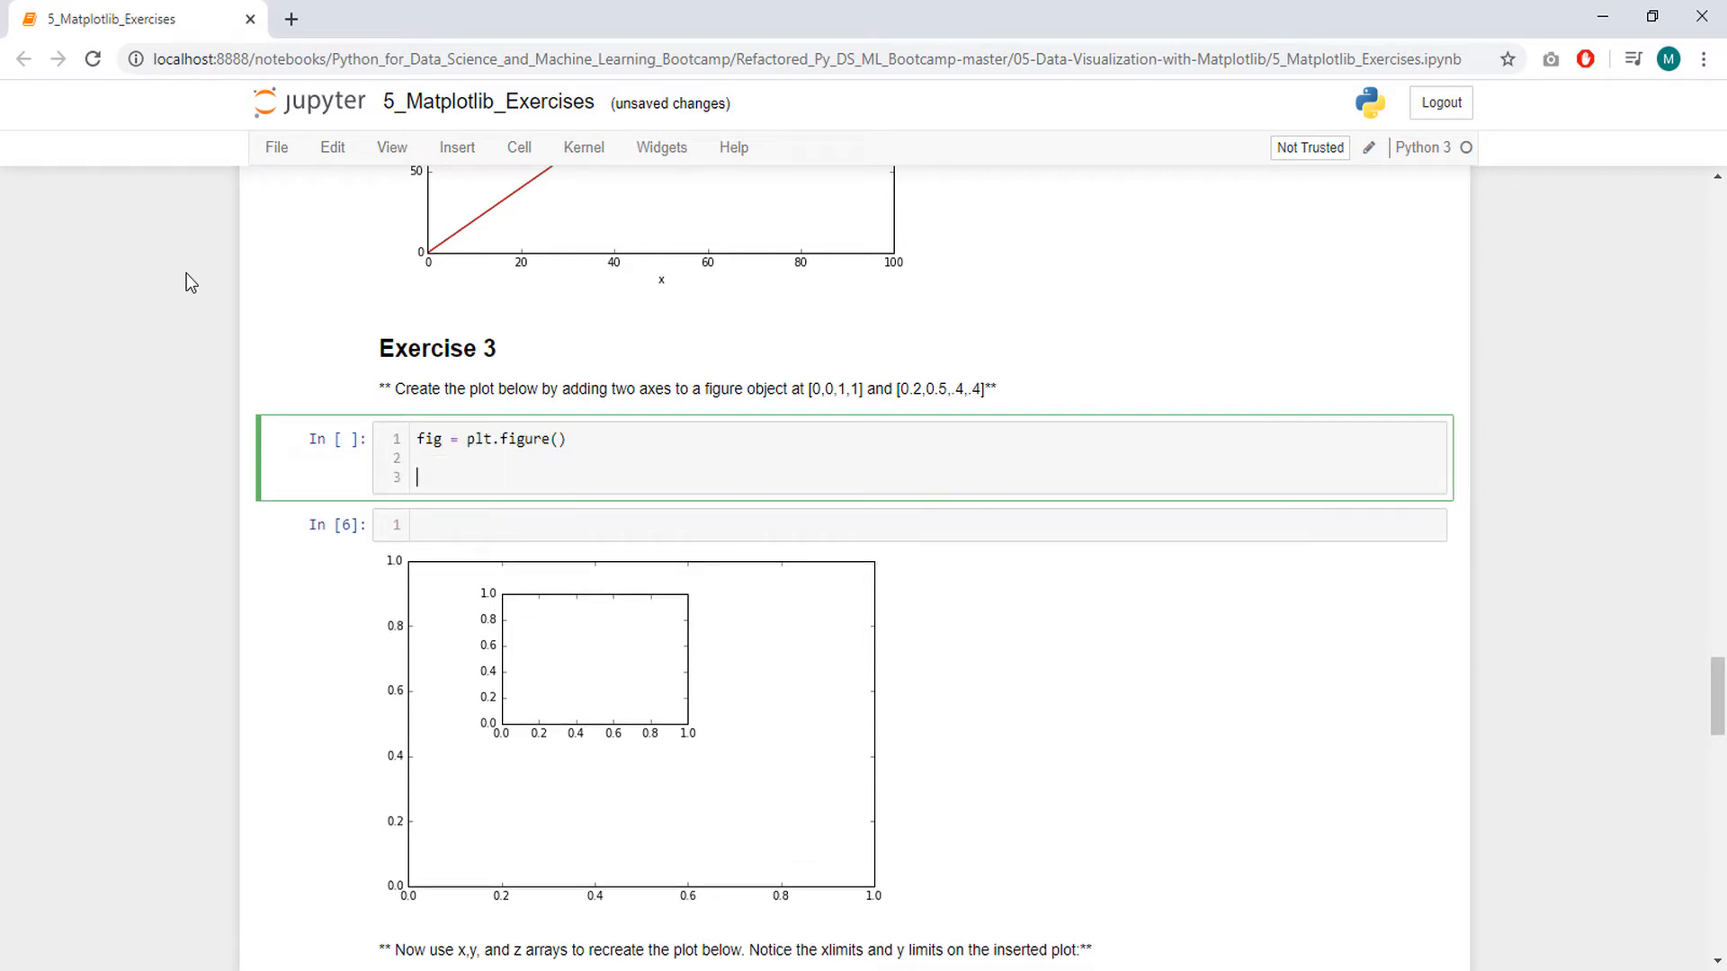
pyautogui.write('ax1')
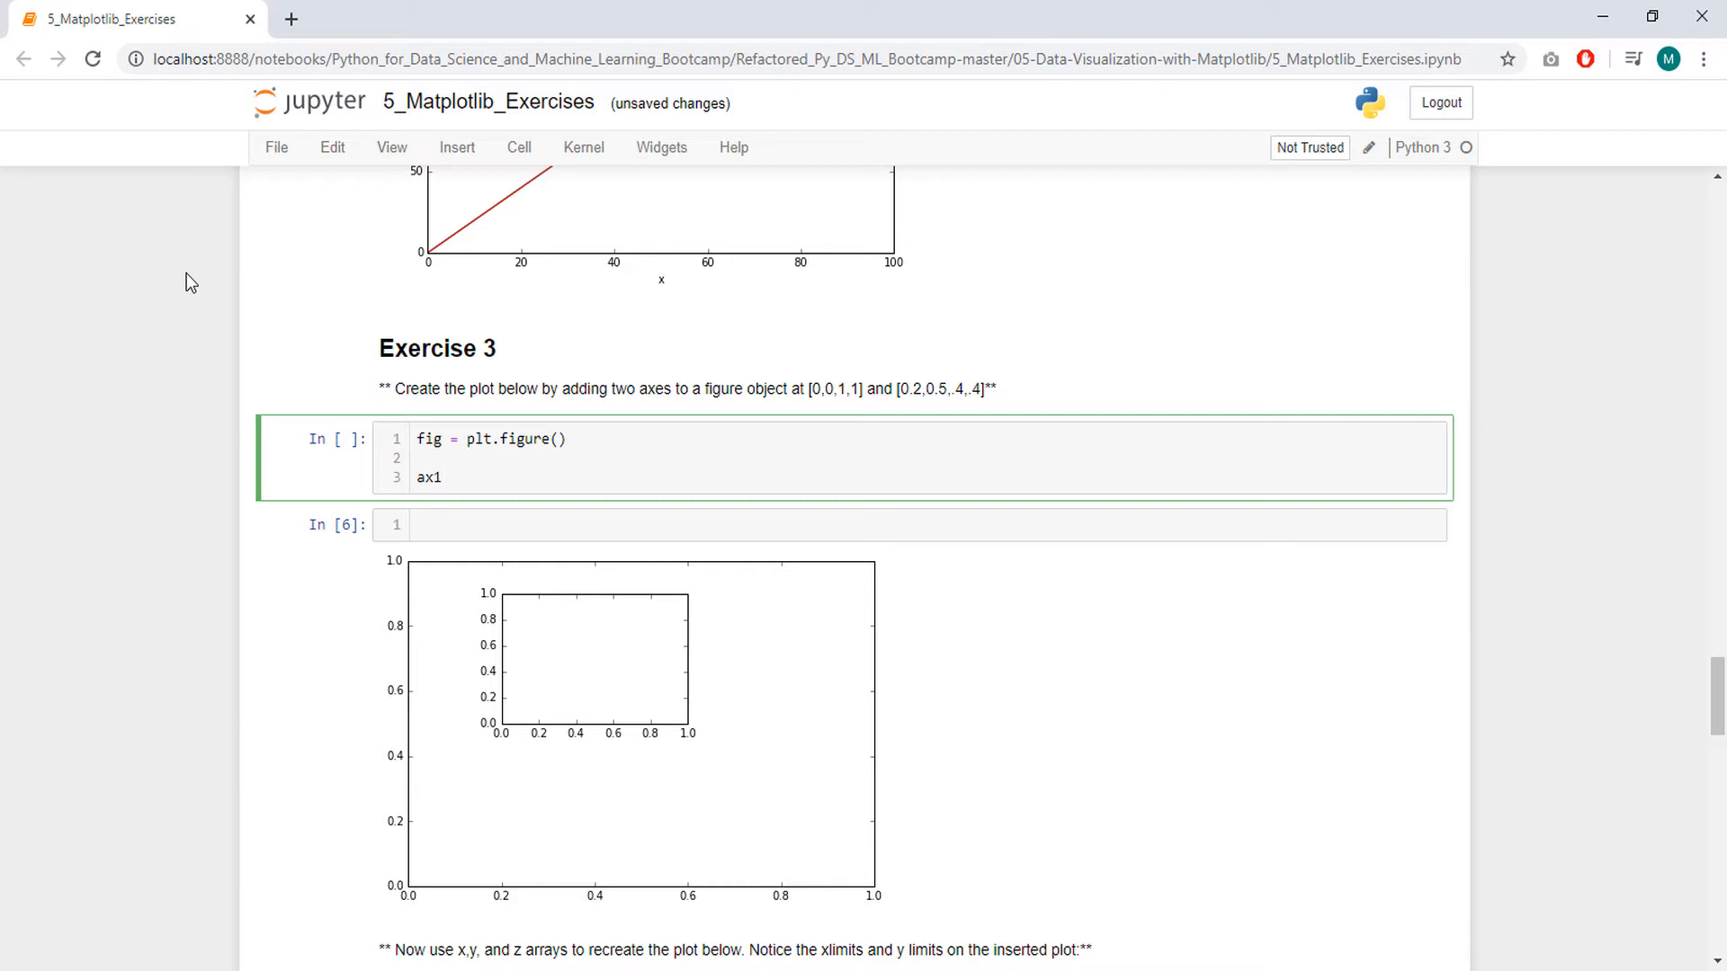
pyautogui.write('= fig.a')
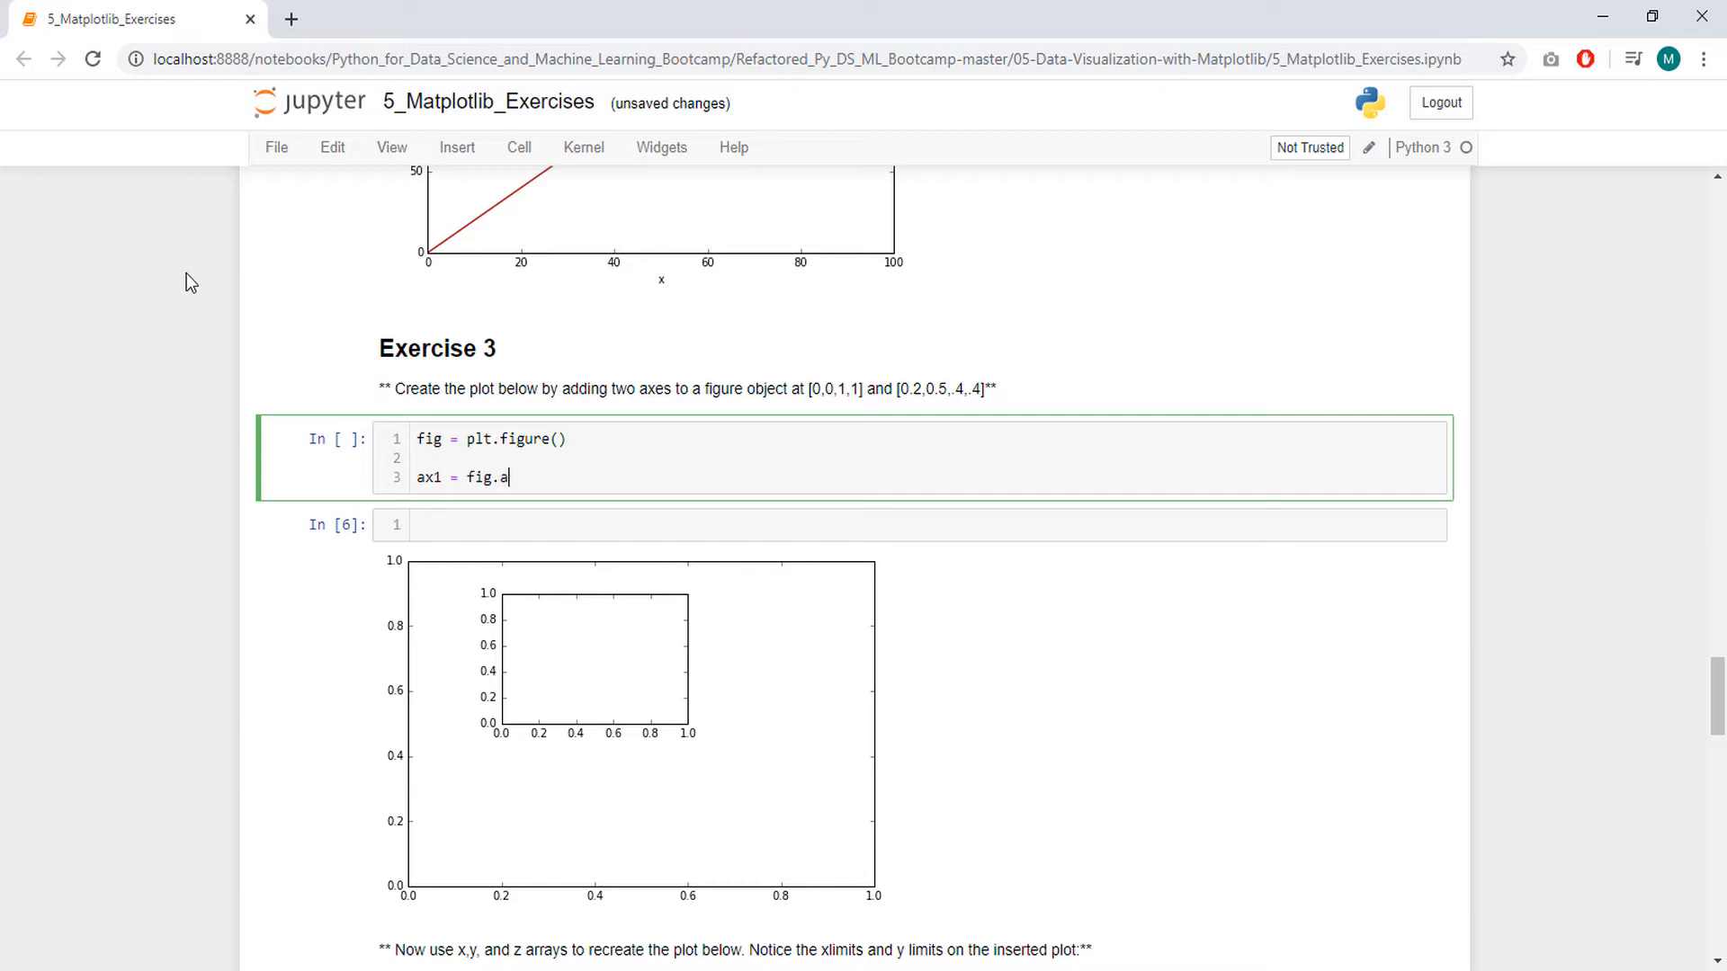
pyautogui.write('dd_axes()')
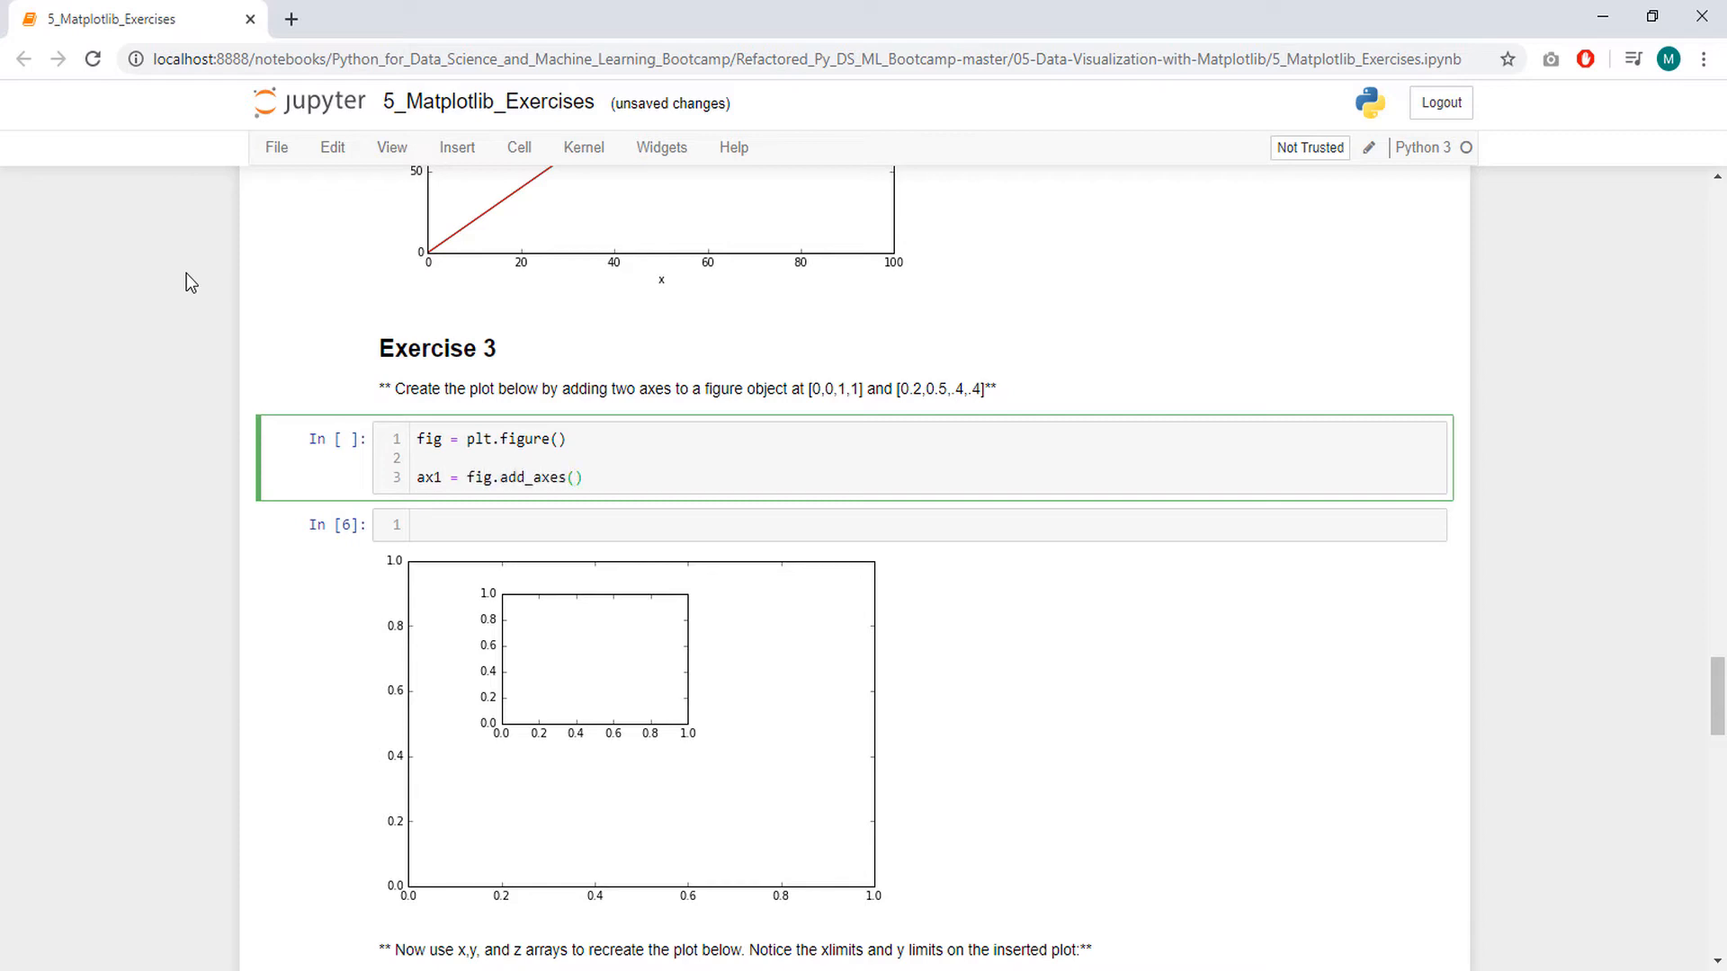
pyautogui.write('[0, 1')
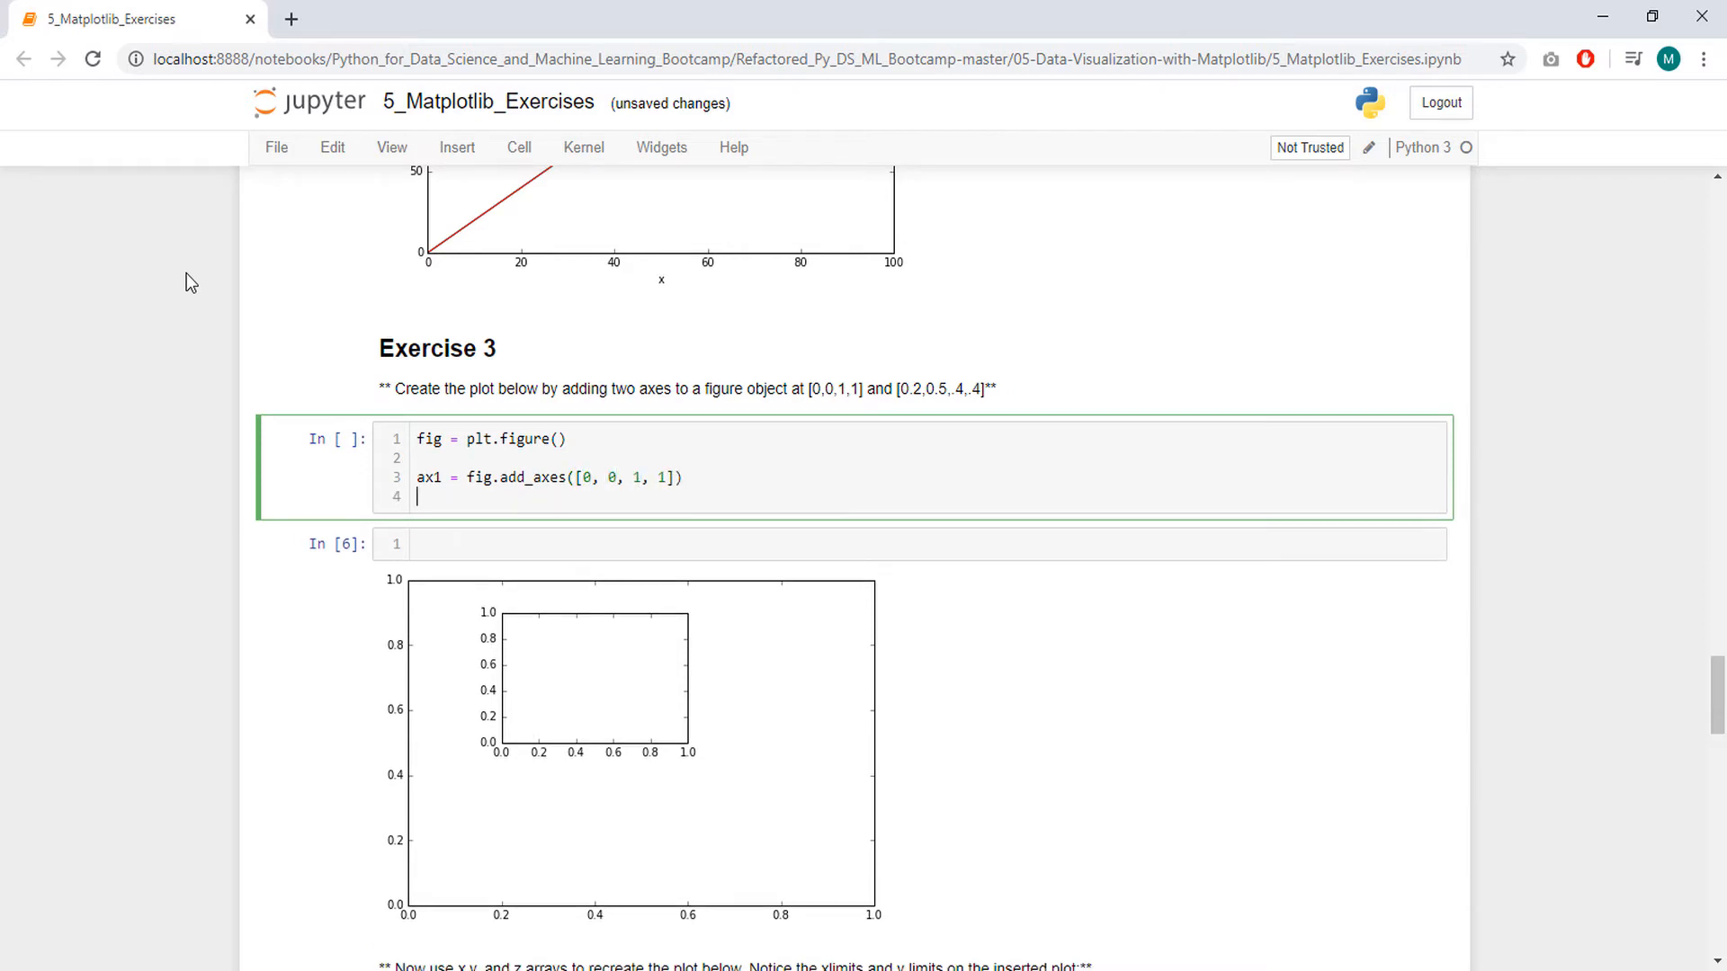
pyautogui.write('ax2 = f')
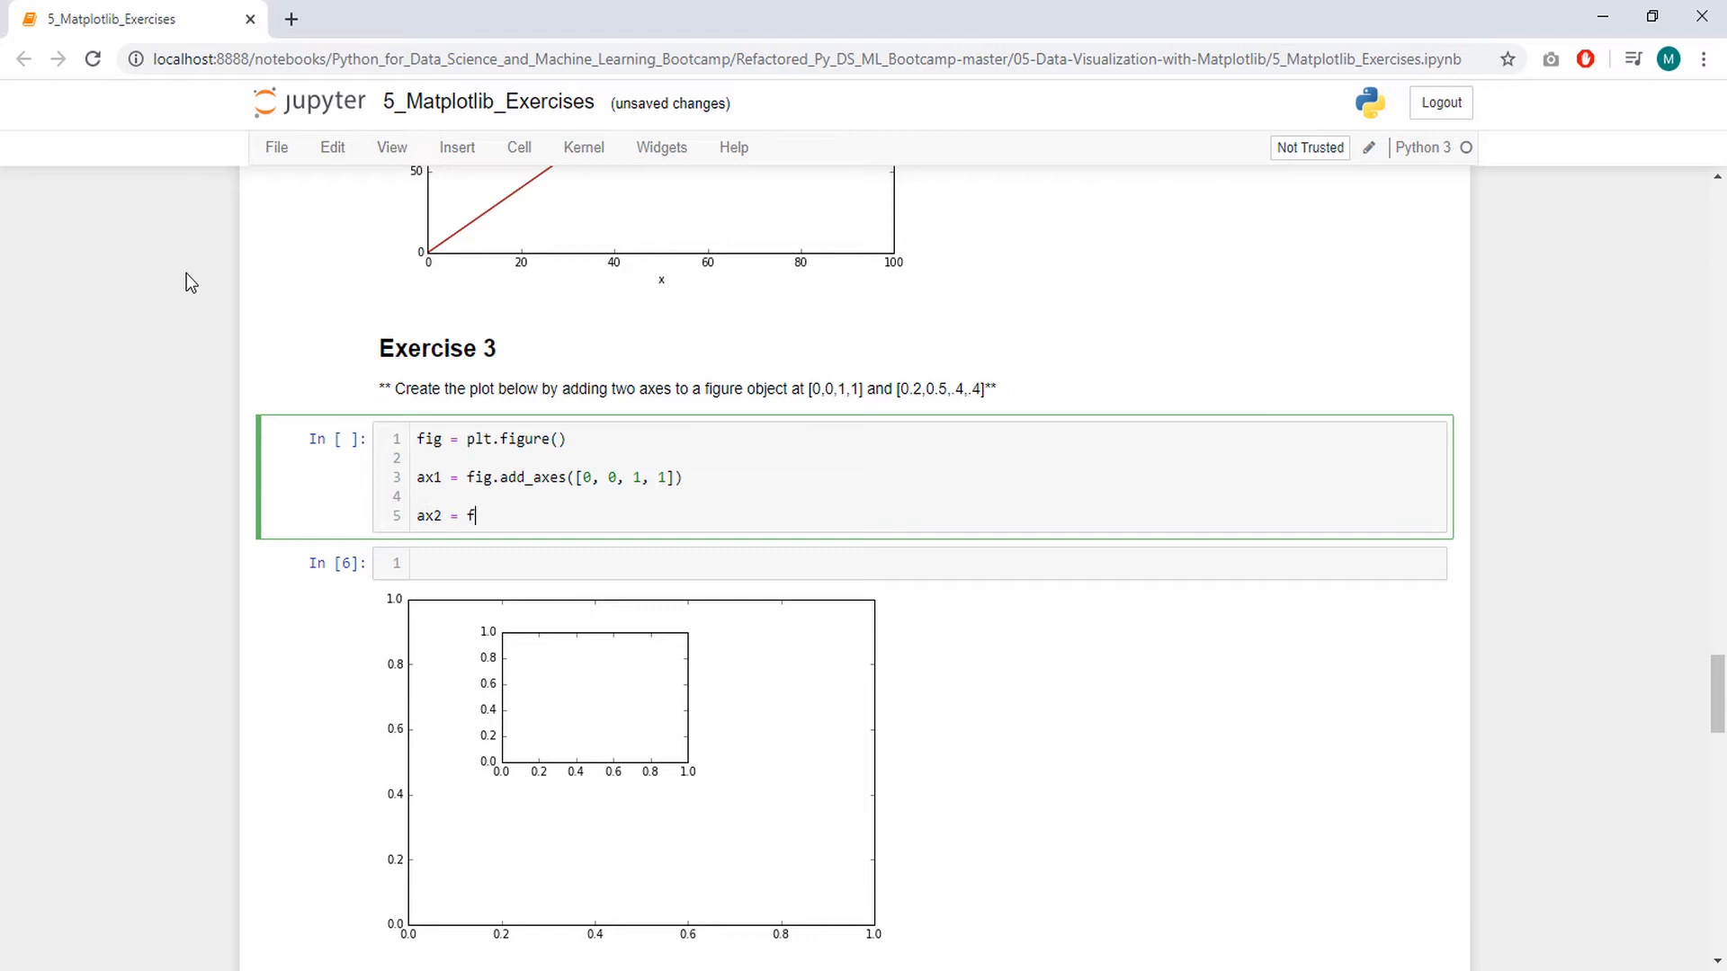
pyautogui.write('ig.add_axes(')
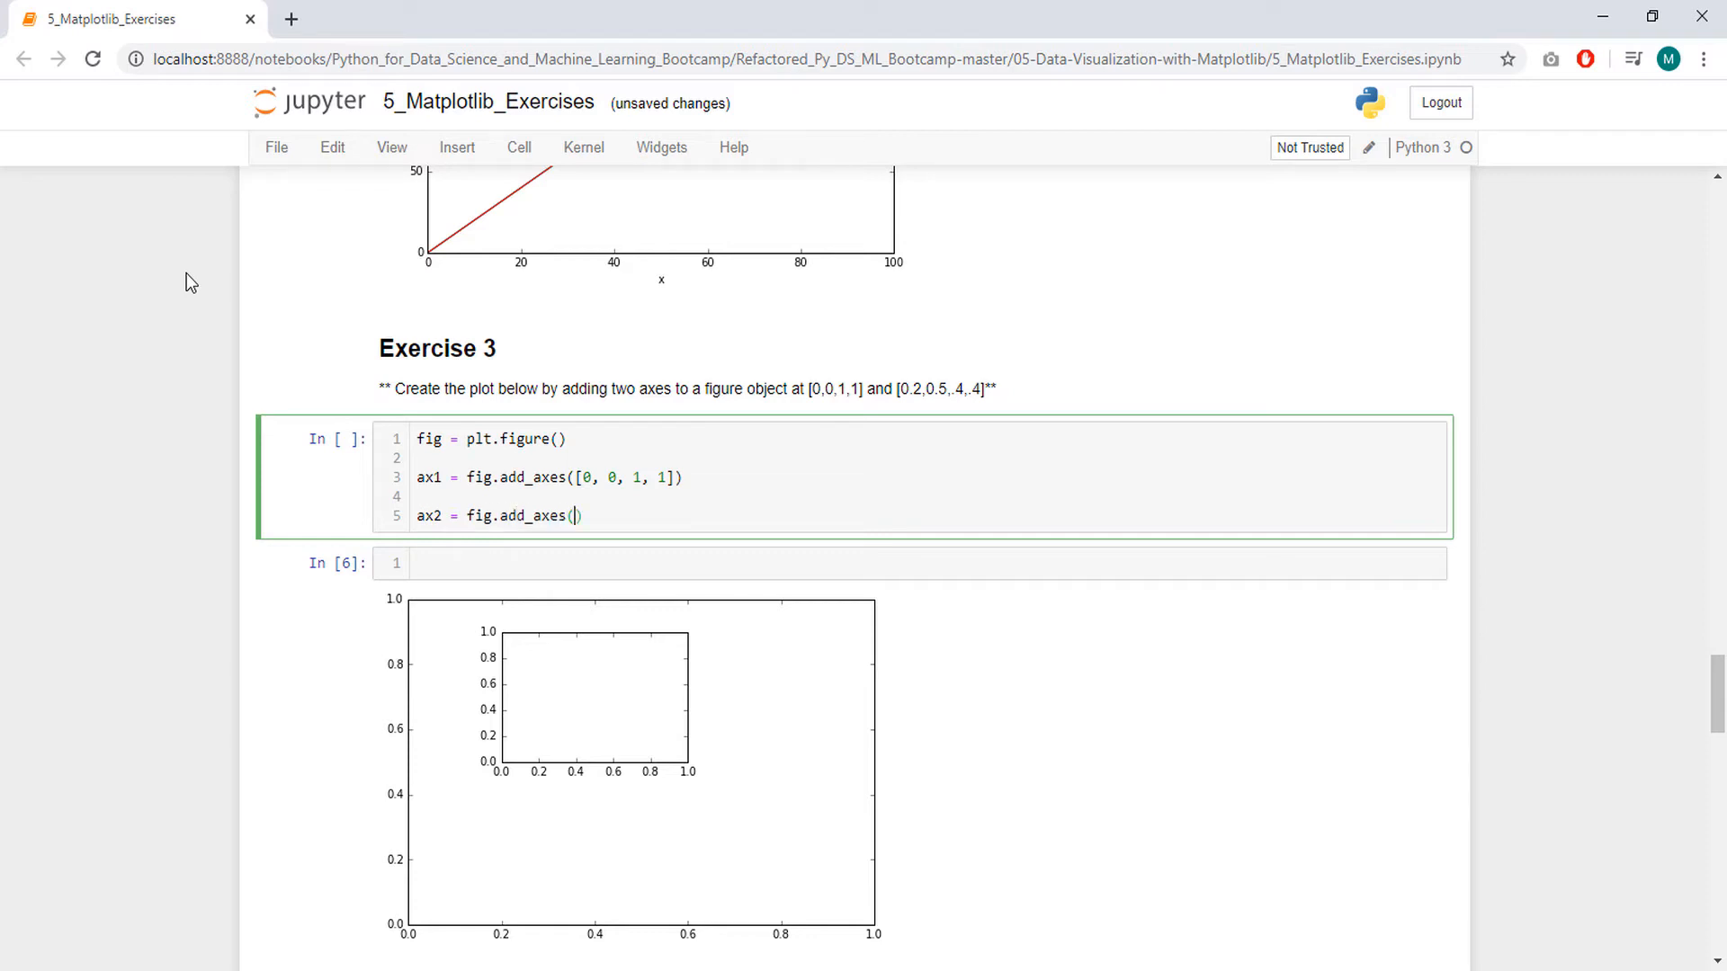
pyautogui.write('[0.2, 0.')
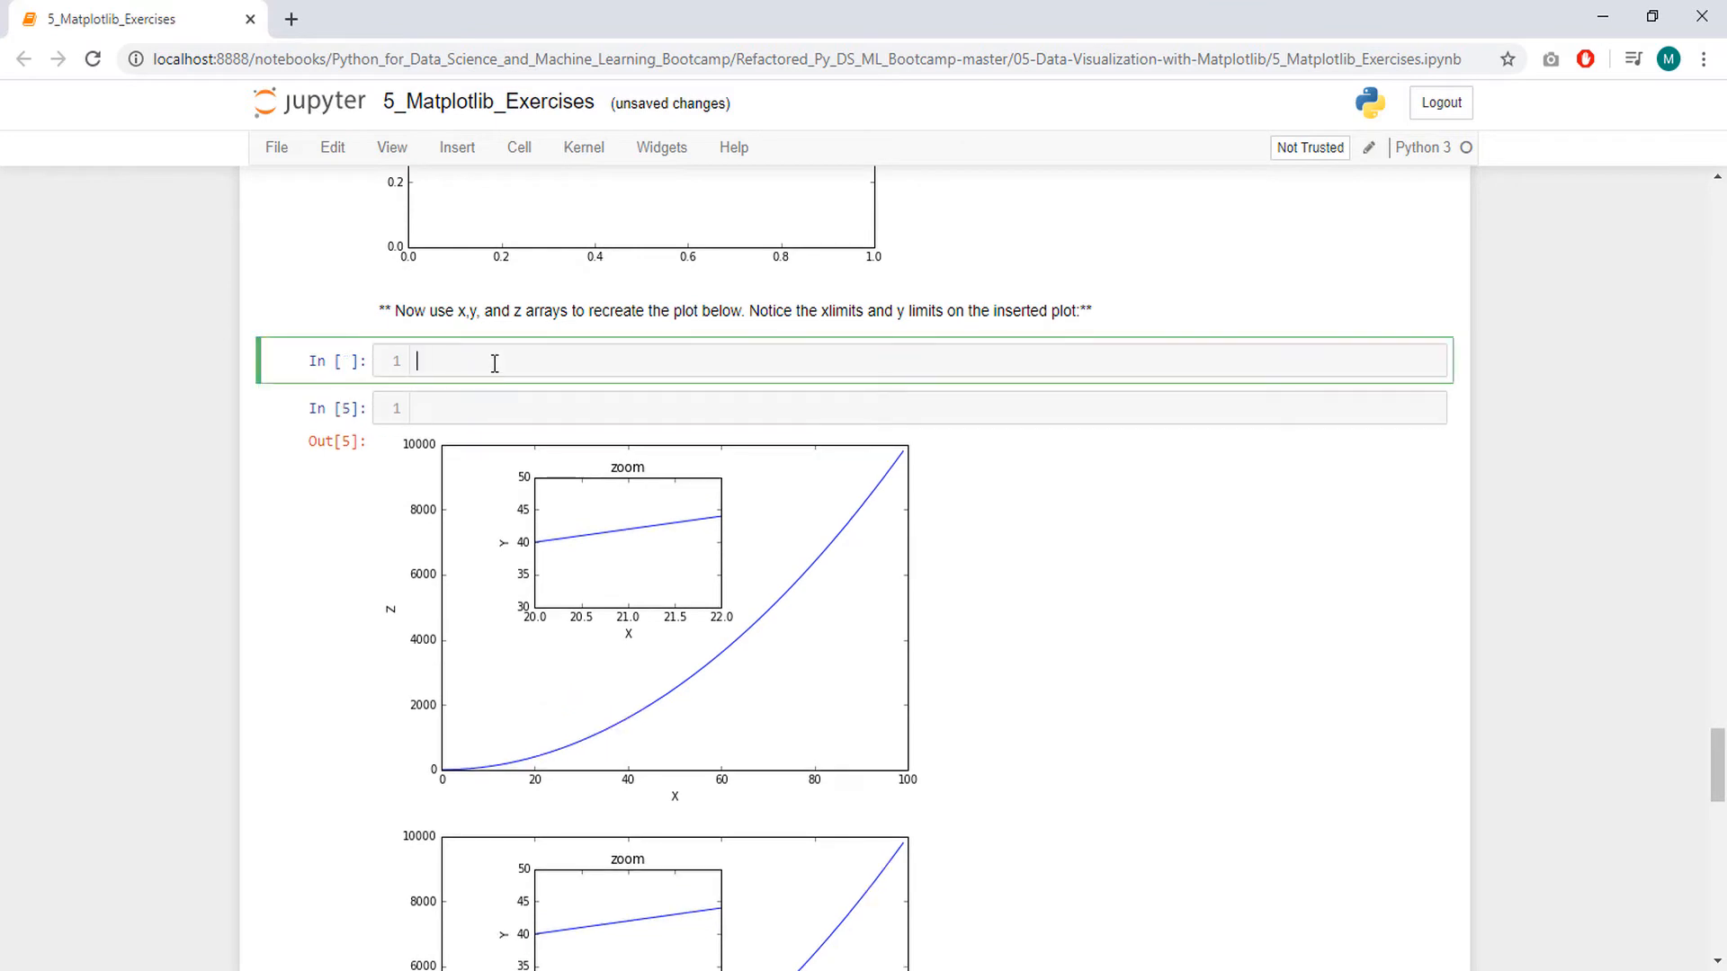
# - Run Exercise 3 and view its empty plot with inset axes
pyautogui.scroll(-3)
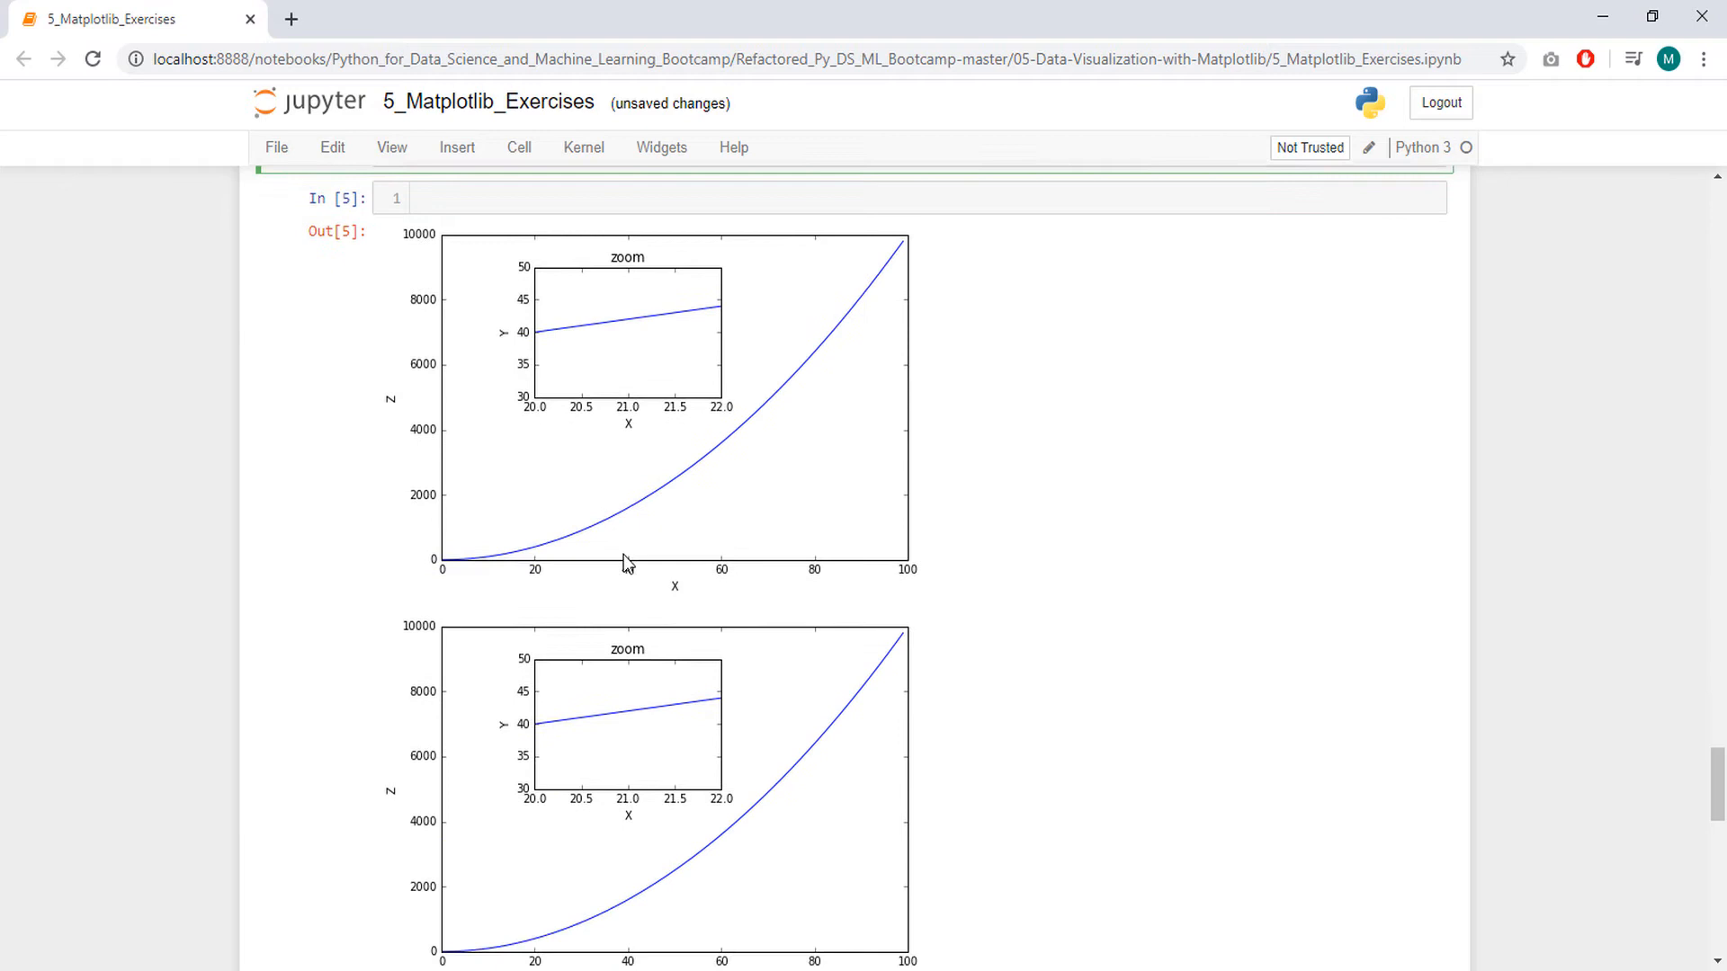
pyautogui.scroll(-3)
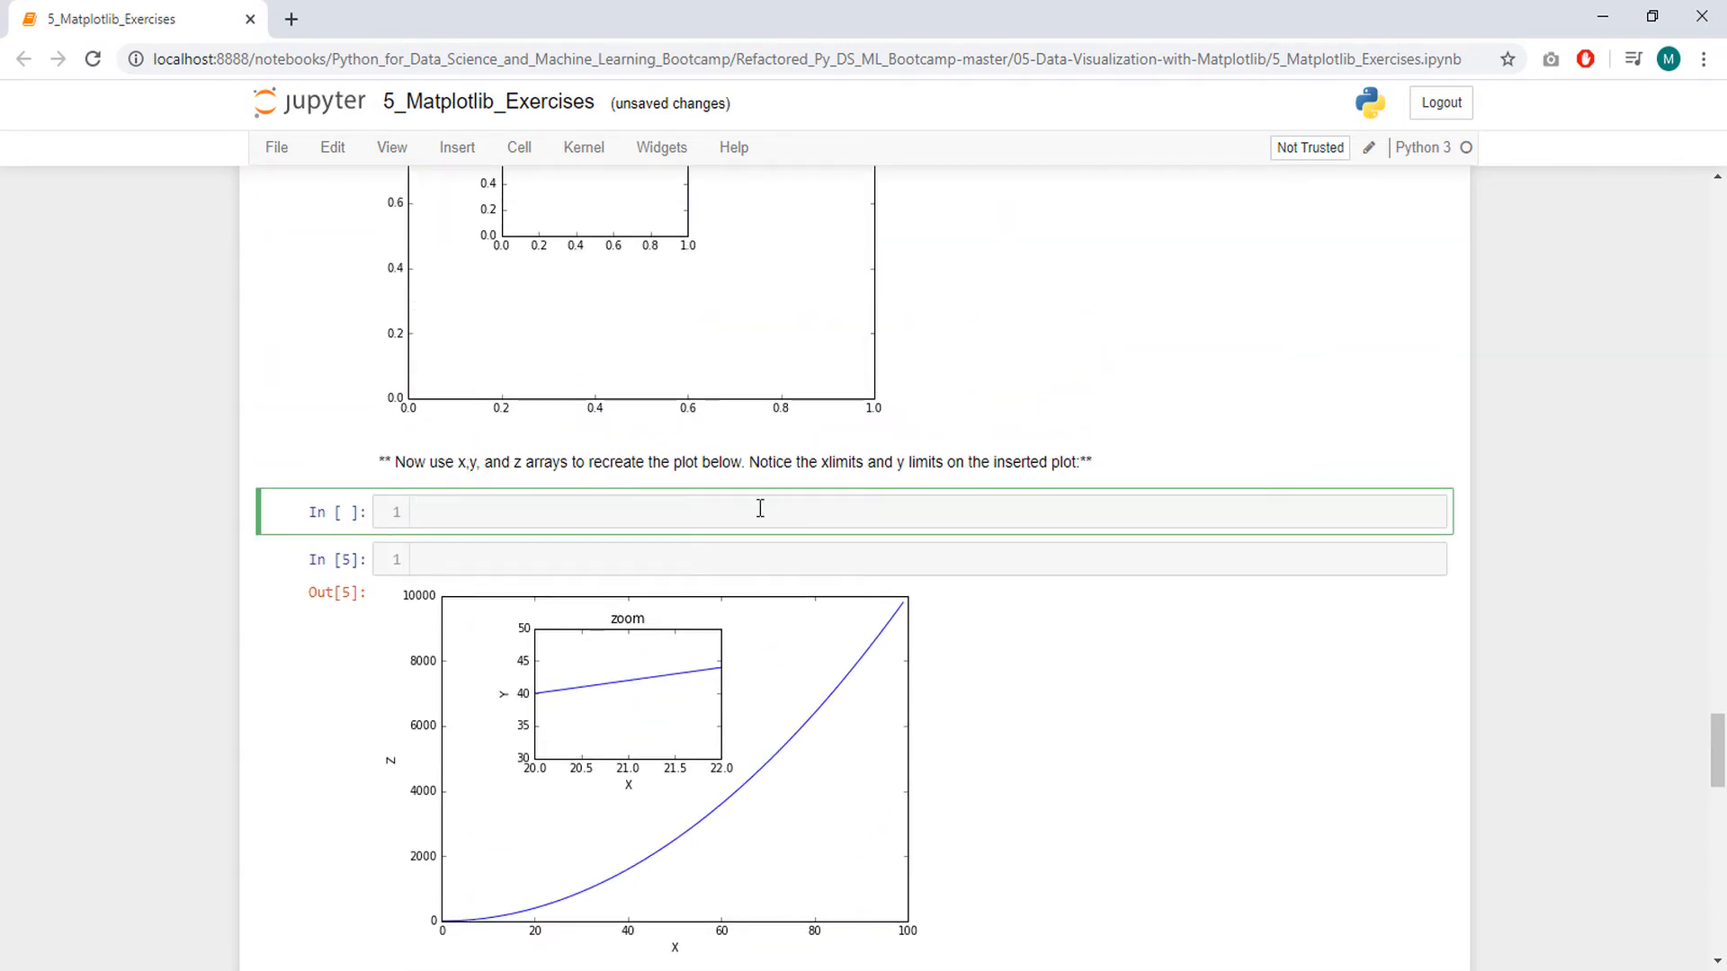
pyautogui.scroll(-3)
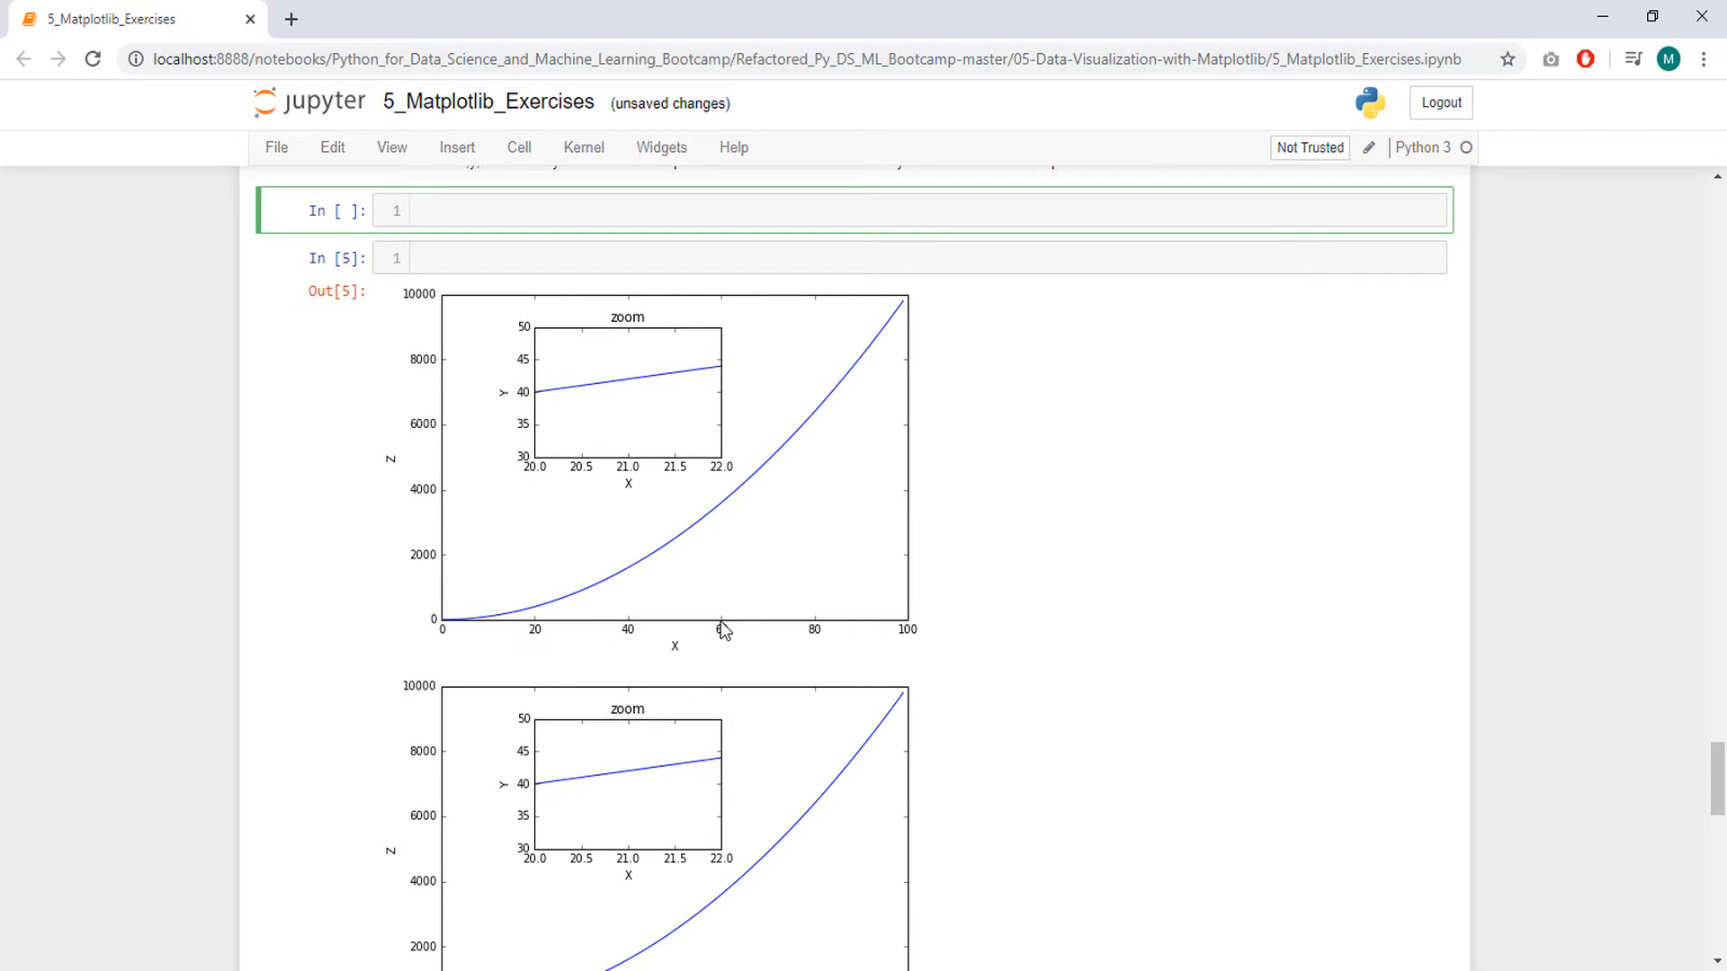
pyautogui.scroll(-3)
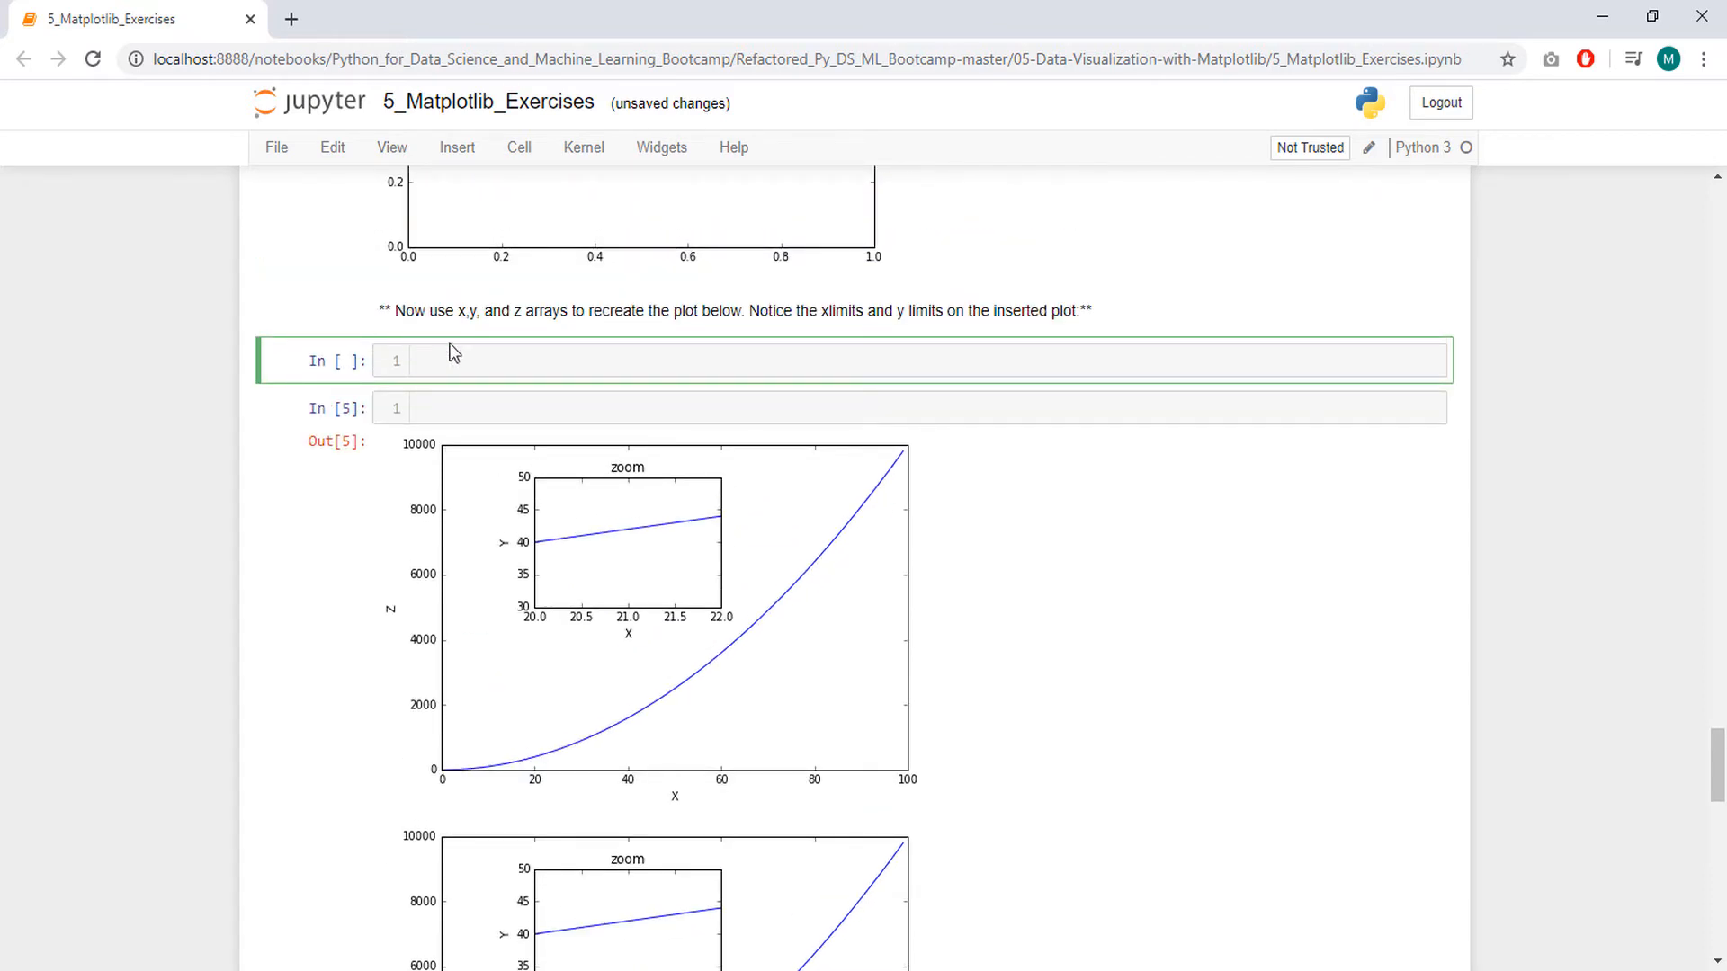
# - Start the x, y, z exercise cell with fig = plt.figure()
pyautogui.write('fig = plt.figure()')
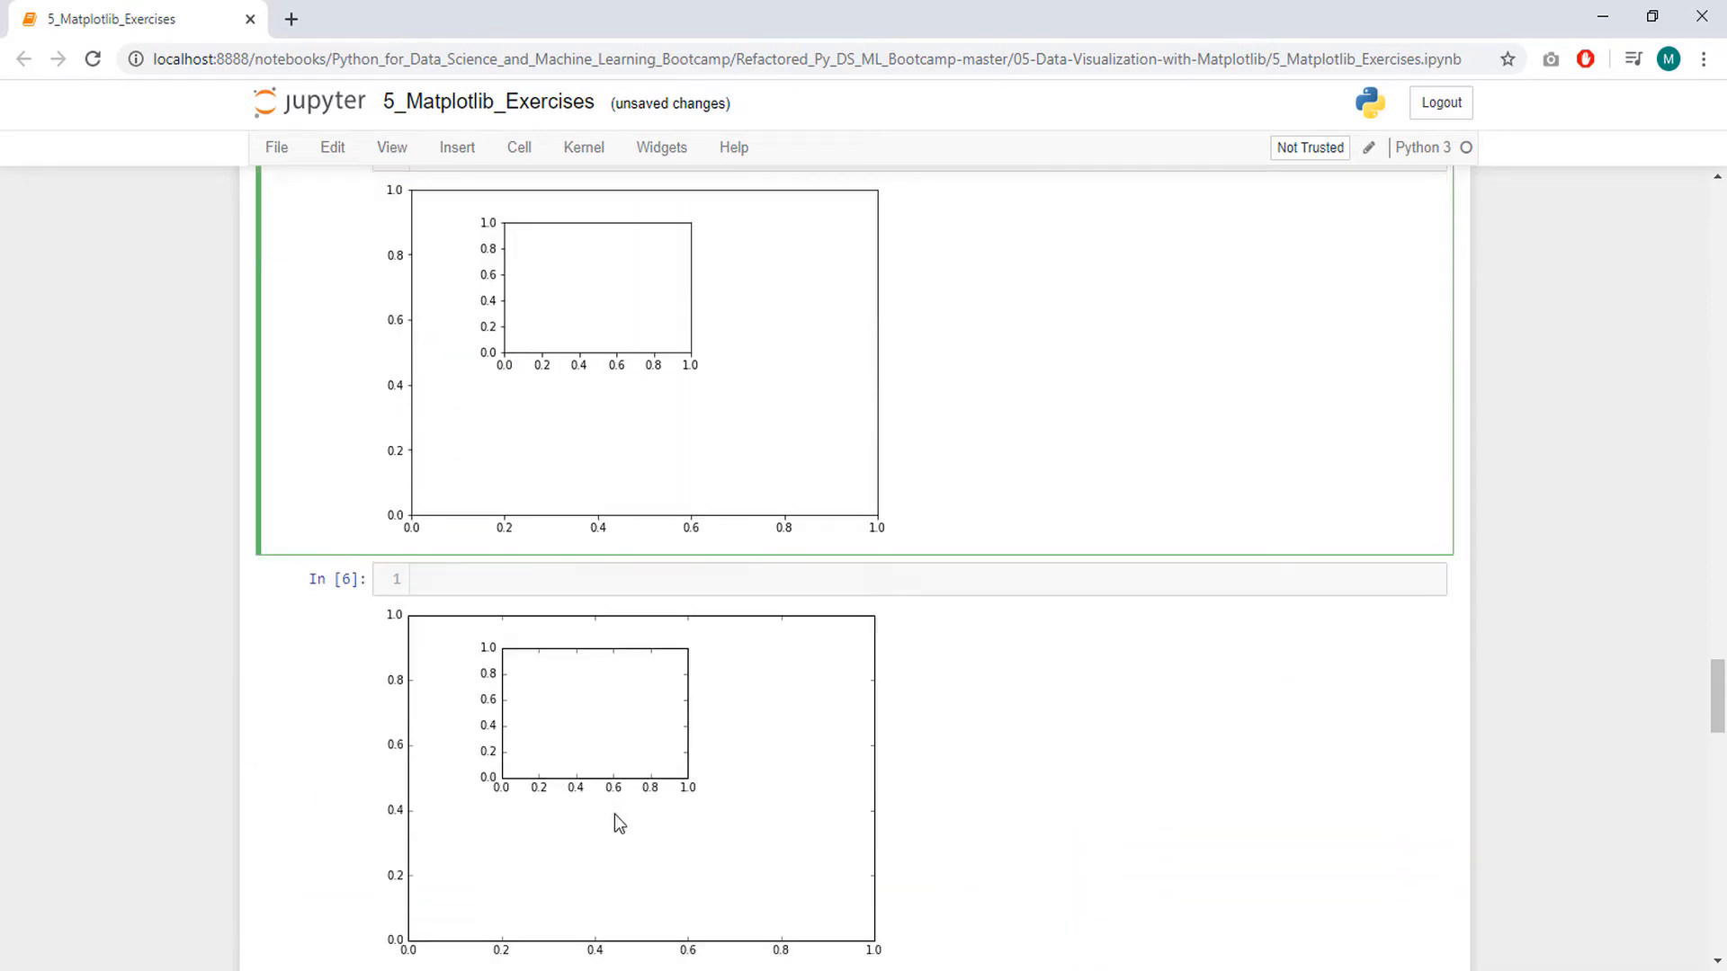
pyautogui.scroll(-3)
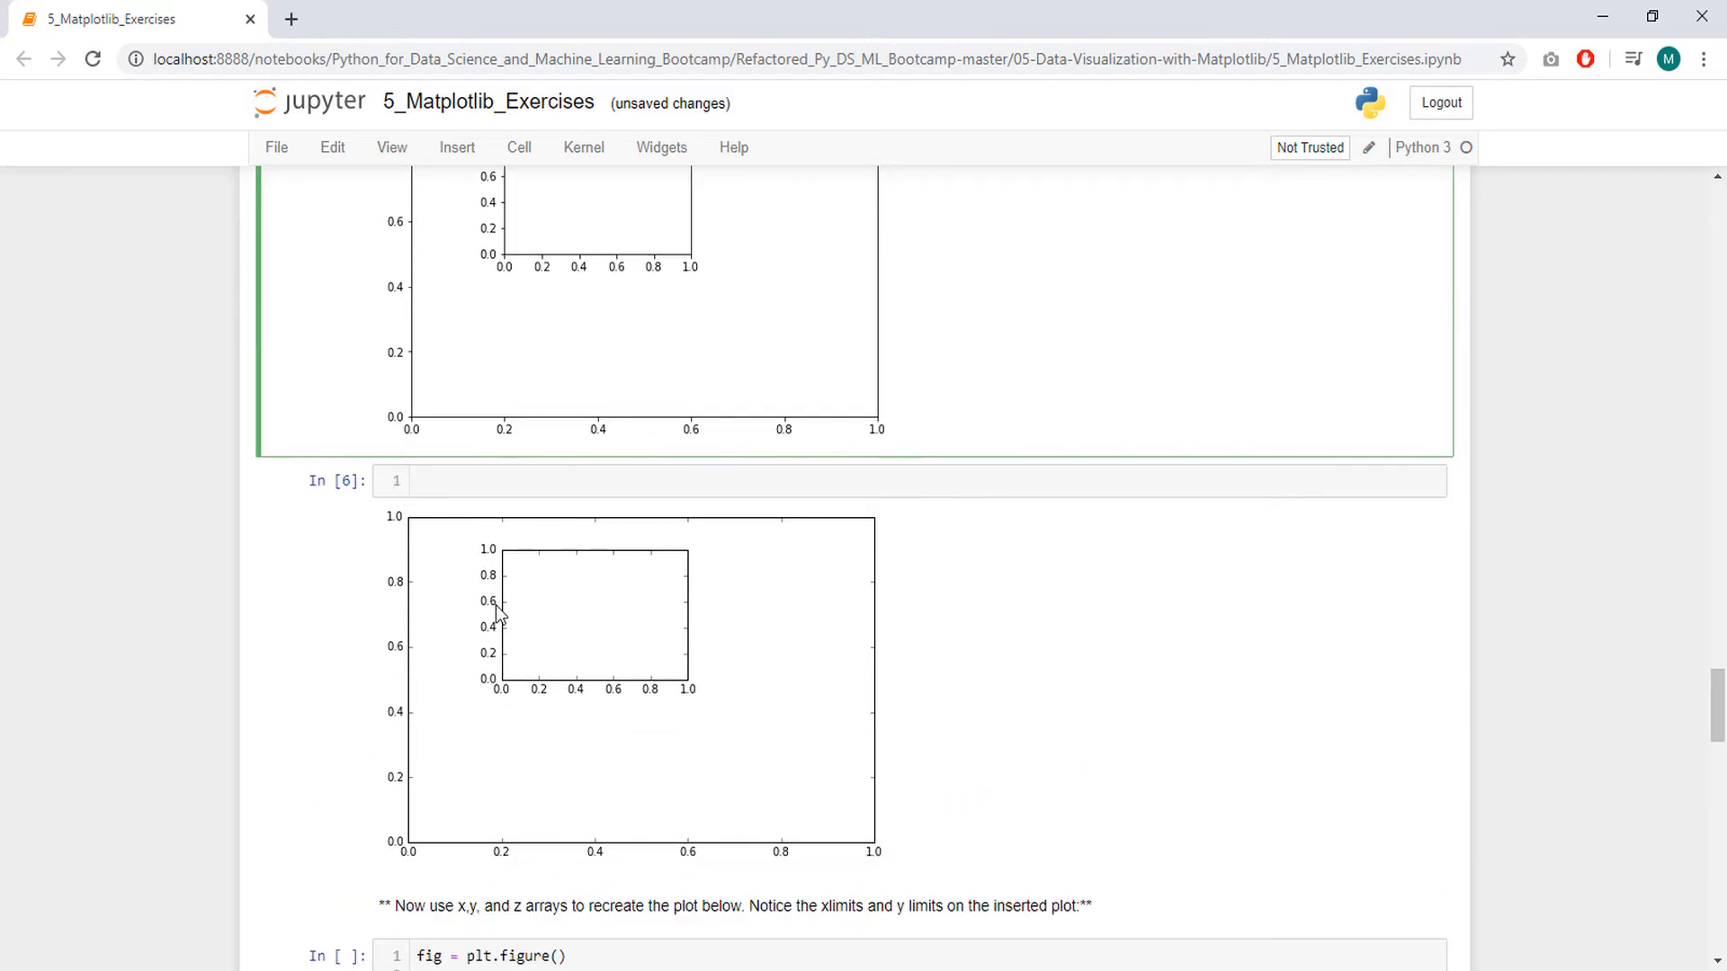
pyautogui.scroll(-3)
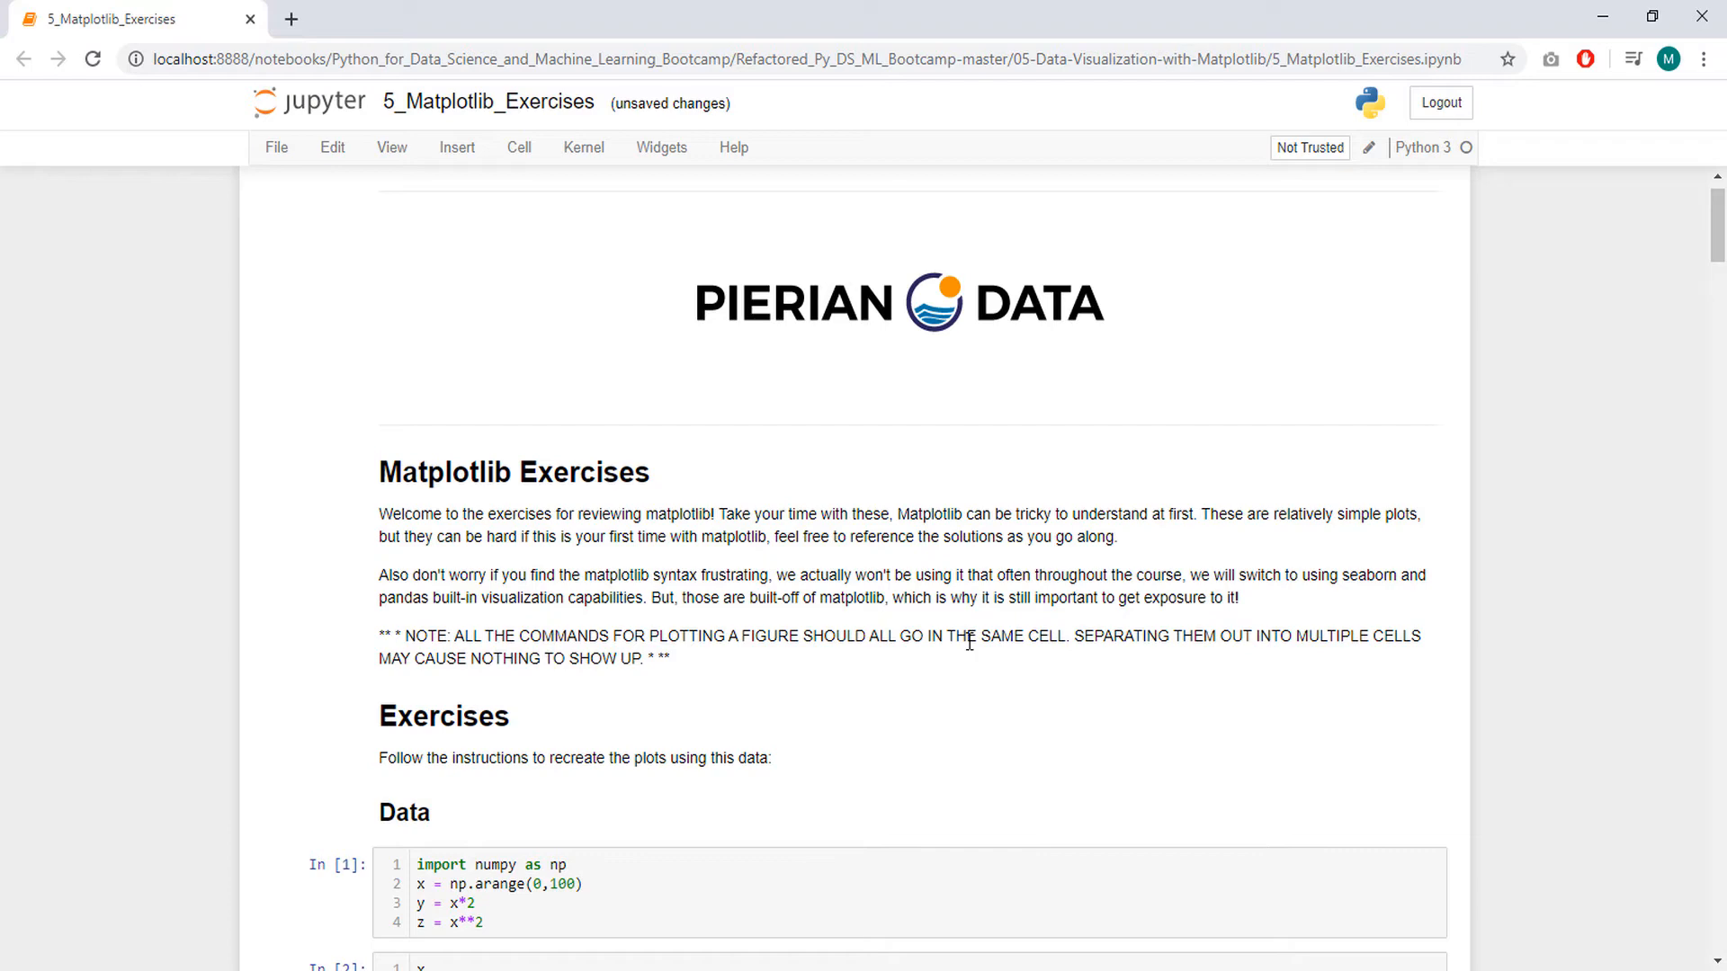
pyautogui.moveTo(894, 672)
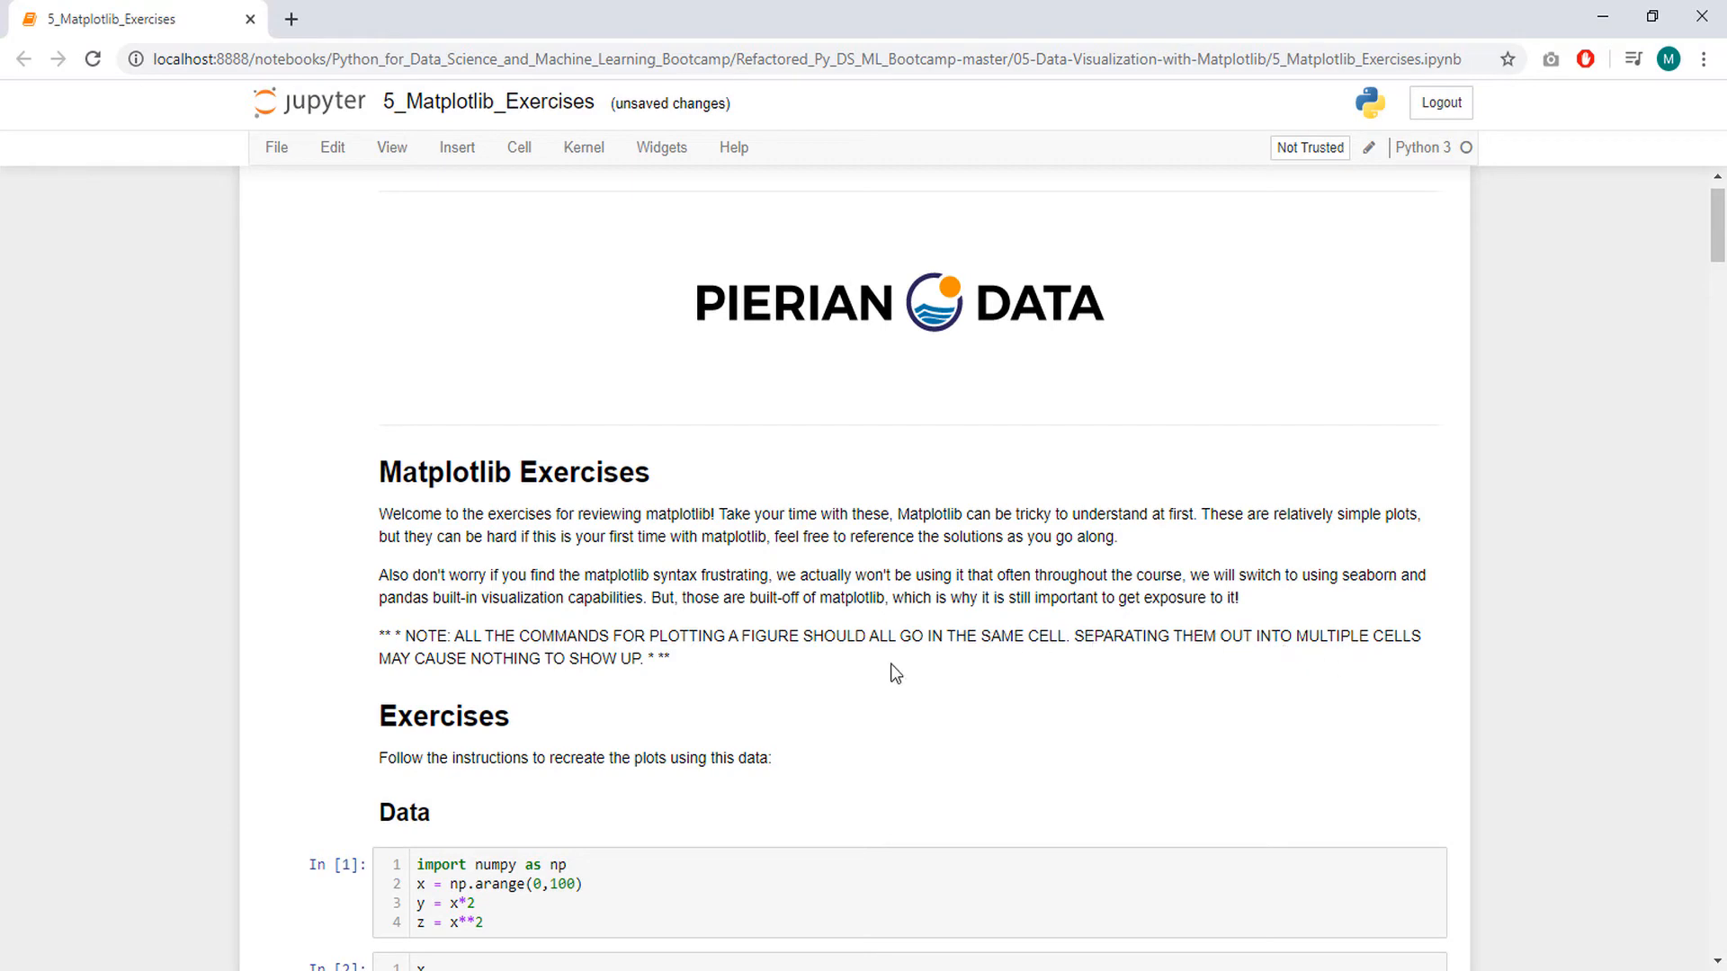
pyautogui.scroll(-3)
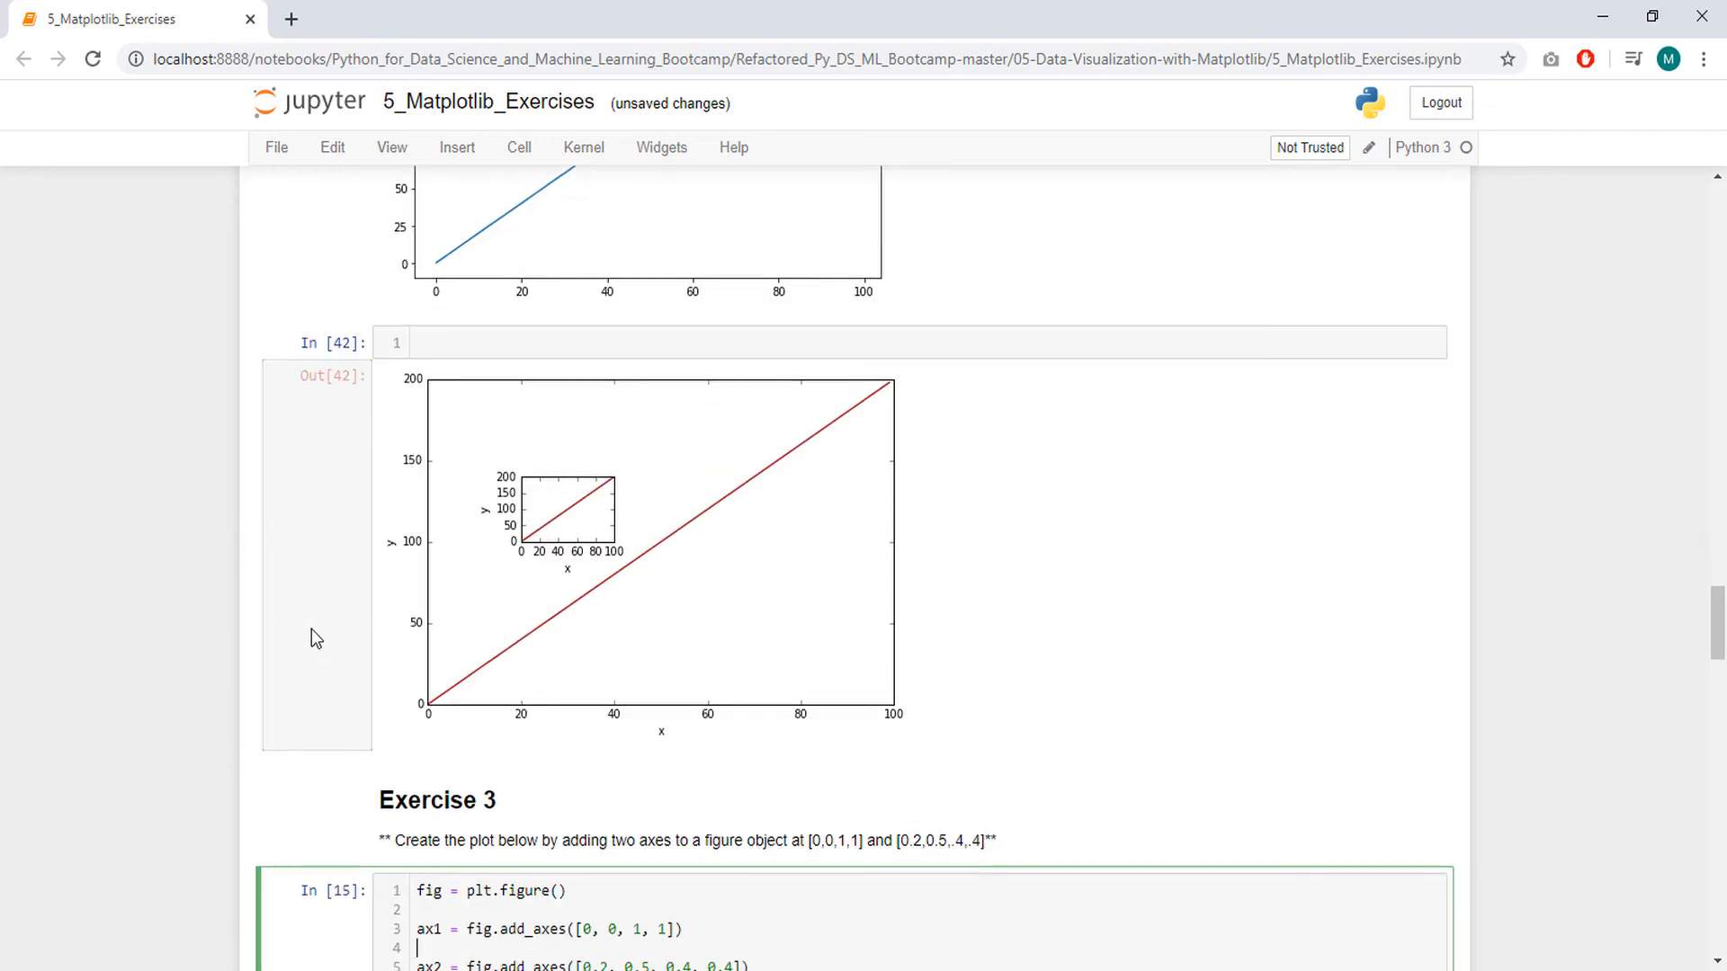
# - Insert ax1.plot() right after the ax1 = fig.add_axes line in the x, y, z cell
pyautogui.scroll(-3)
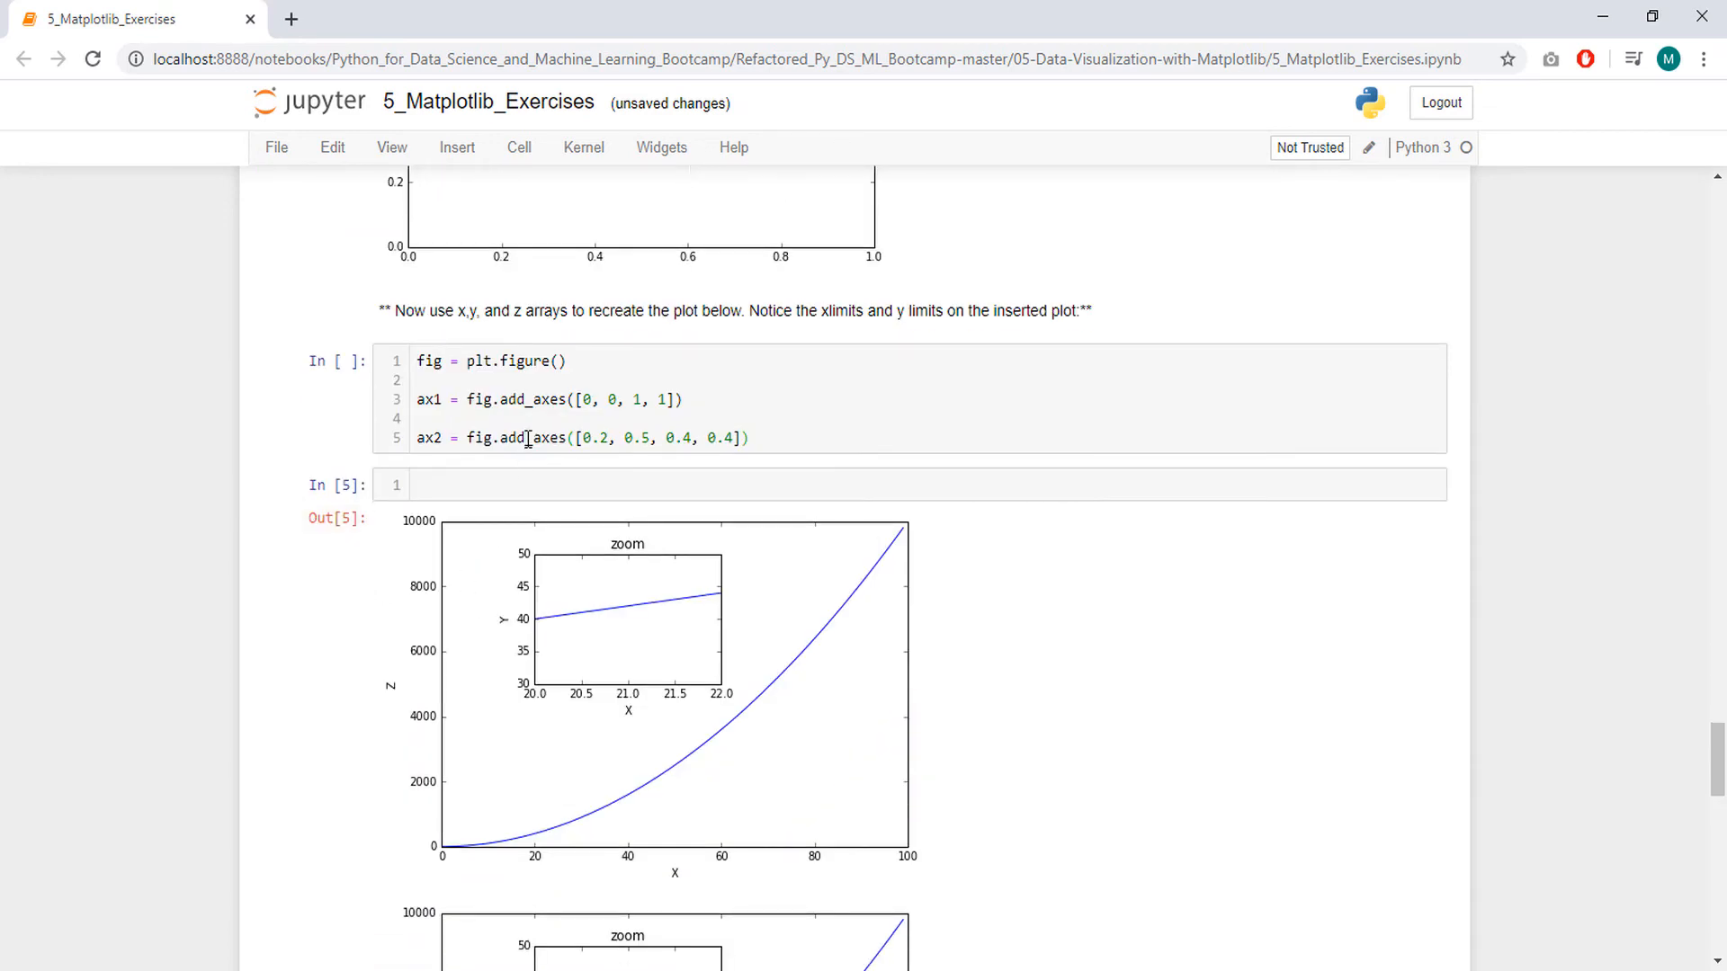
pyautogui.click(526, 437)
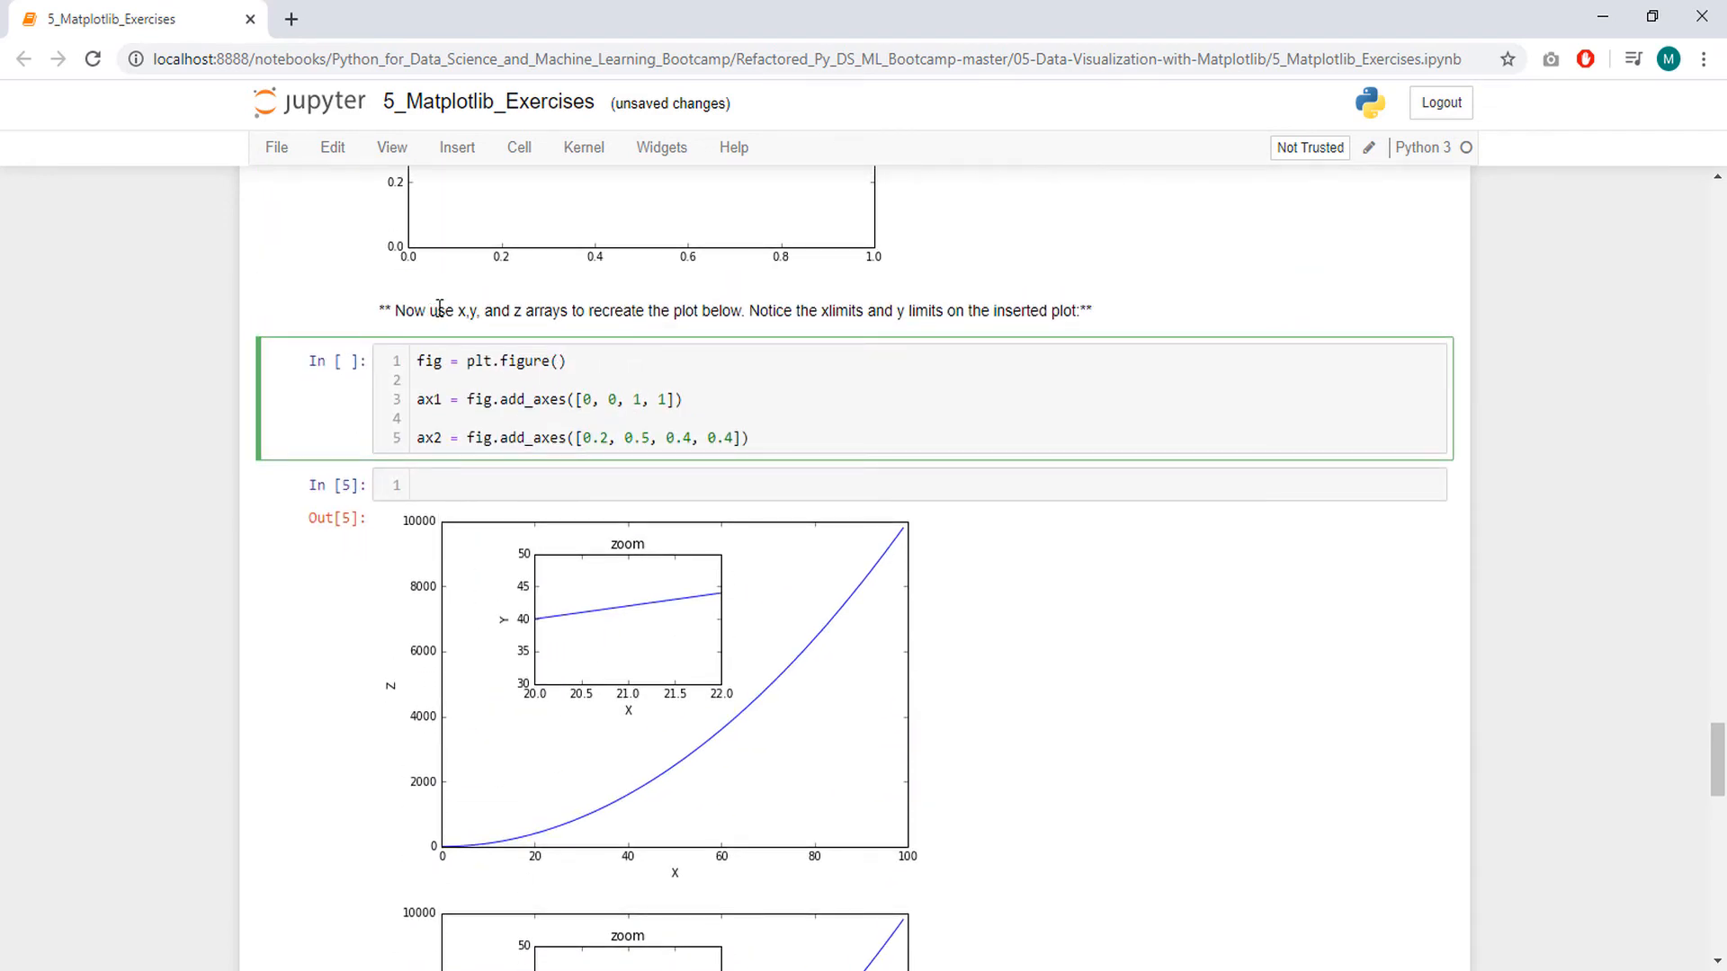
pyautogui.moveTo(575, 314)
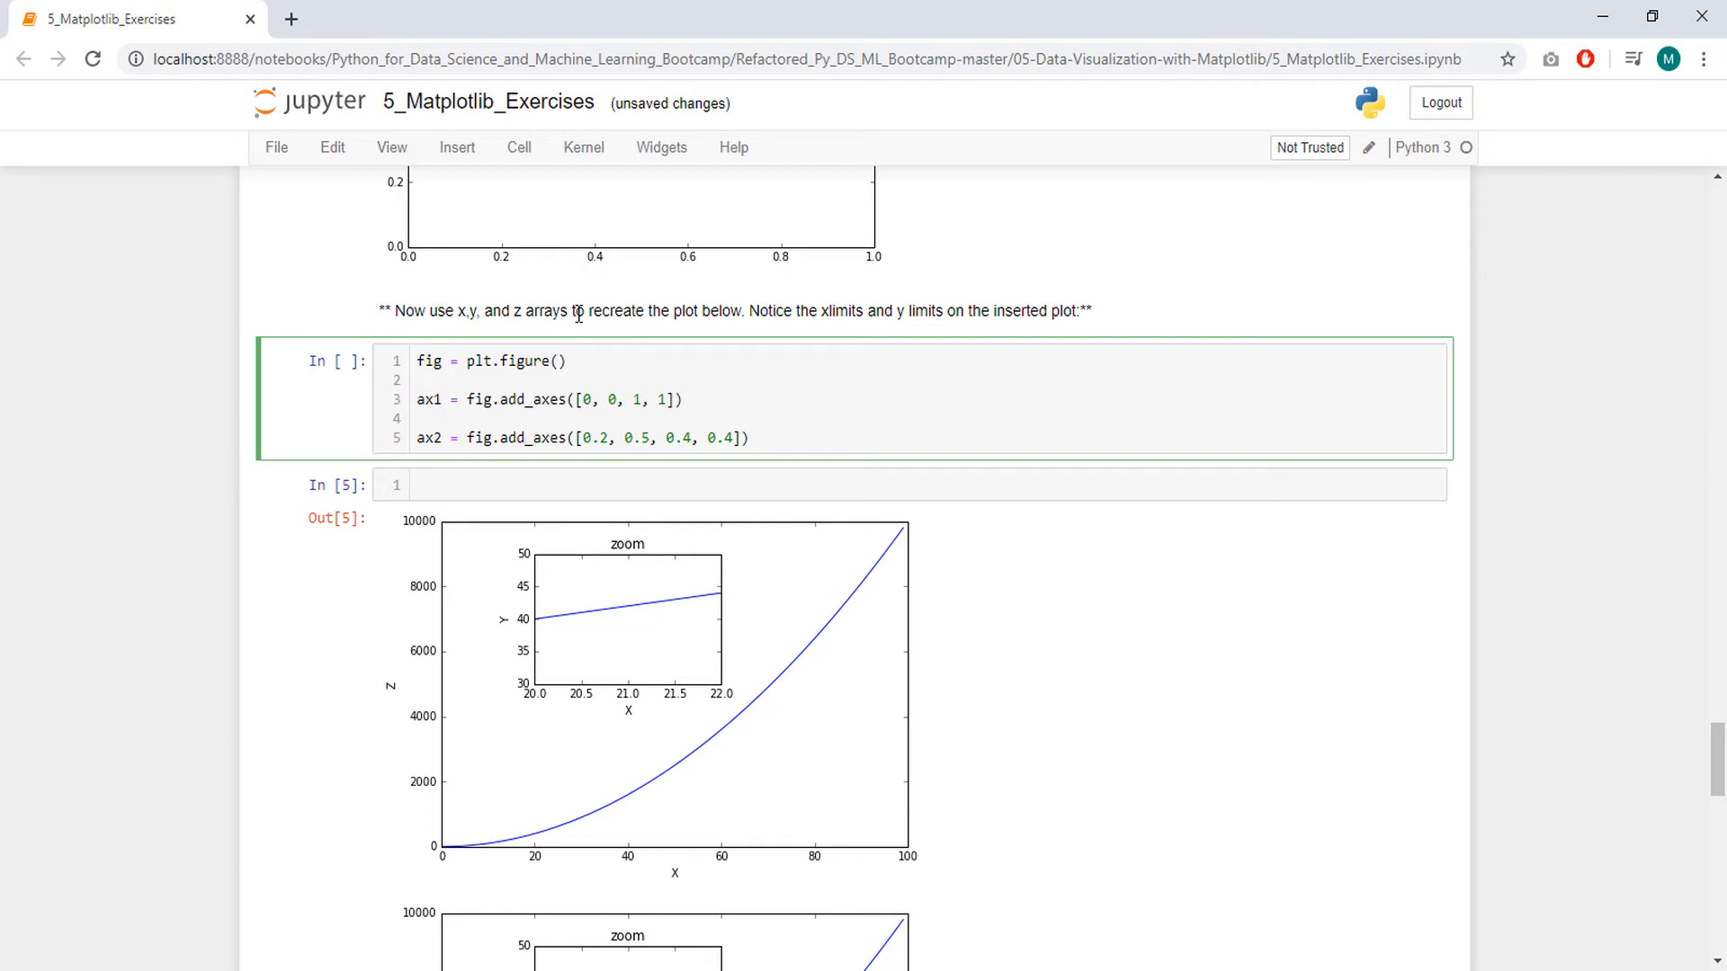
pyautogui.moveTo(653, 342)
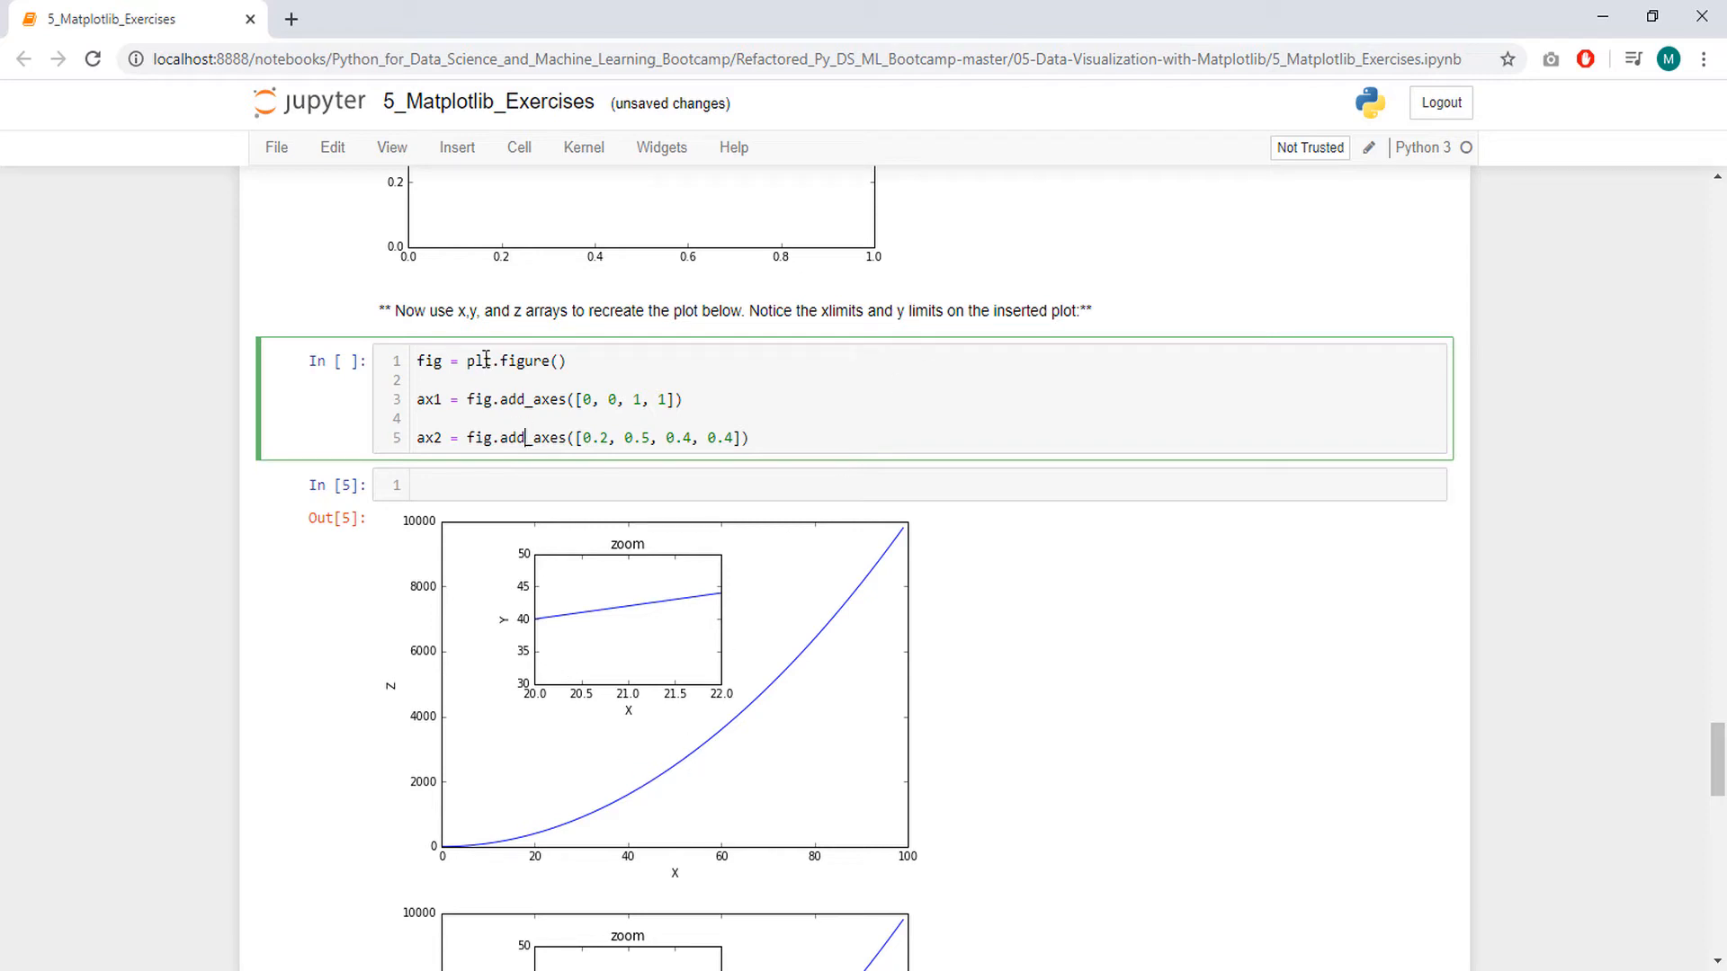
pyautogui.moveTo(558, 658)
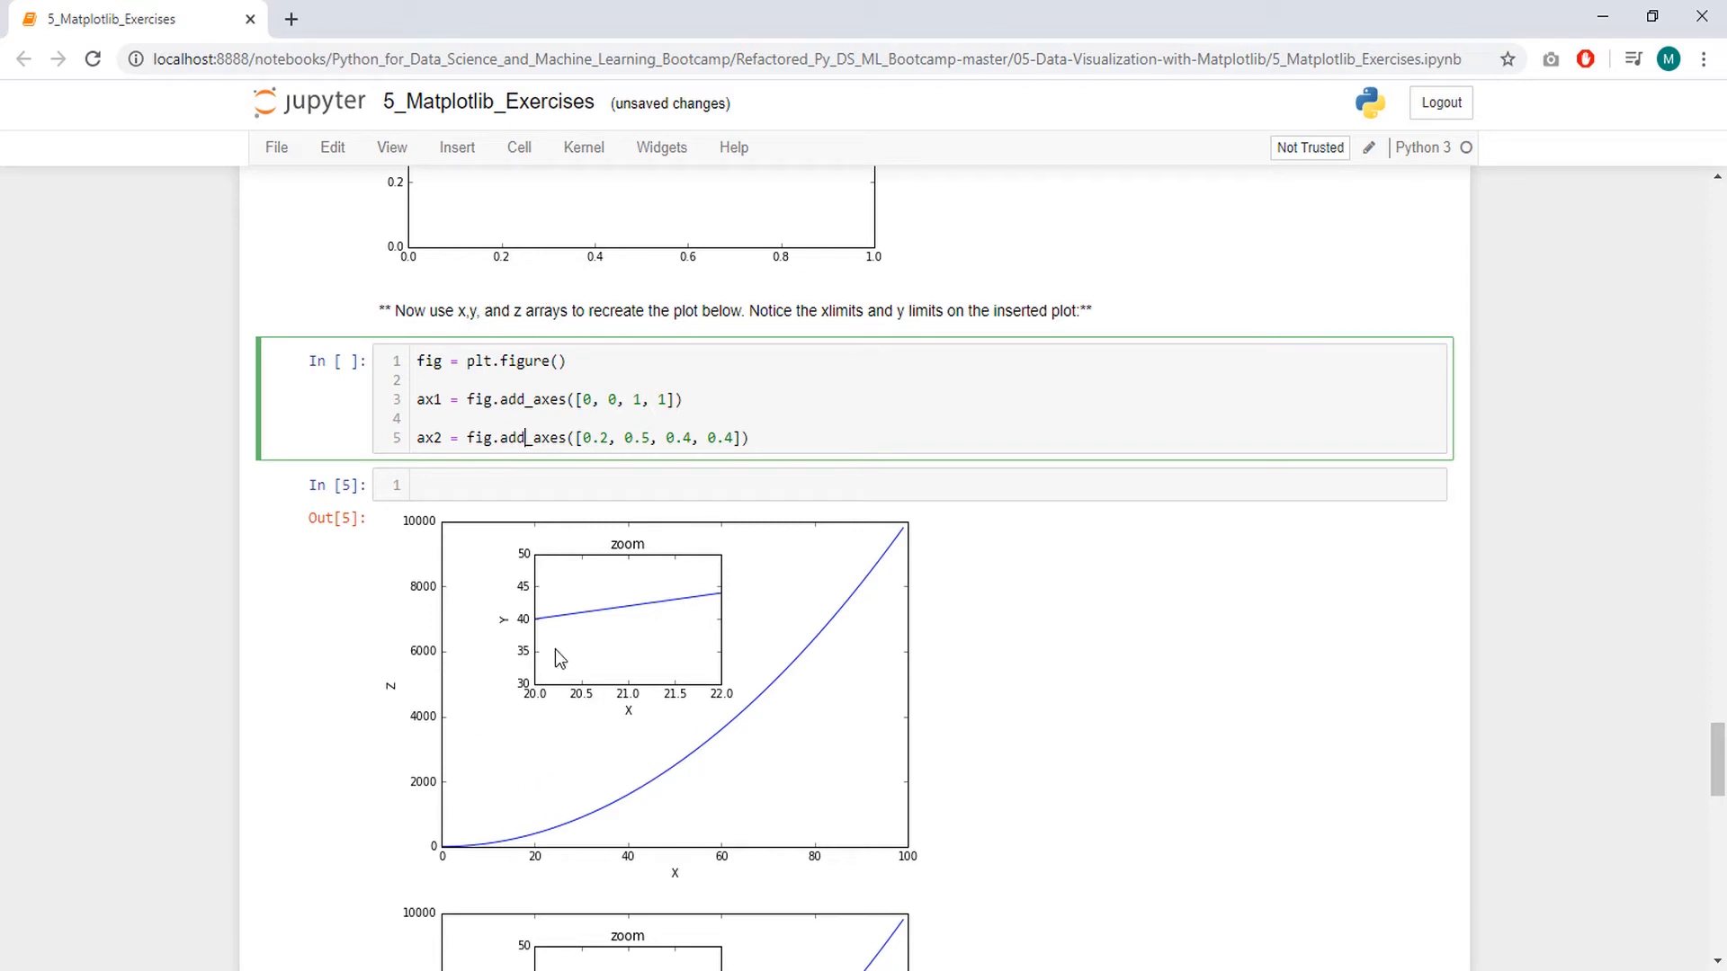
pyautogui.moveTo(472, 729)
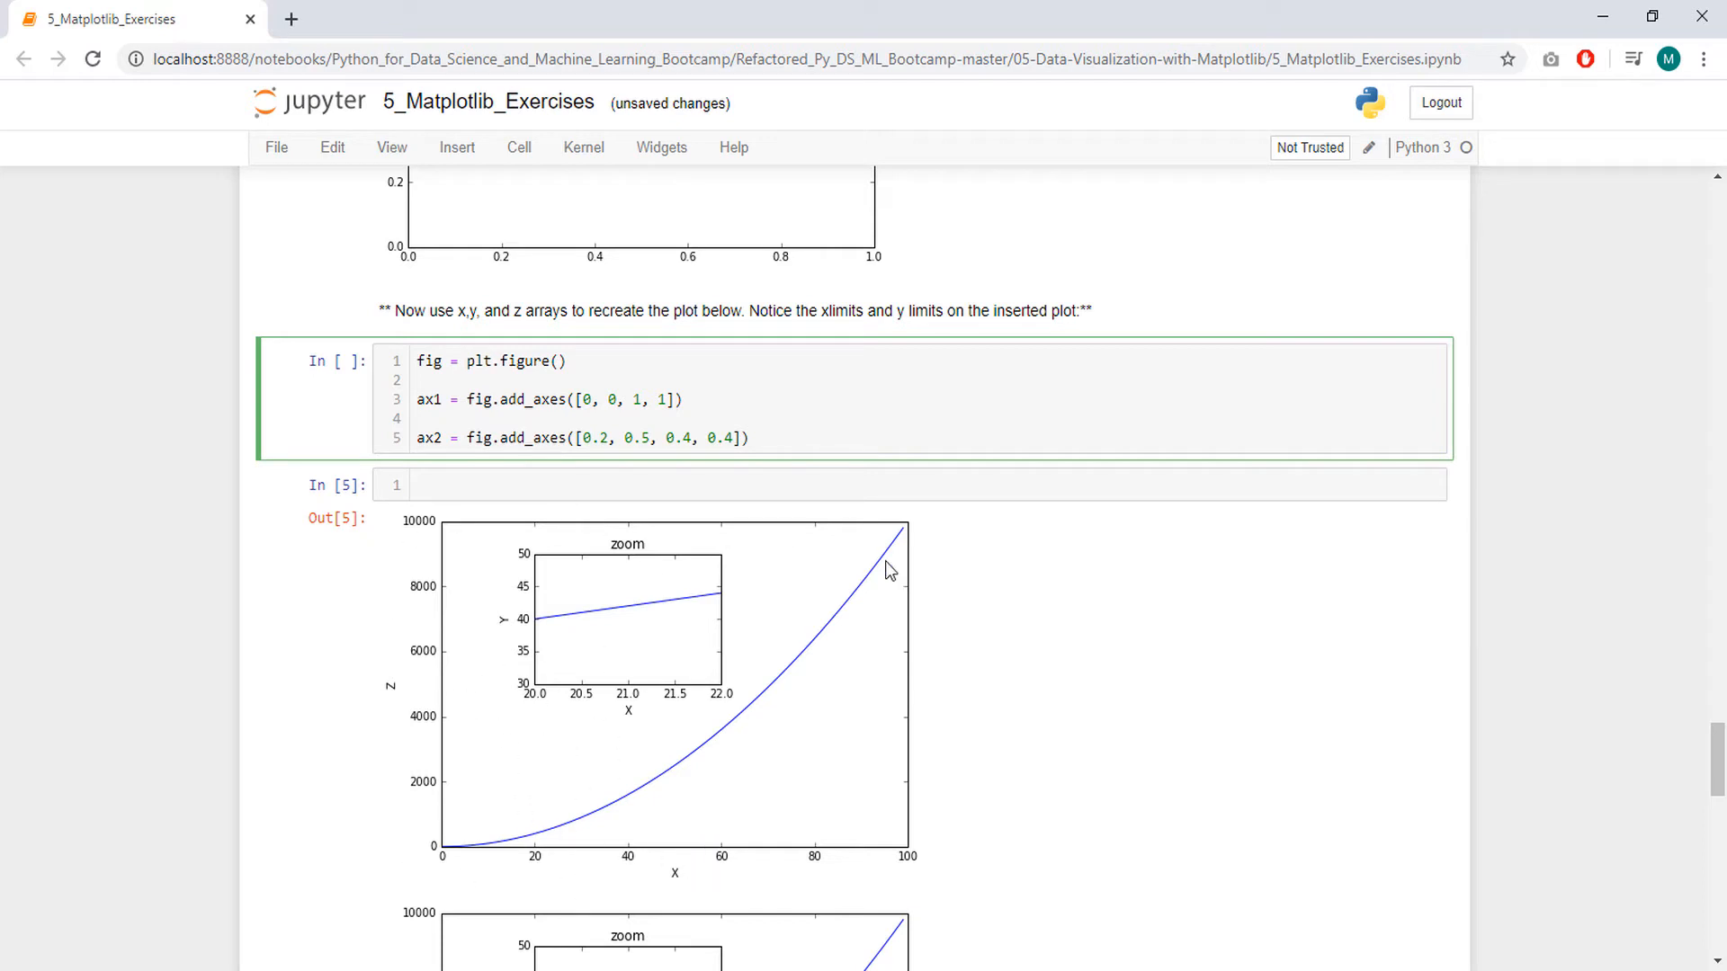
pyautogui.moveTo(757, 657)
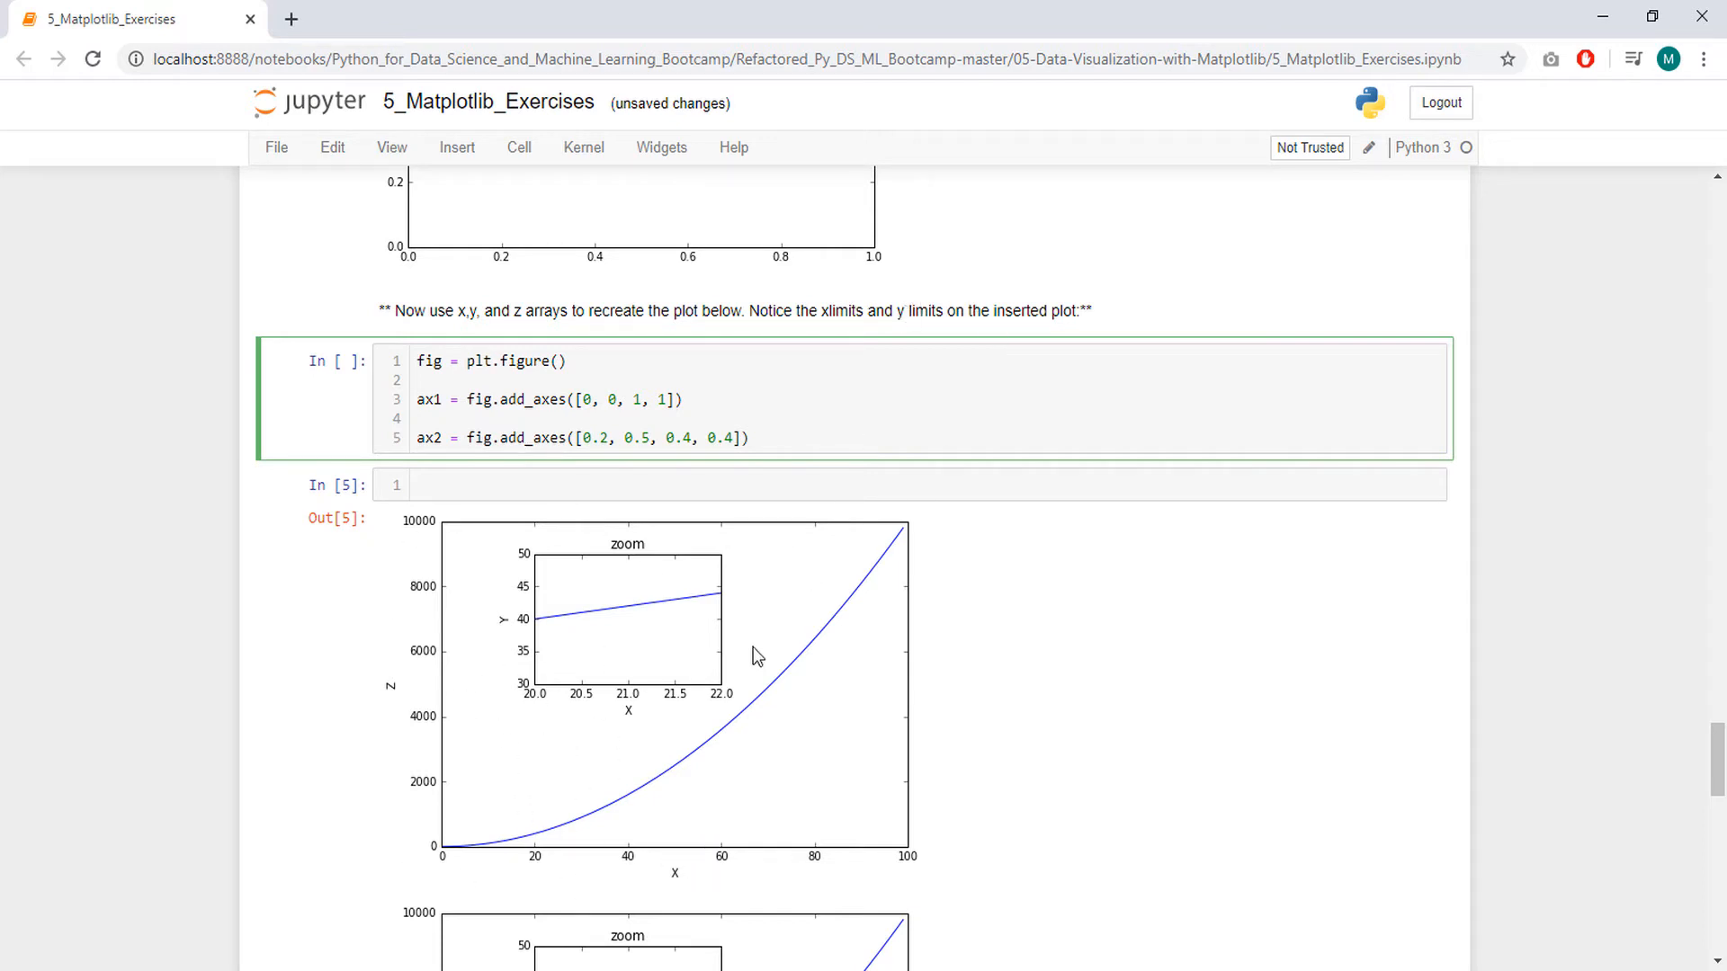
pyautogui.moveTo(529, 595)
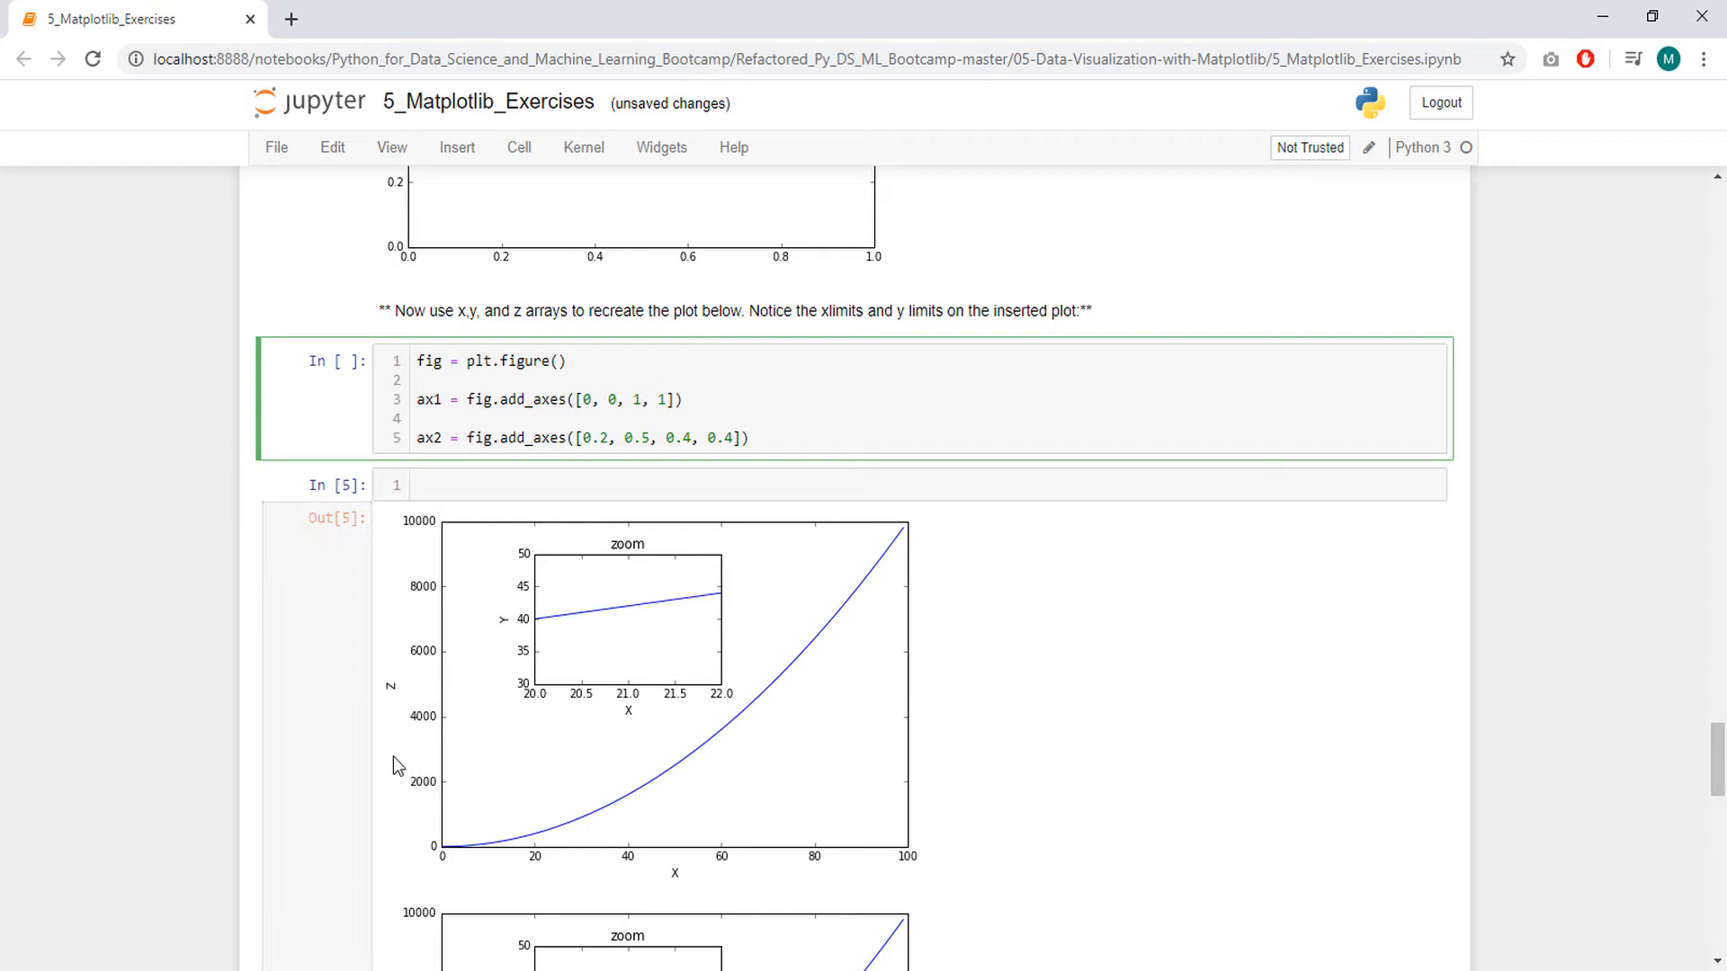
pyautogui.click(677, 400)
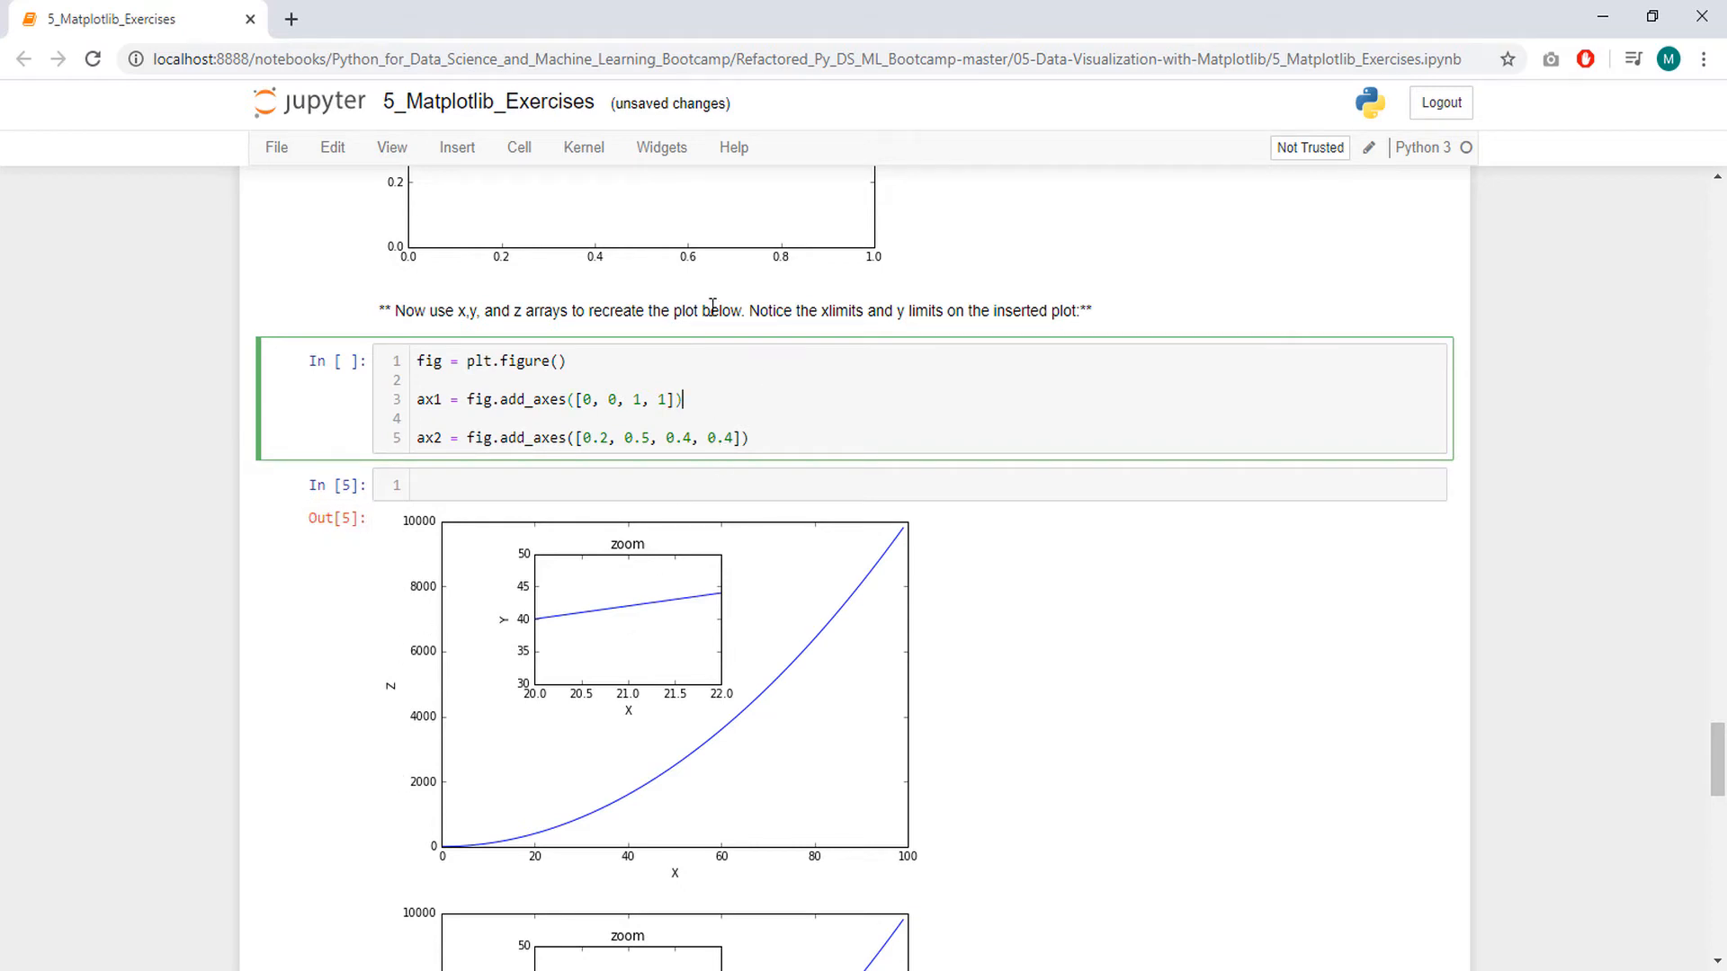
pyautogui.write('ax1.')
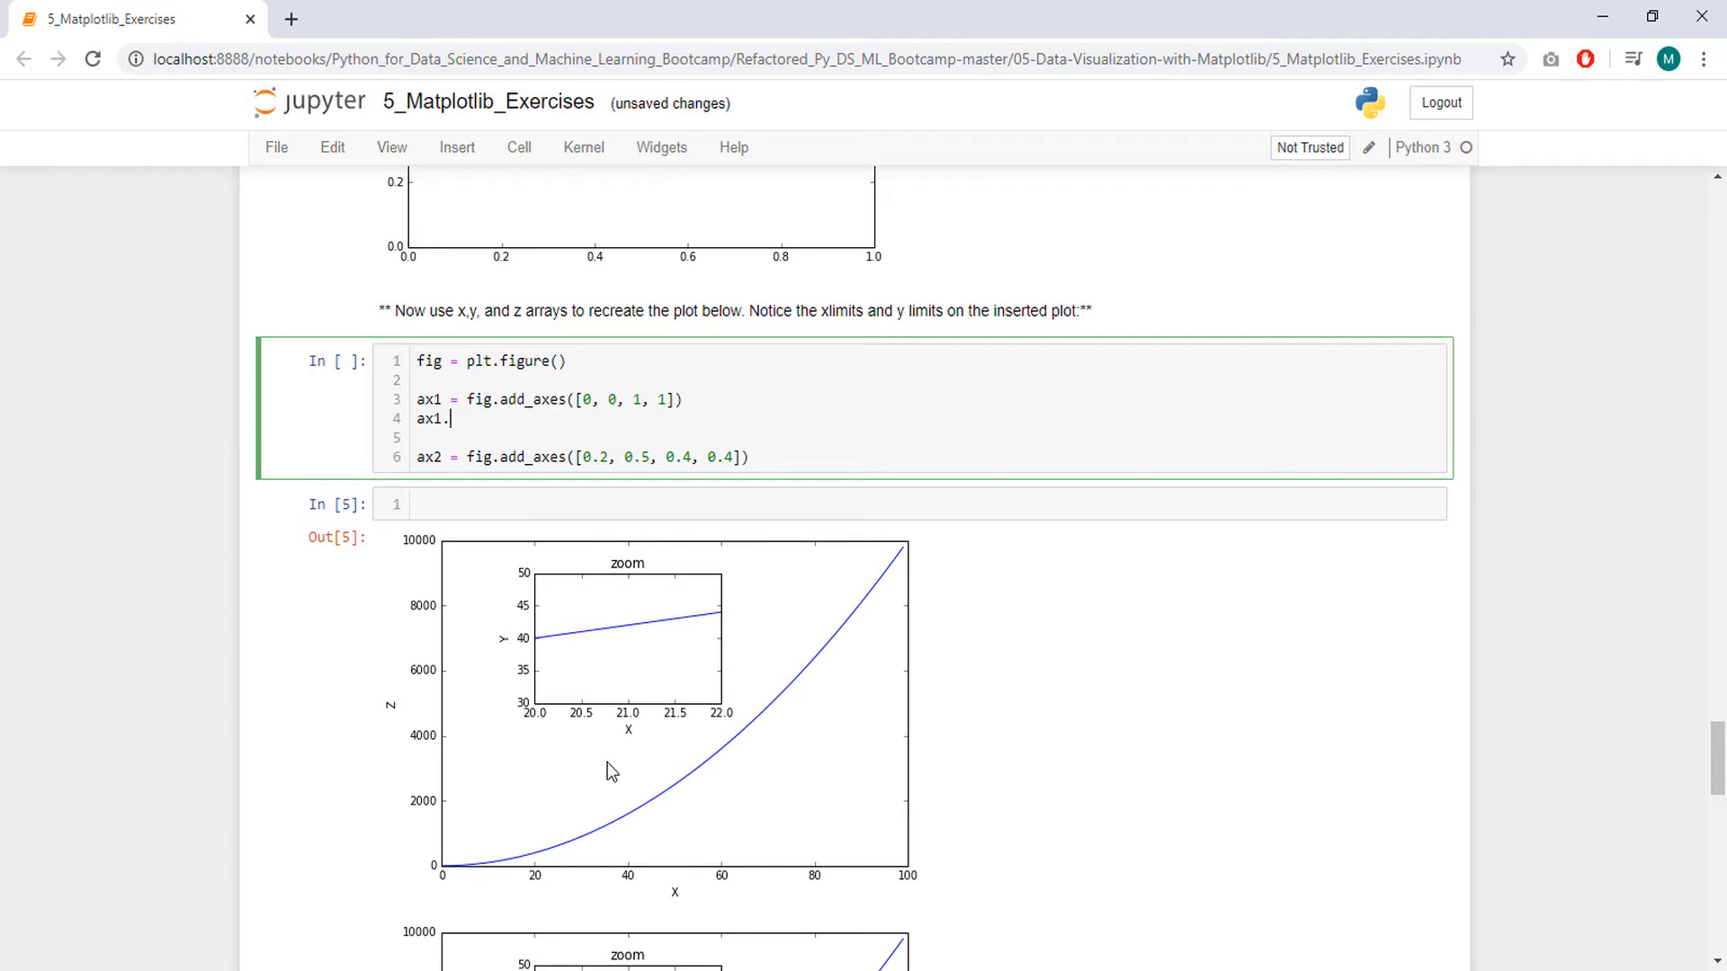
pyautogui.moveTo(510, 664)
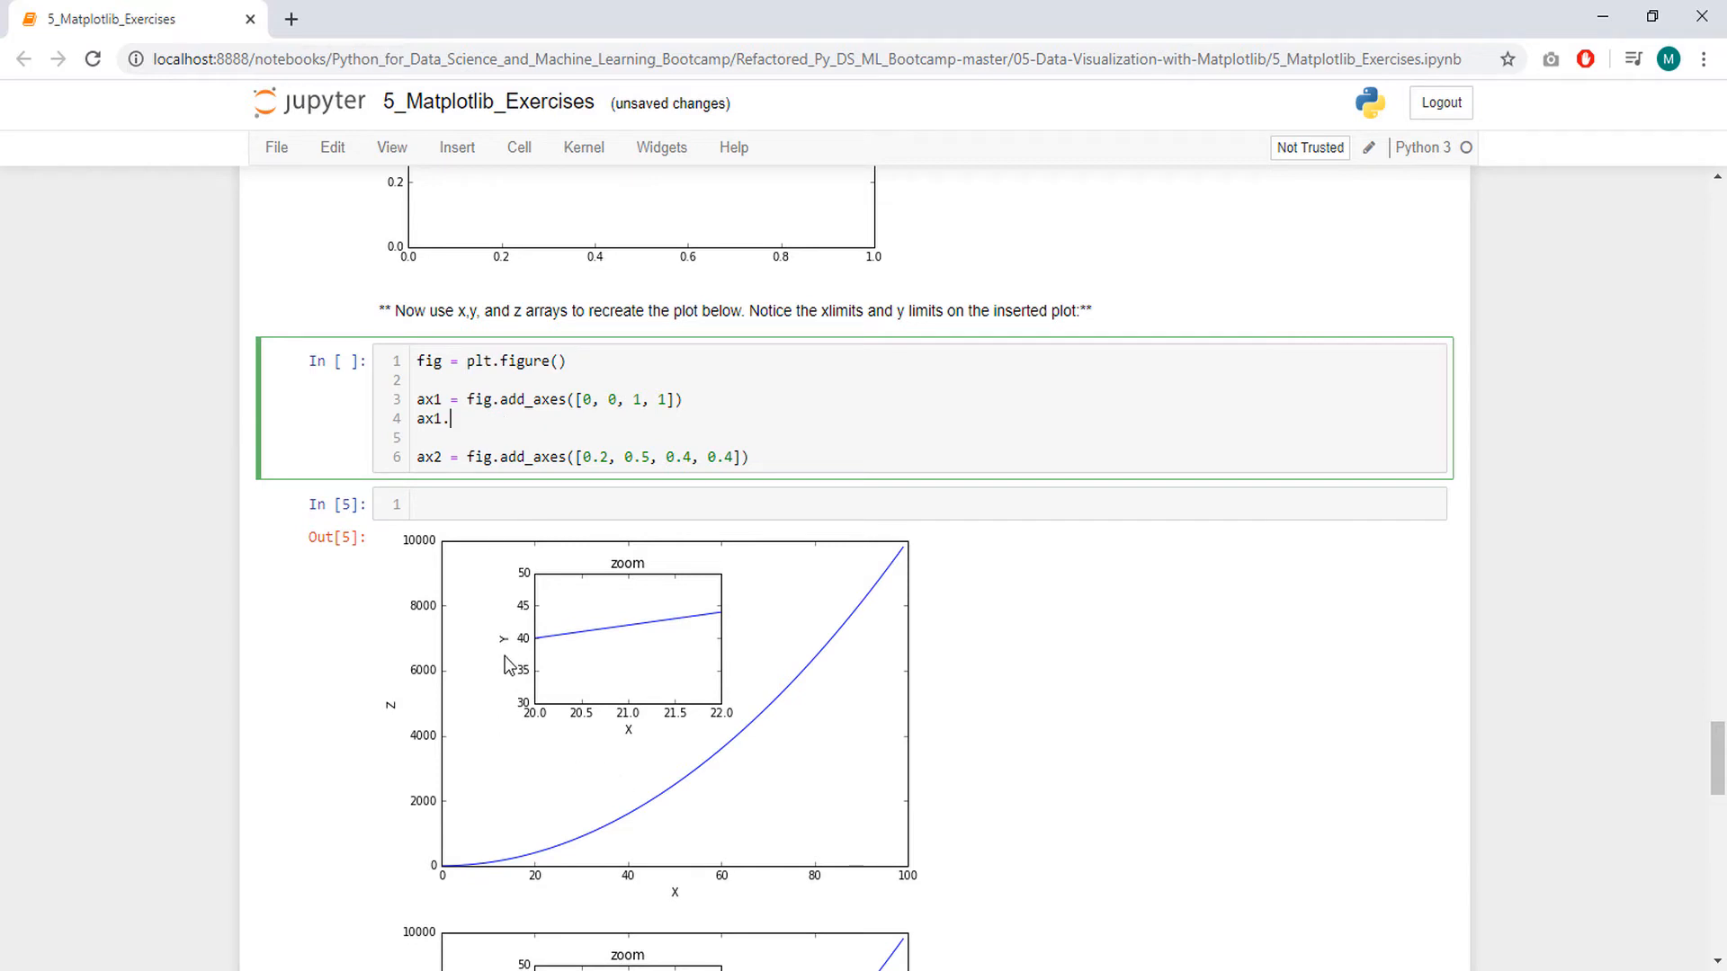
pyautogui.write('plot')
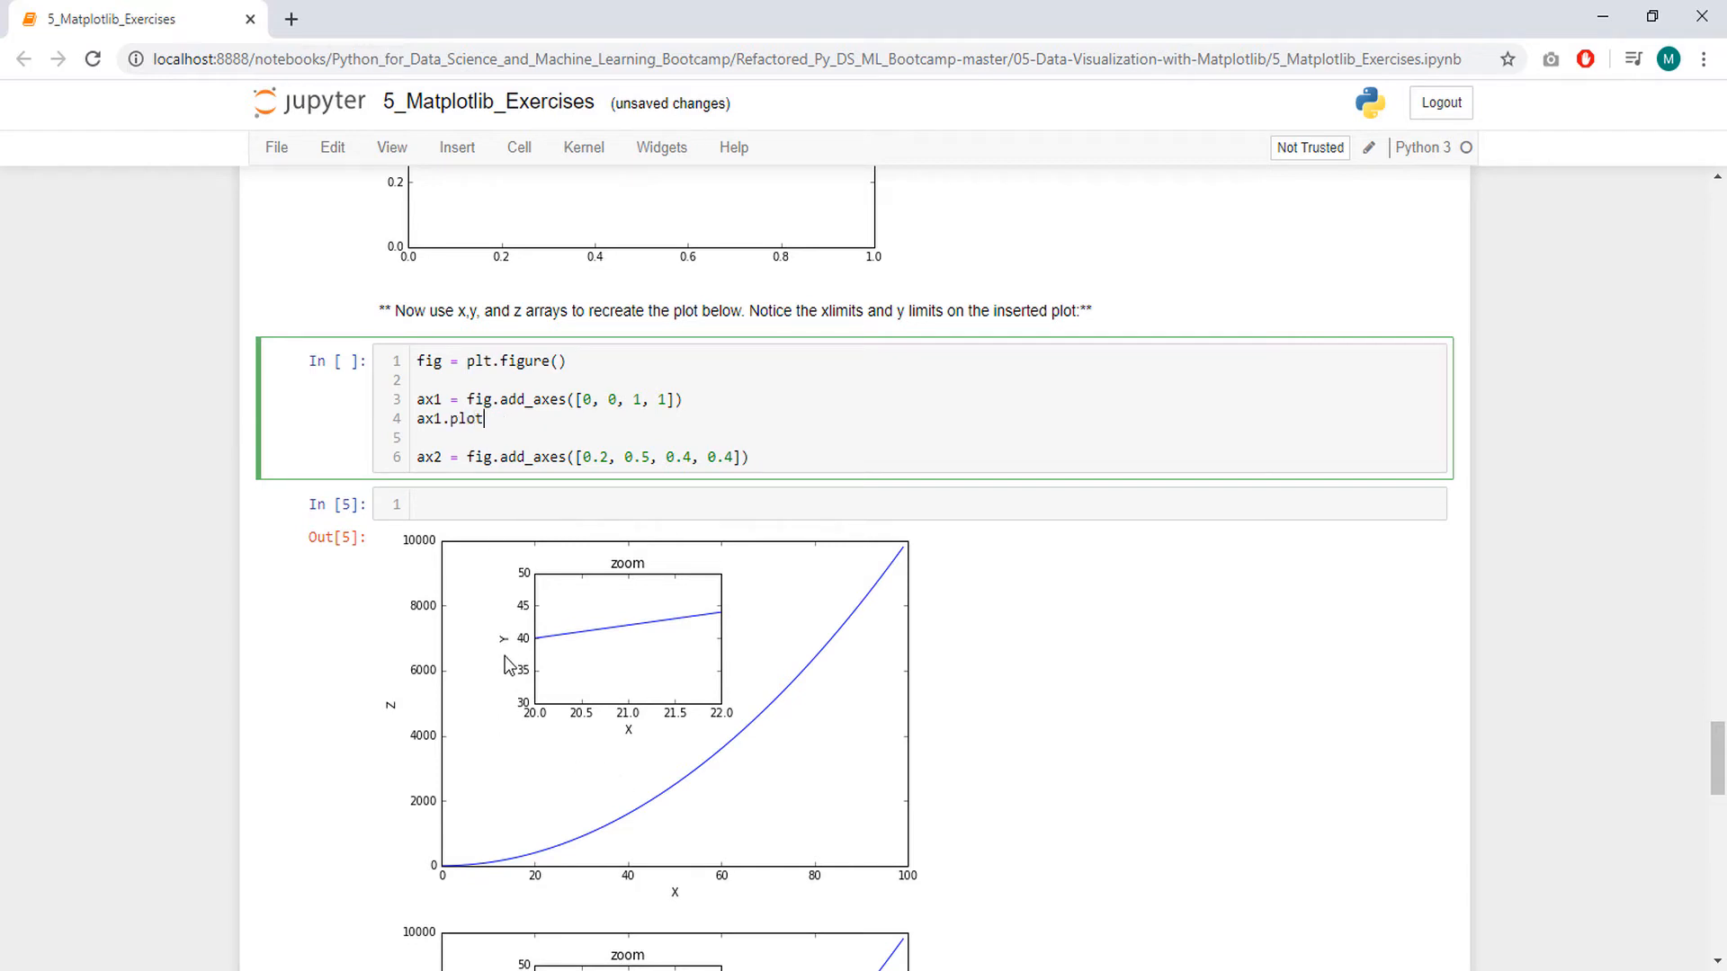
pyautogui.write('()')
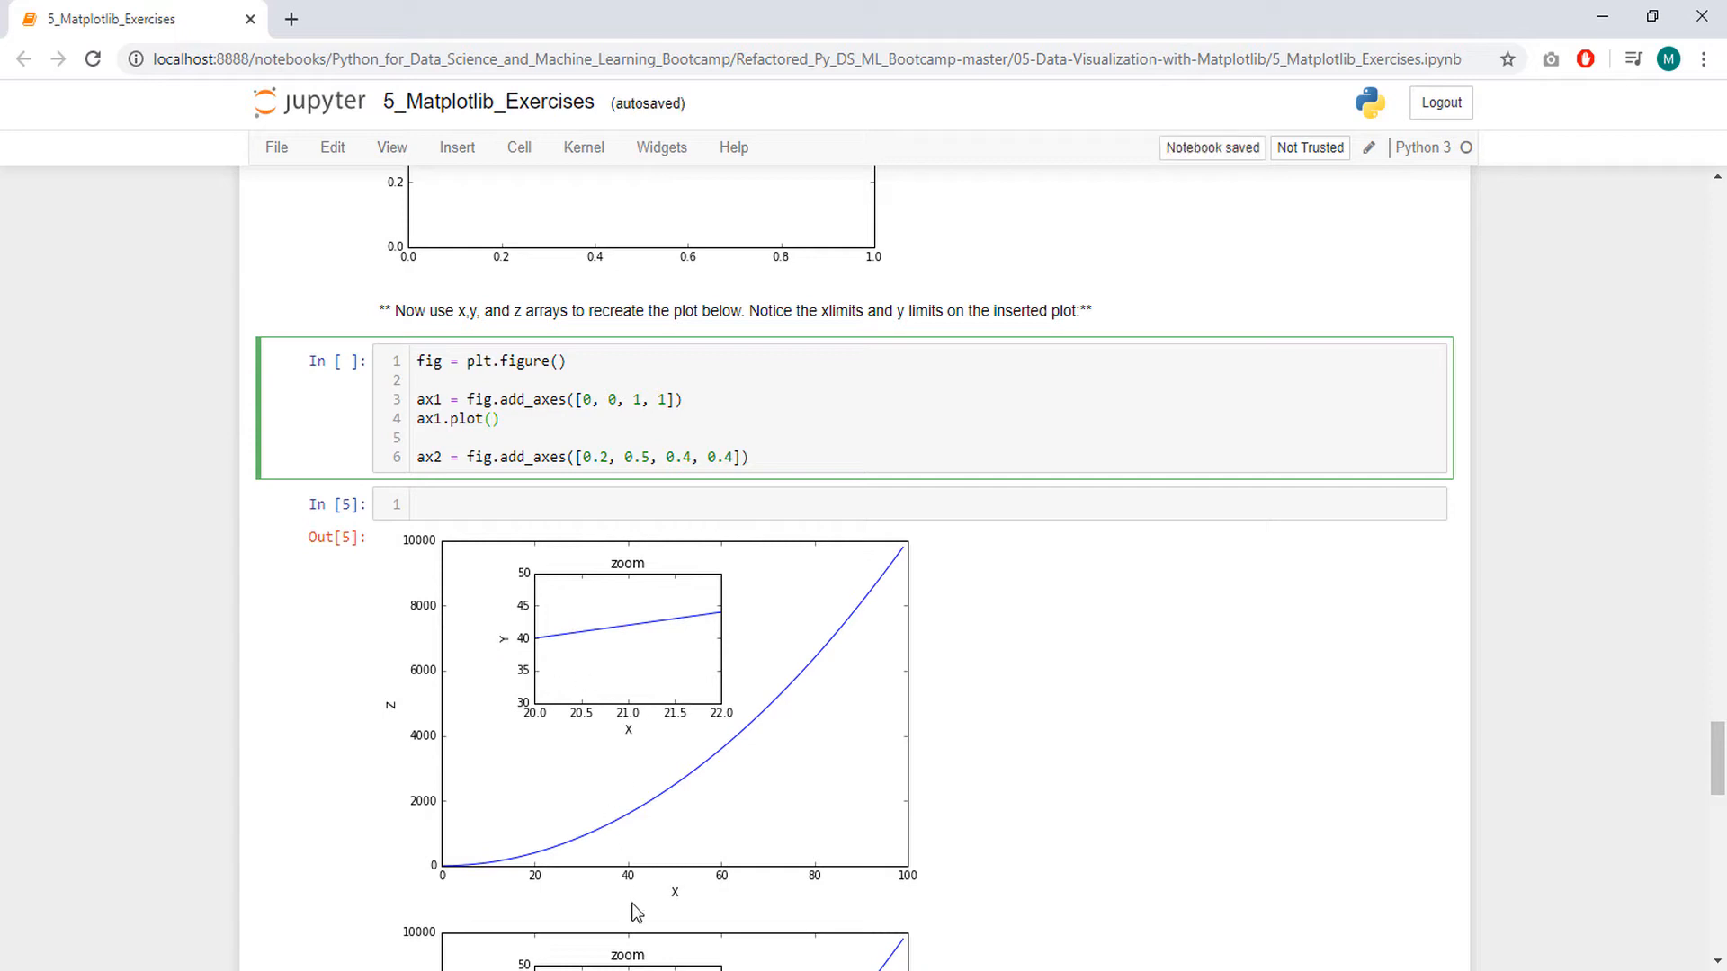
pyautogui.scroll(-3)
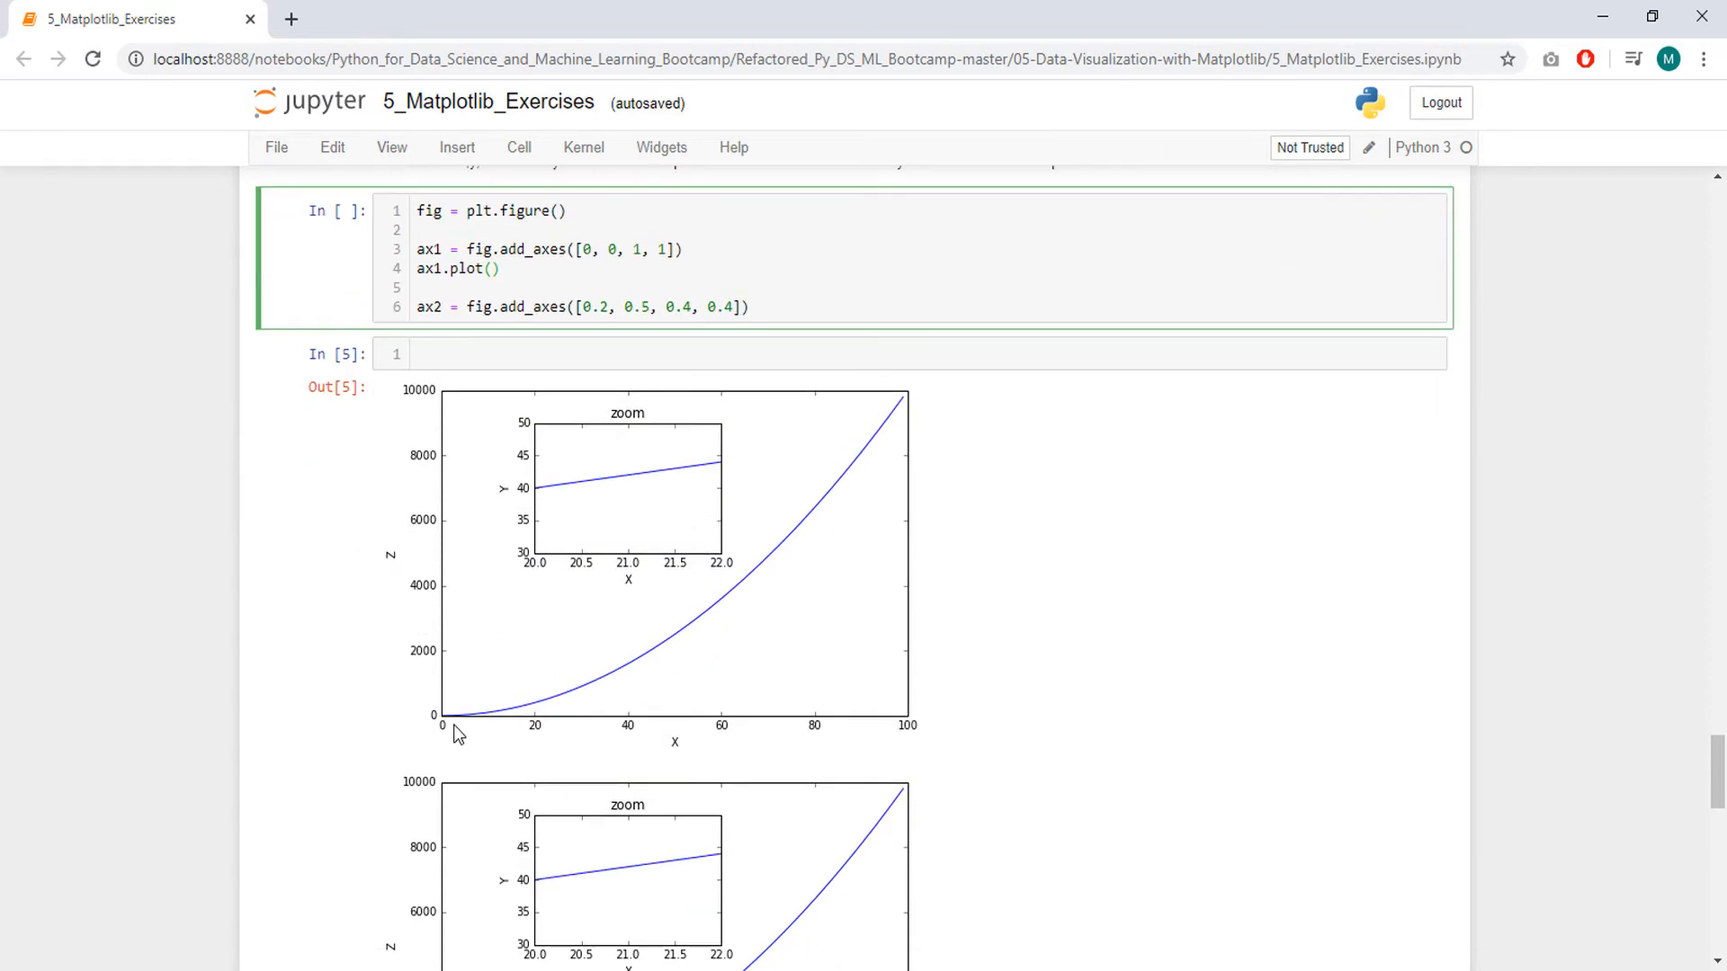
pyautogui.scroll(-3)
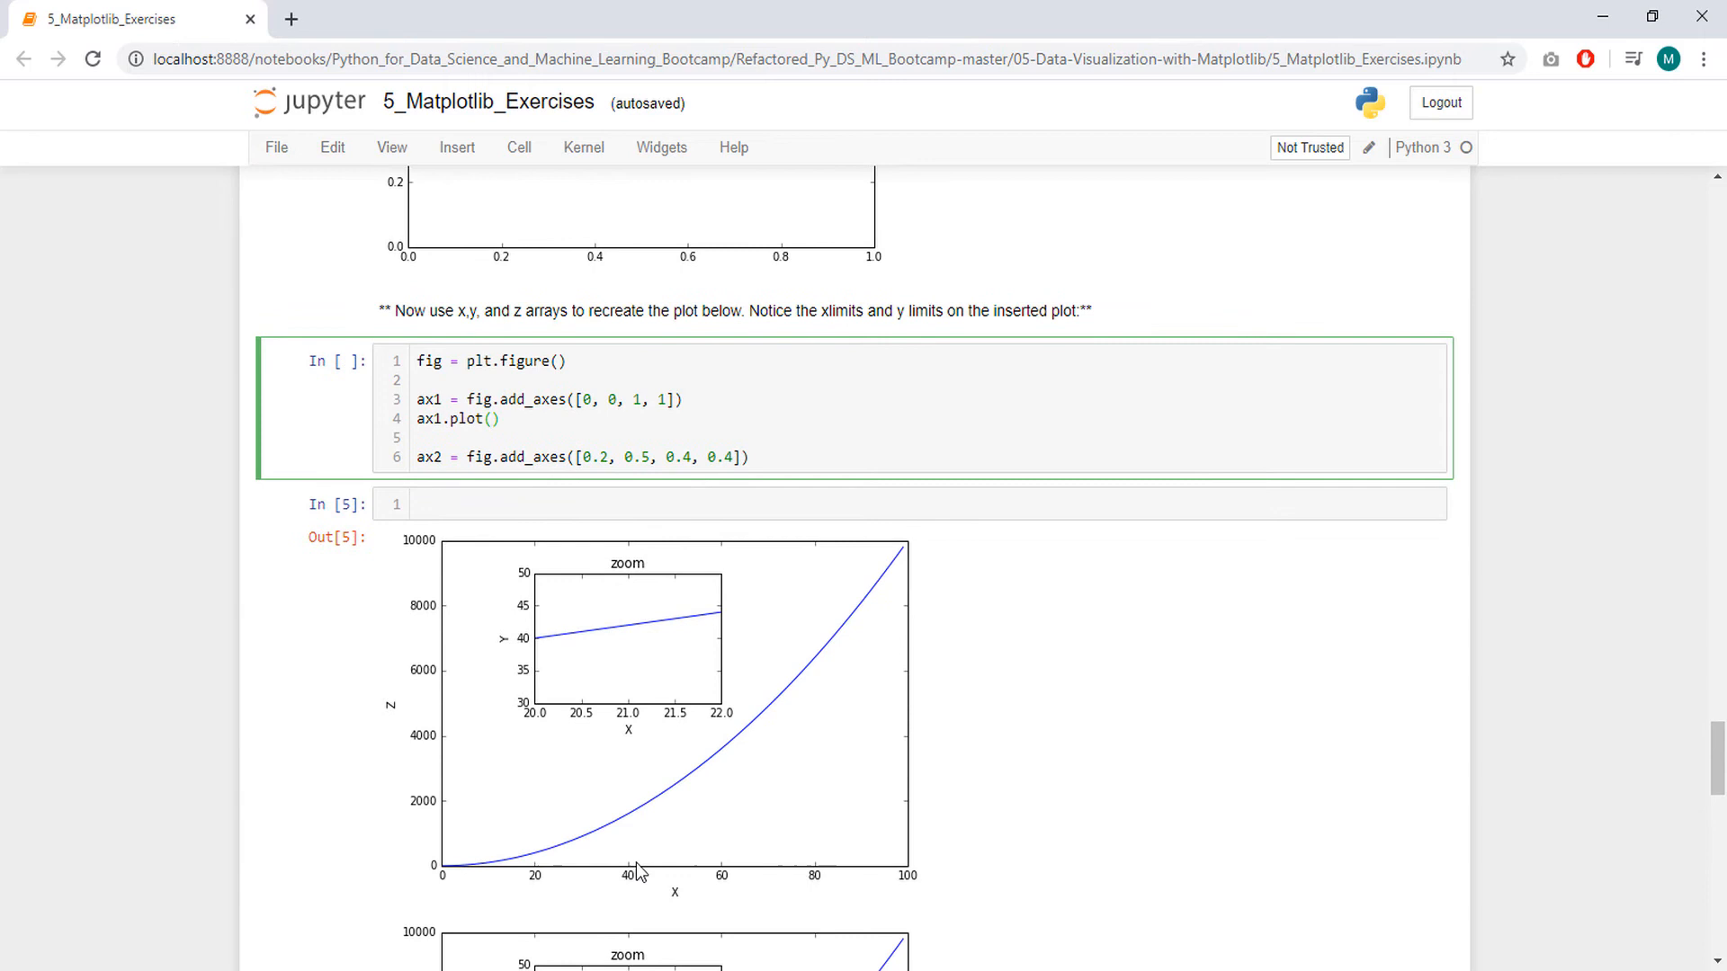
pyautogui.scroll(-3)
pyautogui.write('x, y')
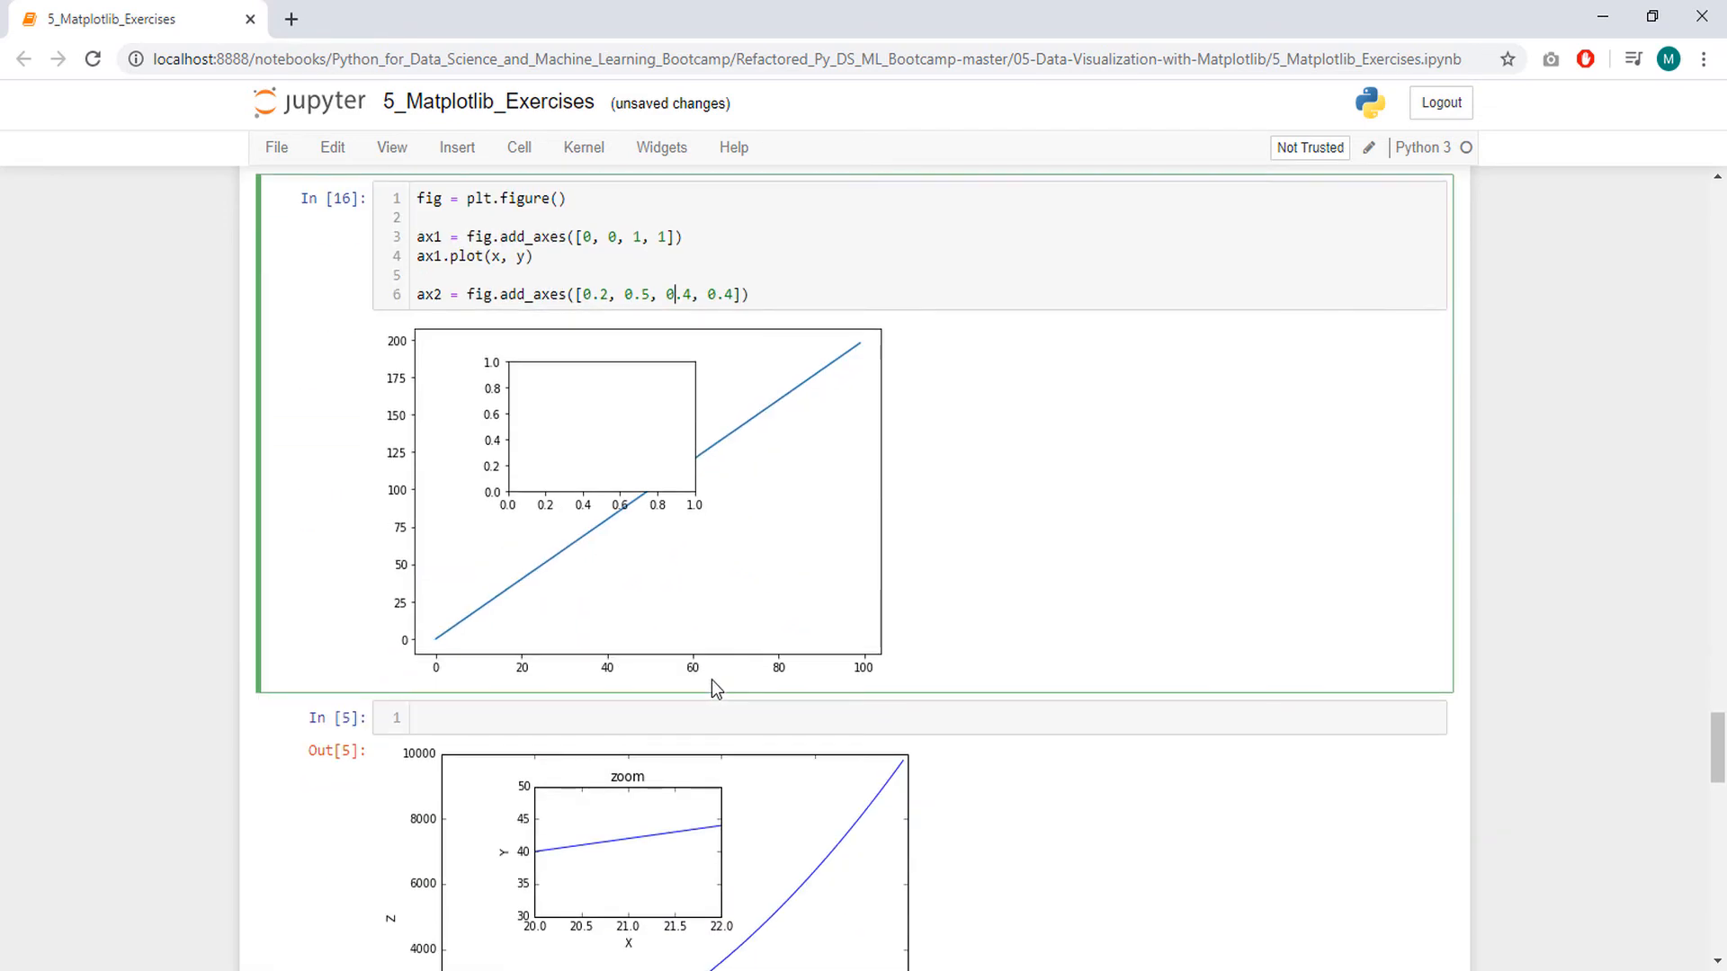
# - Fill in ax1.plot(x, y), rerun, and begin an ax2.plot call for the inset
pyautogui.scroll(-3)
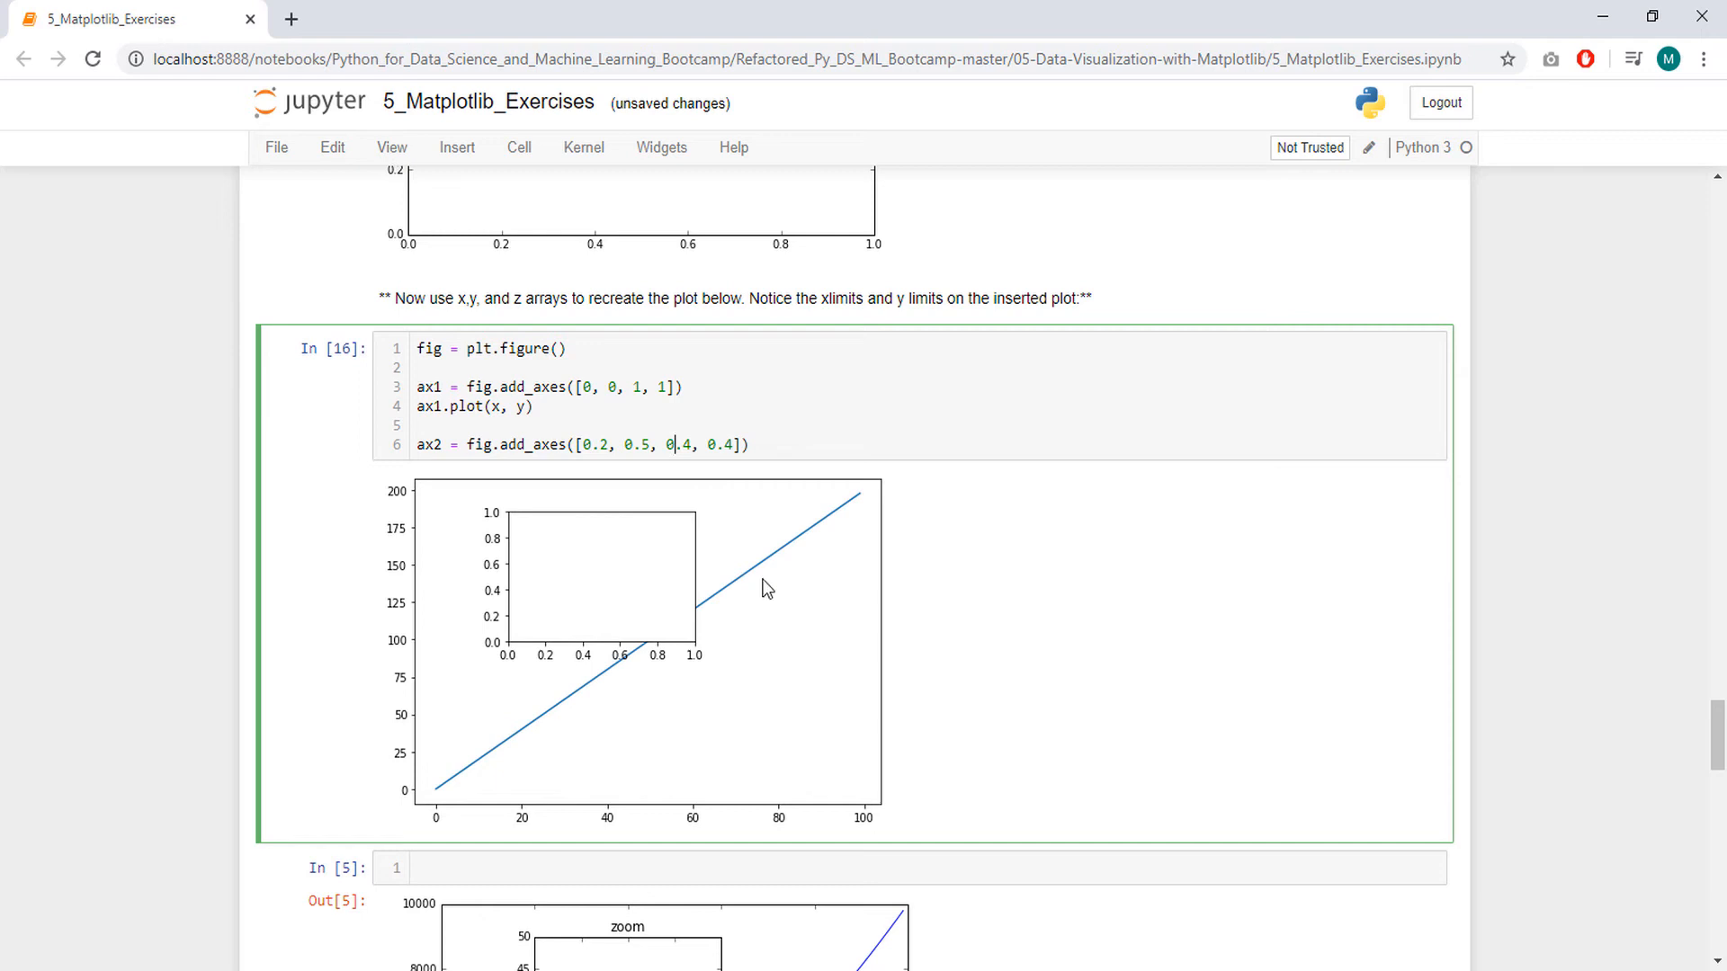
pyautogui.scroll(-3)
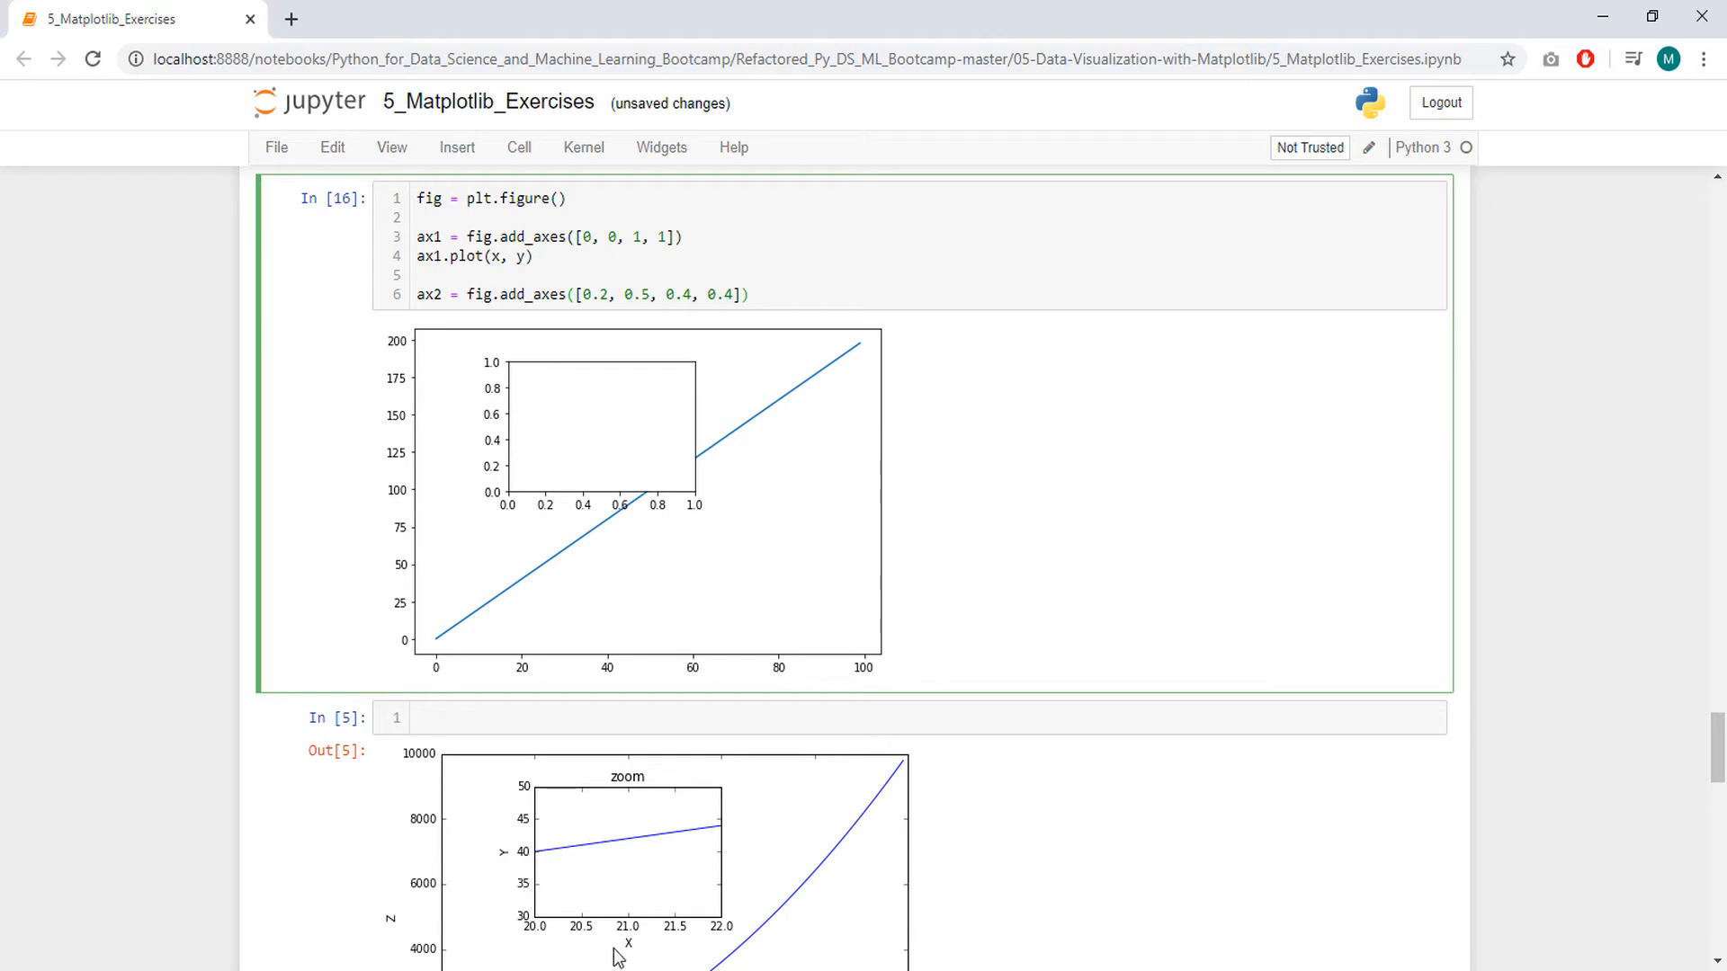
pyautogui.write('ax2.plot(x')
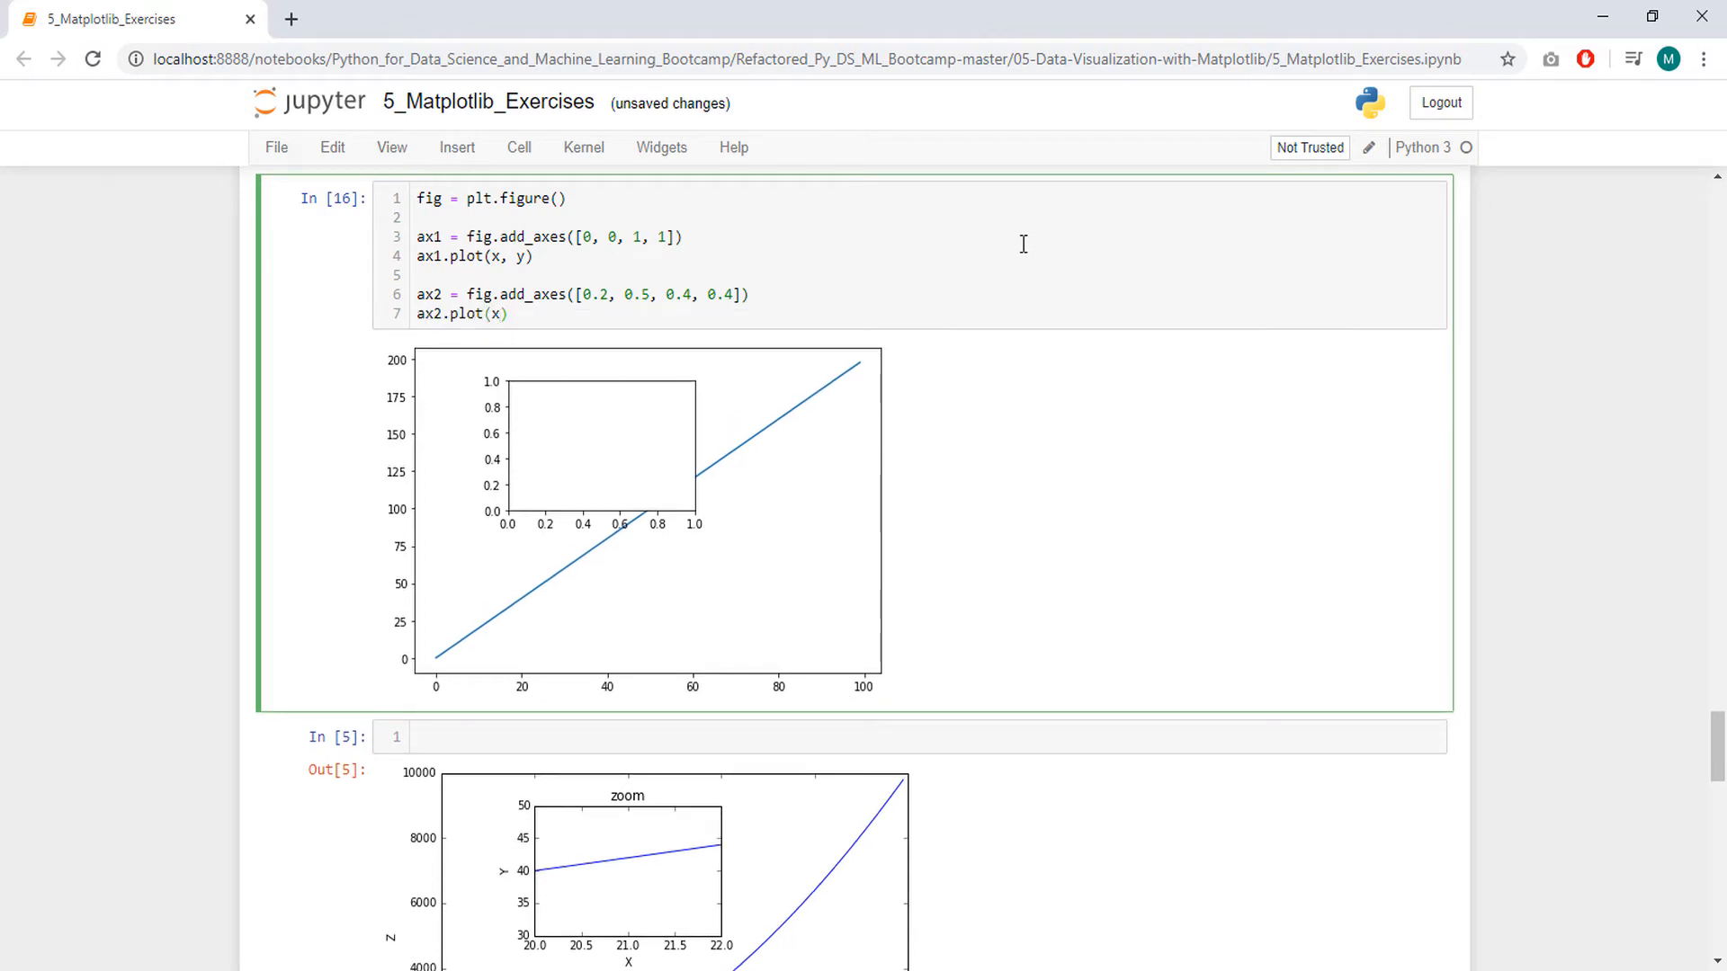
pyautogui.scroll(-3)
pyautogui.write(', ')
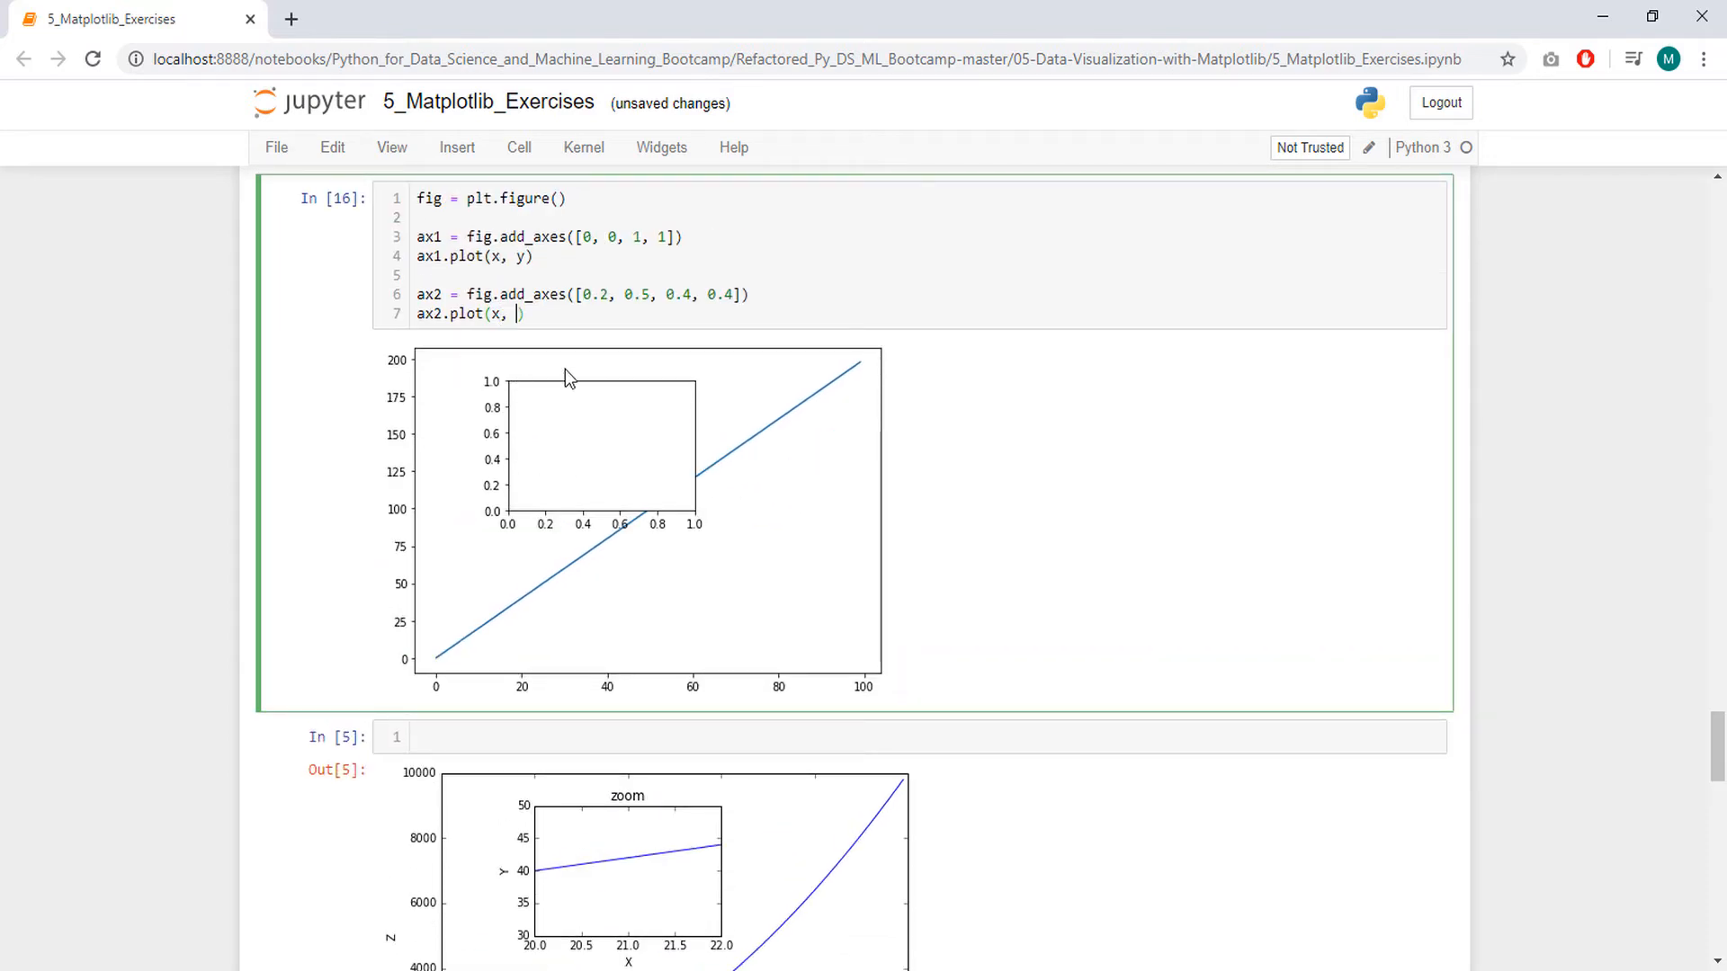
pyautogui.write('y')
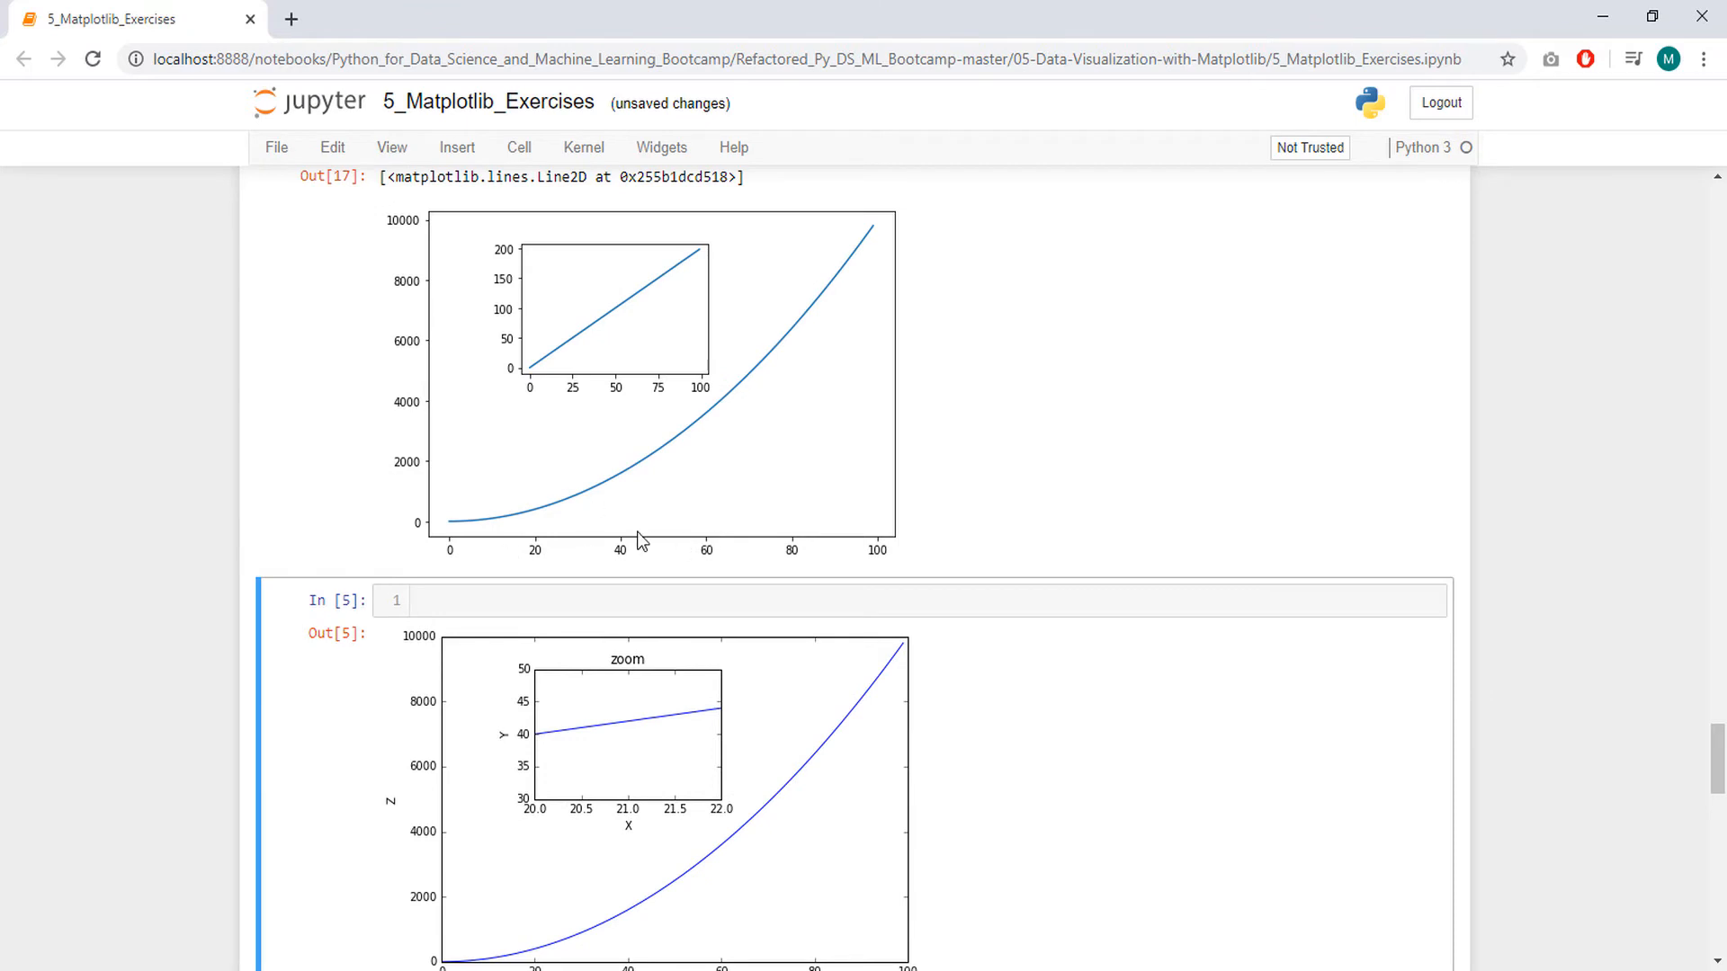
pyautogui.moveTo(648, 850)
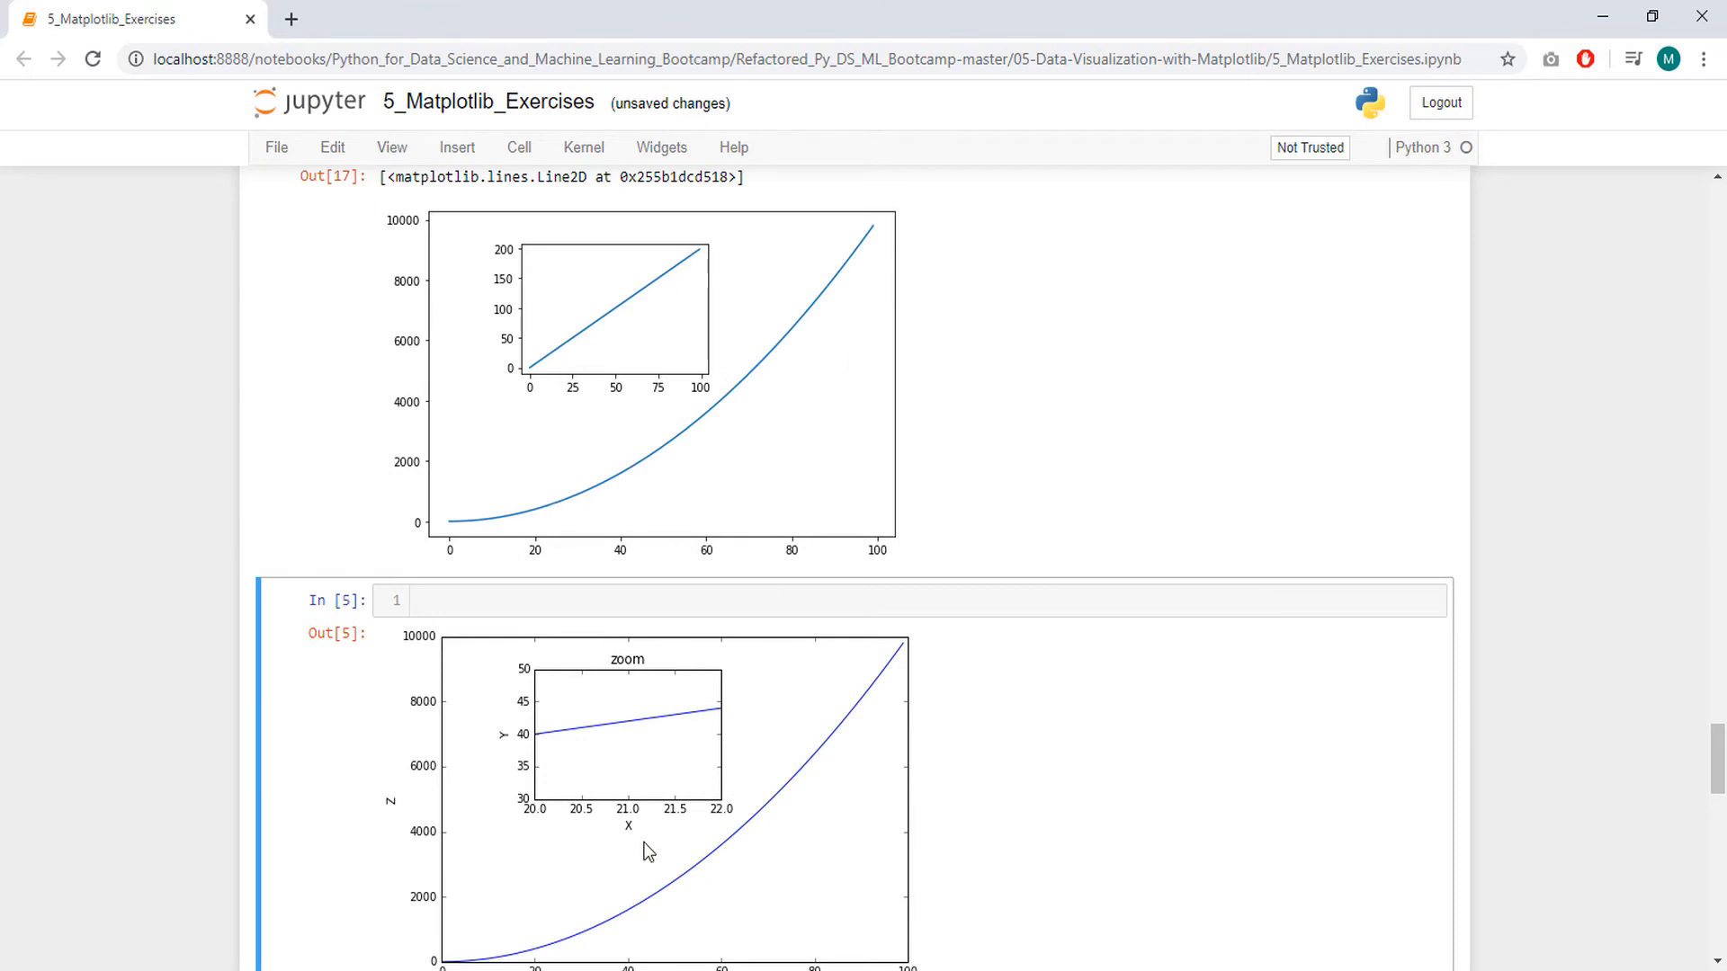
pyautogui.moveTo(609, 502)
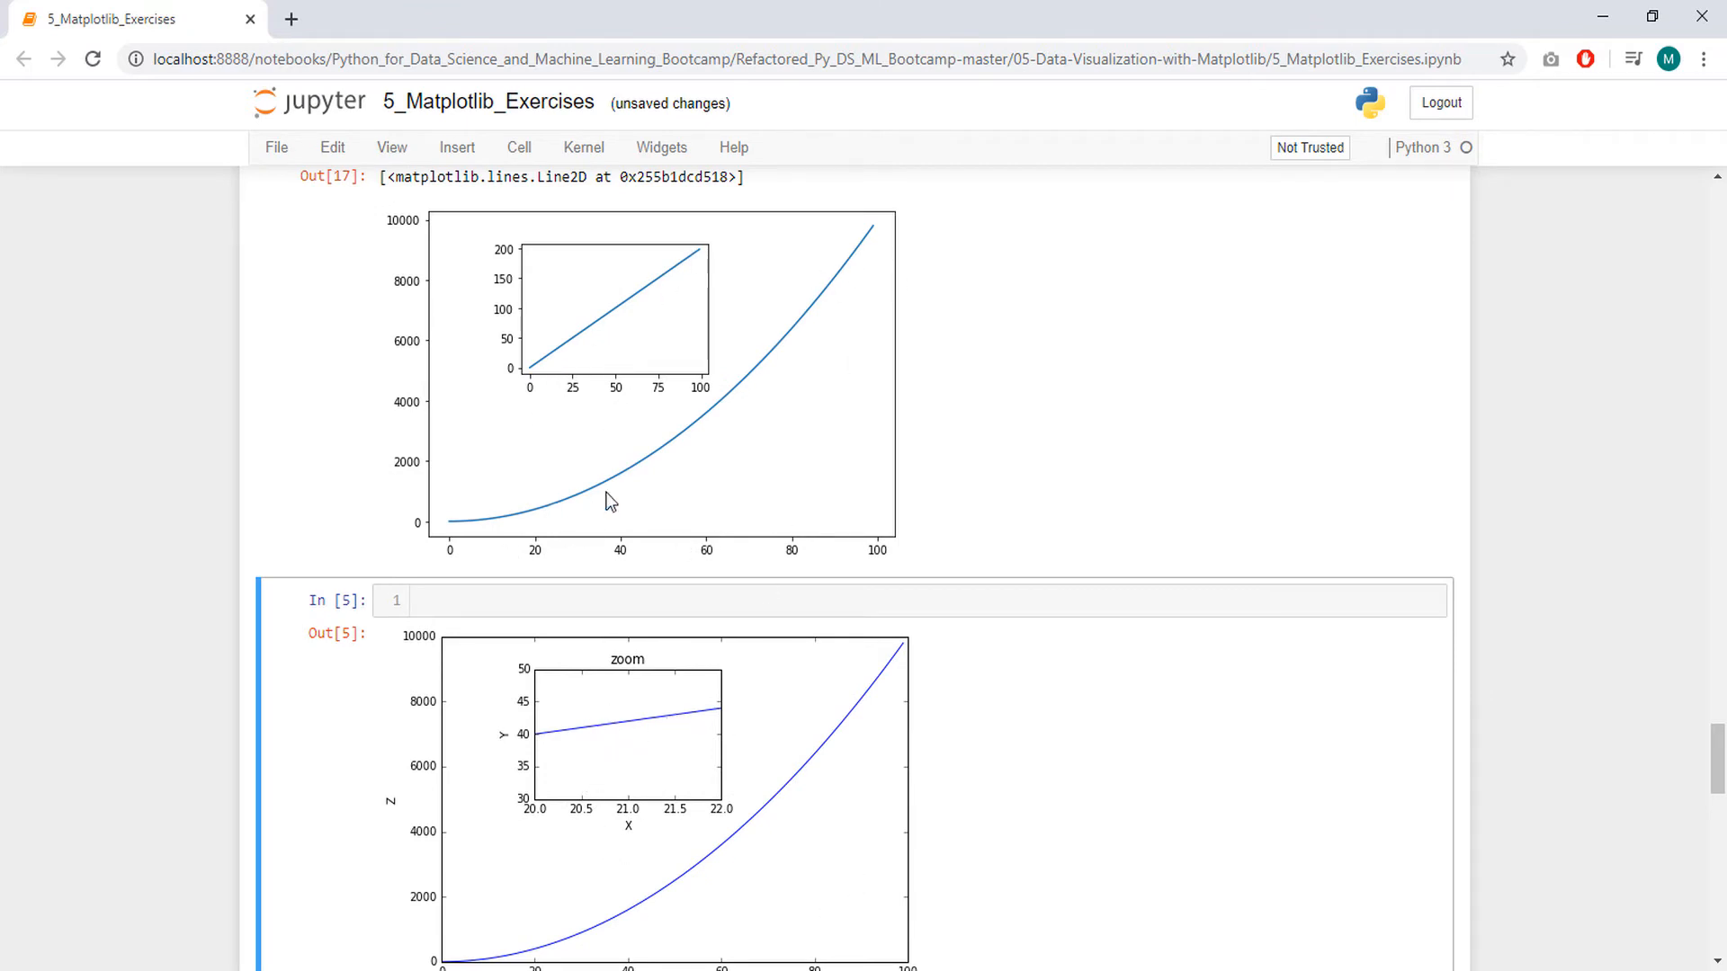
pyautogui.moveTo(571, 784)
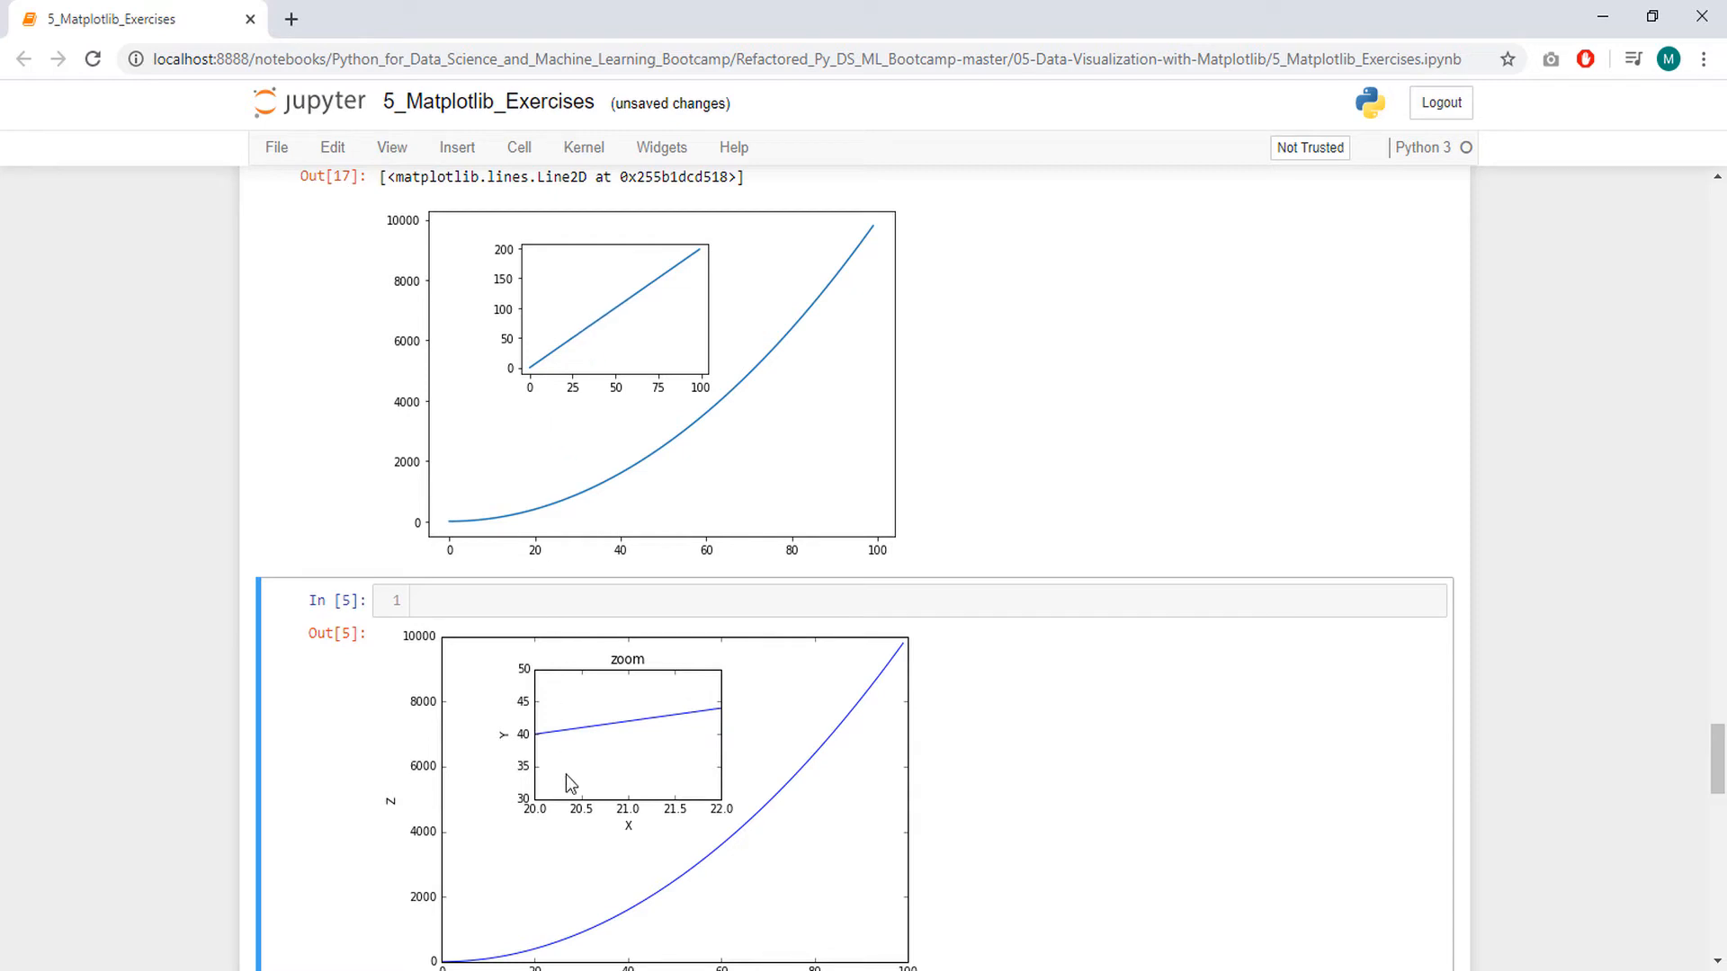
pyautogui.moveTo(559, 404)
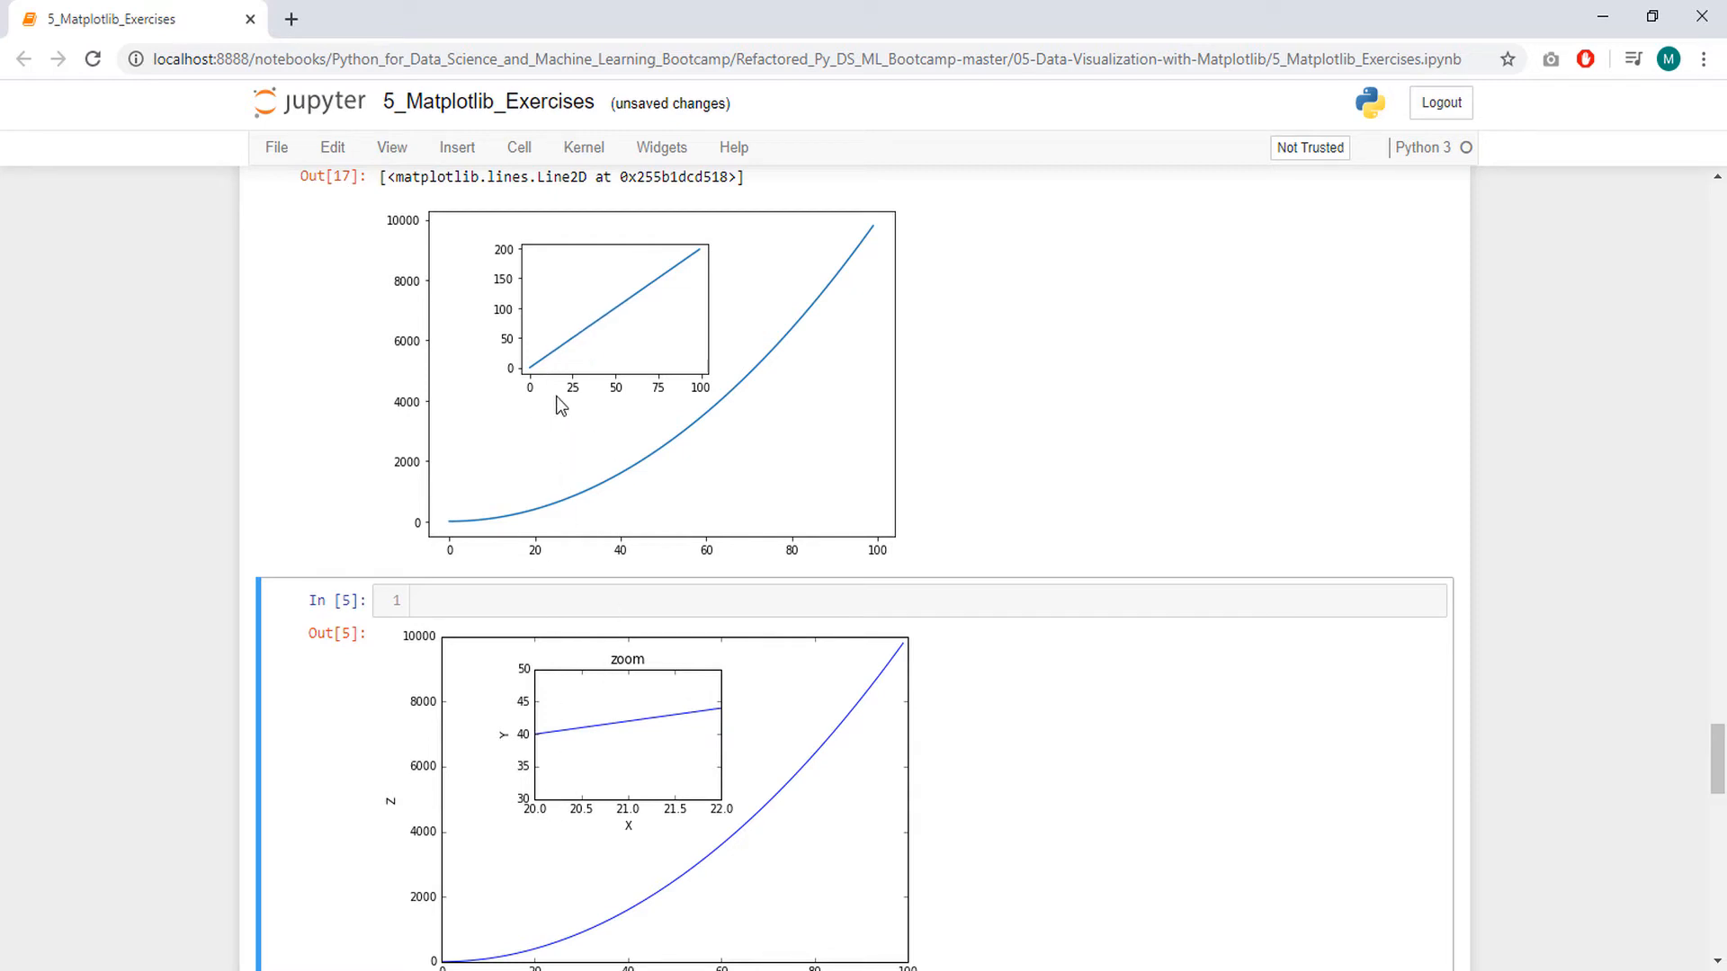
pyautogui.moveTo(703, 416)
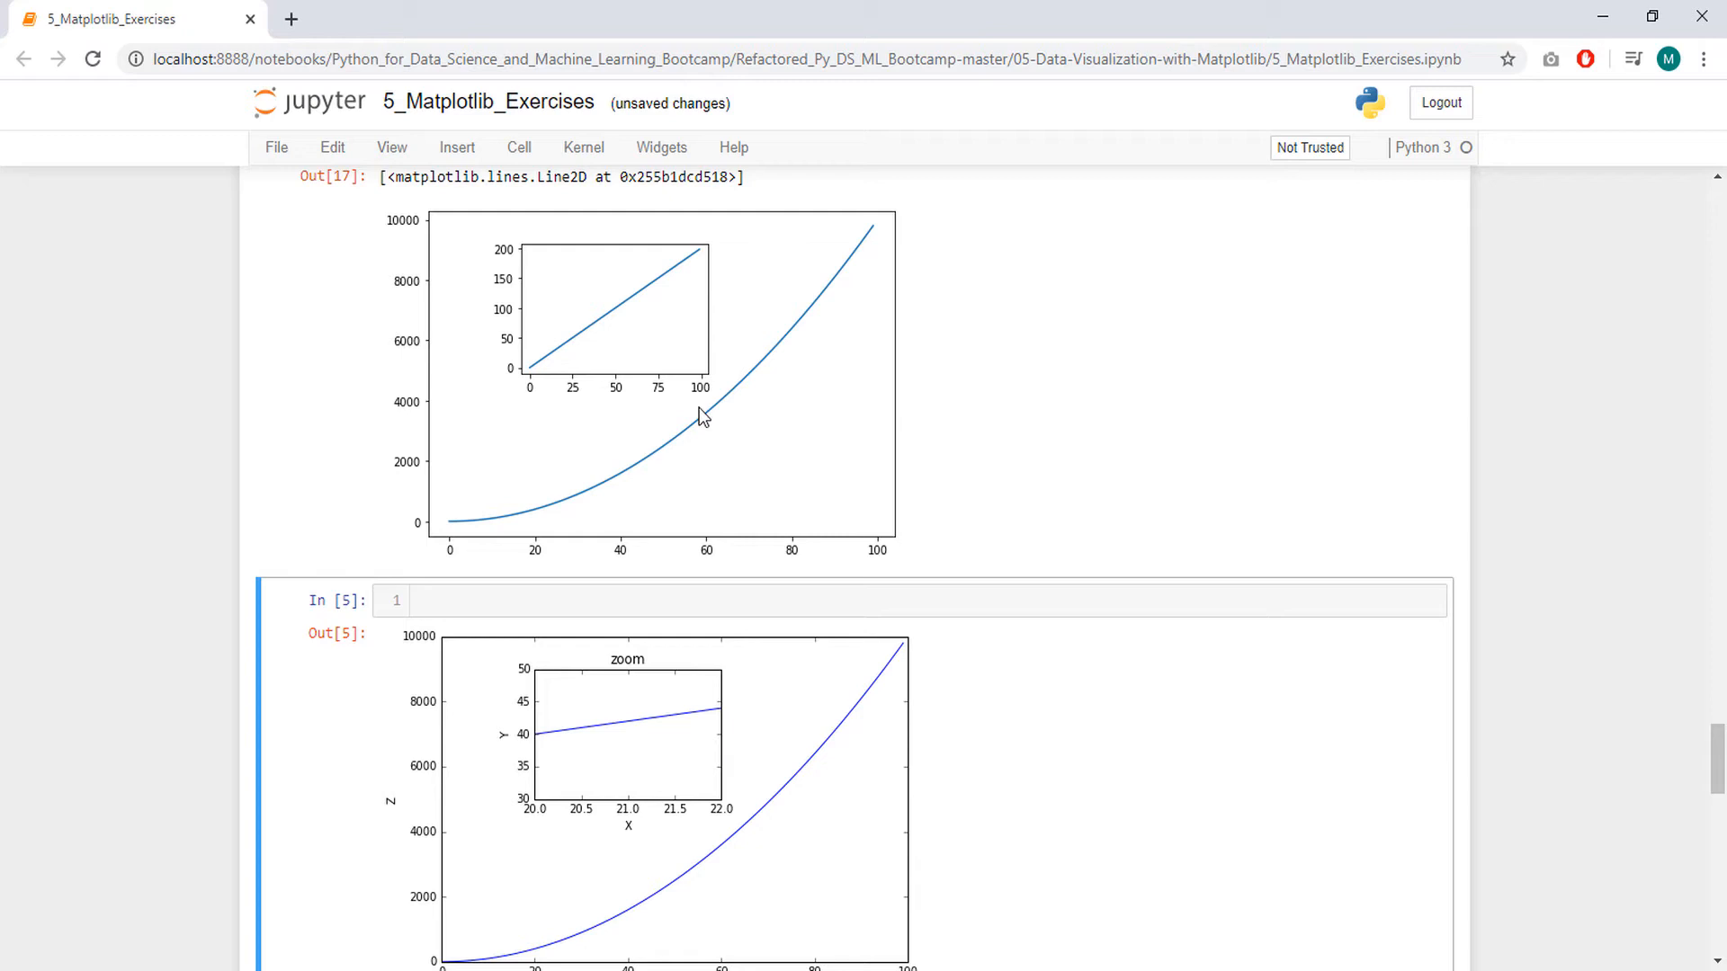
pyautogui.moveTo(673, 834)
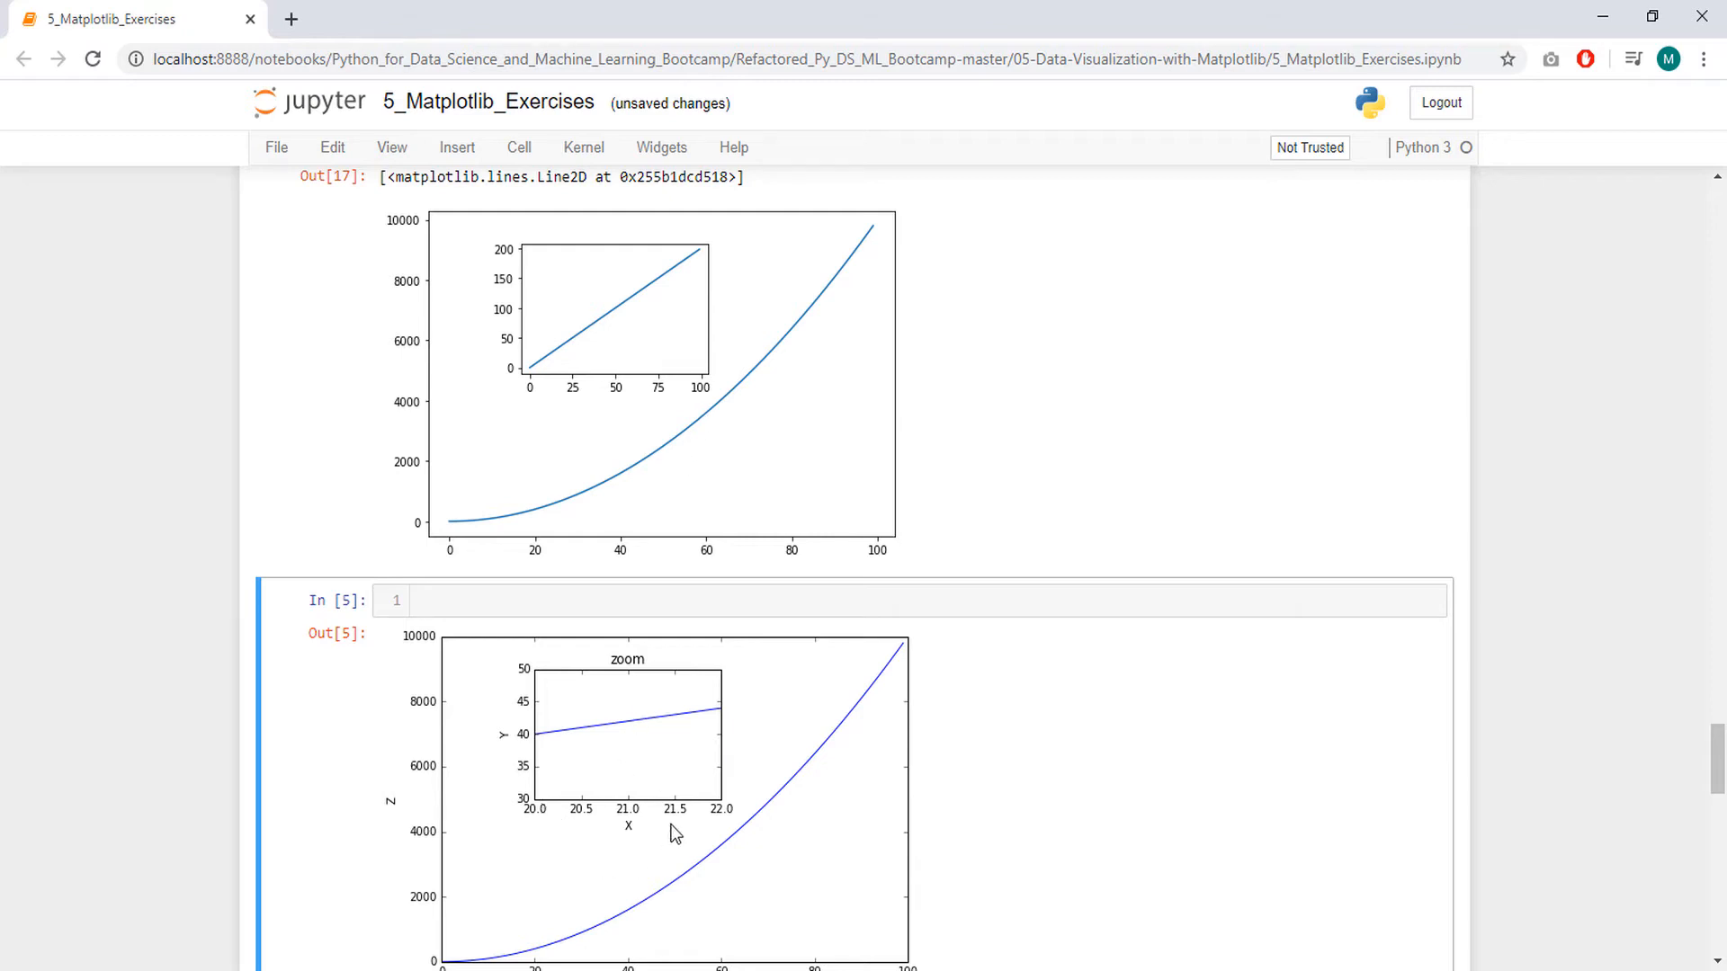
pyautogui.moveTo(540, 366)
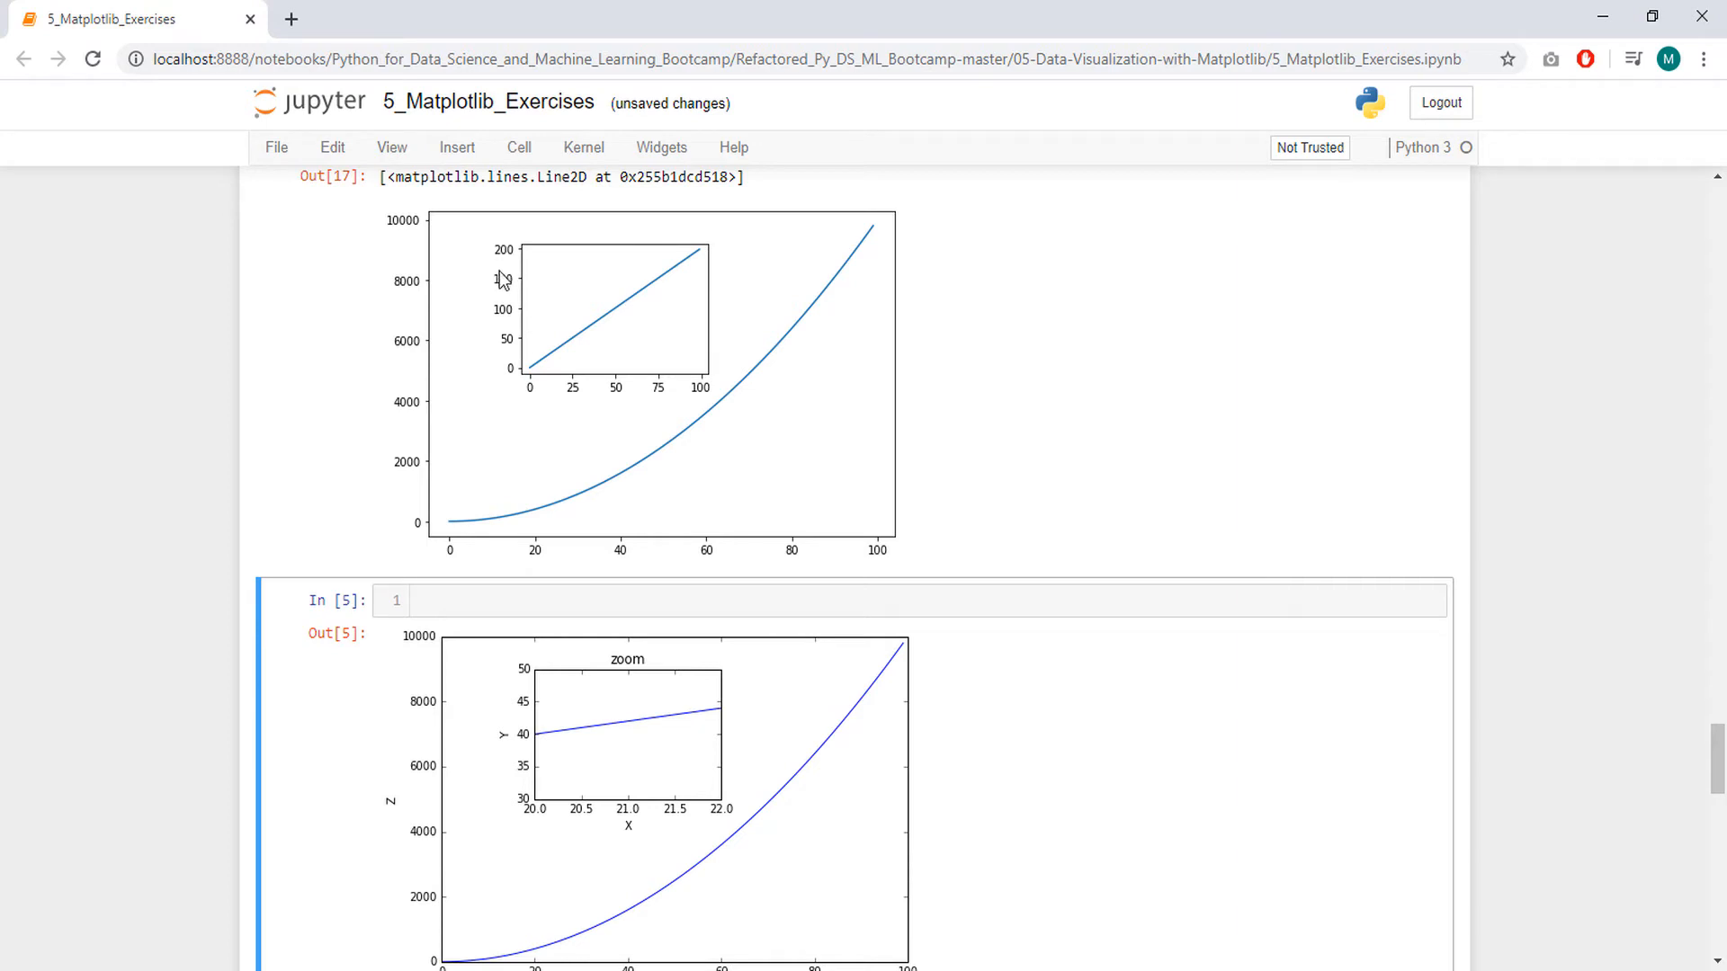
pyautogui.moveTo(539, 813)
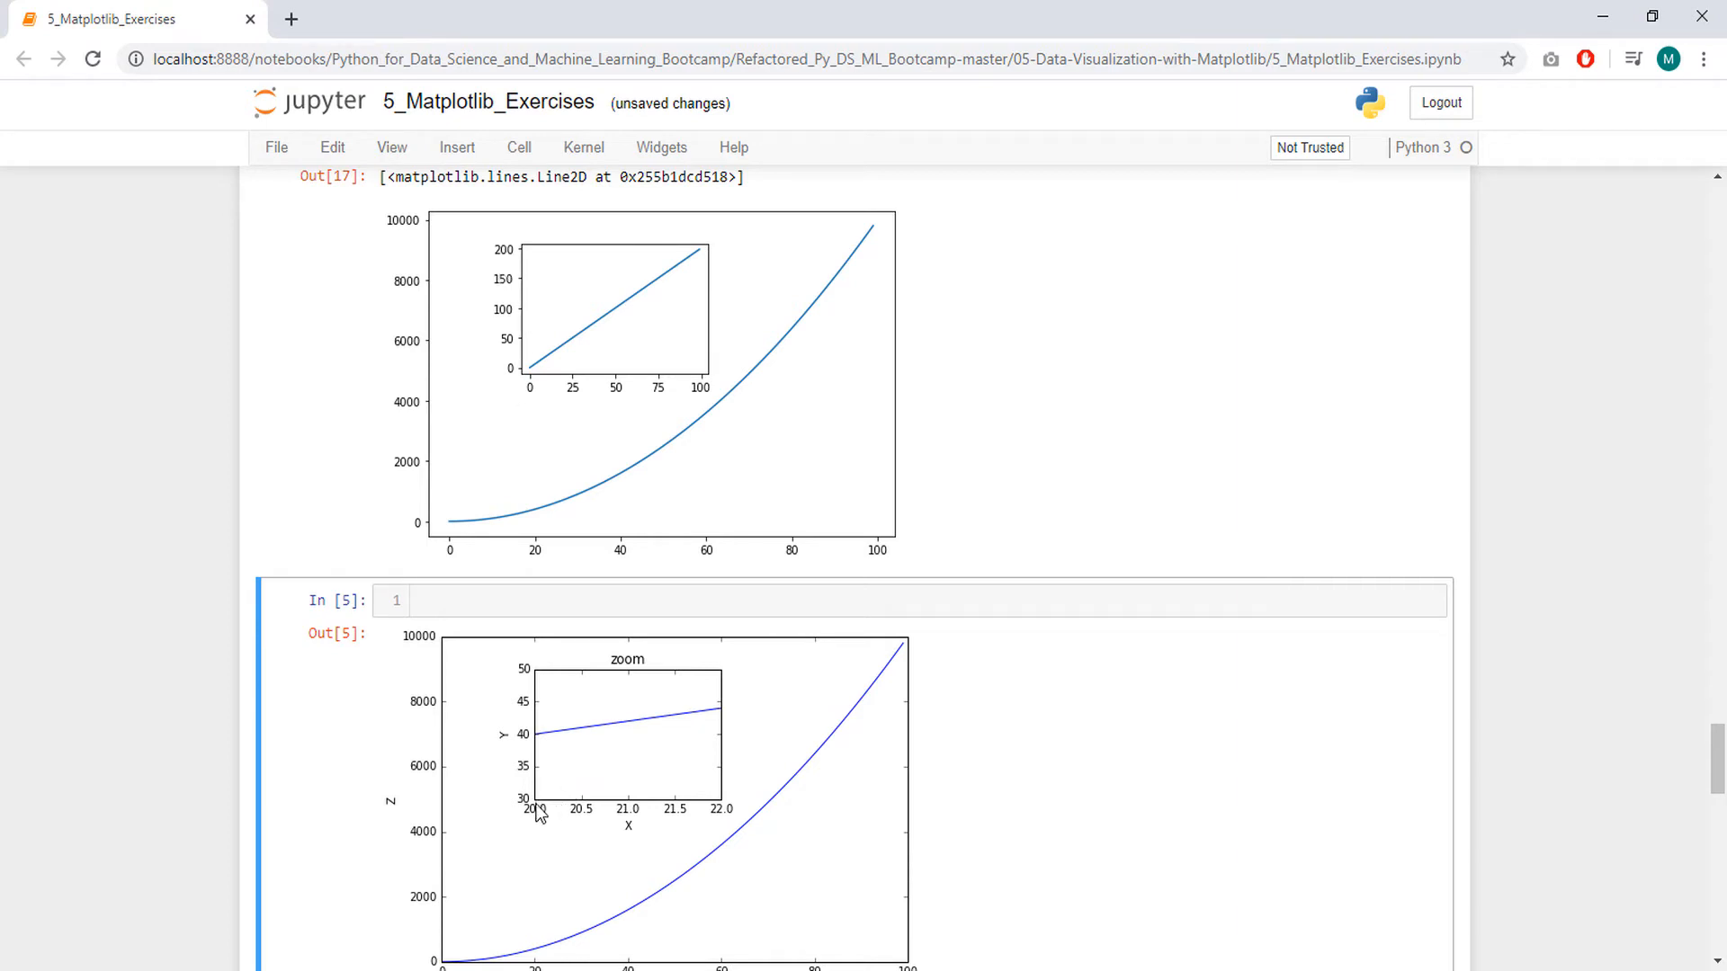
pyautogui.moveTo(539, 760)
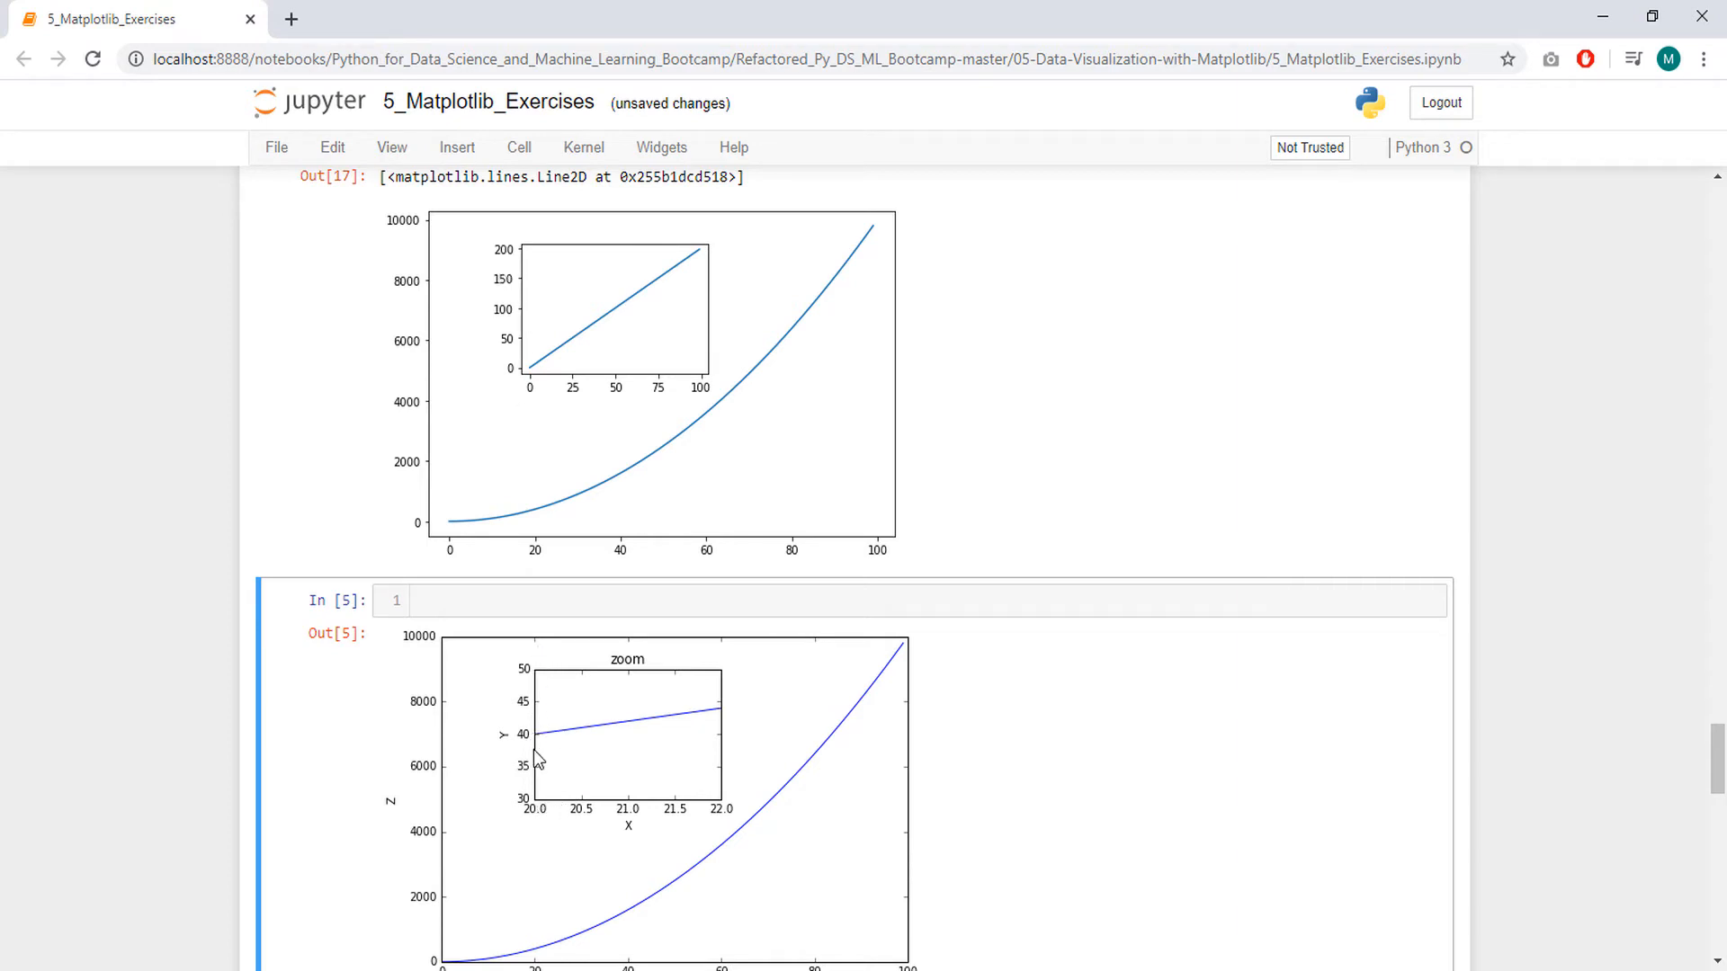
pyautogui.moveTo(639, 689)
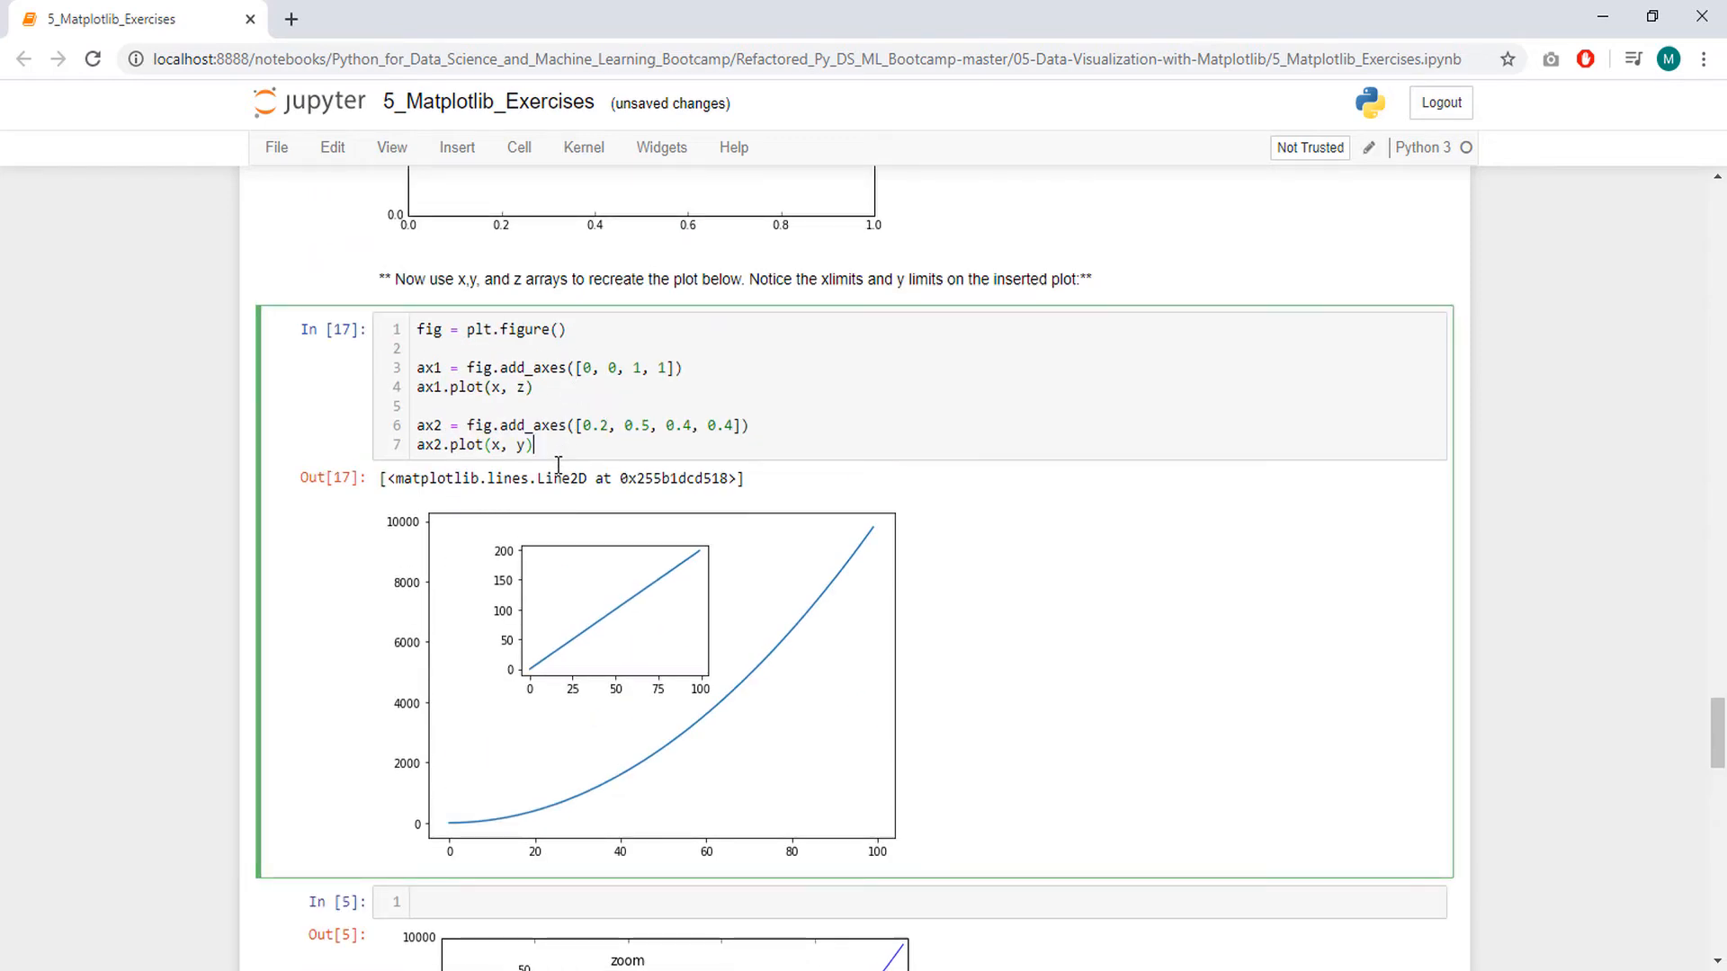
# - Add ax2.set_ylim([30, 50]) to the inset cell and rerun it
pyautogui.scroll(-3)
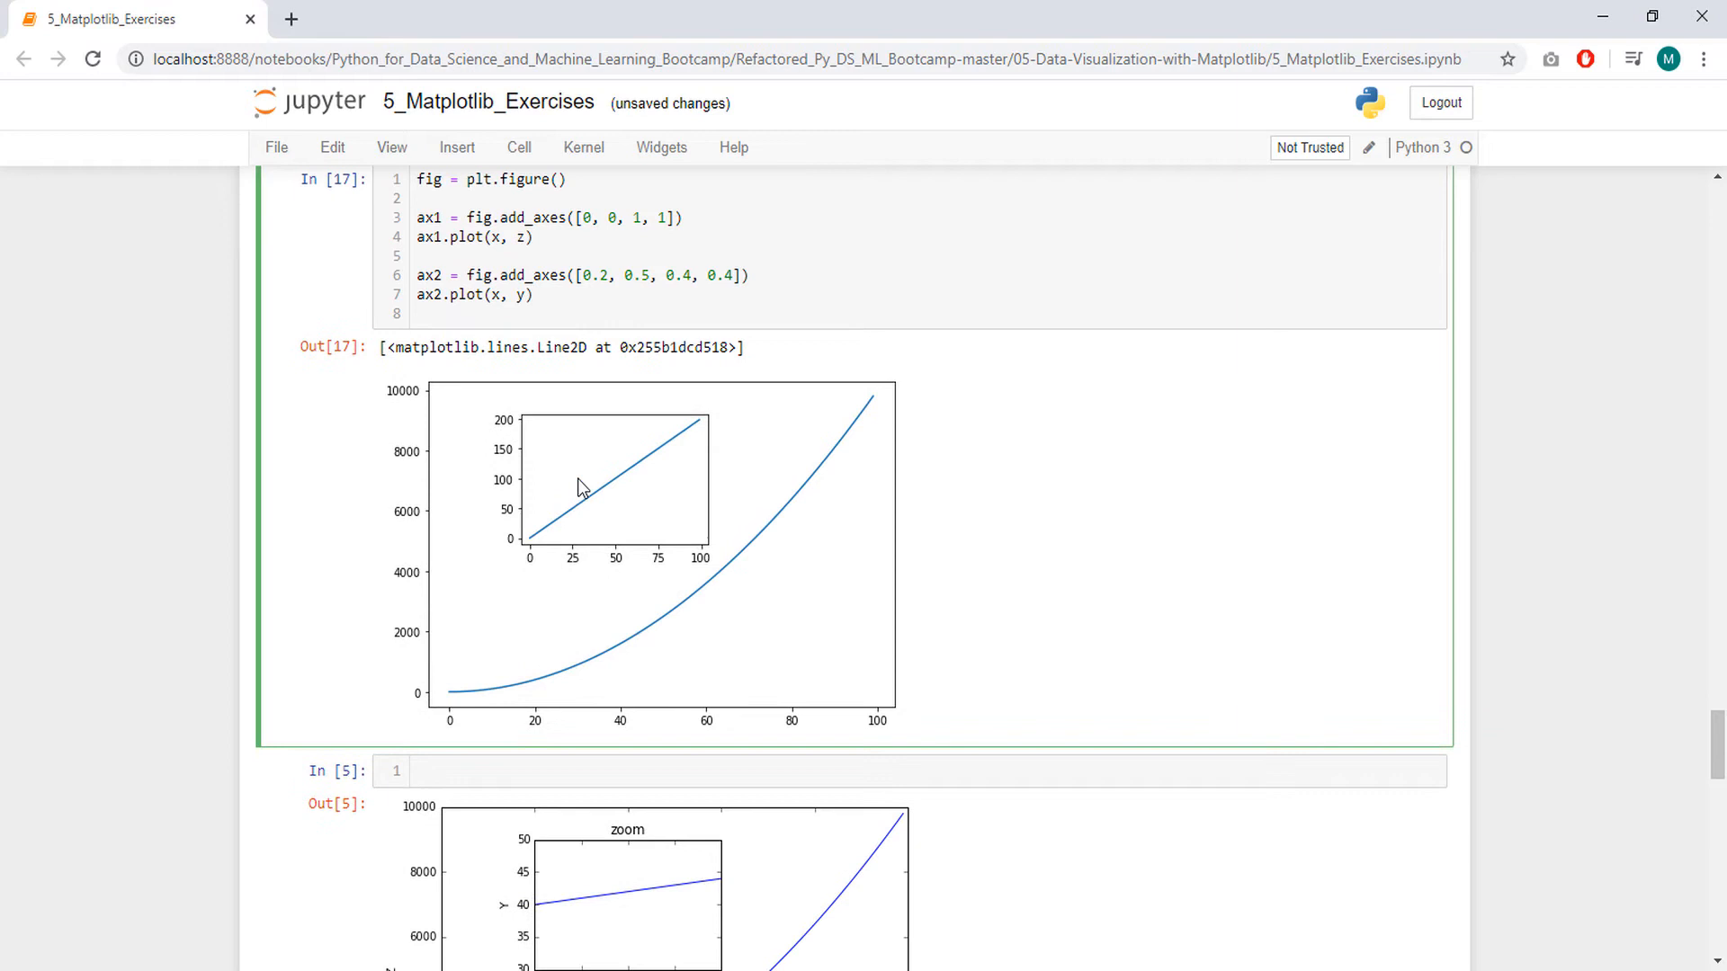
pyautogui.write('ax.')
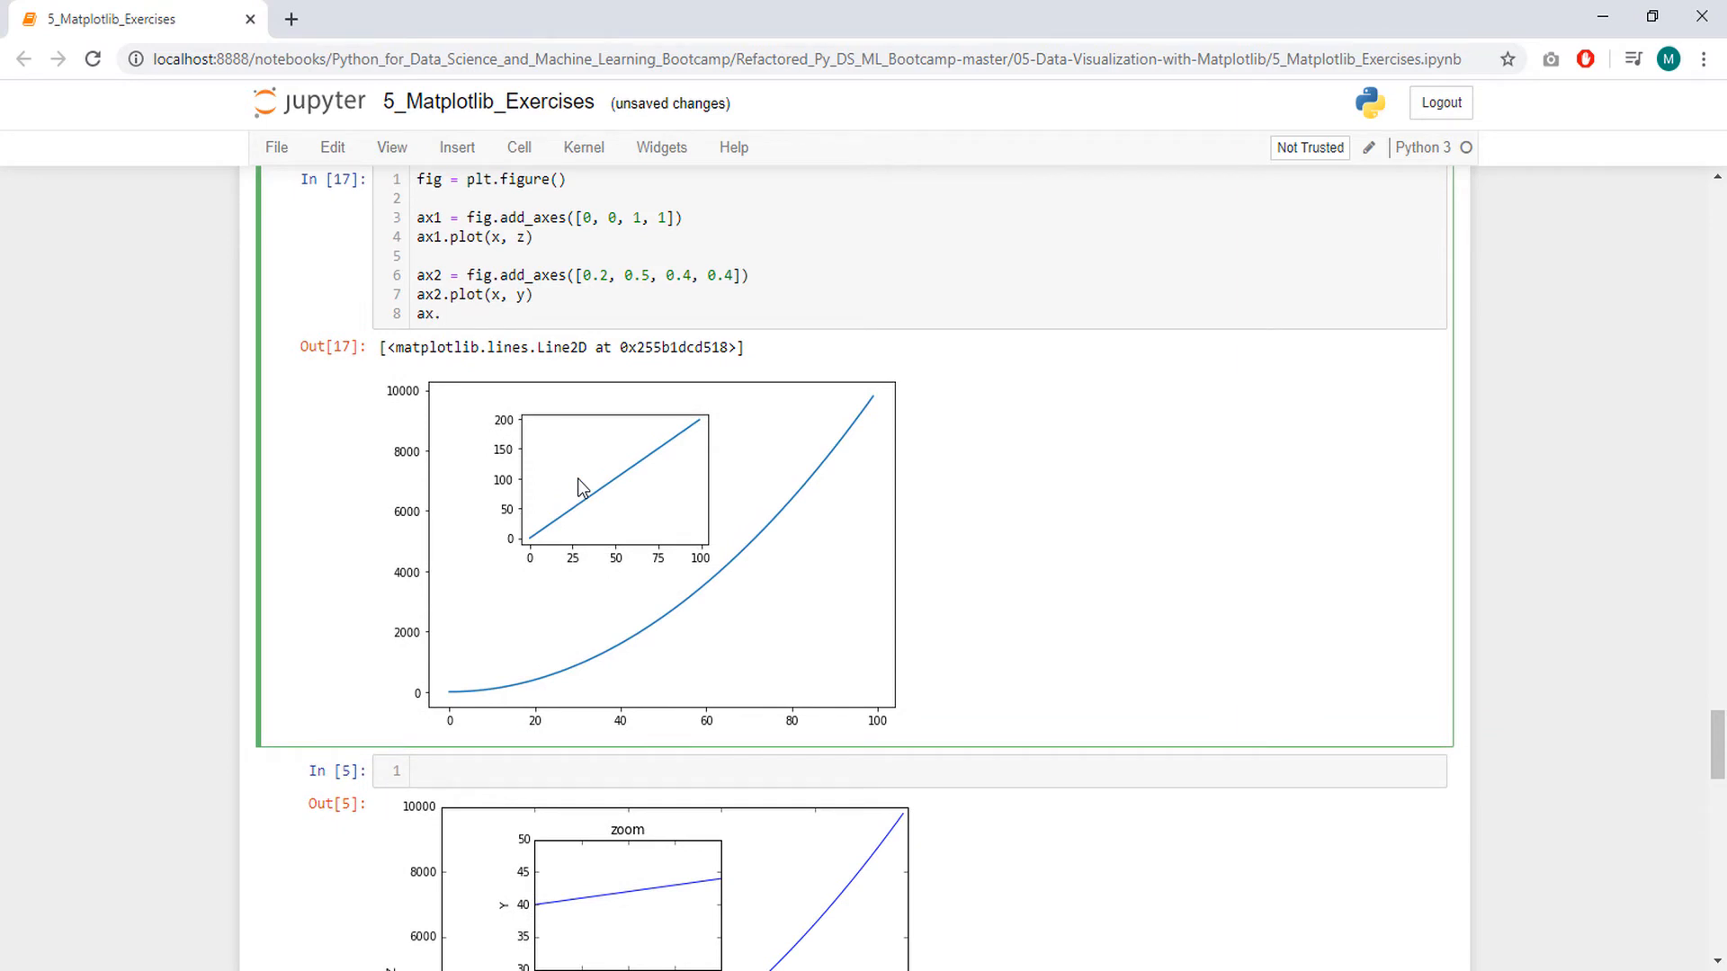
pyautogui.write('swe')
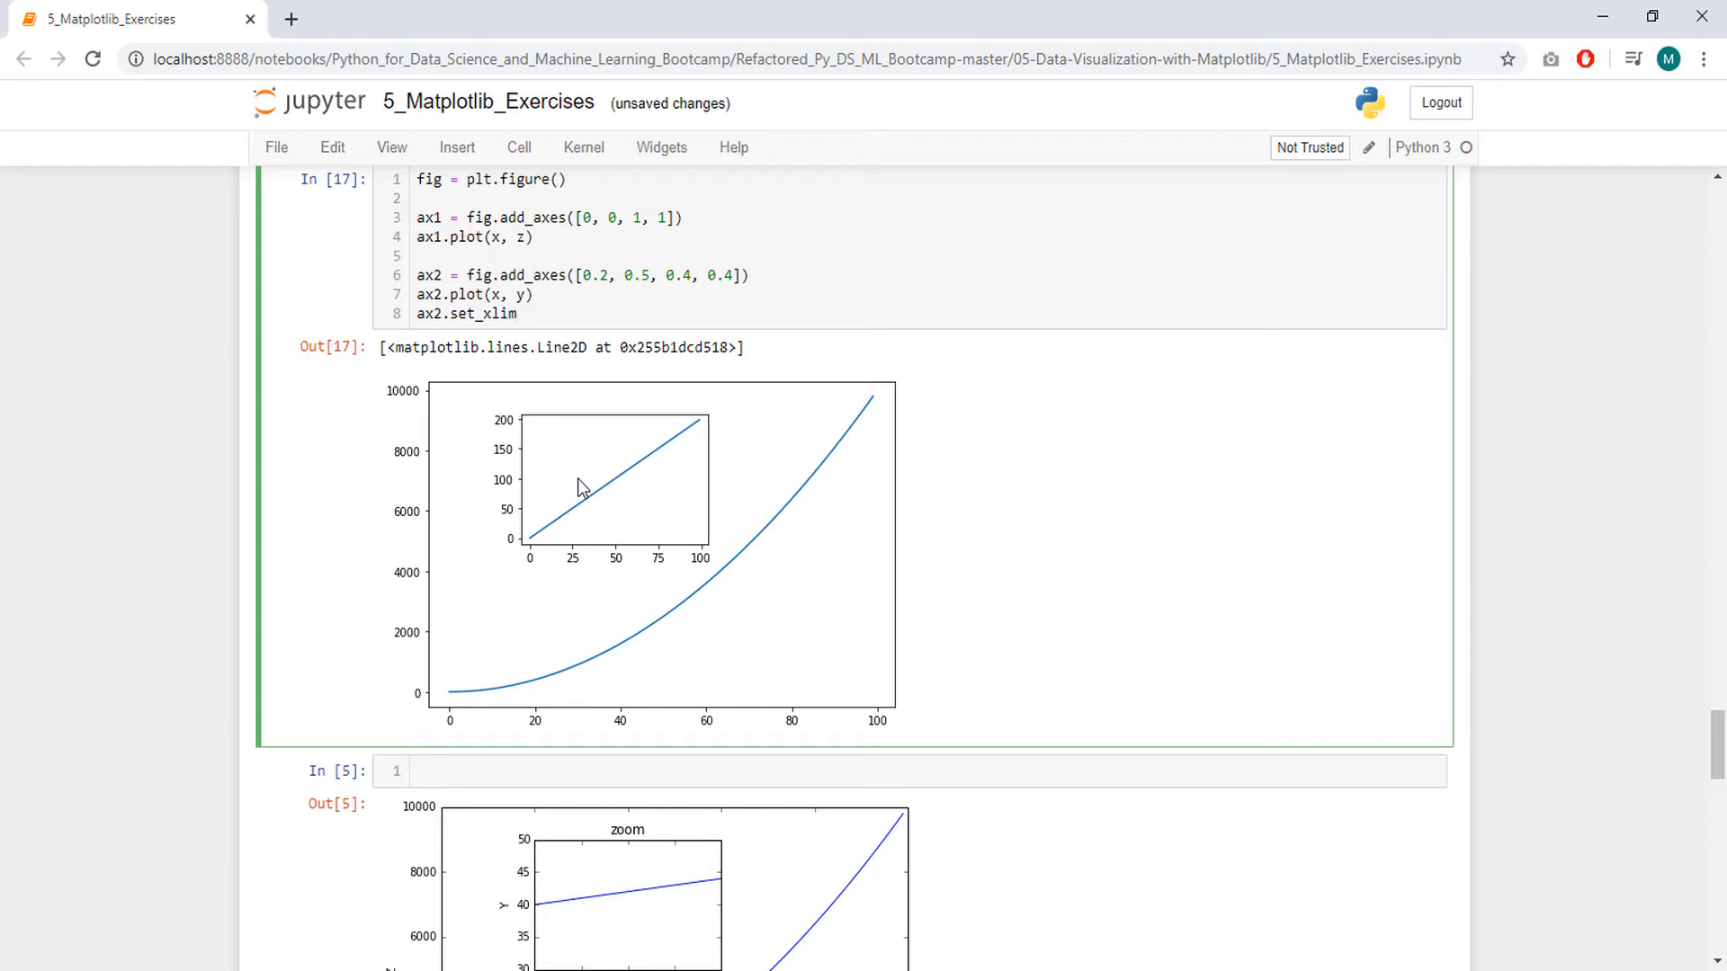
pyautogui.write('()')
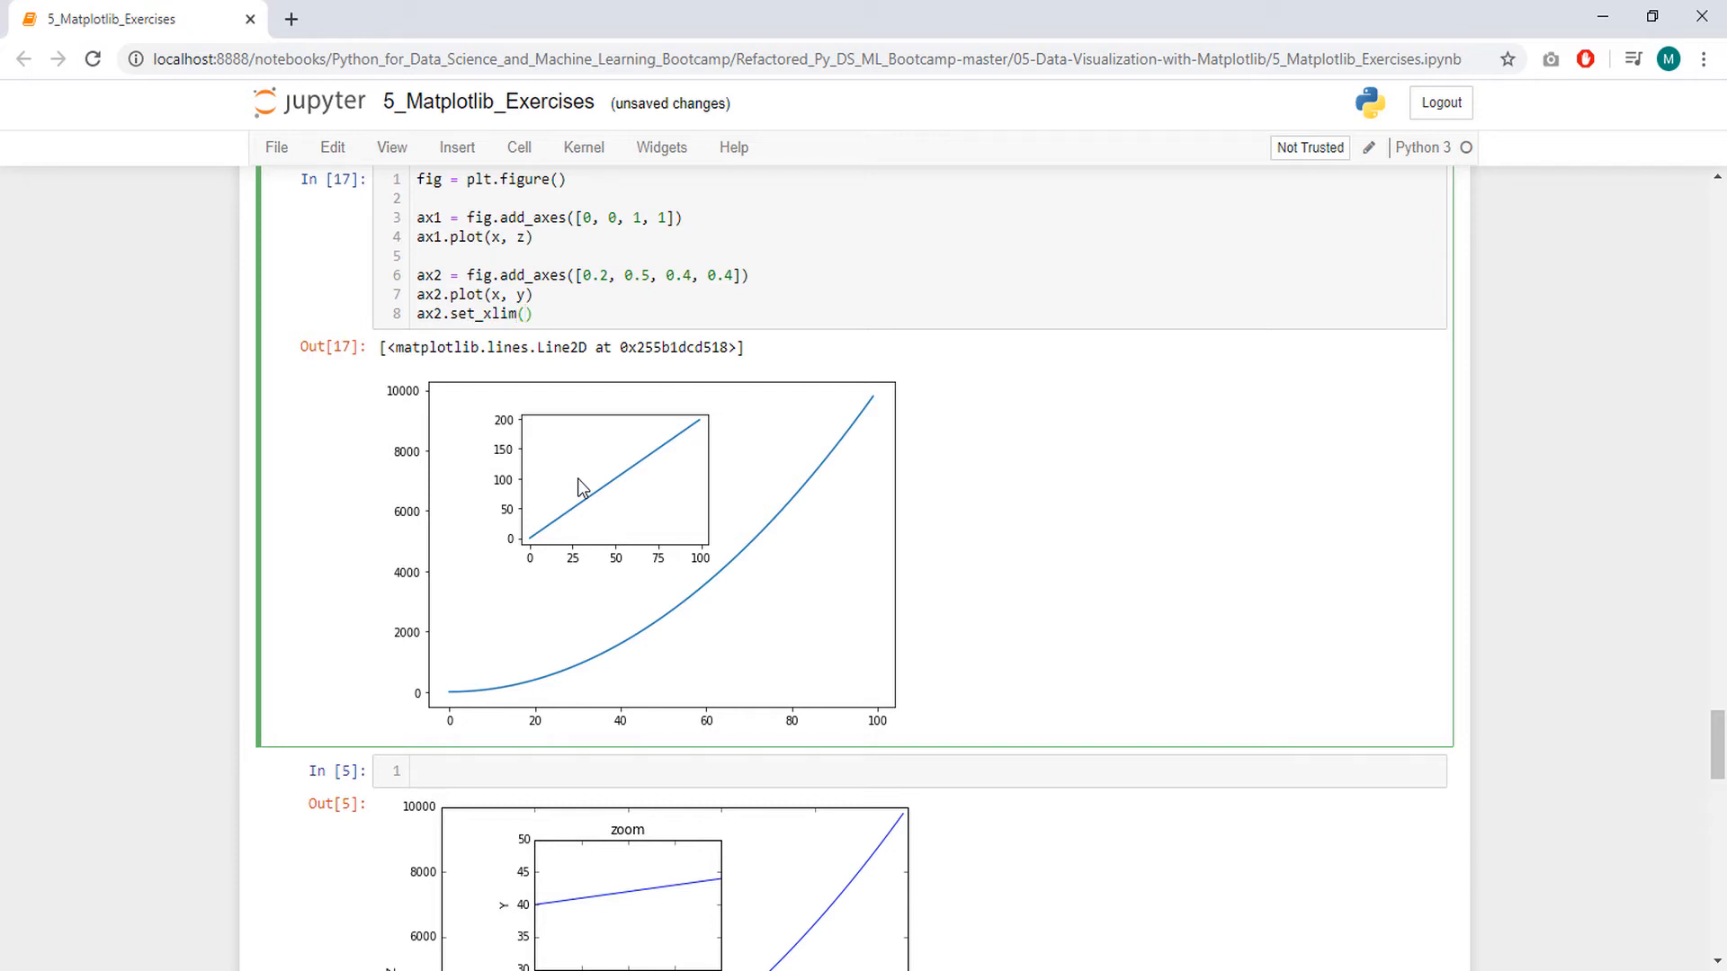
pyautogui.scroll(-3)
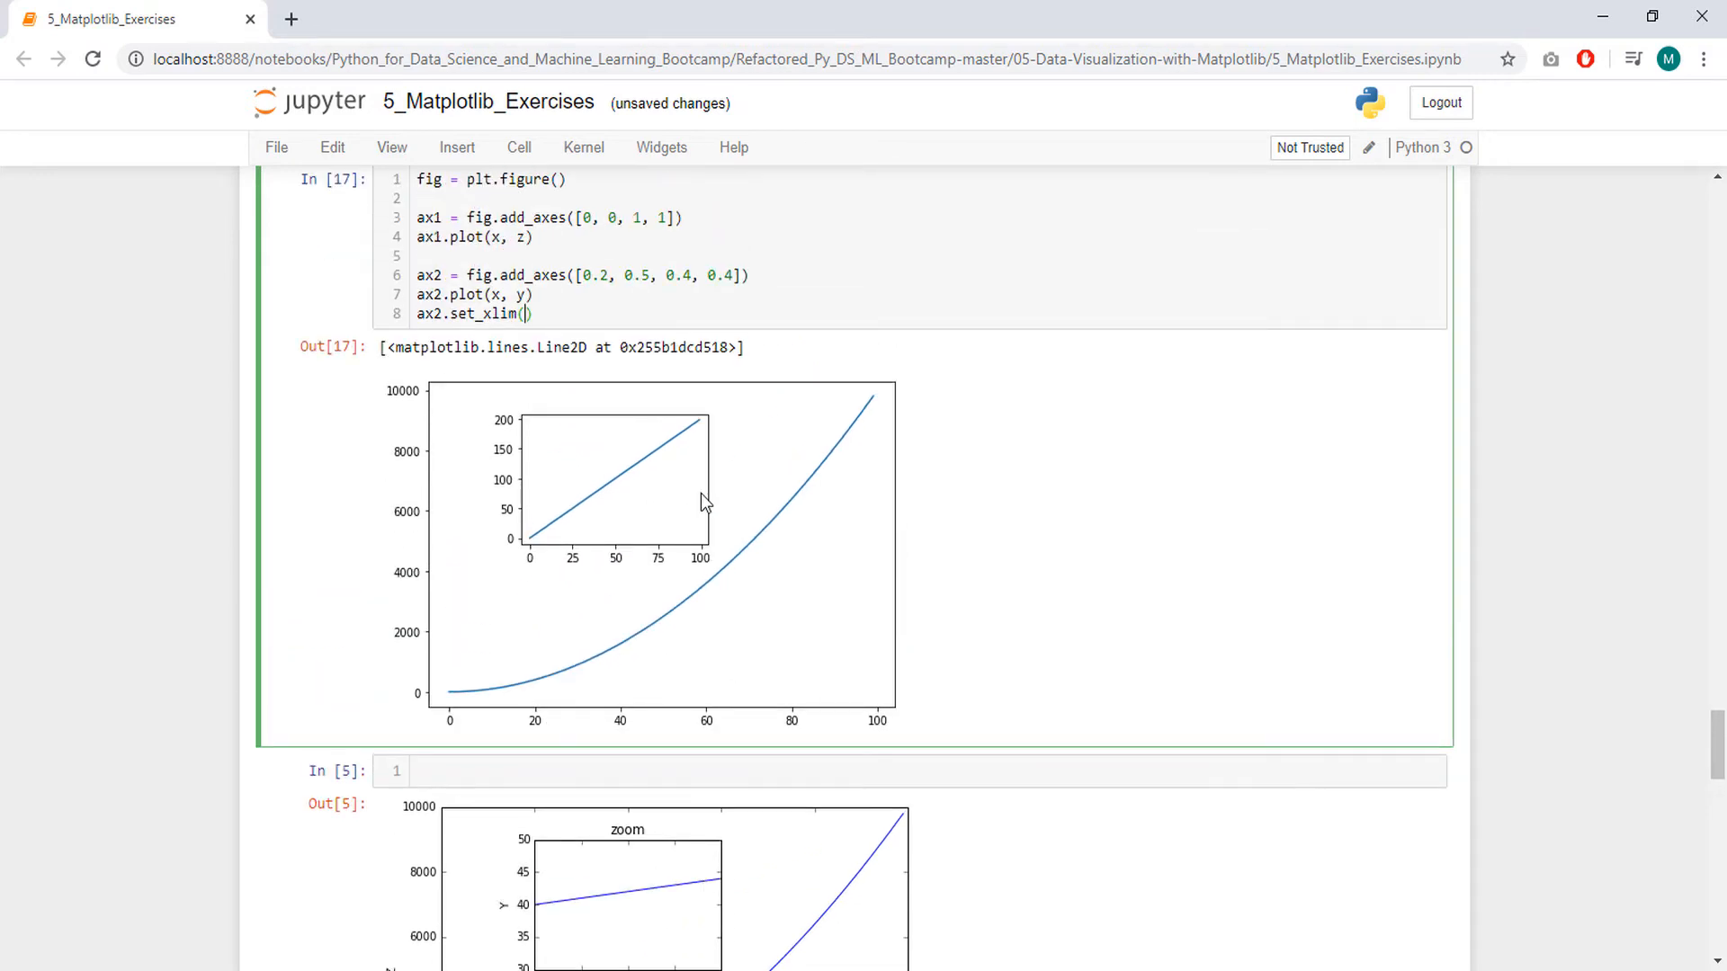
pyautogui.scroll(-3)
pyautogui.write('[20, 22]')
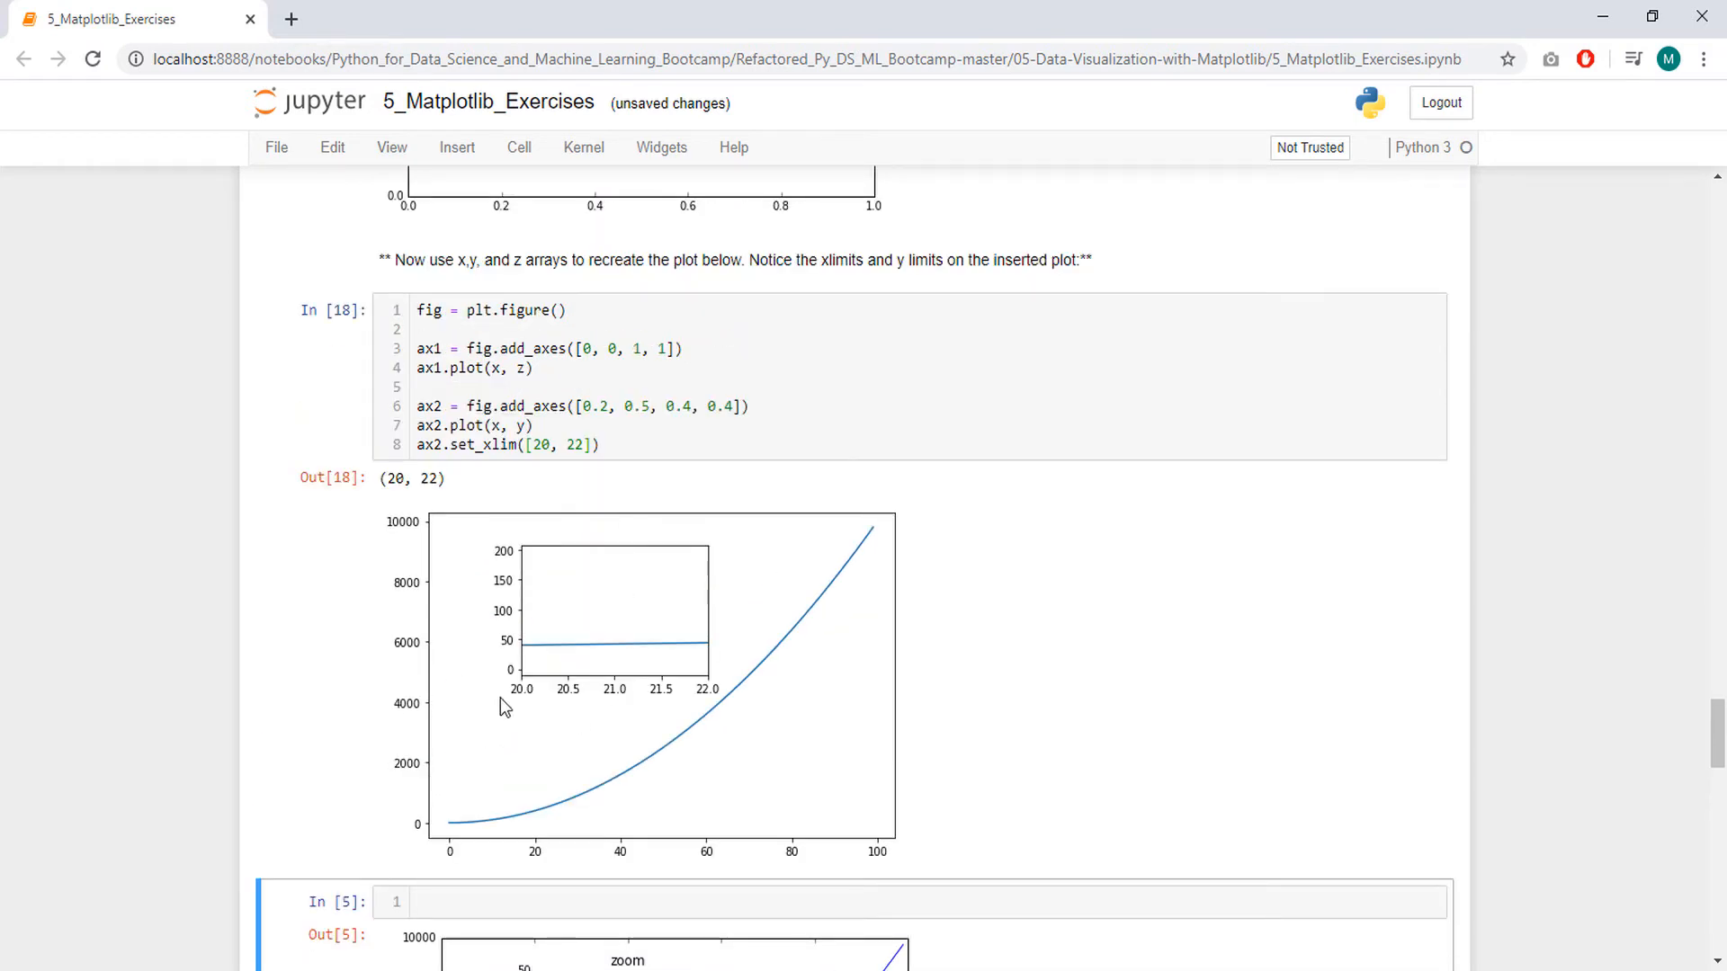
pyautogui.scroll(-3)
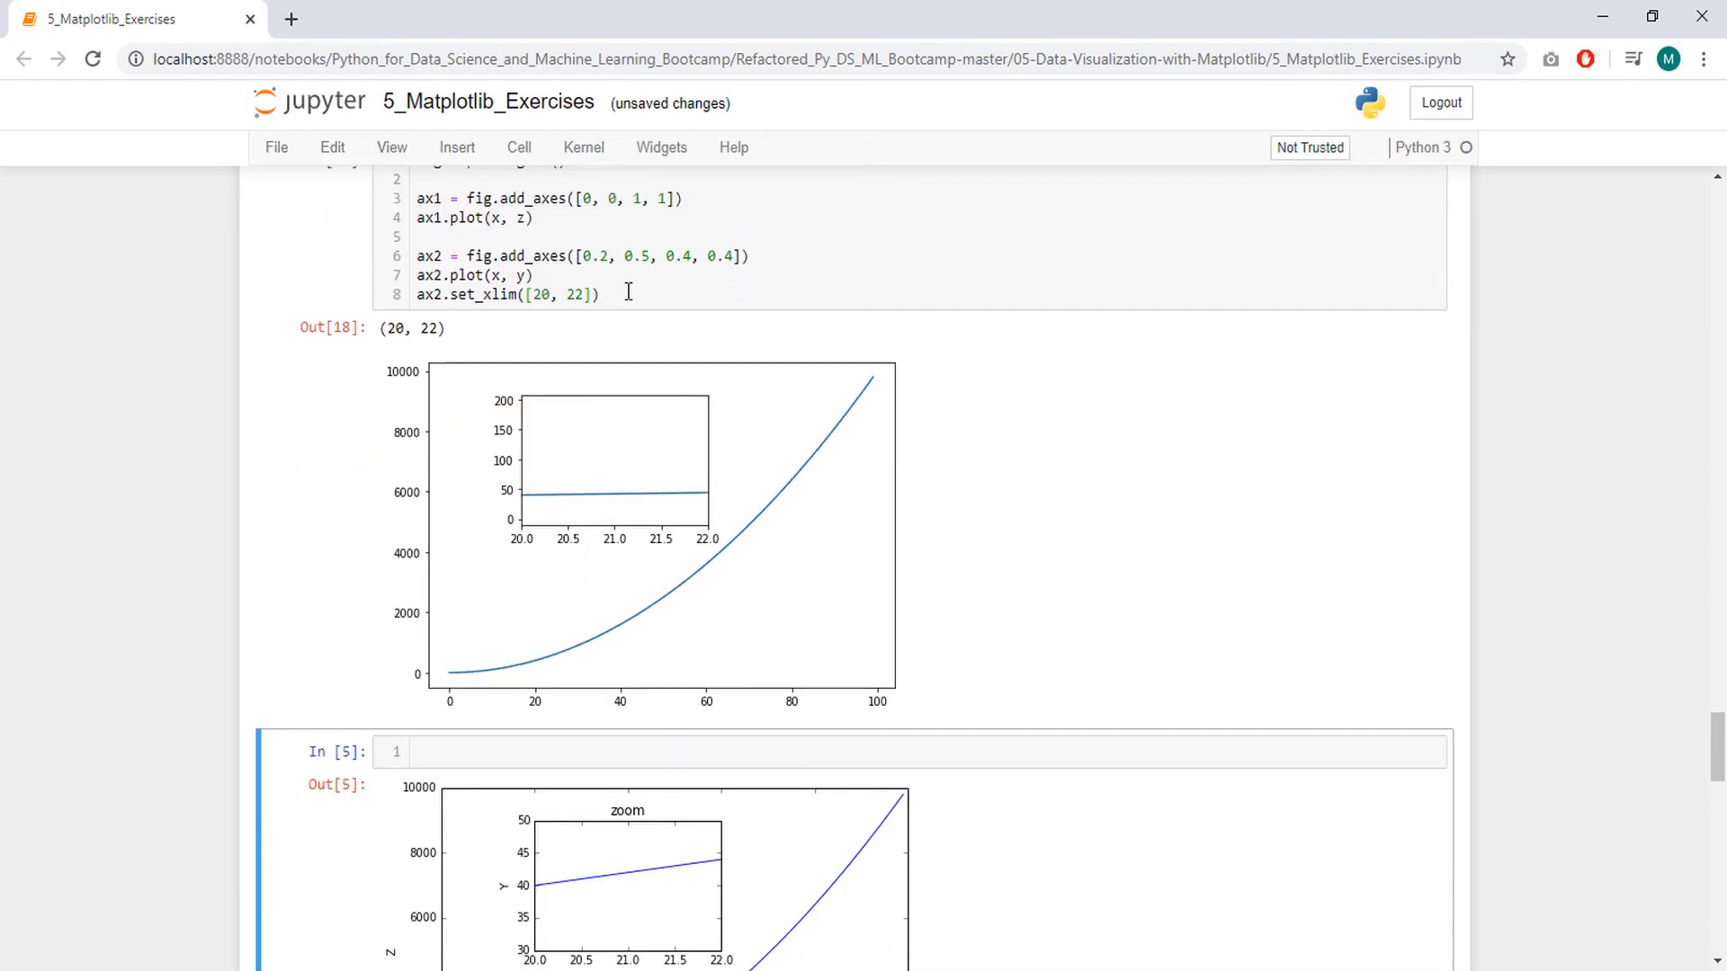
pyautogui.write('ax')
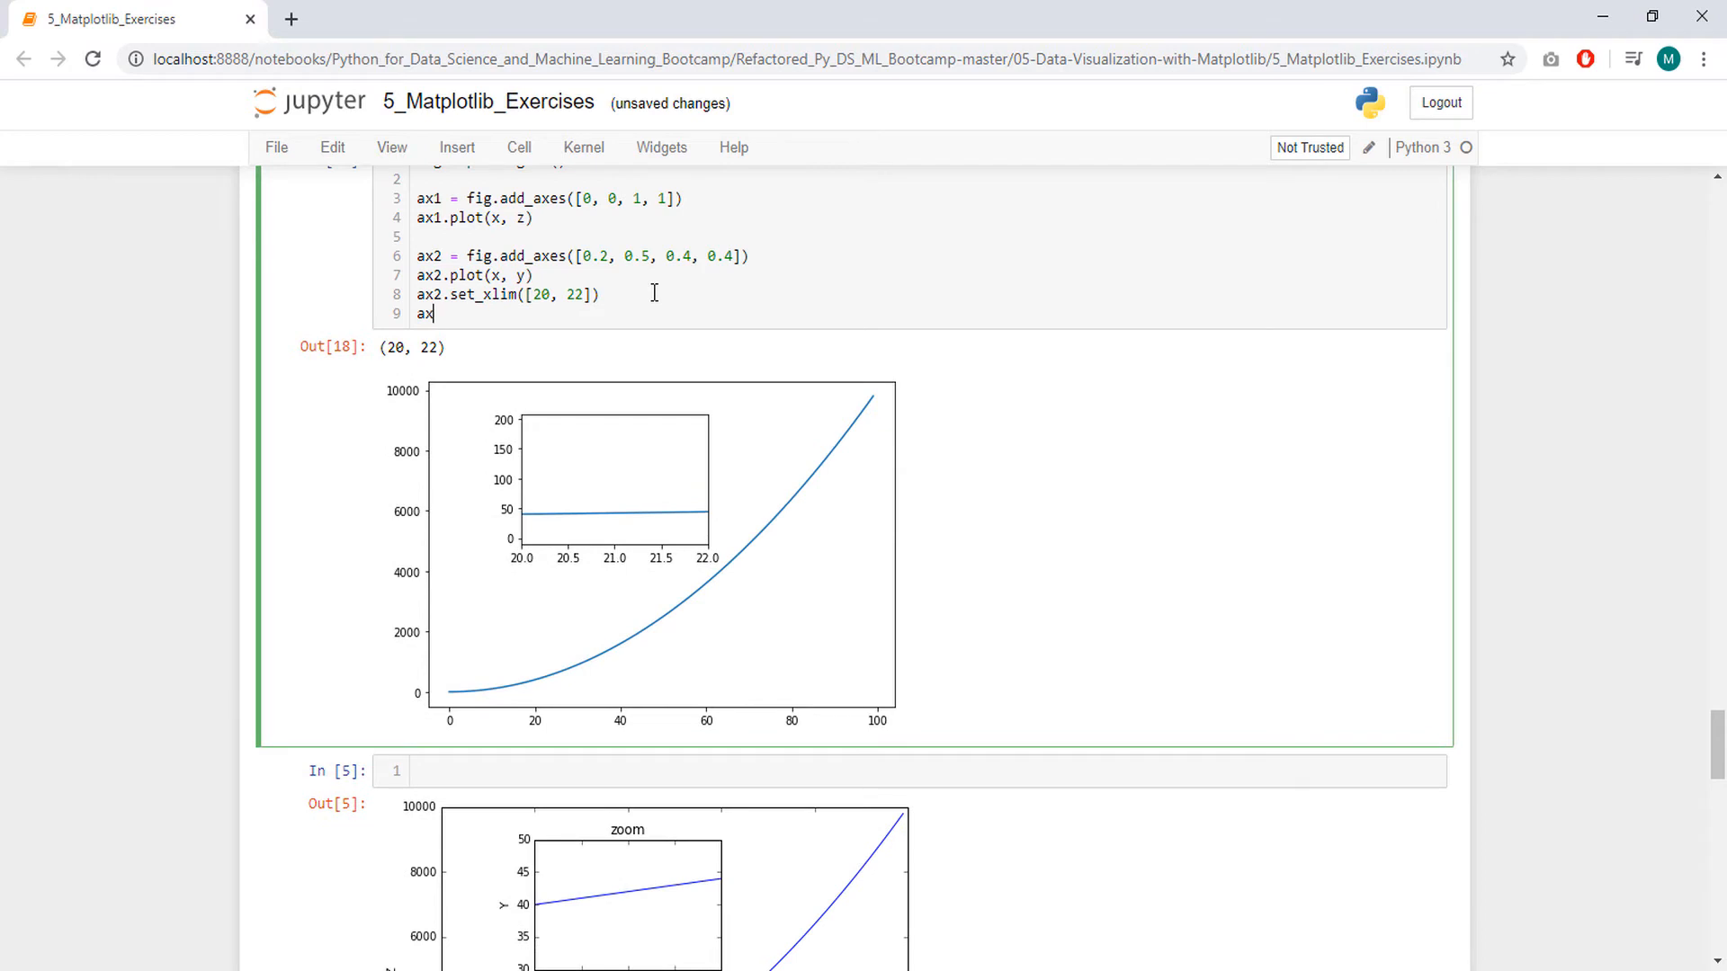
pyautogui.write('2.set_ylim(')
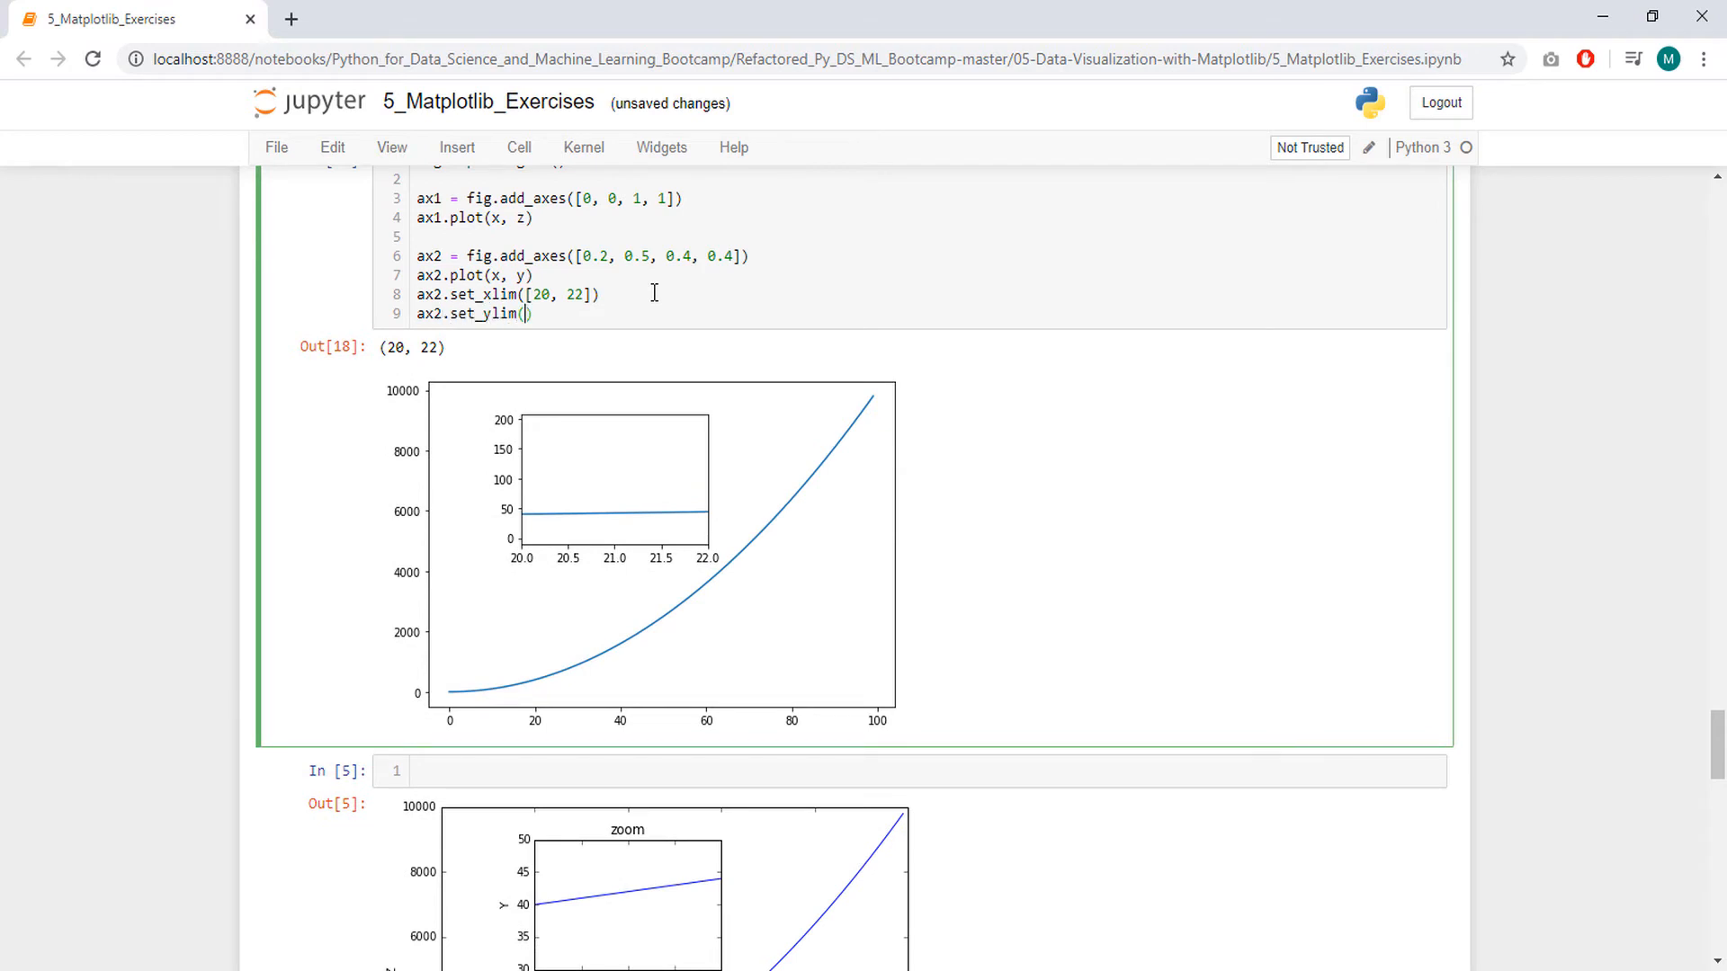
pyautogui.scroll(-3)
pyautogui.write('[3]')
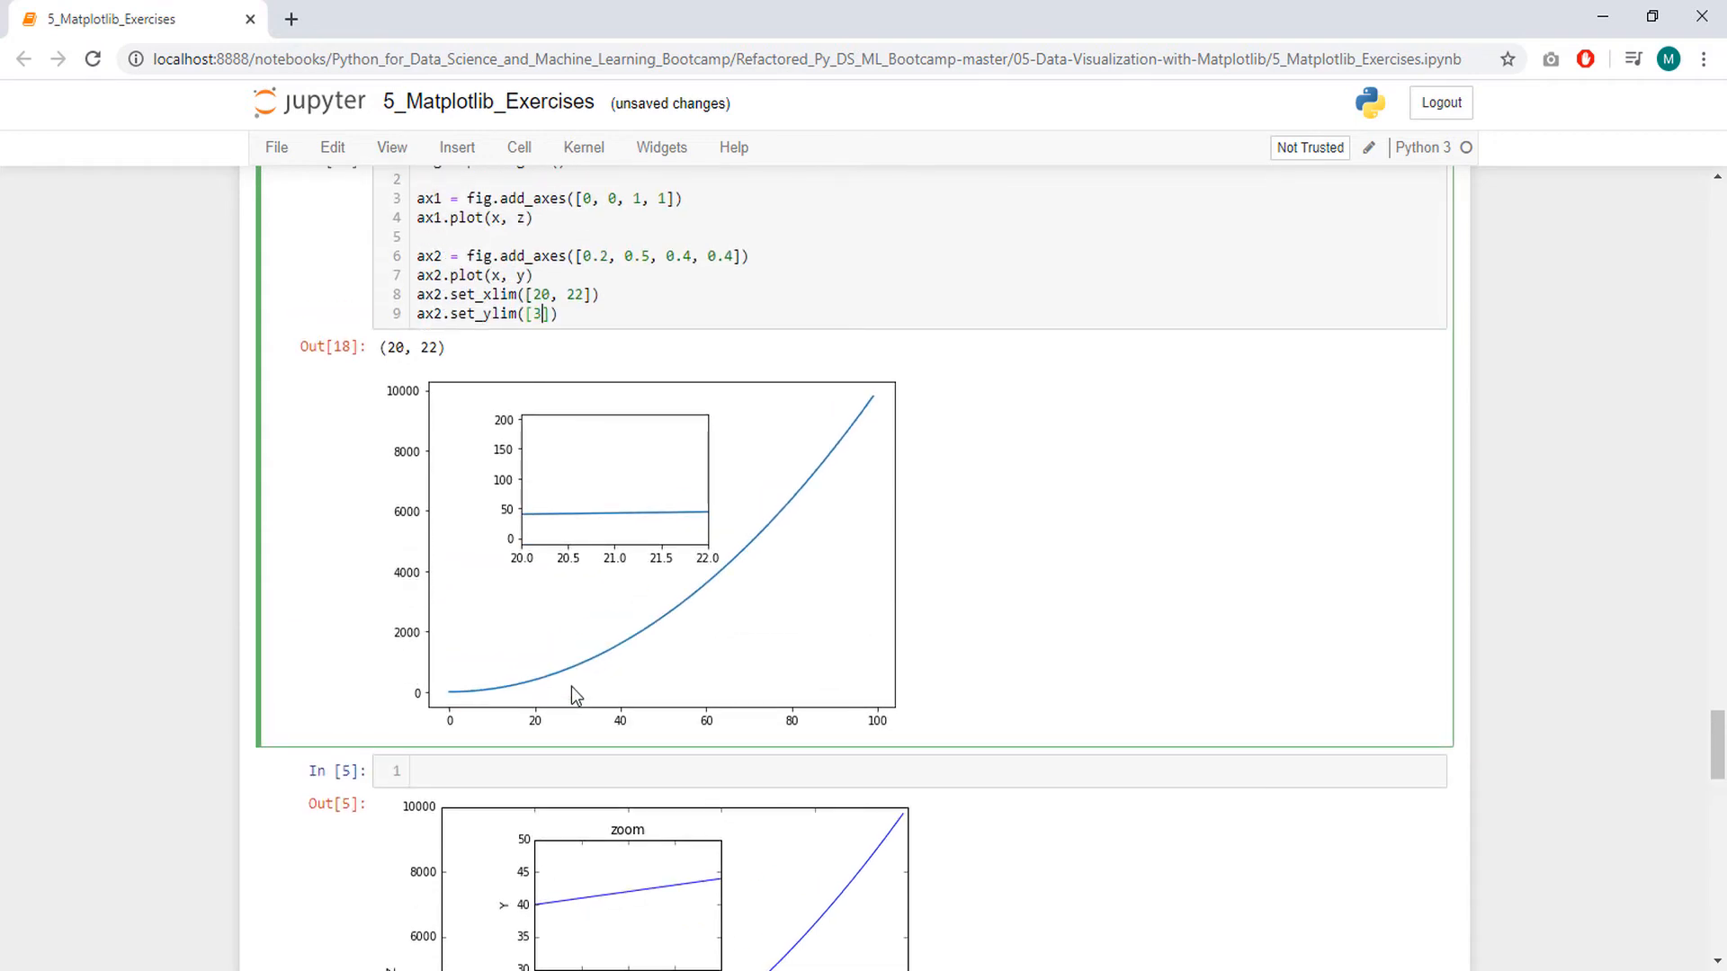
pyautogui.scroll(-3)
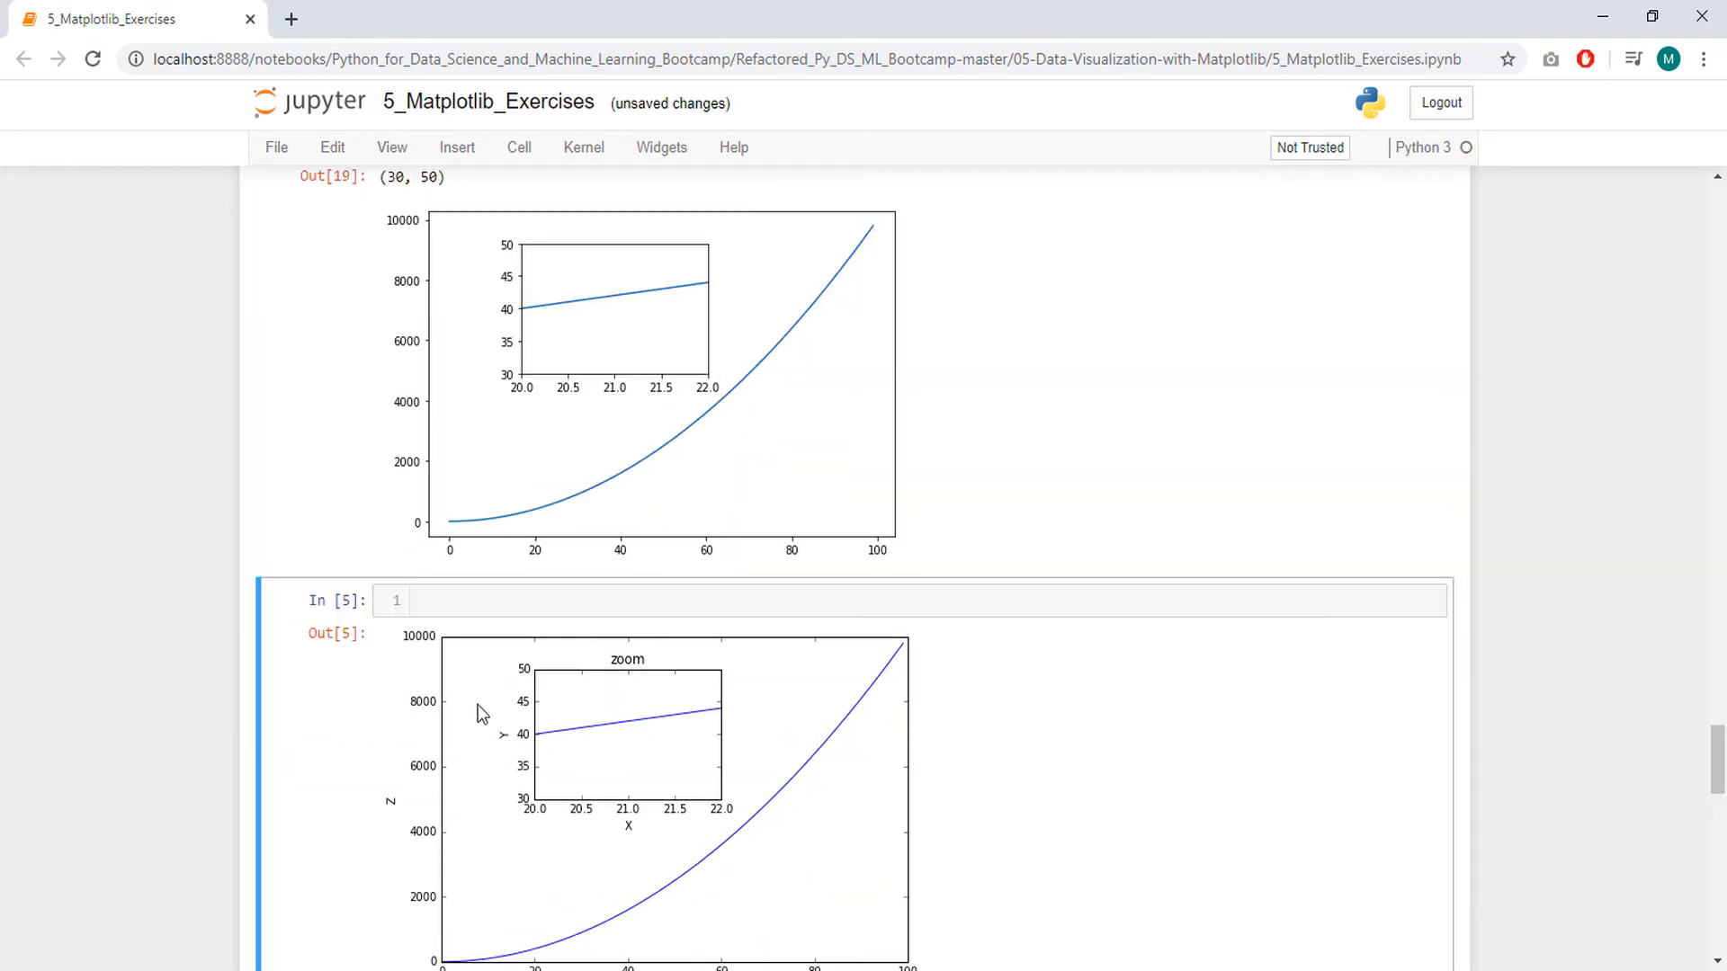
pyautogui.scroll(-3)
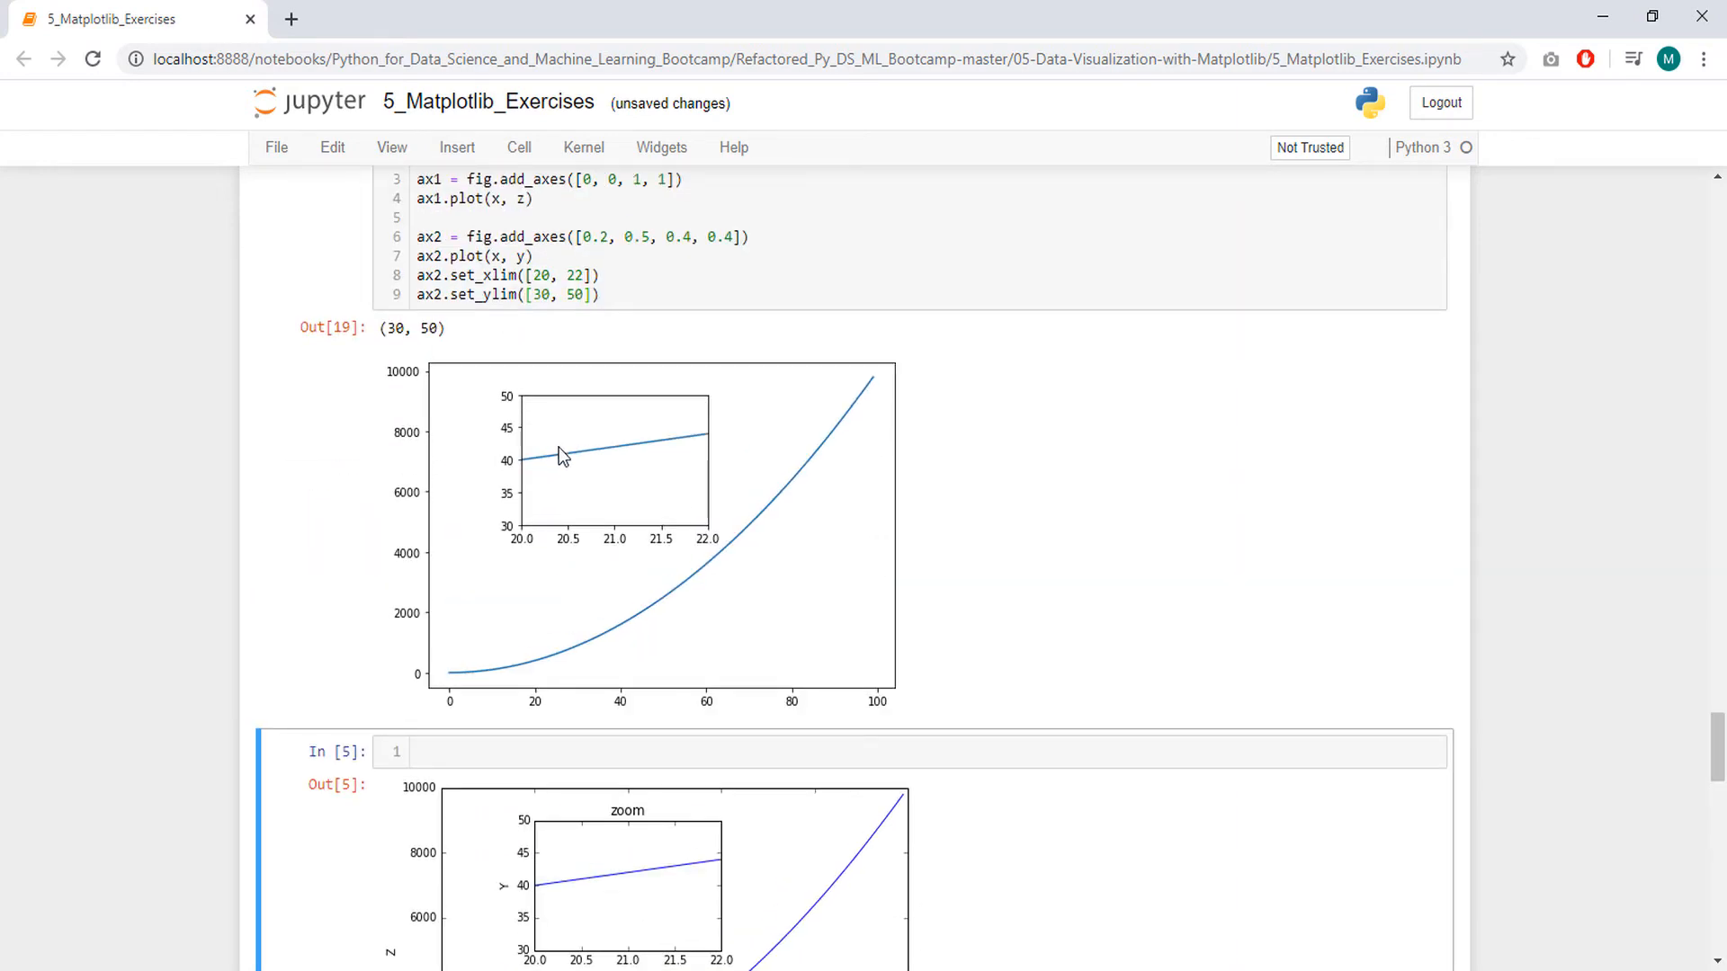
pyautogui.scroll(-3)
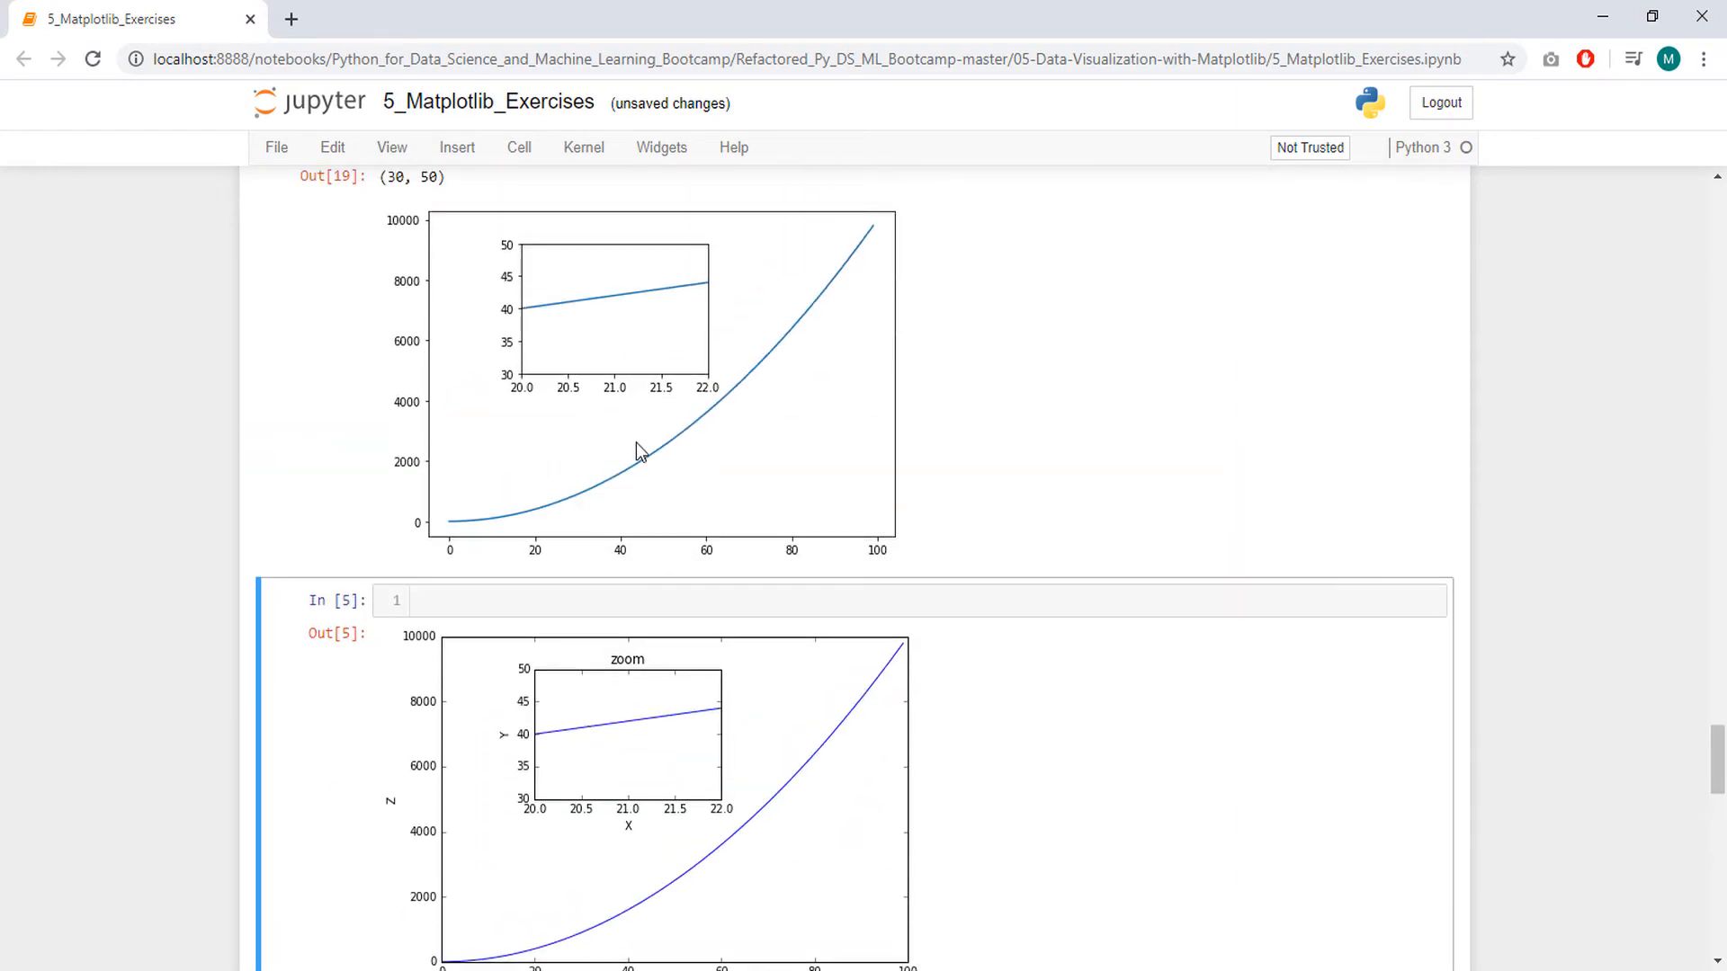
pyautogui.moveTo(620, 520)
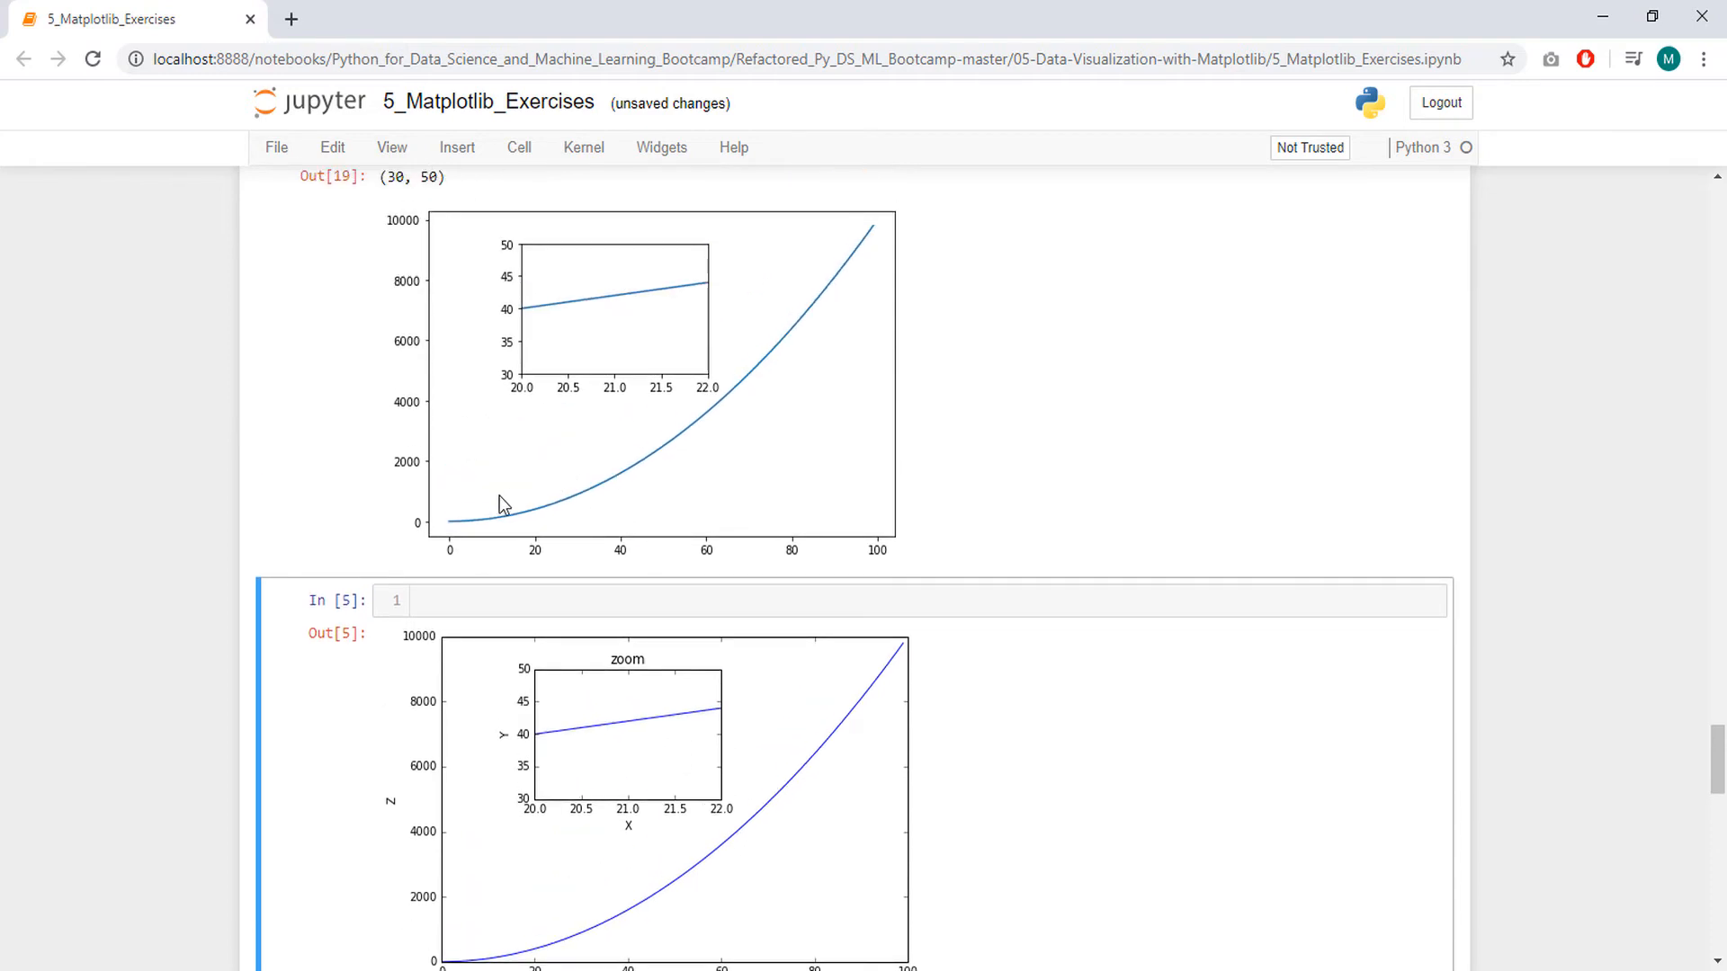
# - Type fig, axes = plt.subplots(nrows=1, ncols=2) into the Exercise 4 cell
pyautogui.scroll(-3)
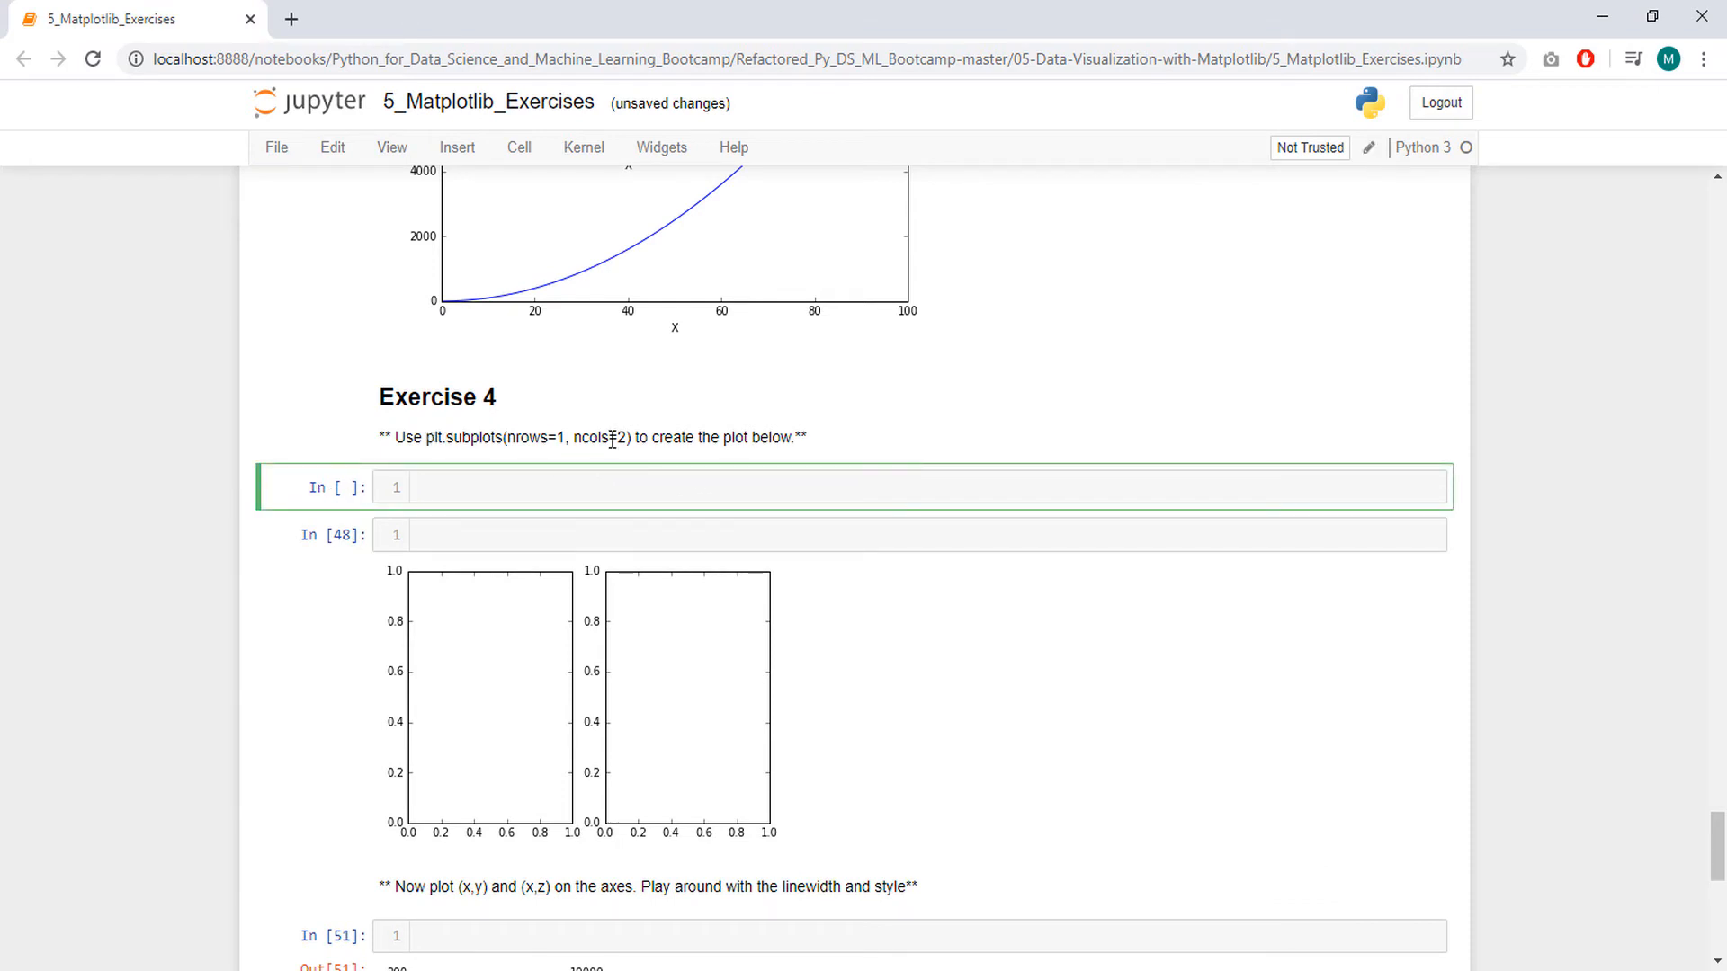
pyautogui.write('f')
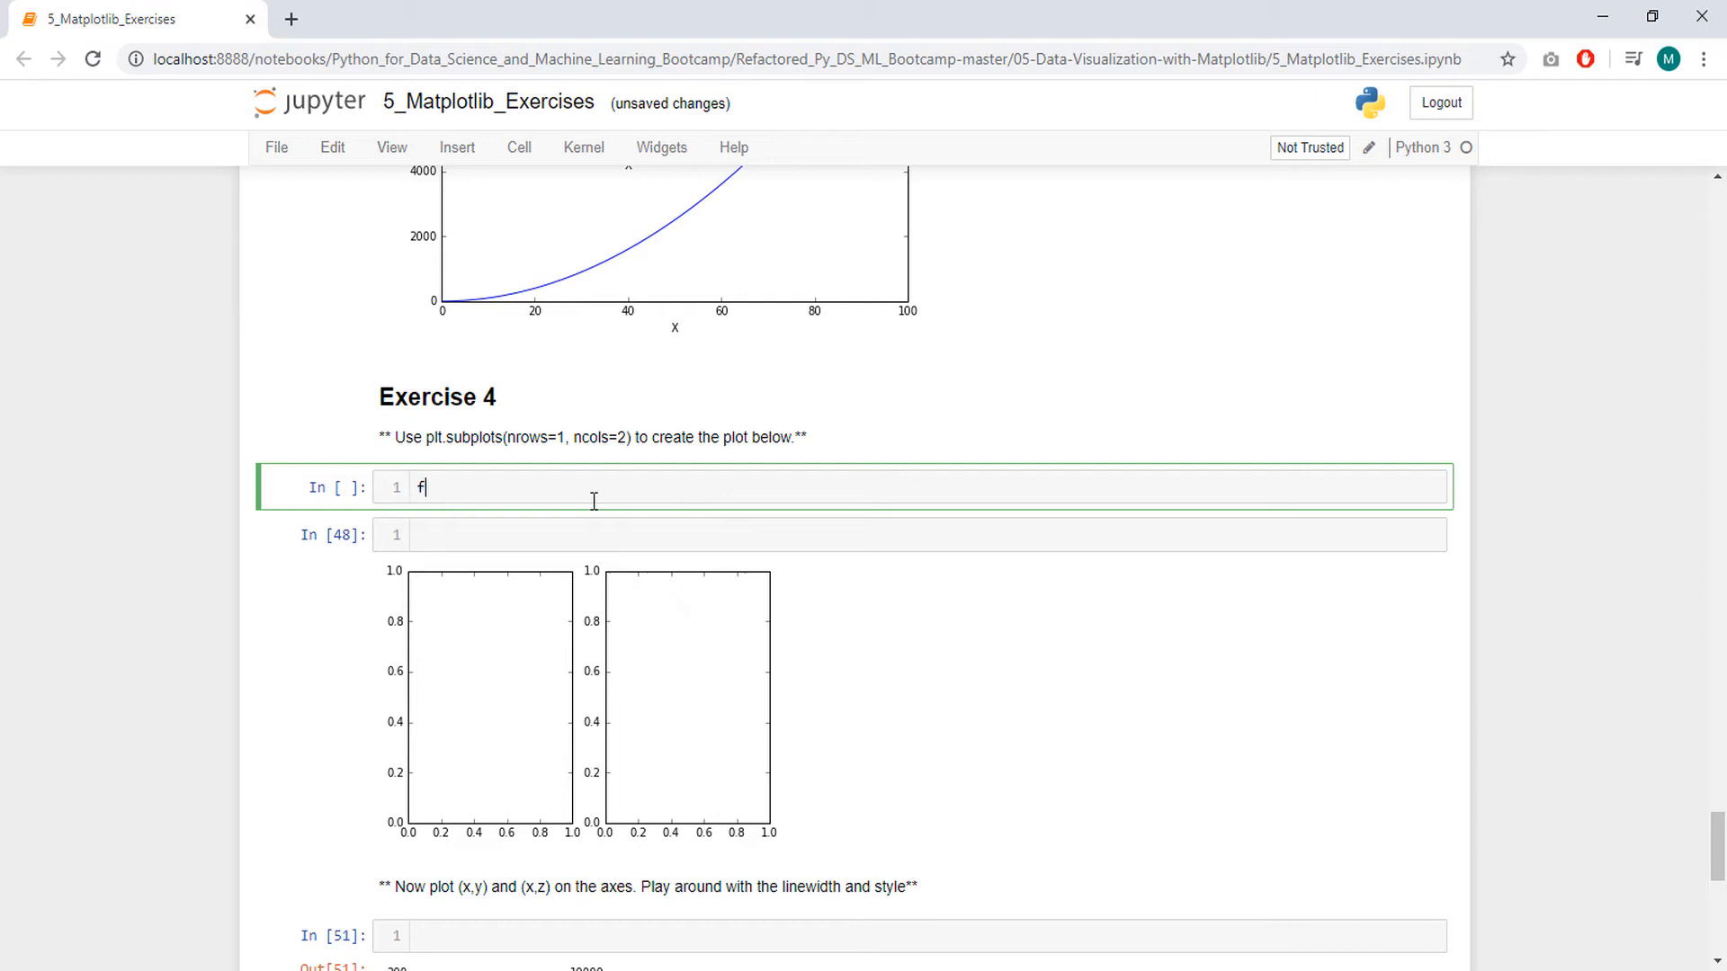
pyautogui.write('ig, axes =')
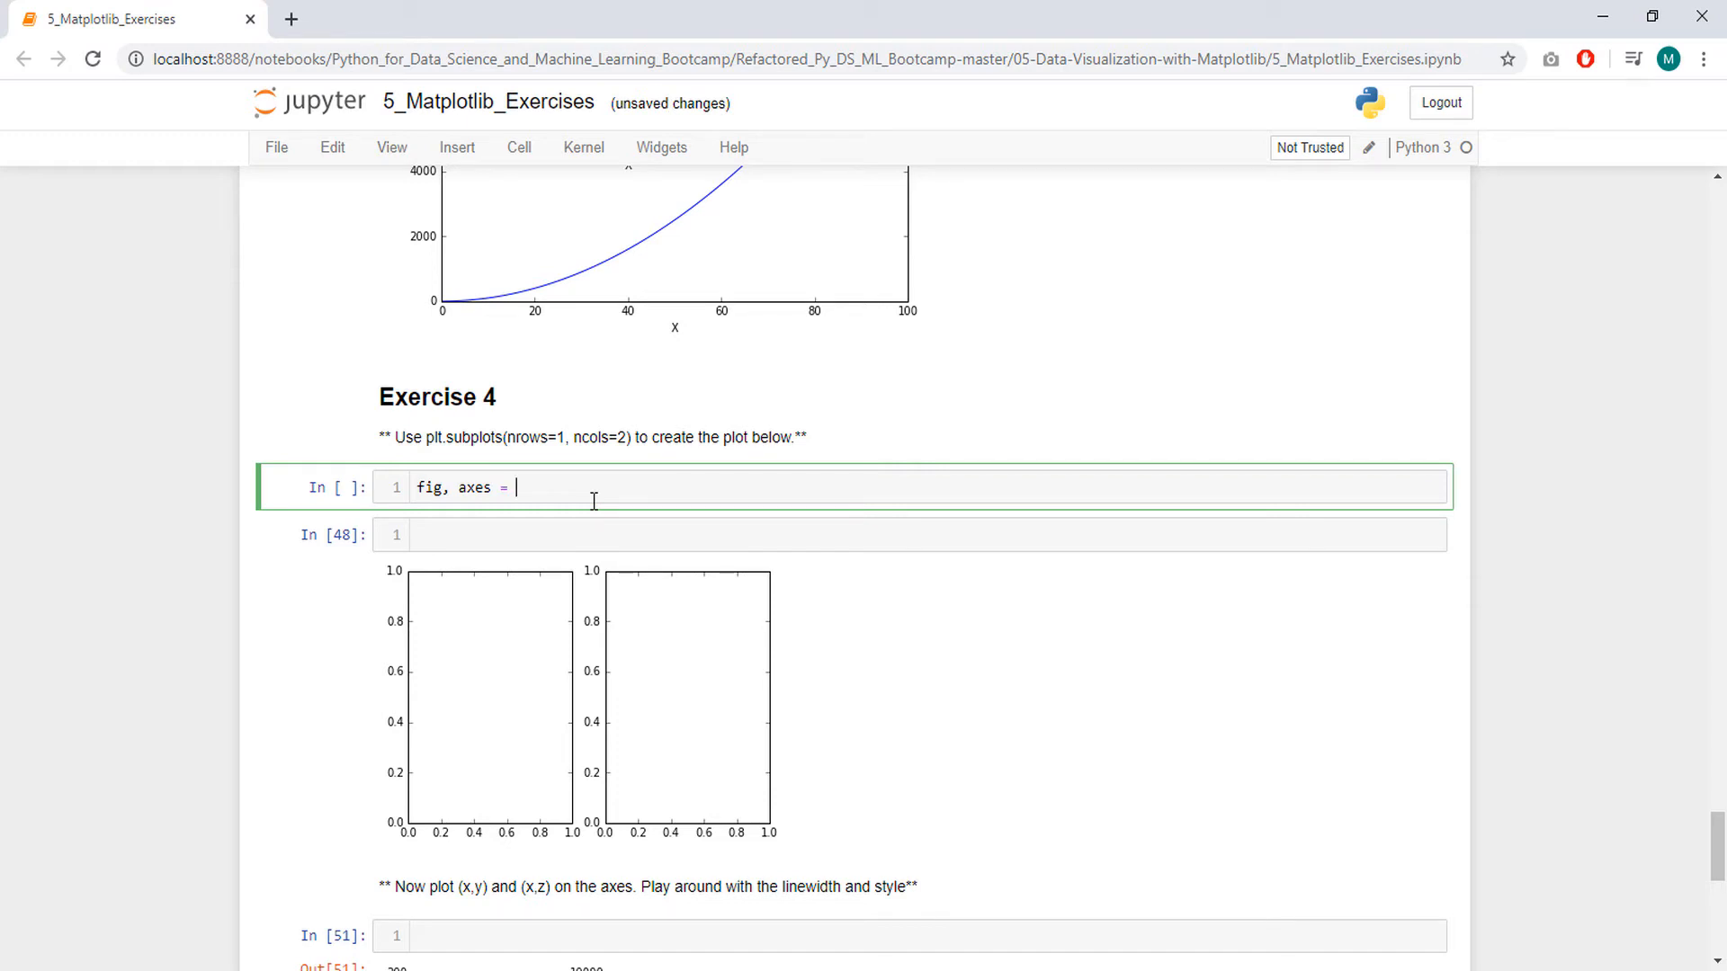
pyautogui.write('p')
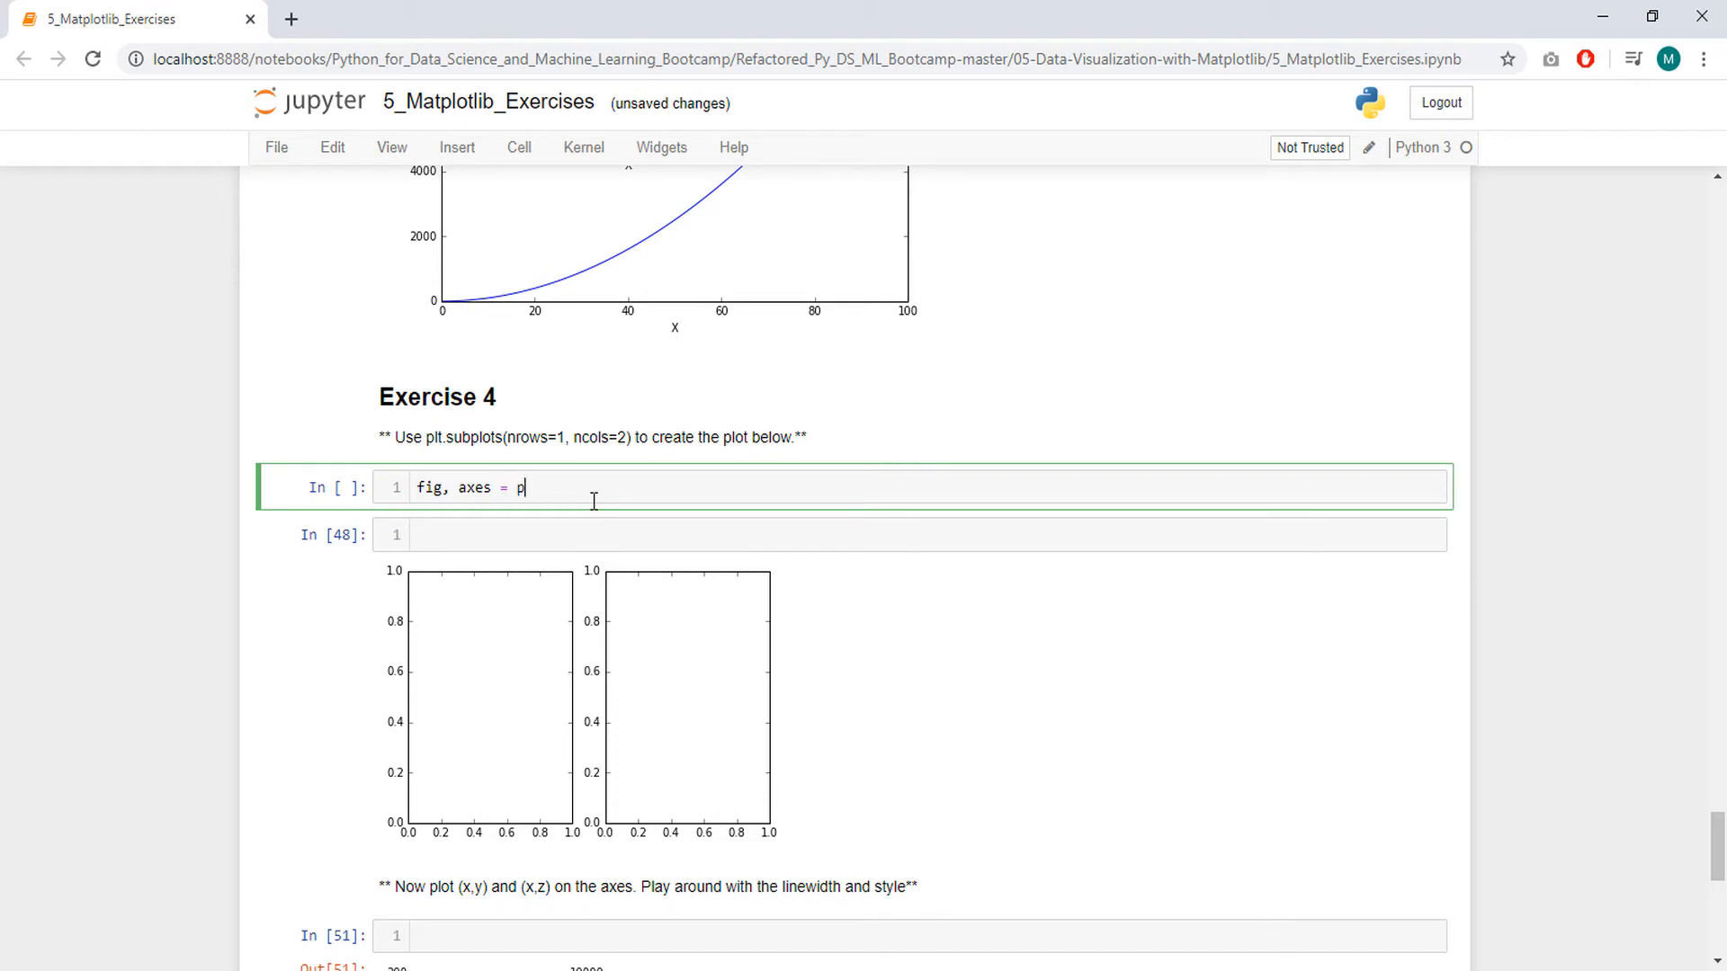
pyautogui.write('lt.sub')
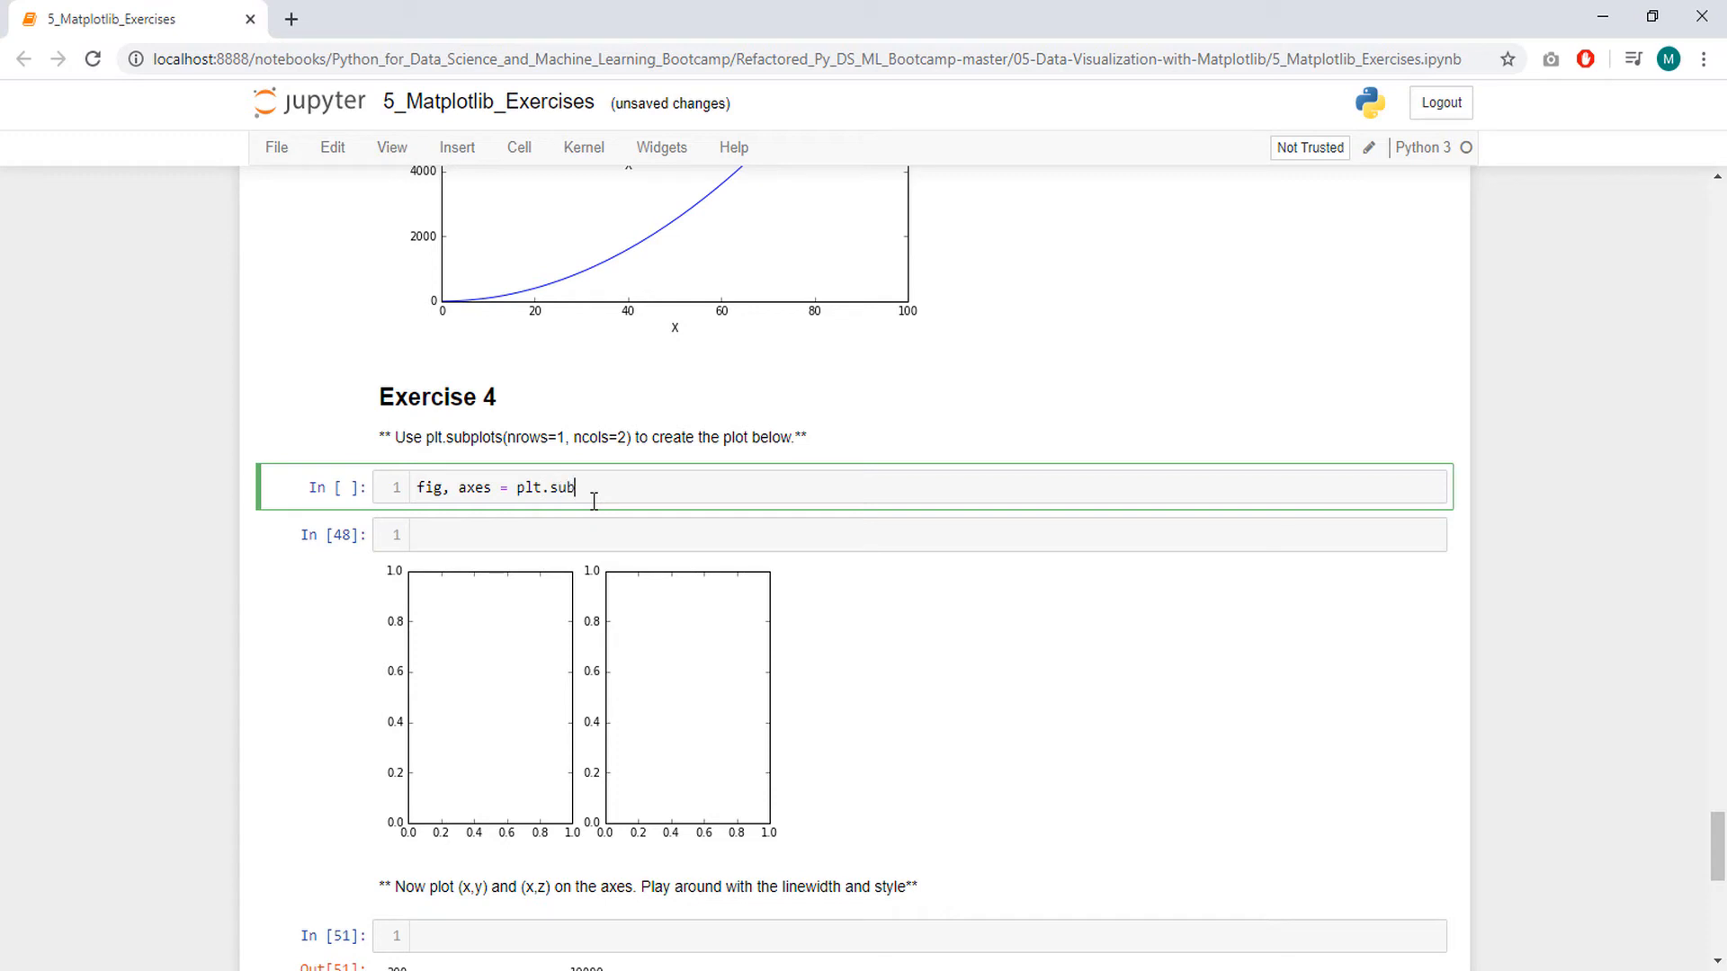
pyautogui.write('plots()')
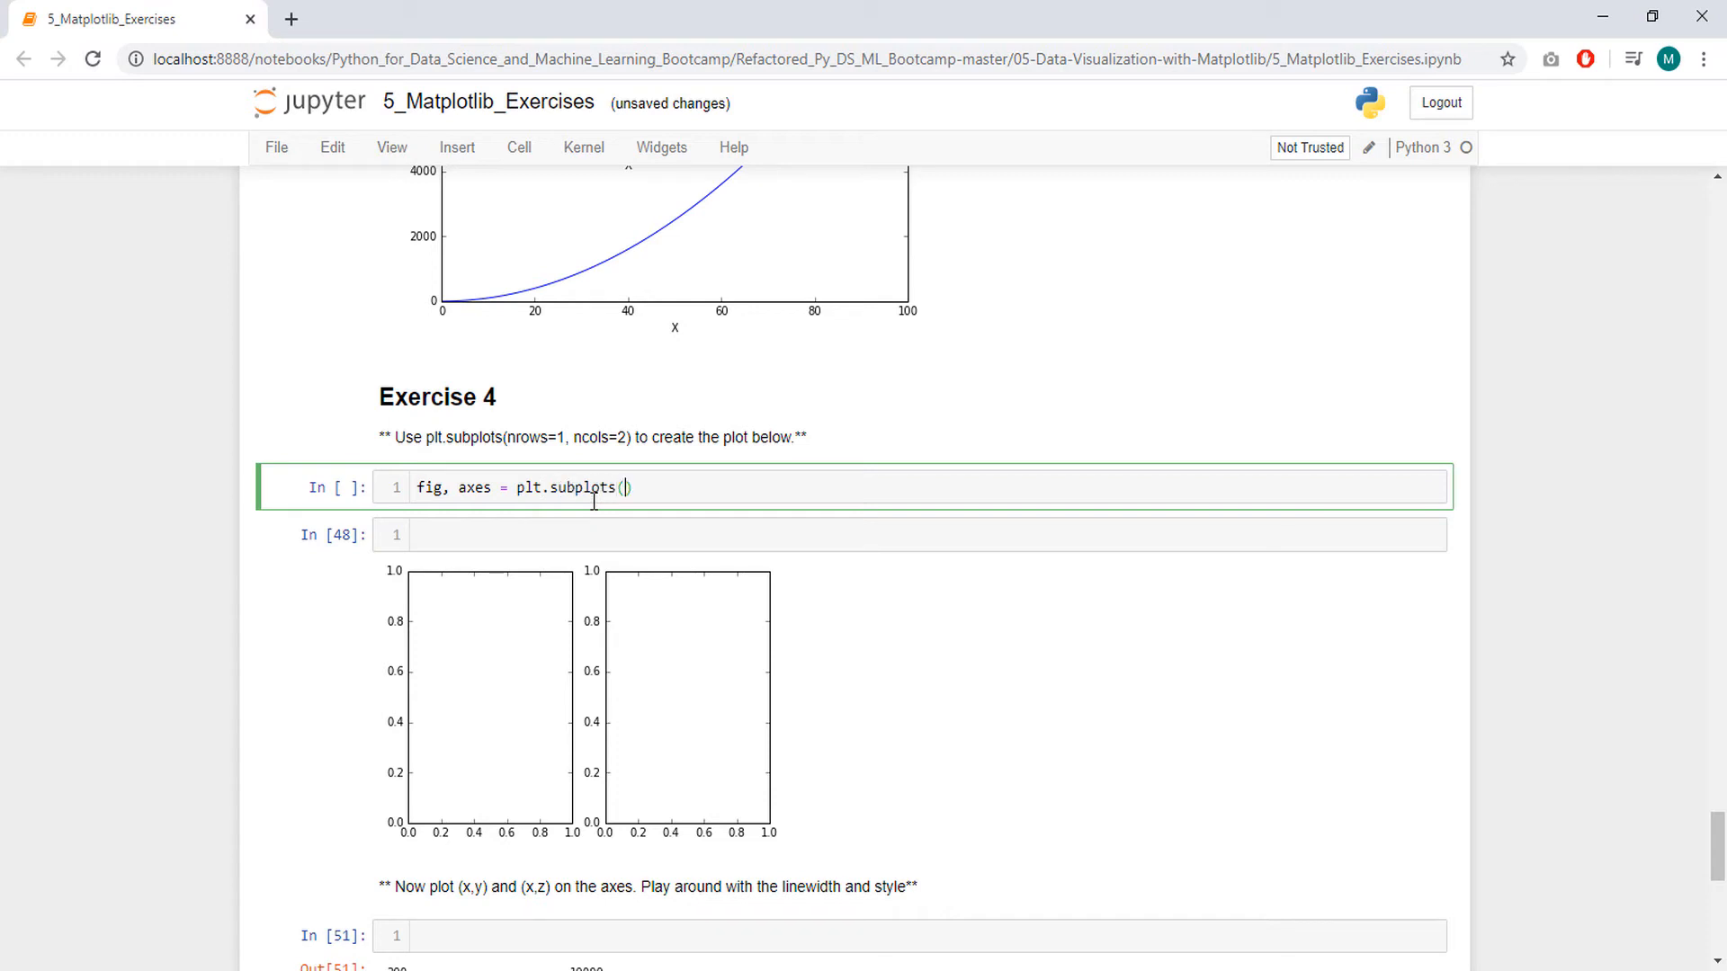
pyautogui.write('nrows=')
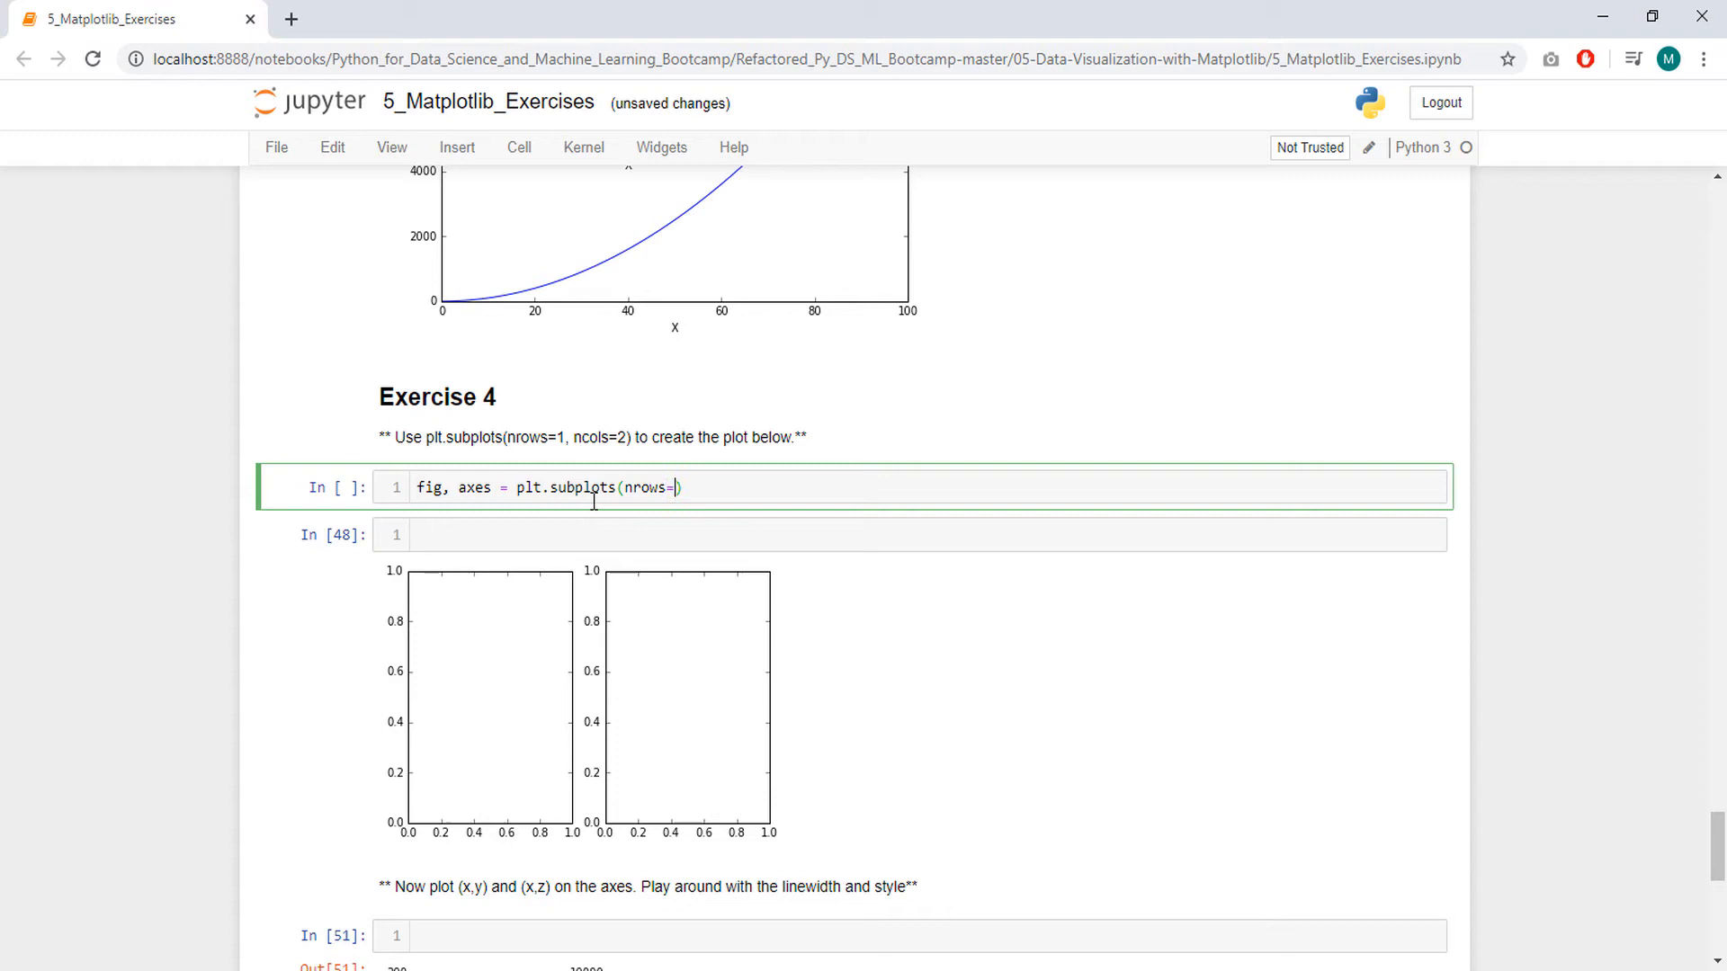
pyautogui.write(', nc')
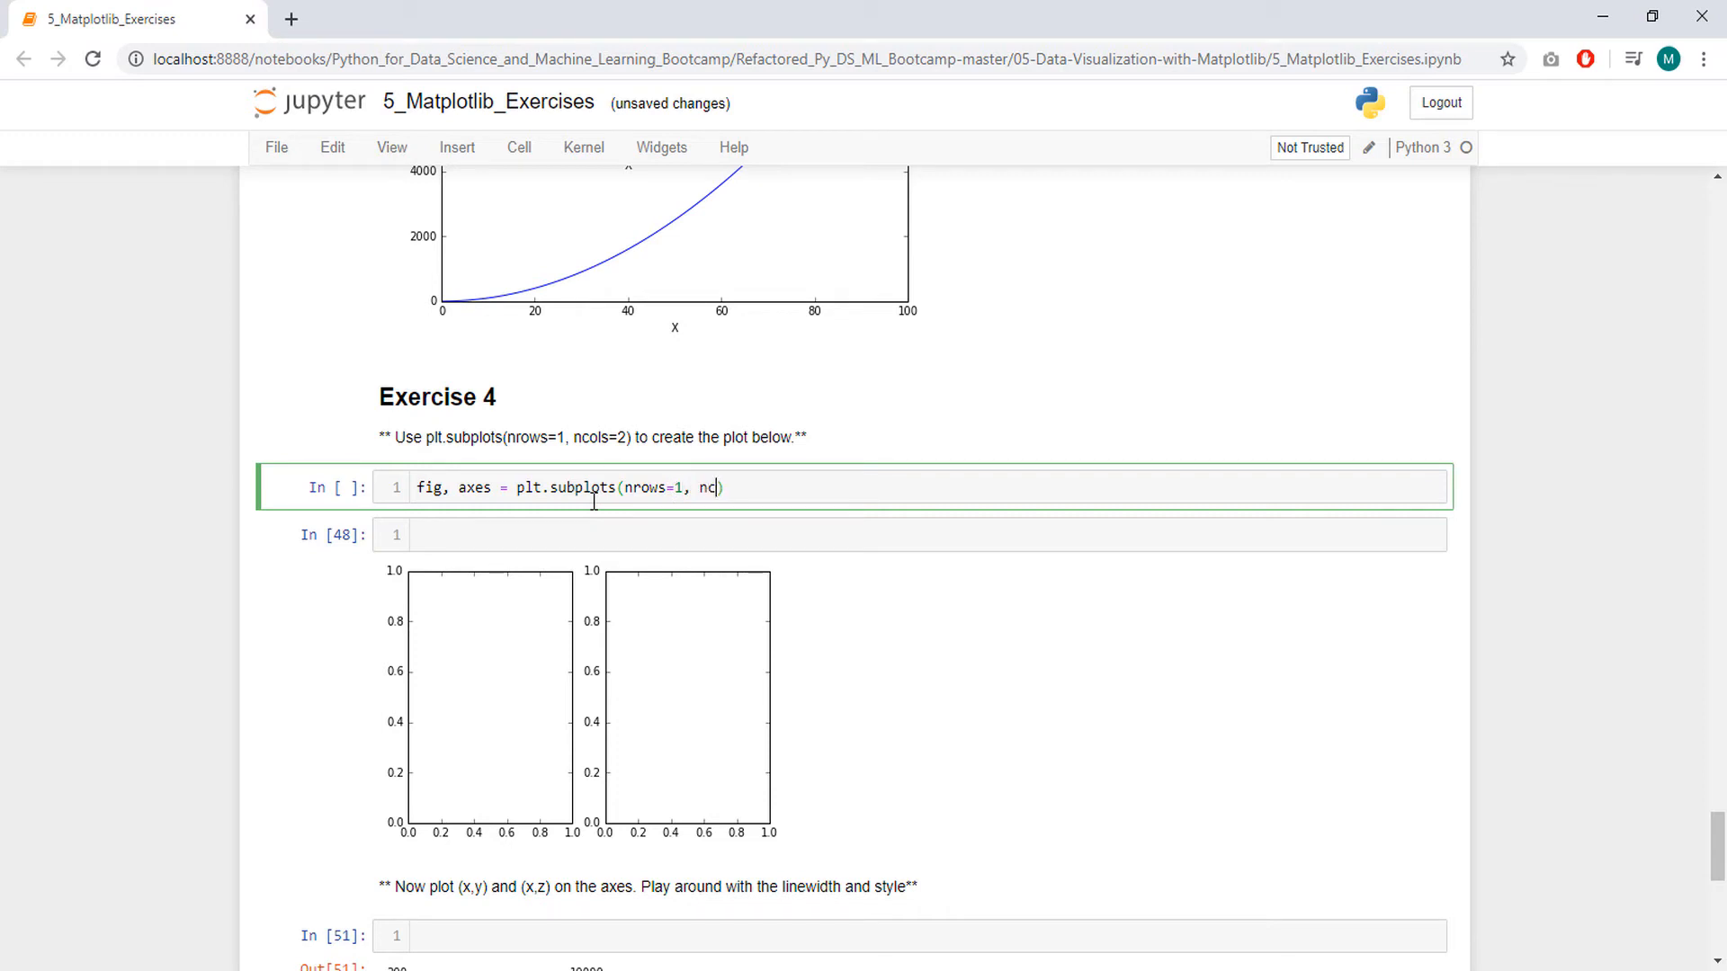
pyautogui.write('ols=2)')
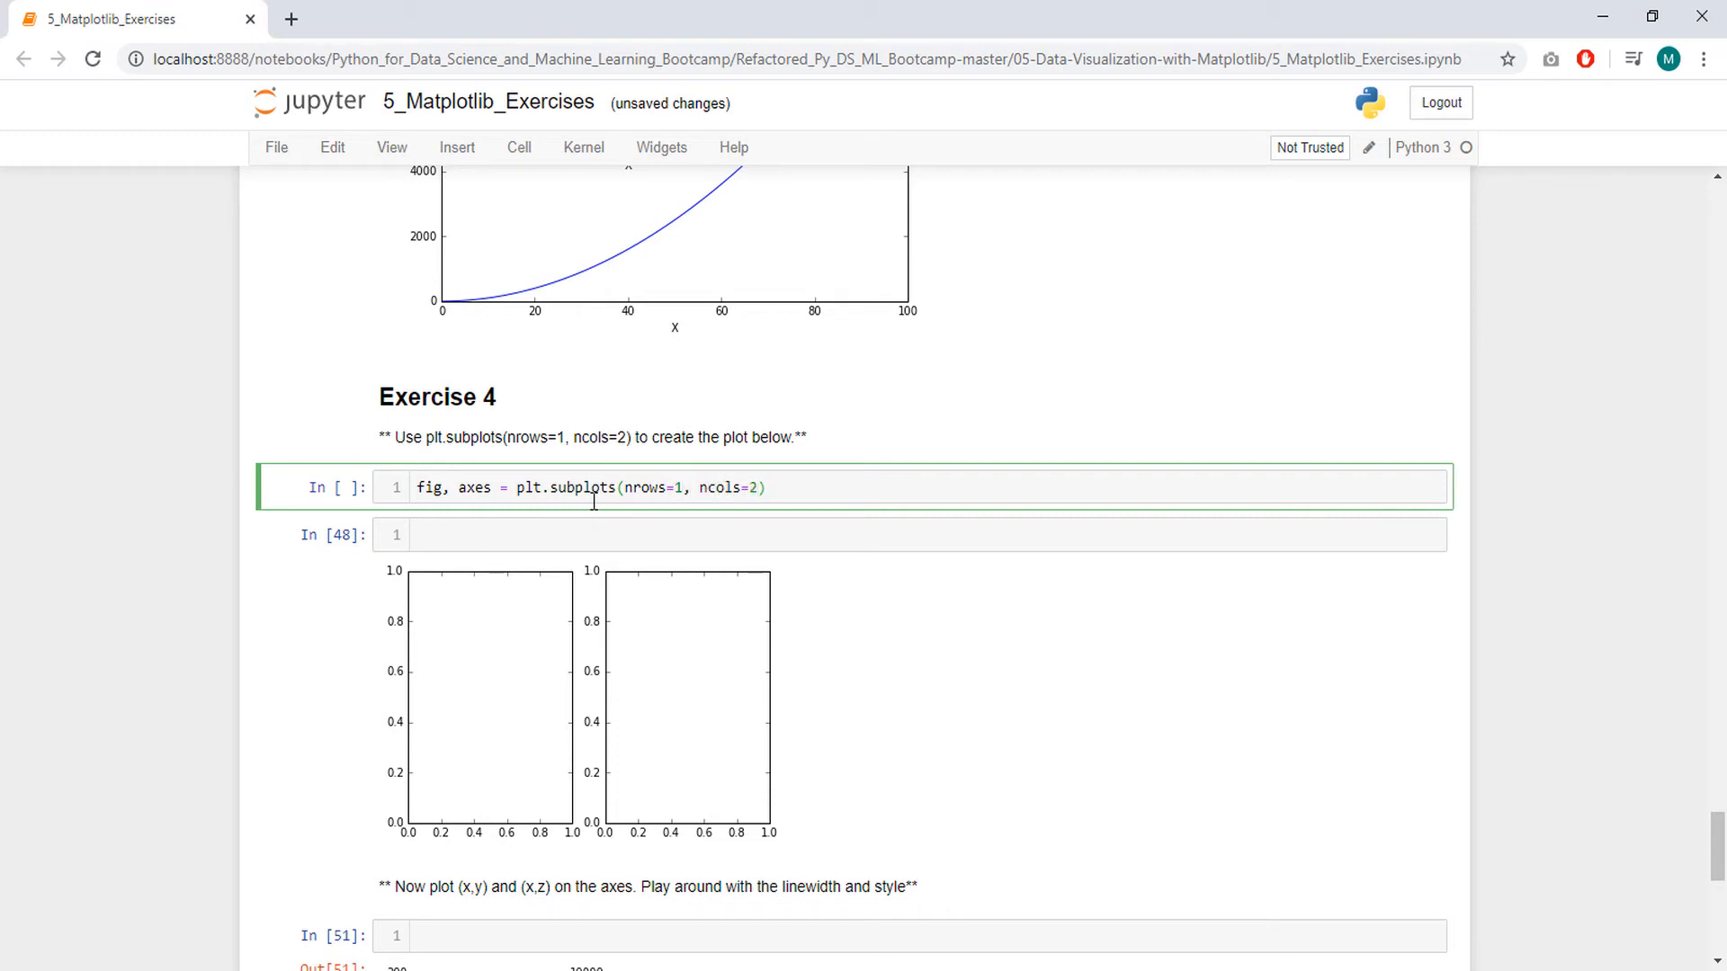
pyautogui.scroll(-3)
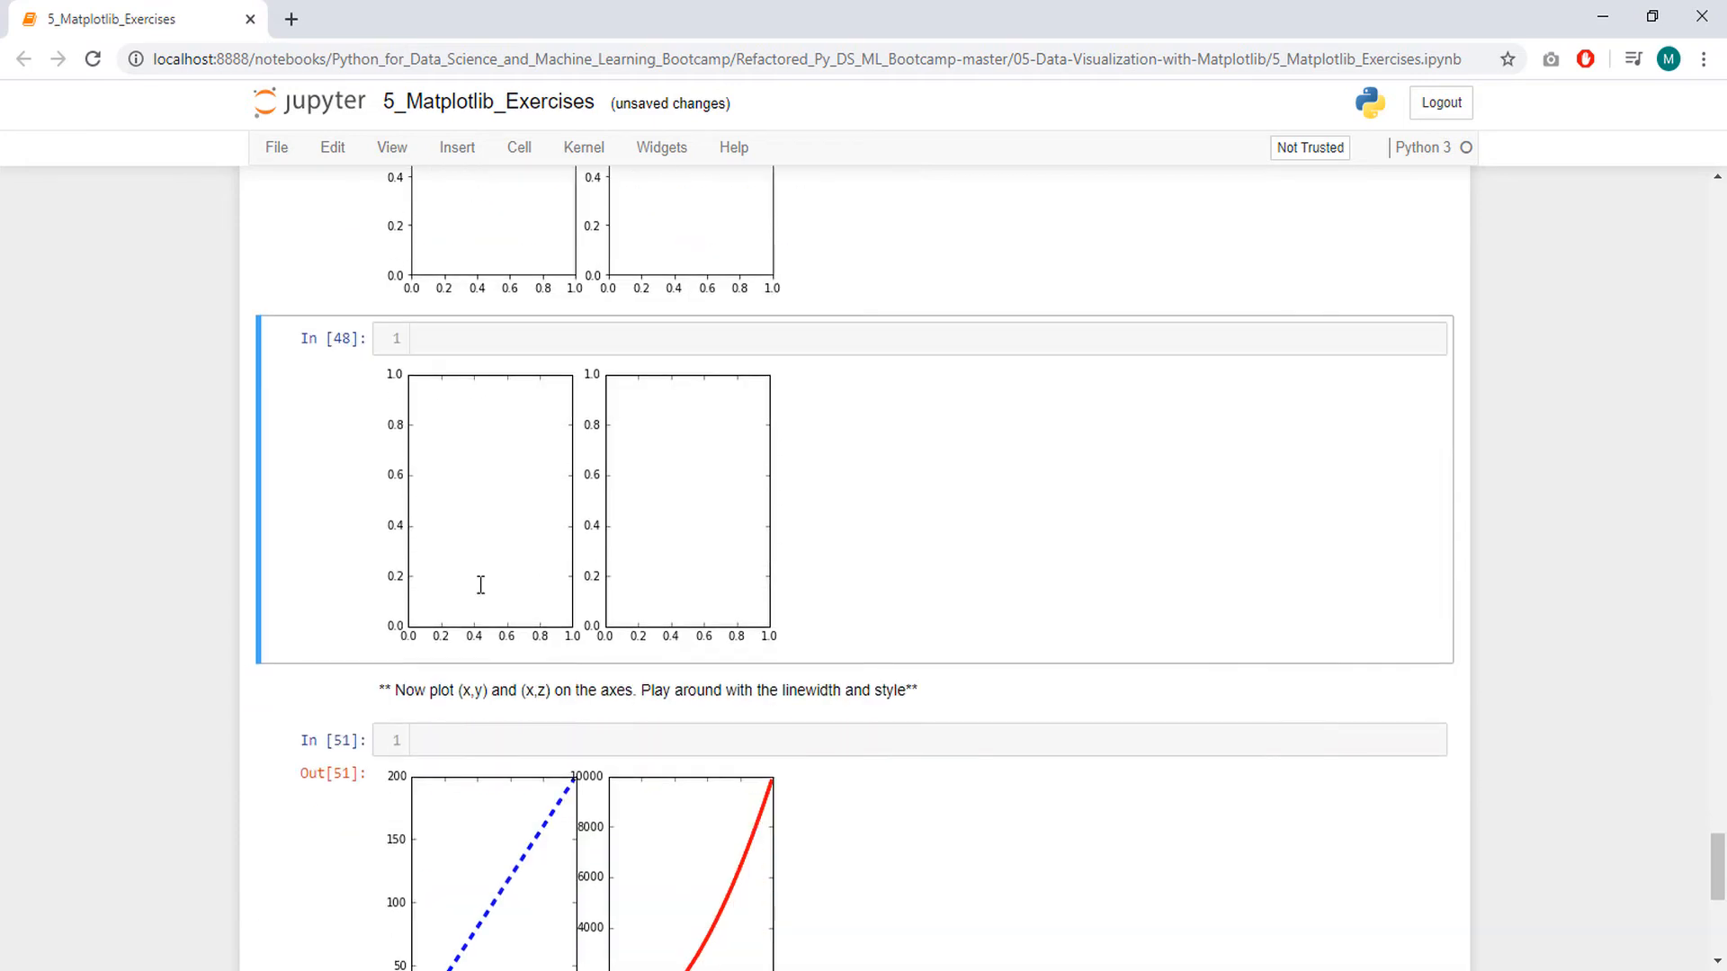
# - Begin axes[0].plot(x, y) below the subplots call, removing the temporary axes[1] cell
pyautogui.scroll(3)
pyautogui.write('fig, axes = plt.subplots(nrows=1, ncols=2)')
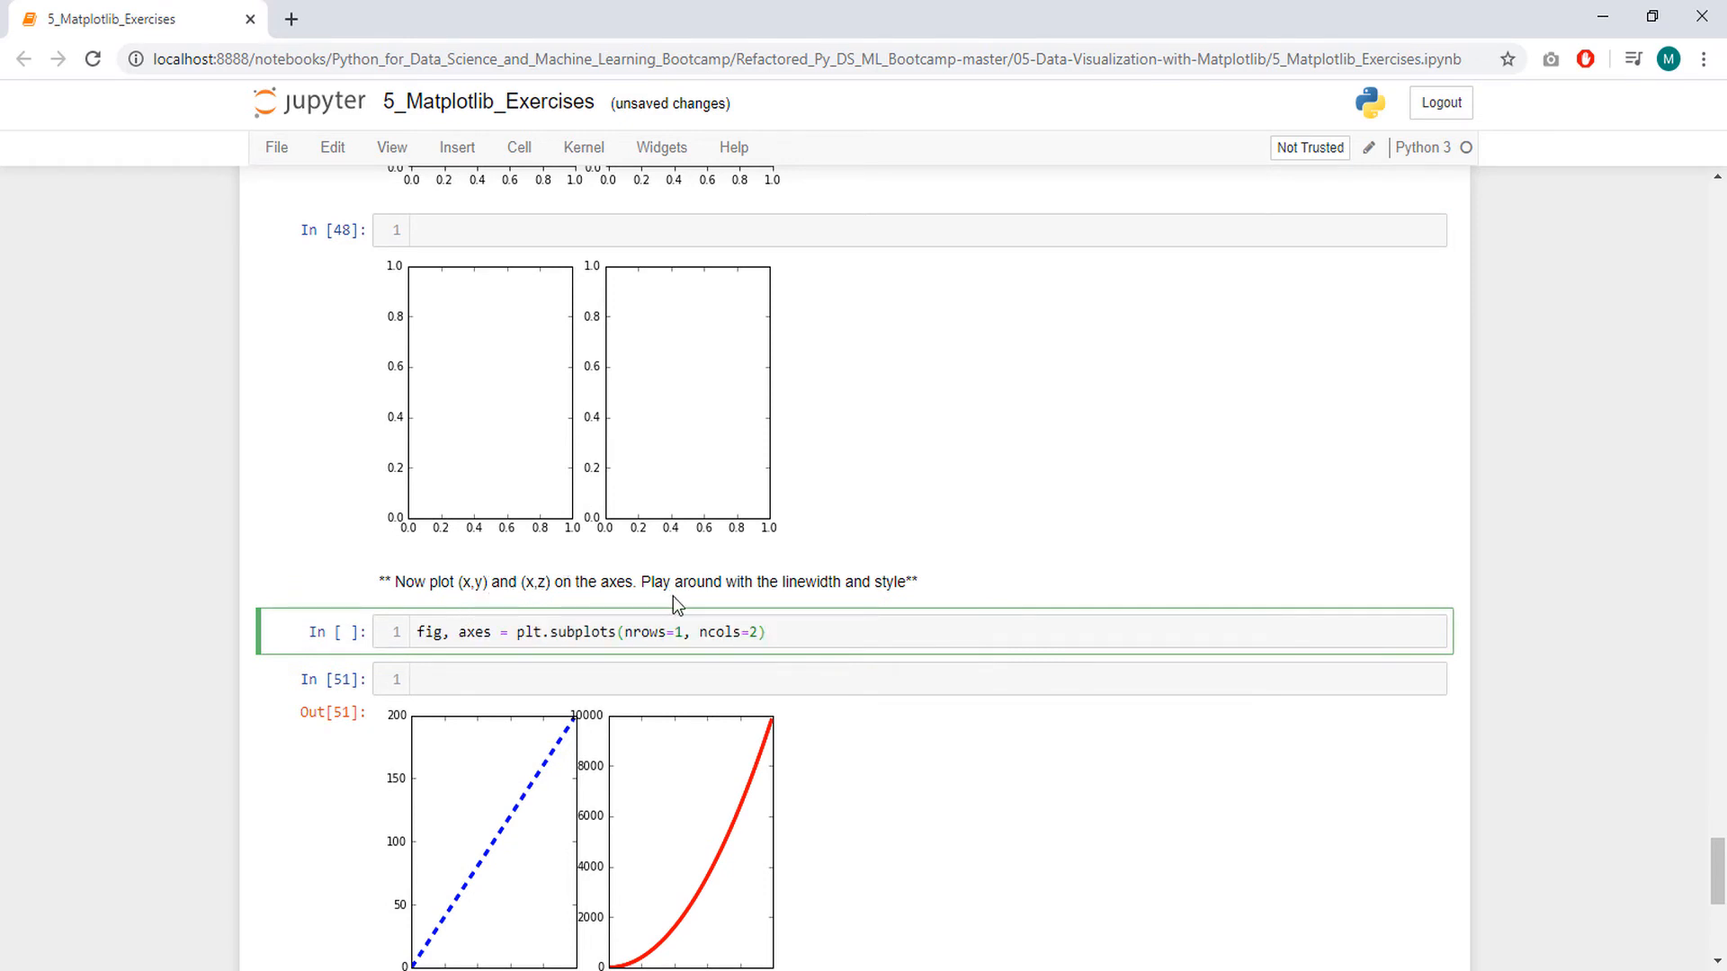
pyautogui.scroll(-3)
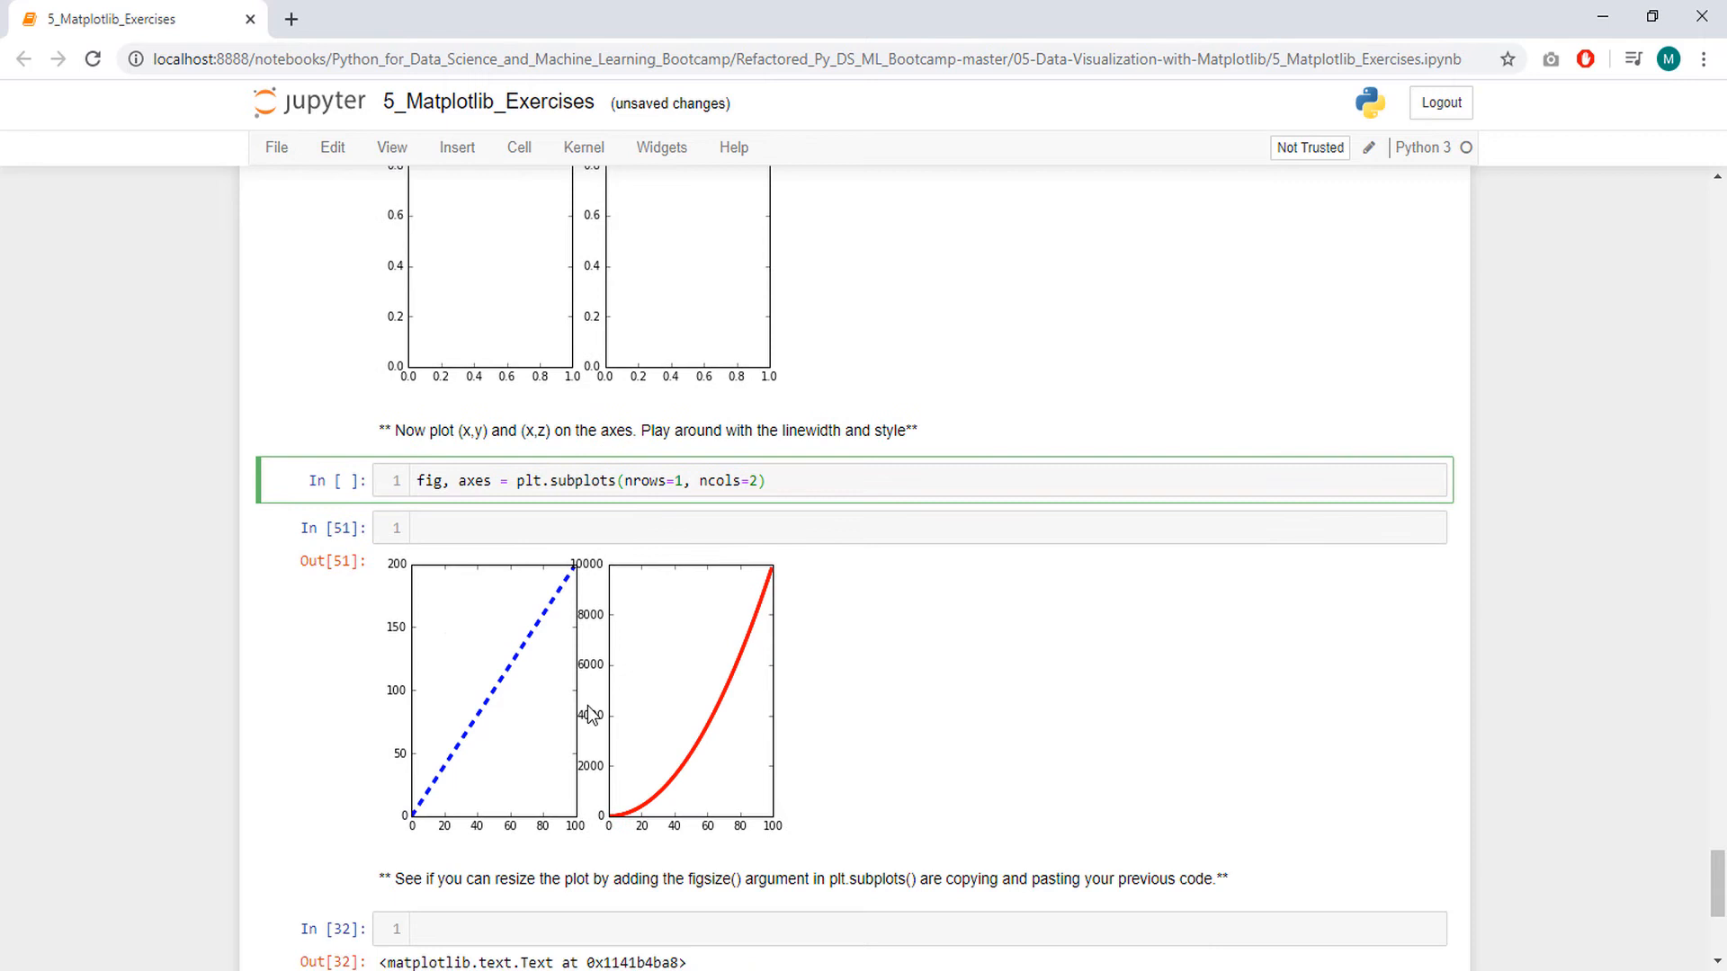
pyautogui.press('enter')
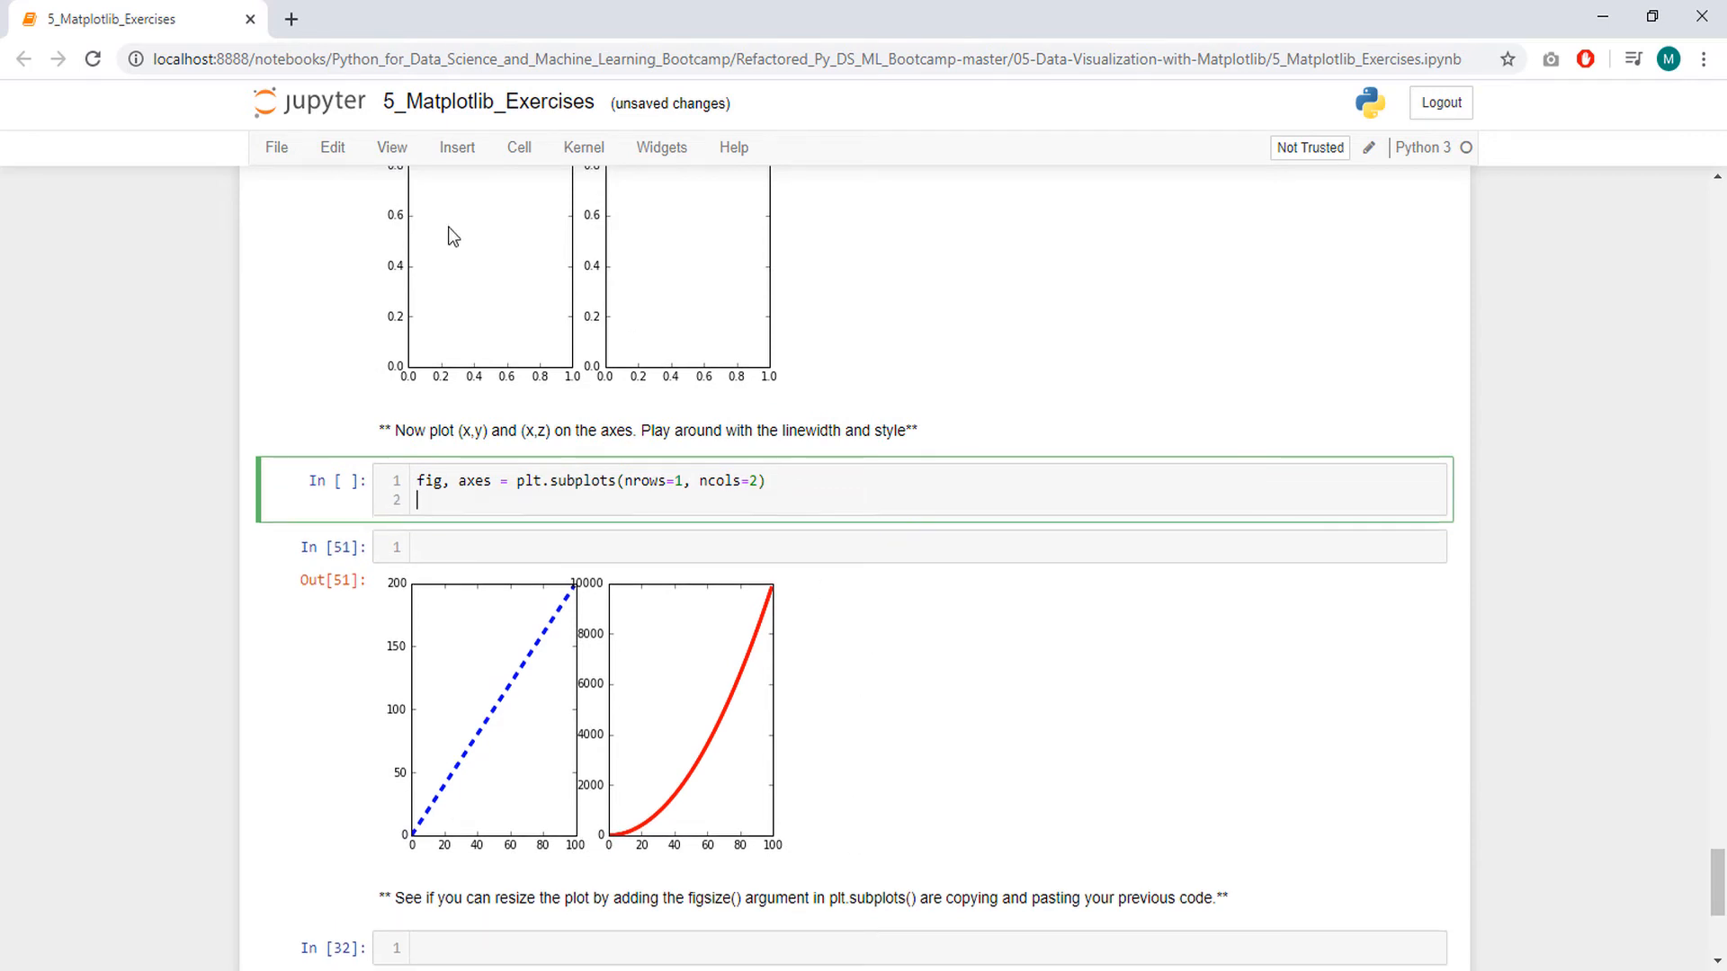
pyautogui.press('enter')
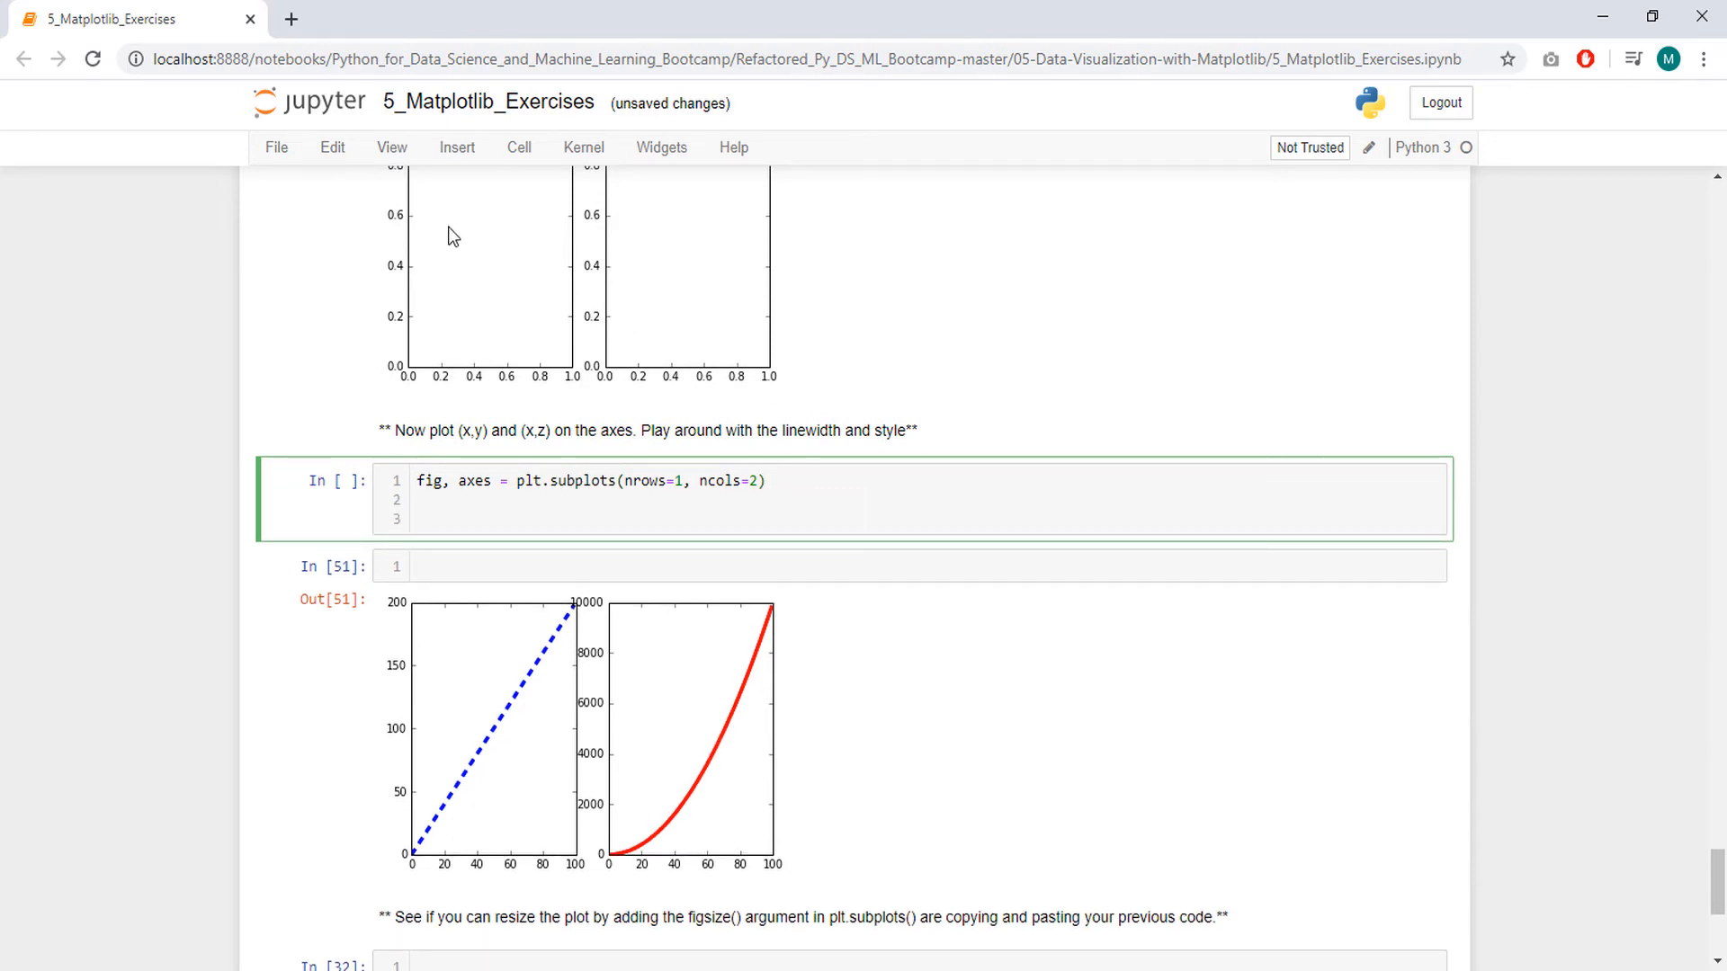
pyautogui.write('a')
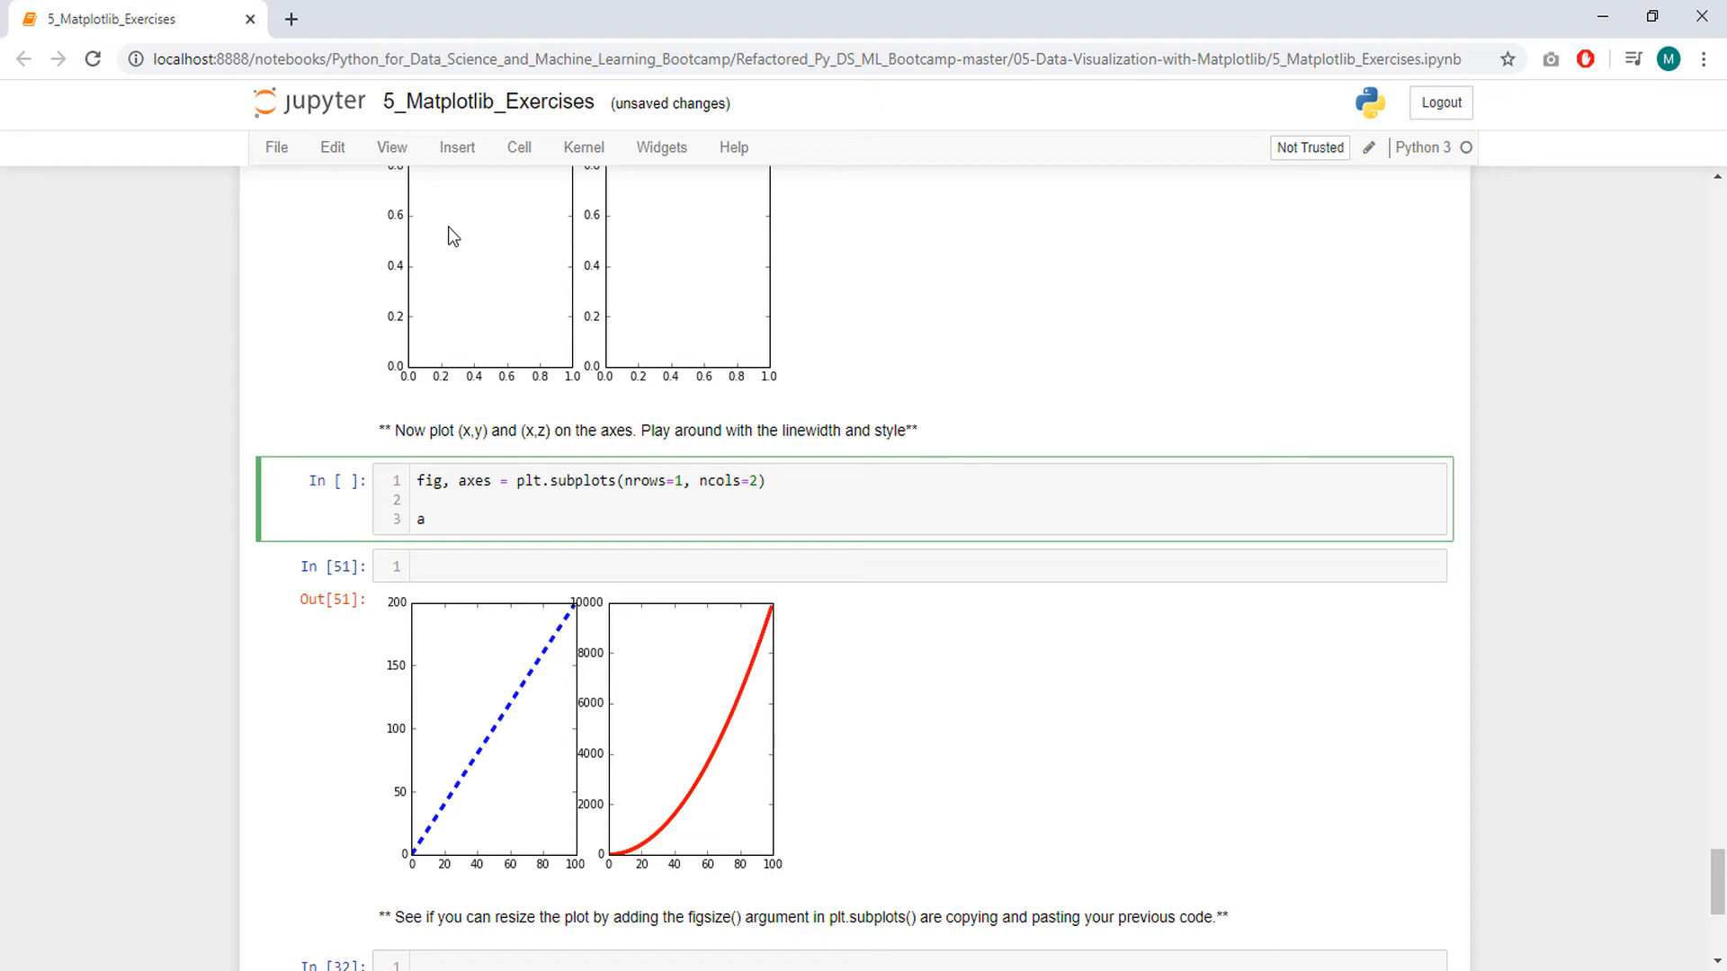
pyautogui.write('xes[]')
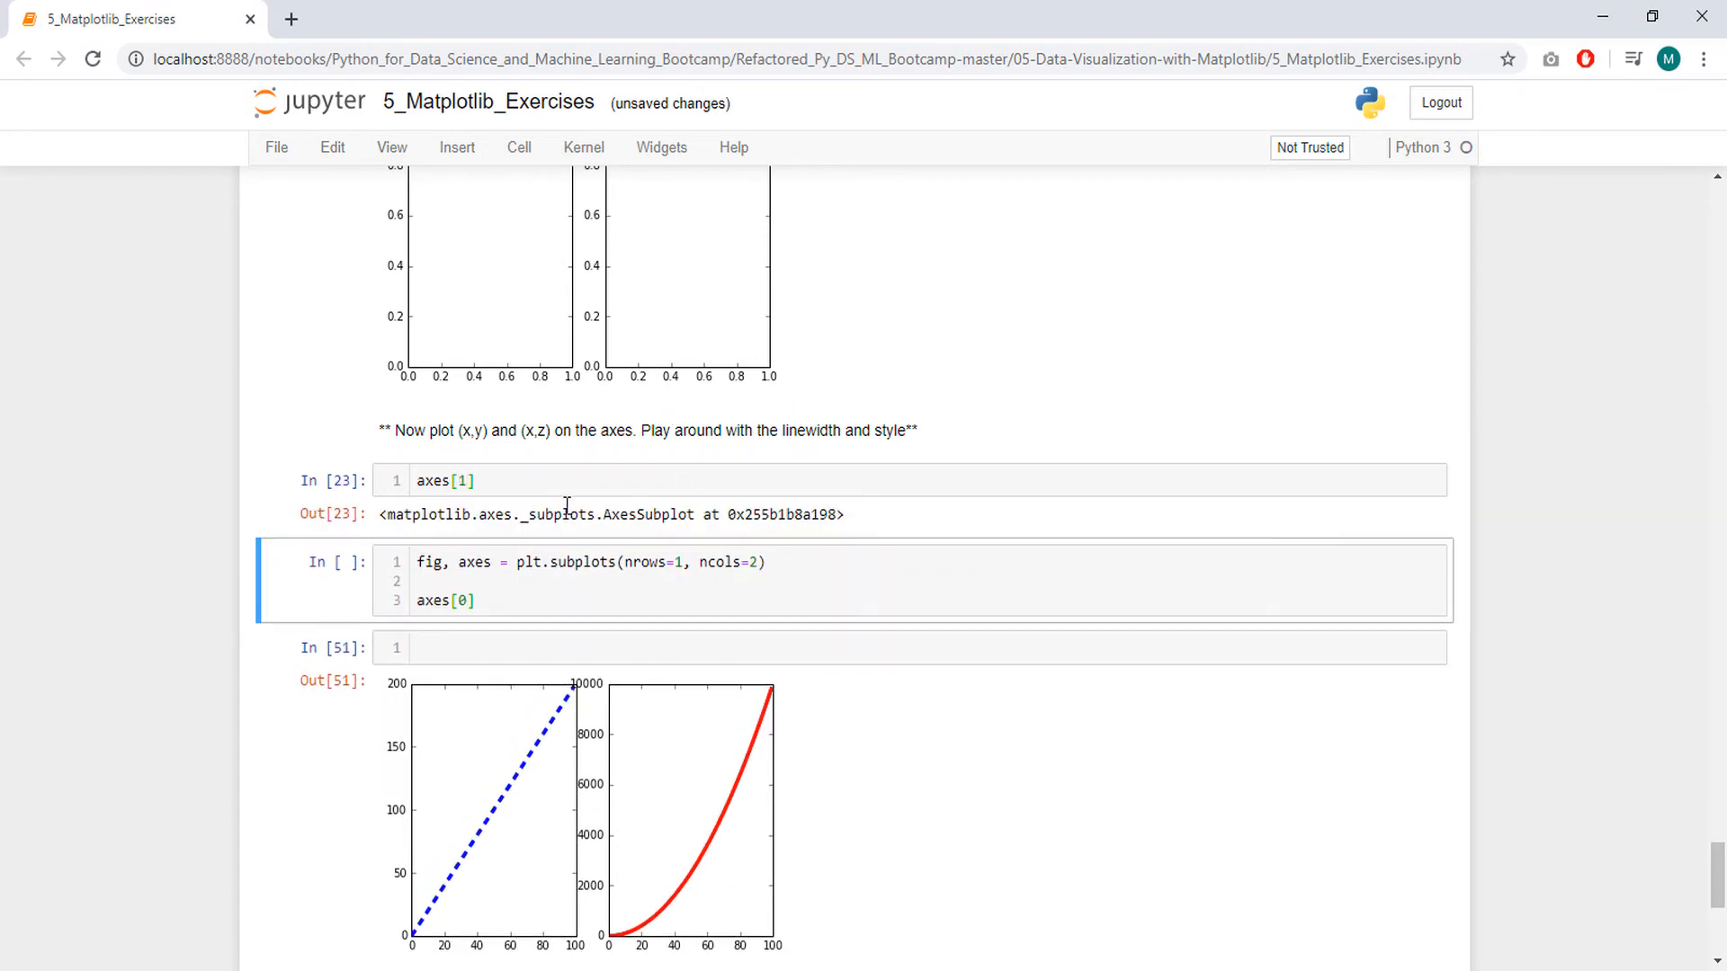
pyautogui.click(444, 480)
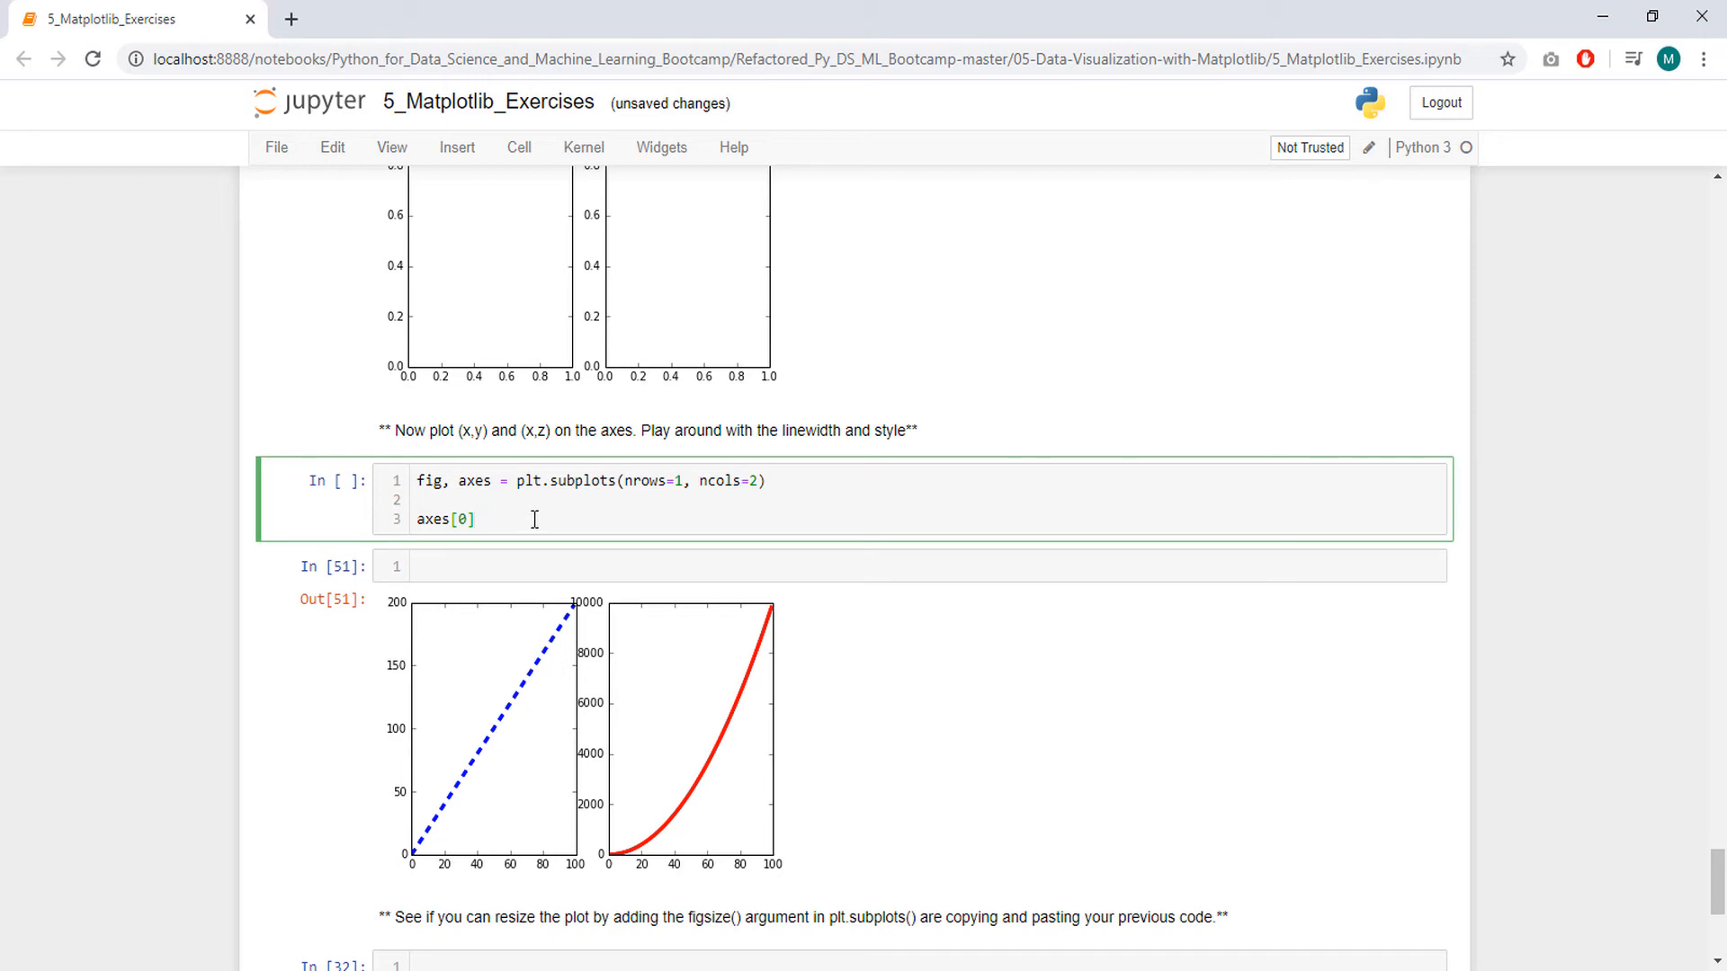
pyautogui.write('.')
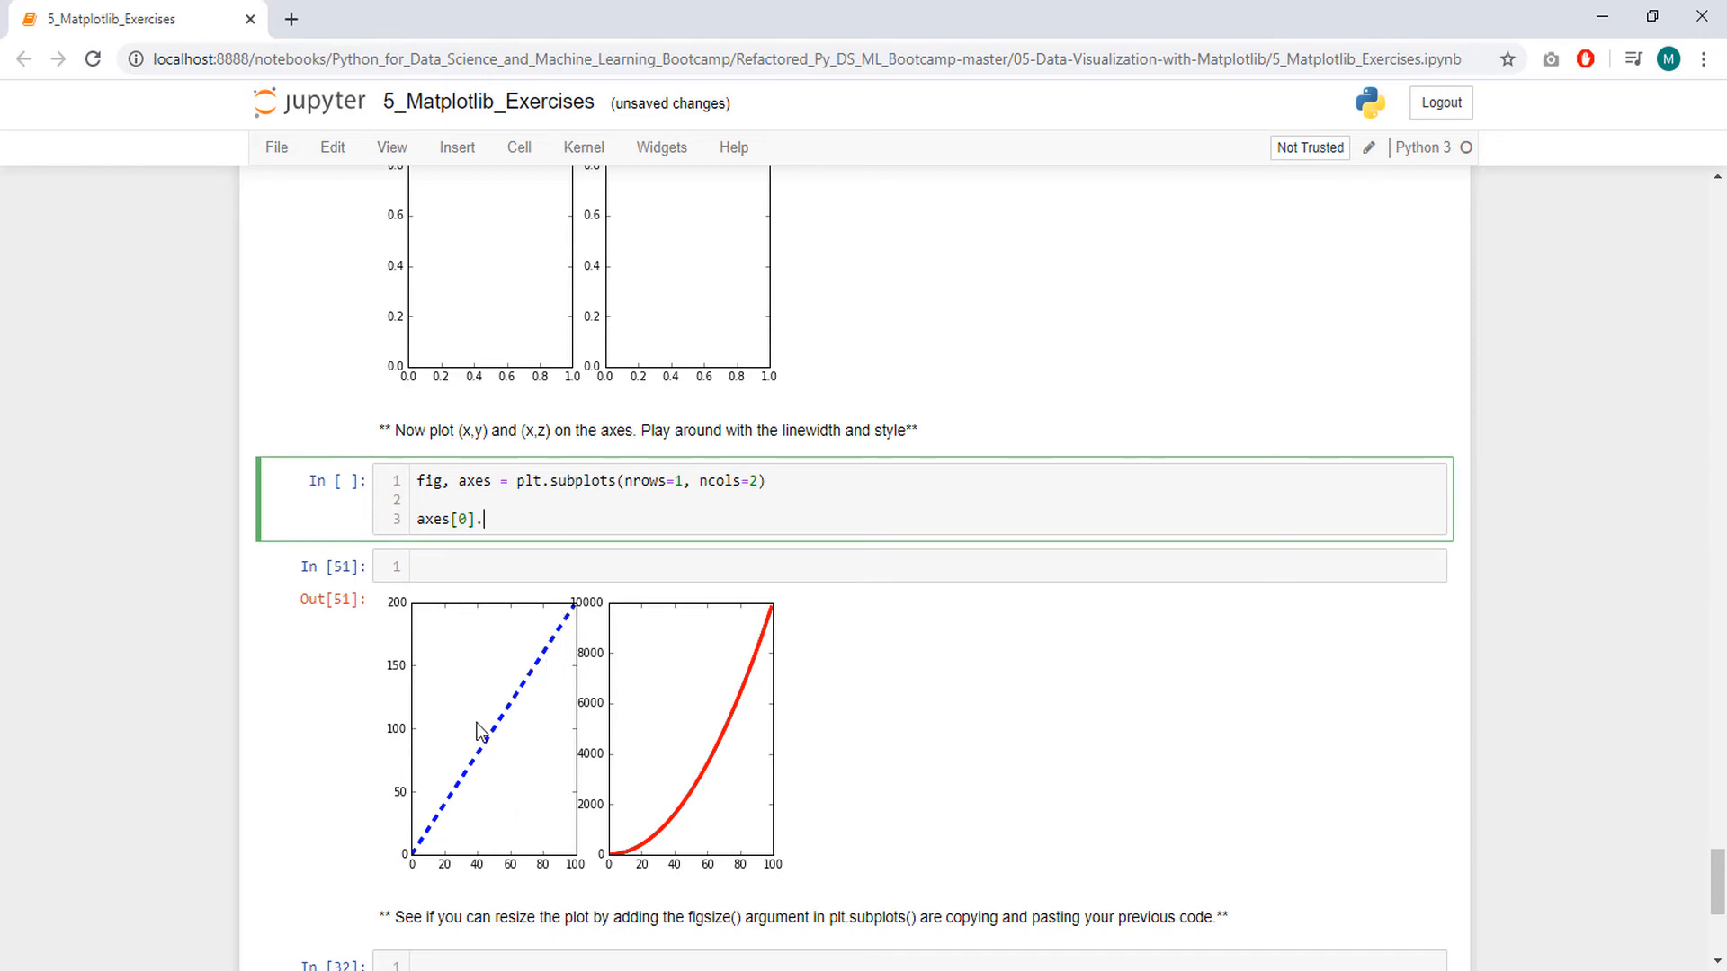
pyautogui.write('plot(x, y')
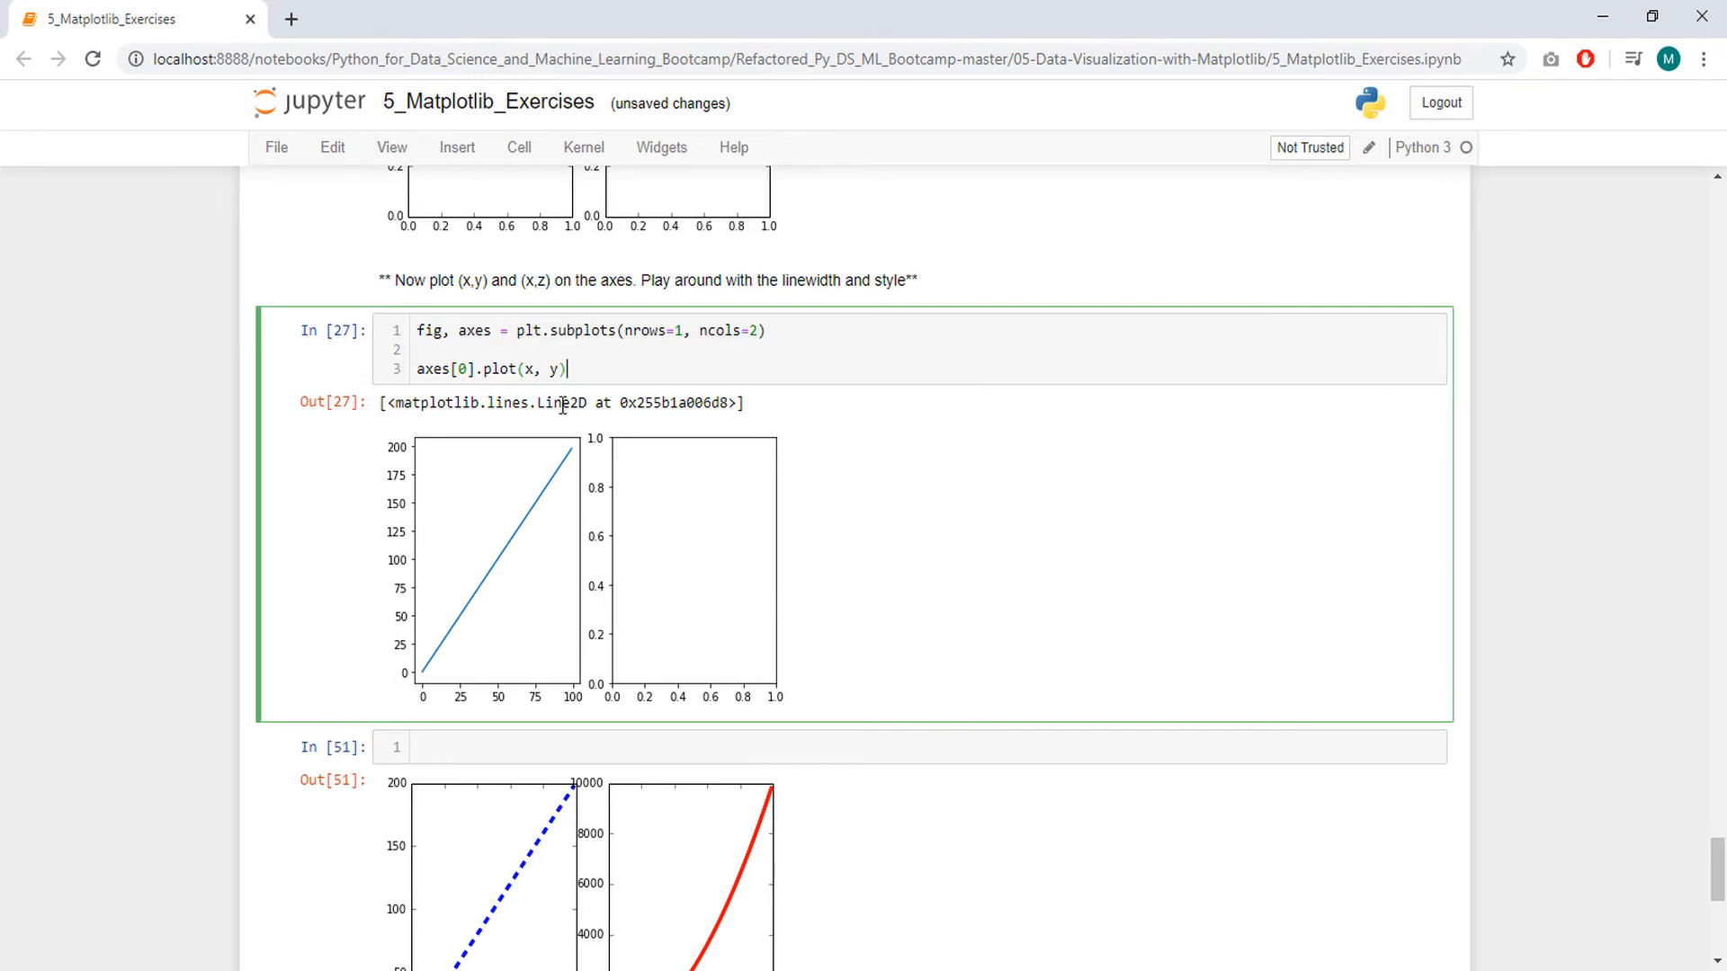
# - Complete axes[1].plot(x, z) and add color='blue' and color='red' arguments
pyautogui.write('axes[1].plot(')
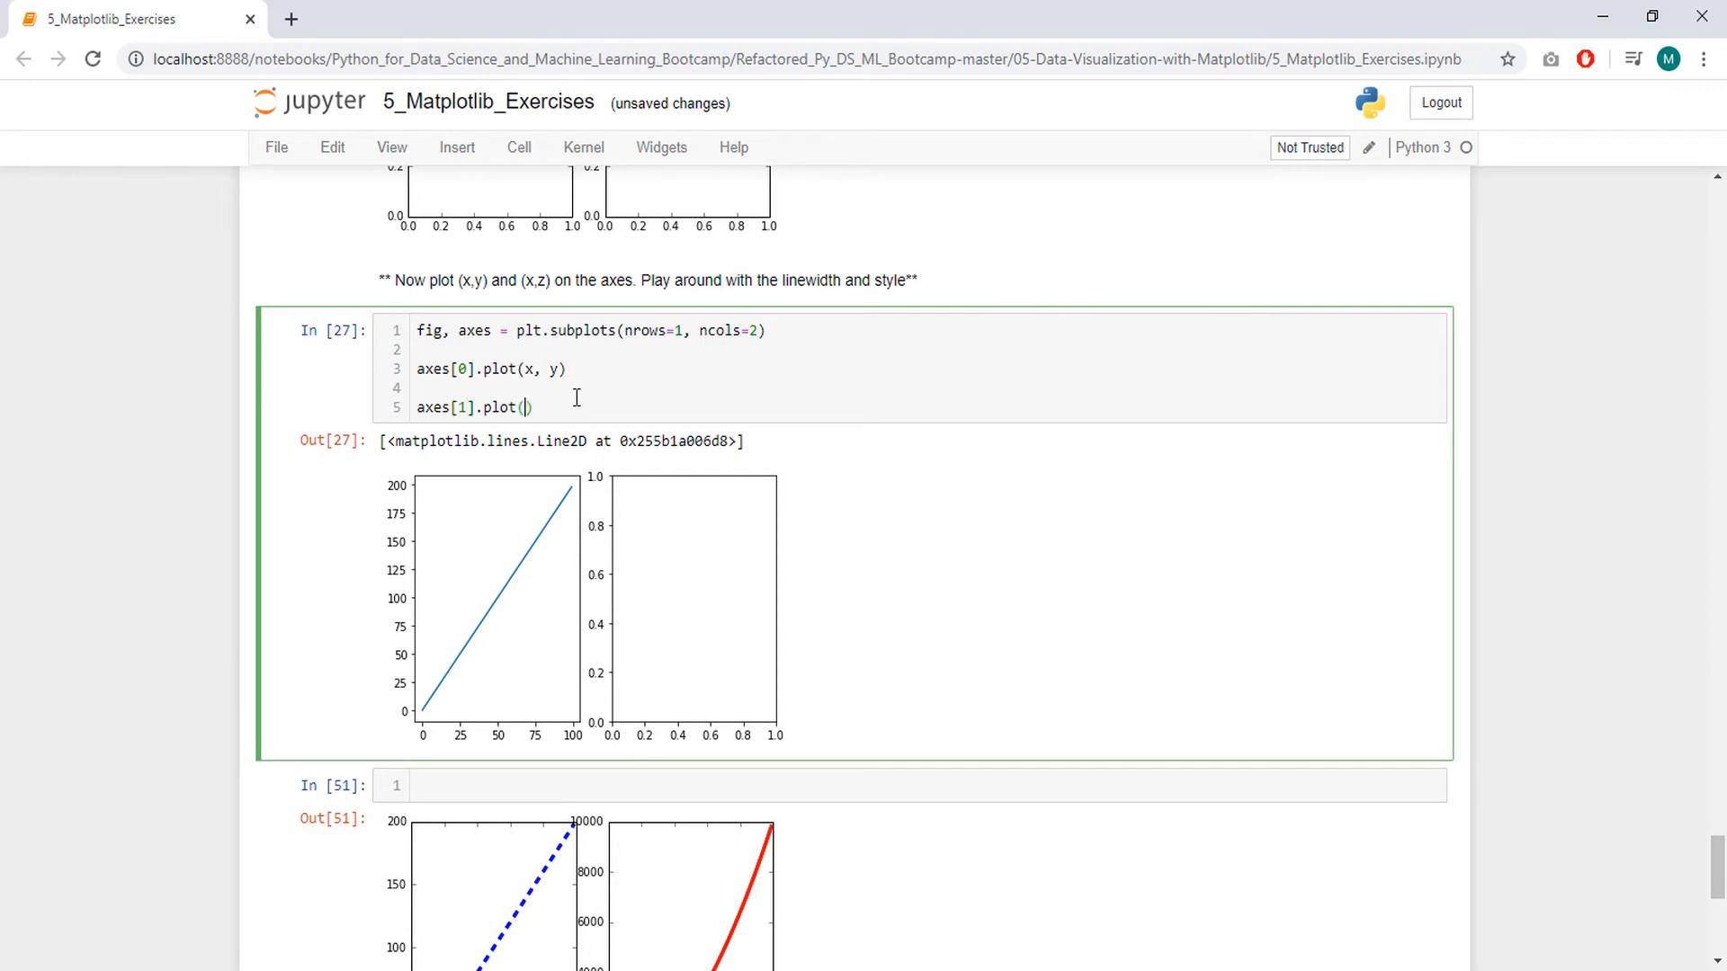
pyautogui.write('x, z')
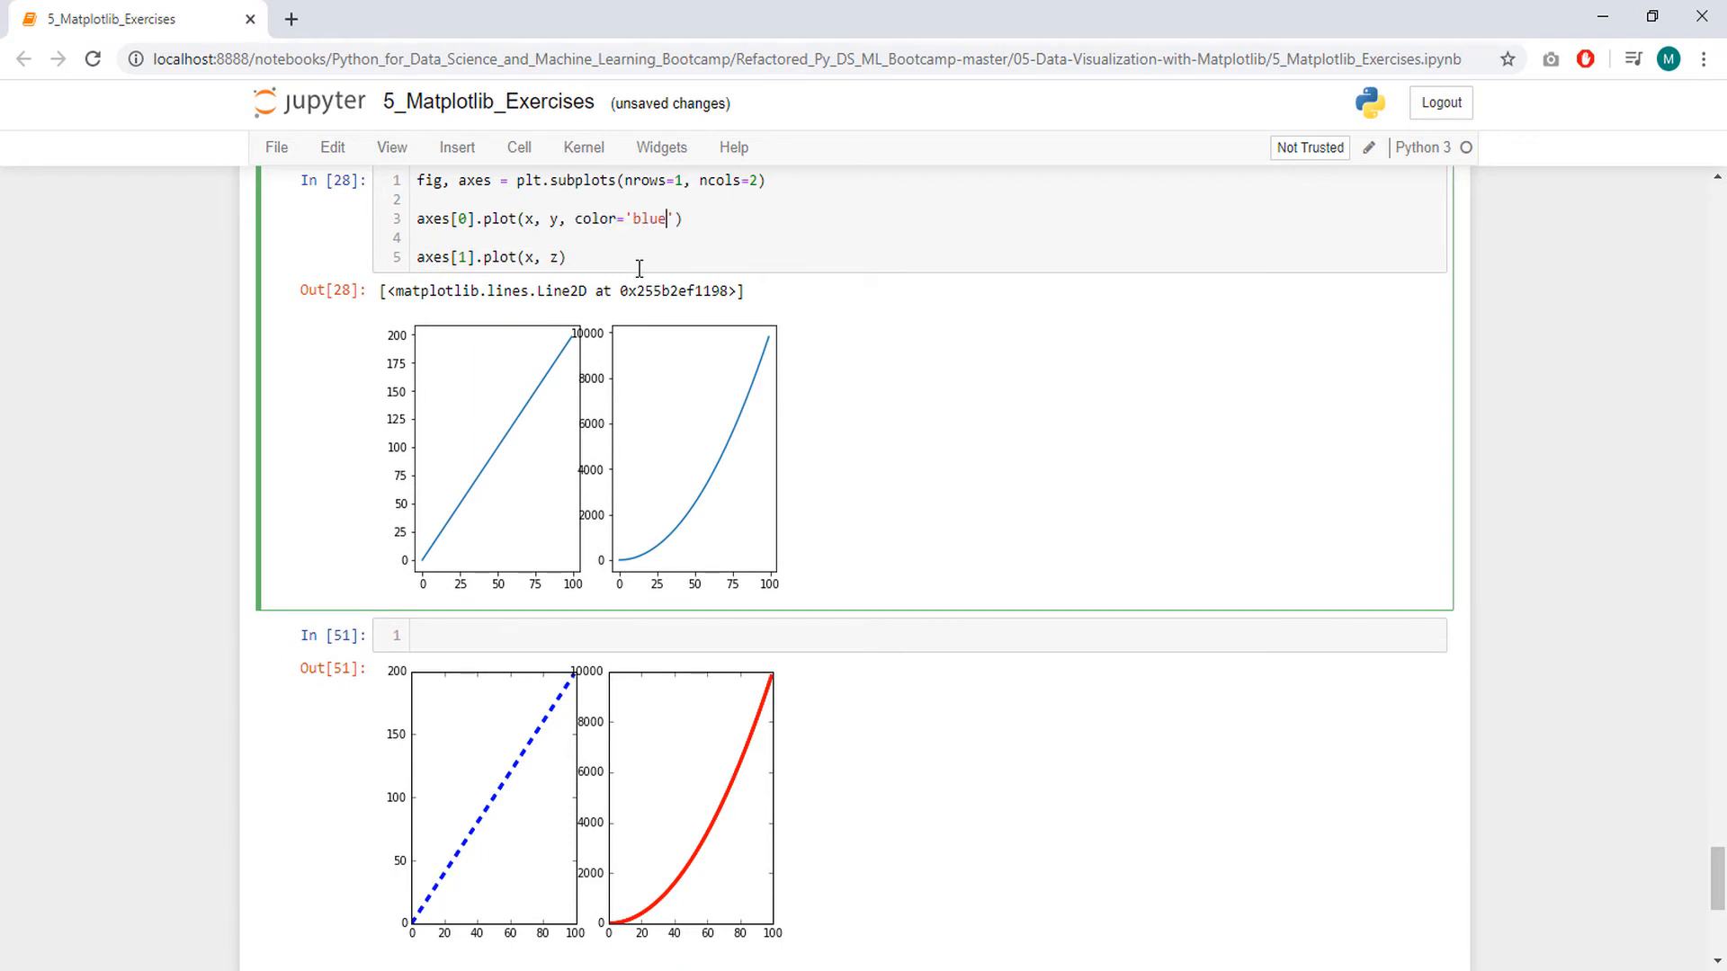
pyautogui.write(", color='red")
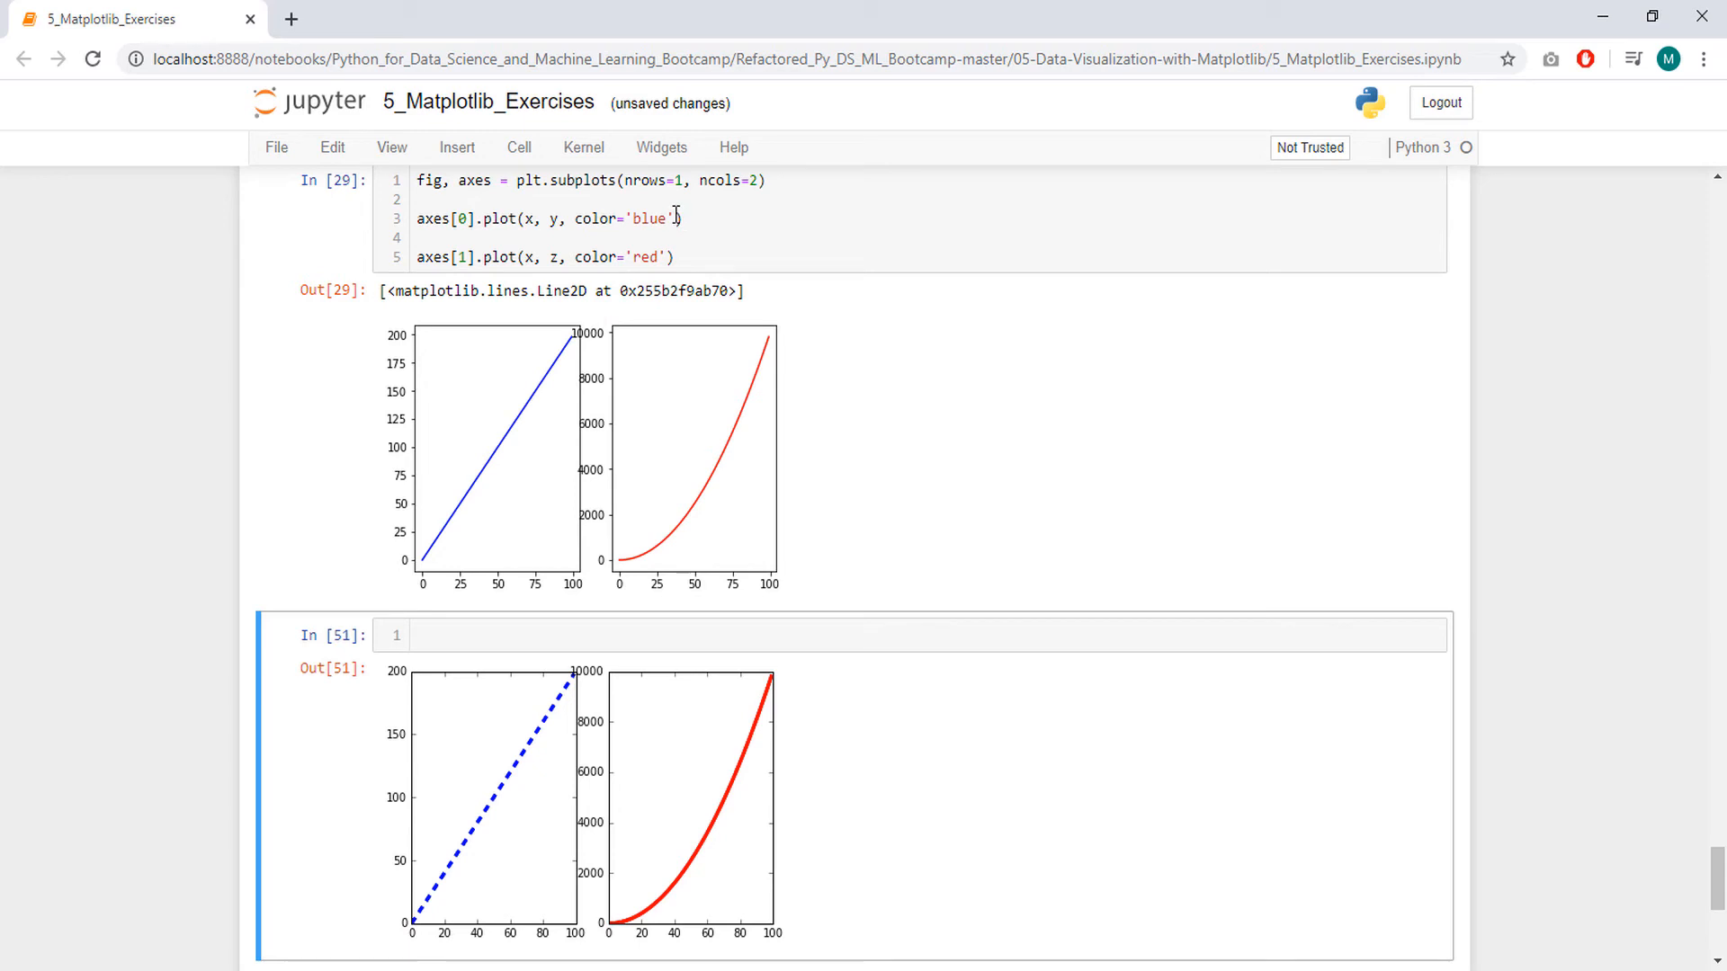
# - Give the blue left-panel line linewidth=3 and a dashed '--' linestyle
pyautogui.click(664, 256)
pyautogui.write(',')
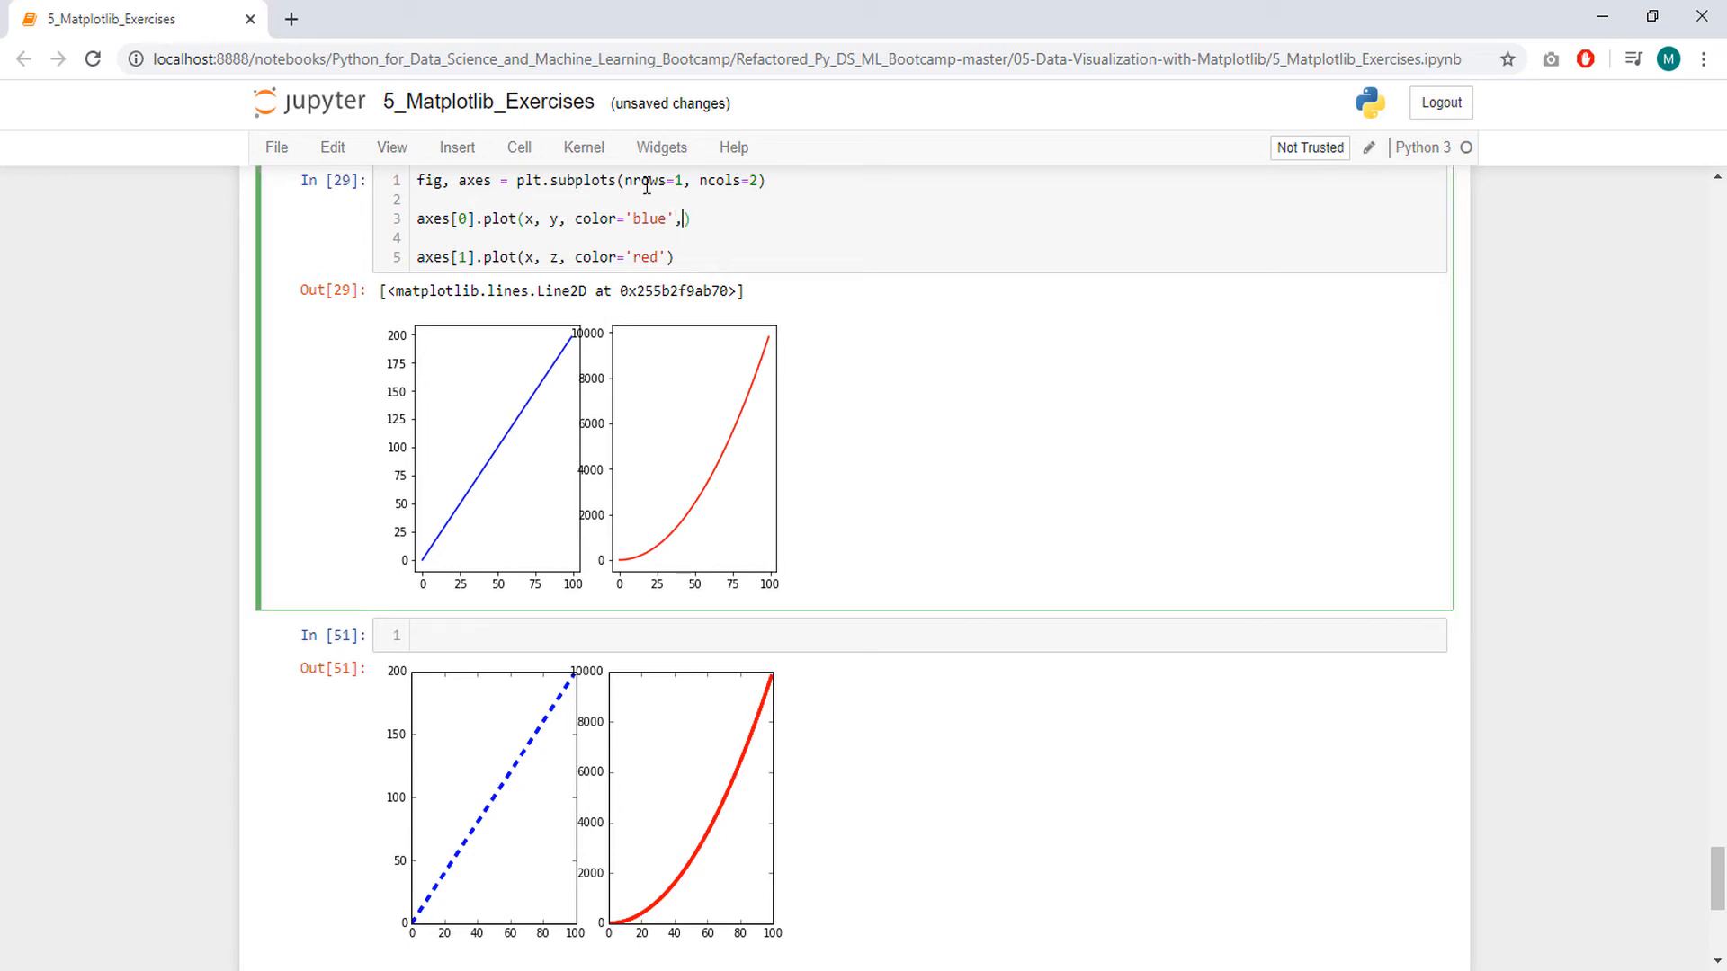
pyautogui.write('linewidth=')
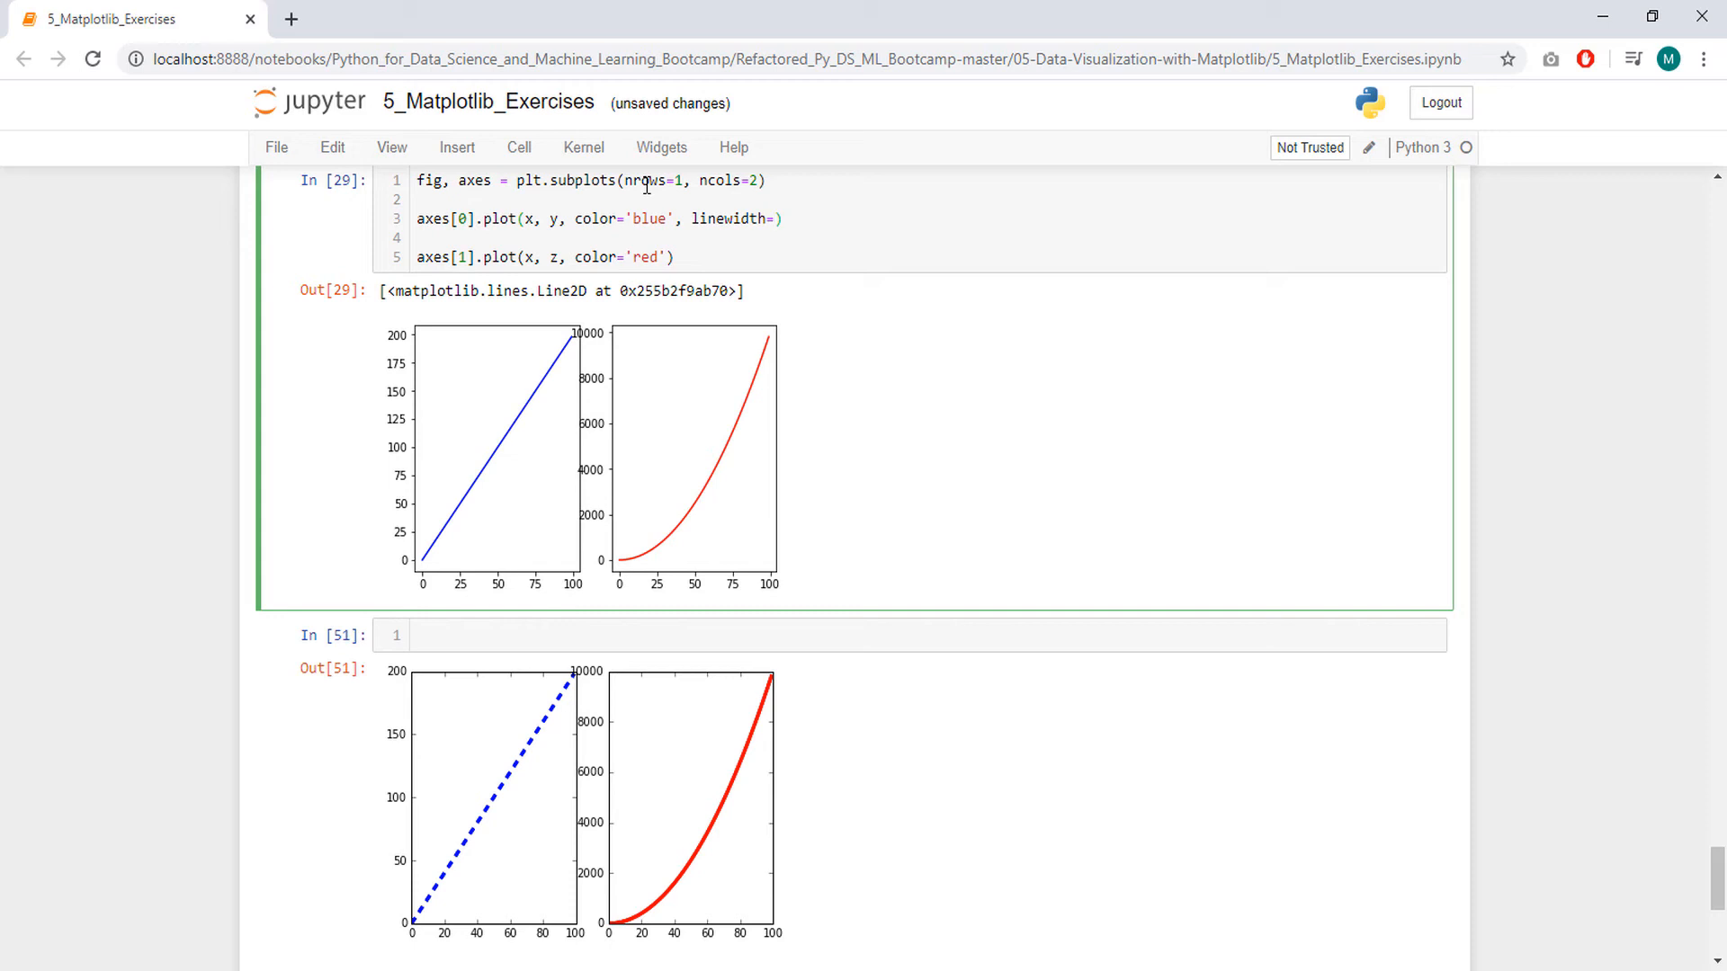
pyautogui.write("3, linestyle='--")
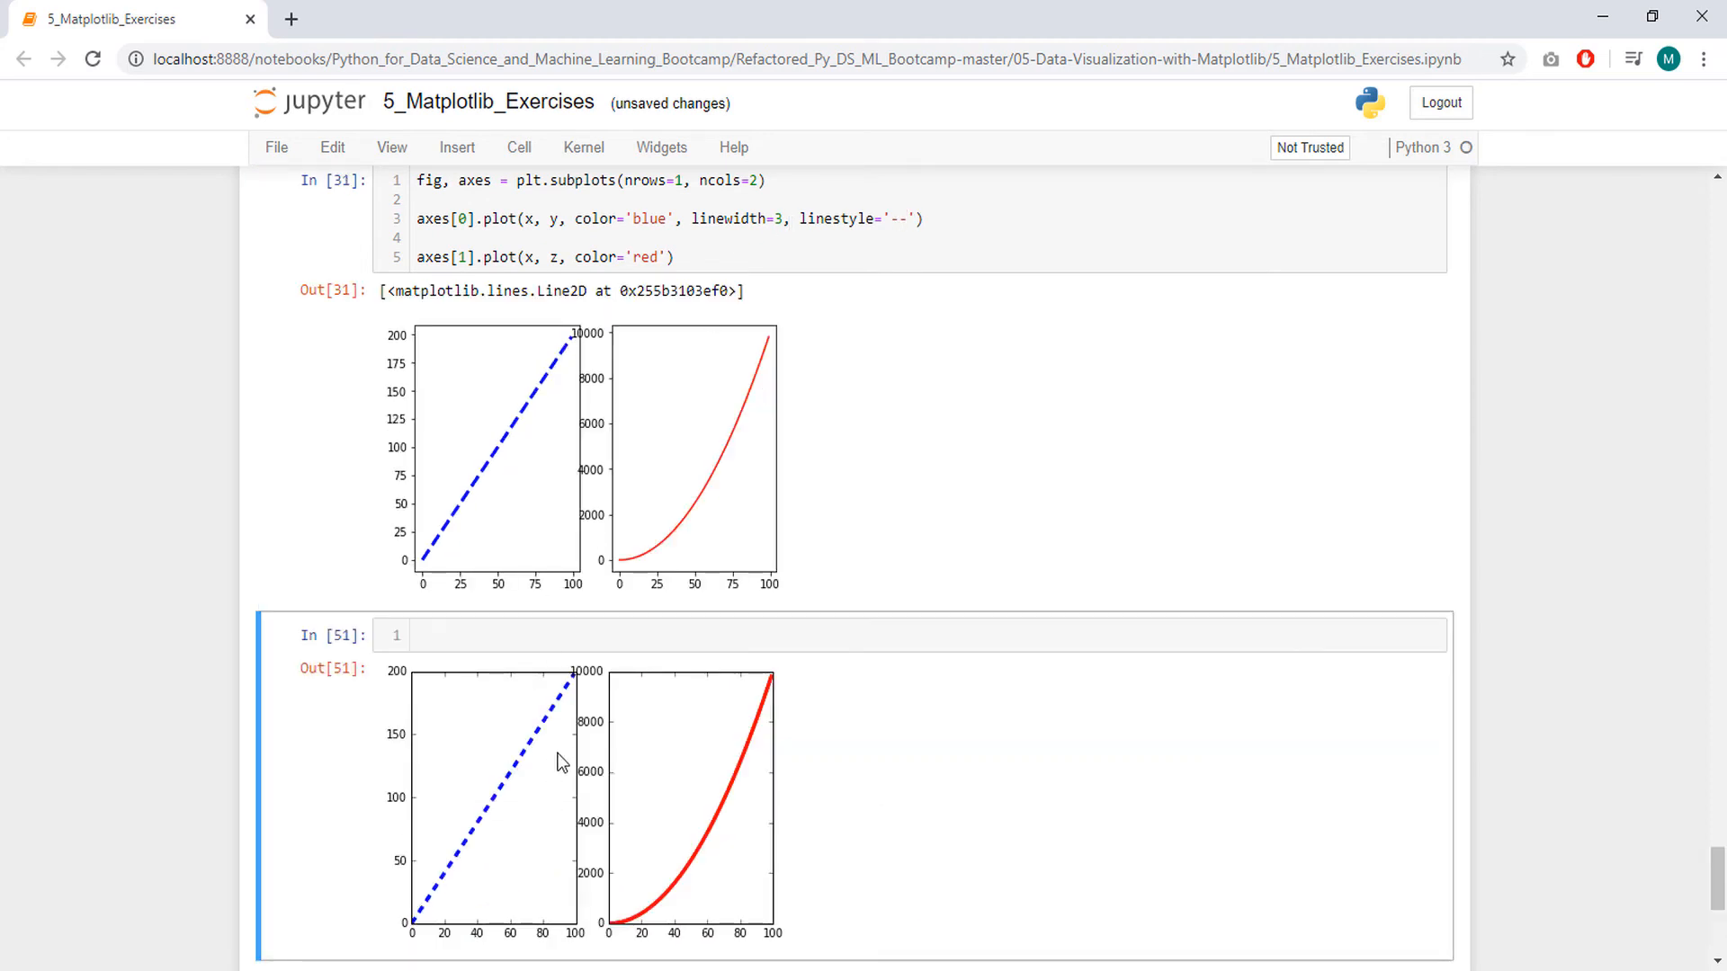
pyautogui.moveTo(565, 672)
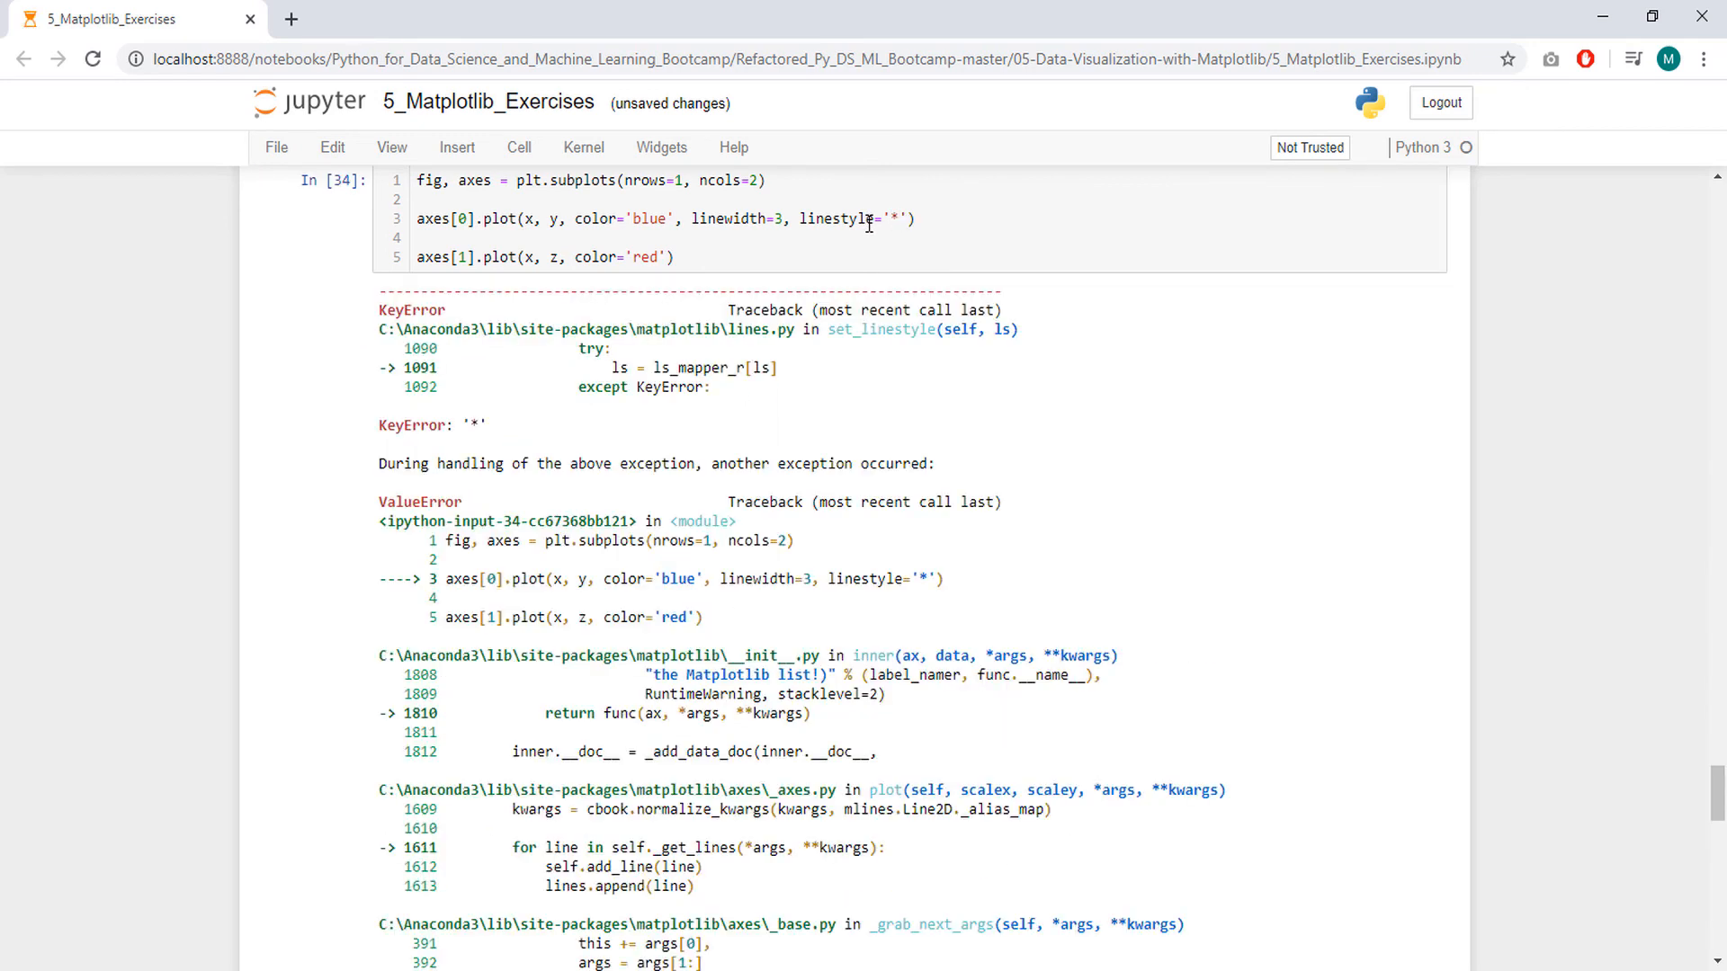
pyautogui.press('Backspace')
pyautogui.write(':')
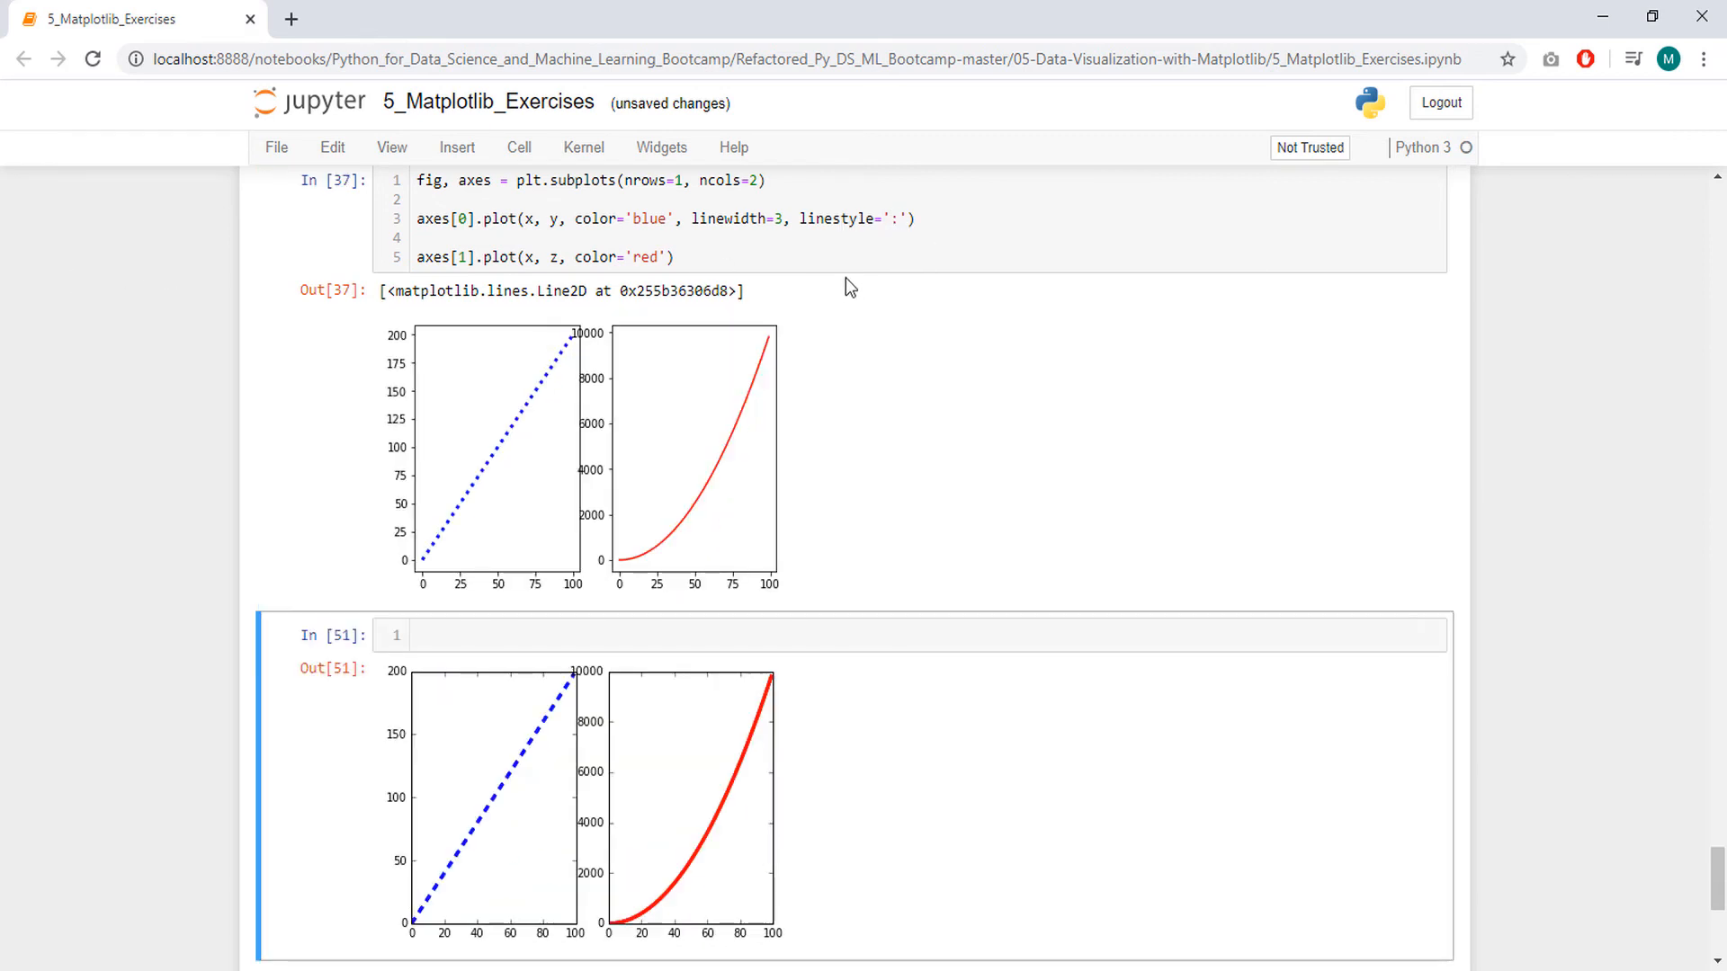
pyautogui.click(900, 217)
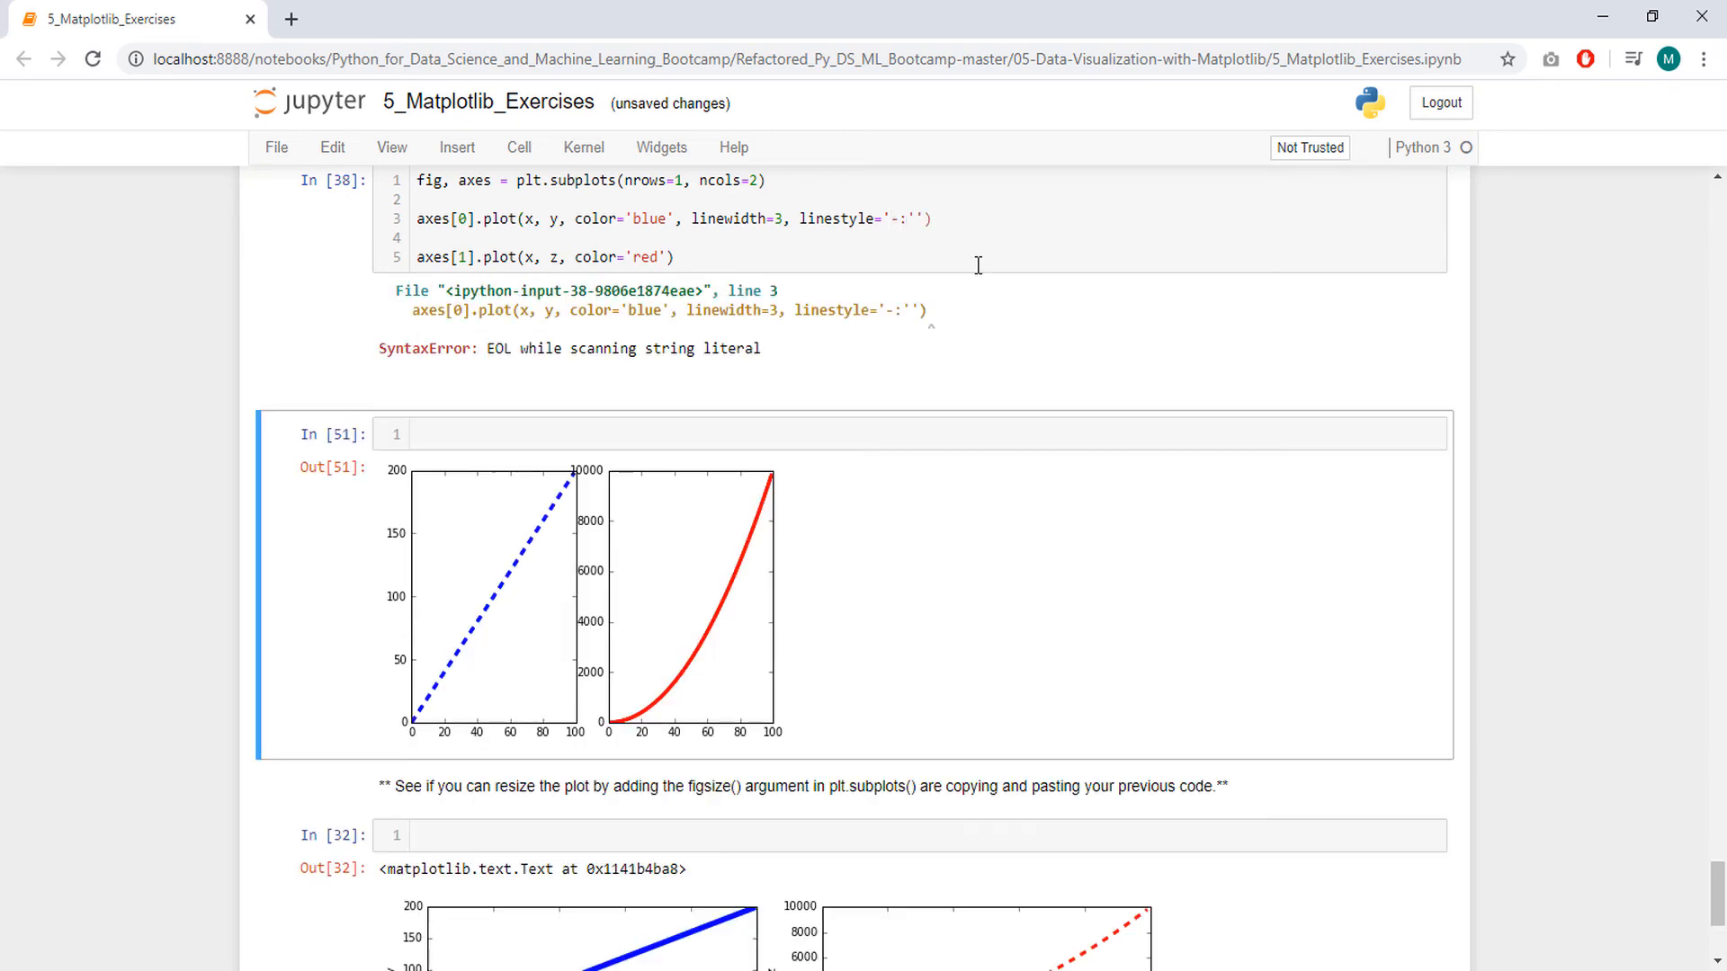
pyautogui.click(912, 218)
pyautogui.write('-')
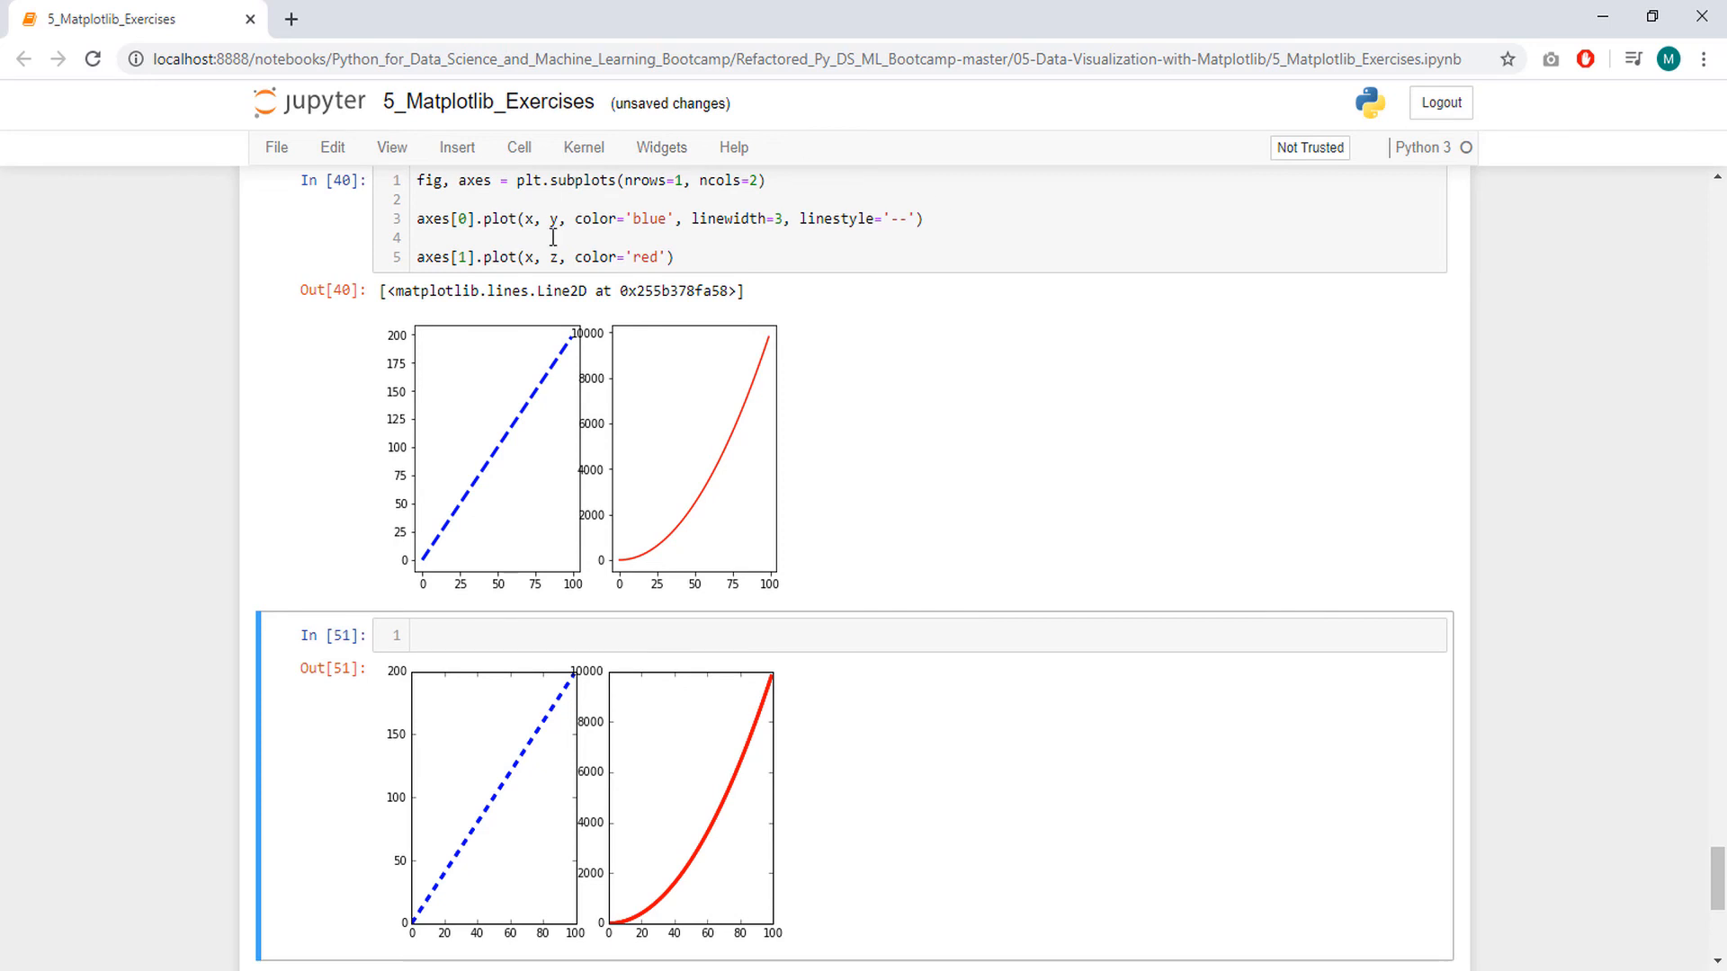
pyautogui.moveTo(675, 326)
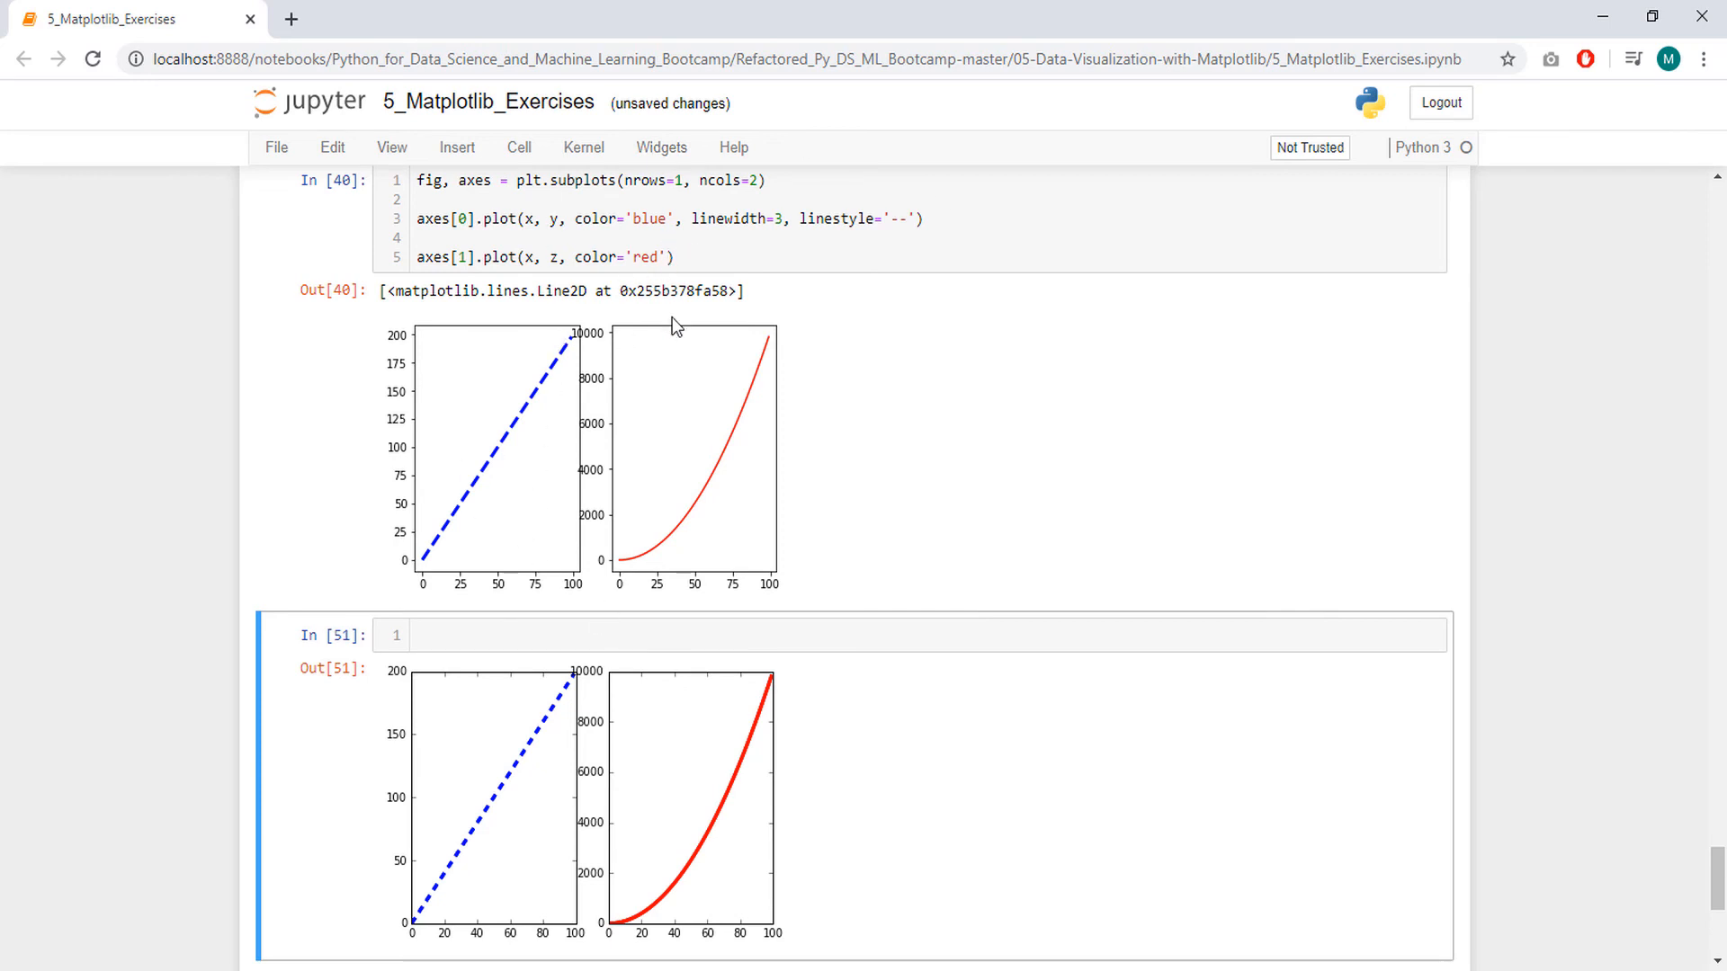
# - Set the red x–z curve's linewidth to 3 and rerun the cell
pyautogui.write('le')
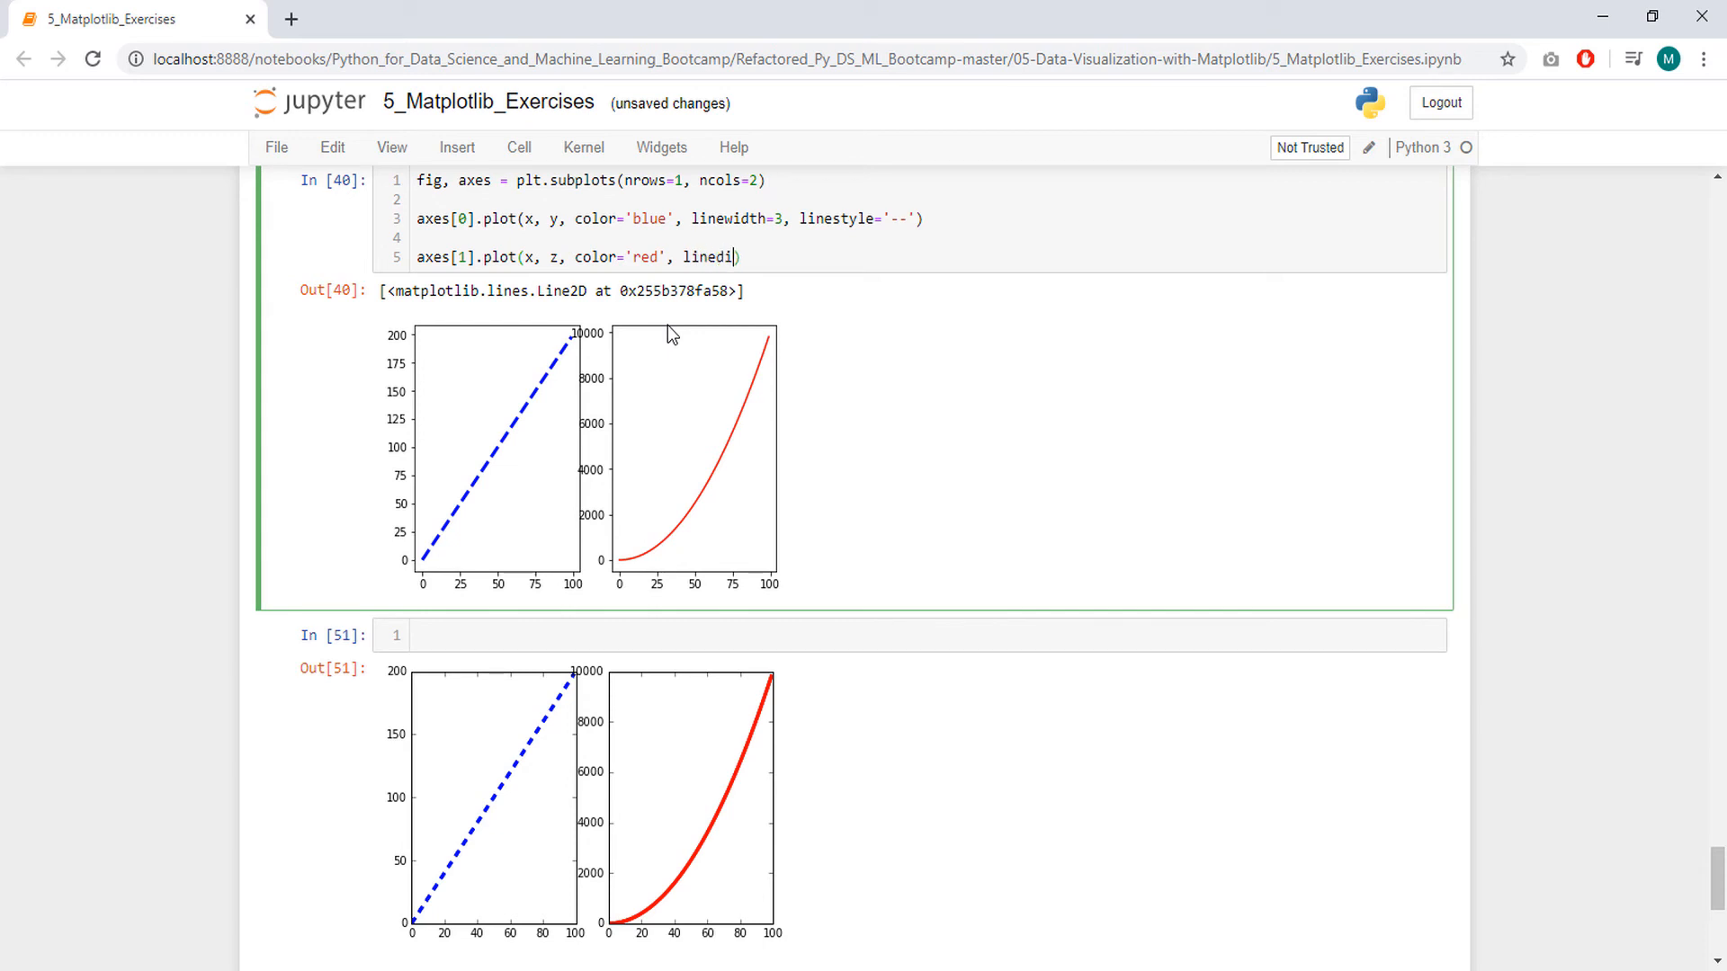
pyautogui.press('Backspace')
pyautogui.write('width=4)')
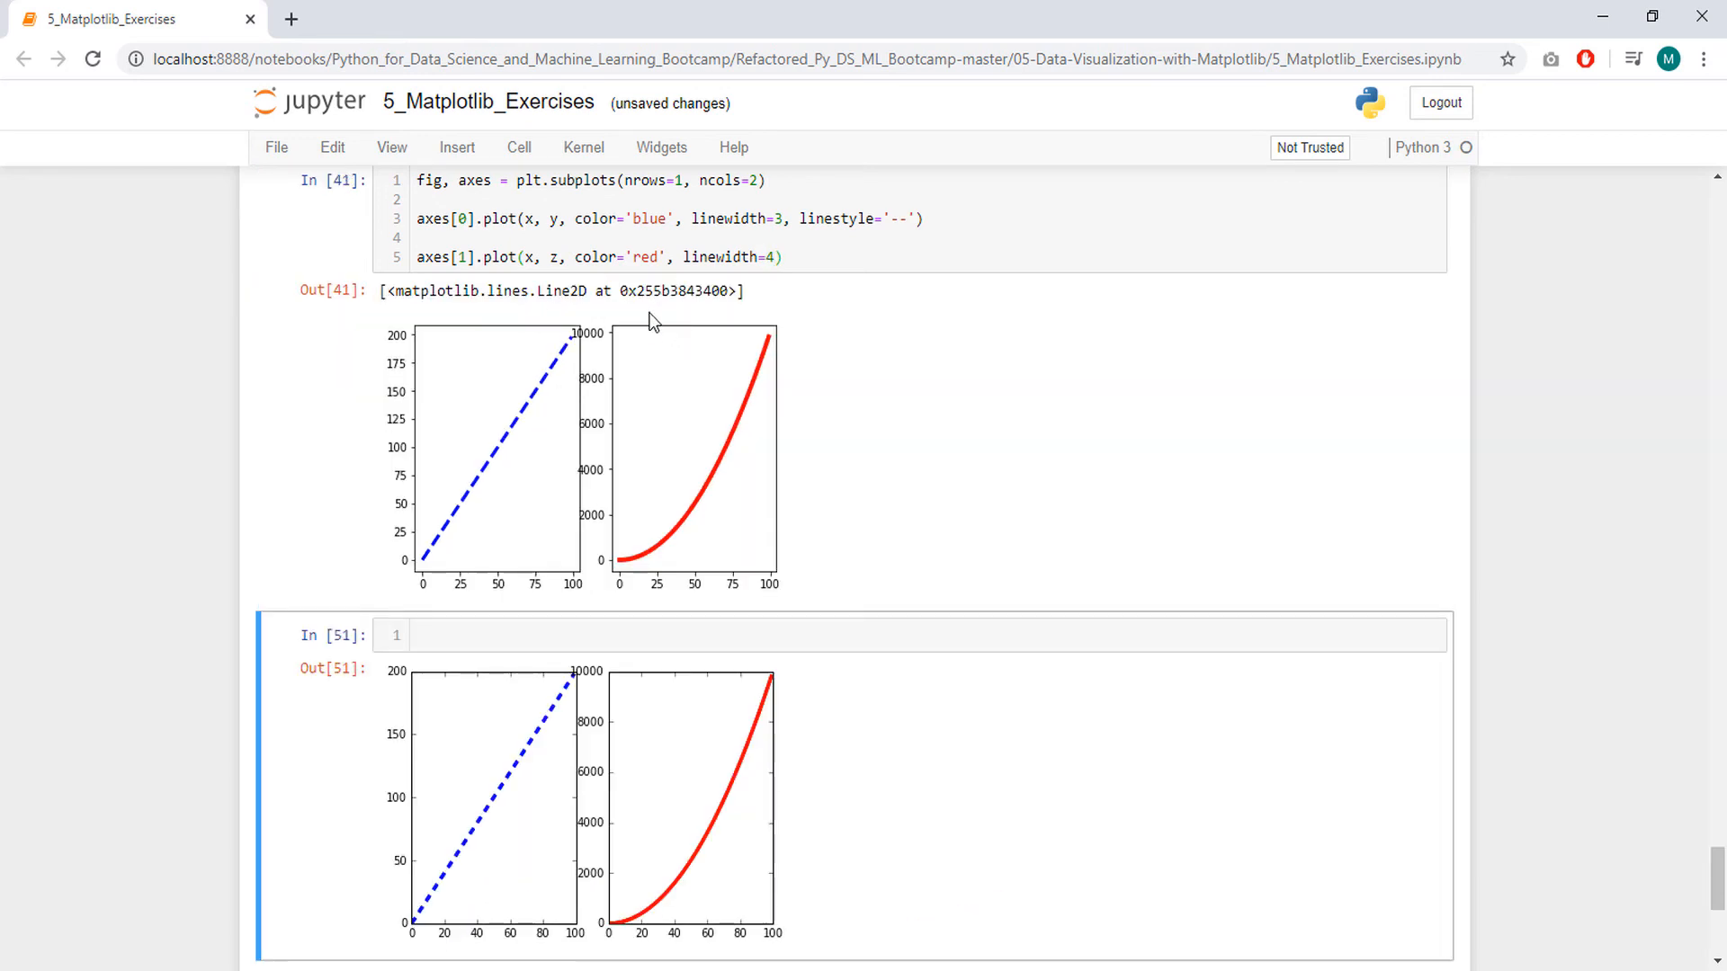
pyautogui.click(771, 257)
pyautogui.write('3')
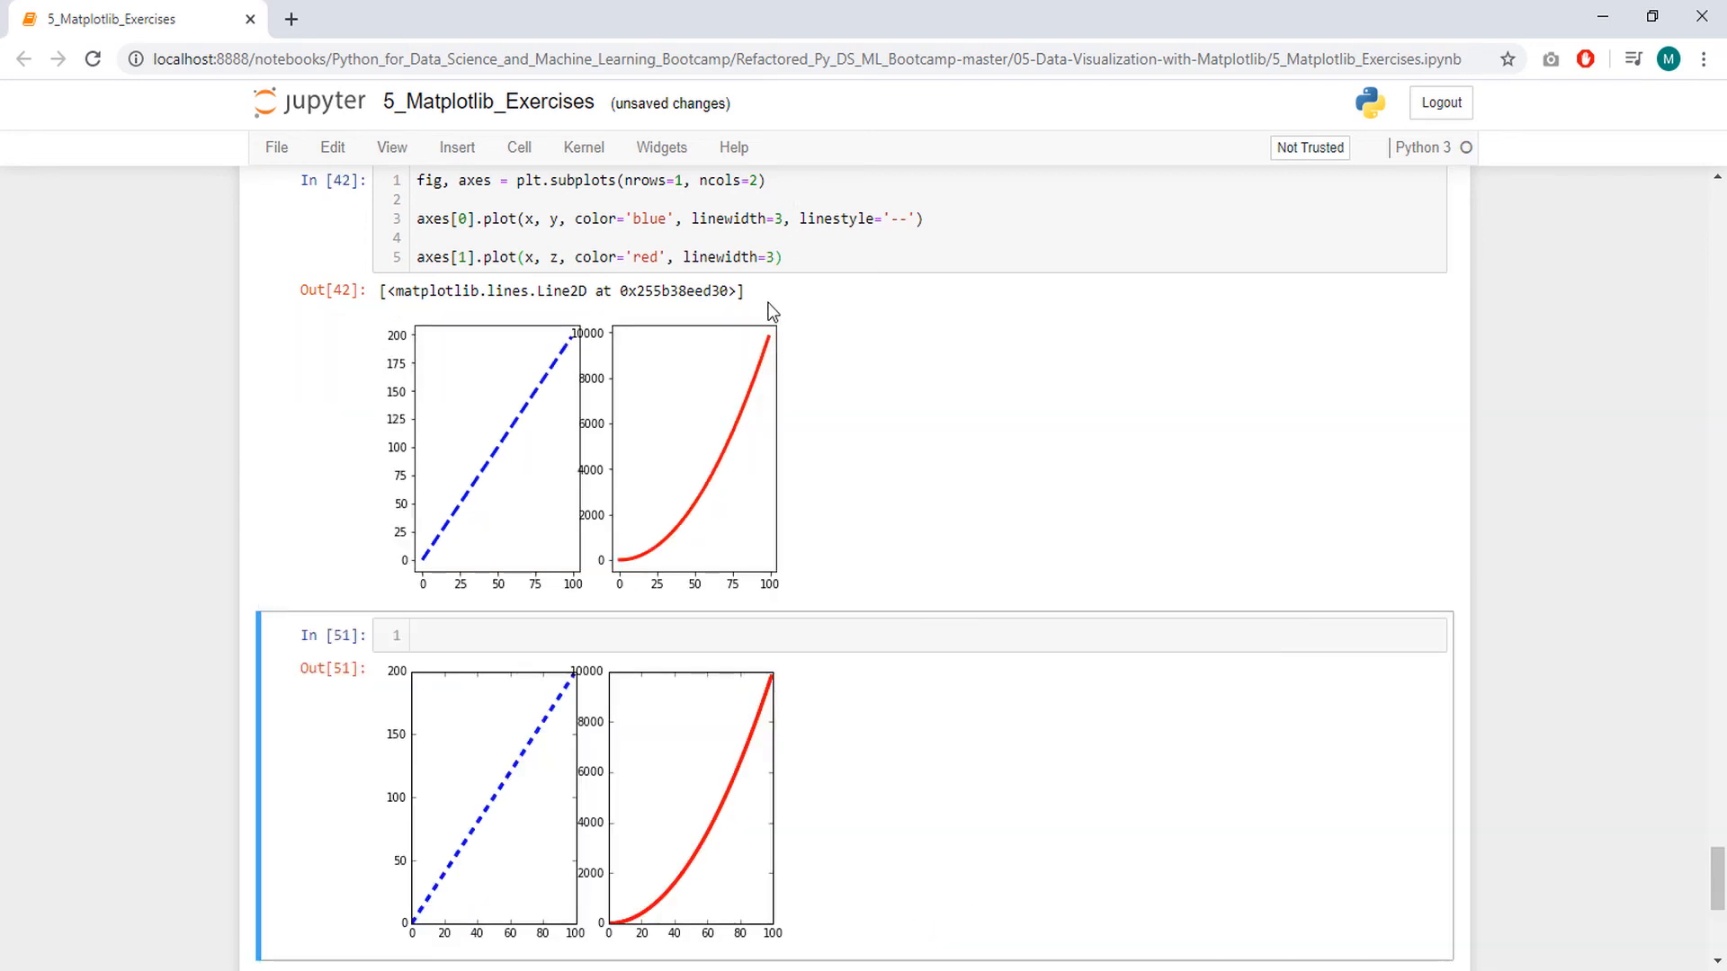
pyautogui.click(771, 256)
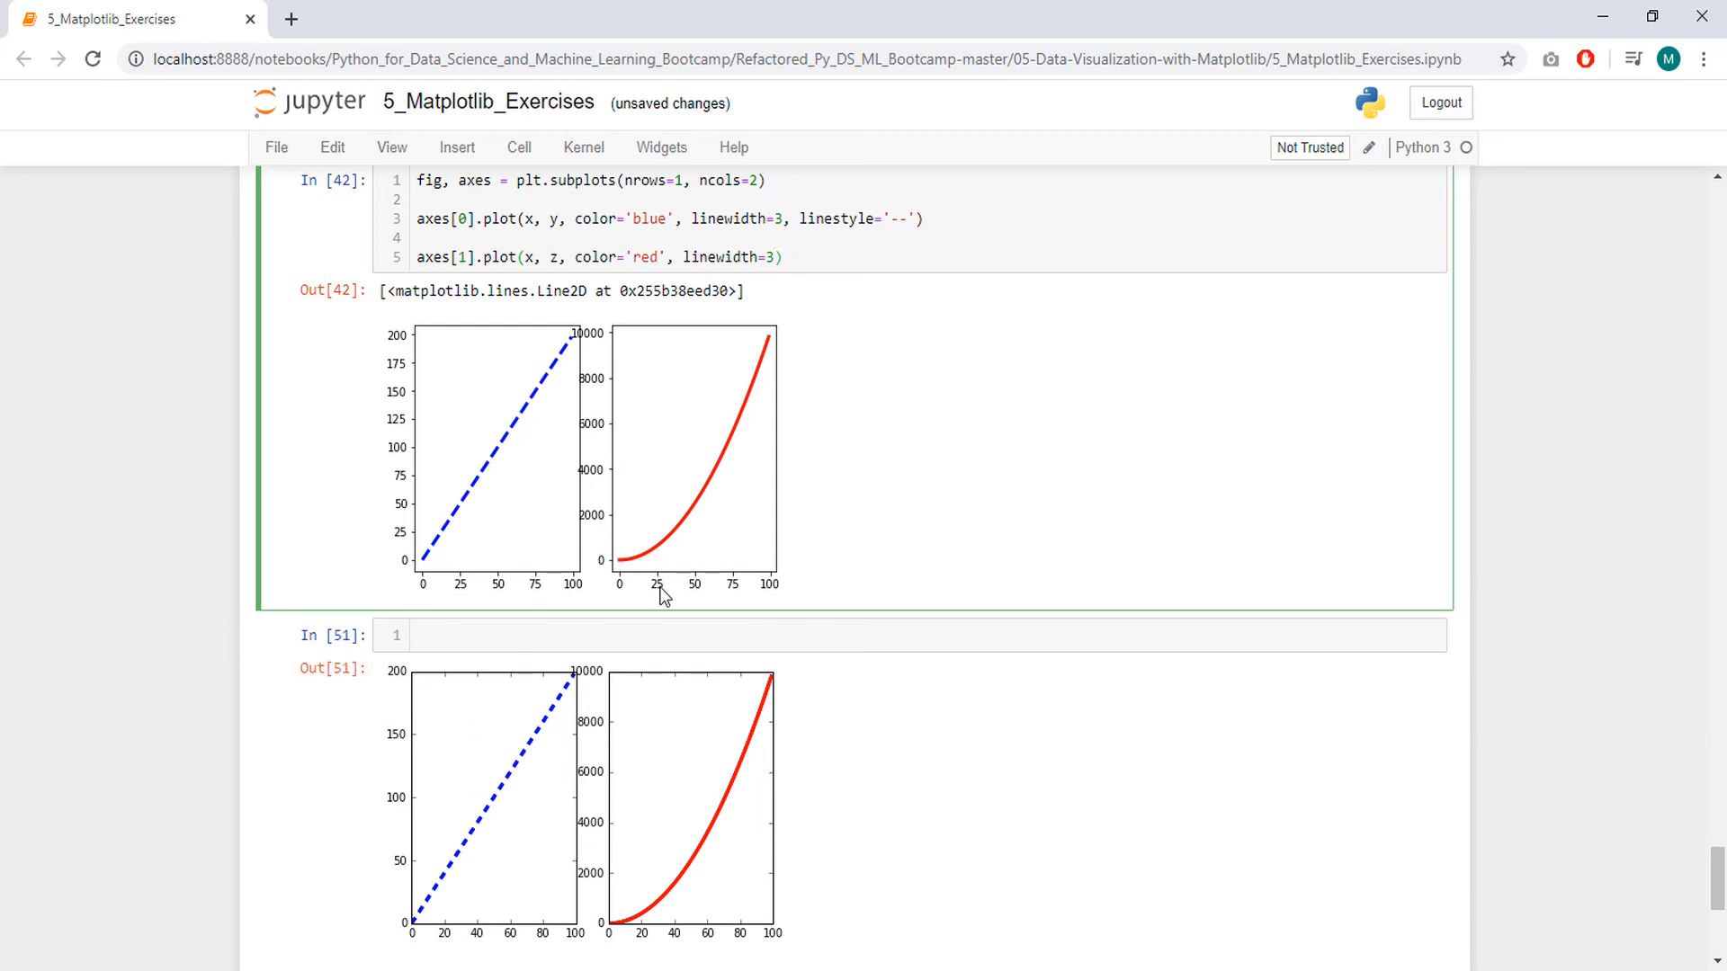
pyautogui.moveTo(705, 427)
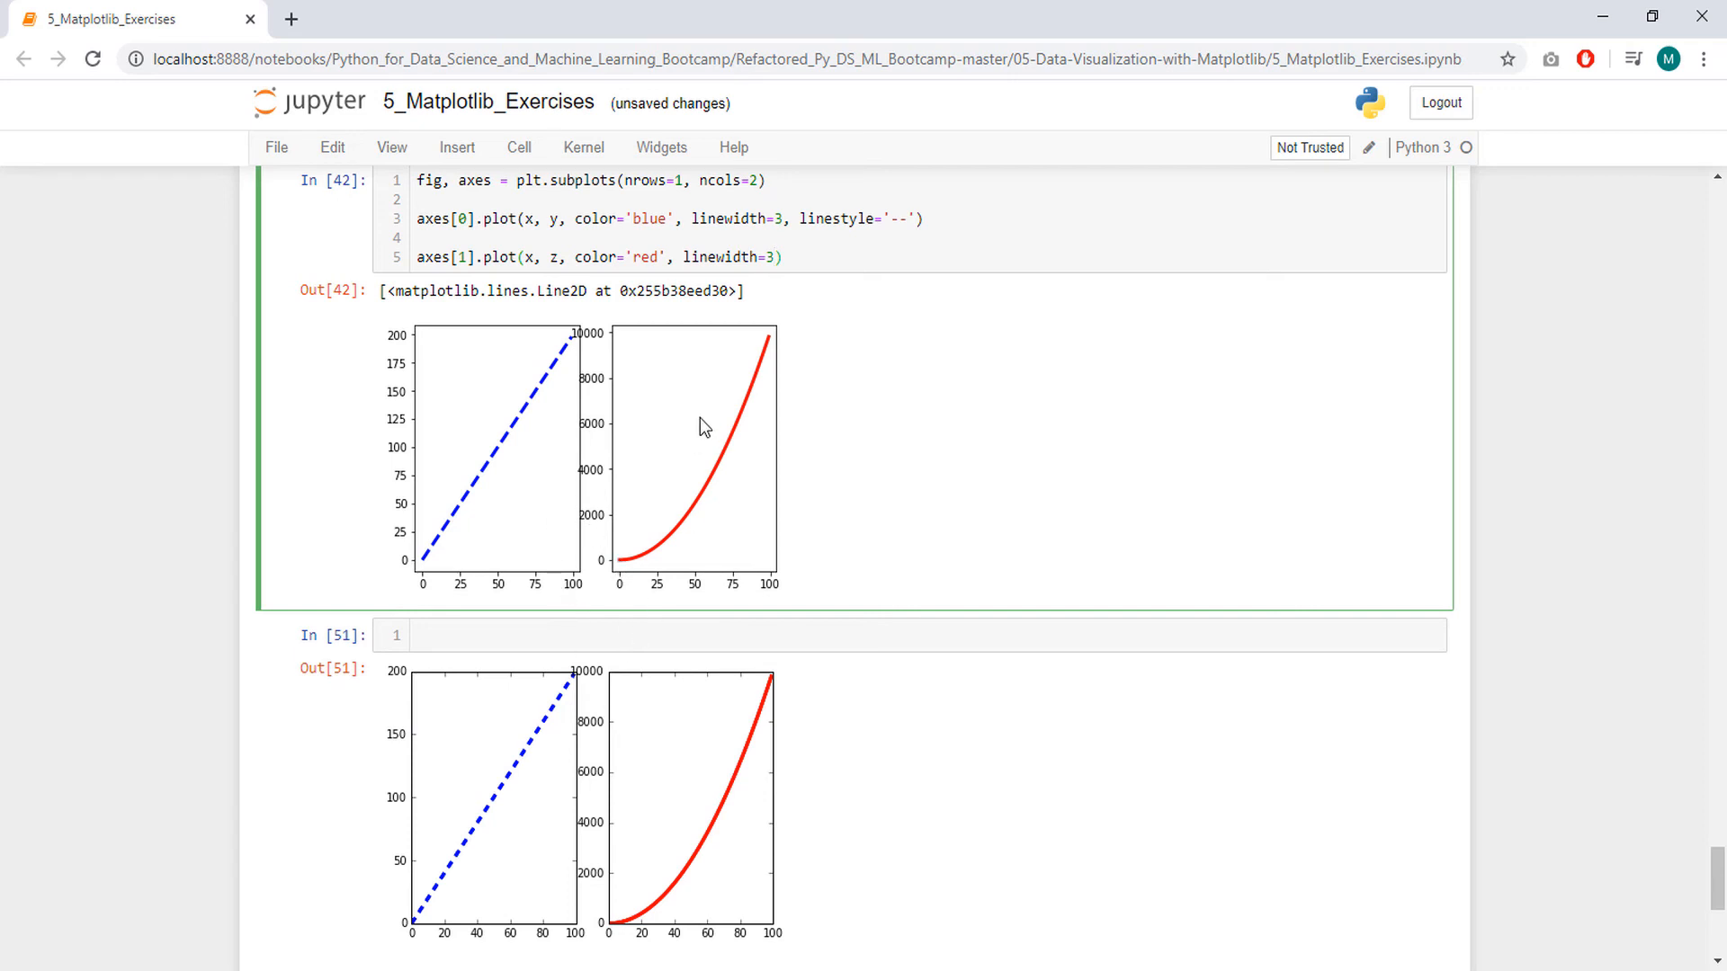
pyautogui.scroll(-3)
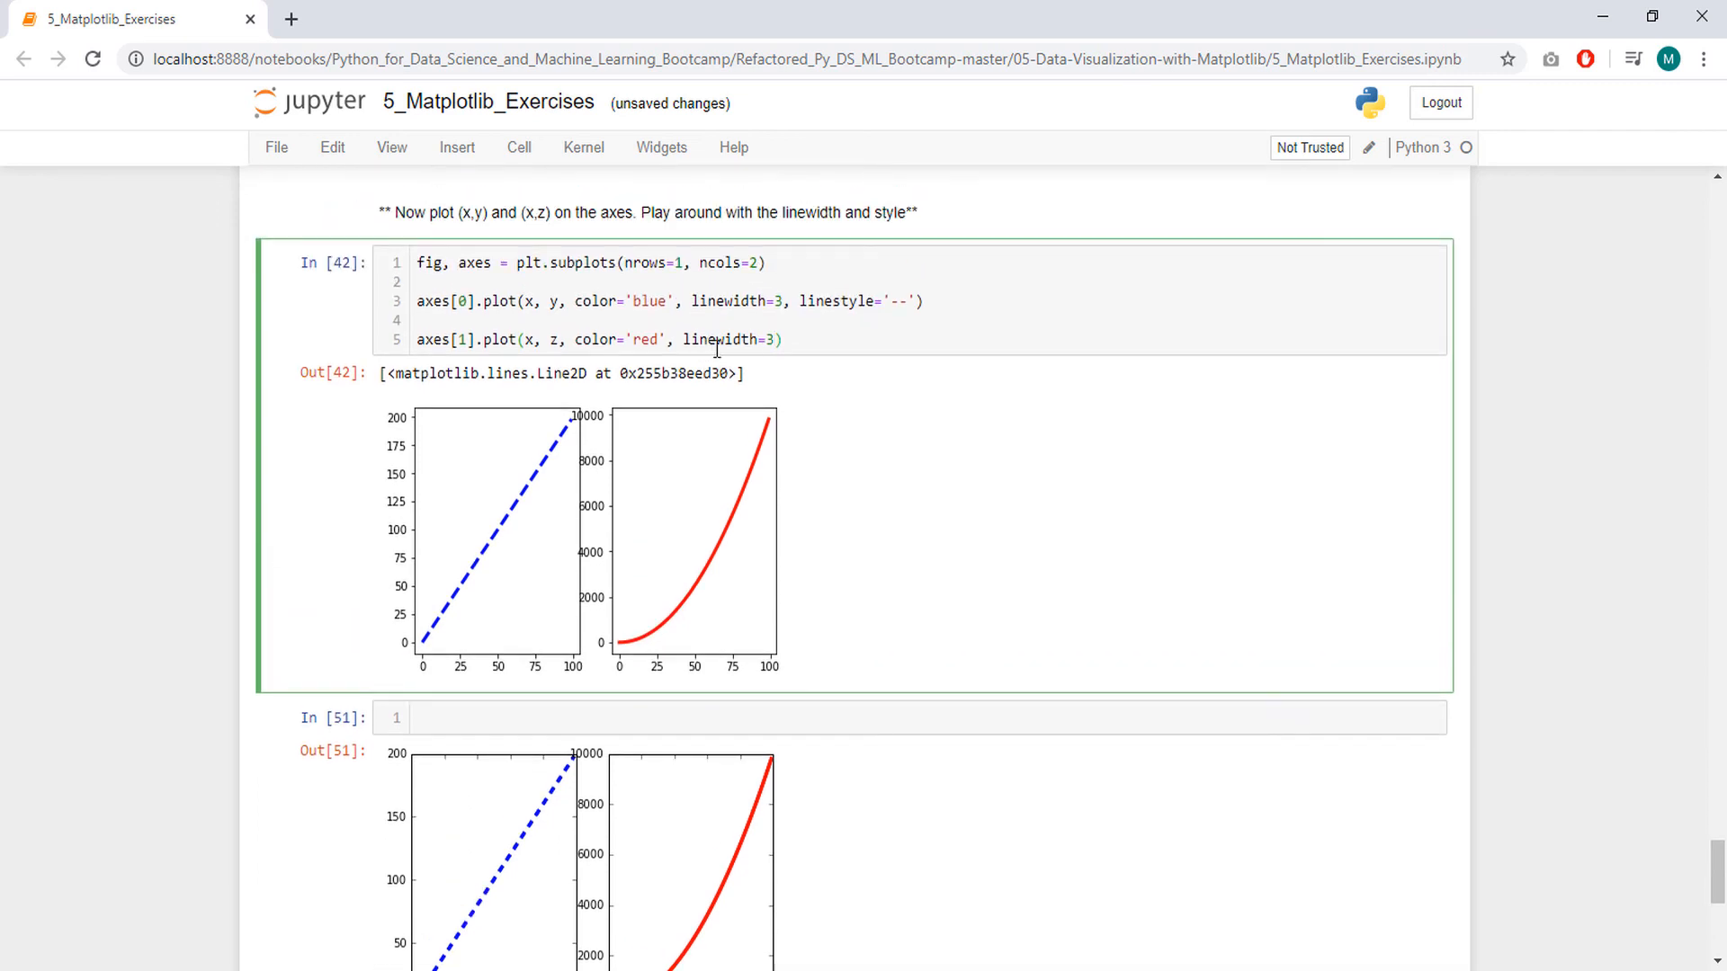
# - Add figsize=(12, 2) to the plt.subplots call and run the cell
pyautogui.scroll(-3)
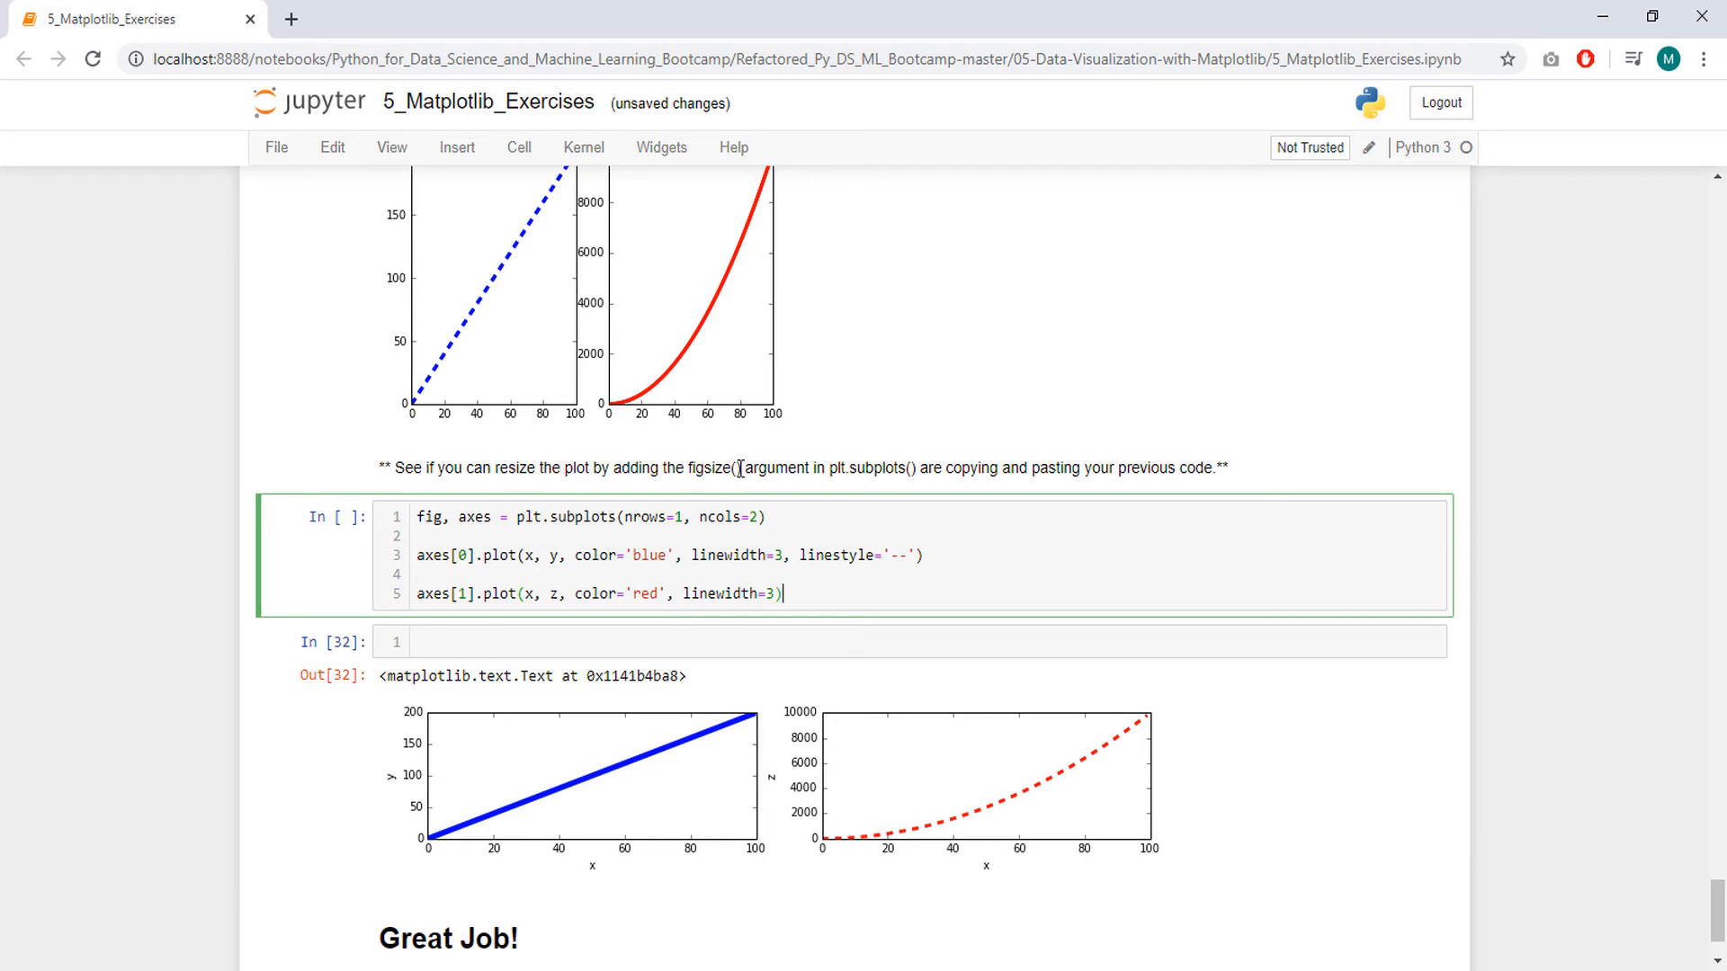
pyautogui.moveTo(1027, 466)
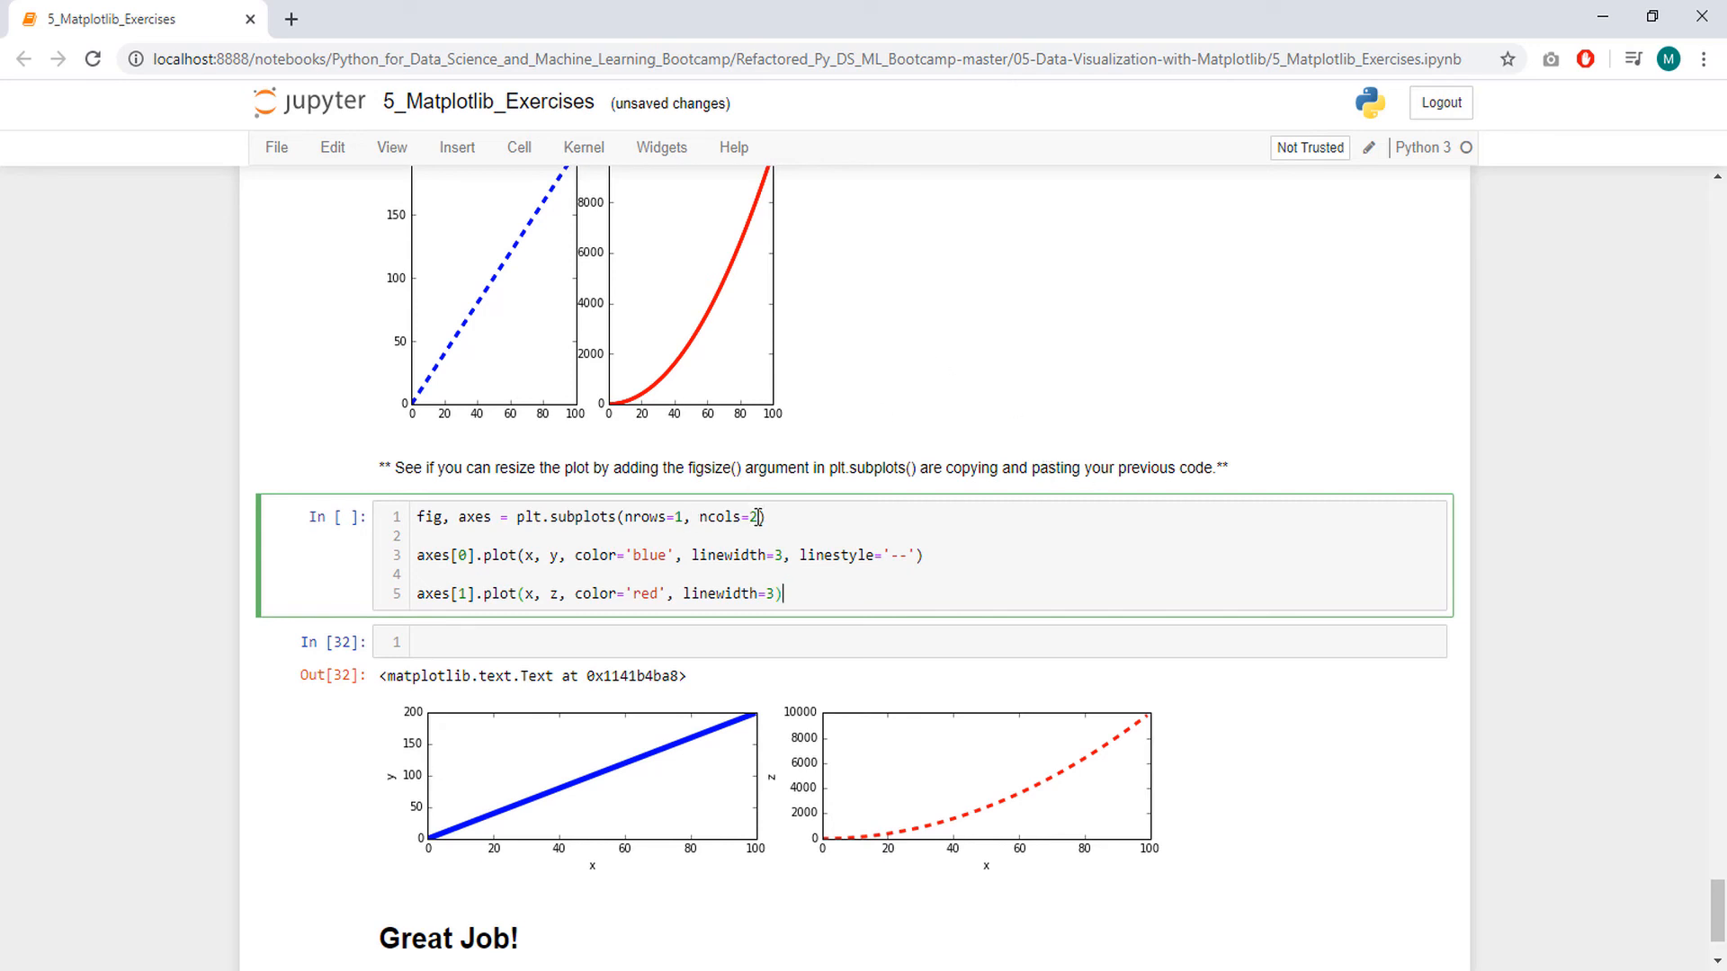
pyautogui.write(',')
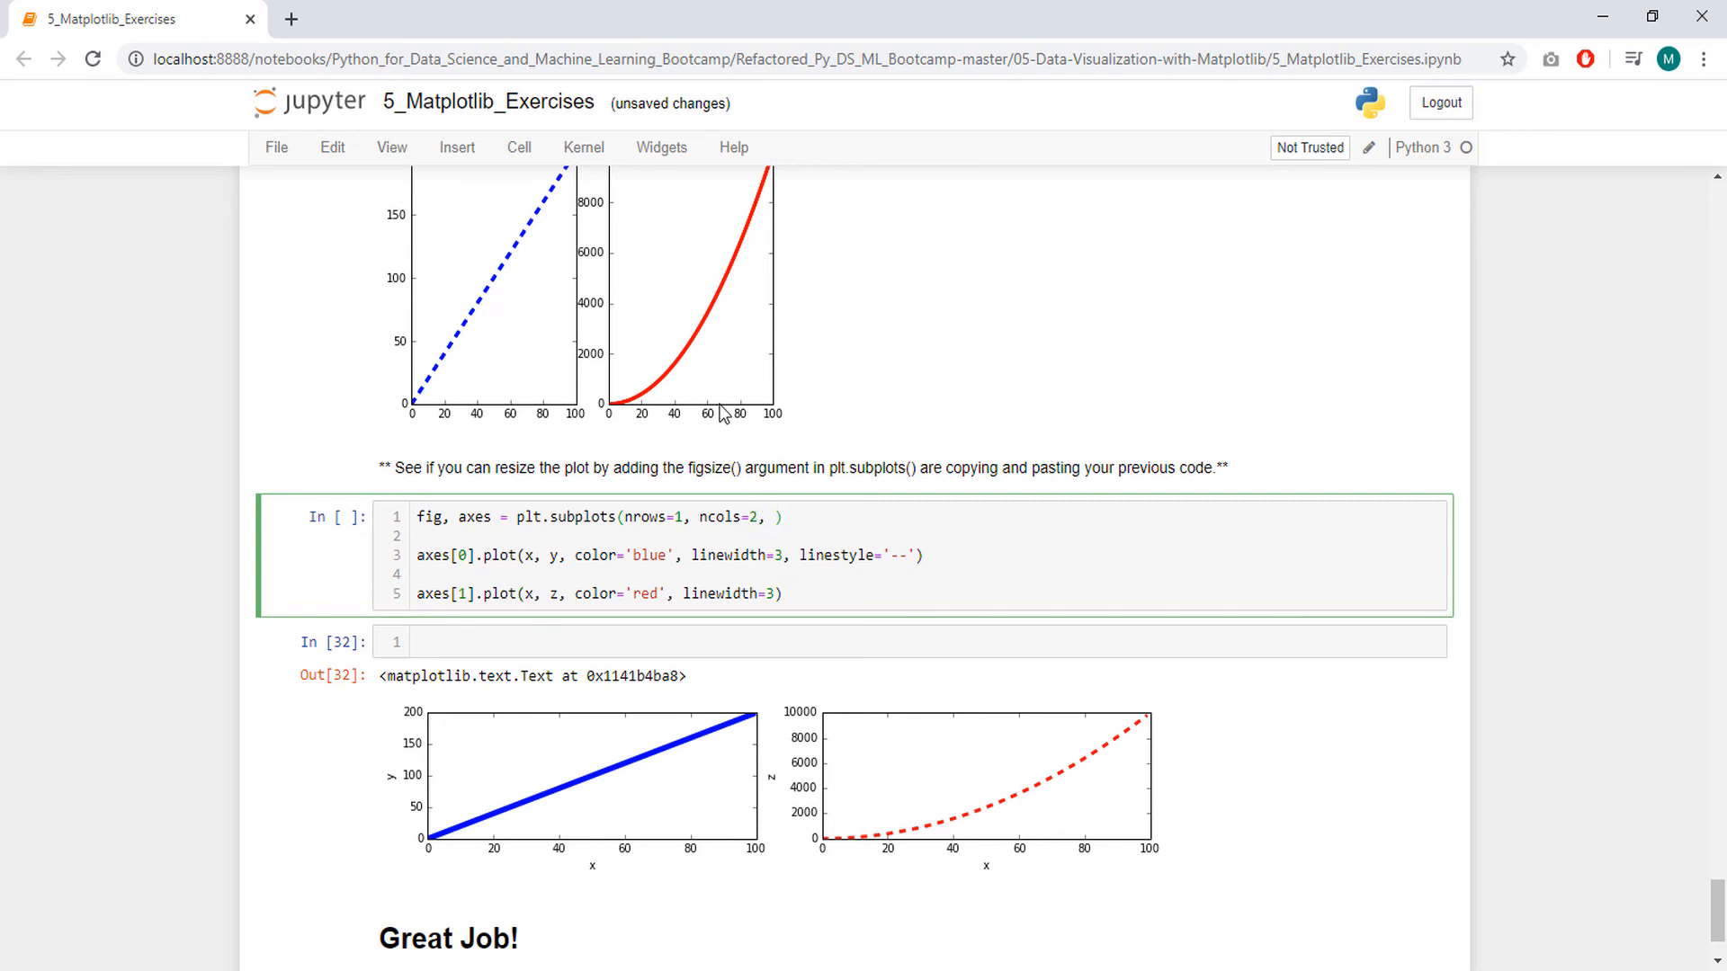
pyautogui.write('figsize=')
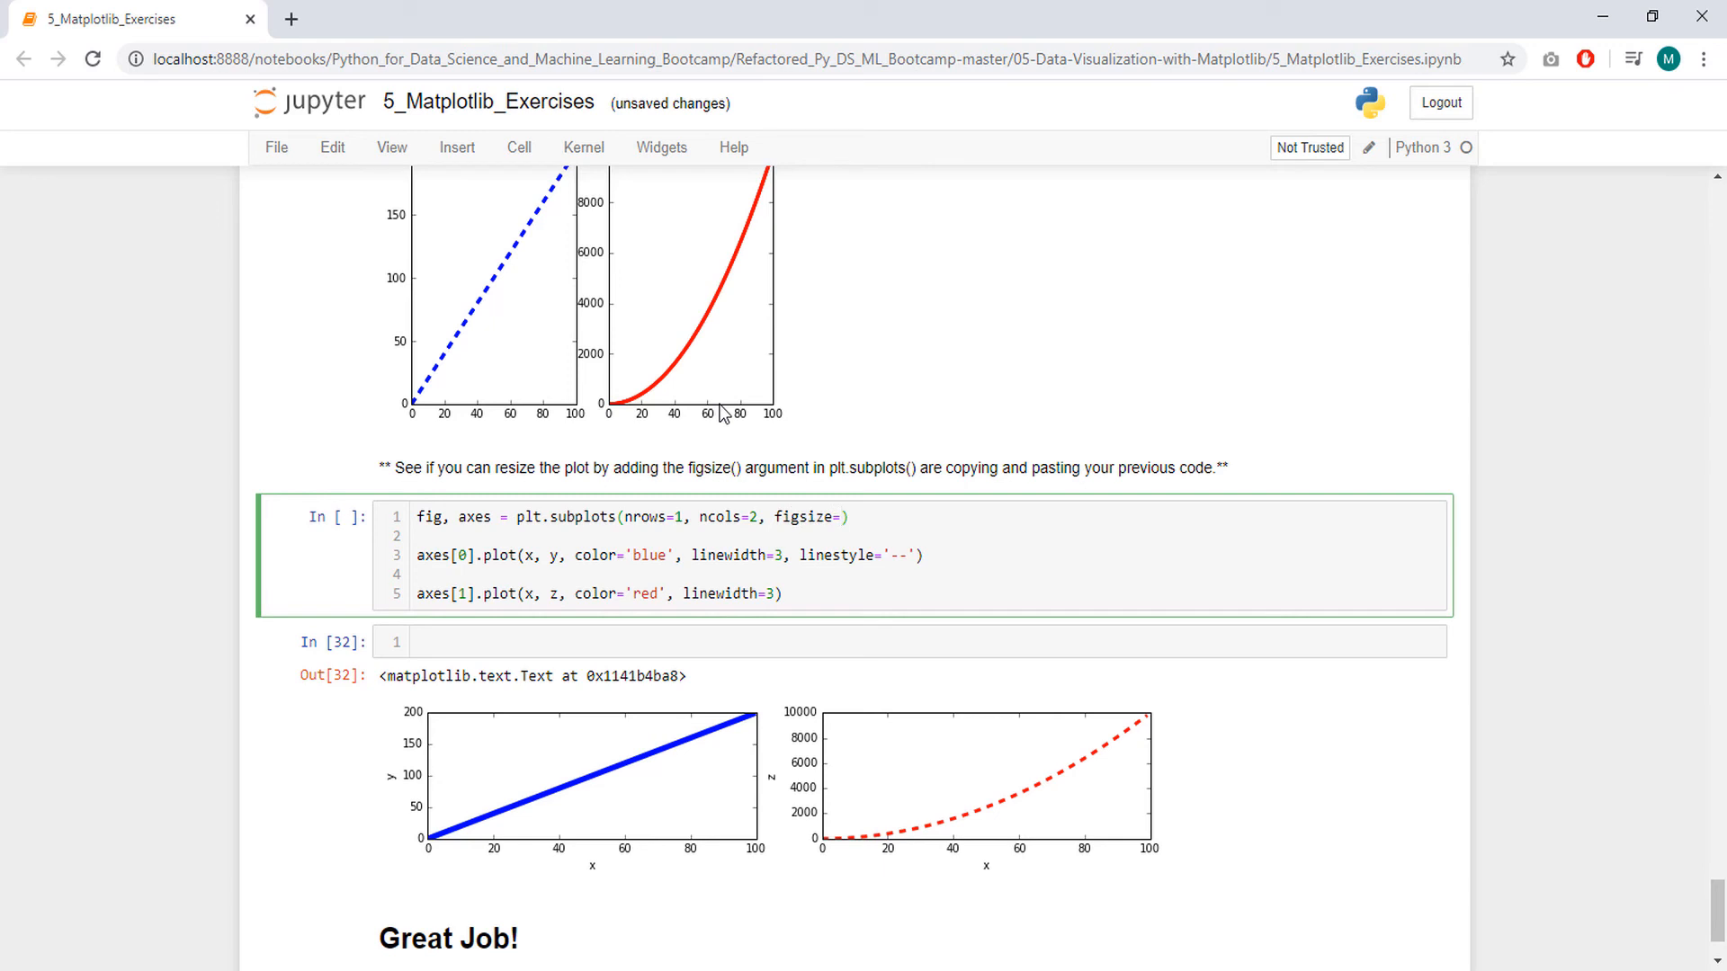
pyautogui.write('()')
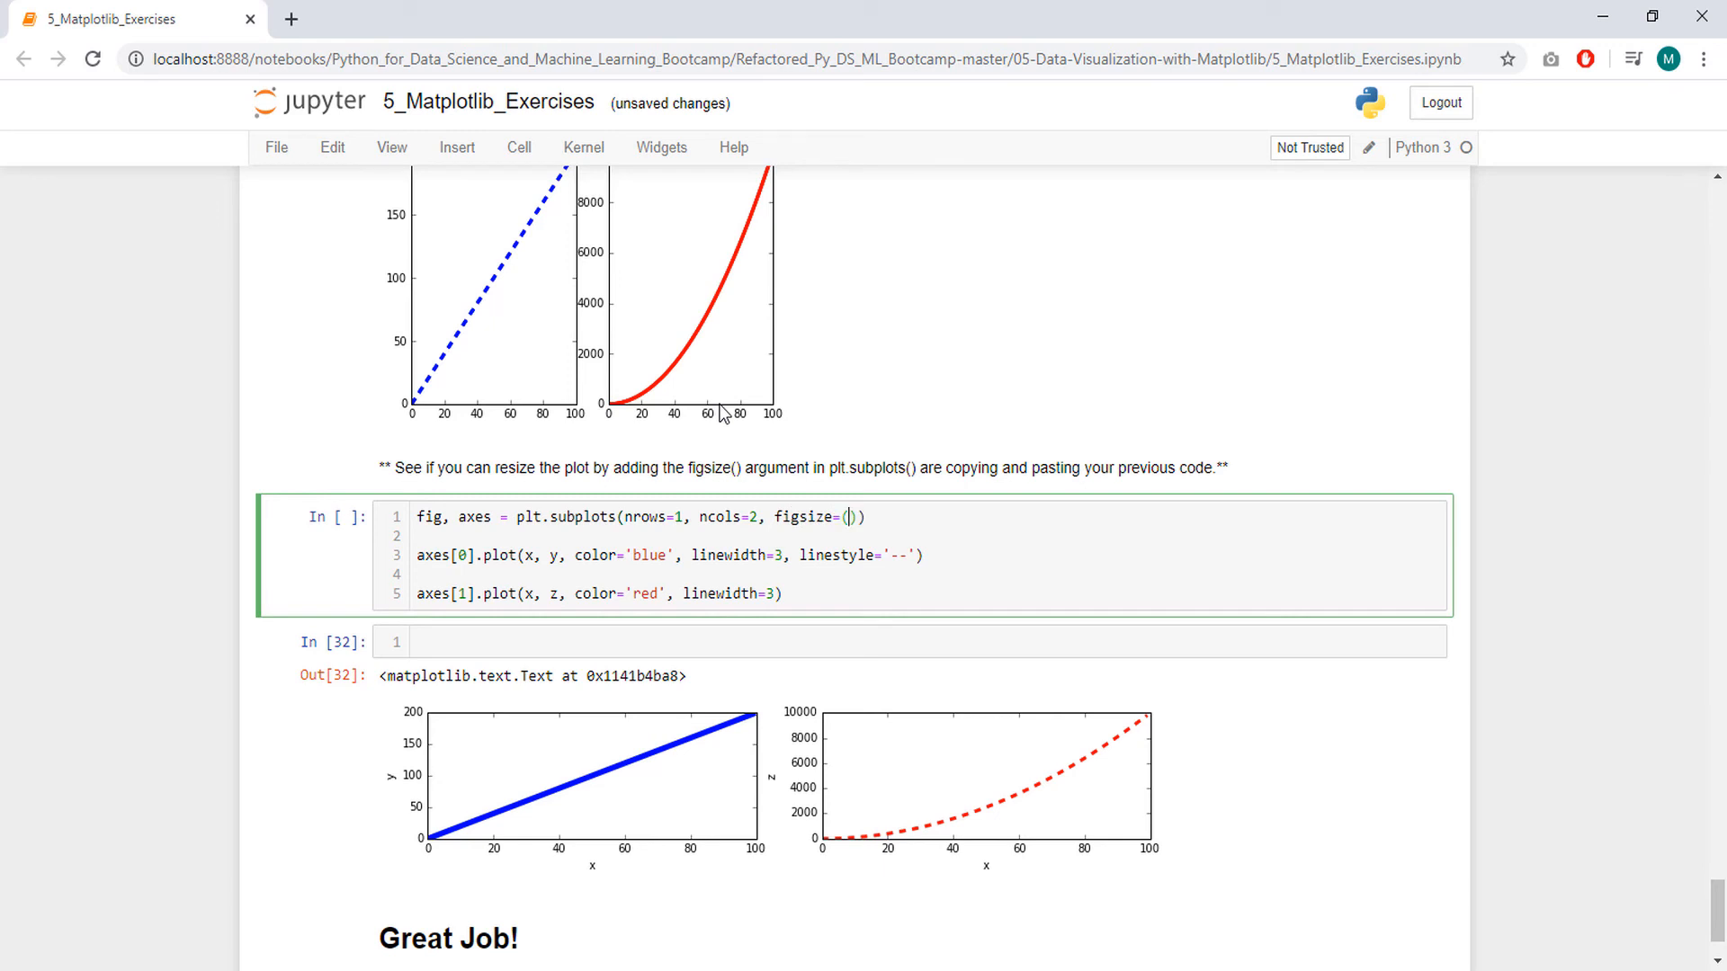
pyautogui.write('12,')
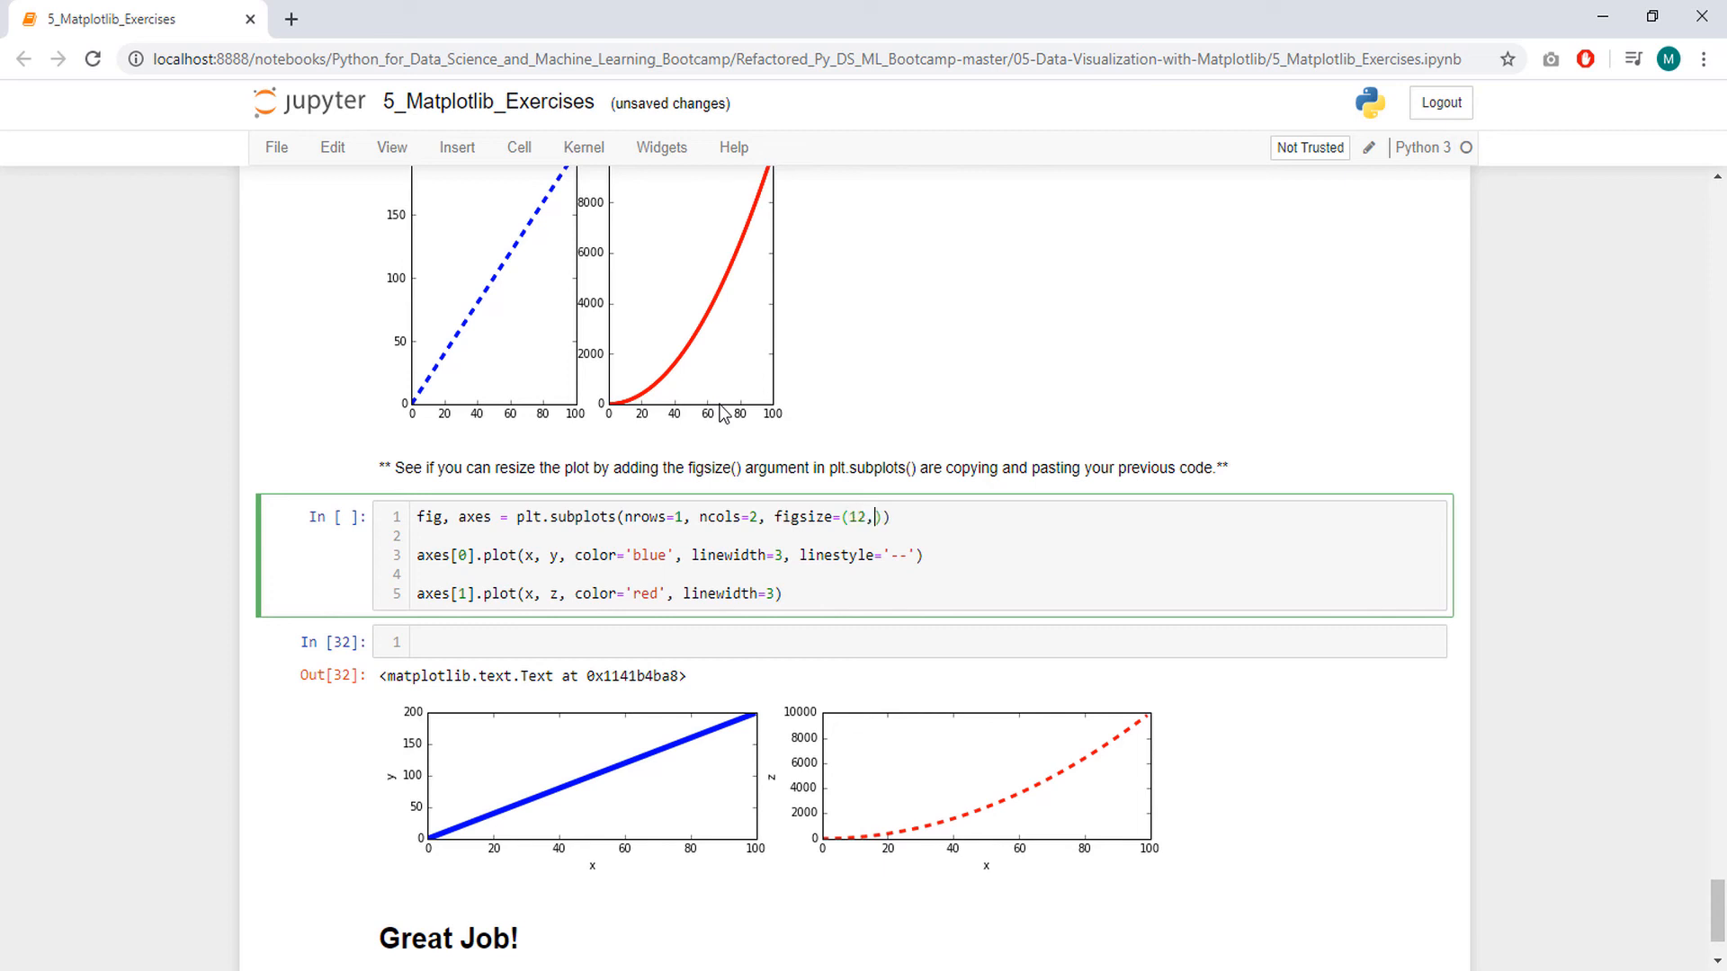
pyautogui.write('2')
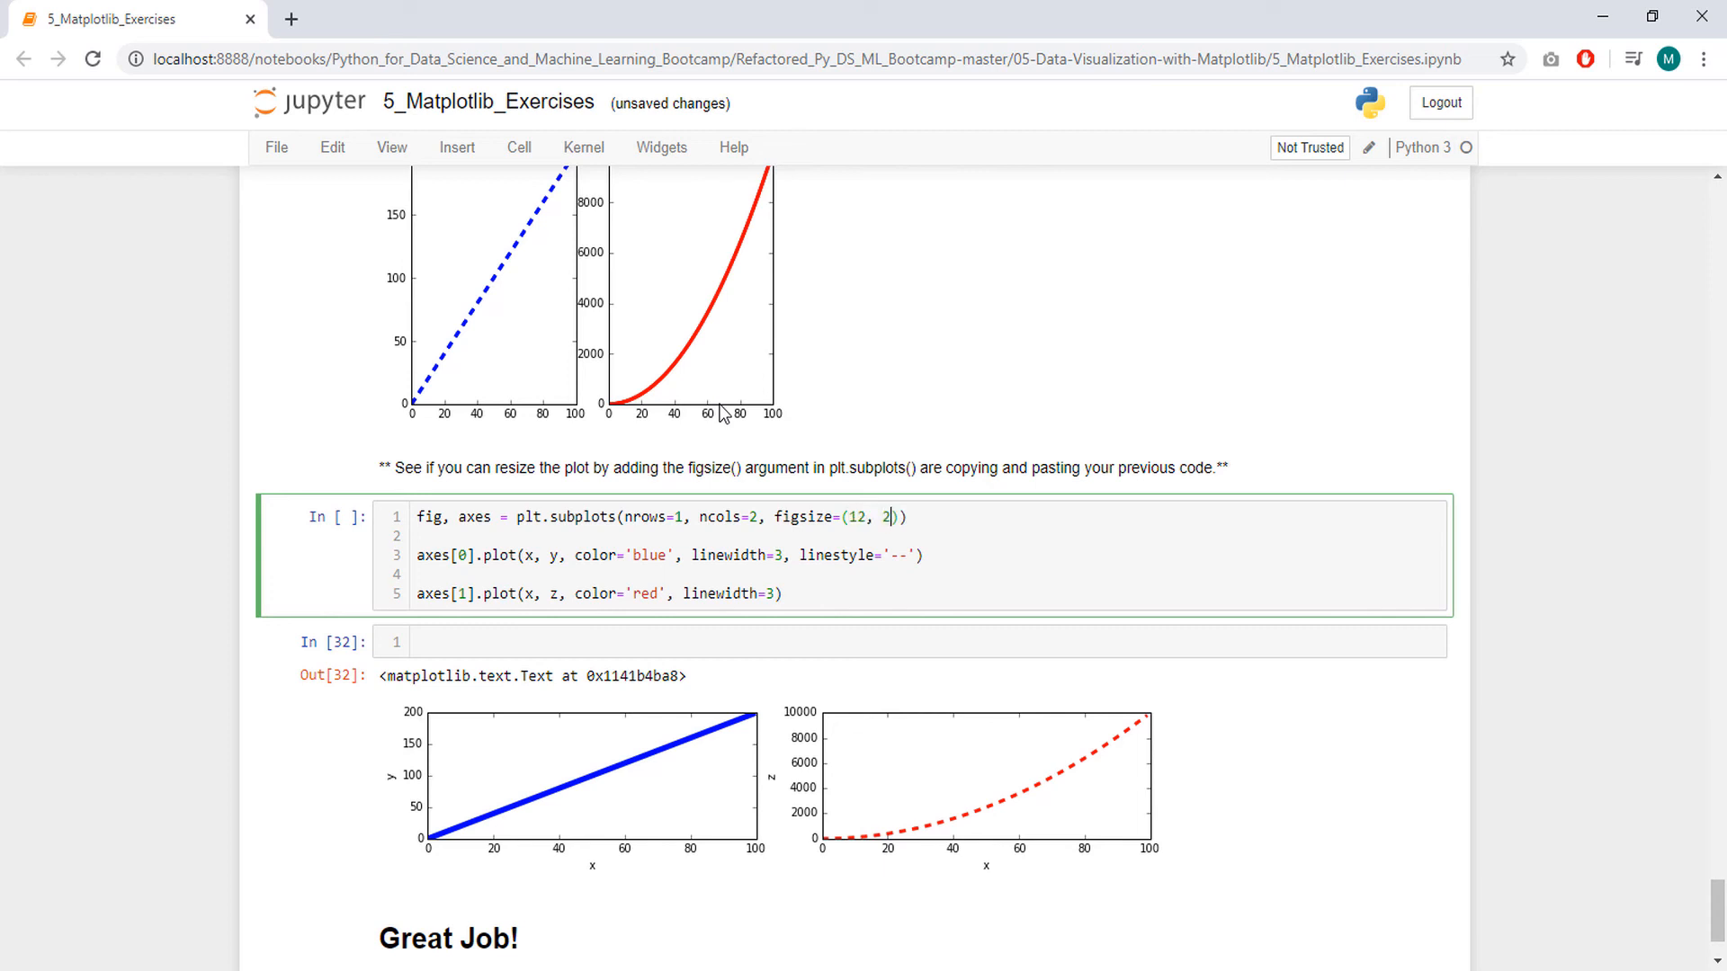
pyautogui.press('shift+enter')
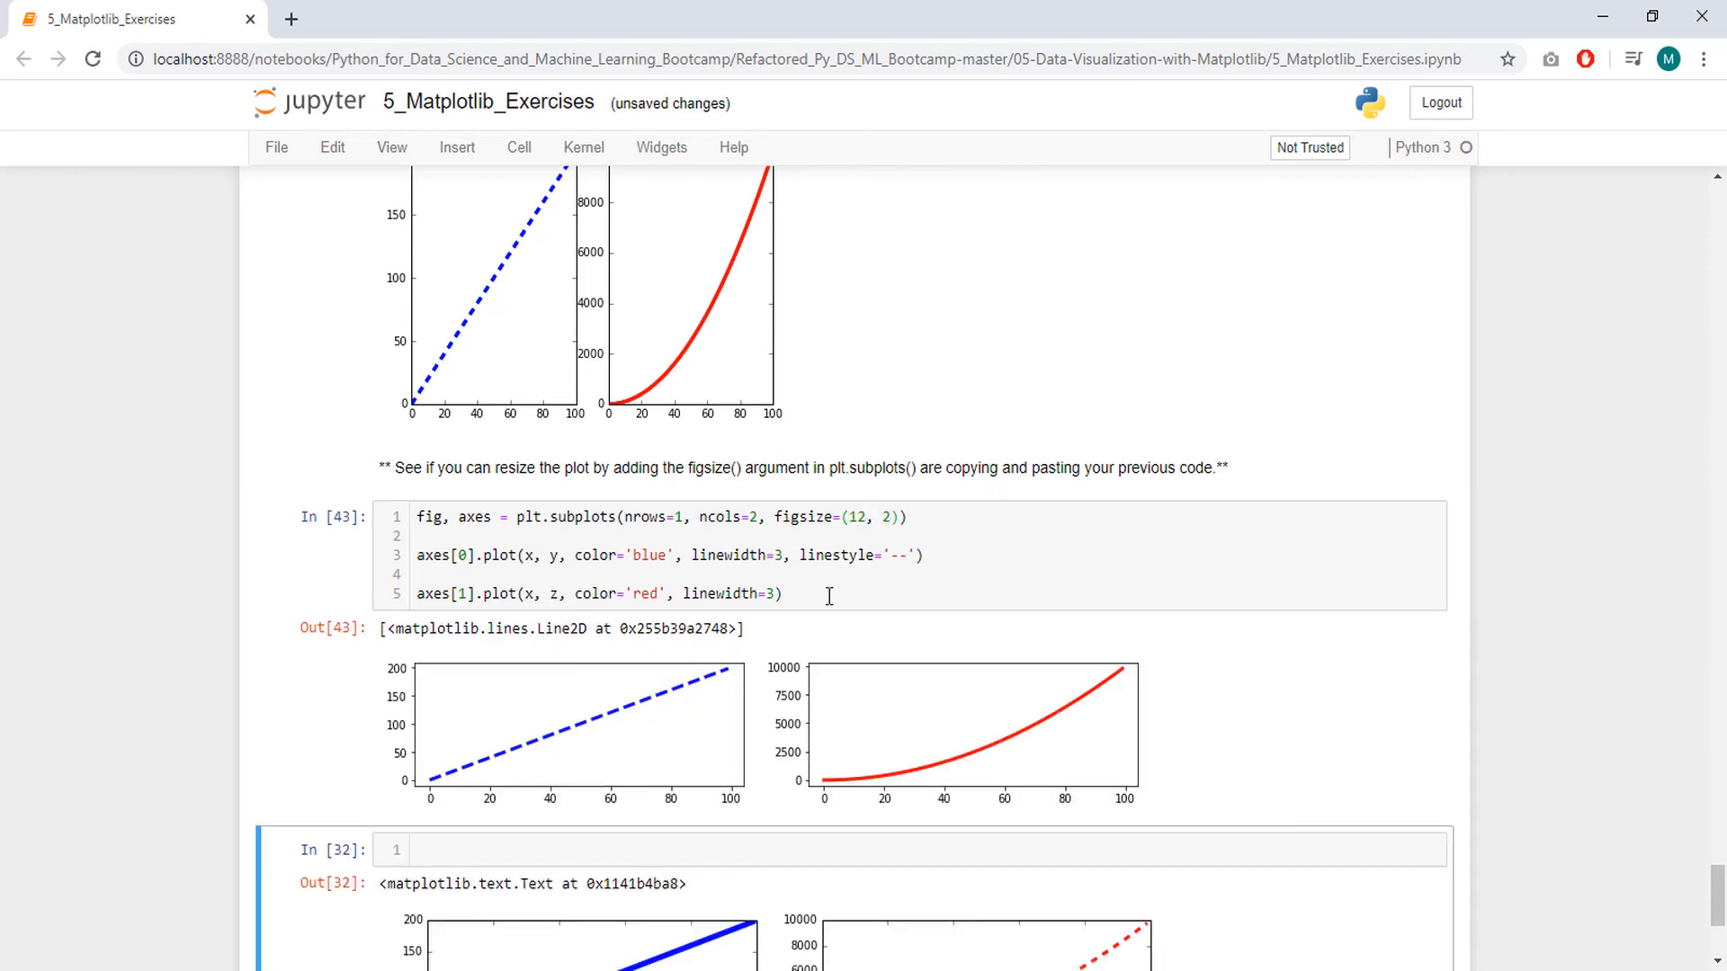
pyautogui.scroll(-3)
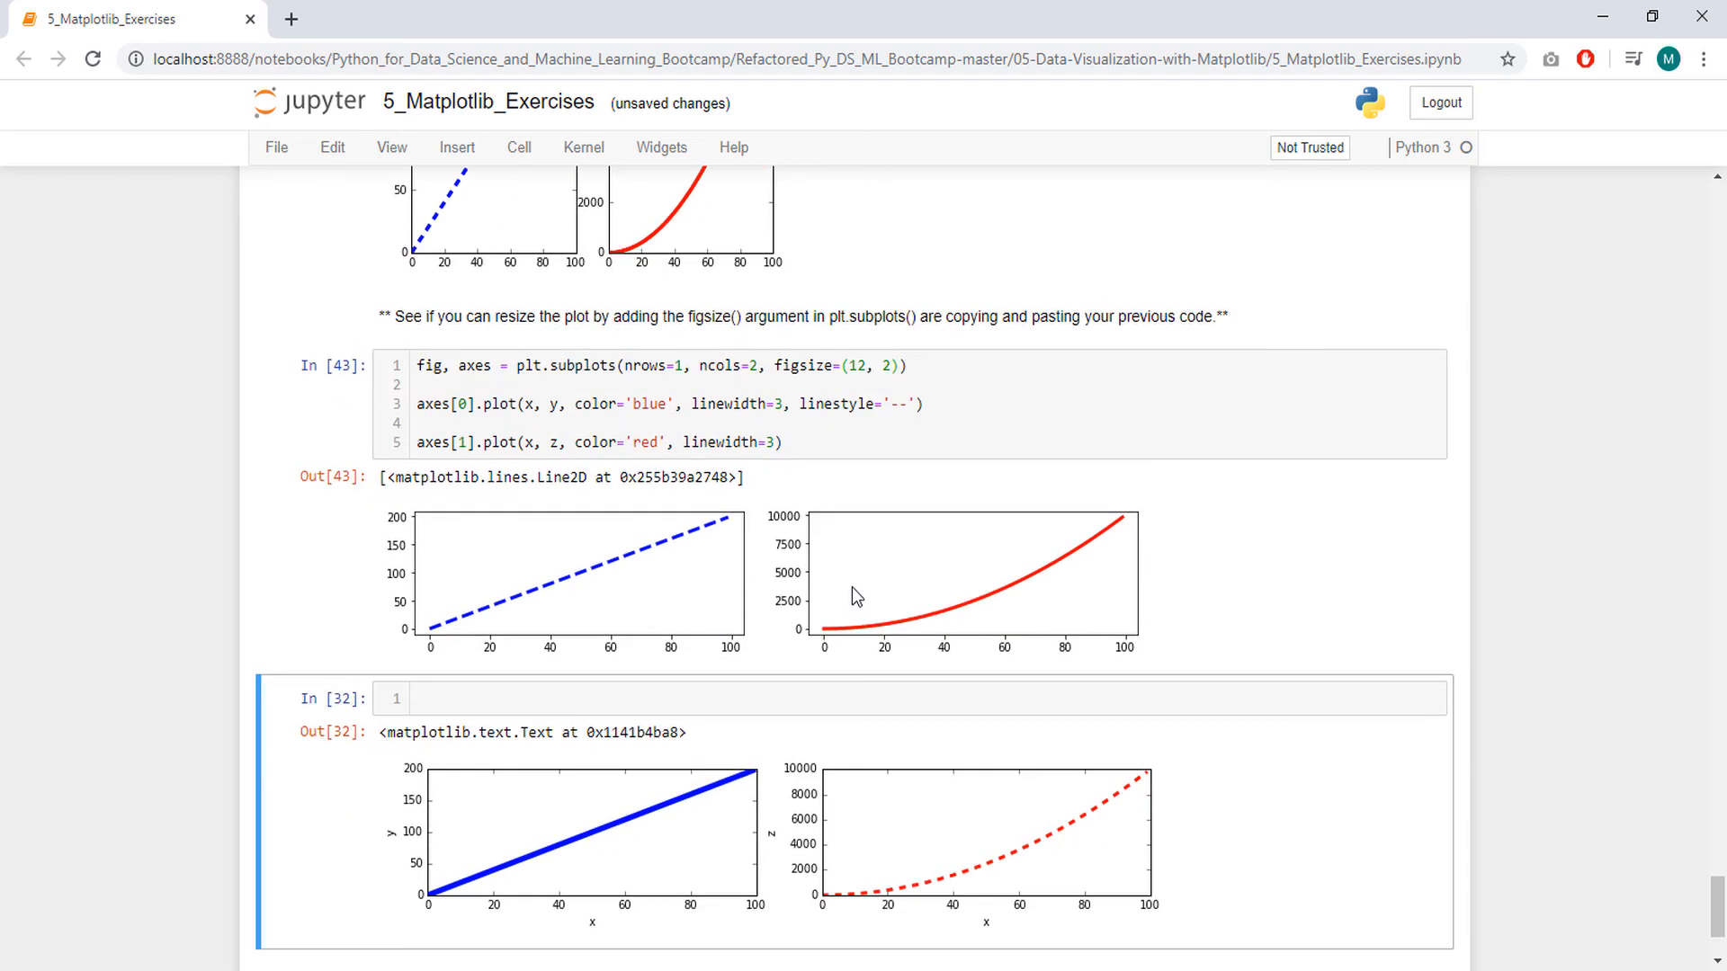
pyautogui.moveTo(820, 530)
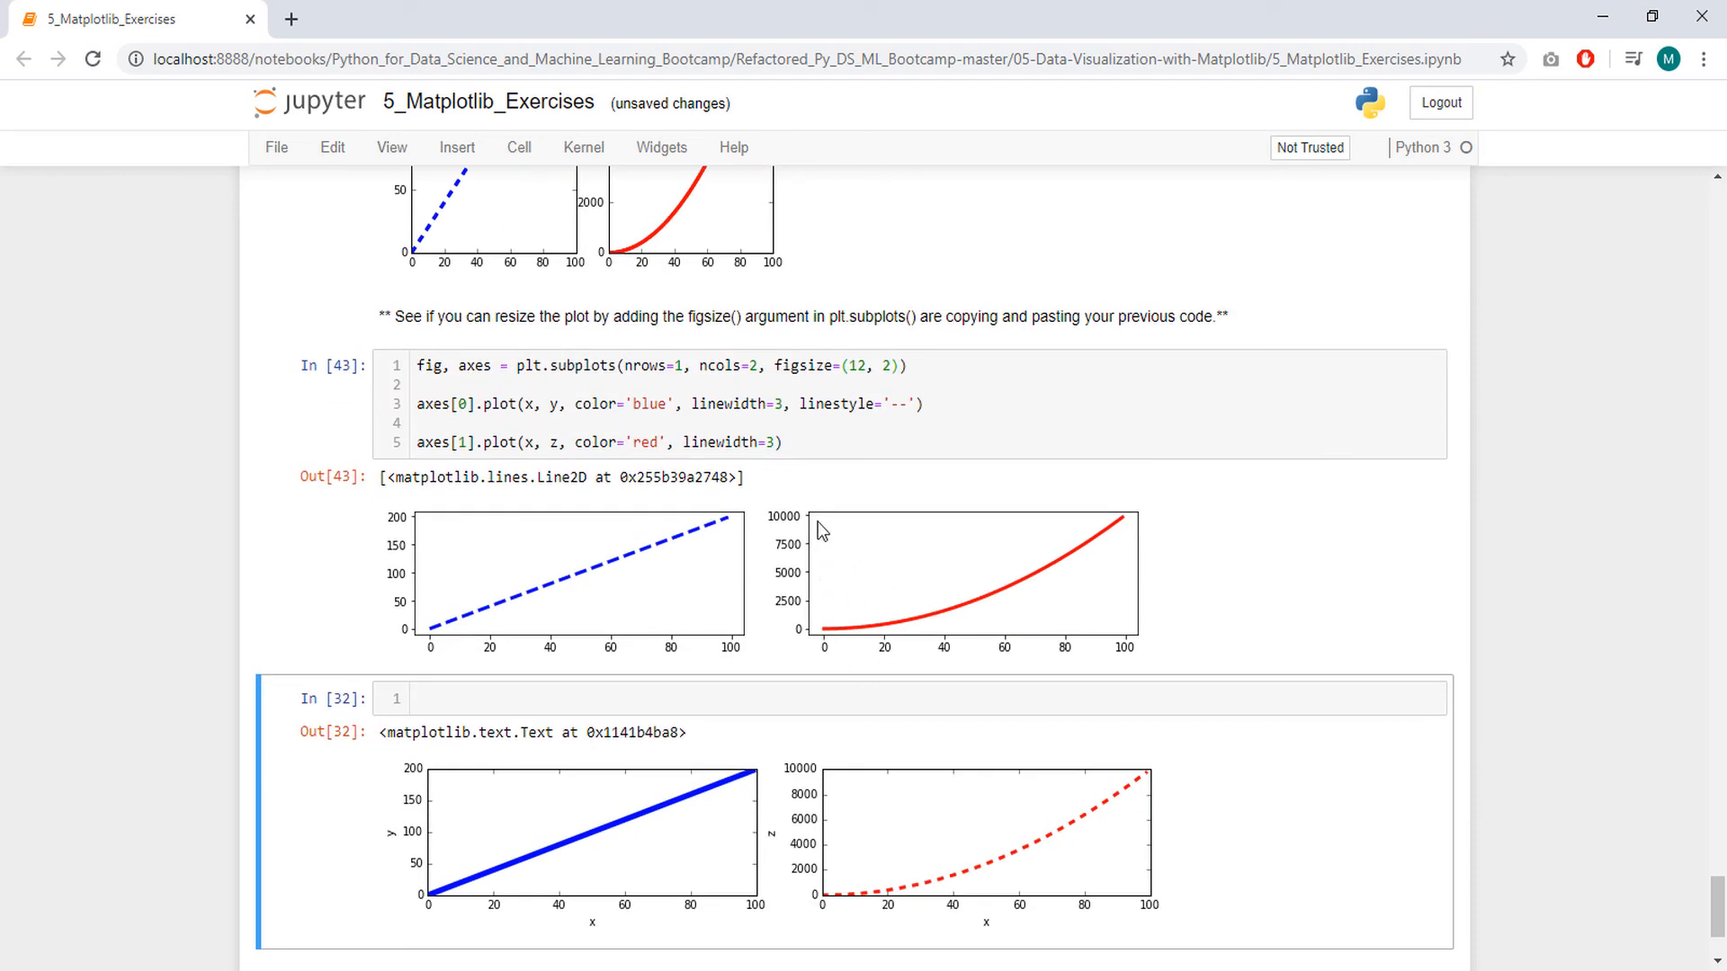
pyautogui.moveTo(531, 906)
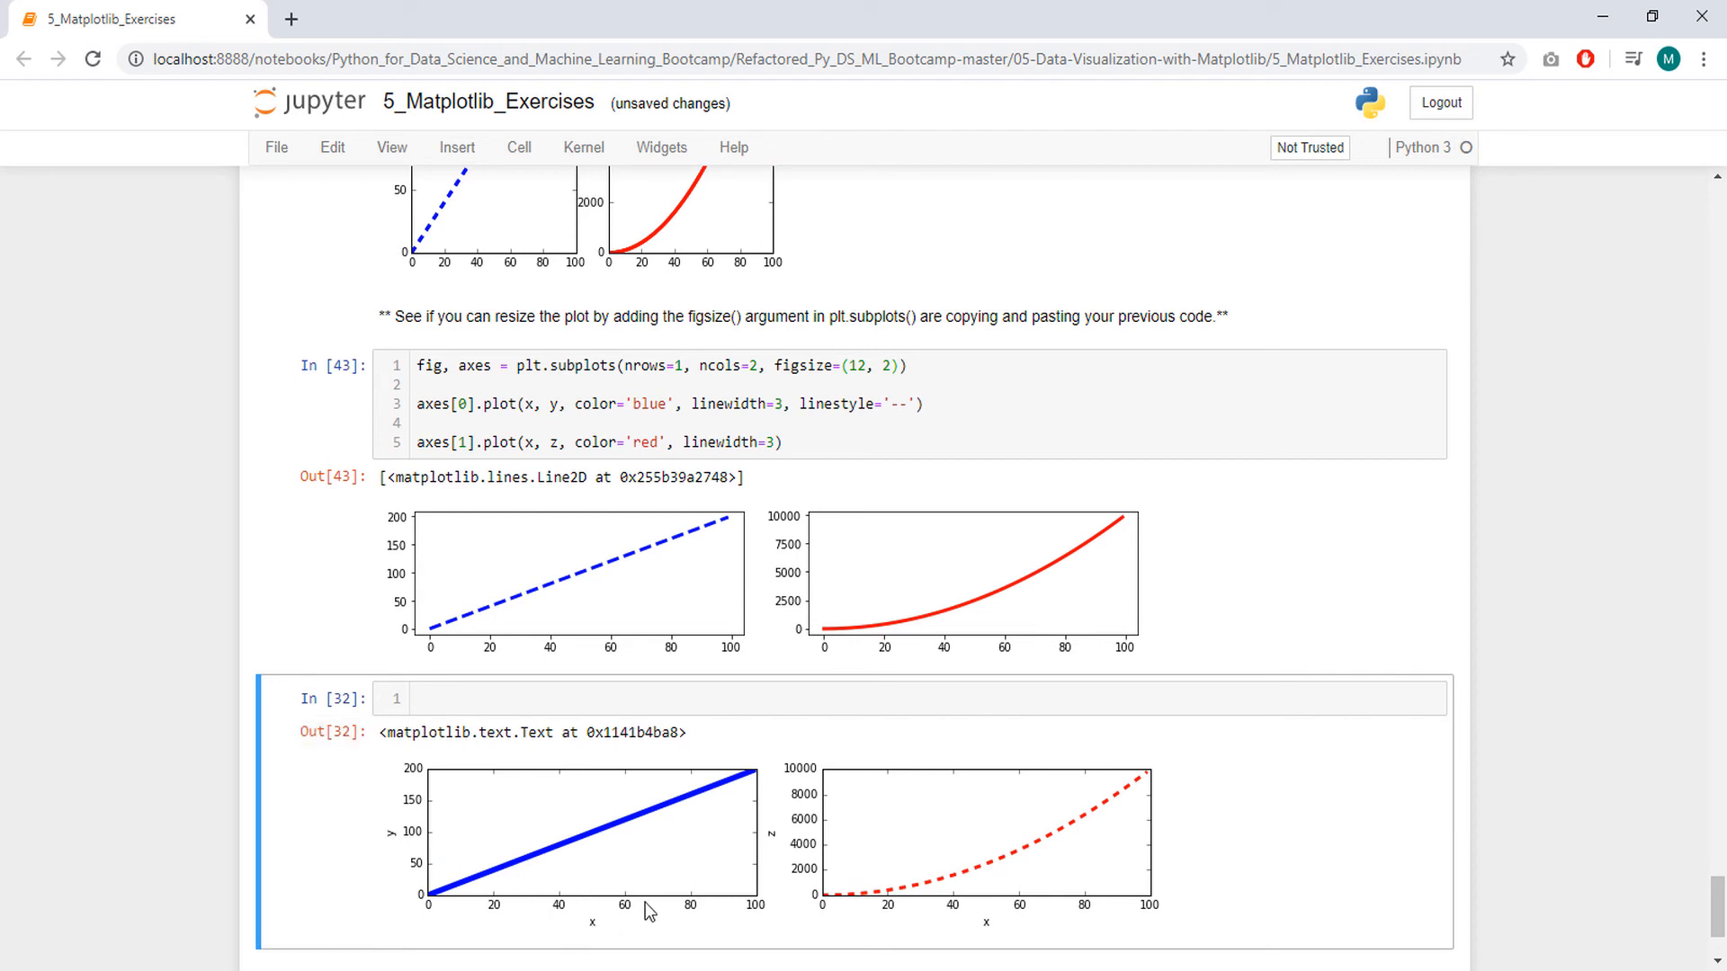
pyautogui.moveTo(398, 840)
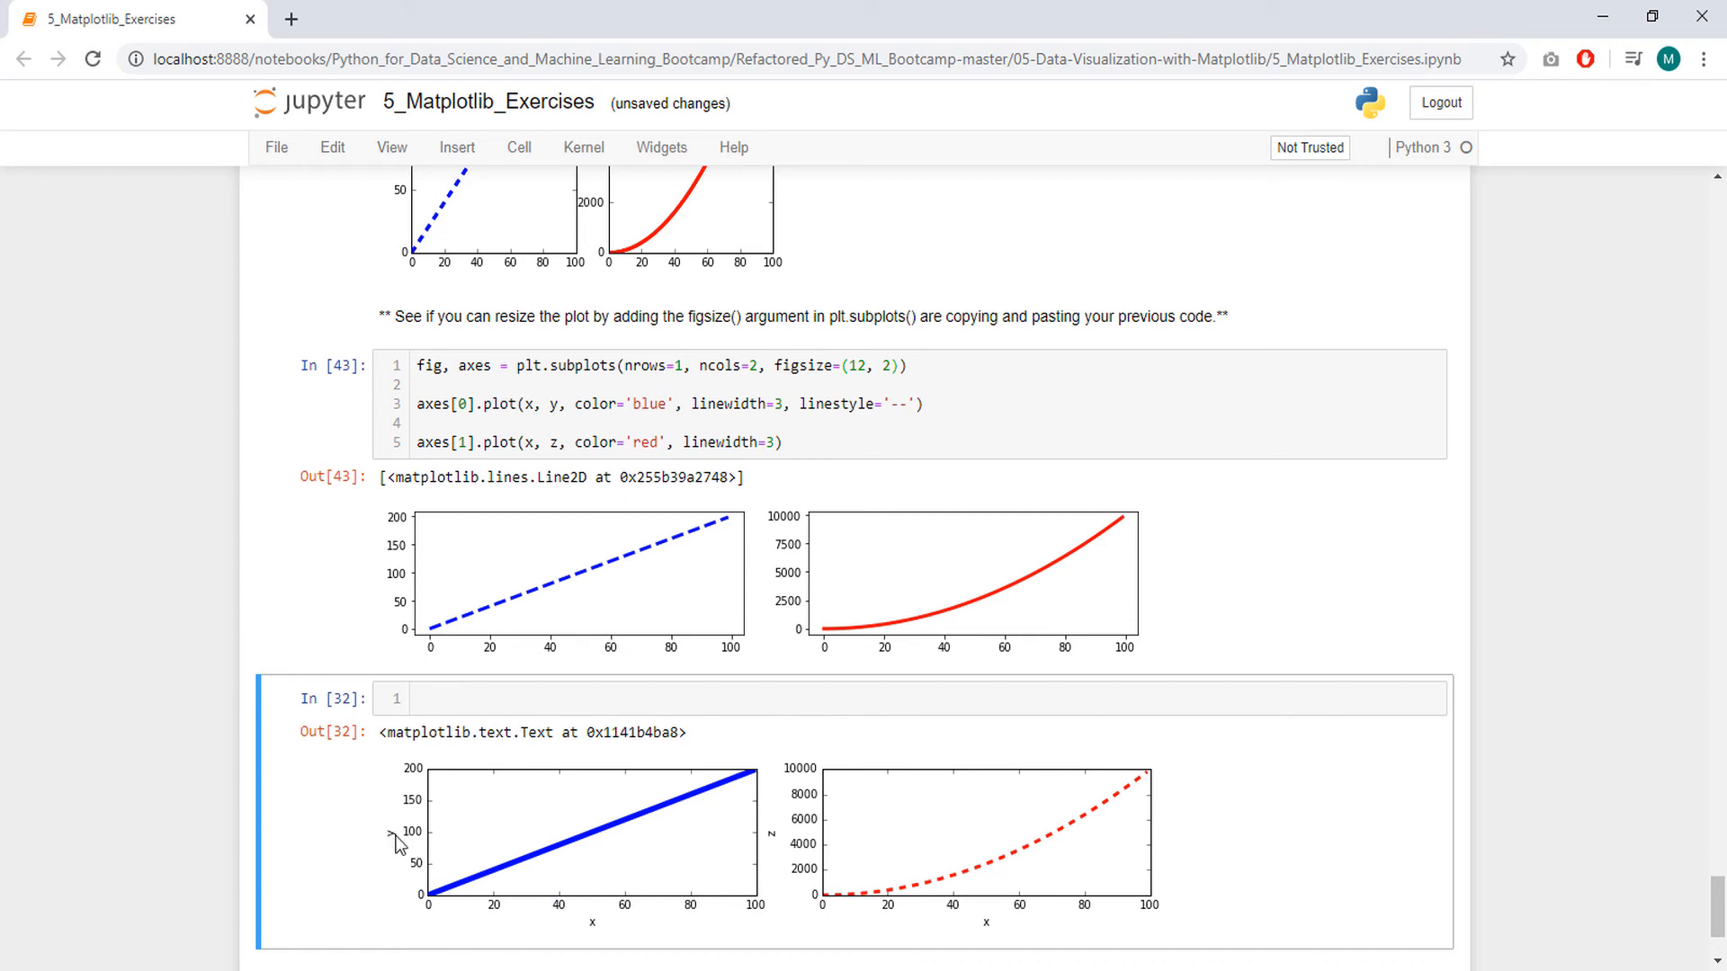
pyautogui.moveTo(737, 858)
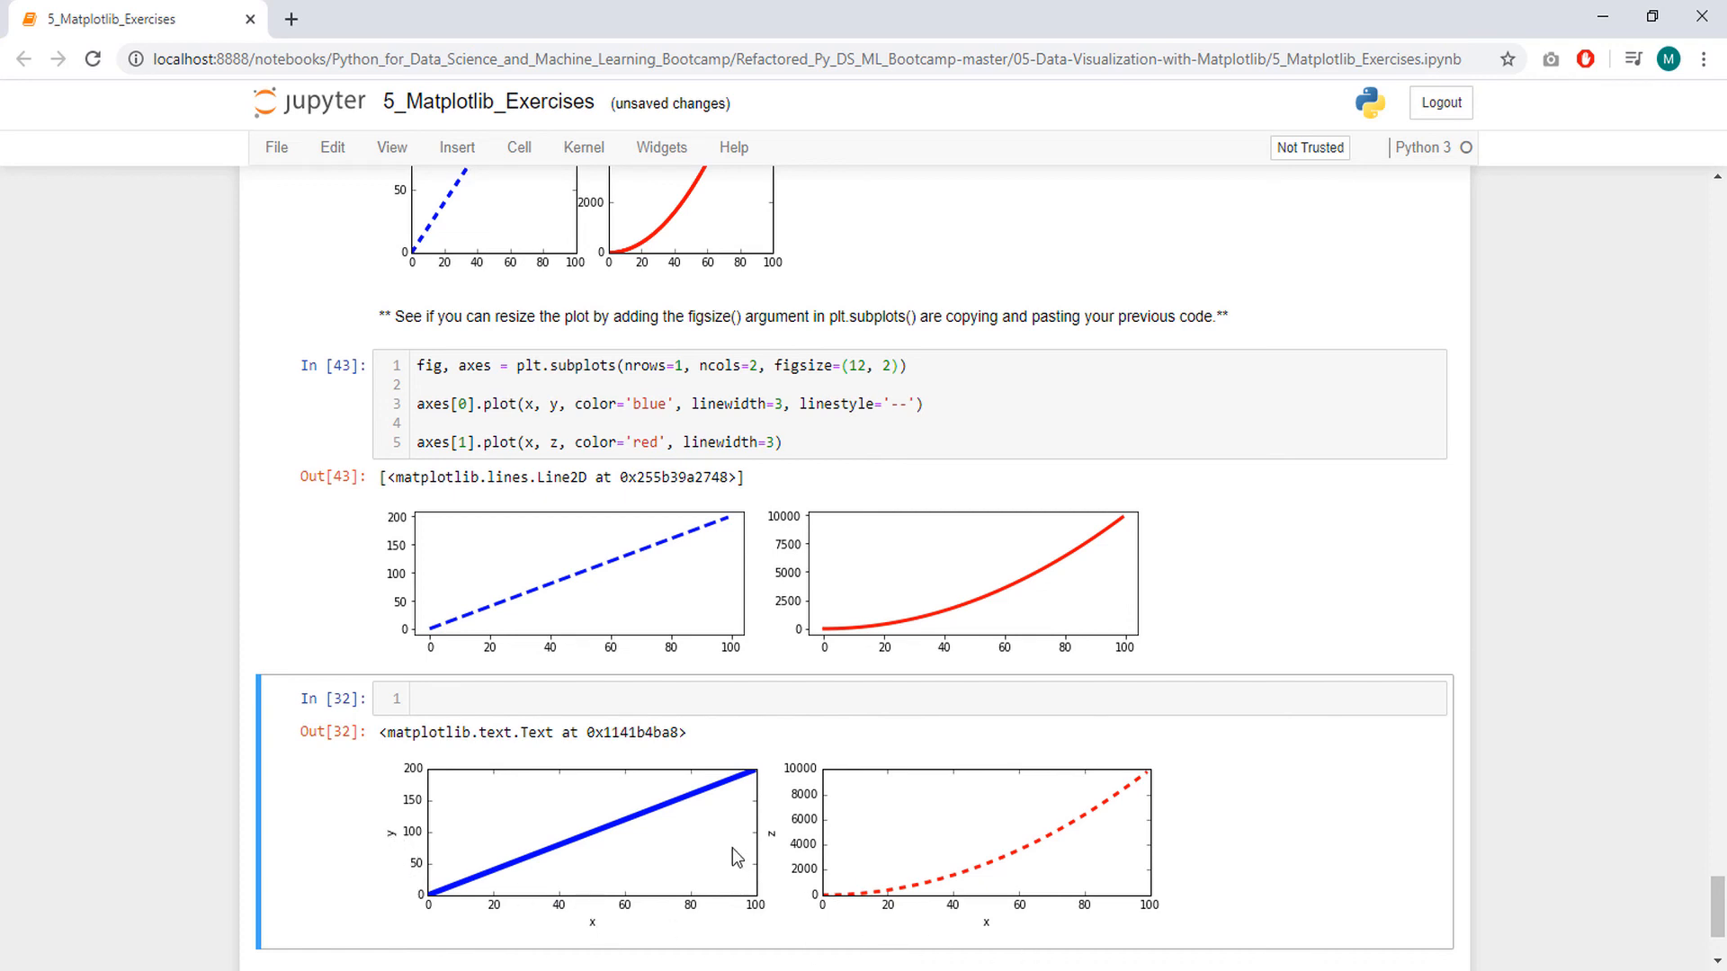
pyautogui.scroll(-3)
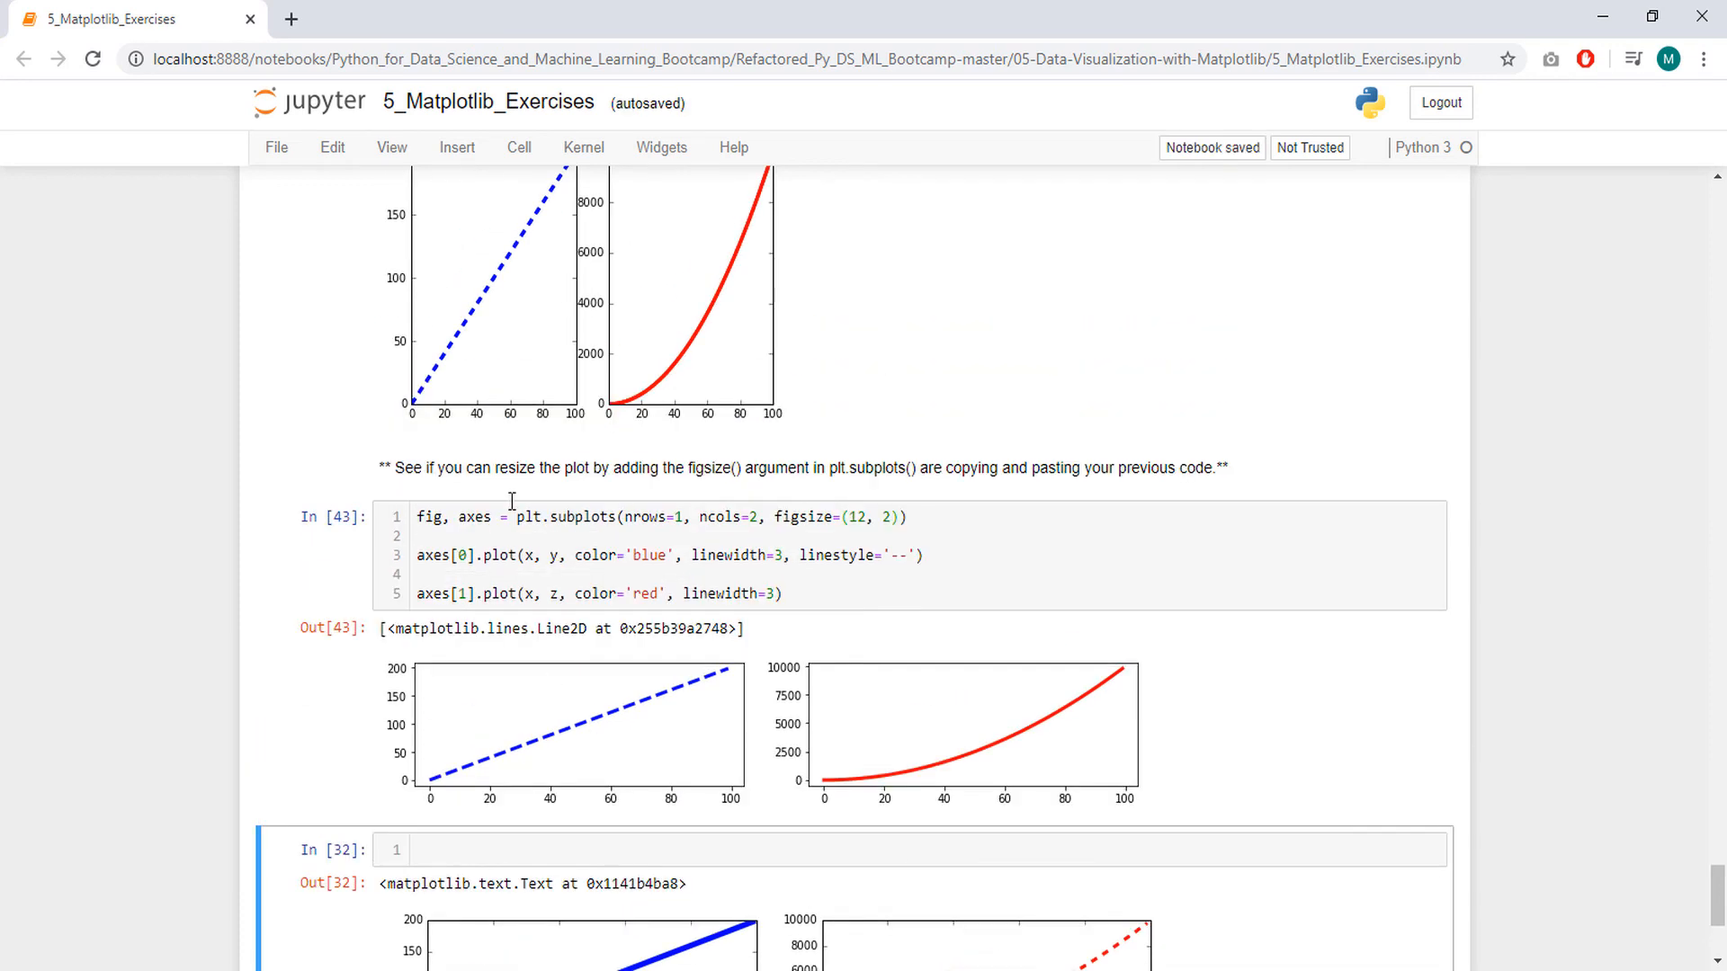
pyautogui.scroll(-3)
pyautogui.write('axes[0].set')
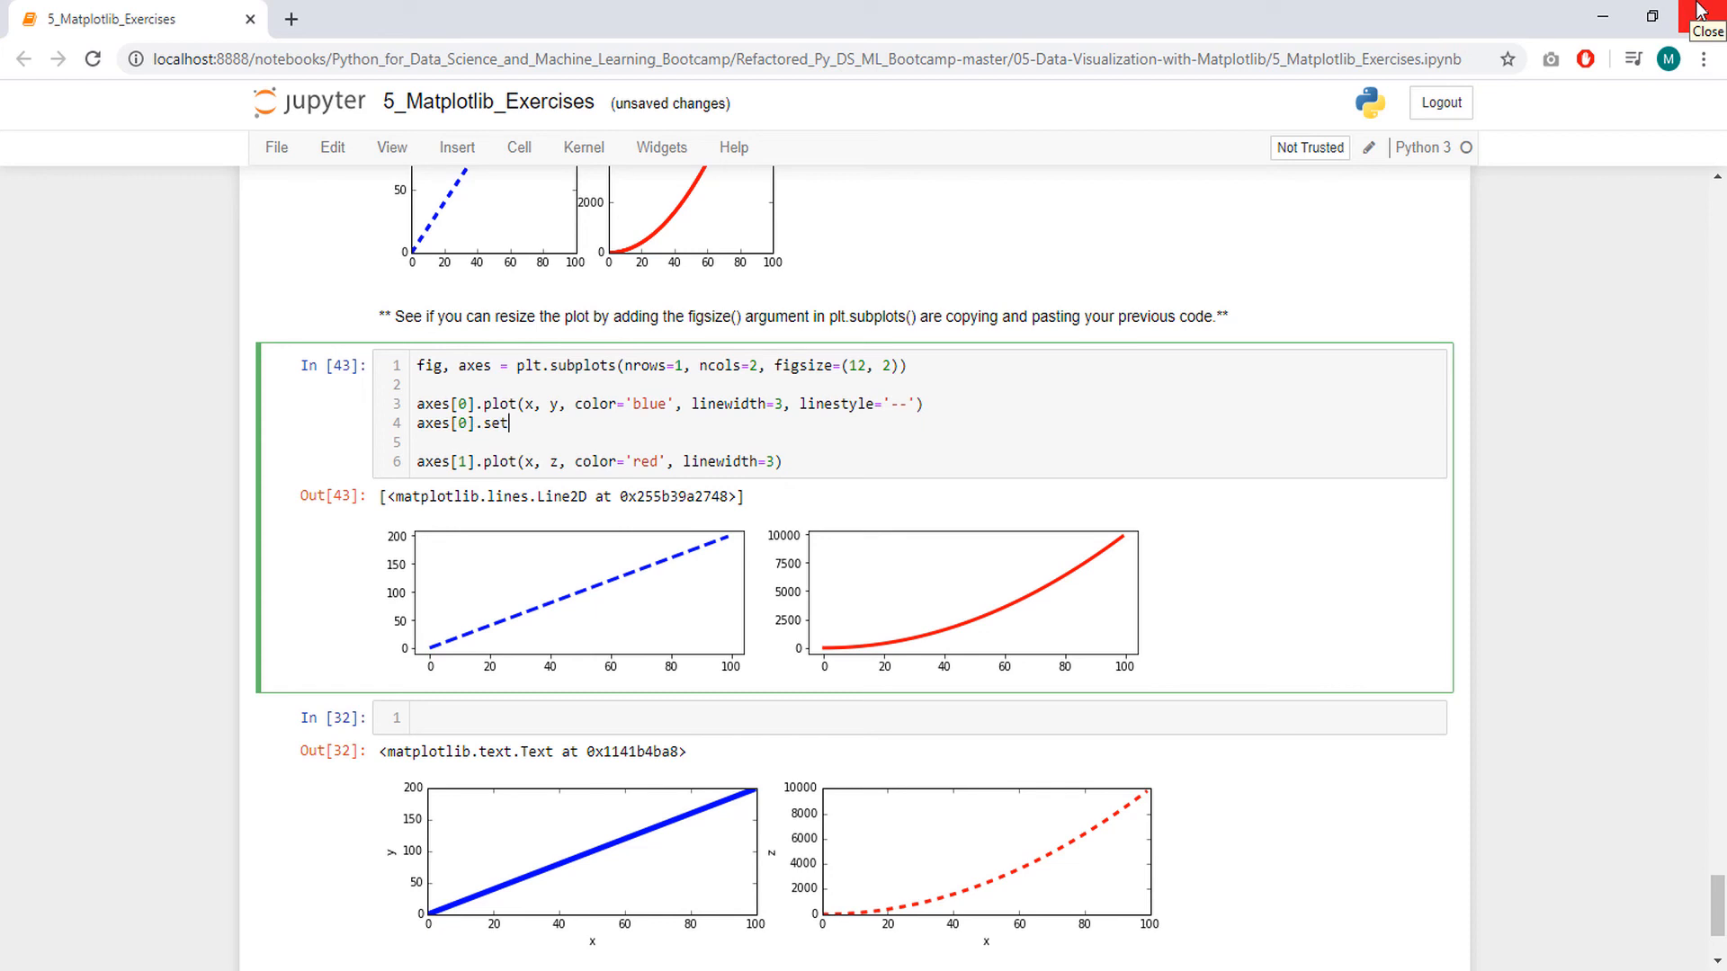
# - Label the left subplot's axes 'x' and 'y' and the right's 'x' and 'z'
pyautogui.write('_')
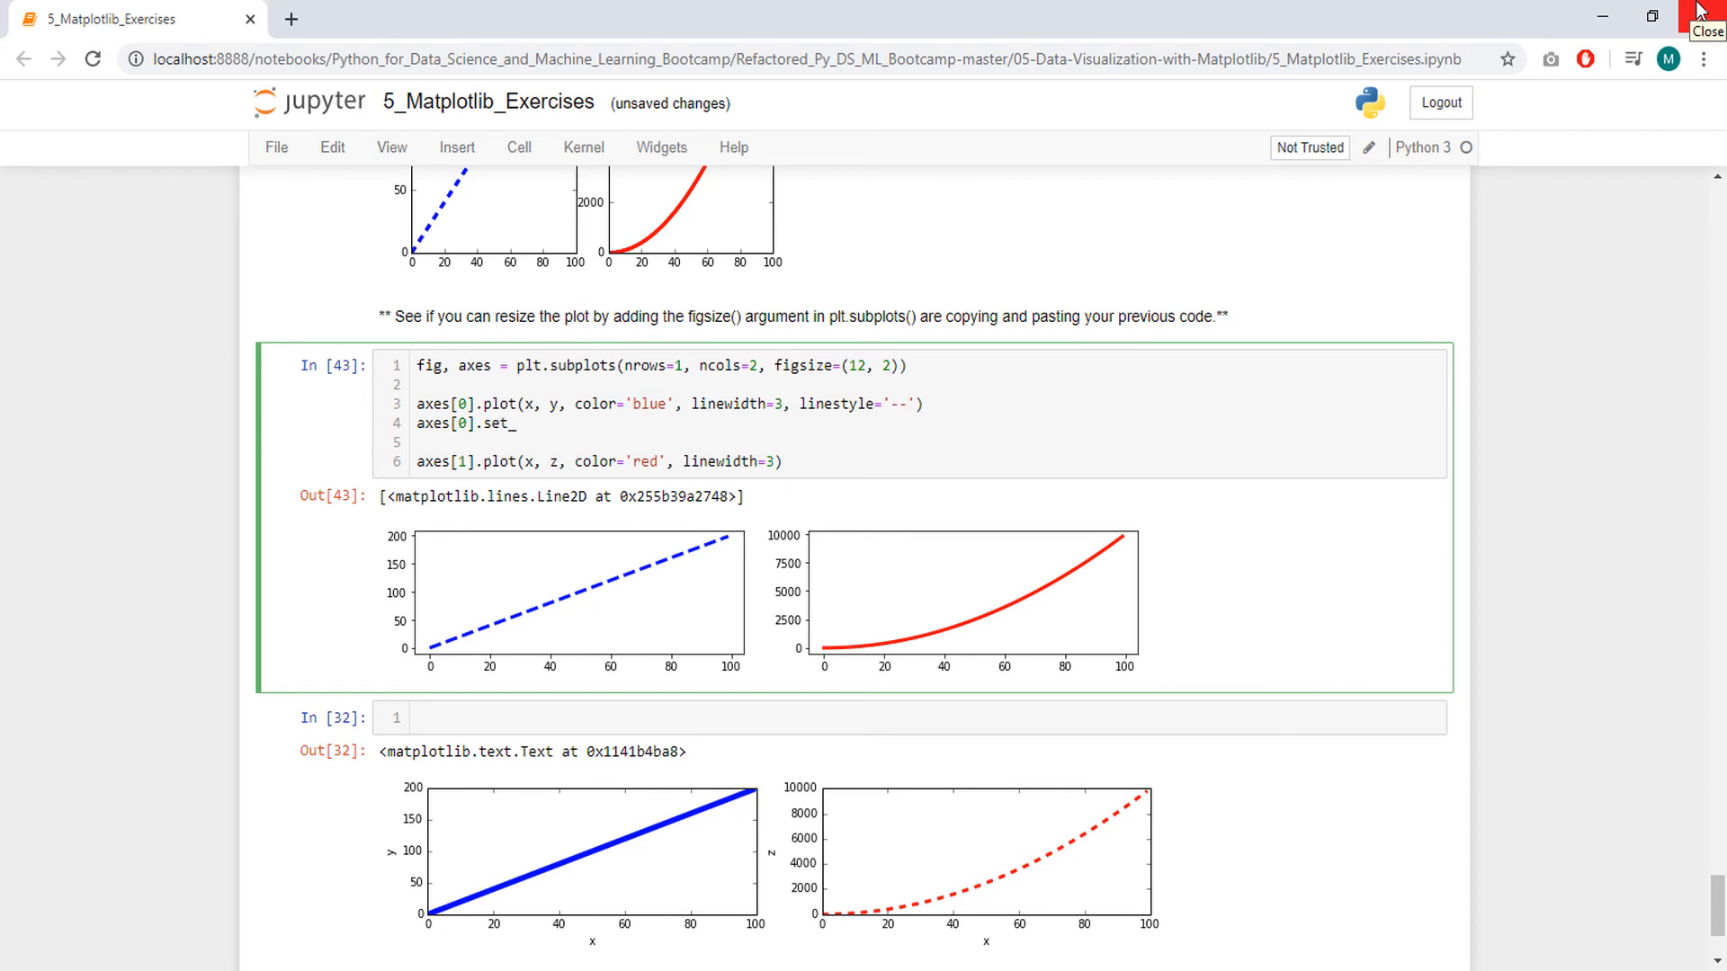
pyautogui.write('xlabel')
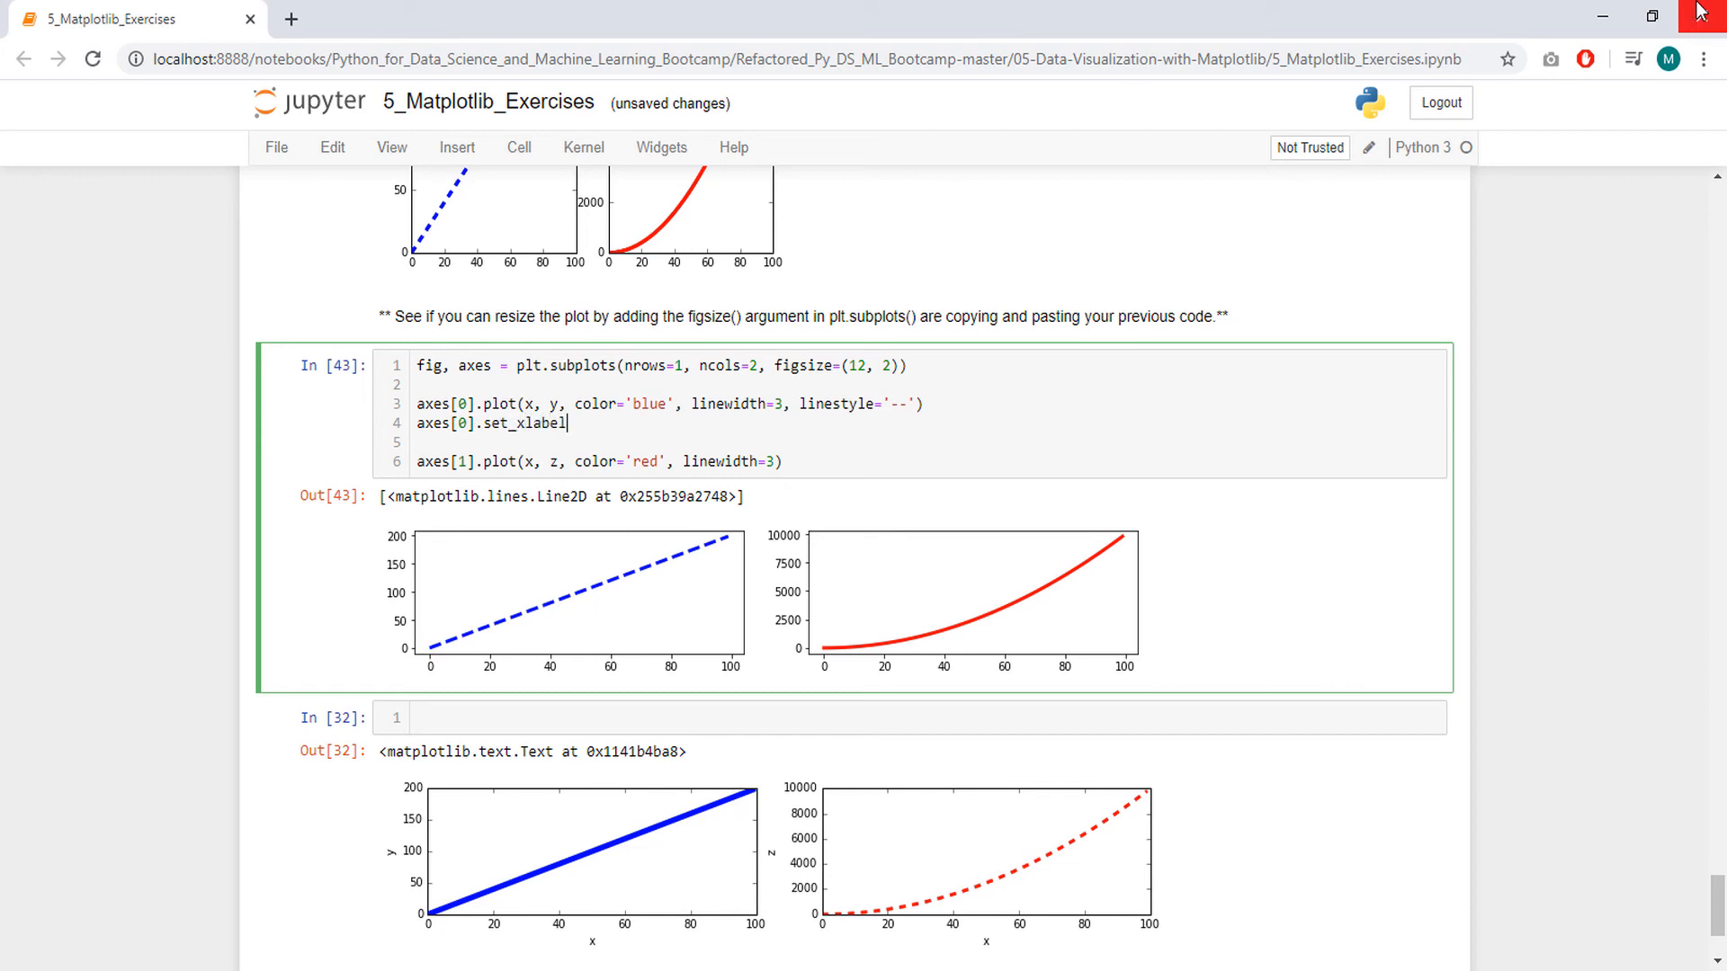
pyautogui.write("('')")
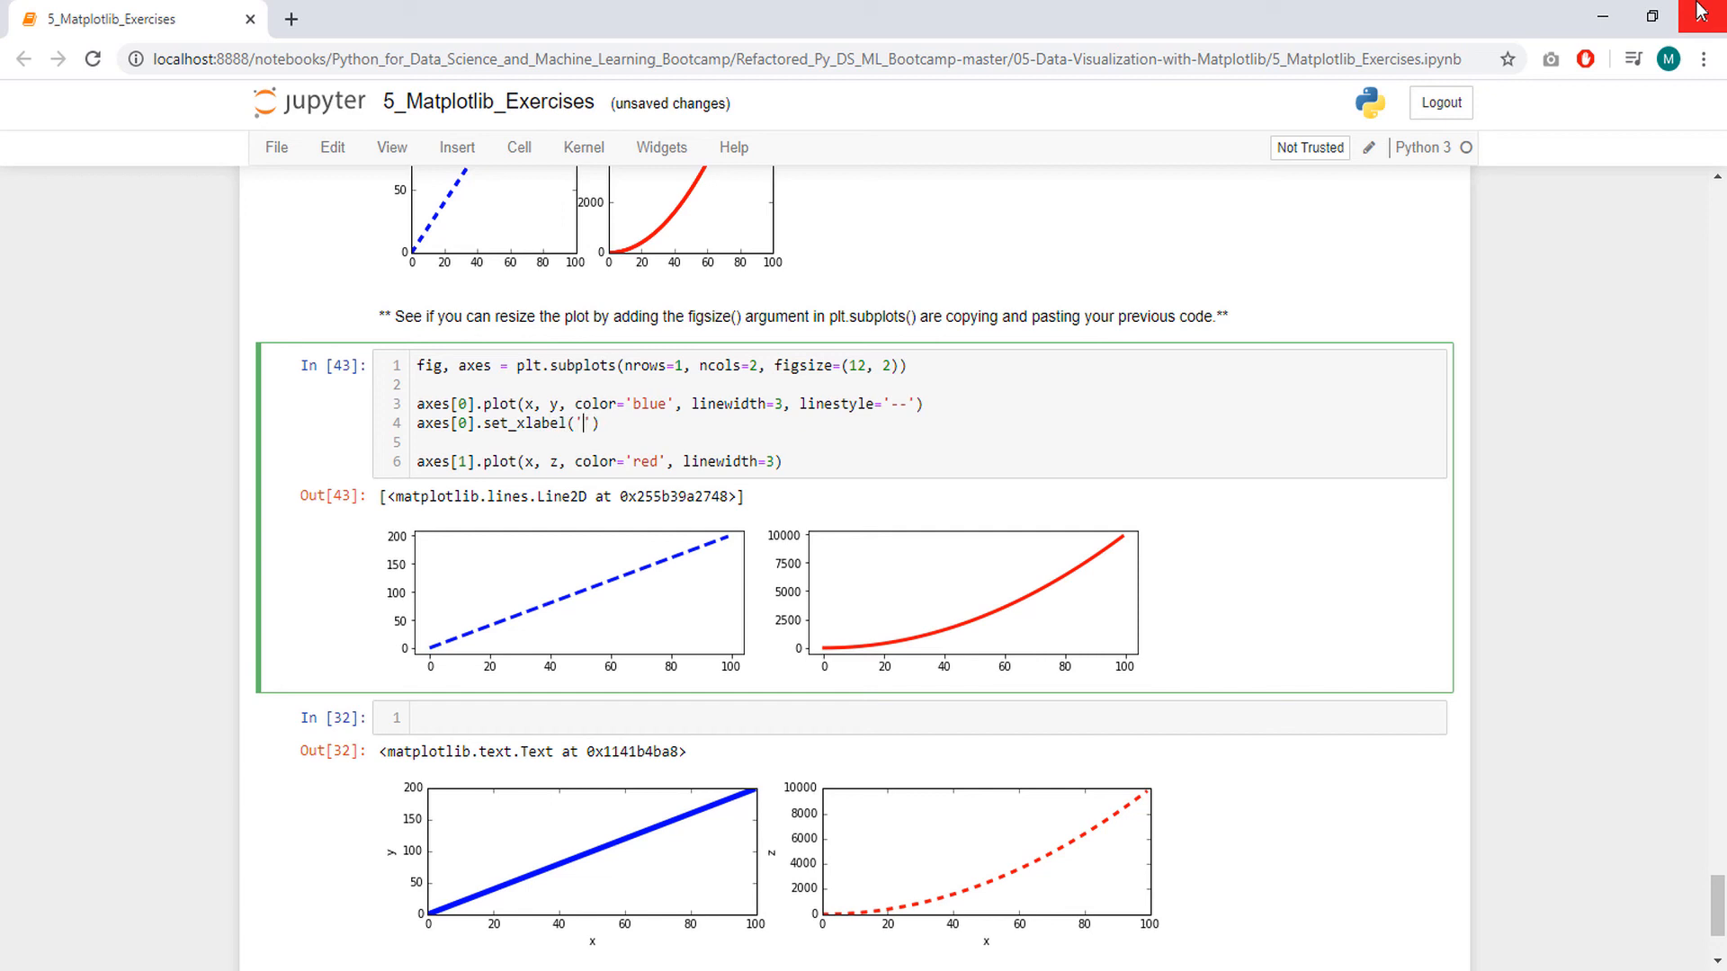
pyautogui.write('x')
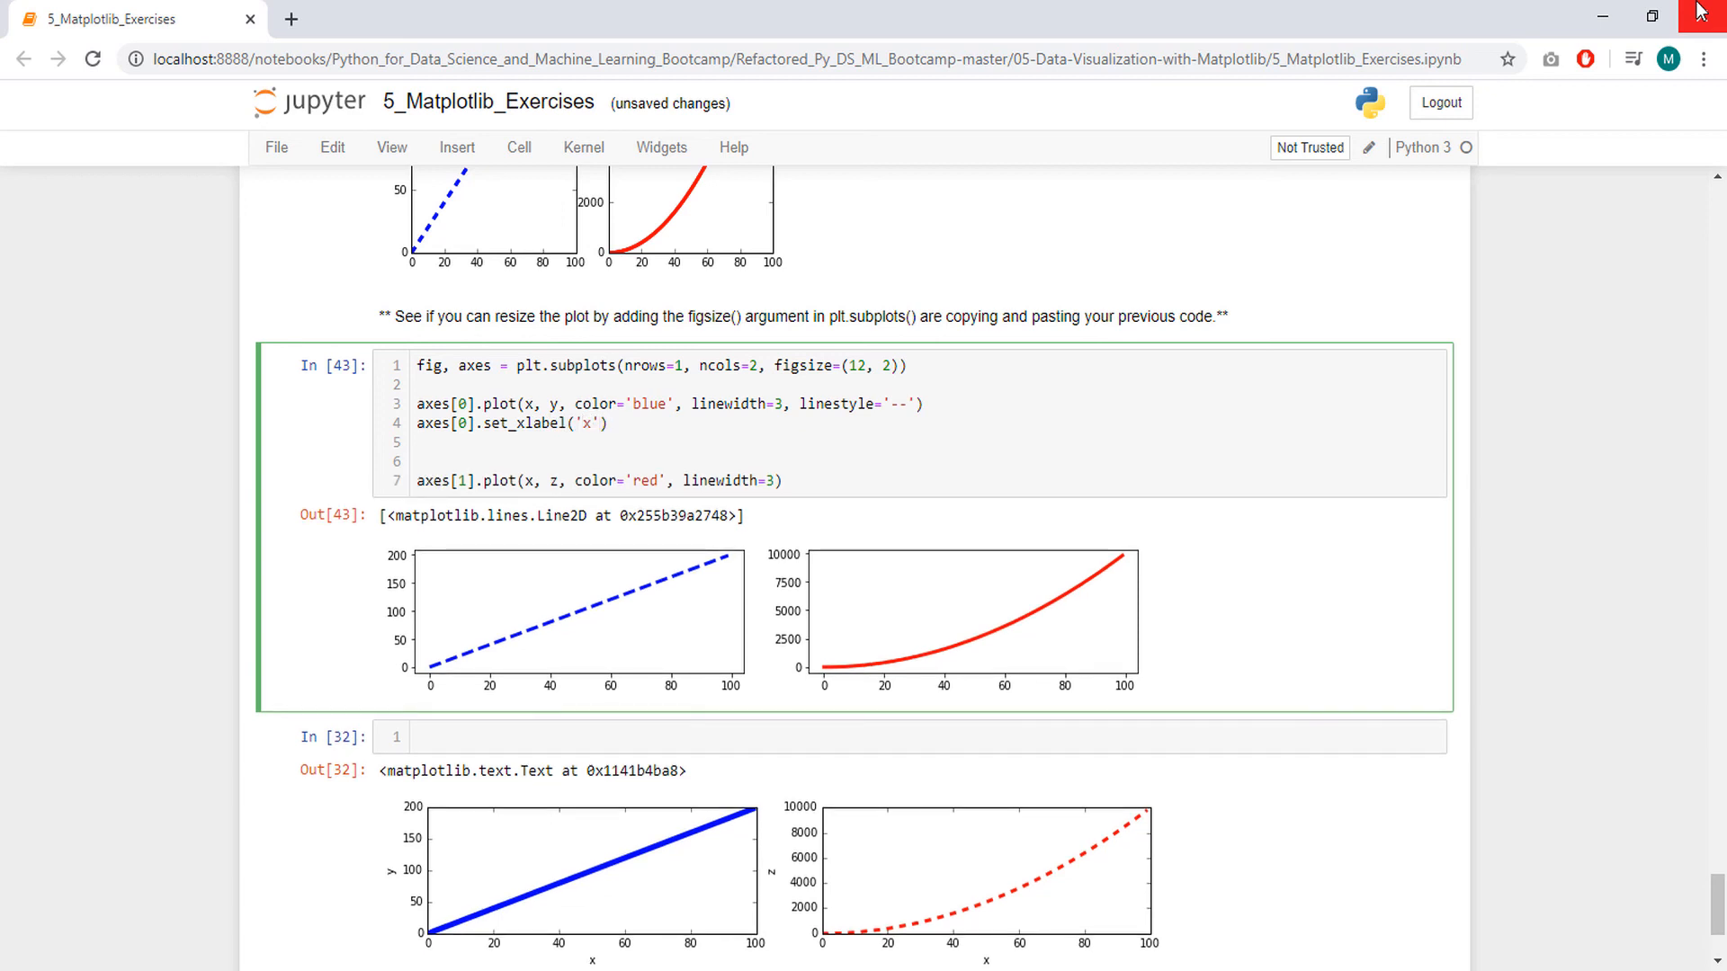
pyautogui.write('axes[0].se')
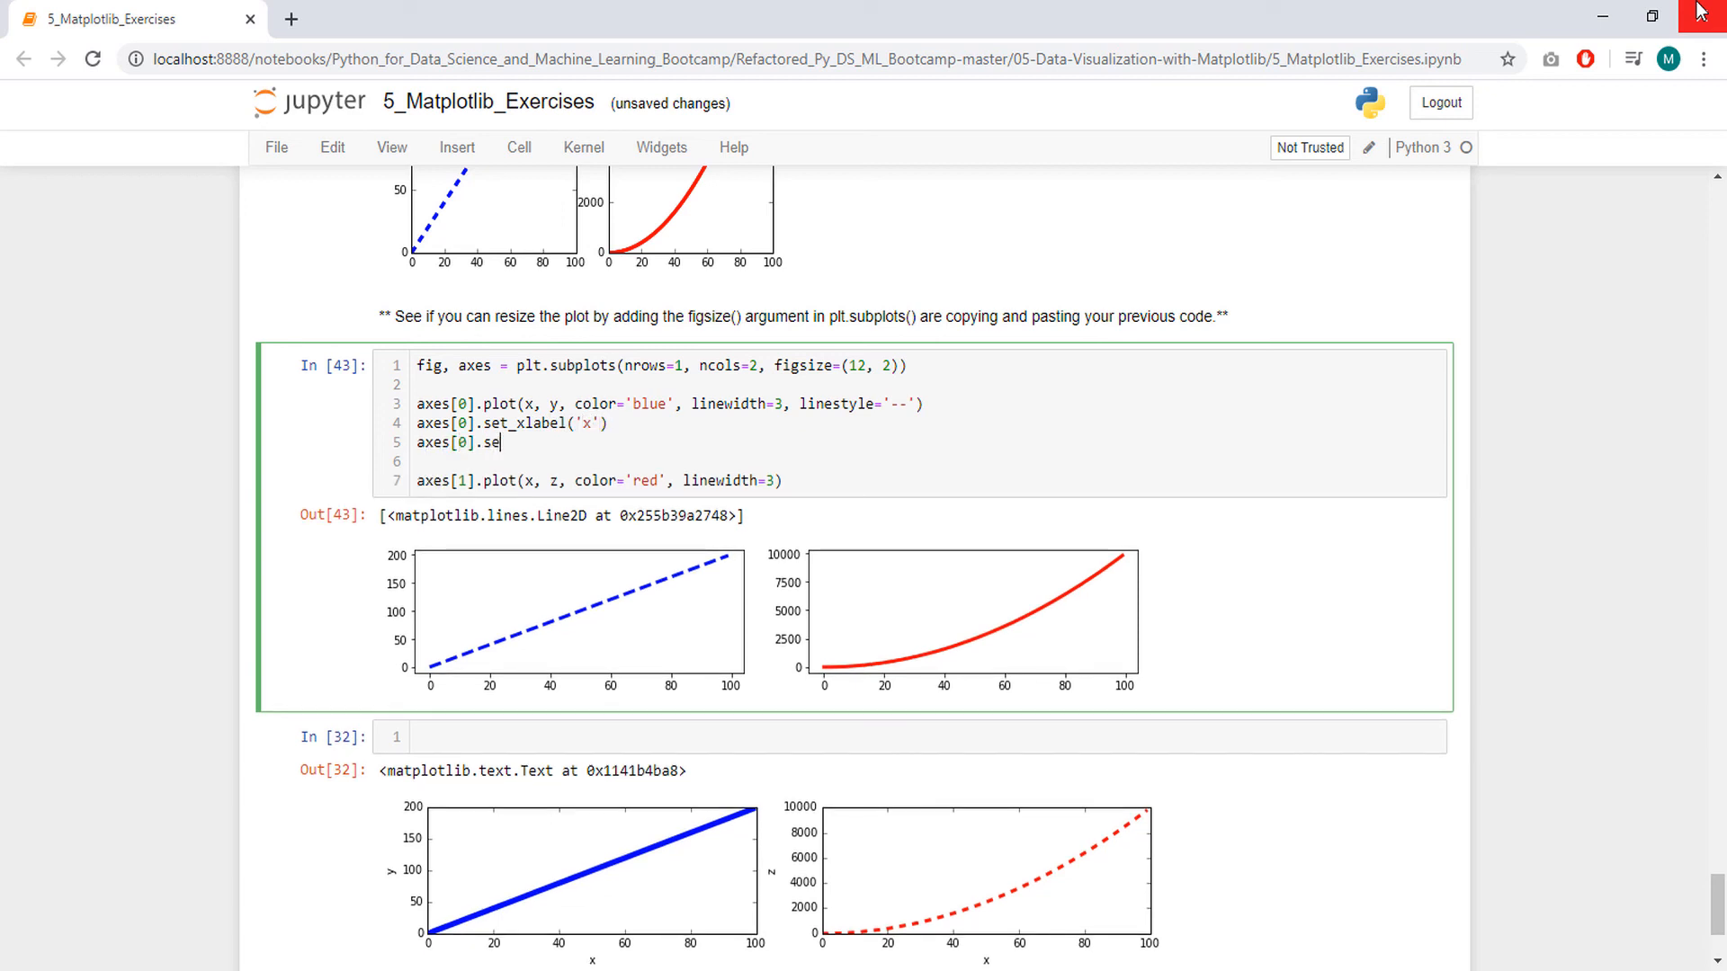
pyautogui.write('t_ylabel')
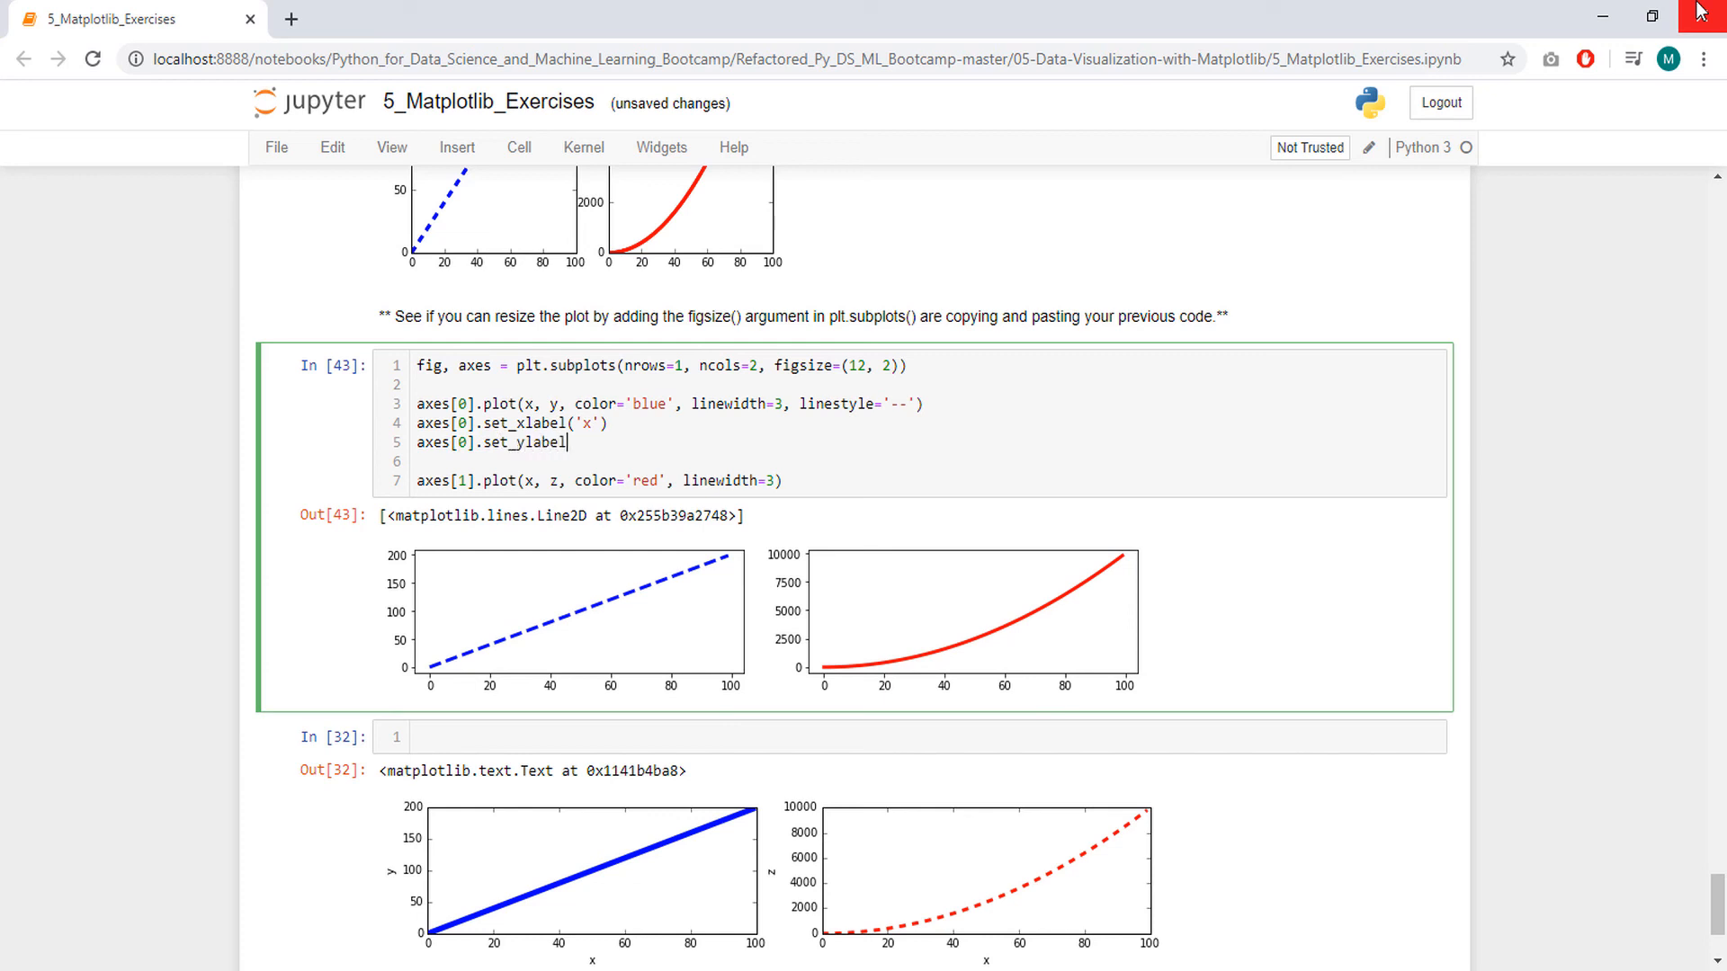
pyautogui.write('()')
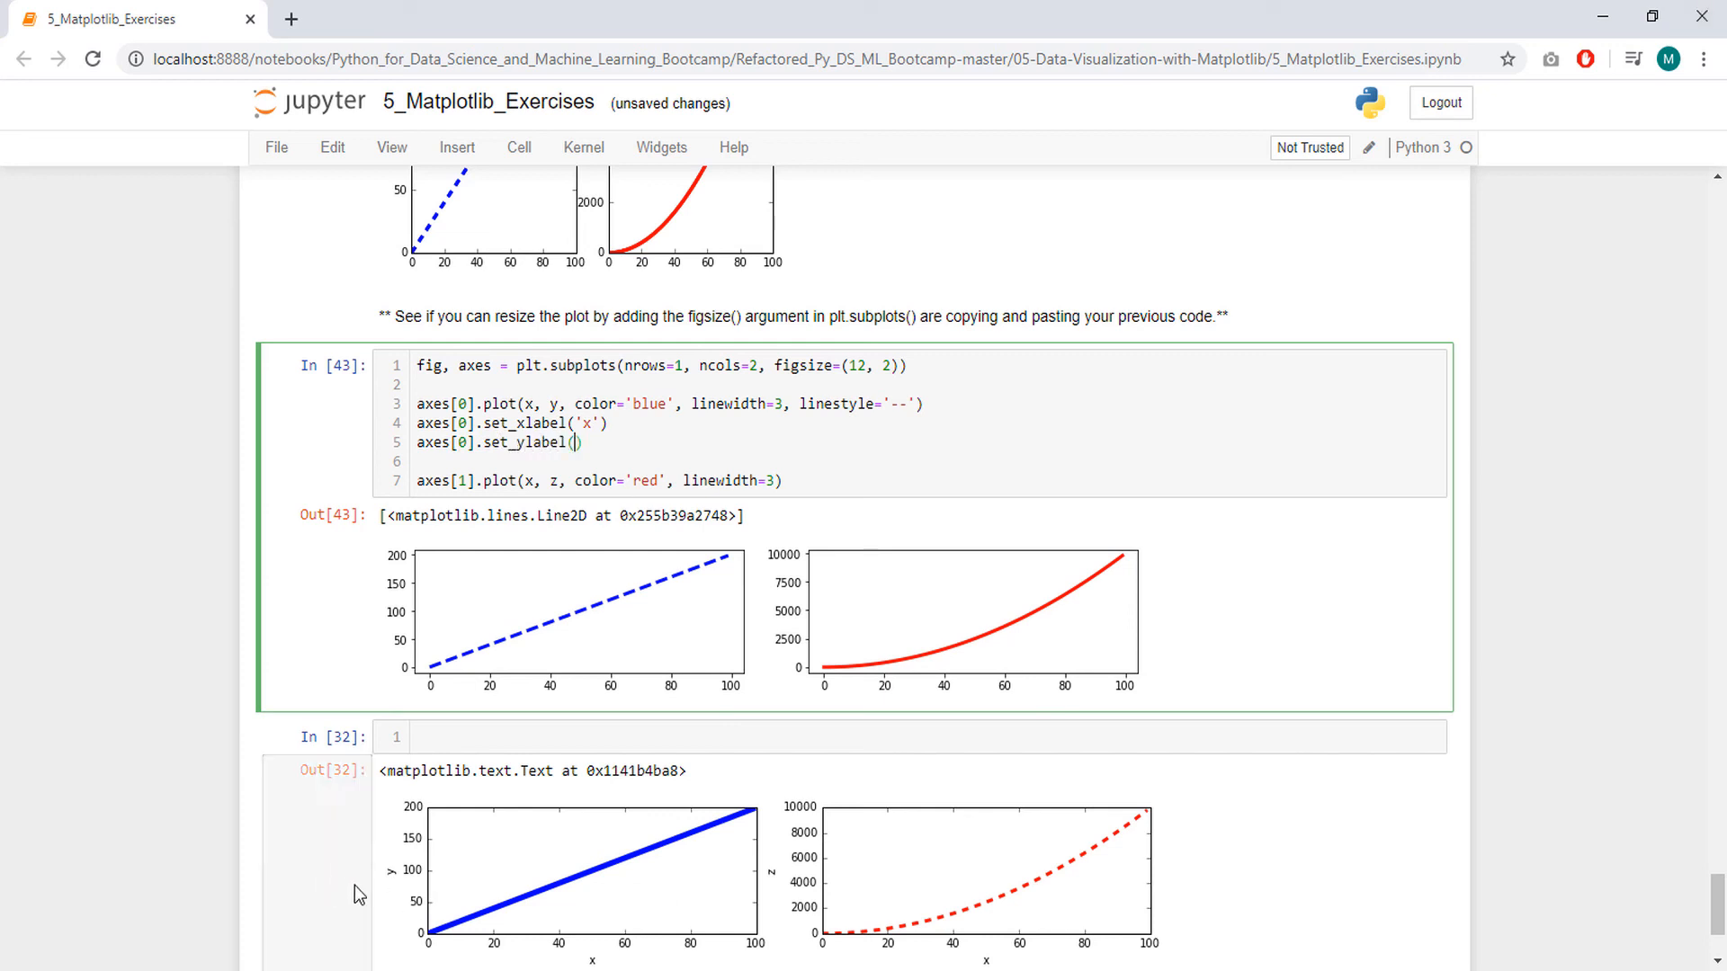
pyautogui.write("y'")
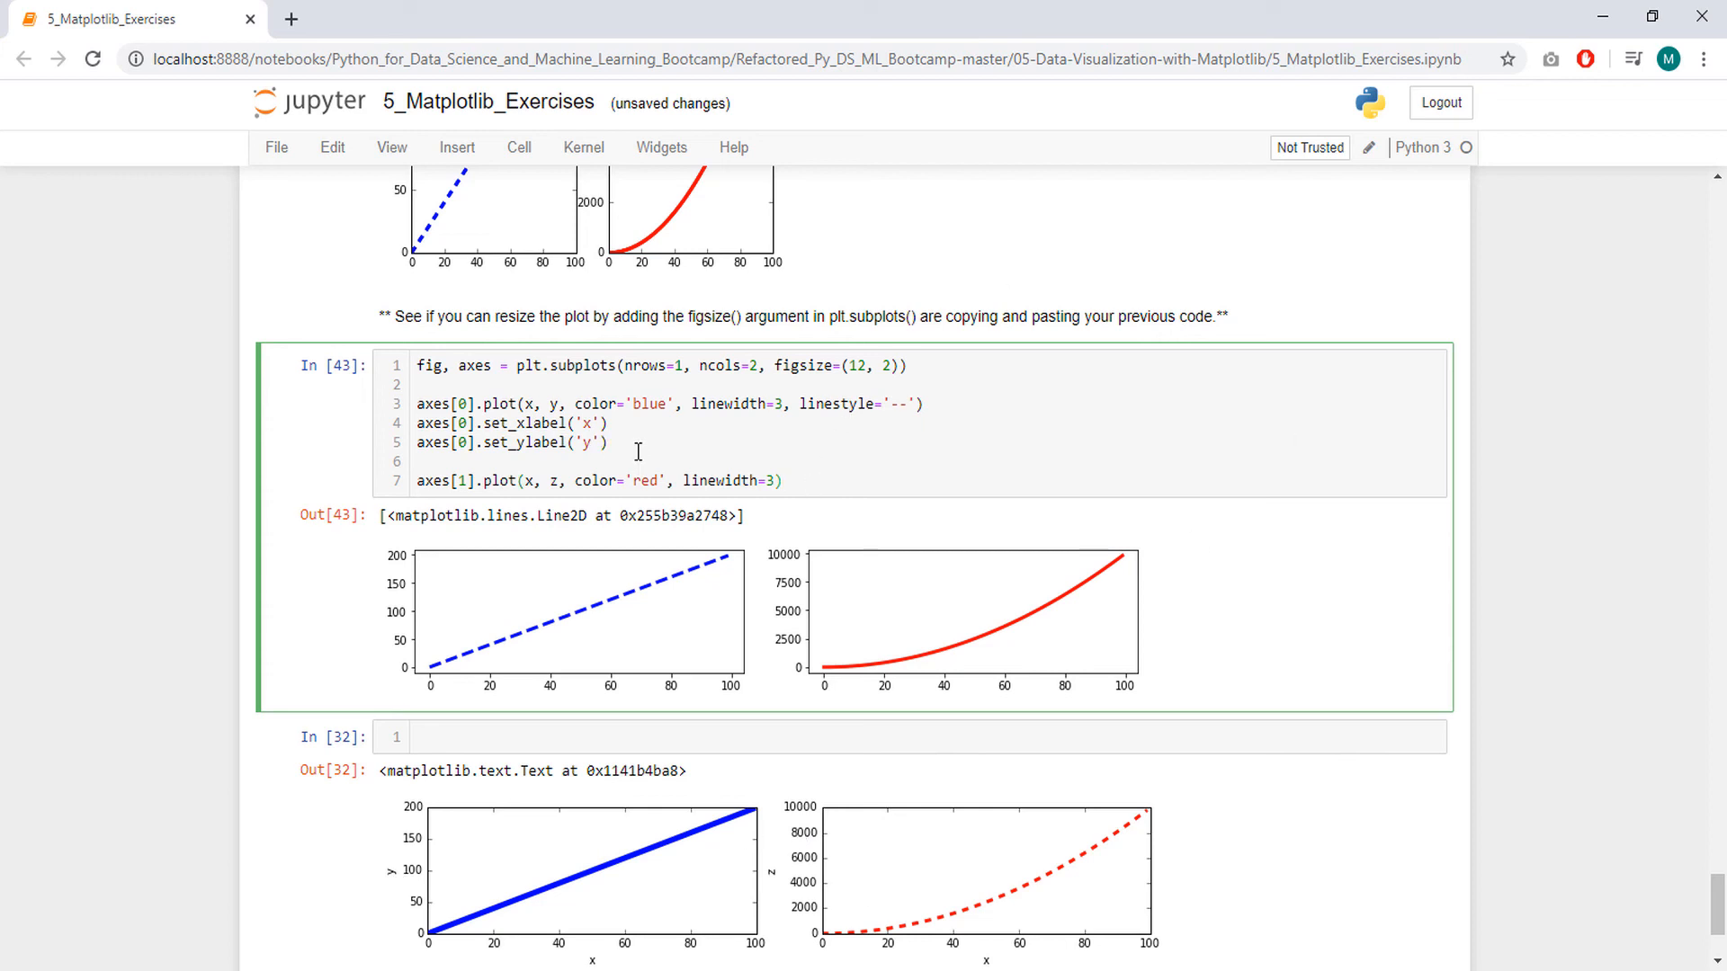
pyautogui.write("axes[0].set_xlabel('x')")
pyautogui.write("axes[1].set_ylabel('z')")
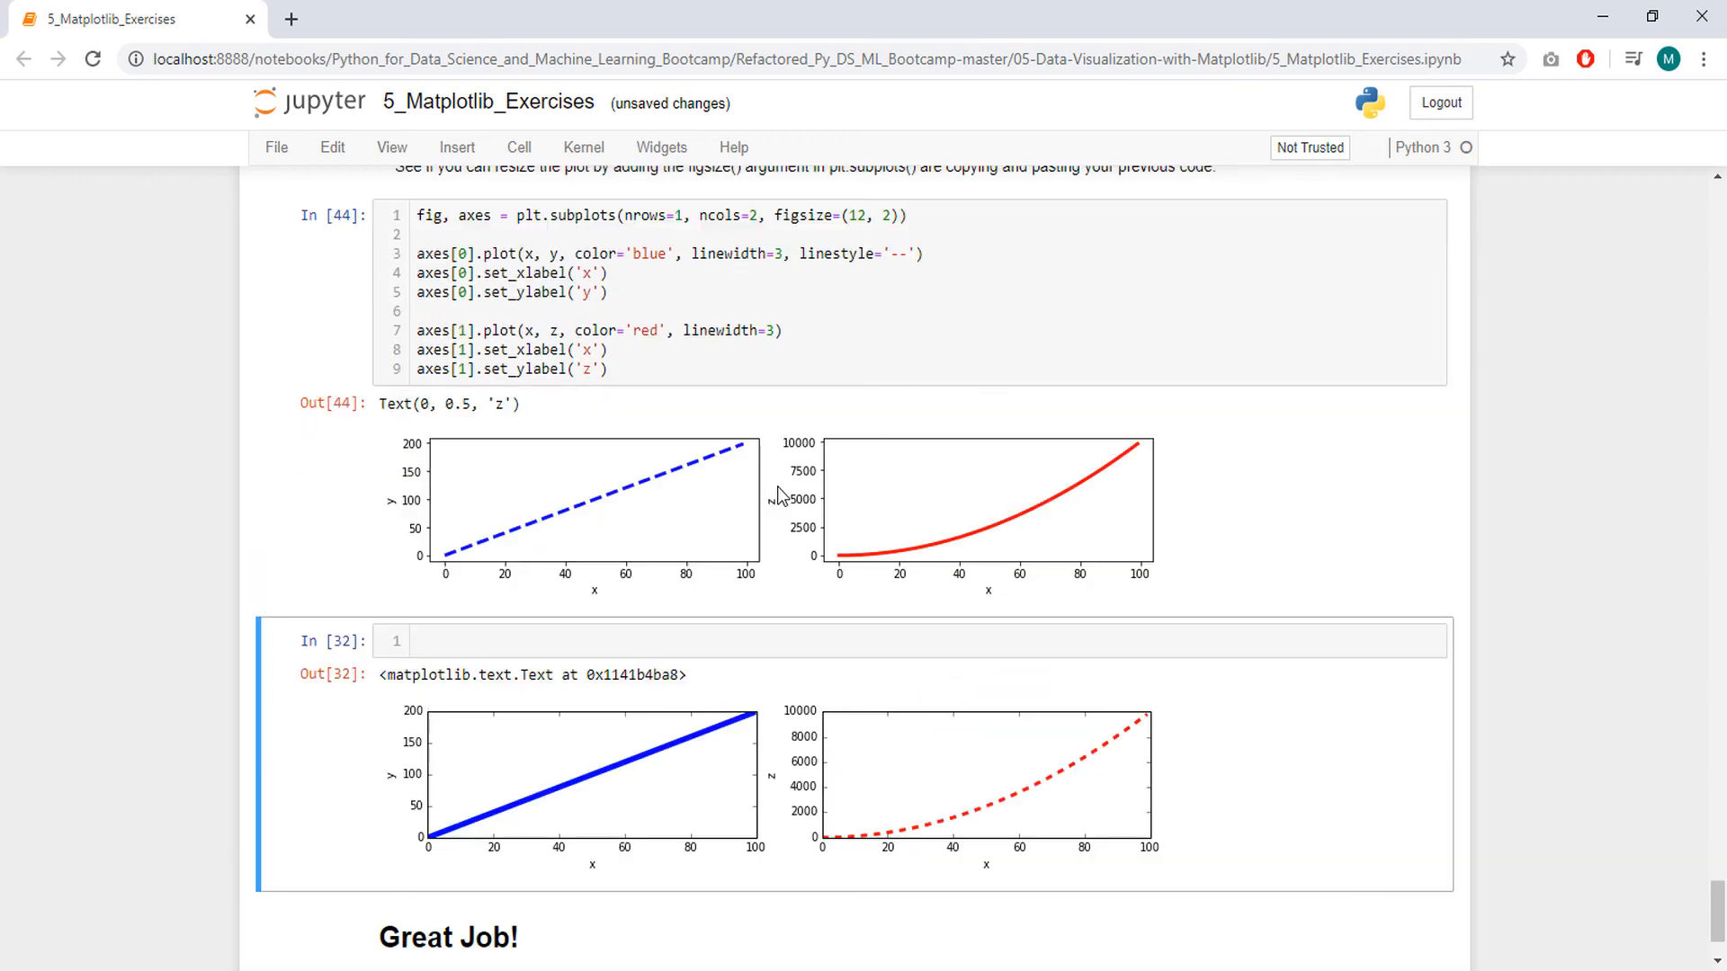
pyautogui.moveTo(455, 500)
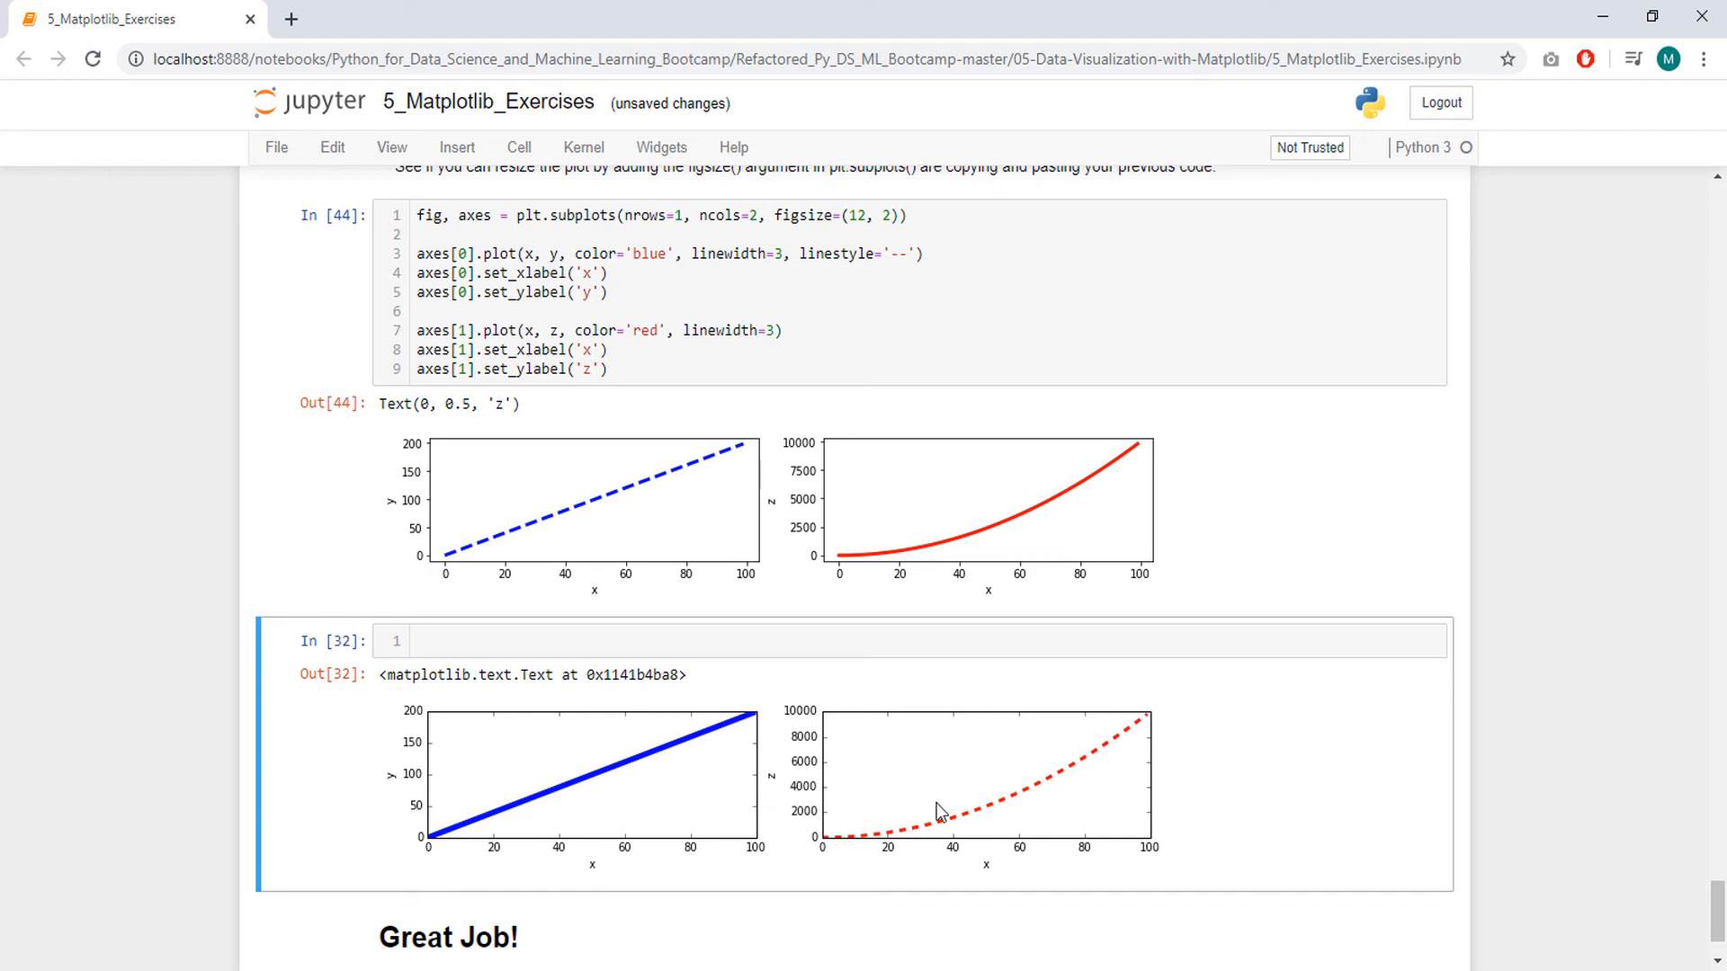
pyautogui.moveTo(615, 448)
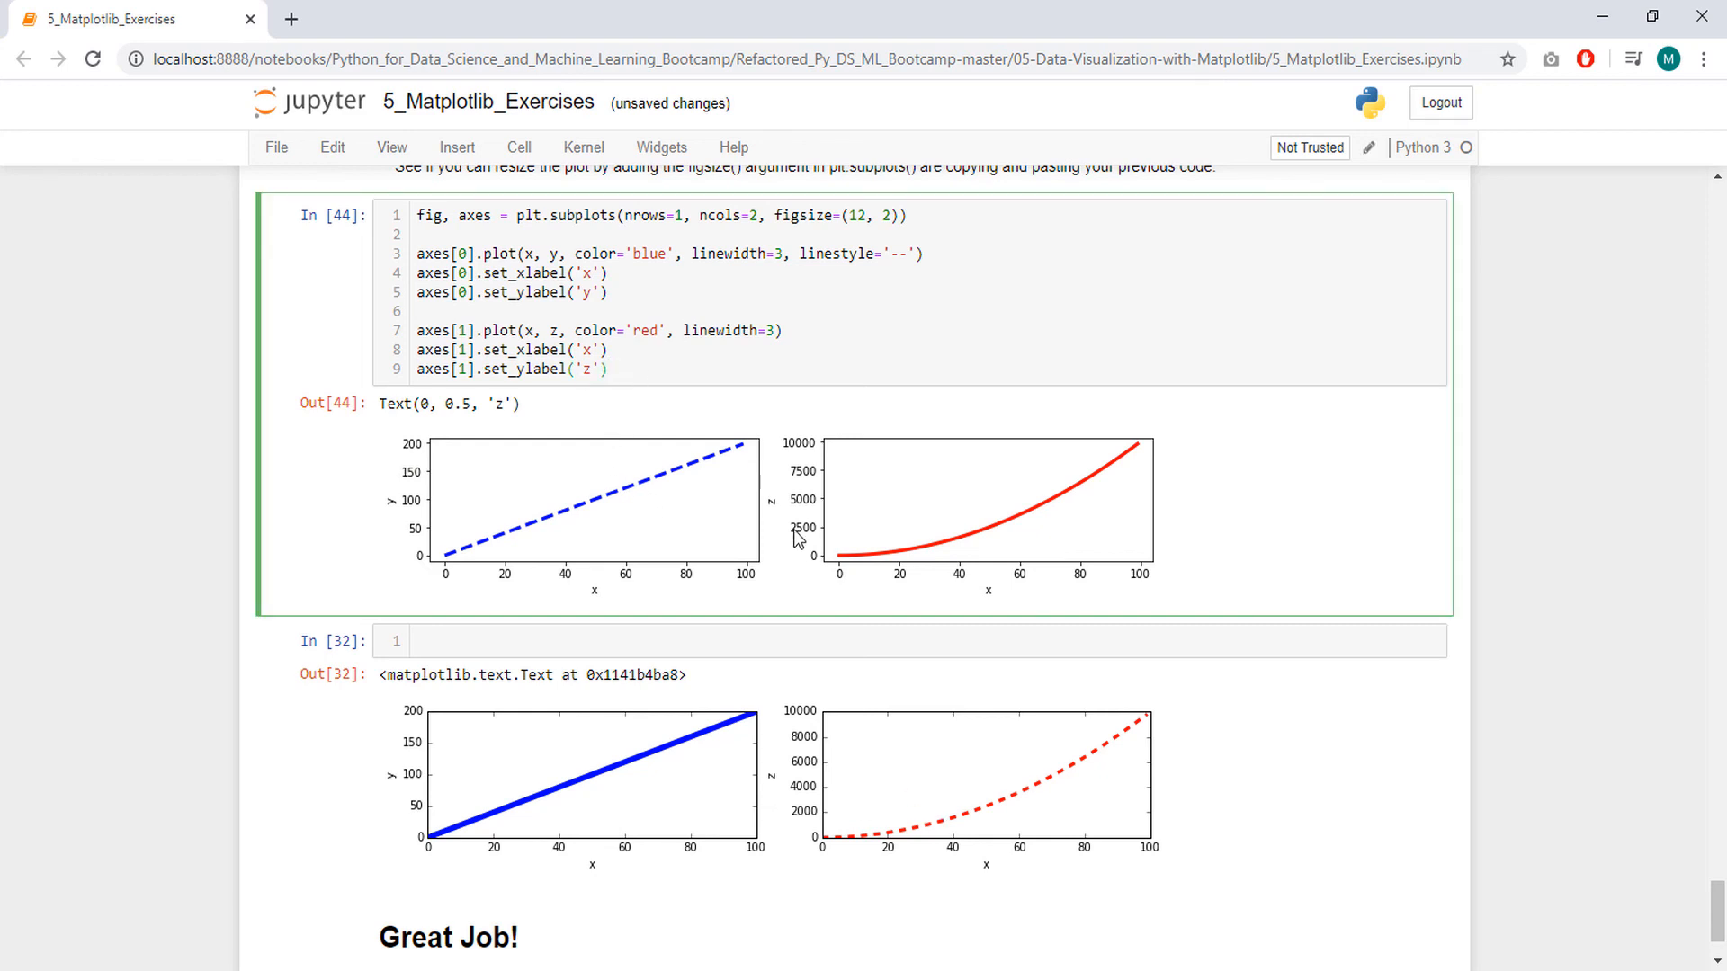
pyautogui.scroll(-3)
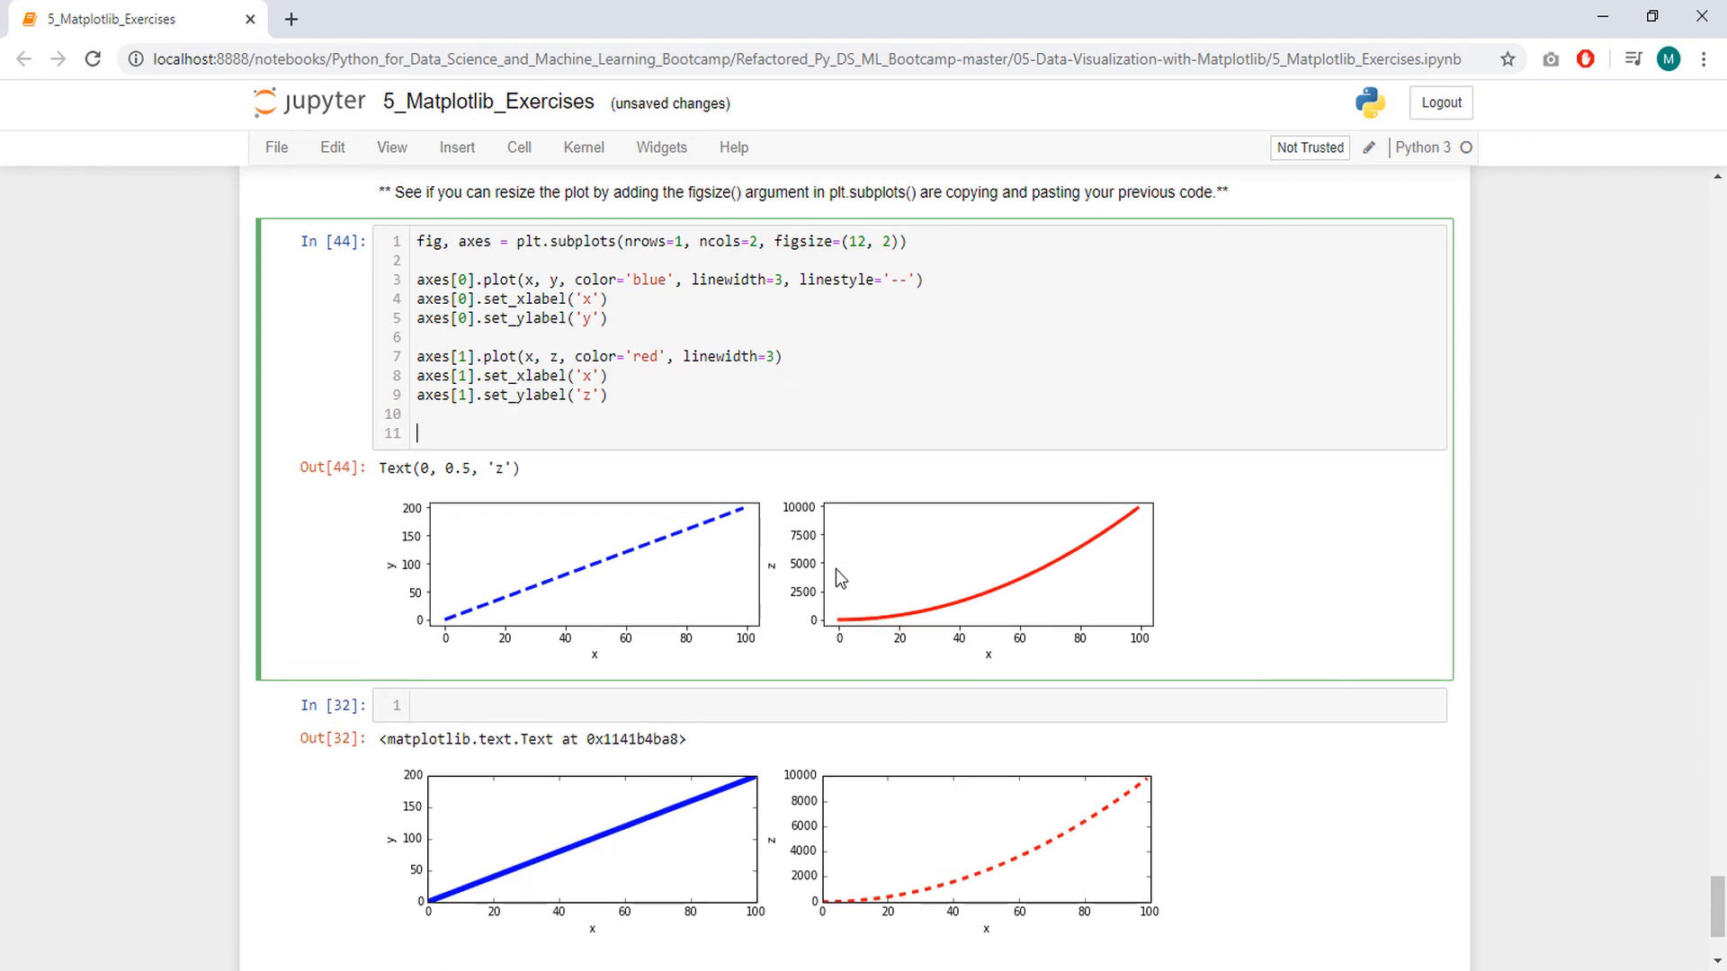
pyautogui.moveTo(703, 588)
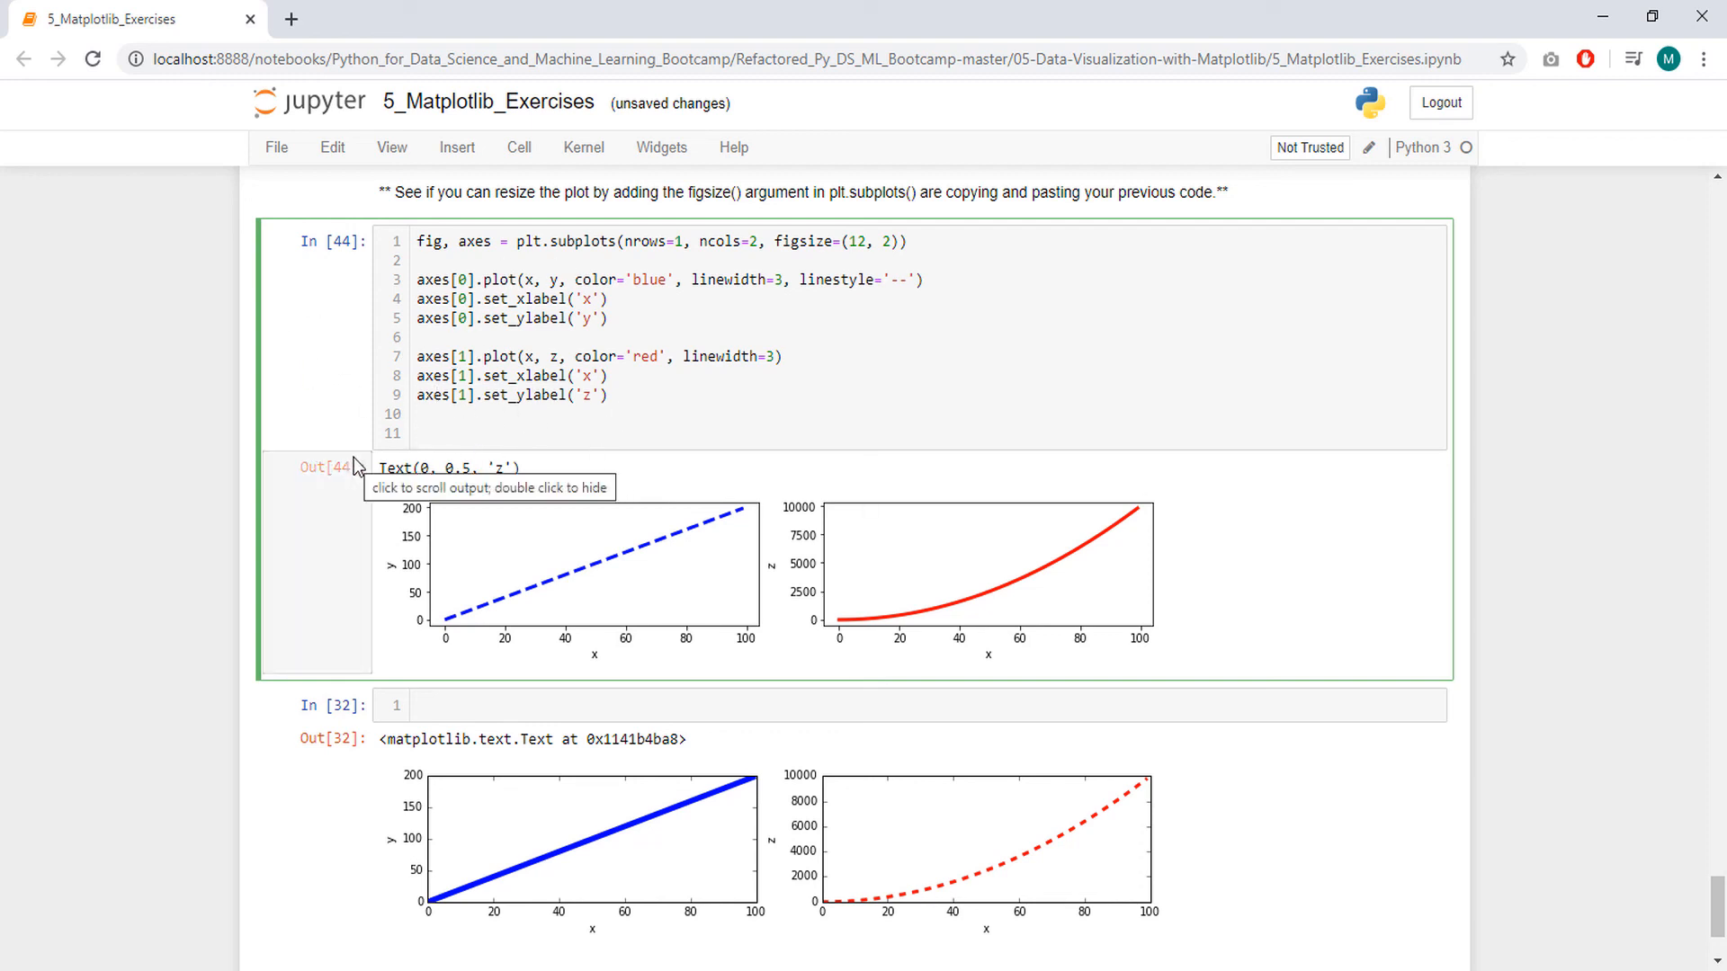
pyautogui.write('plt.sw')
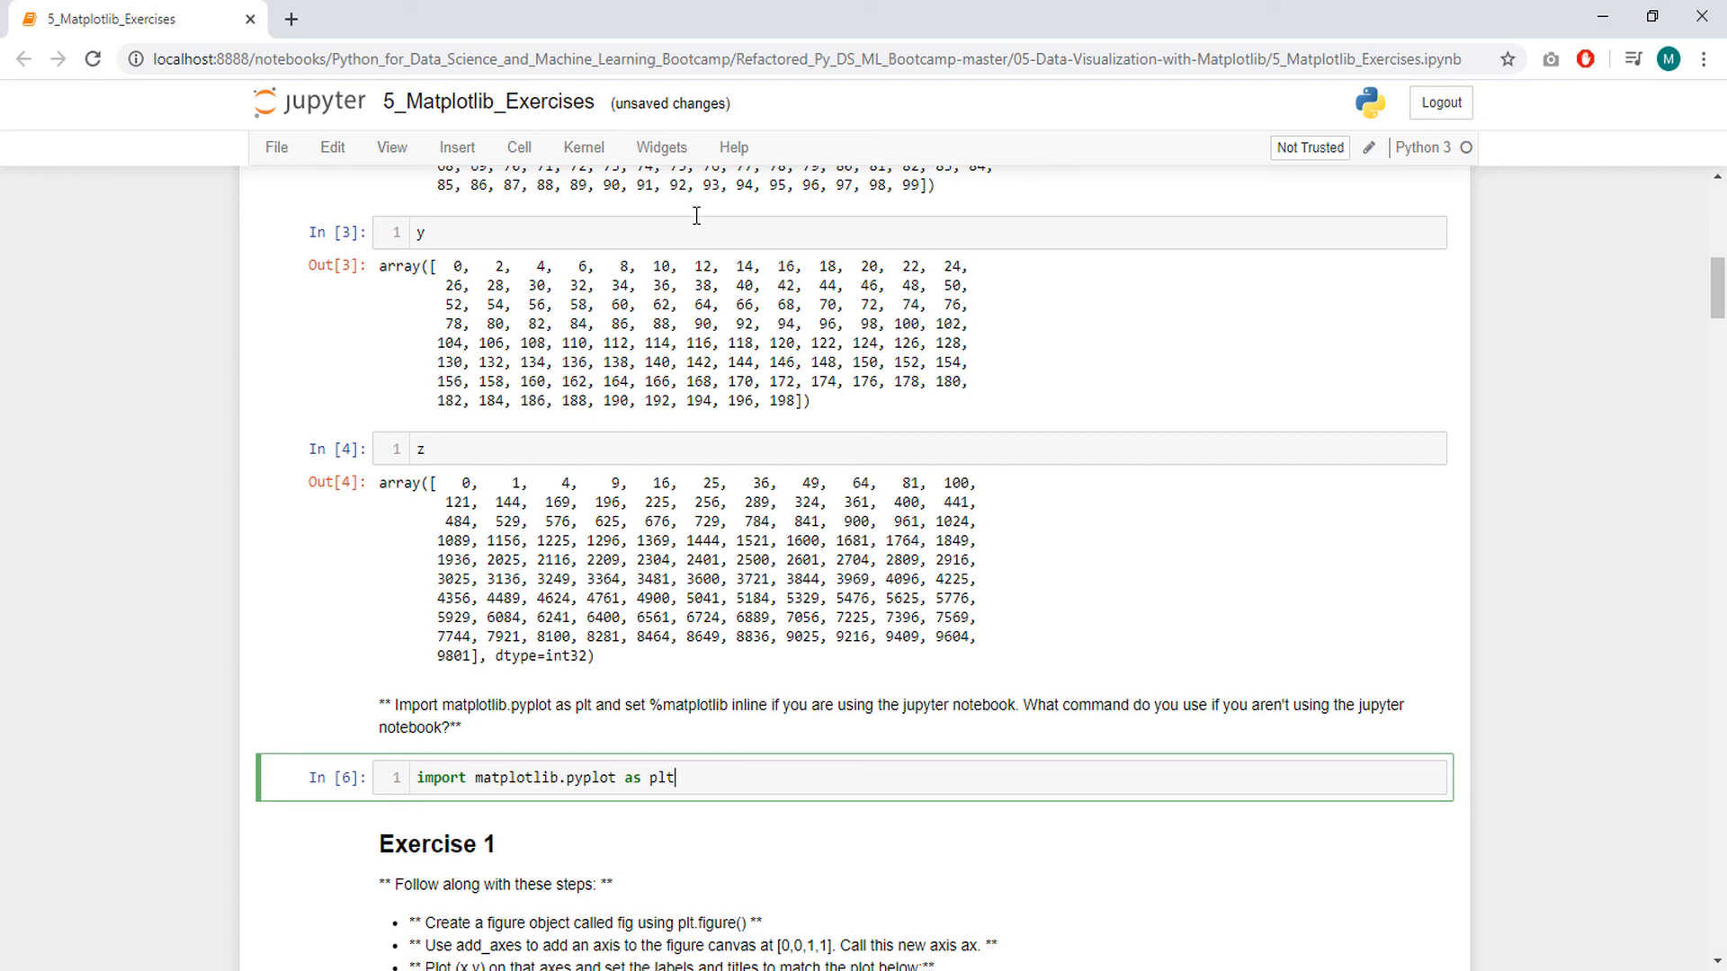
# - Add %matplotlib inline to the import cell
pyautogui.write('set $')
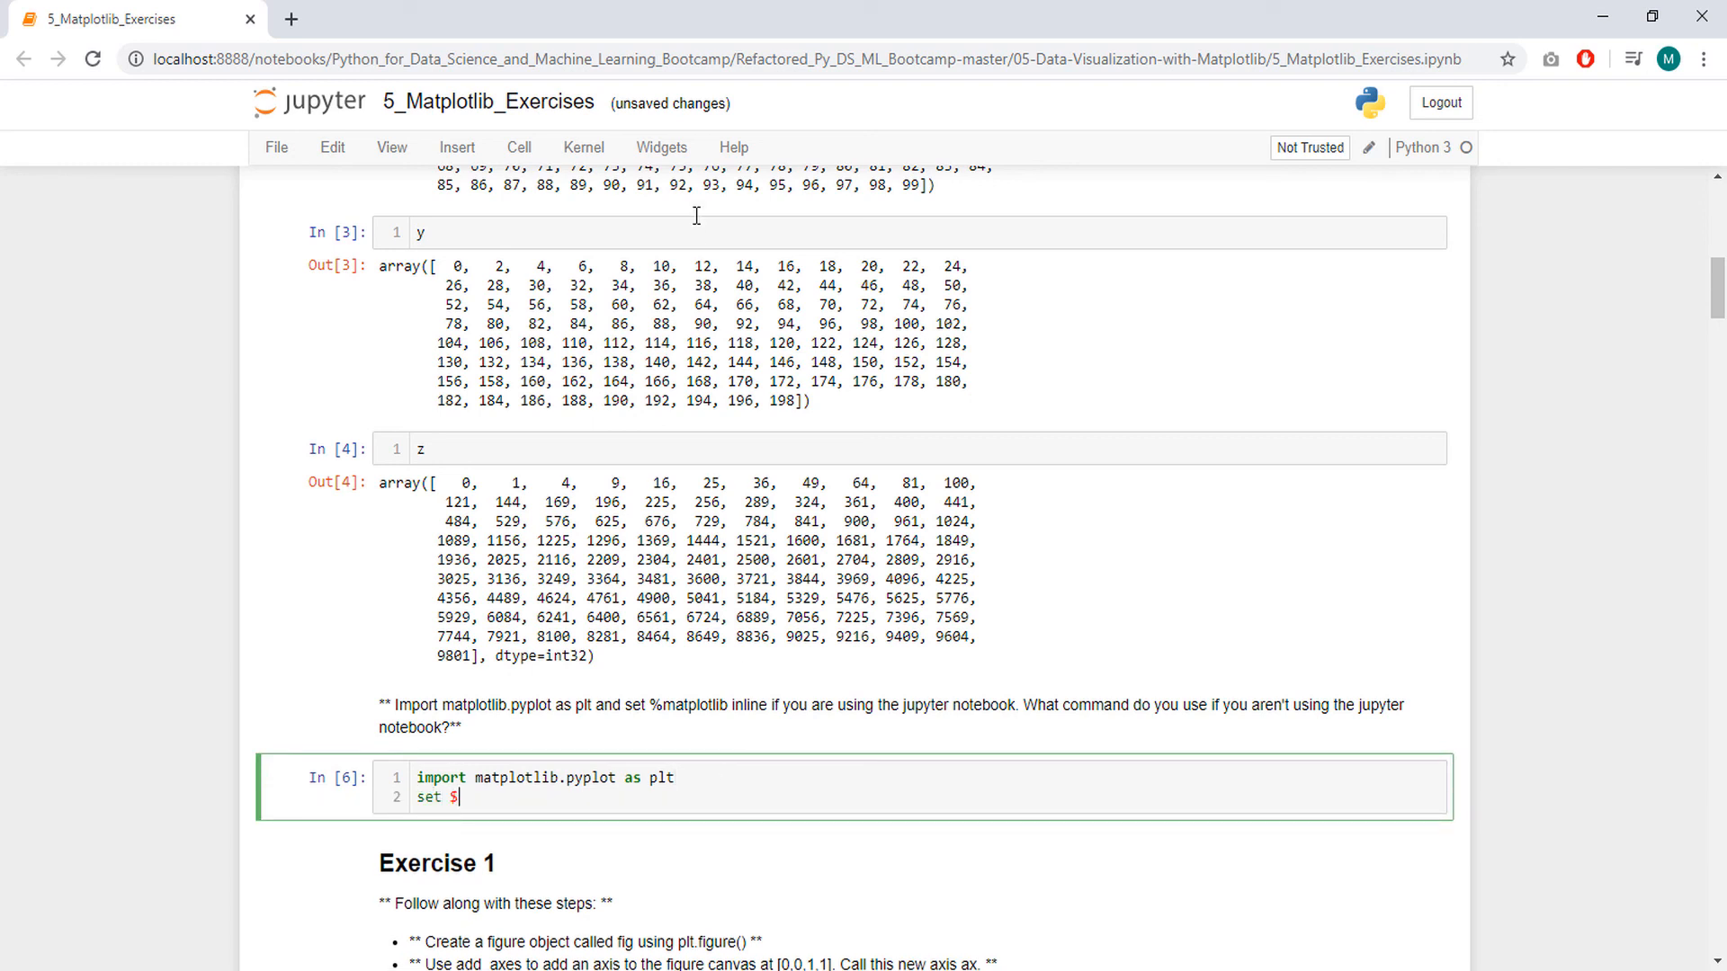
pyautogui.write('%matplotlib inline')
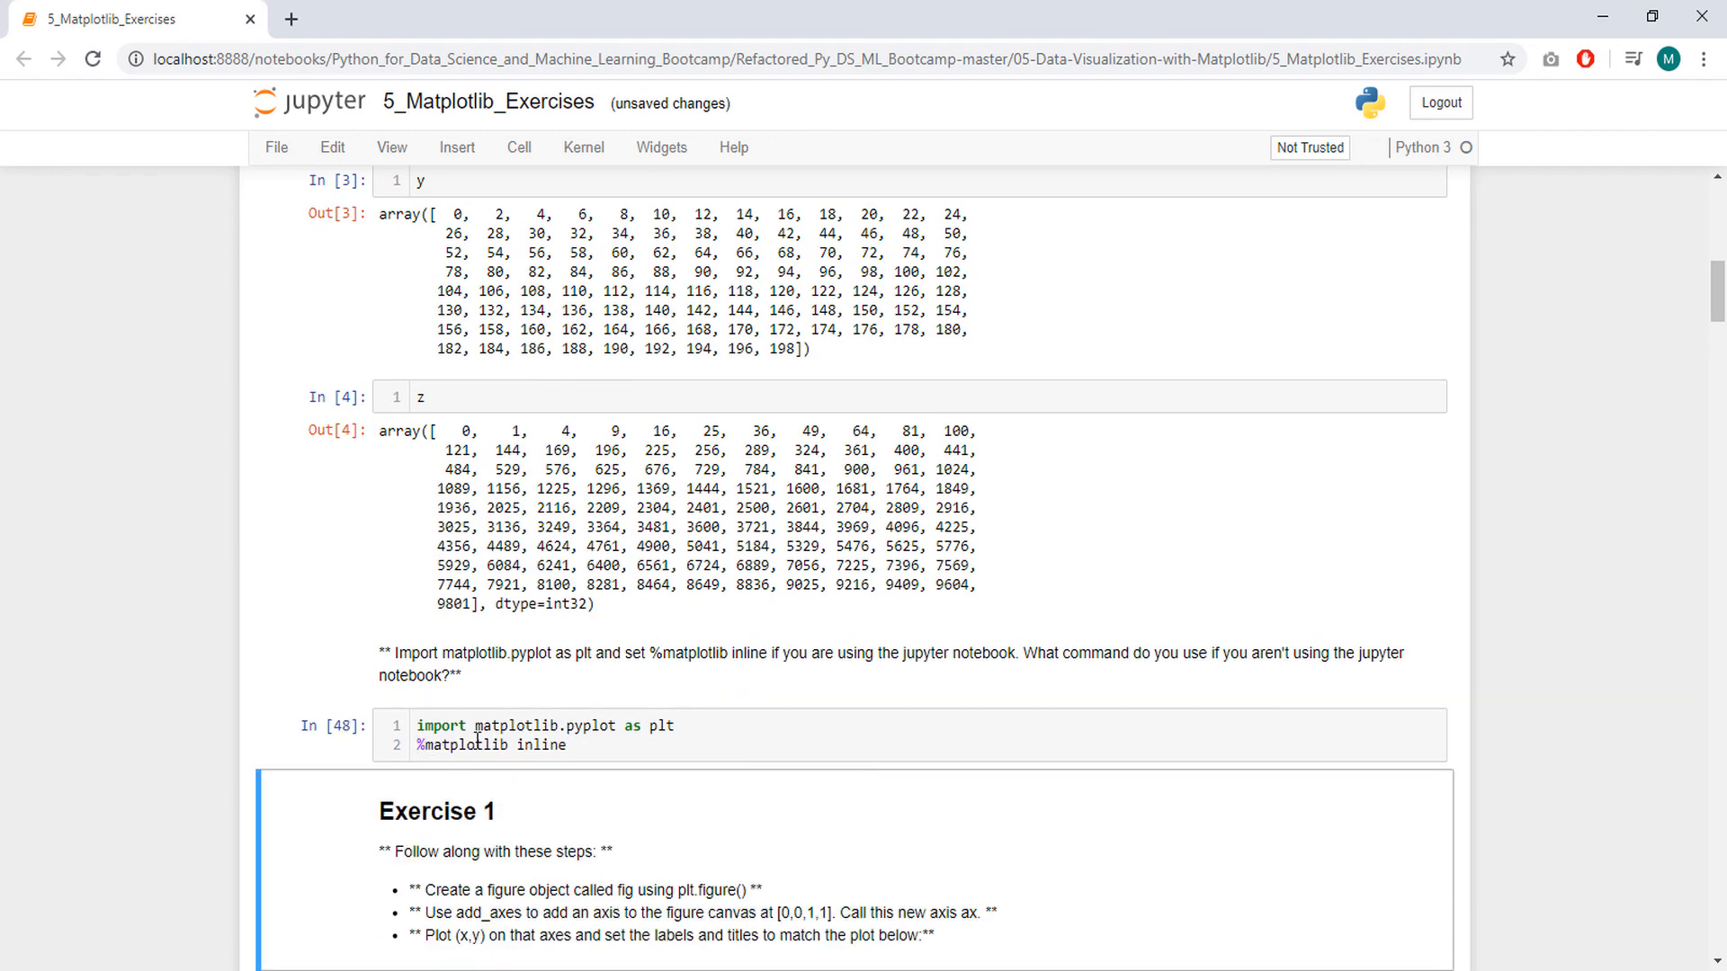
pyautogui.scroll(-3)
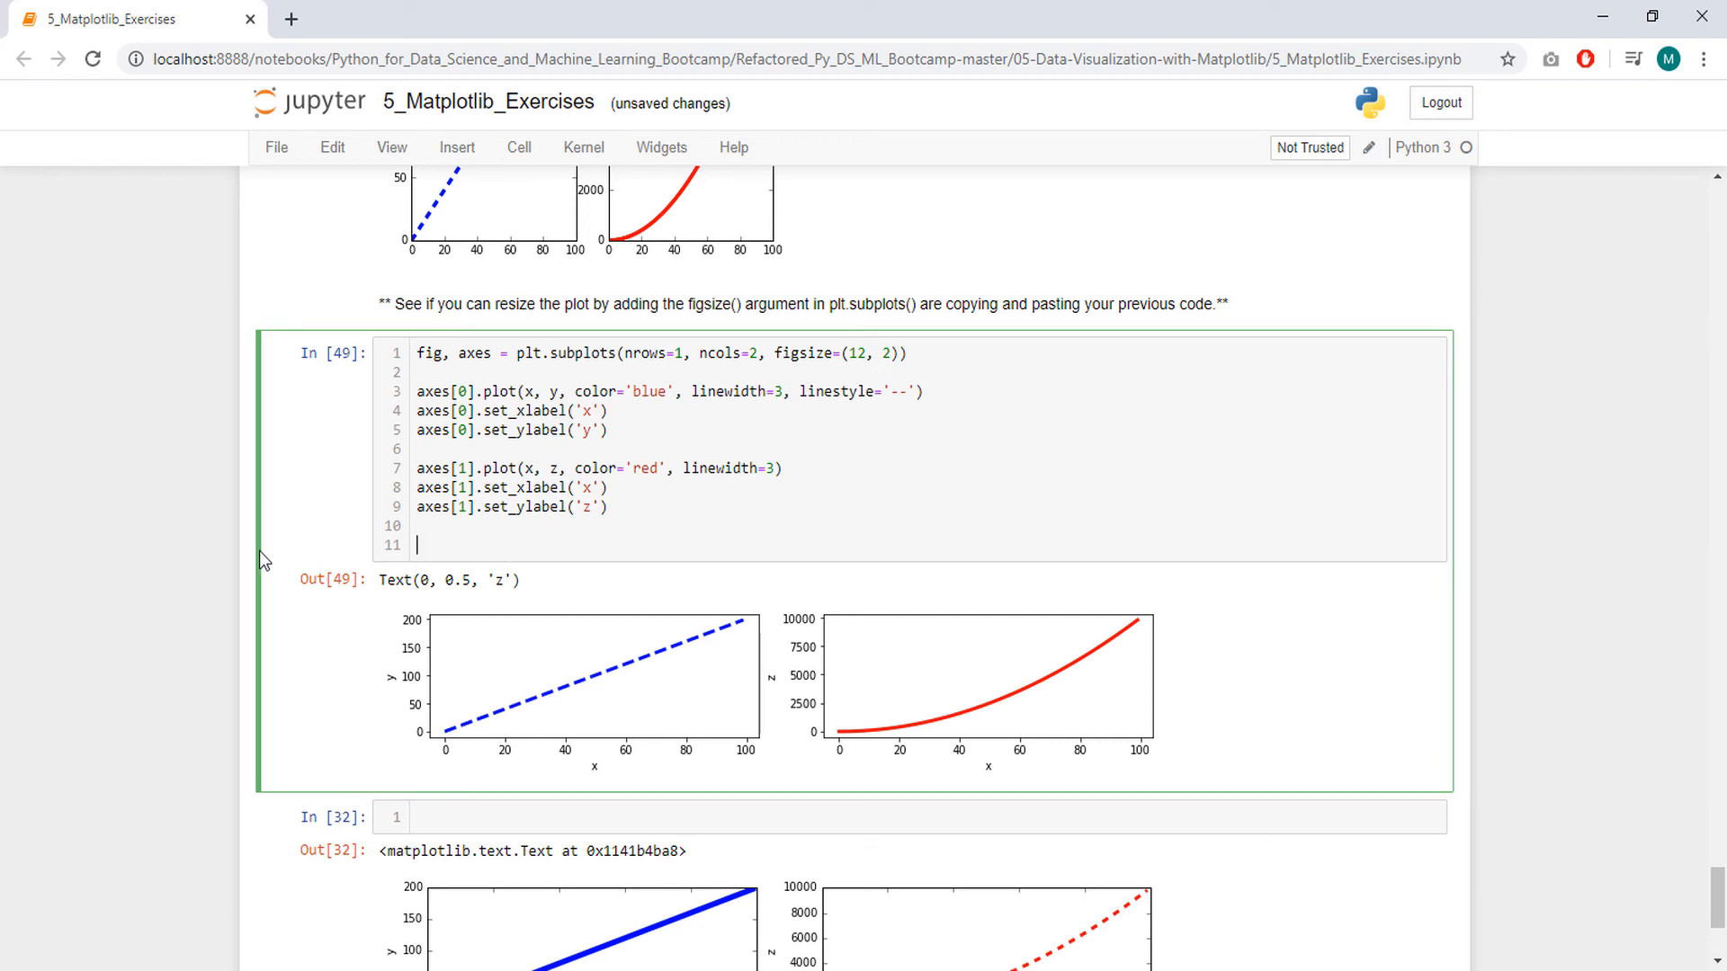
# - Add plt.show to the labelled subplots cell so only its figures display
pyautogui.scroll(-3)
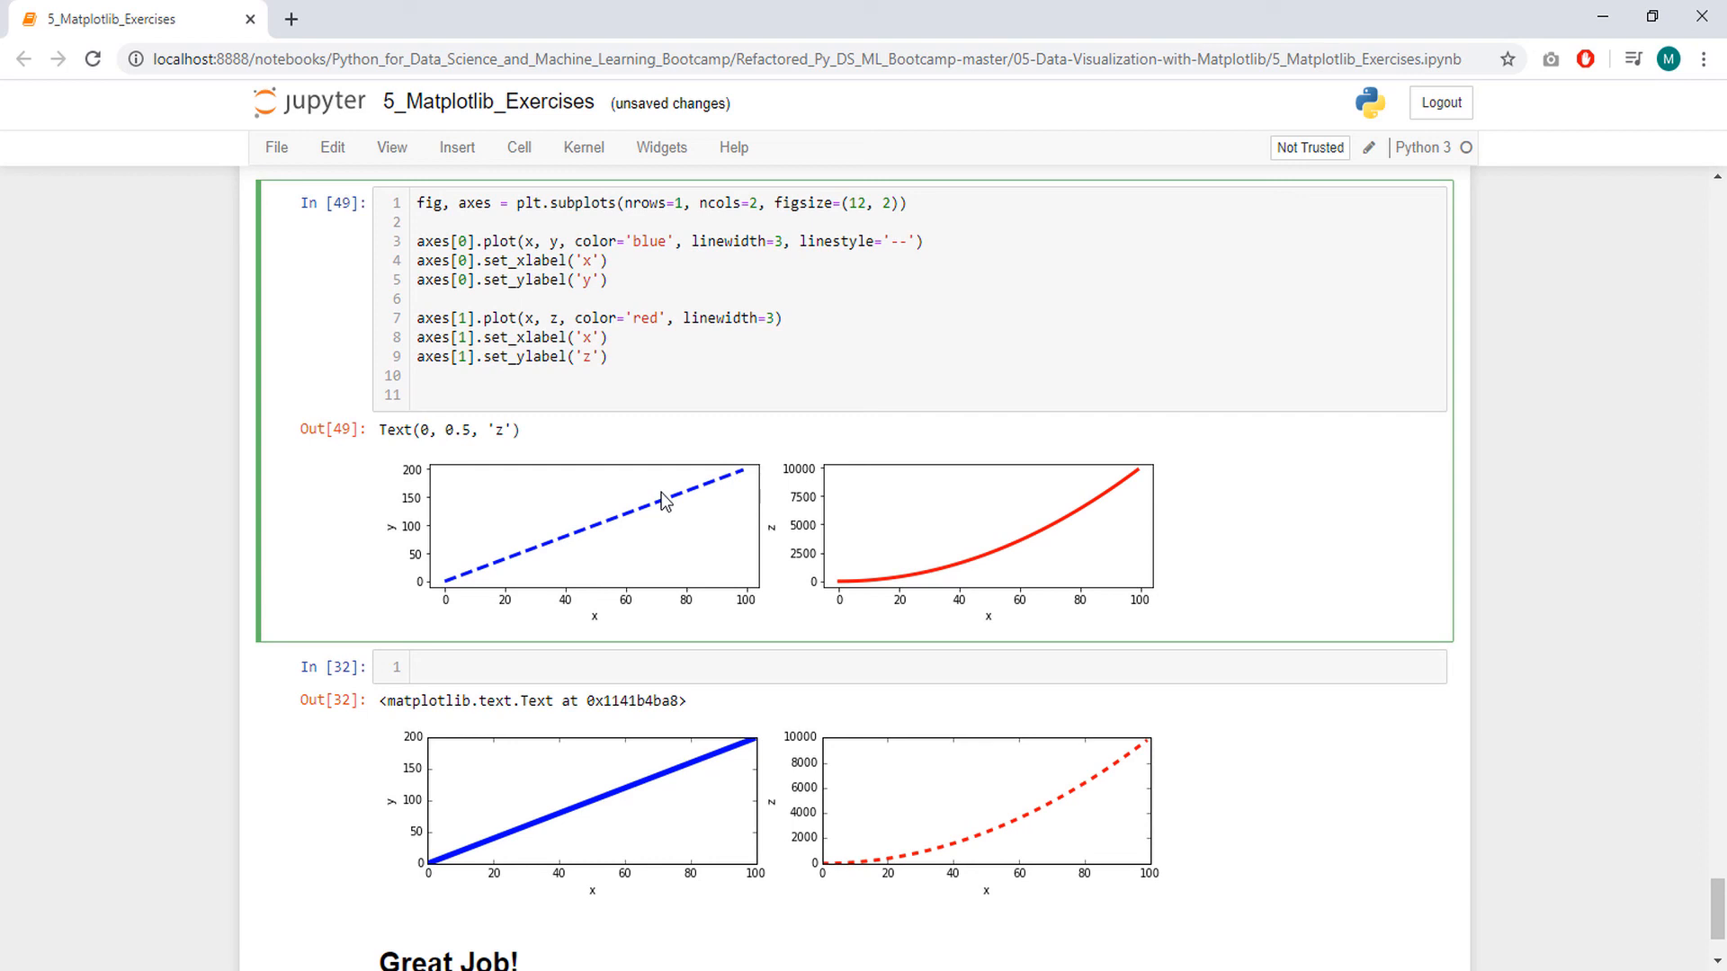
pyautogui.write('plt.show')
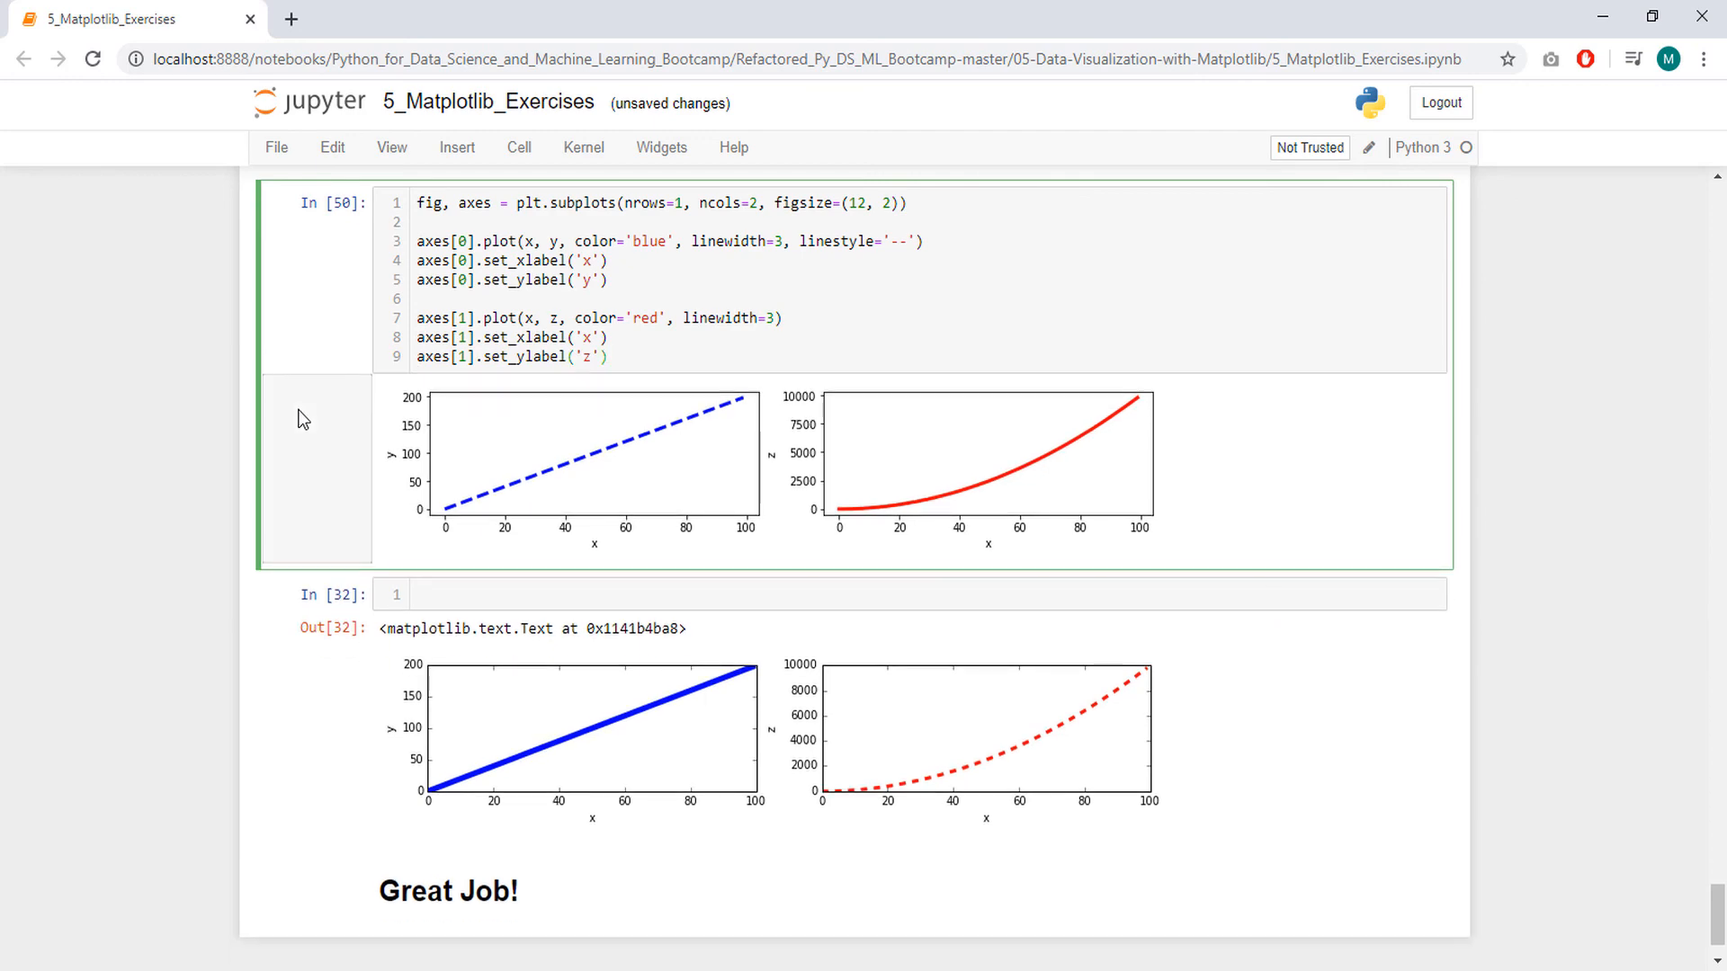
pyautogui.scroll(-3)
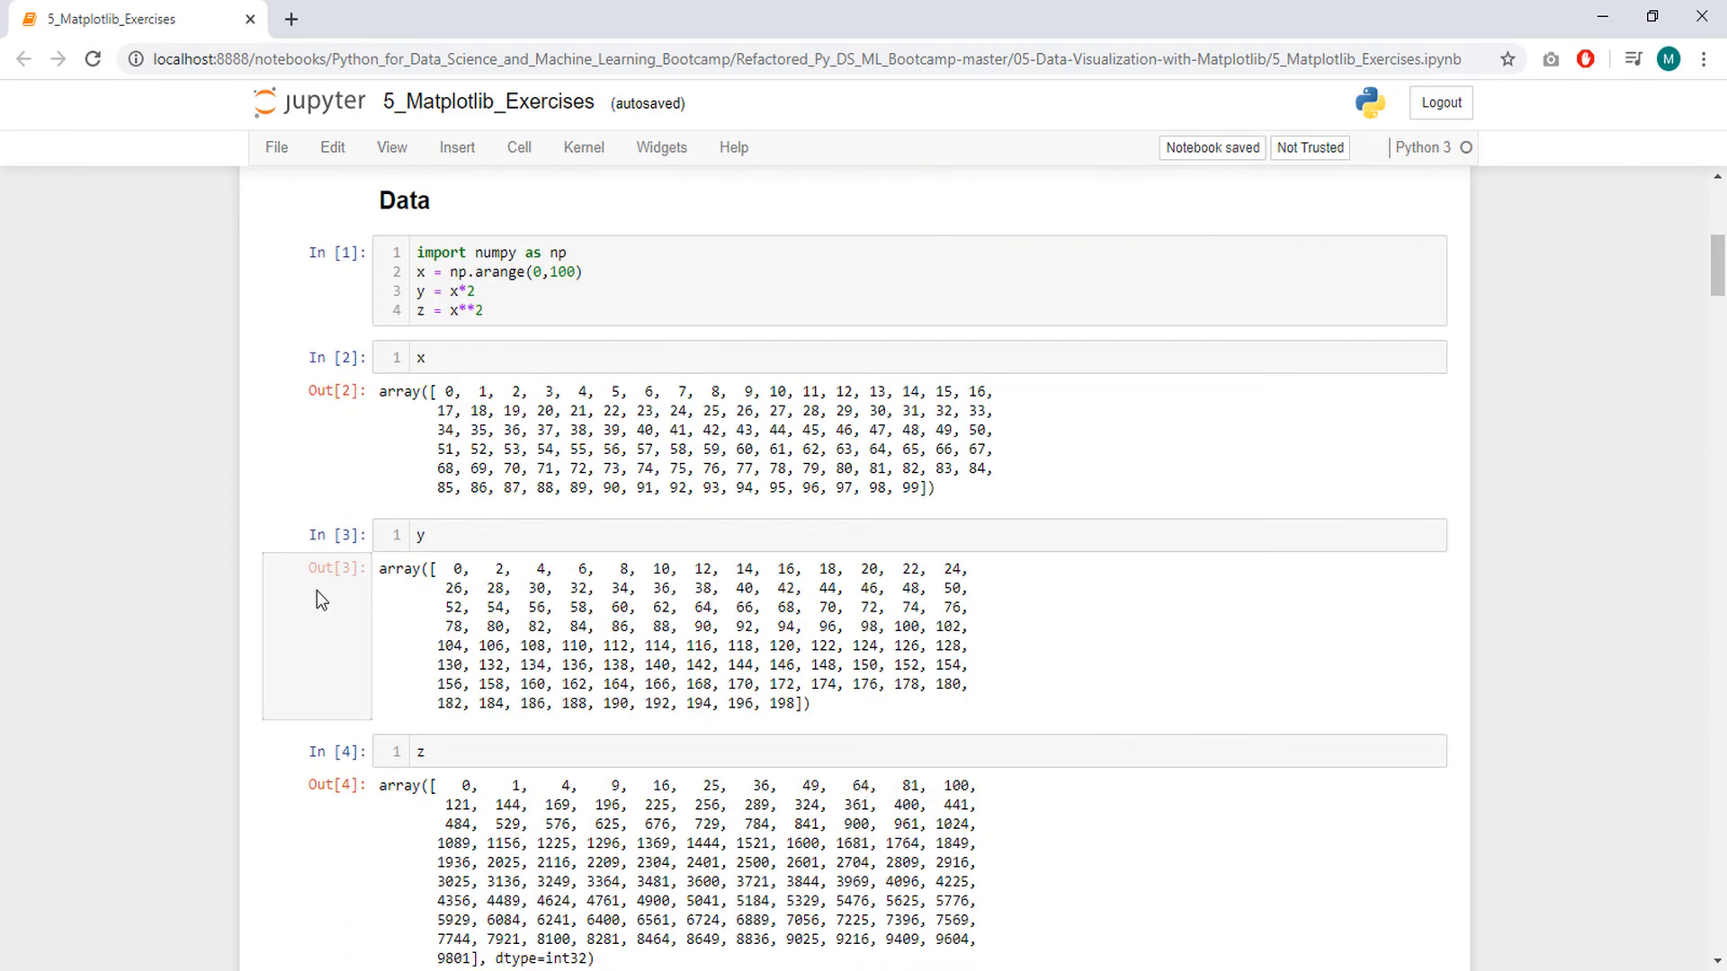
pyautogui.scroll(-3)
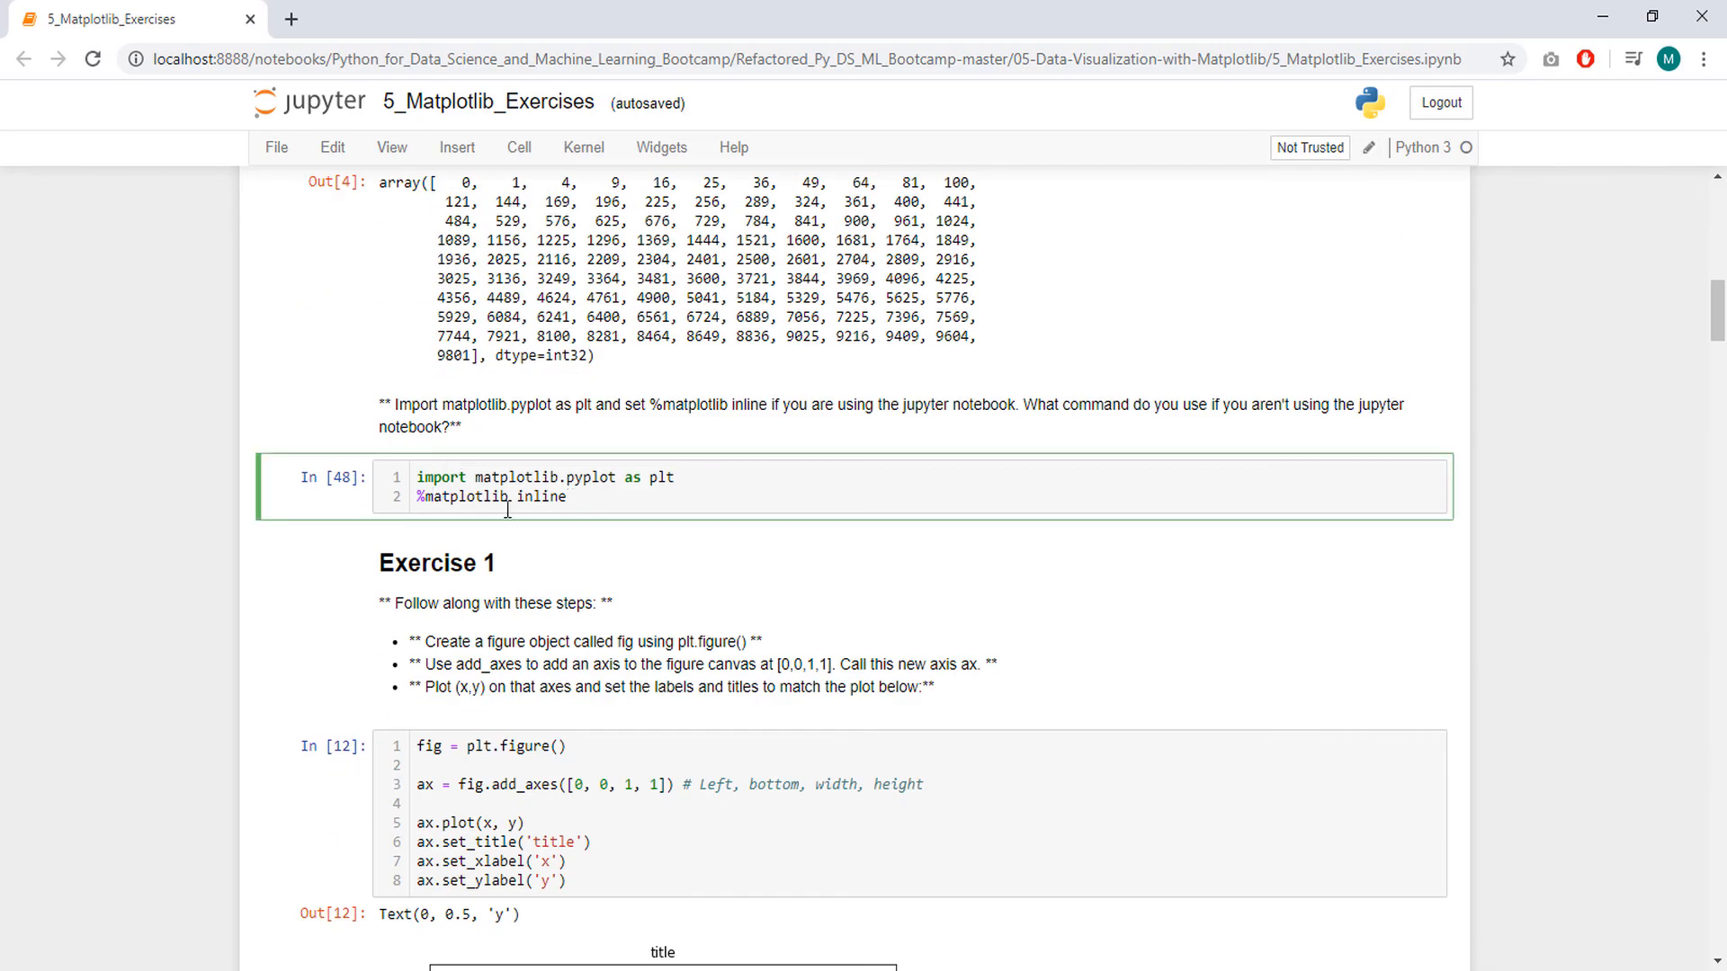
pyautogui.press('ctrl+a')
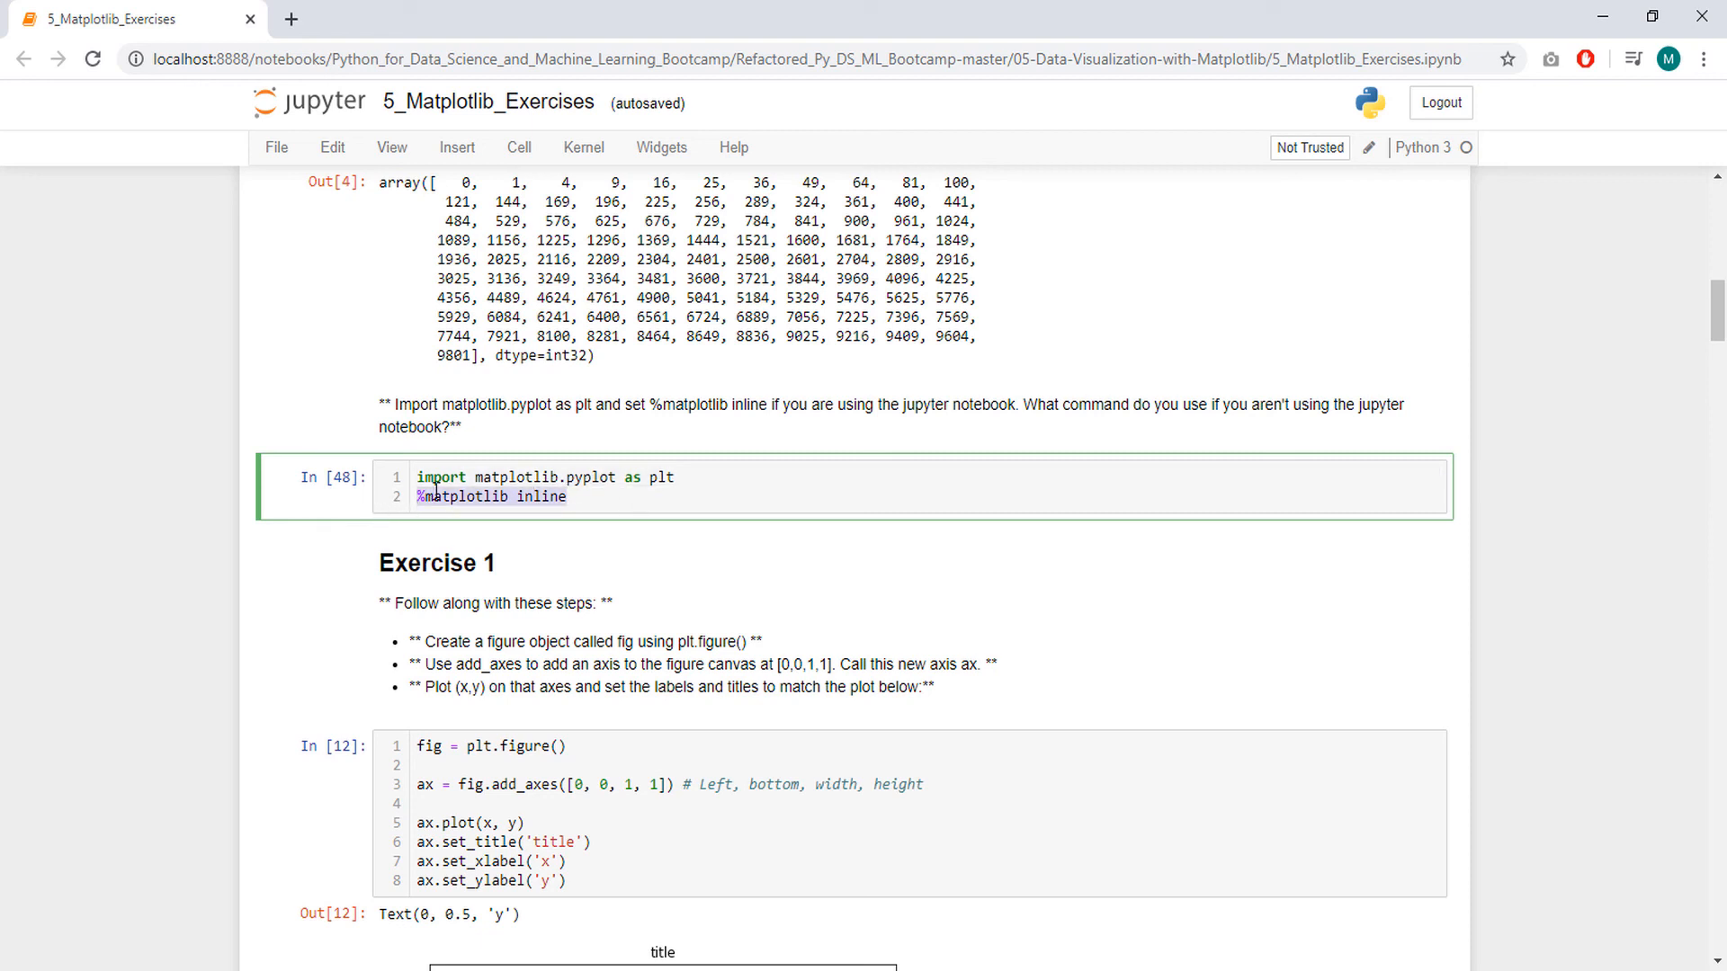
pyautogui.click(678, 477)
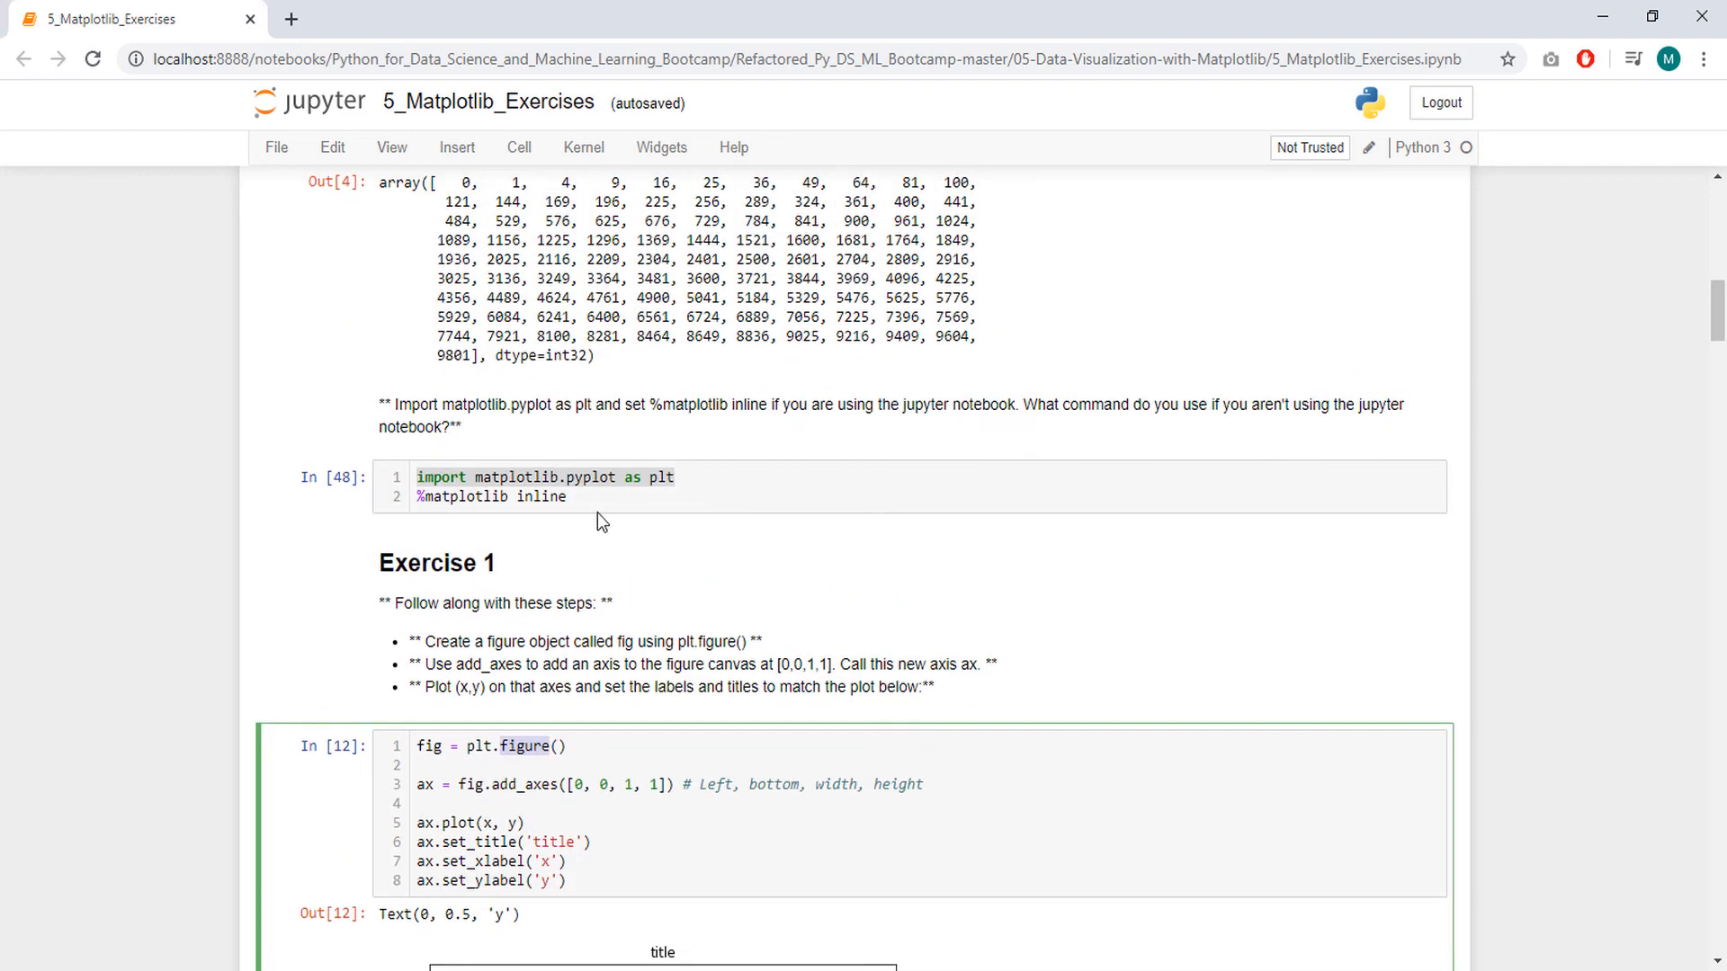
pyautogui.scroll(-3)
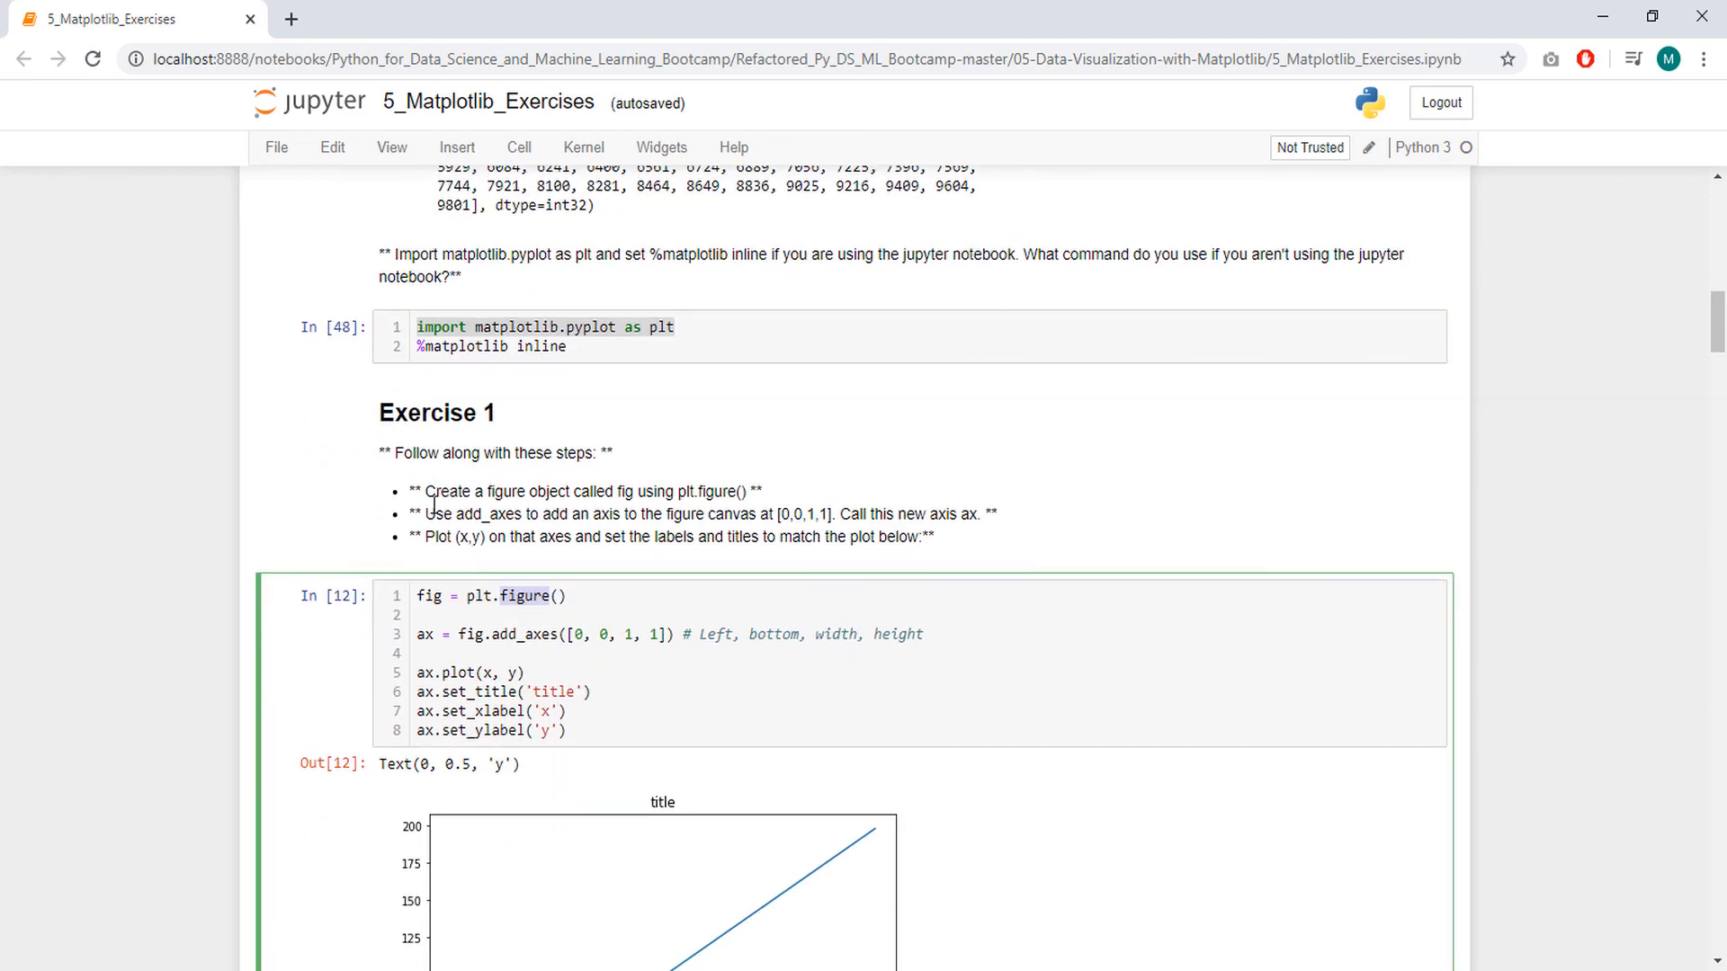